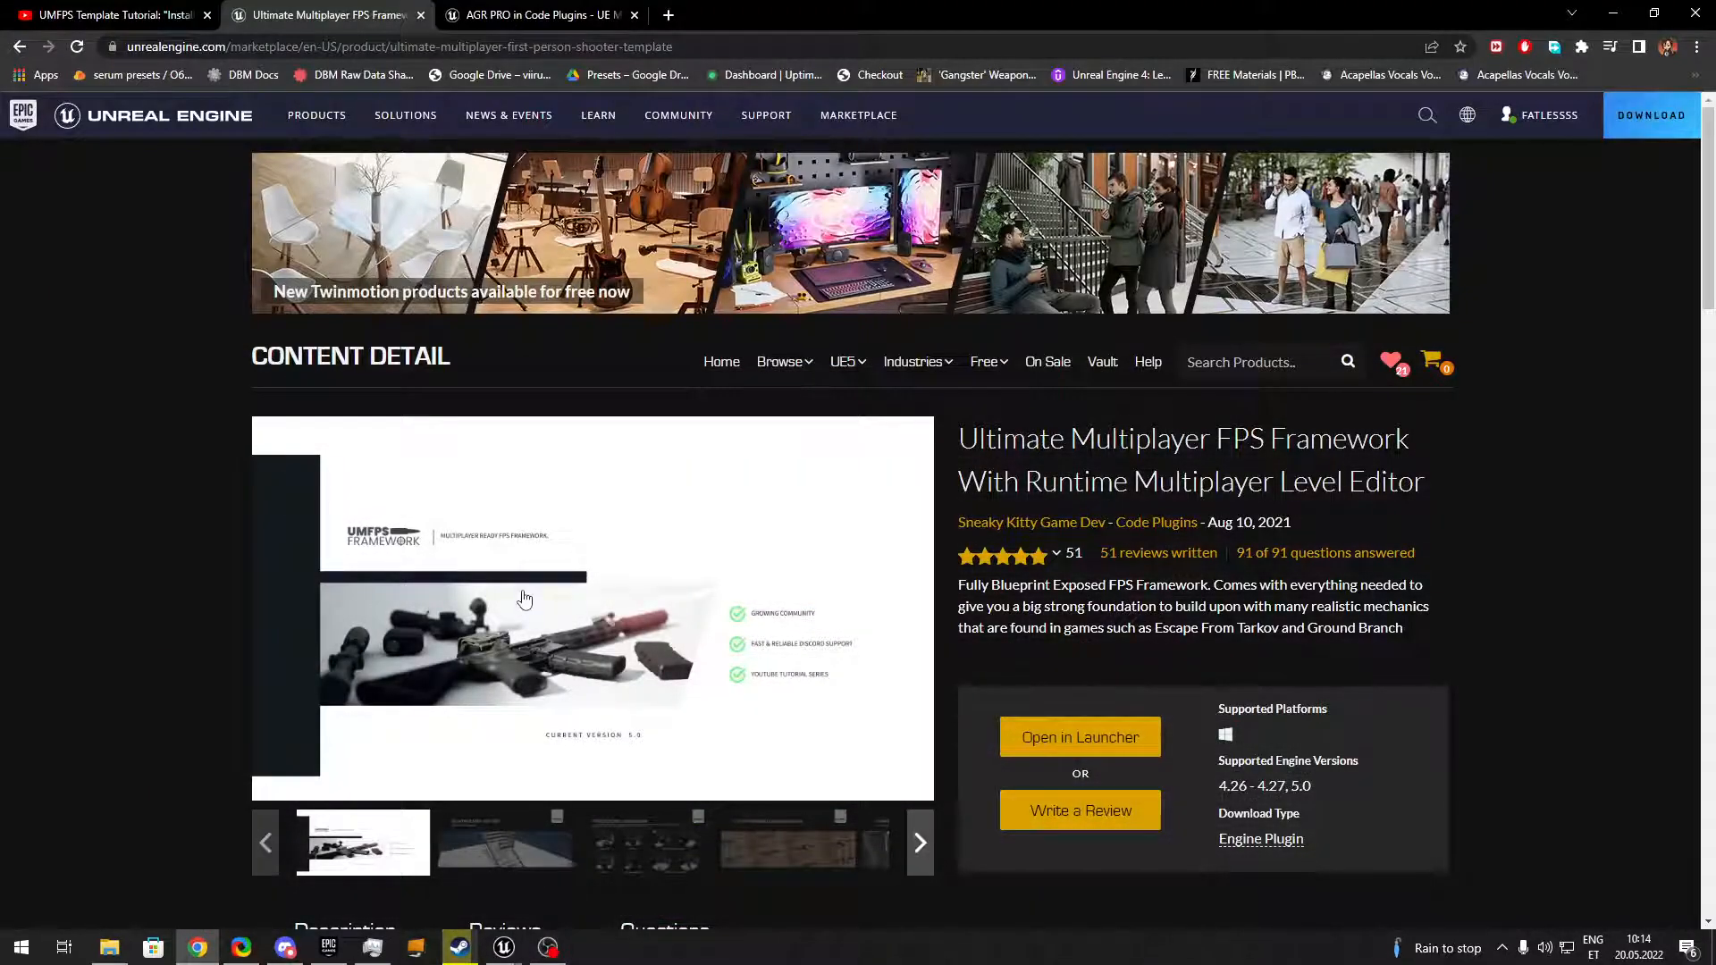
# Review the FPS Framework gallery, check the AGR PRO page, then return and switch to the UMFPS tutorial video.
pyautogui.scroll(-3)
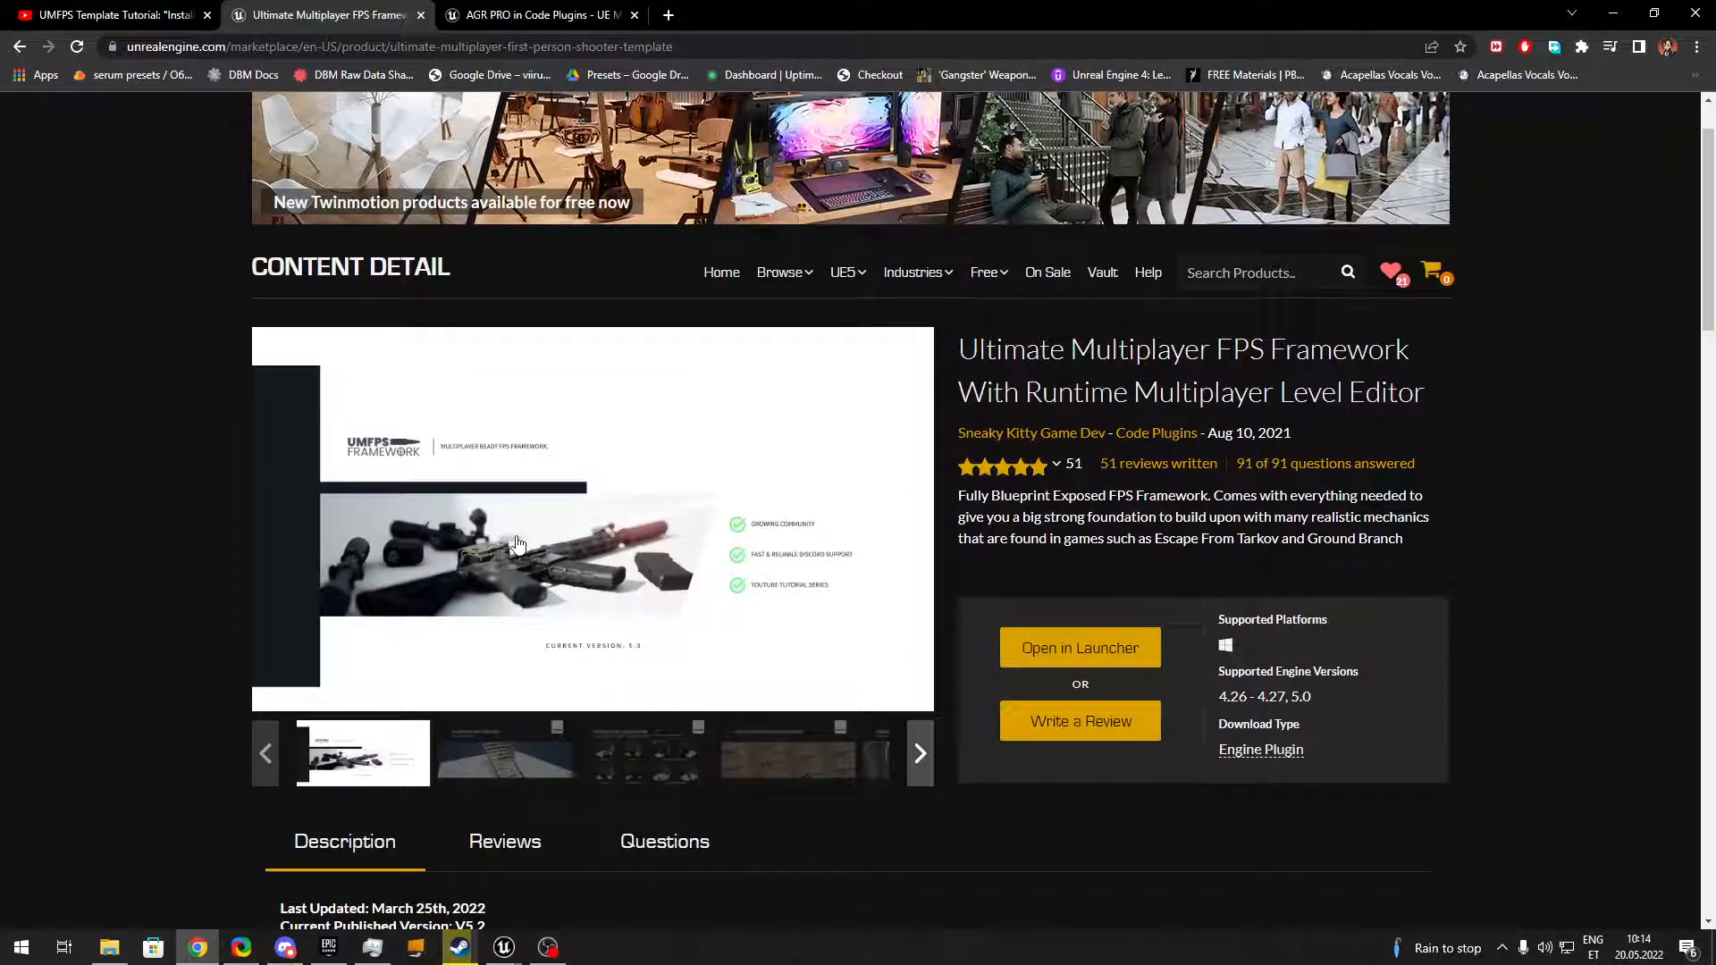
pyautogui.scroll(-3)
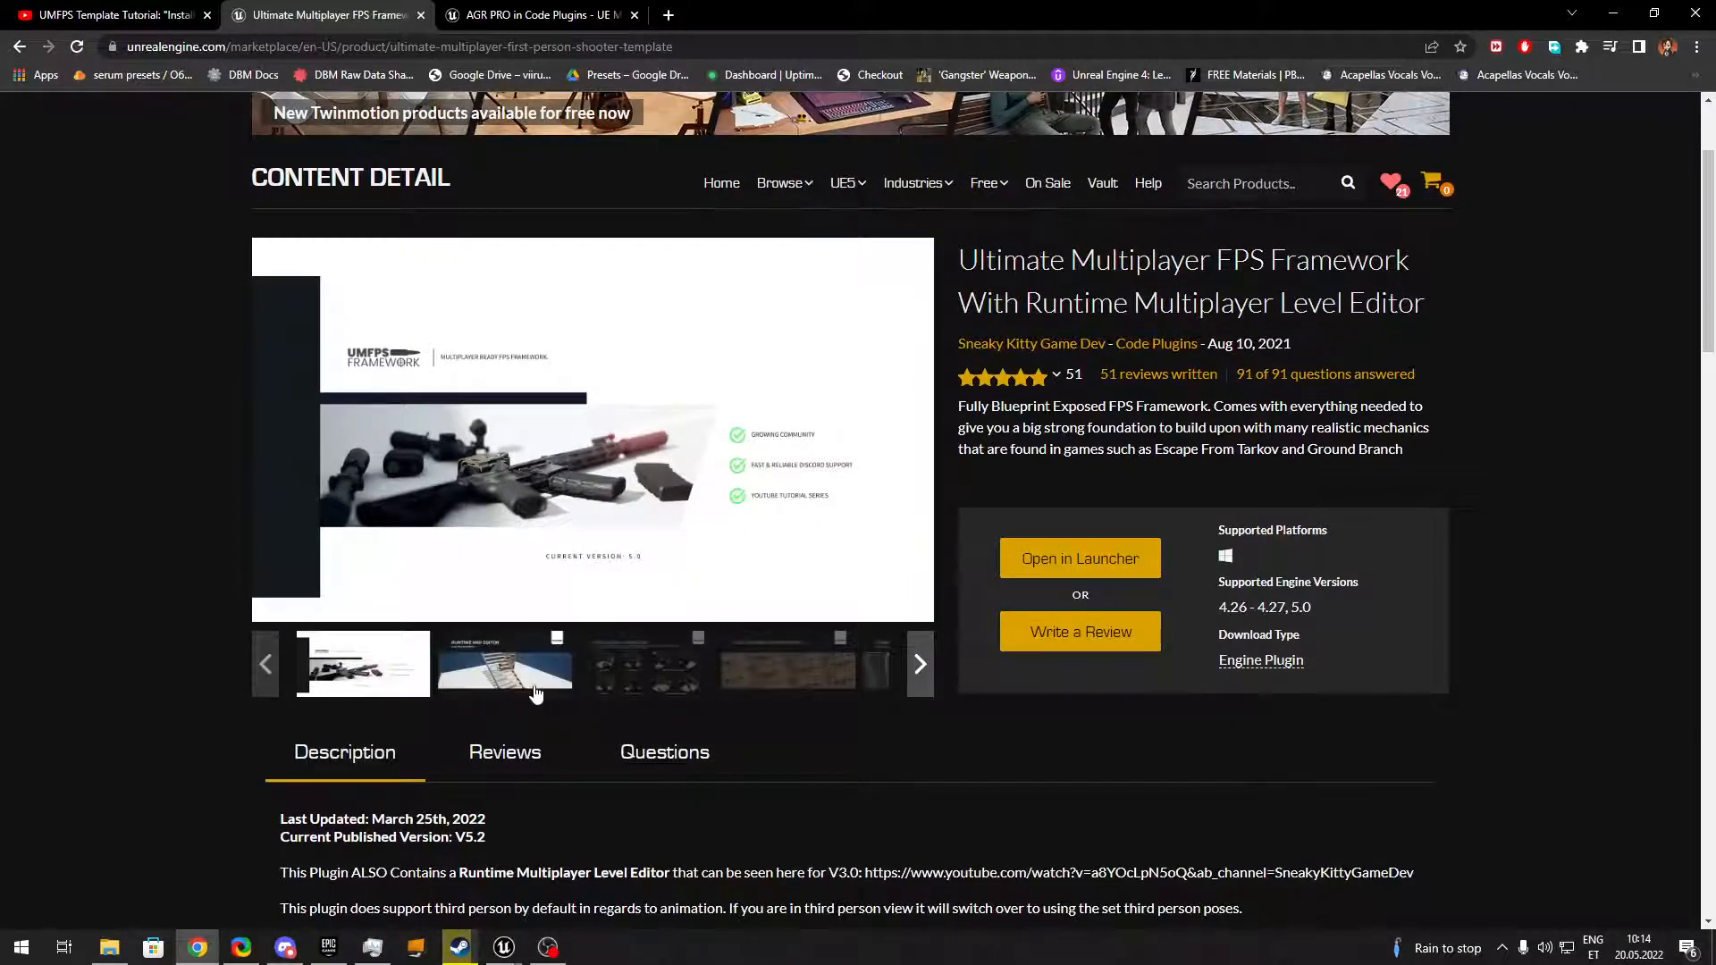
pyautogui.click(504, 665)
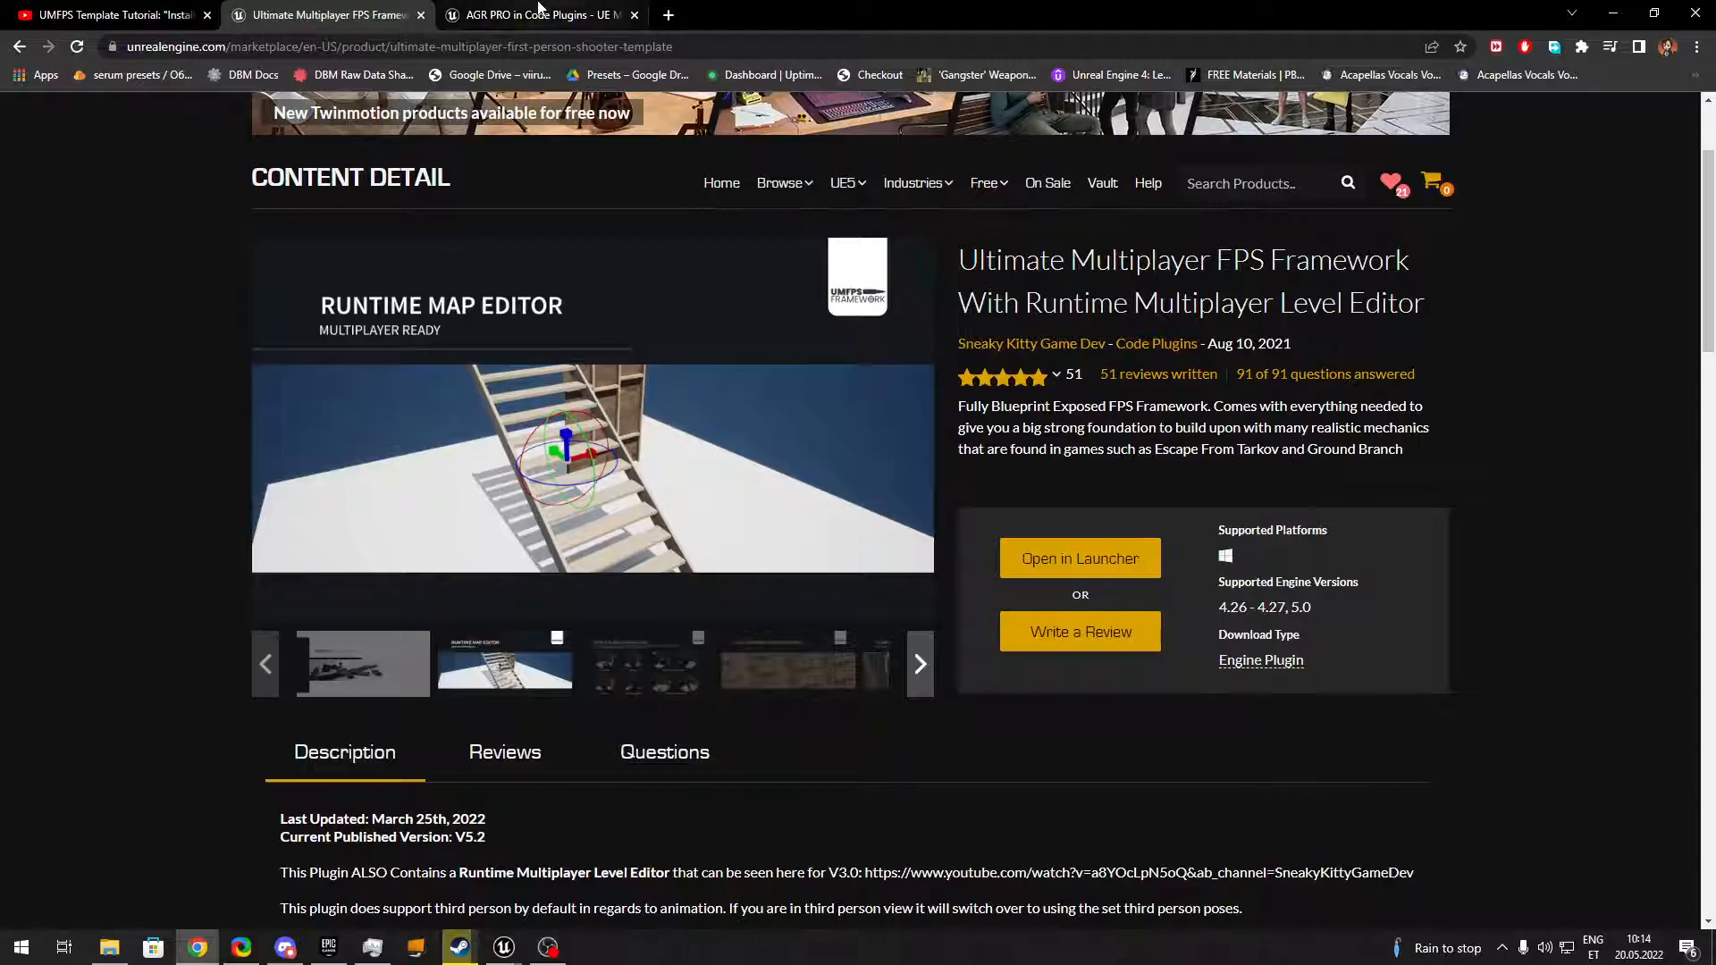
pyautogui.click(536, 14)
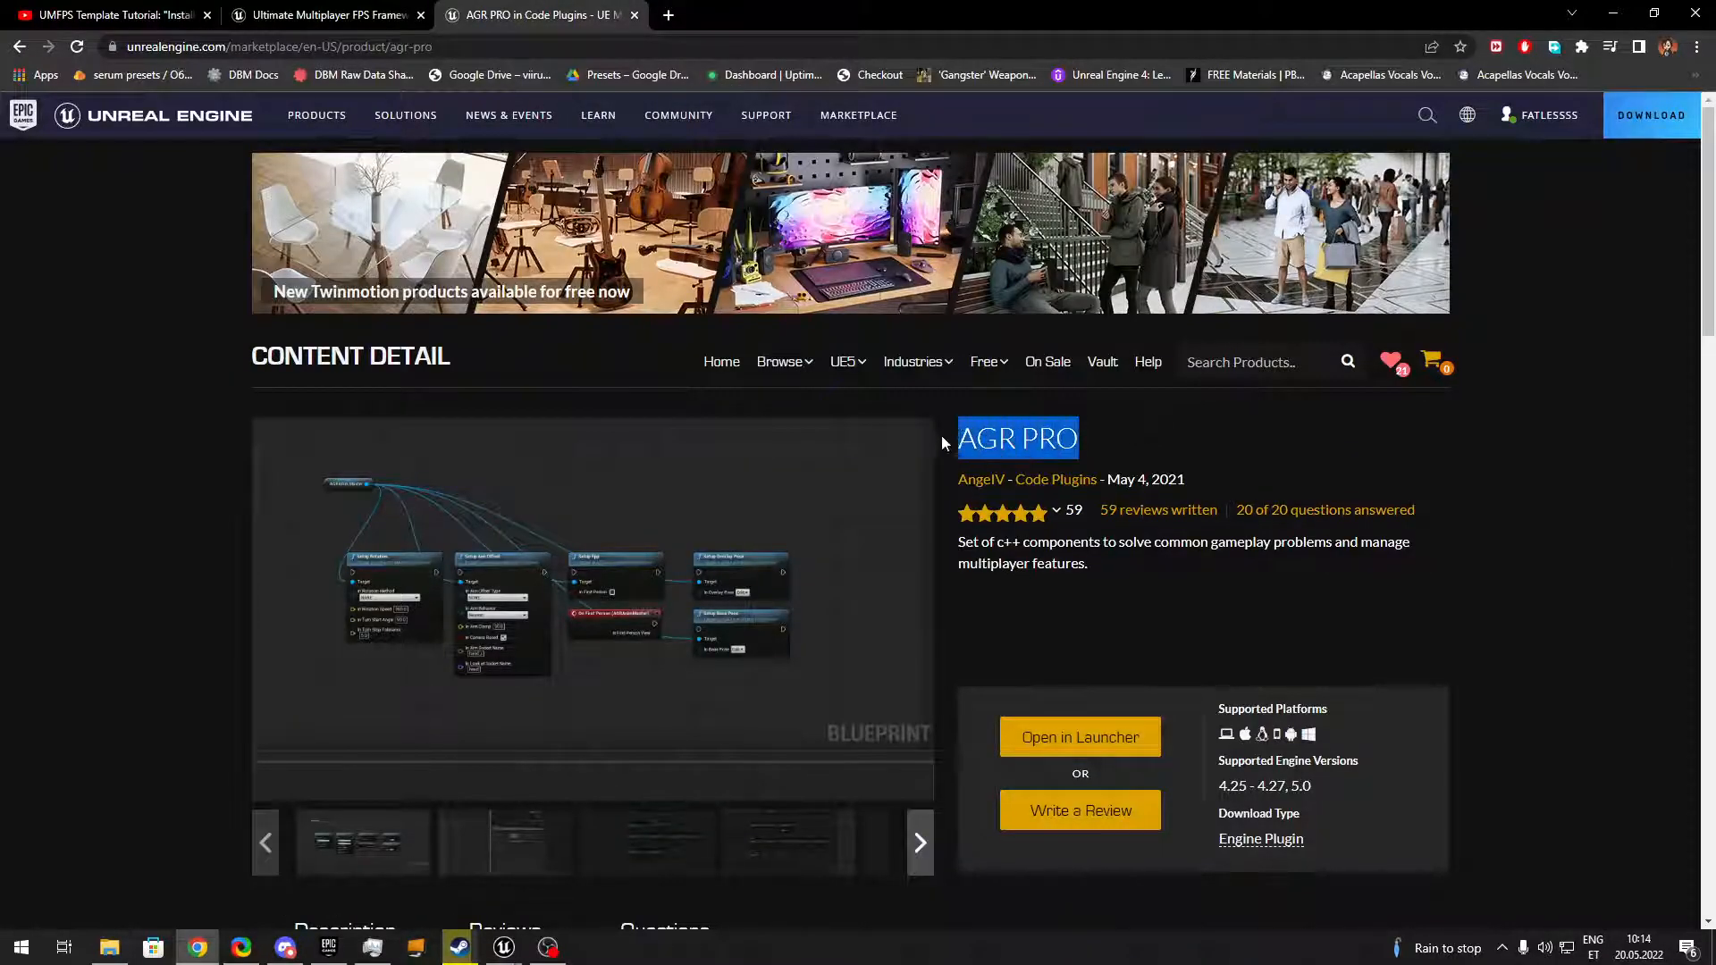
pyautogui.click(323, 15)
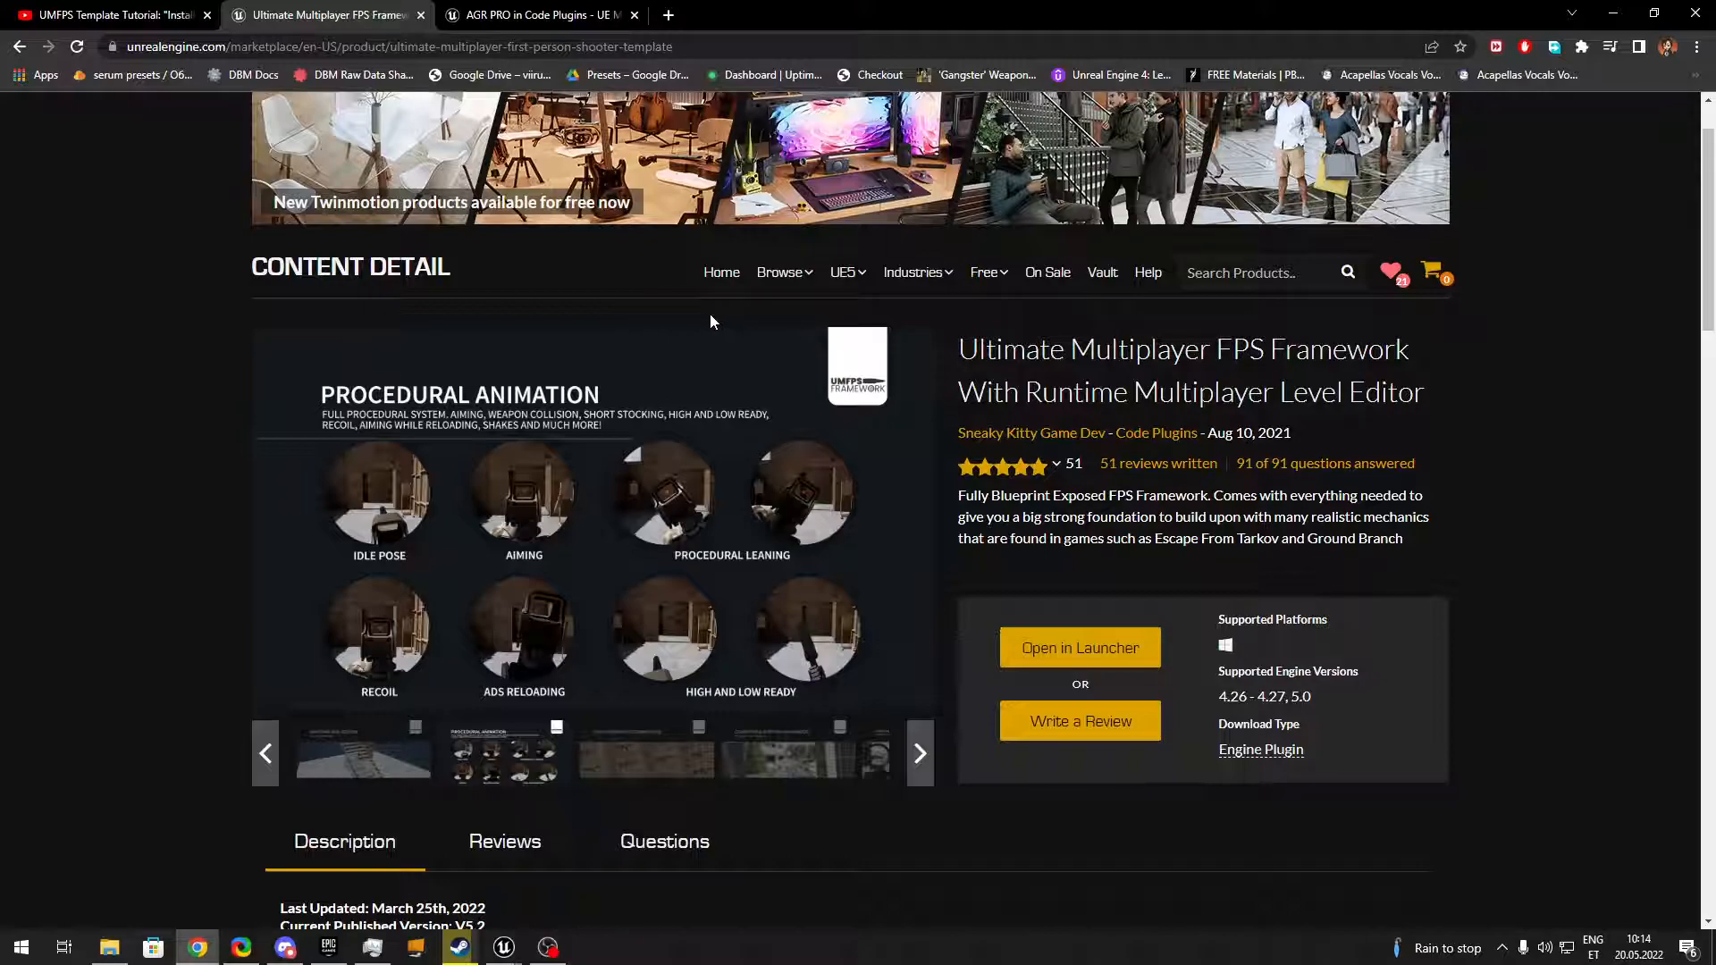
pyautogui.click(109, 16)
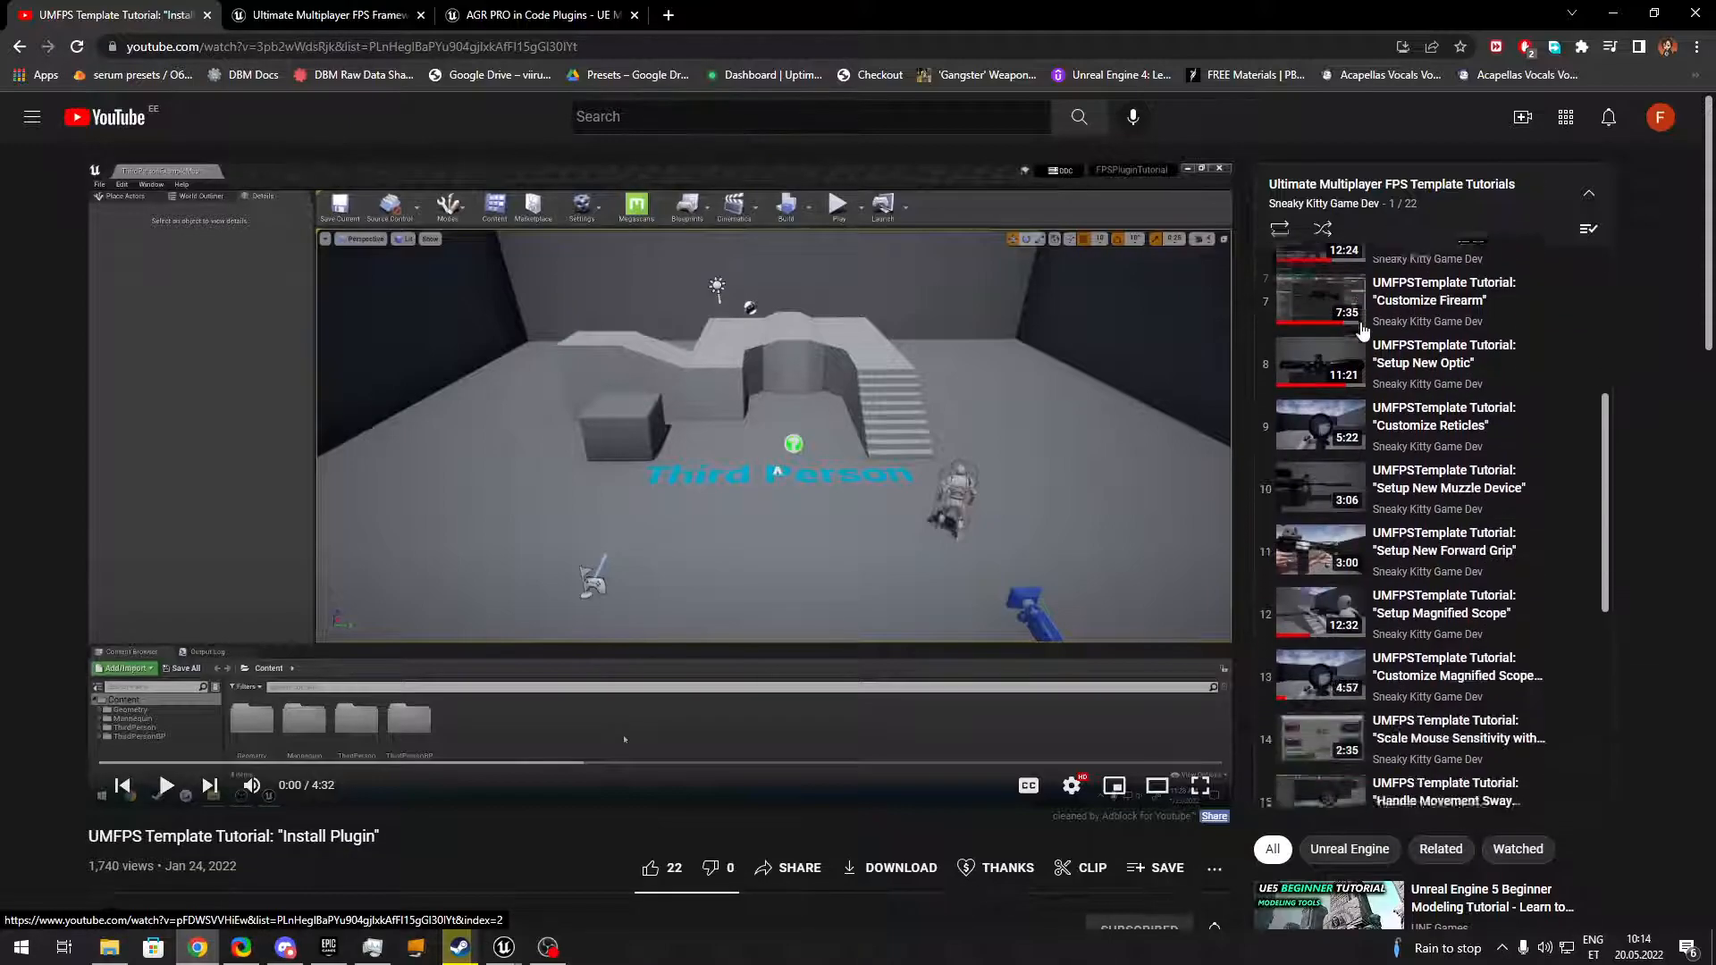
pyautogui.scroll(-3)
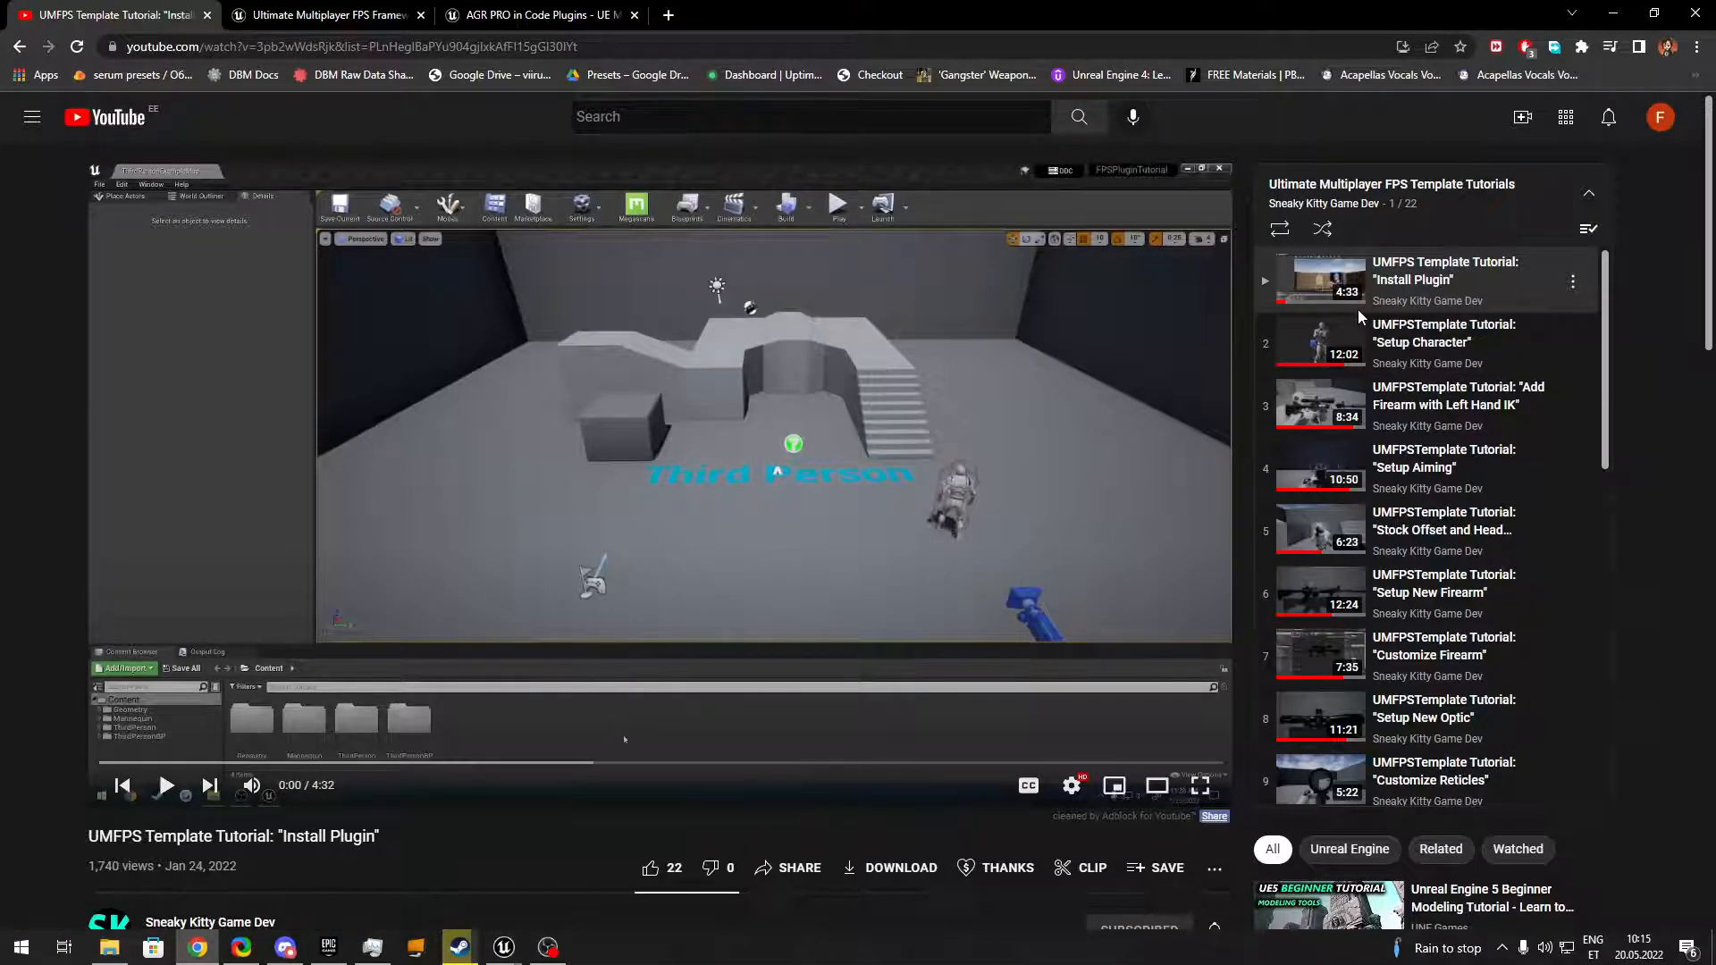
pyautogui.moveTo(1361, 318)
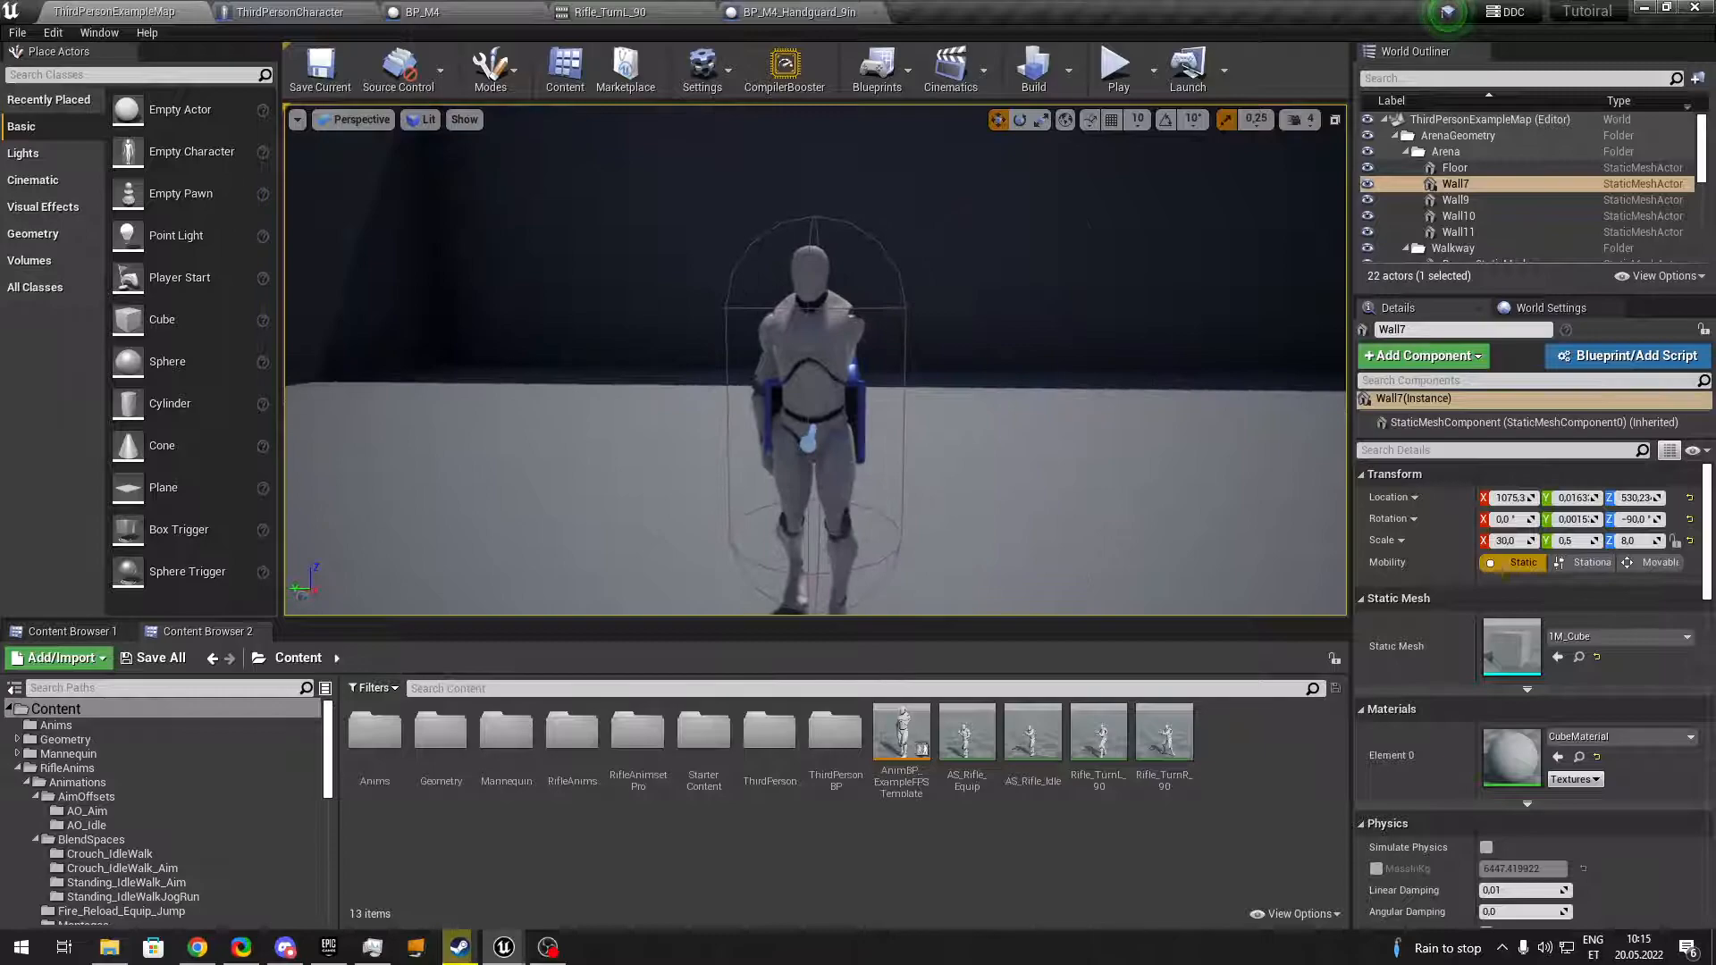
# Play-test the level briefly, then open AnimBP_ExampleFPSTemplateCharacter from the Content Browser.
pyautogui.click(1116, 66)
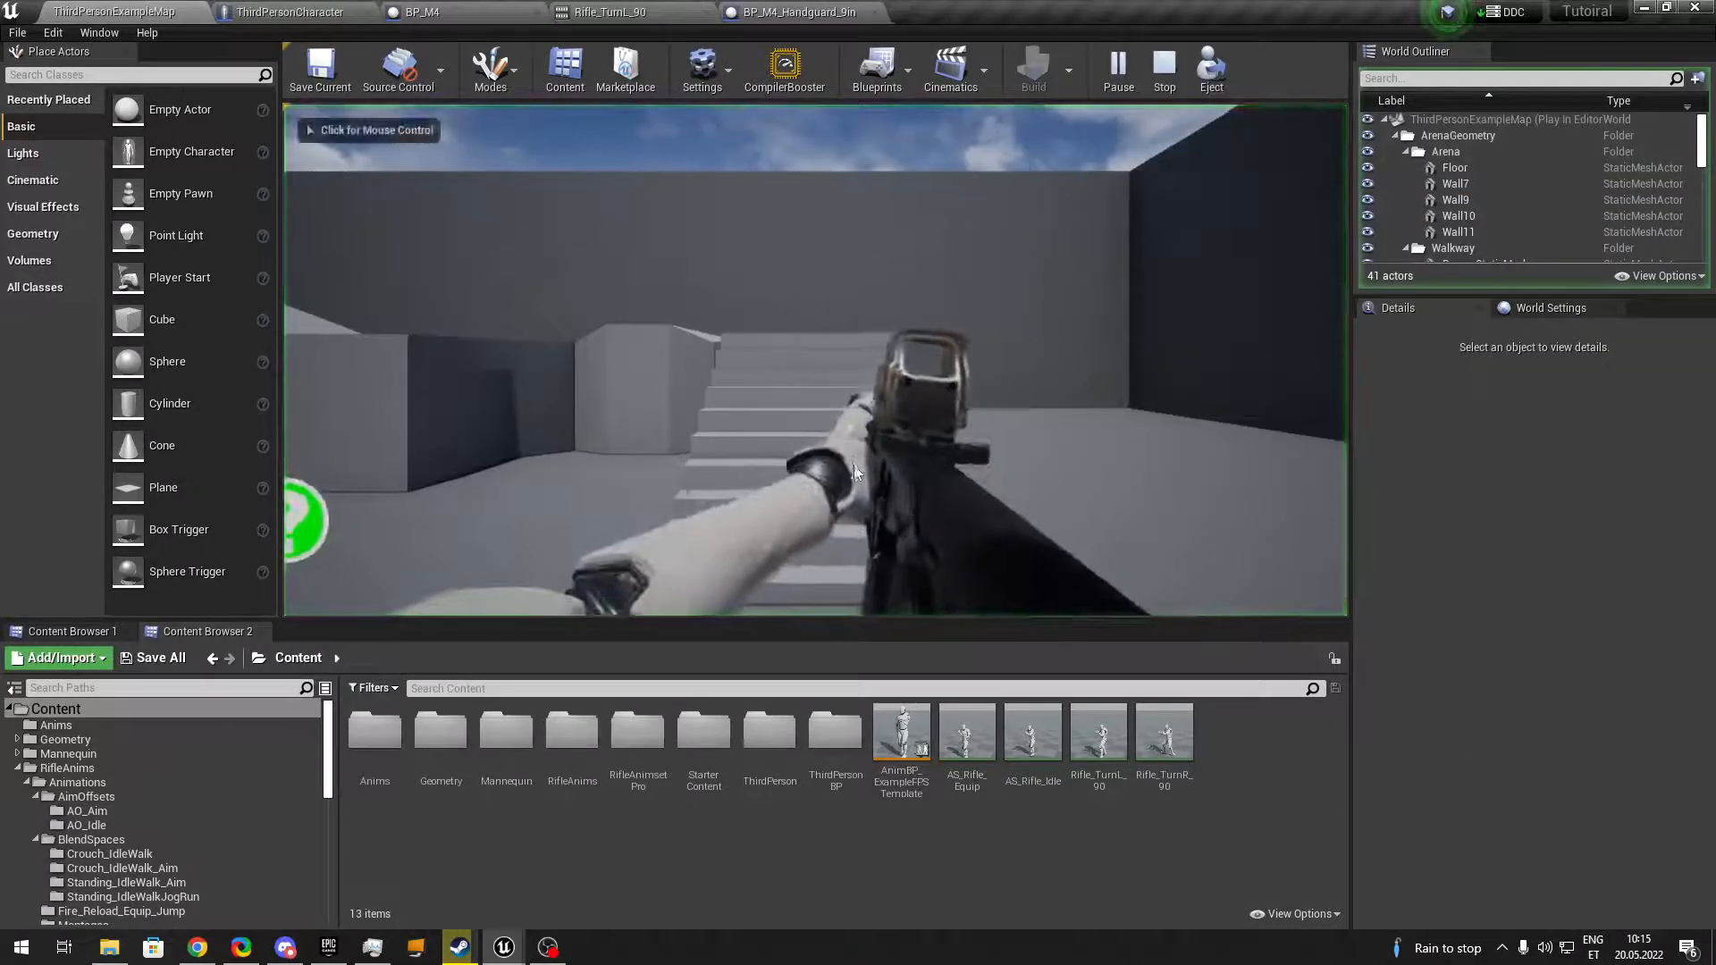
pyautogui.click(815, 361)
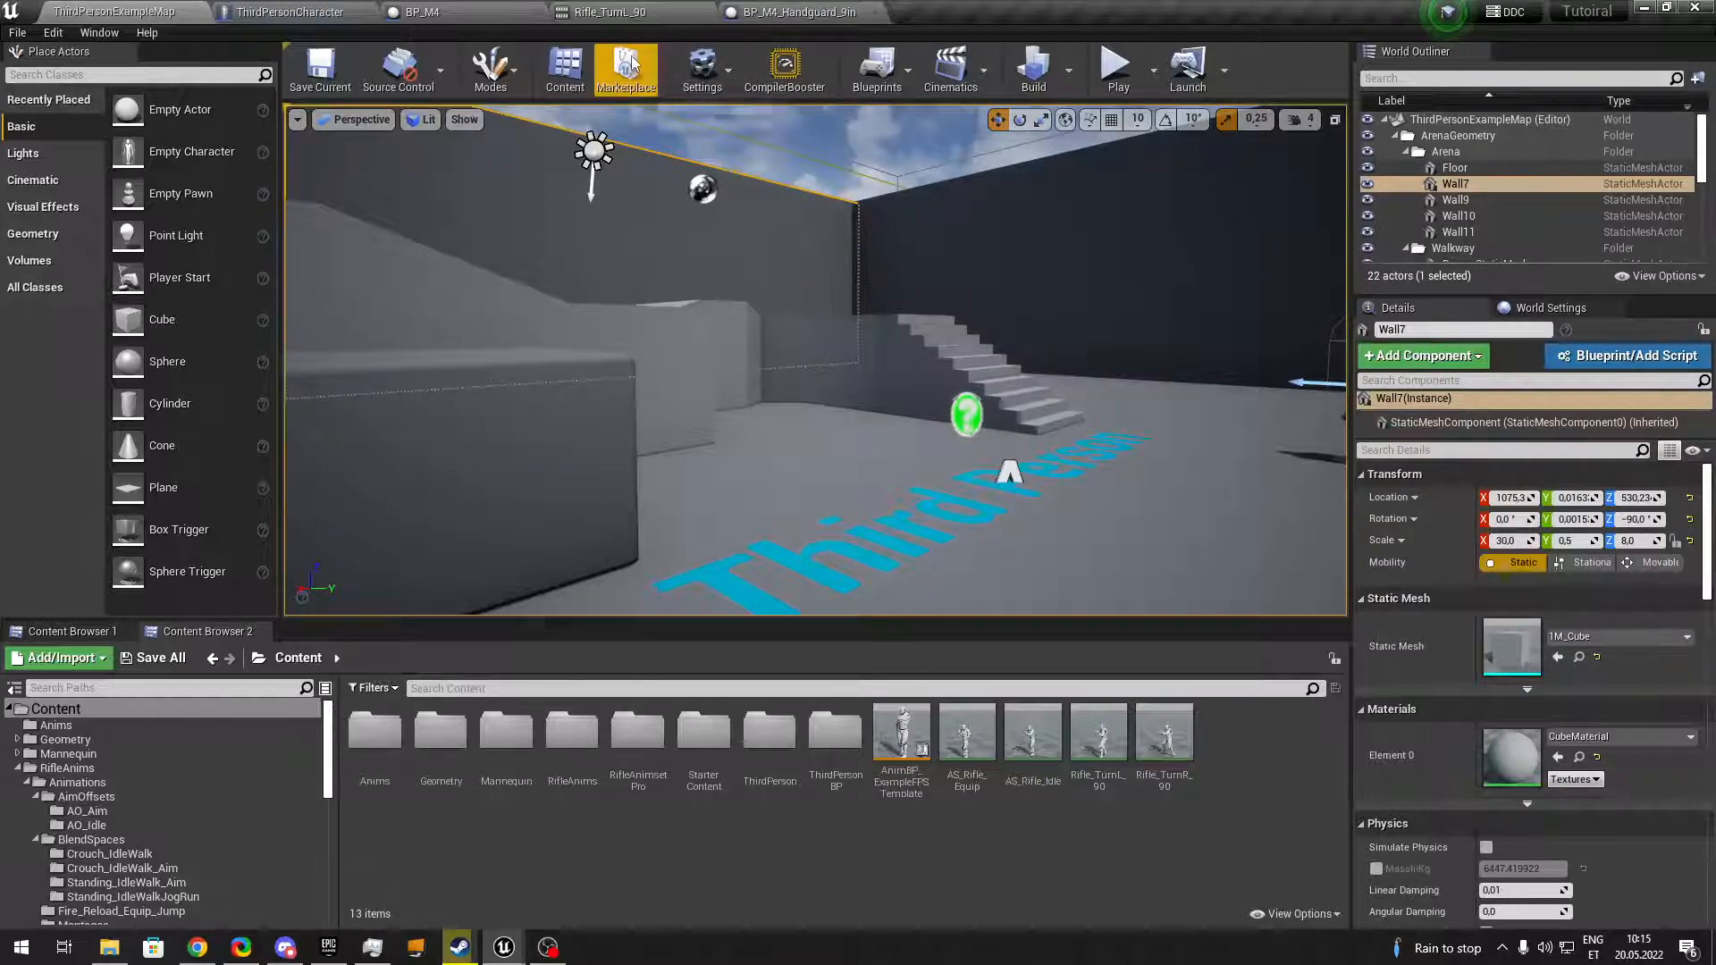
pyautogui.doubleClick(901, 732)
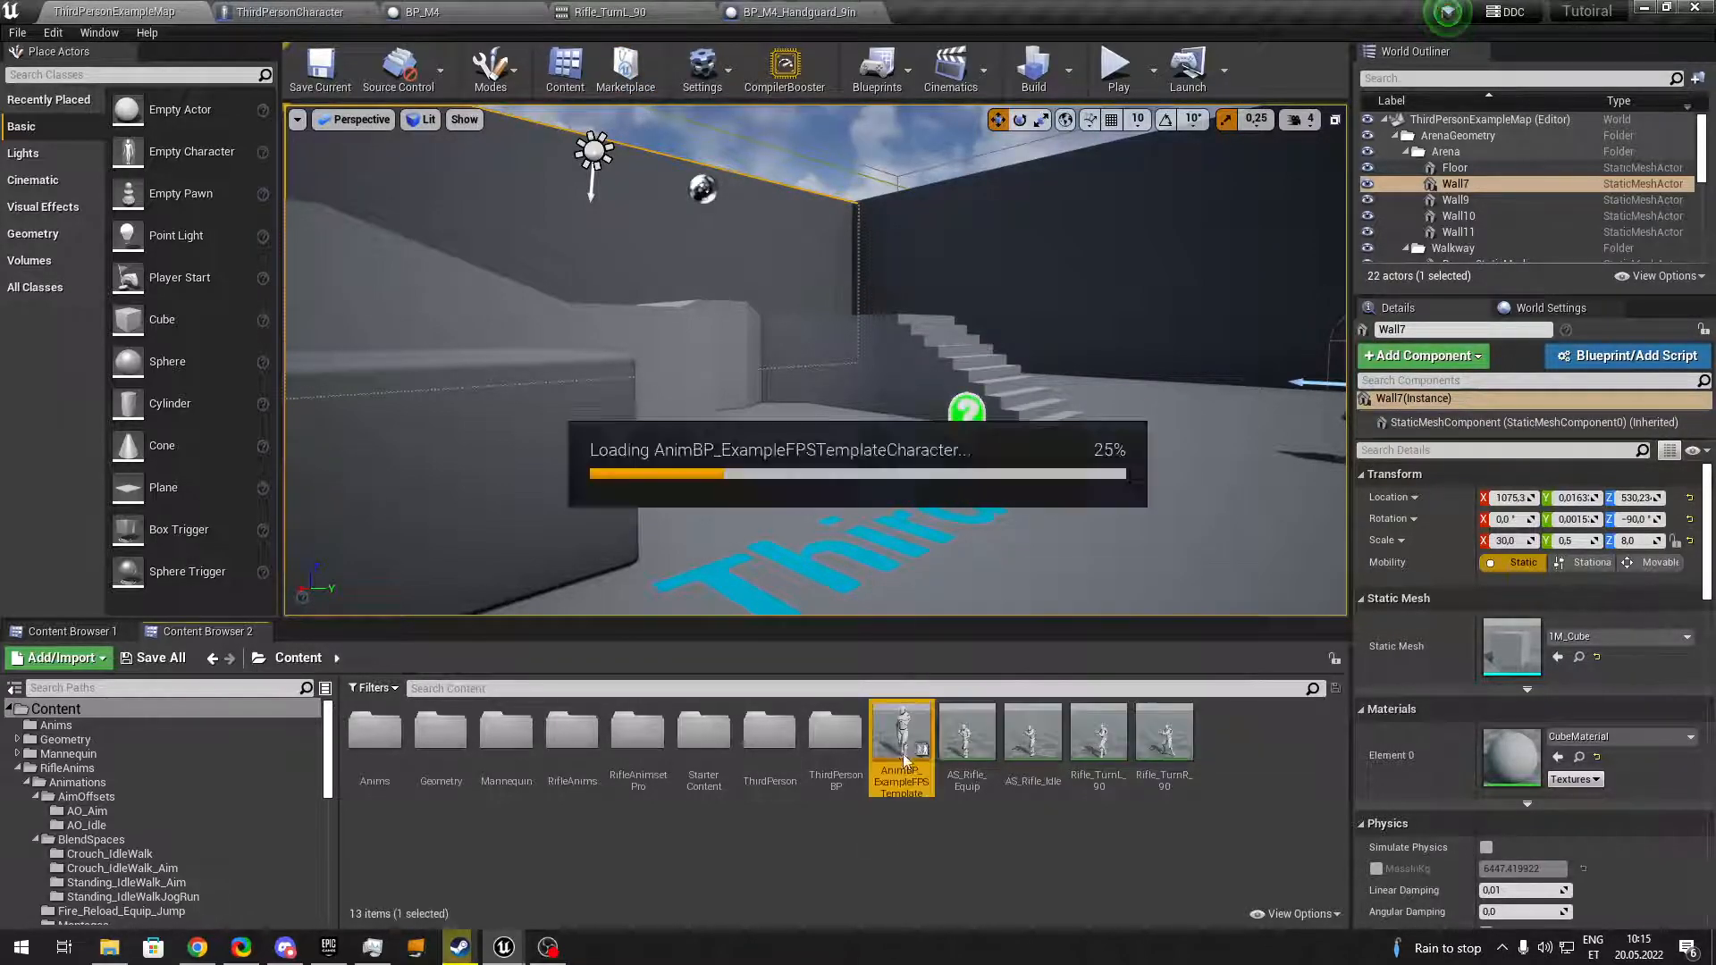
pyautogui.doubleClick(901, 731)
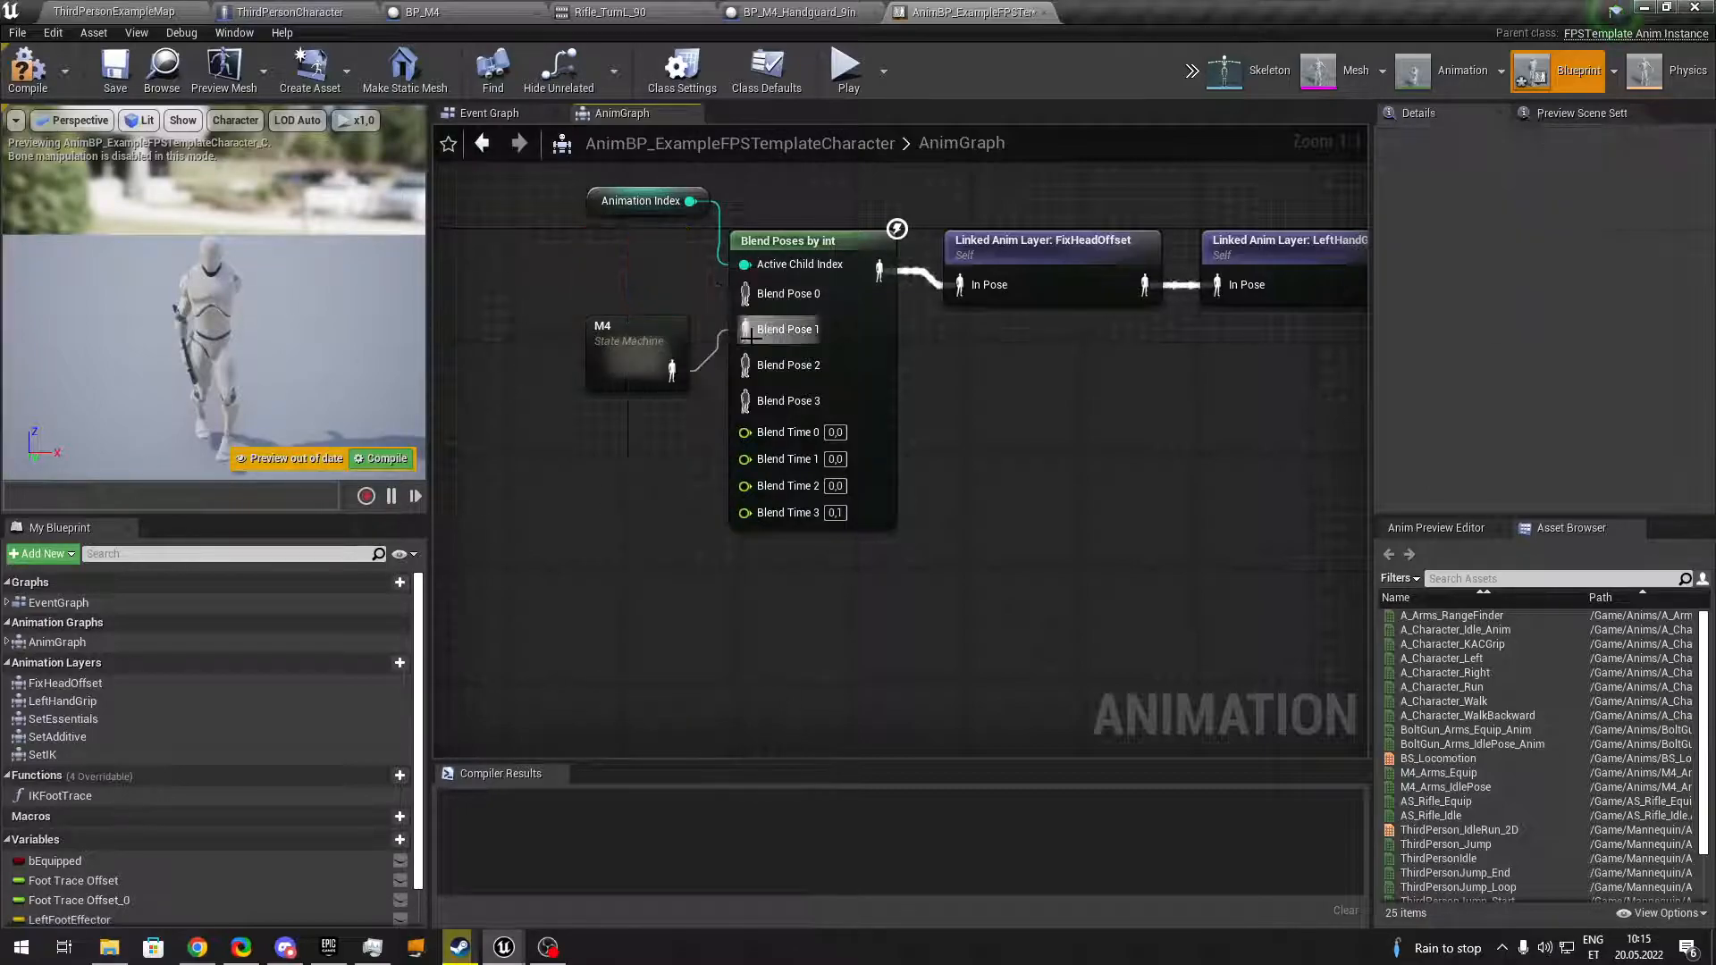
# Feed AS_Rifle_Idle into the M4 State pose in place of the Blend Pose input and compile.
pyautogui.rightClick(789, 329)
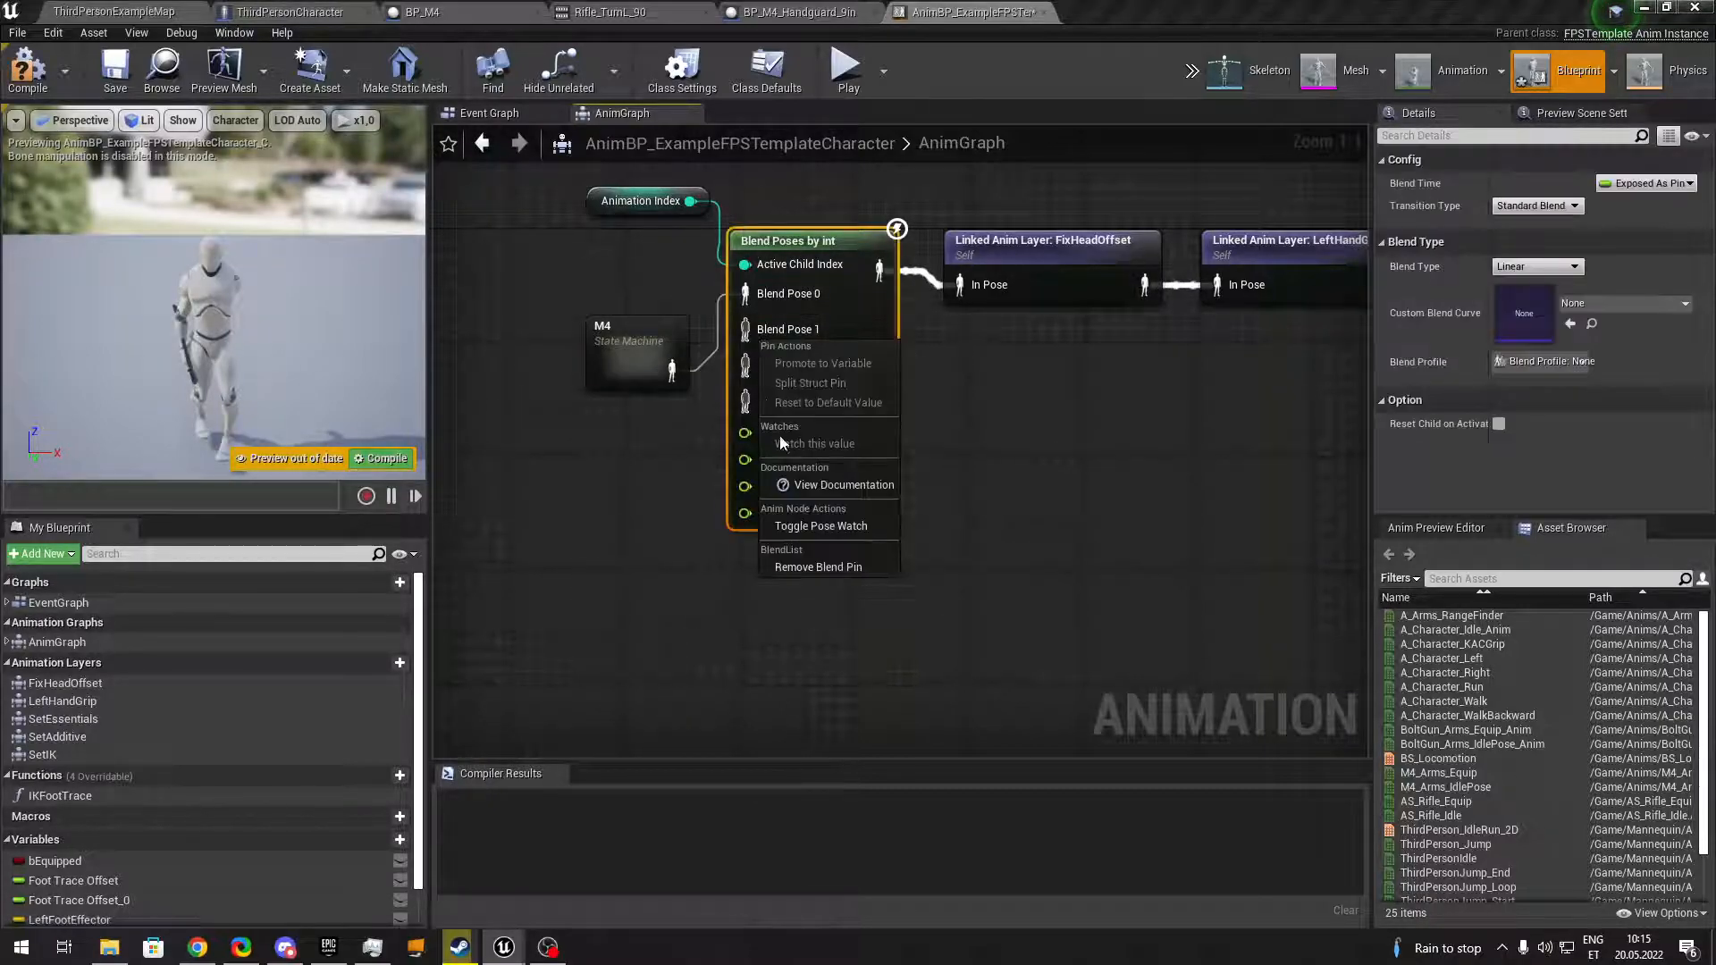
pyautogui.moveTo(841, 529)
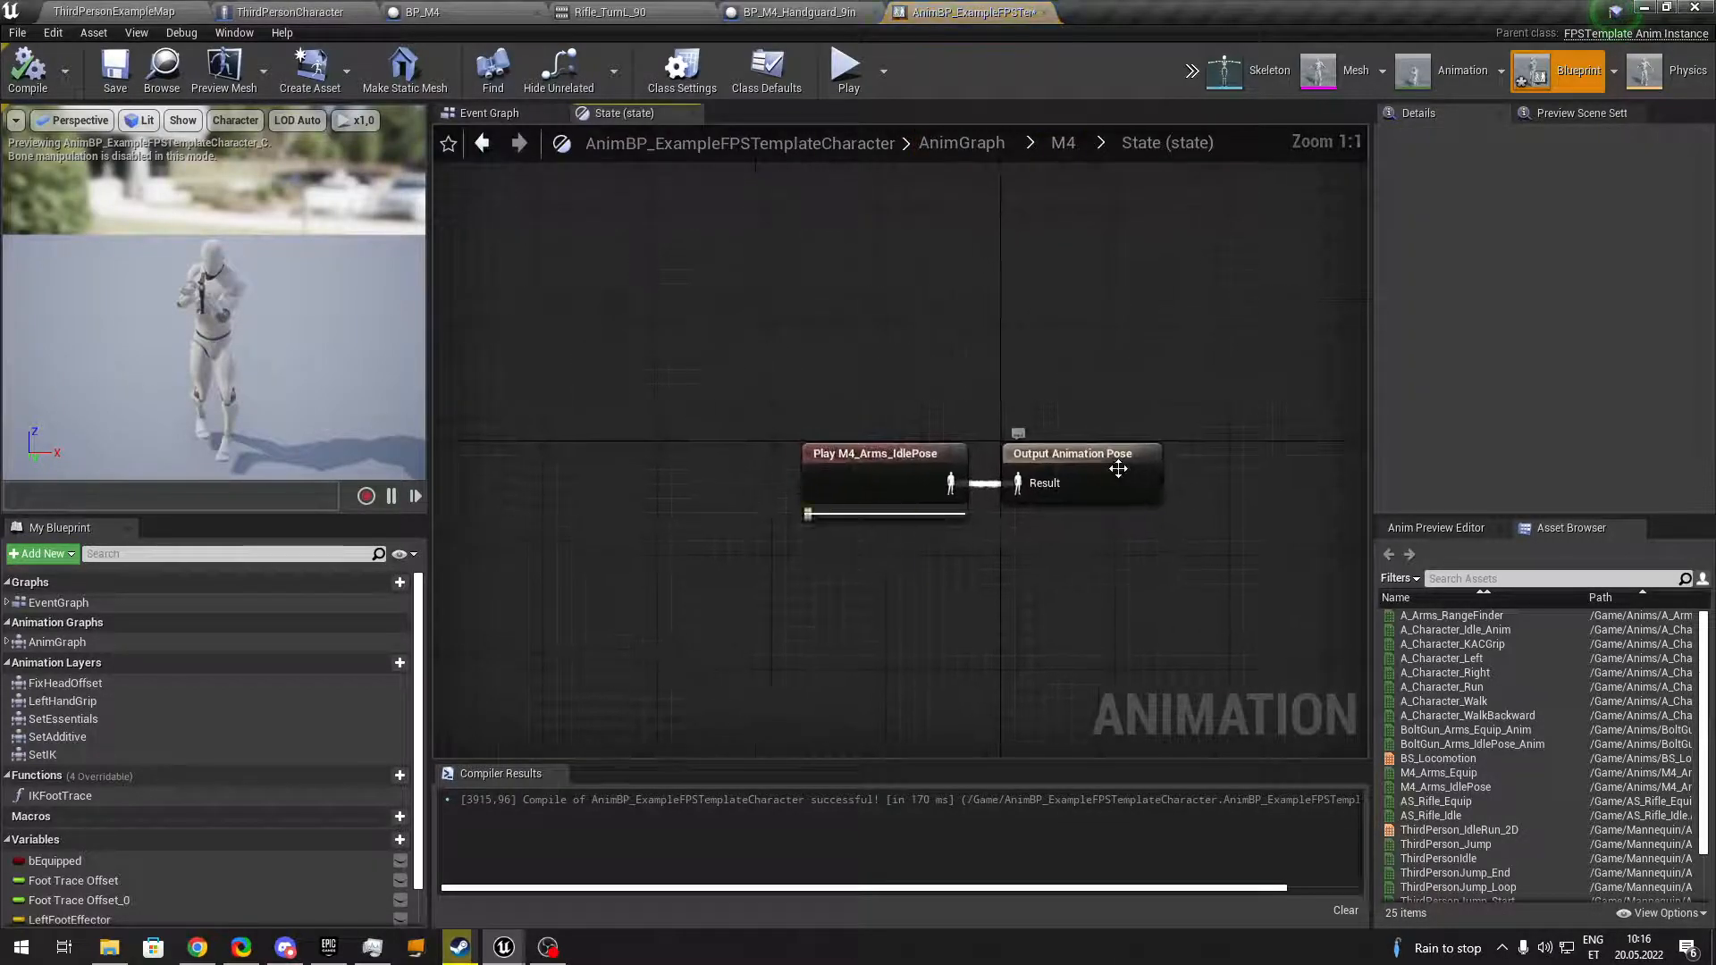
pyautogui.click(109, 13)
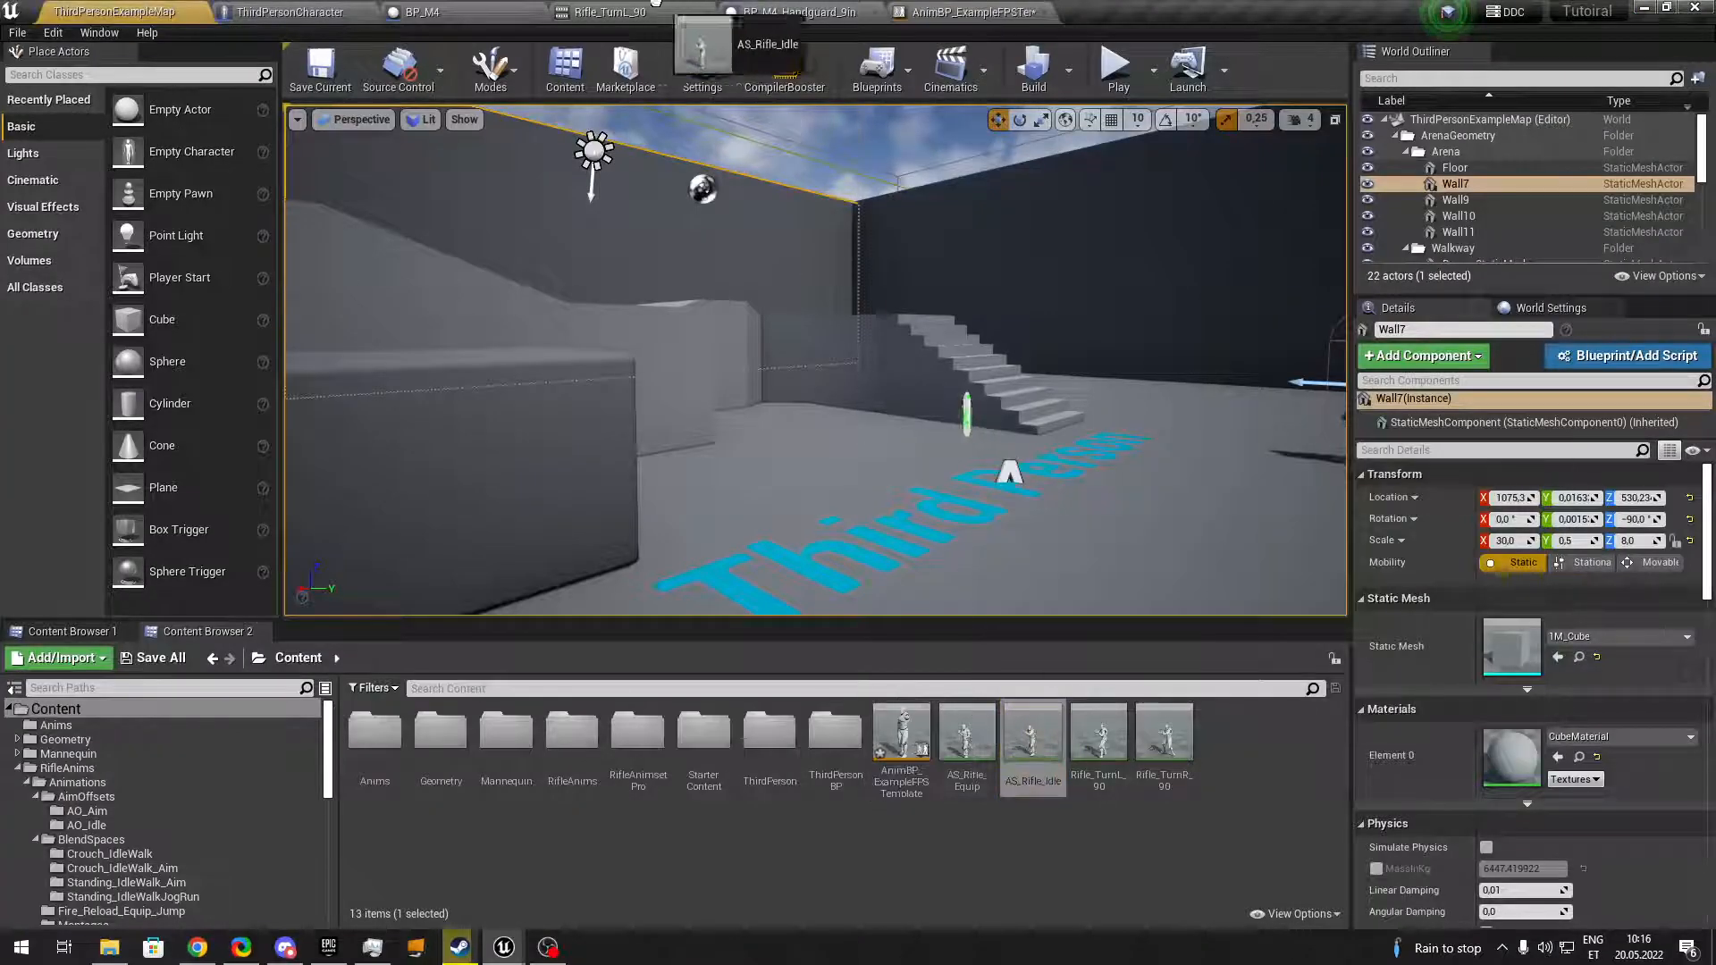
pyautogui.click(960, 13)
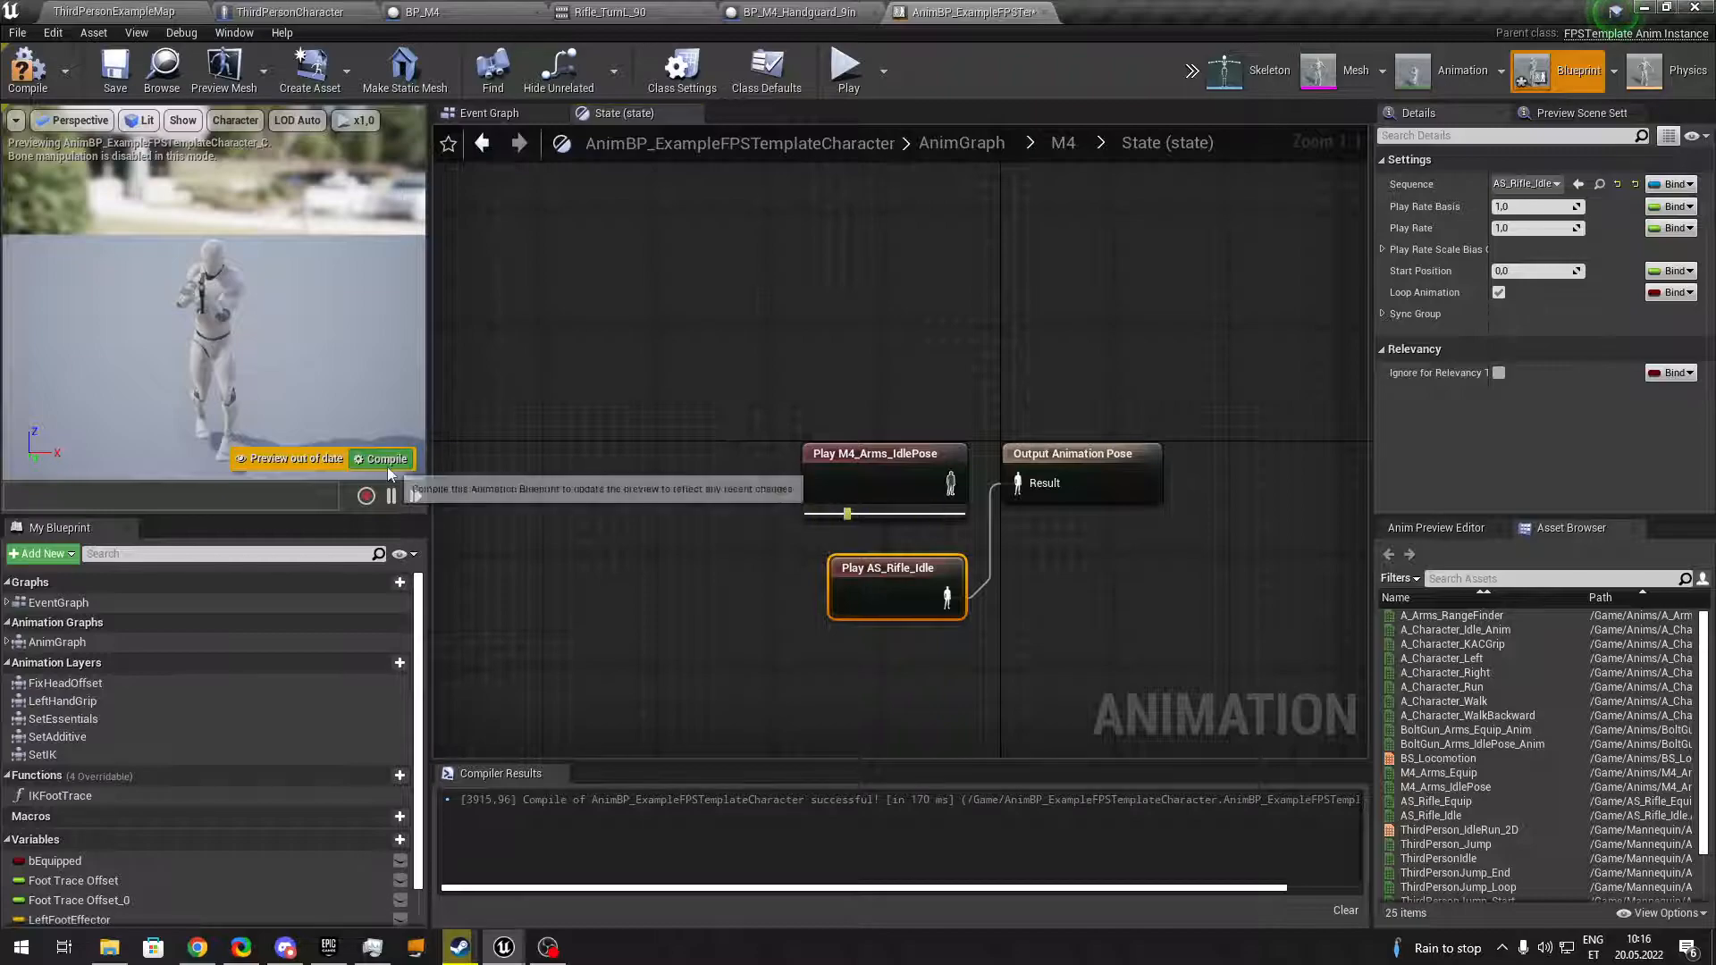
pyautogui.click(388, 459)
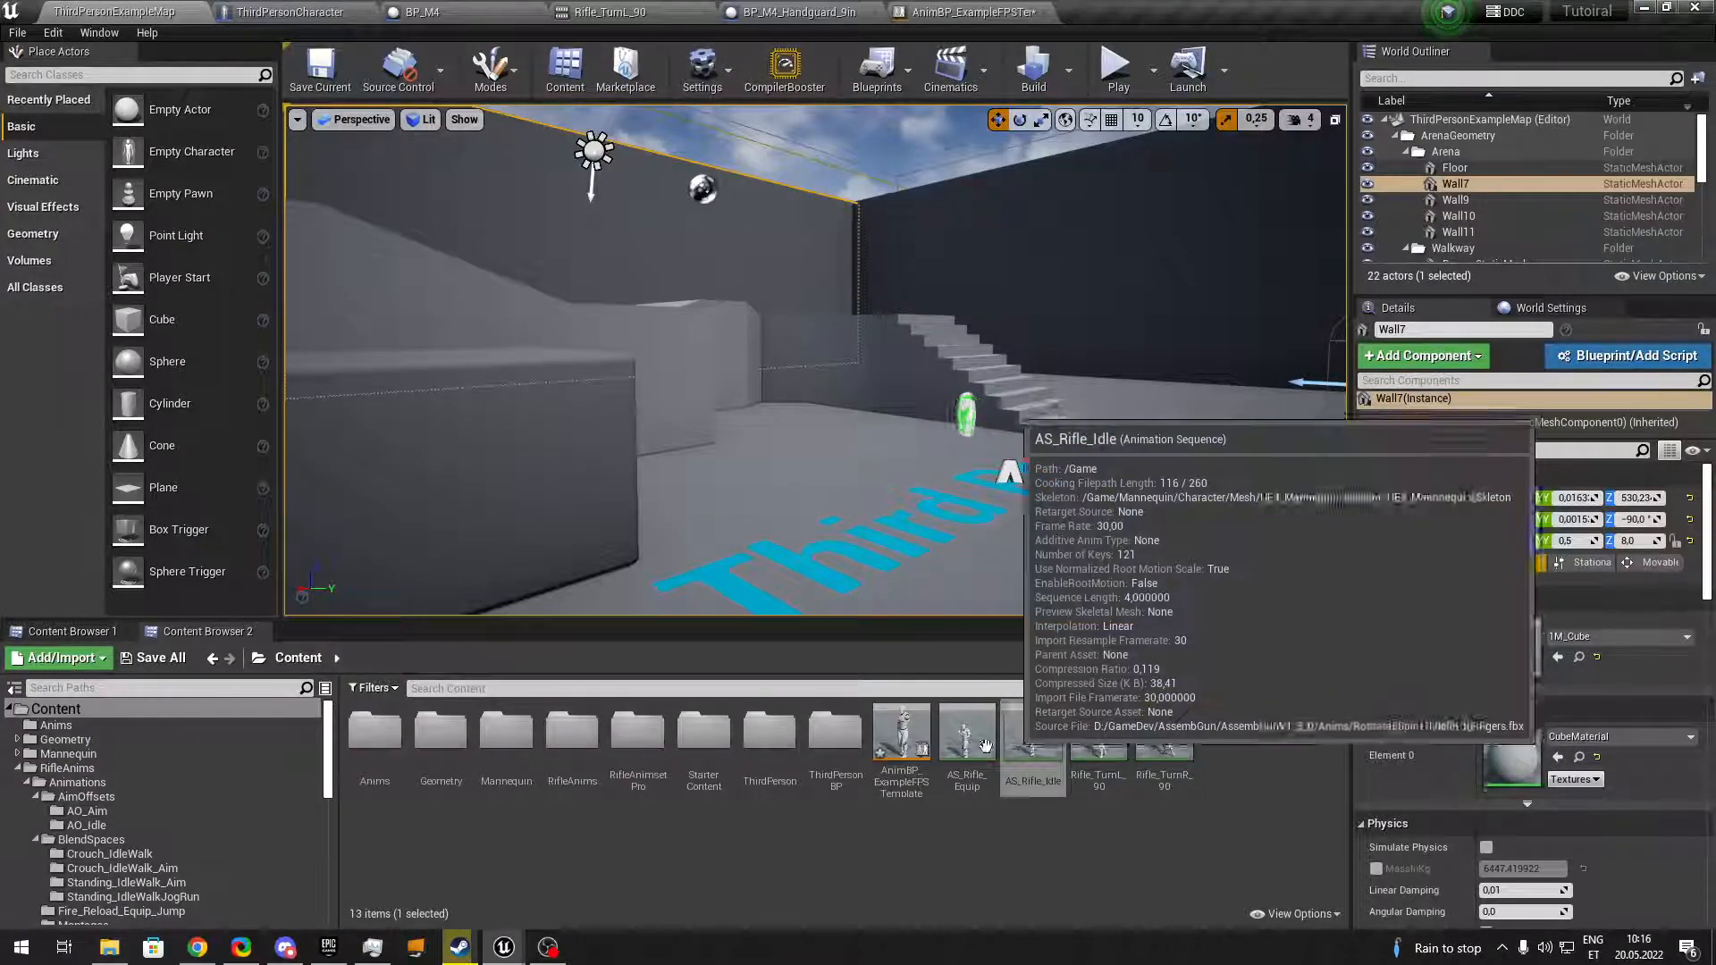
# Bring AS_Rifle_Equip into the Equip state, then go to the mannequin skeleton.
pyautogui.click(969, 12)
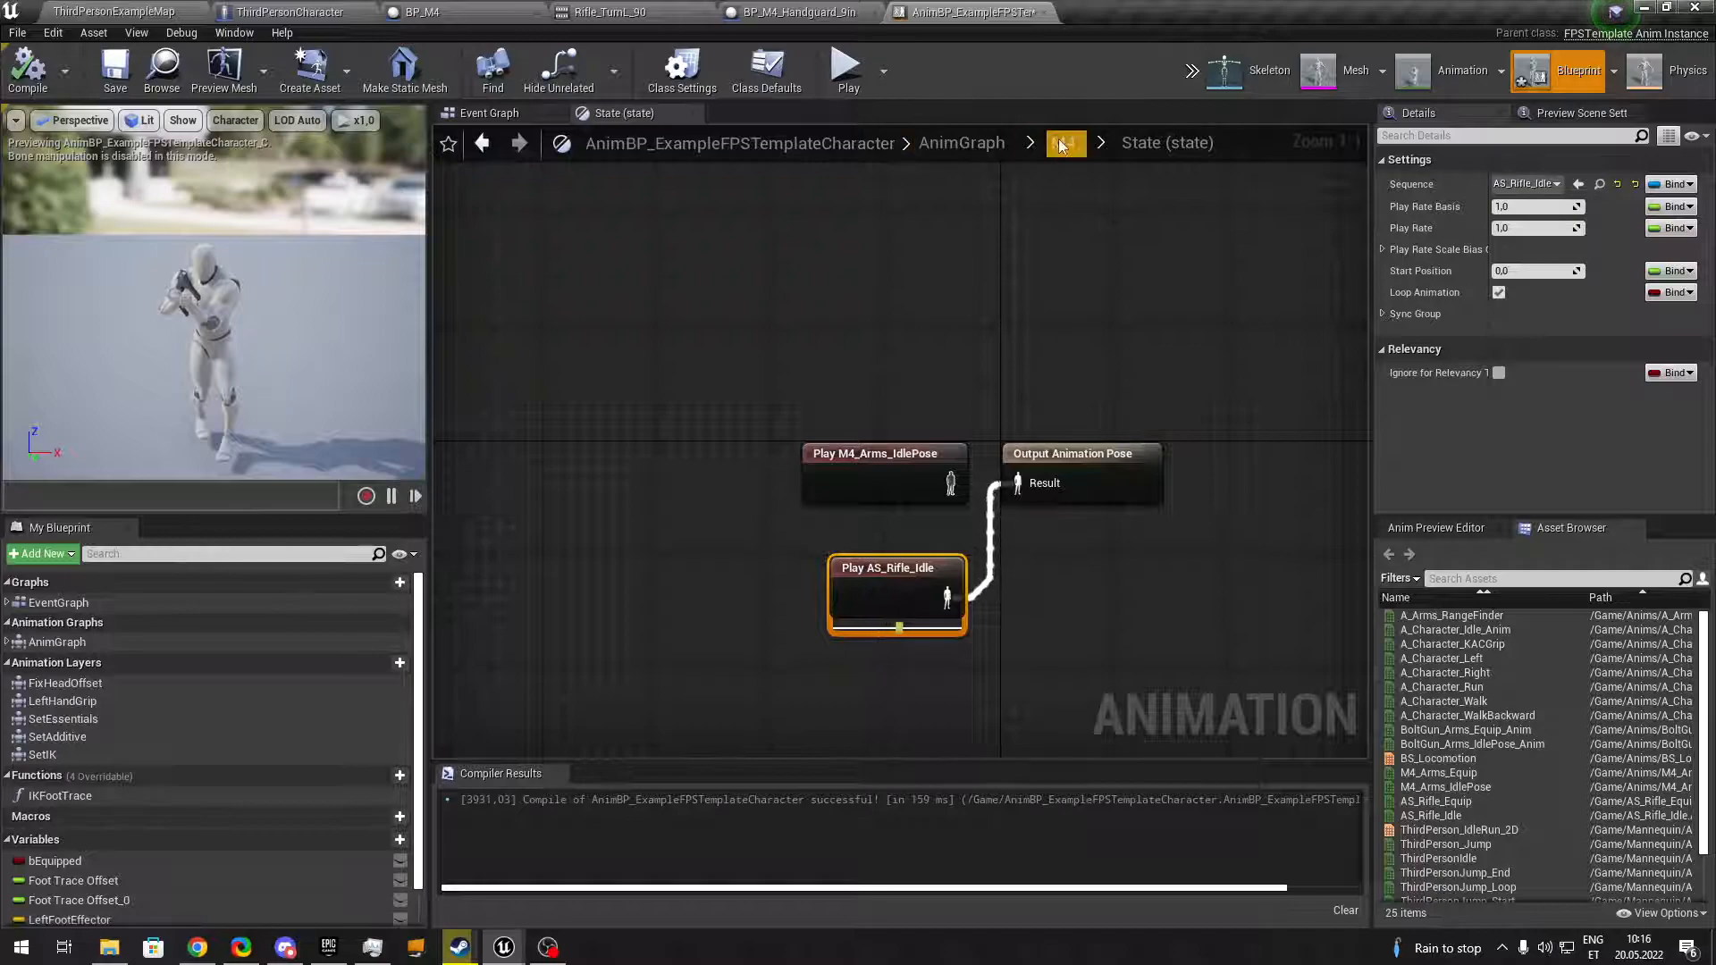
pyautogui.click(109, 13)
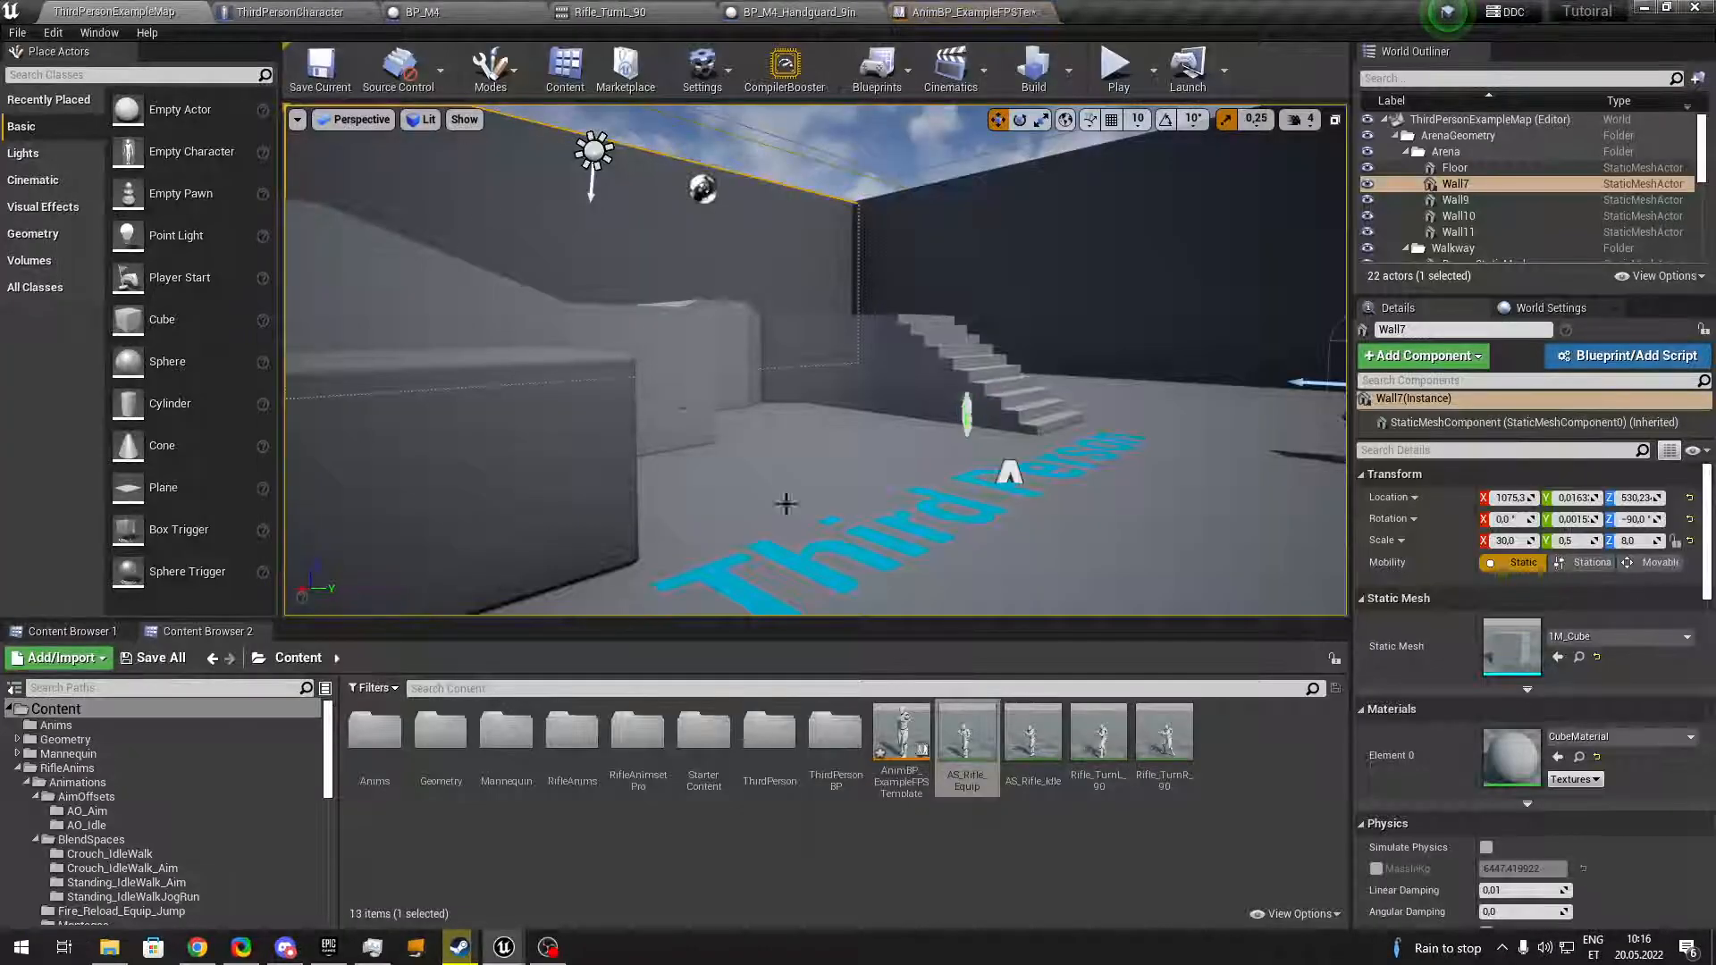
pyautogui.click(972, 13)
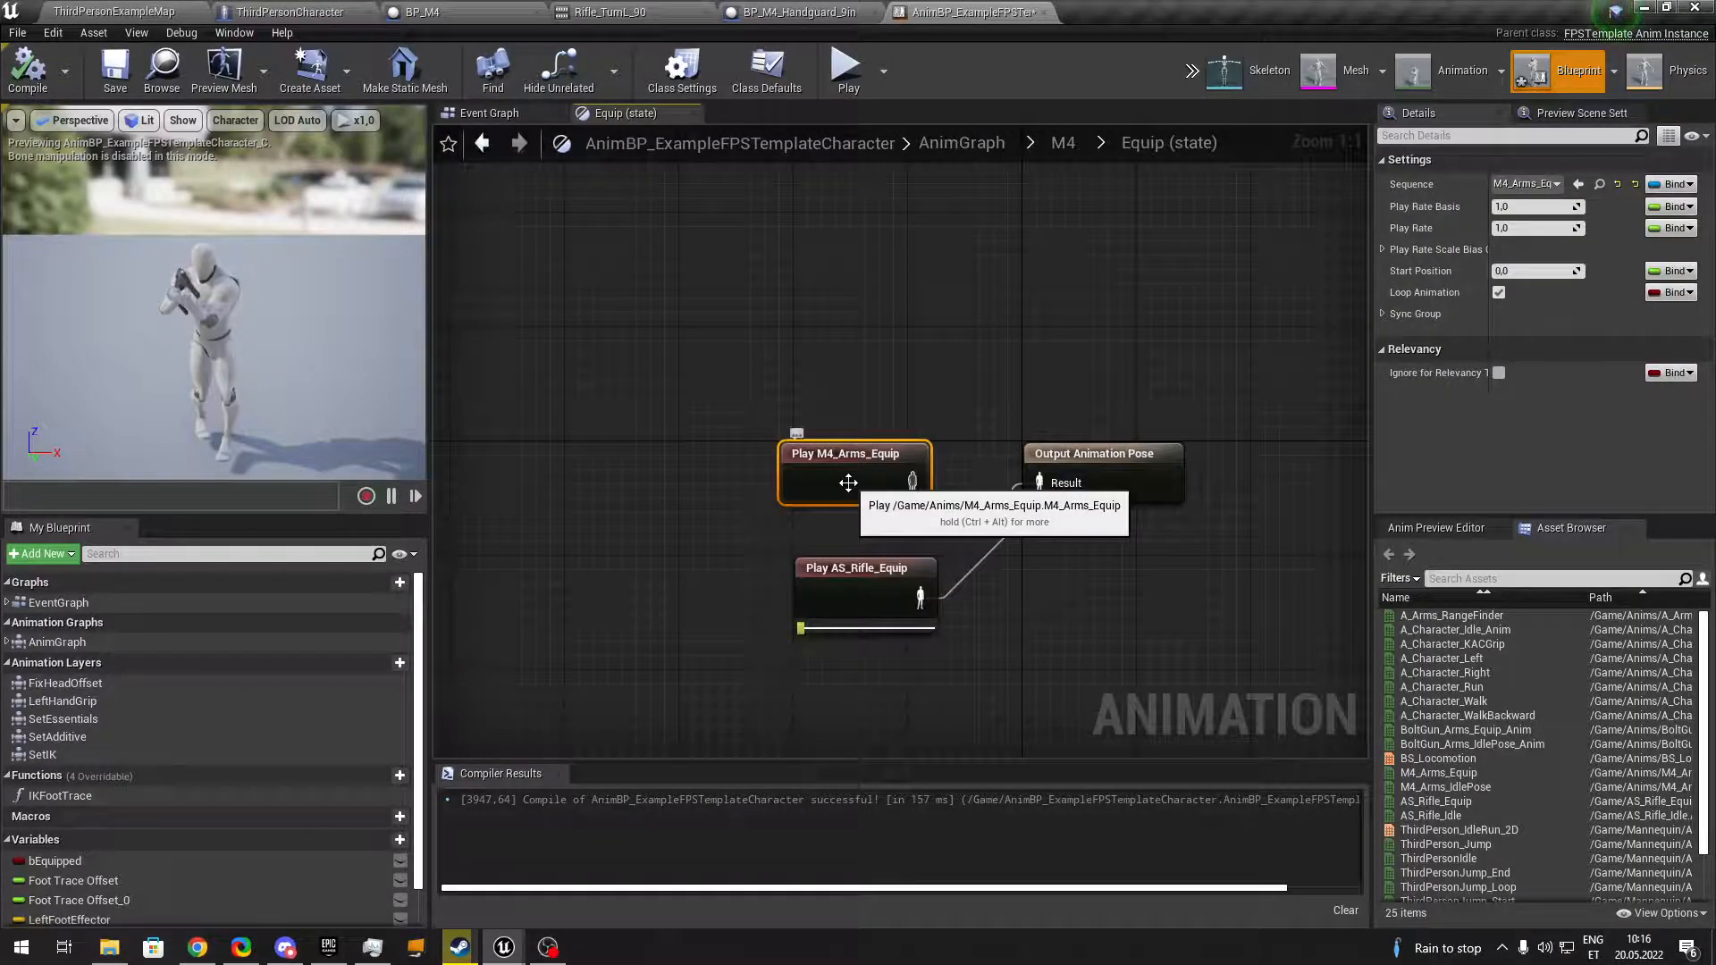
pyautogui.moveTo(918, 187)
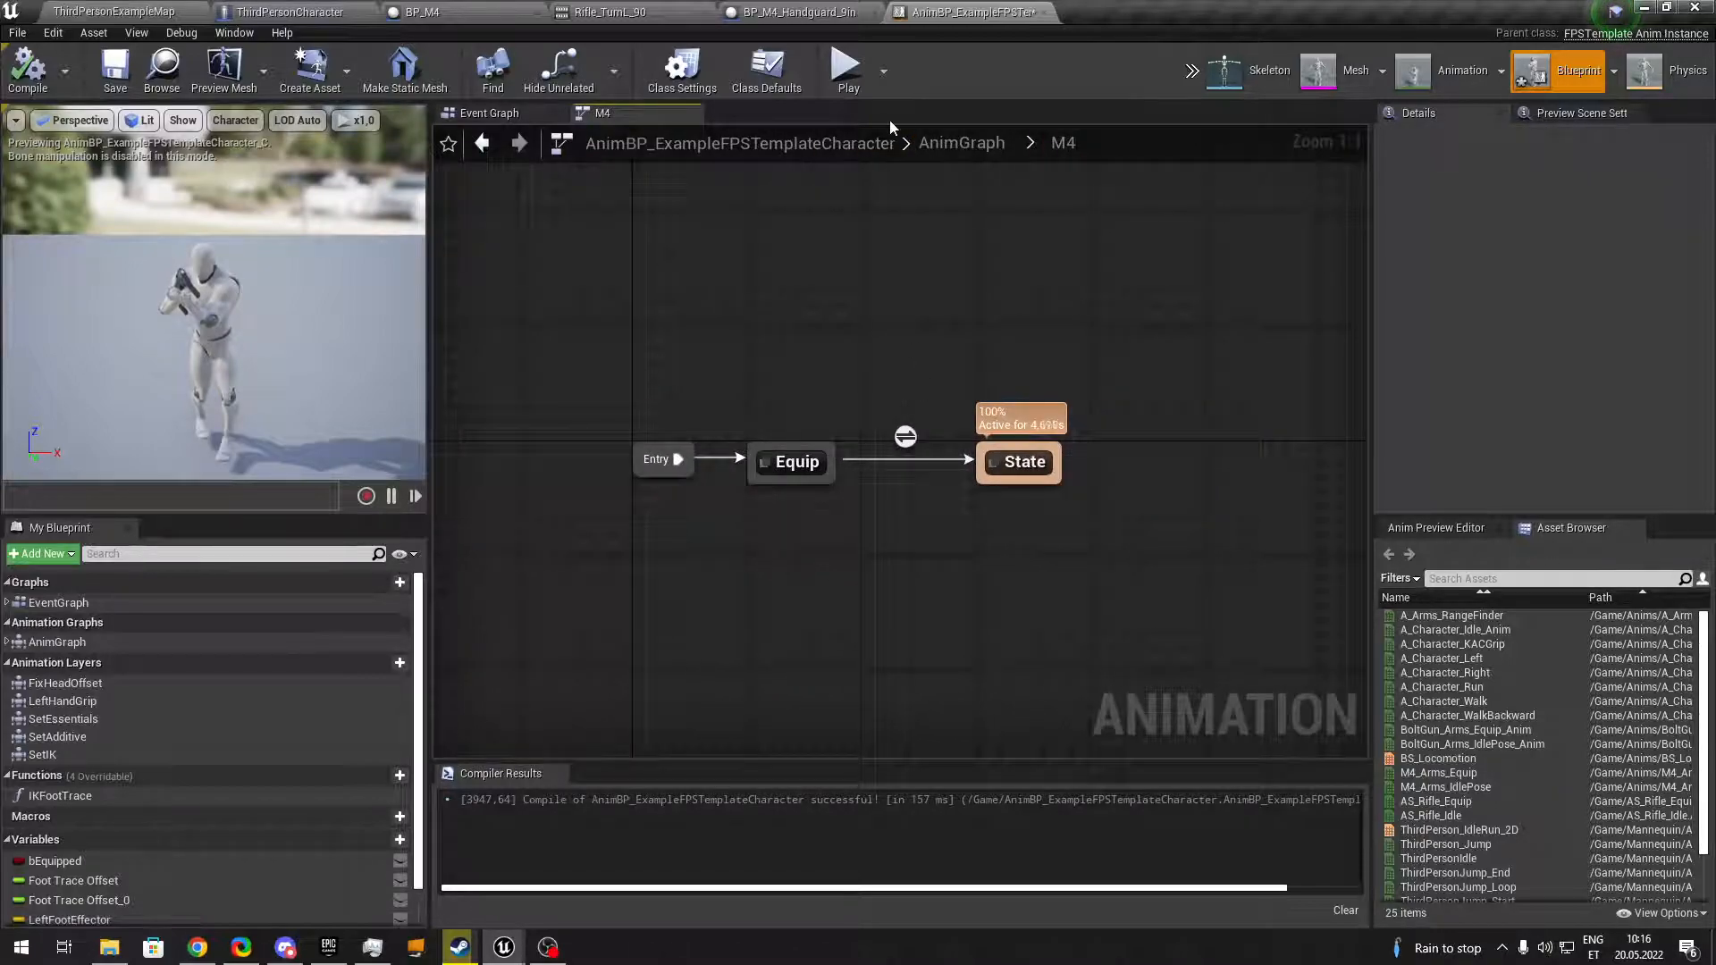
pyautogui.click(847, 68)
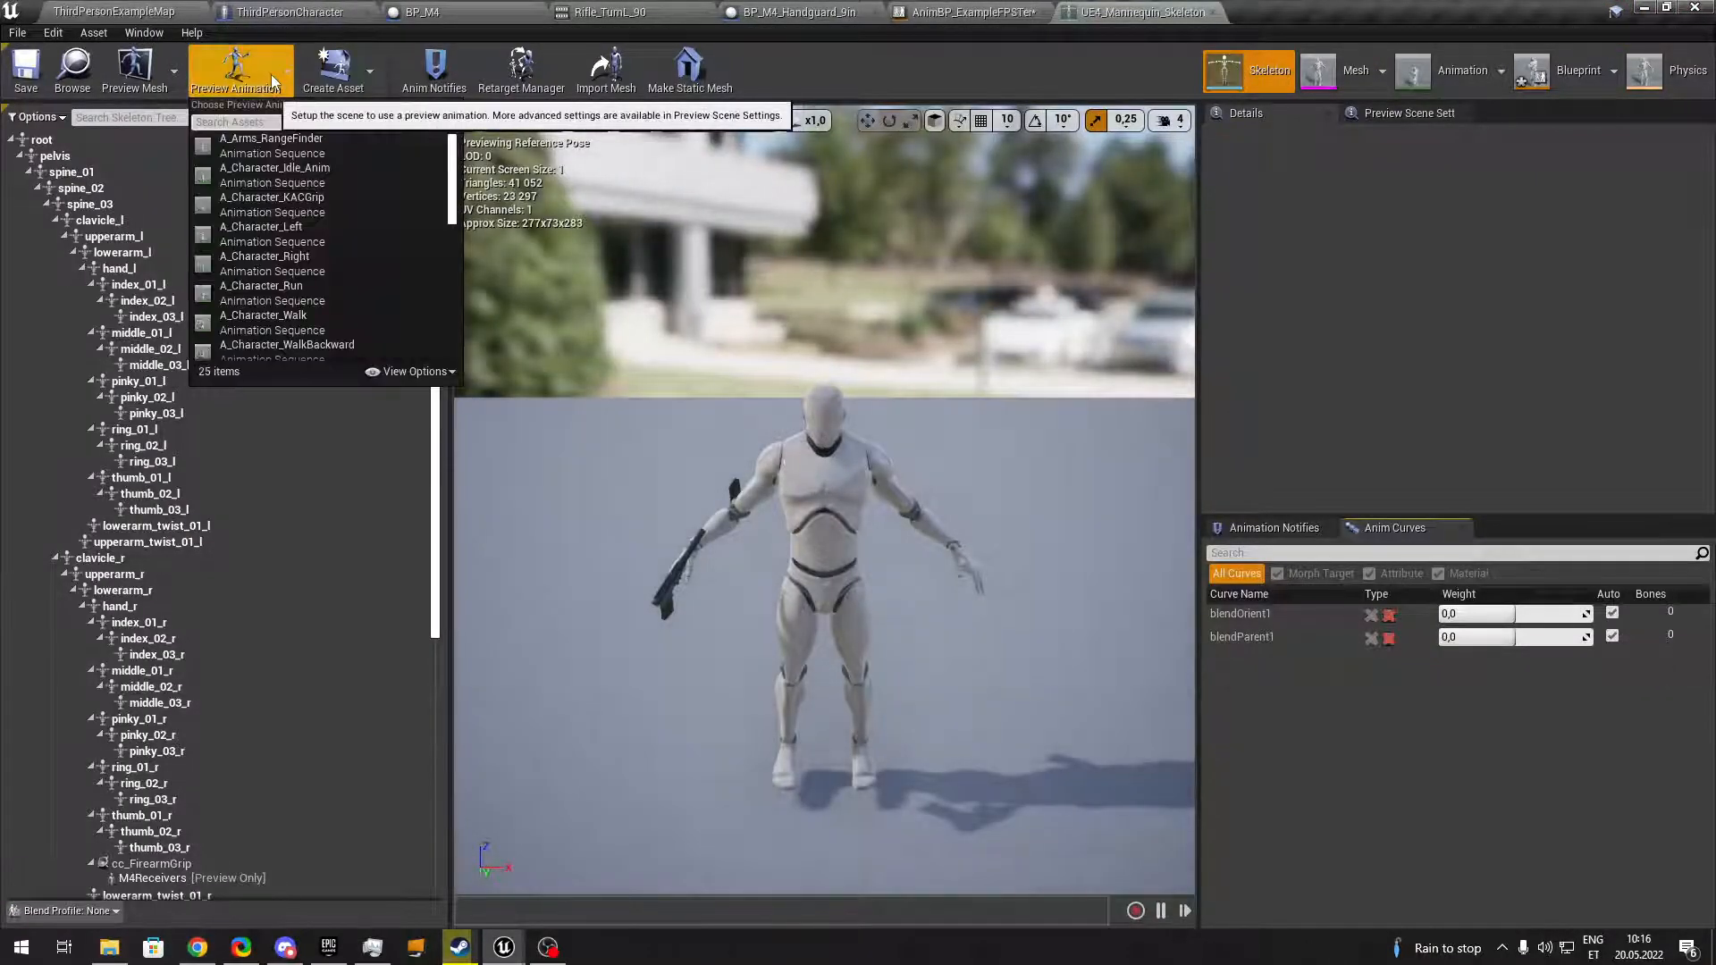
# Set the skeleton's Preview Animation to AS_Rifle_Idle and select the cc_FirearmGrip socket.
pyautogui.write('aral')
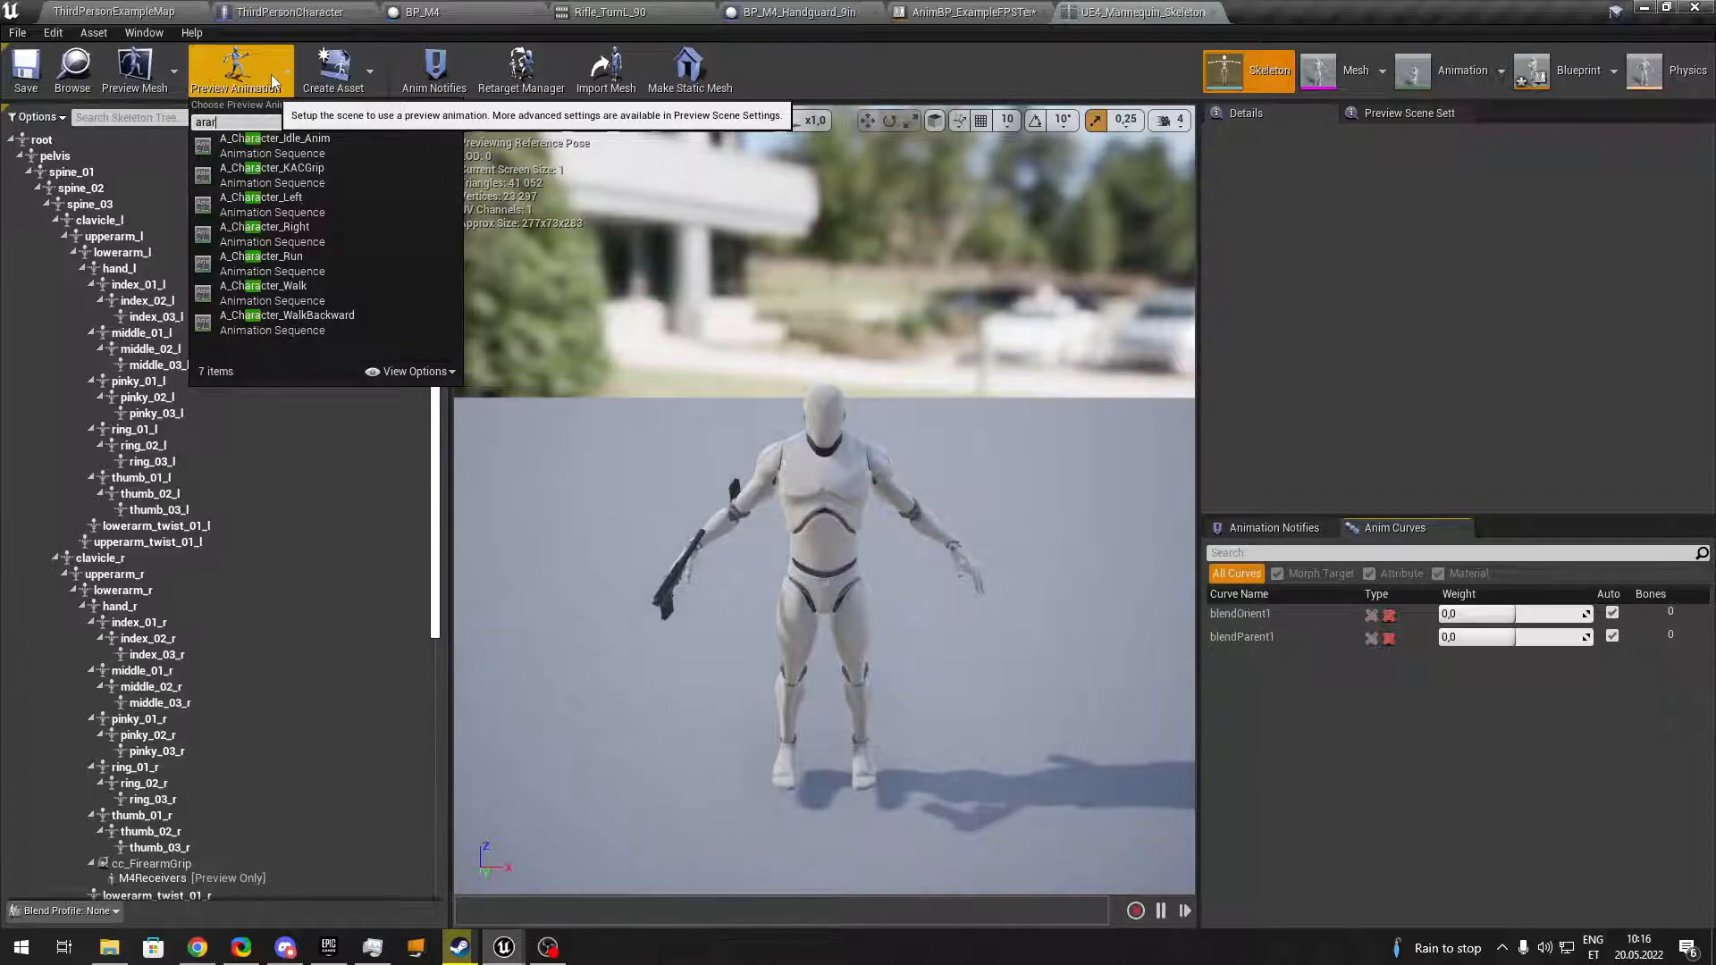
pyautogui.write('rifle')
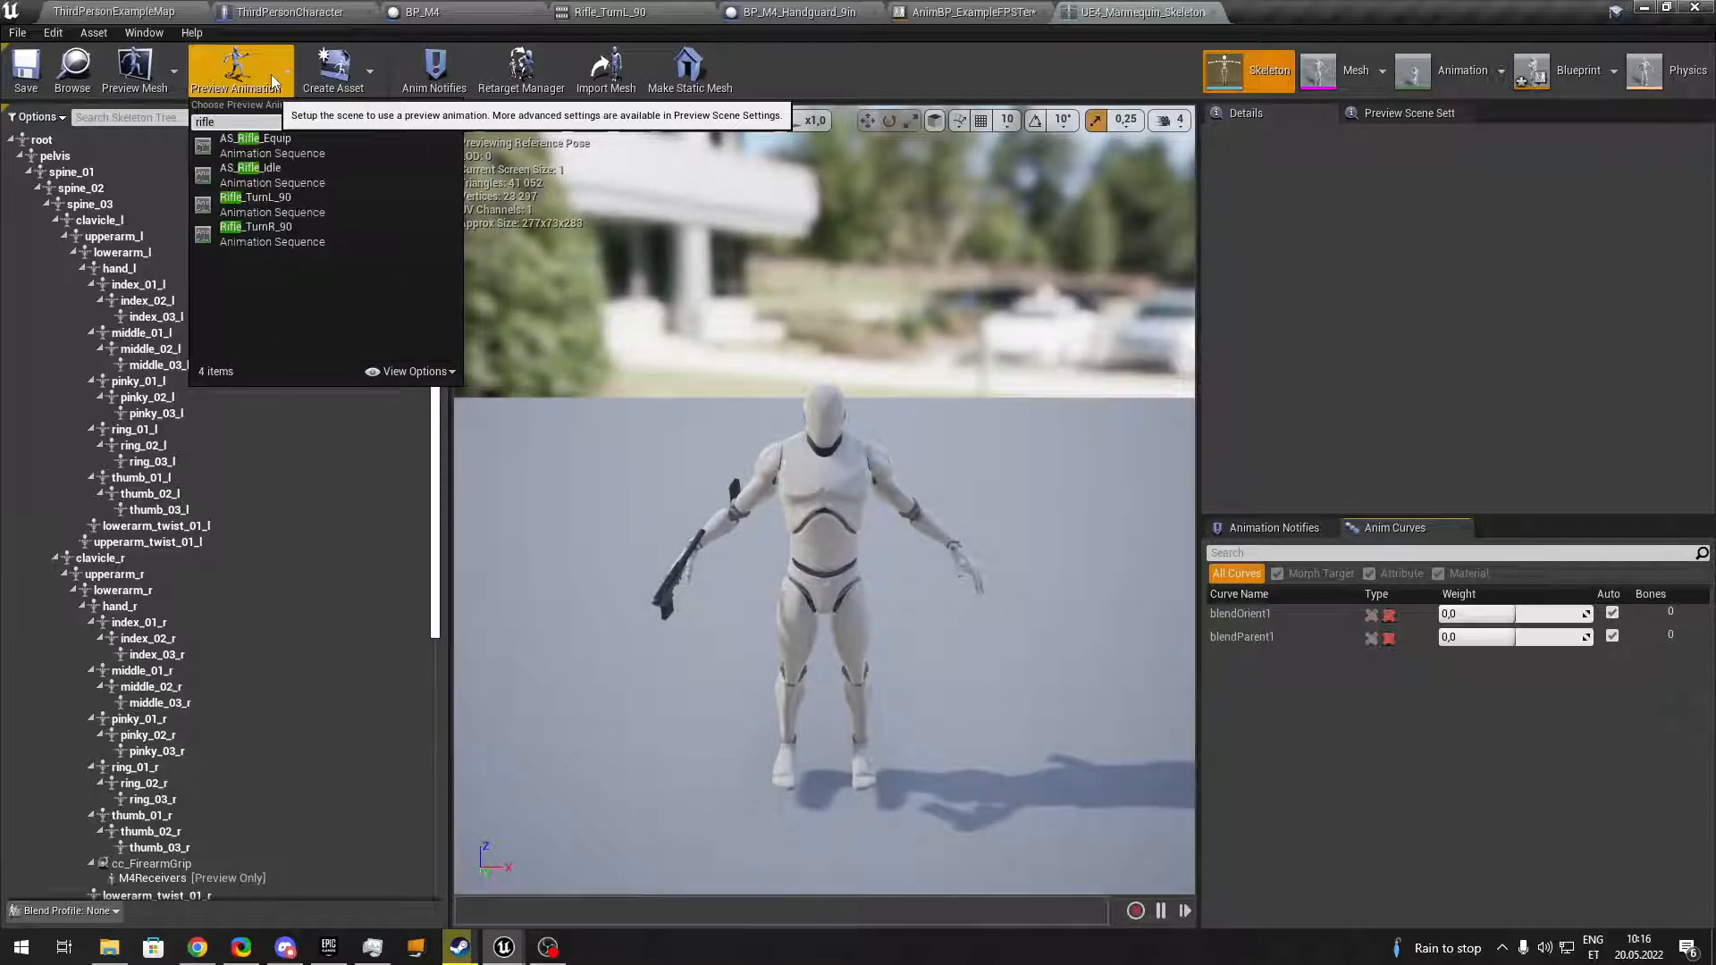
pyautogui.click(272, 168)
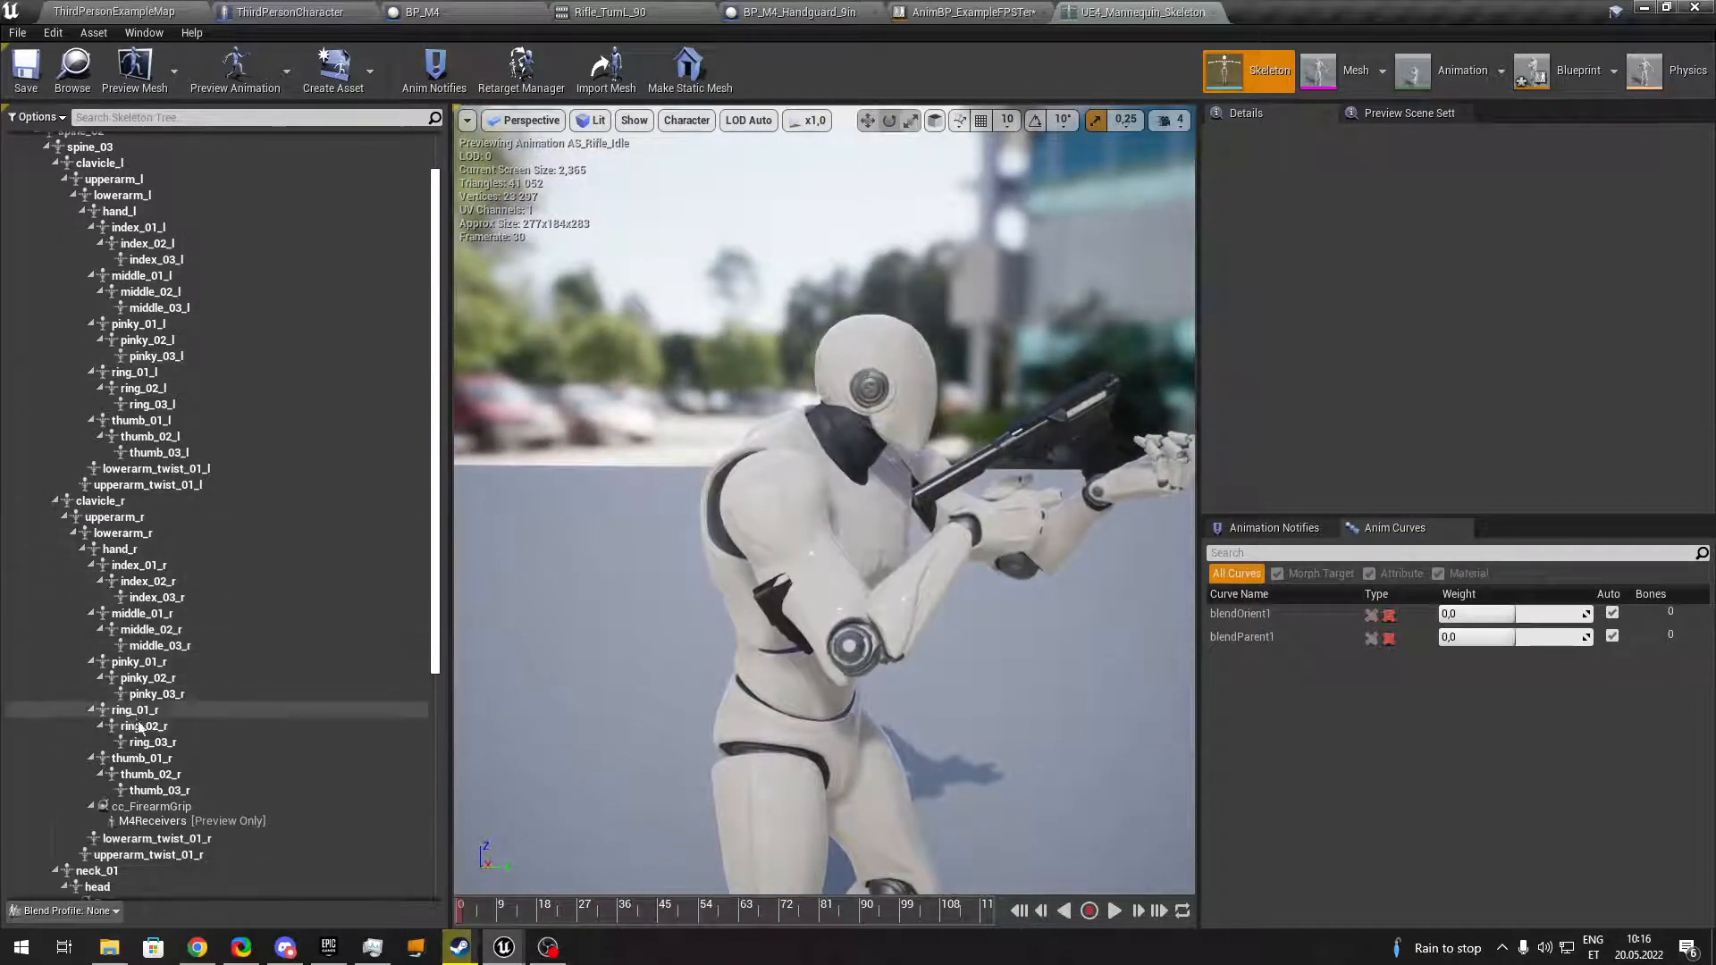
pyautogui.click(150, 806)
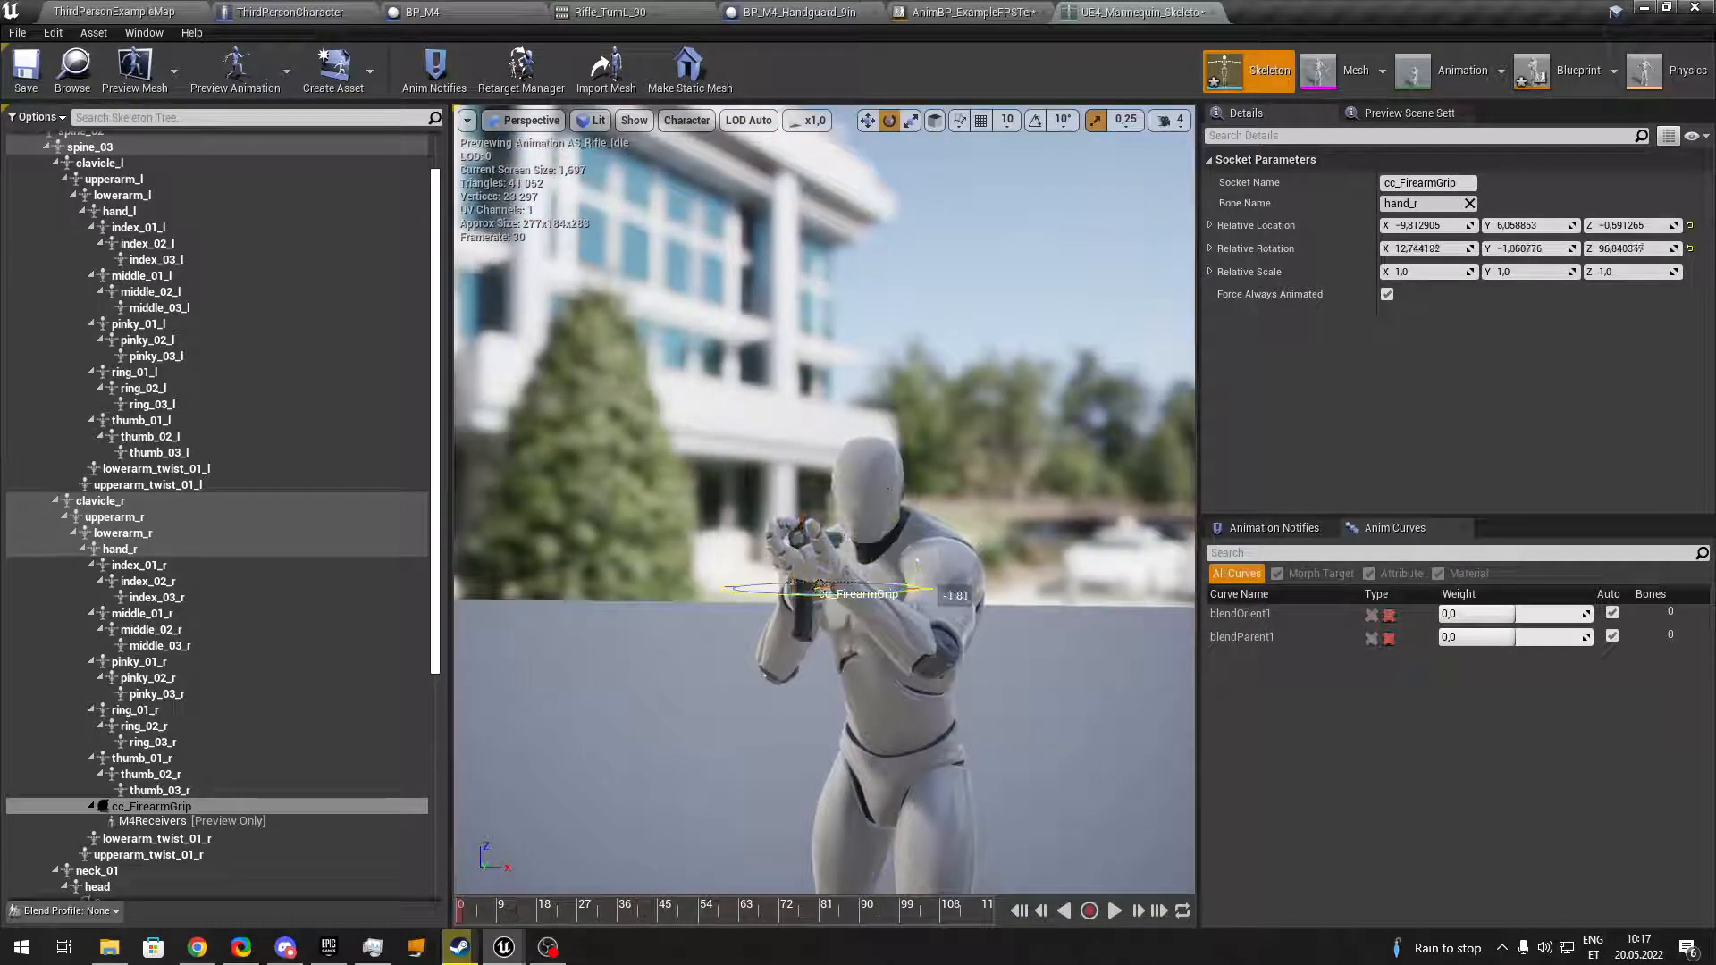
# Check the grip from the Top view in Lit shading and reselect cc_FirearmGrip to adjust its rotation.
pyautogui.click(528, 119)
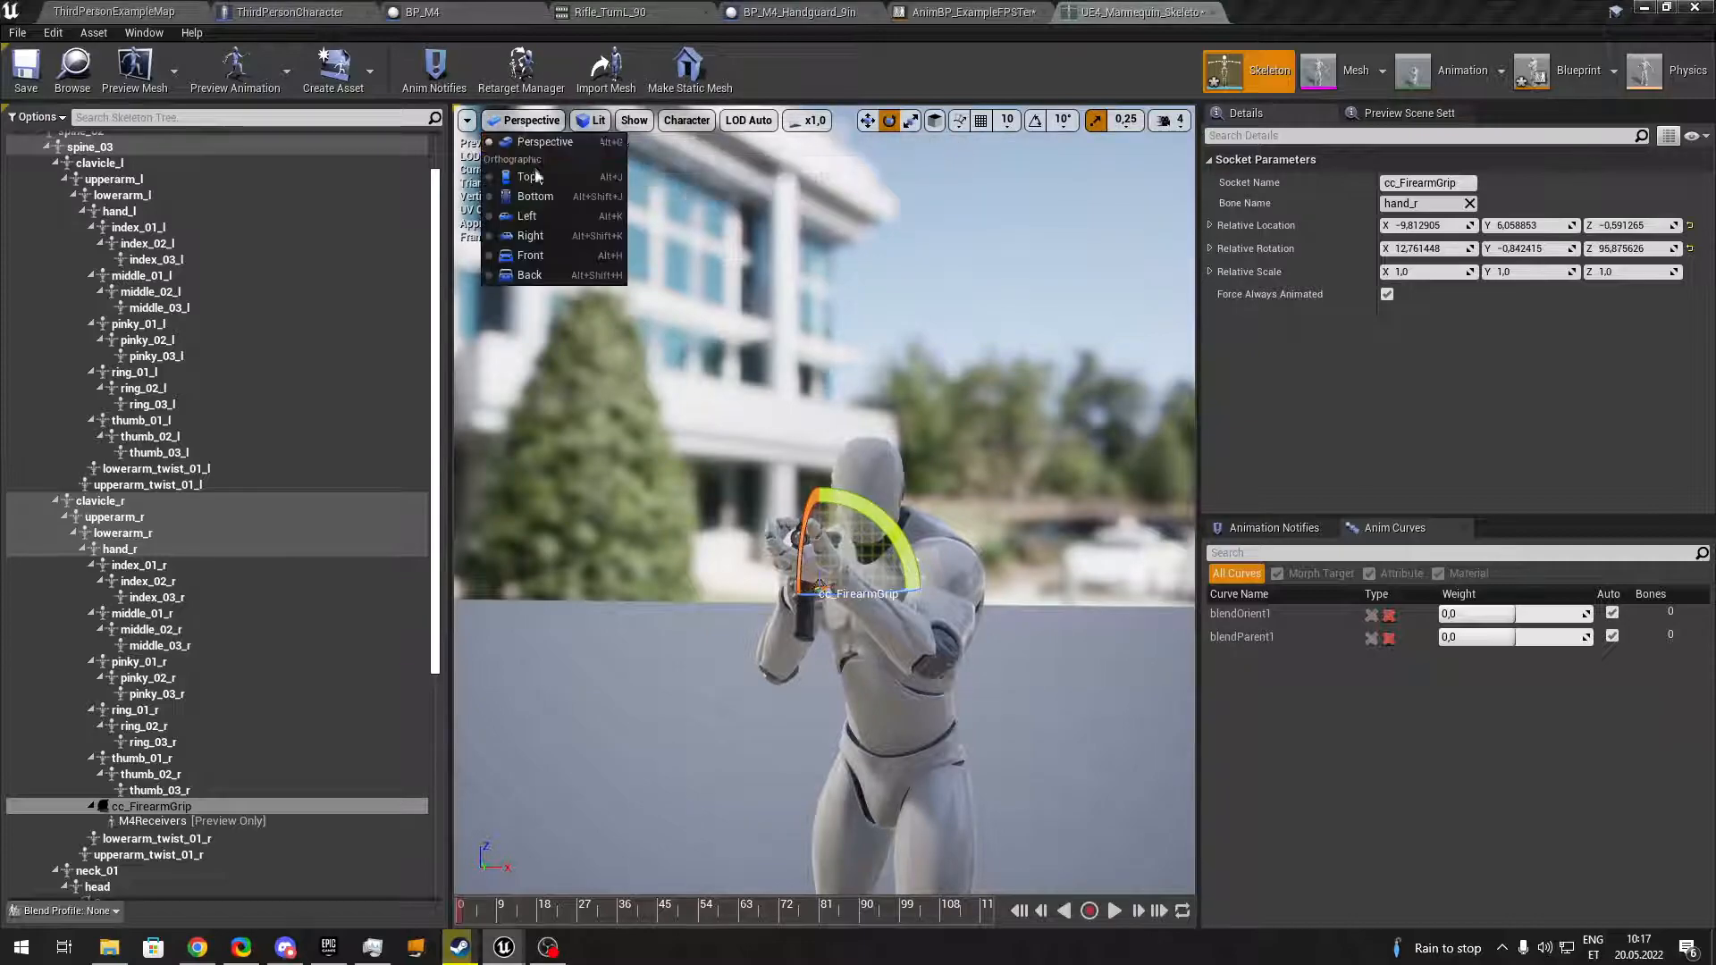
pyautogui.click(529, 176)
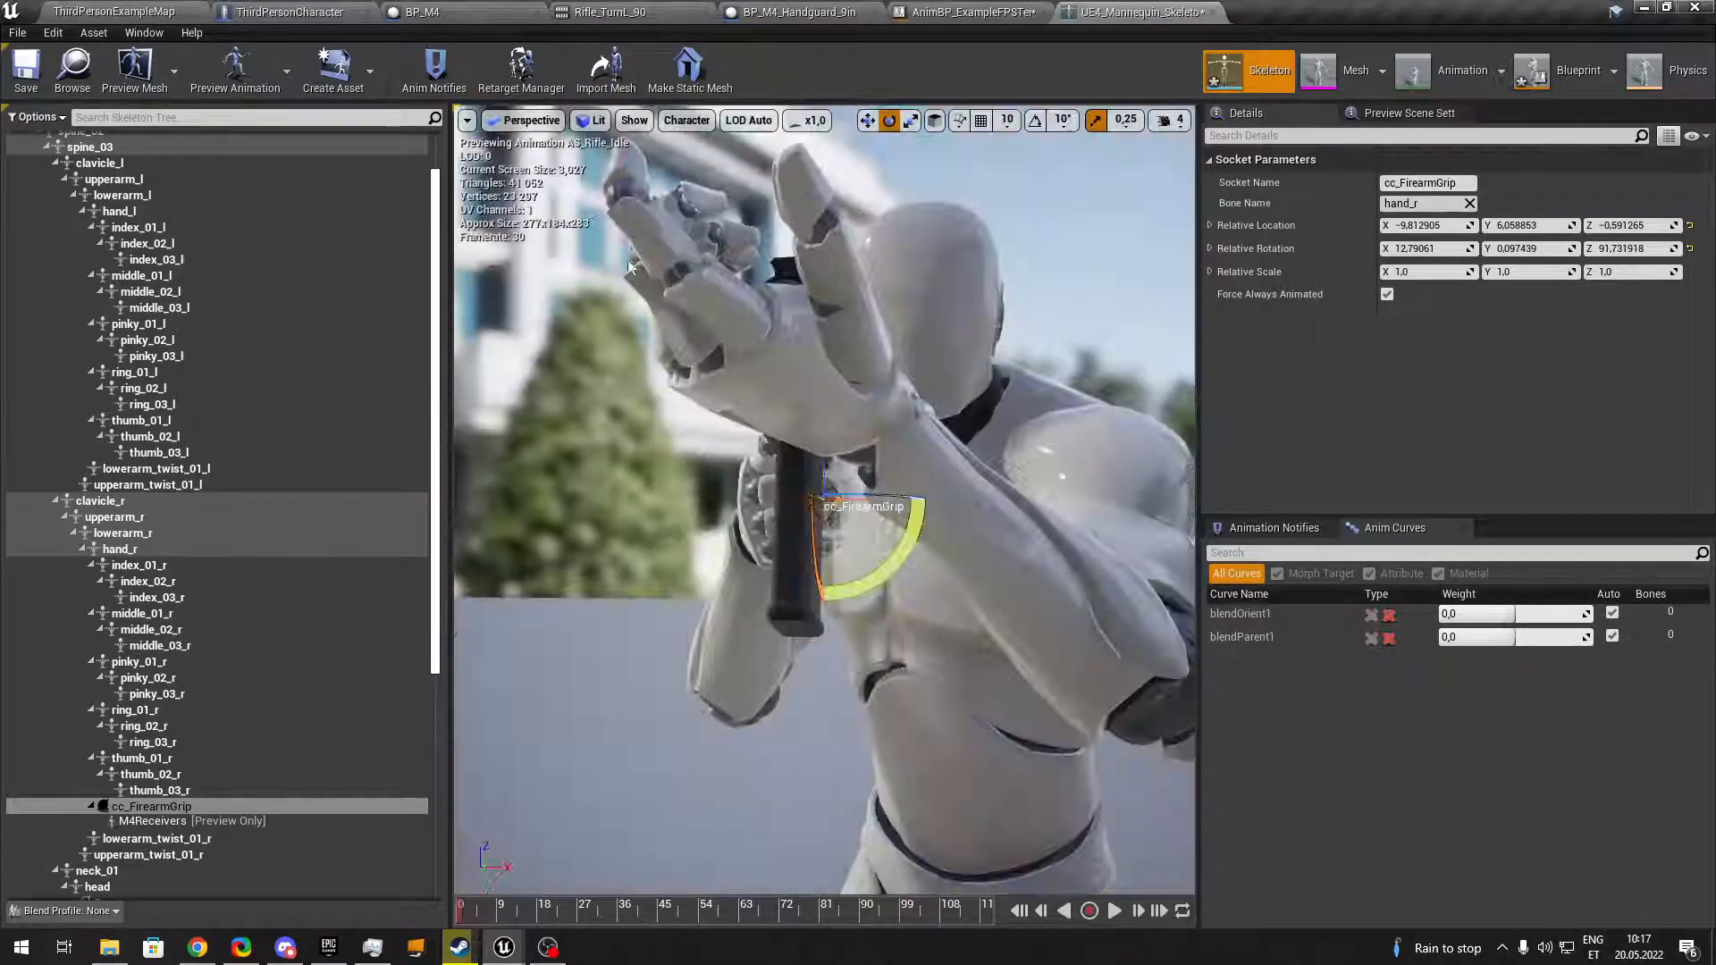
pyautogui.click(529, 120)
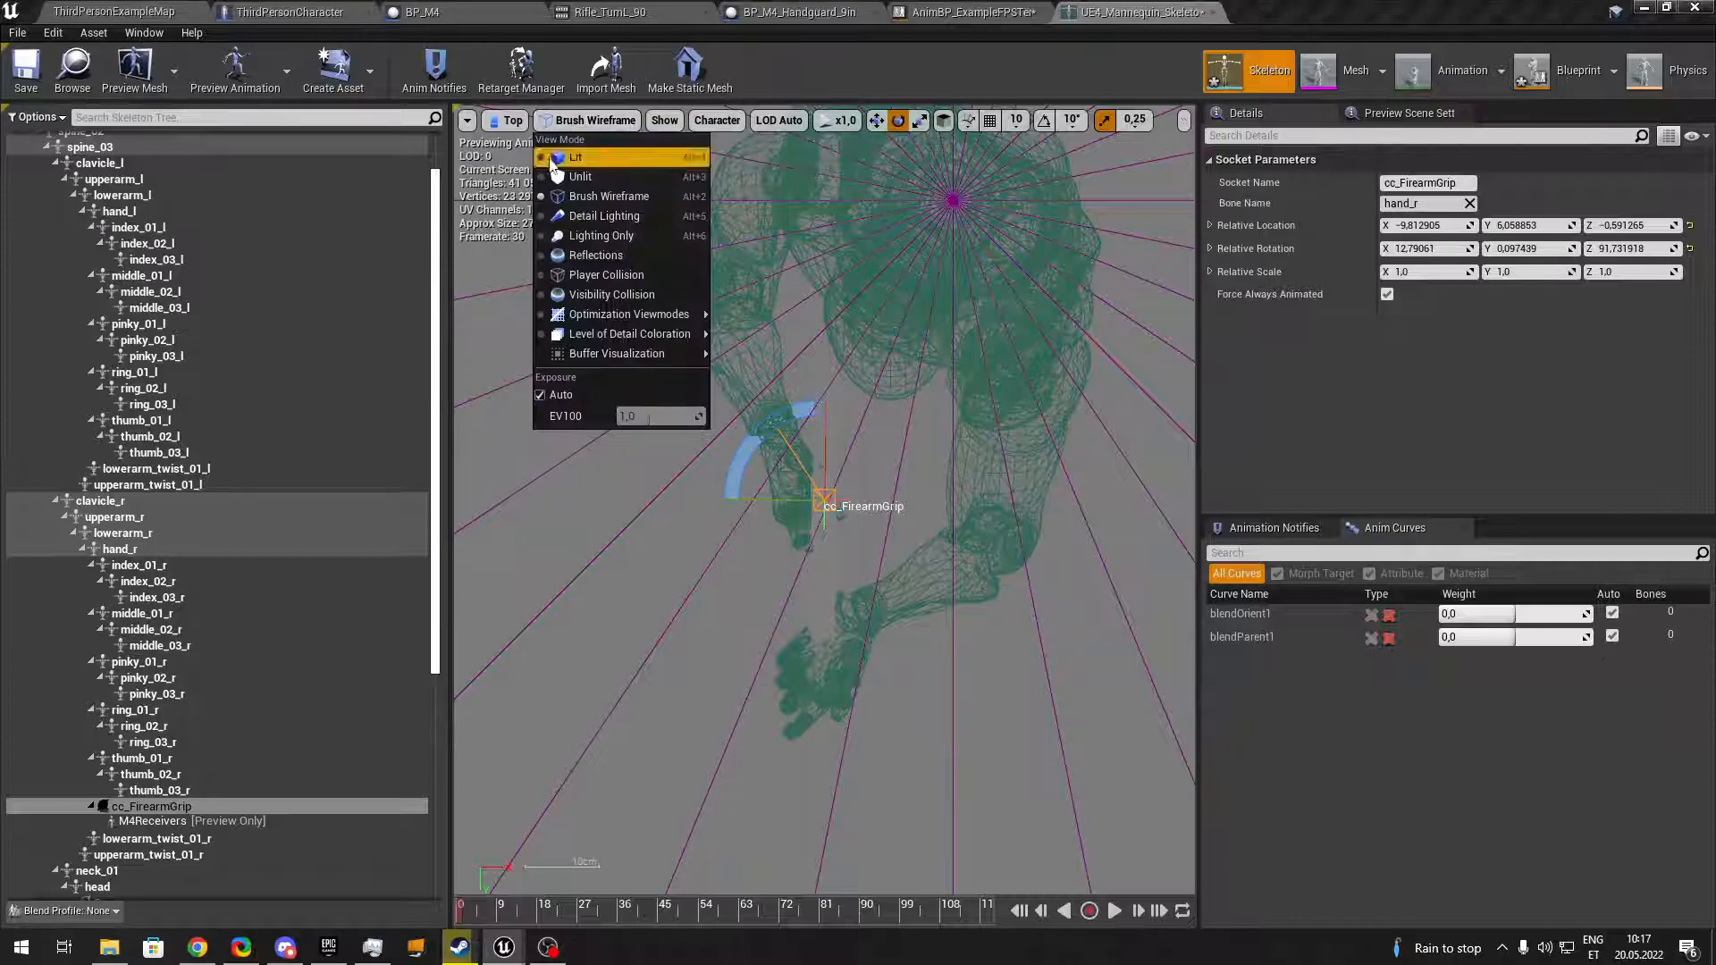
pyautogui.click(575, 157)
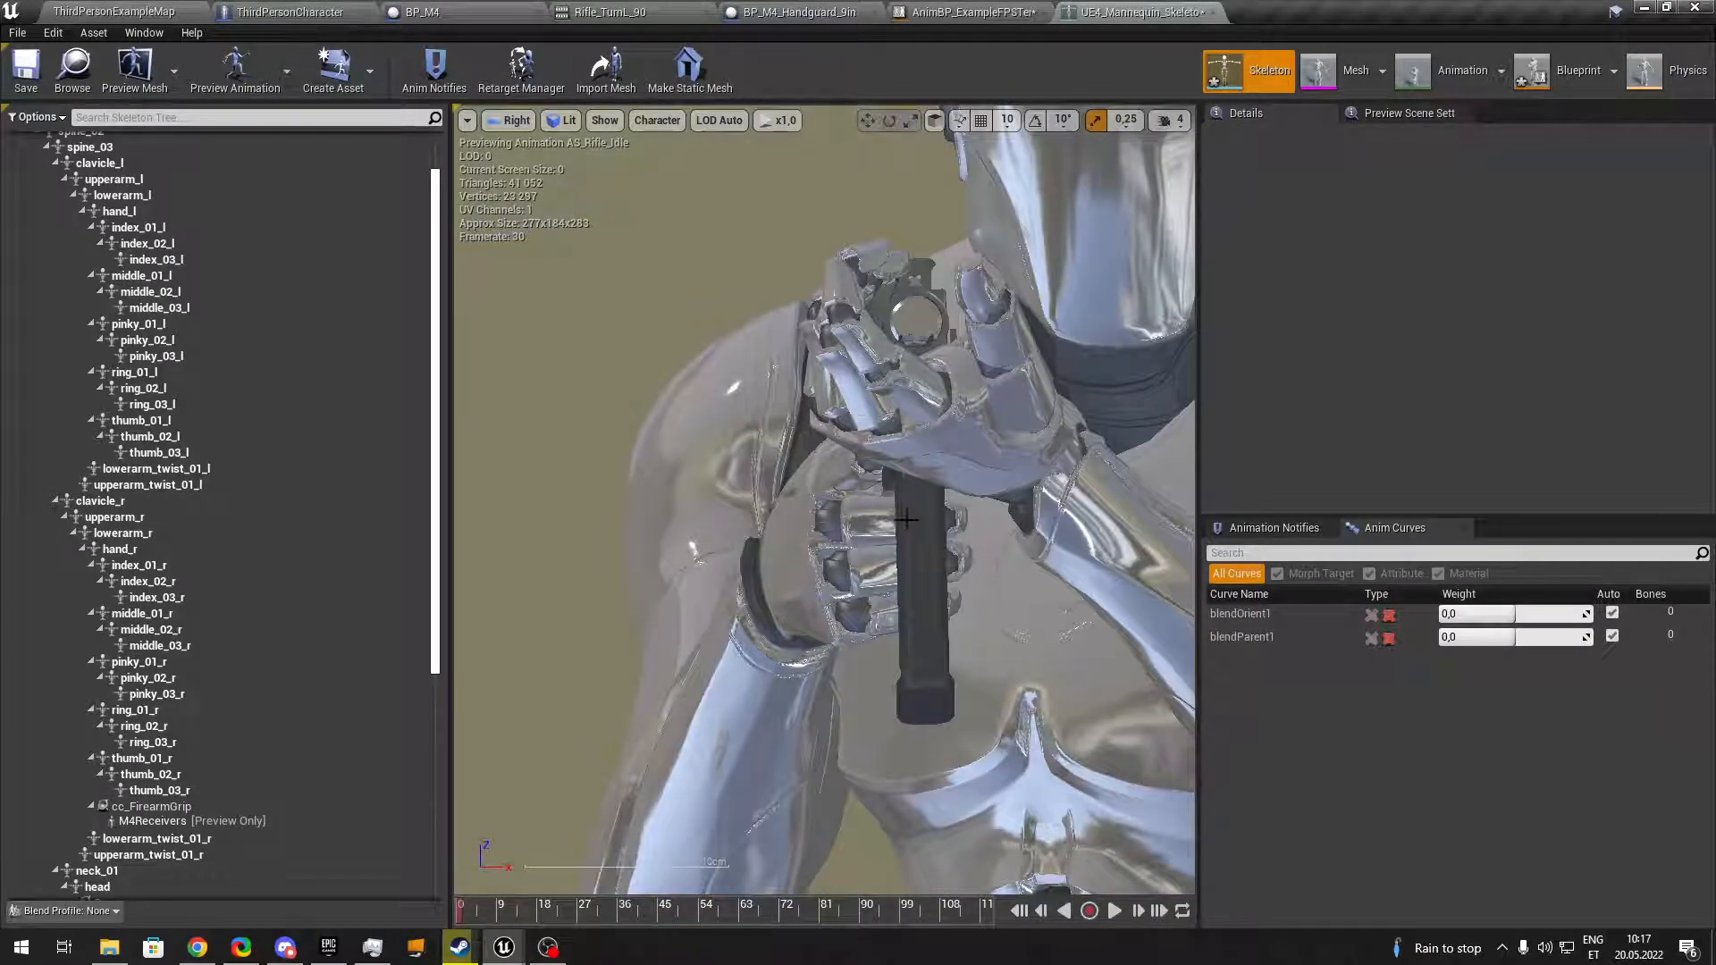
pyautogui.scroll(-3)
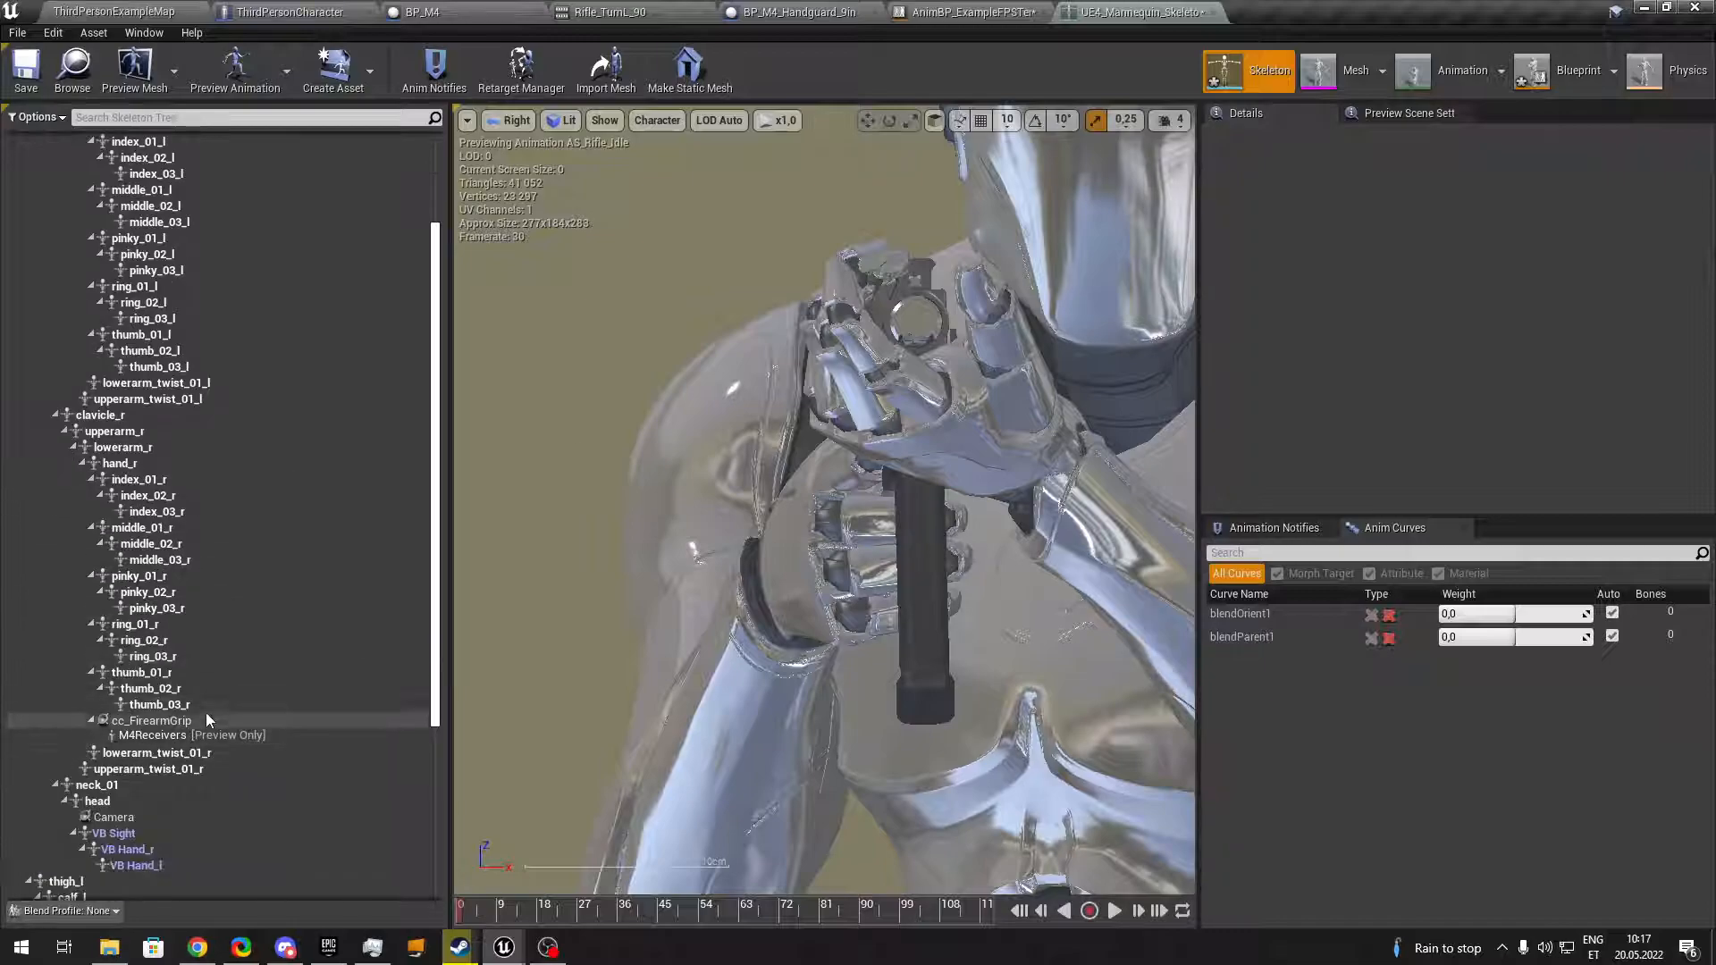
pyautogui.click(150, 720)
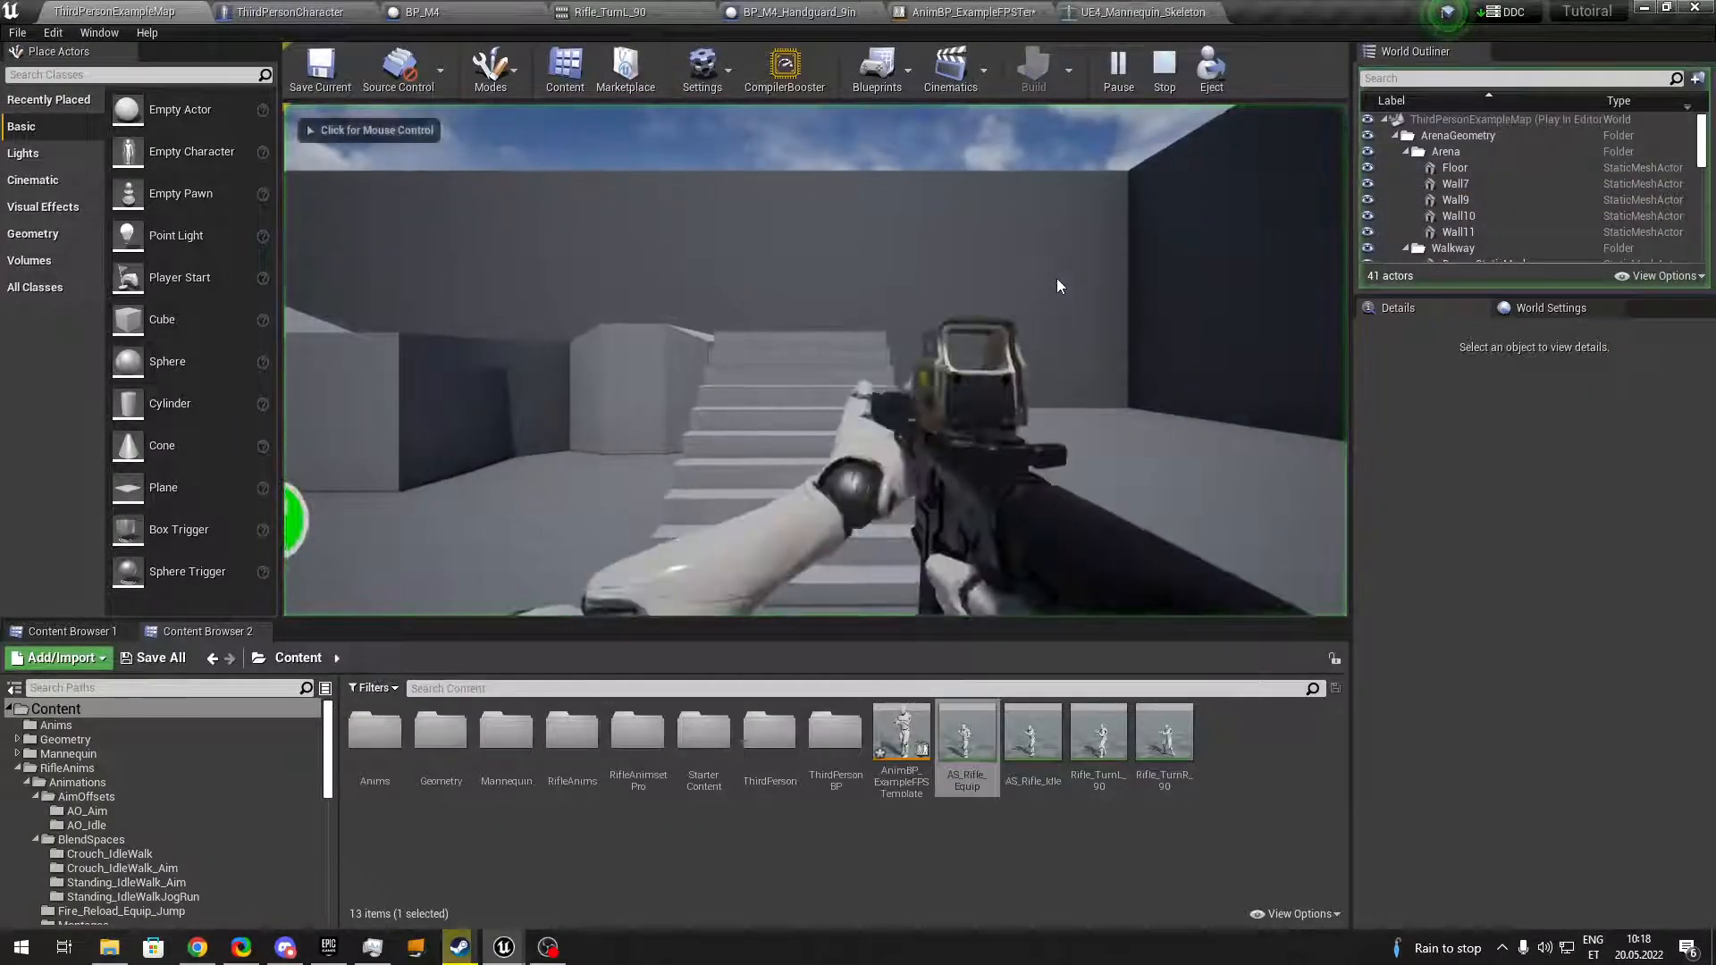
# Stop the Play In Editor session to return to the level.
pyautogui.click(815, 328)
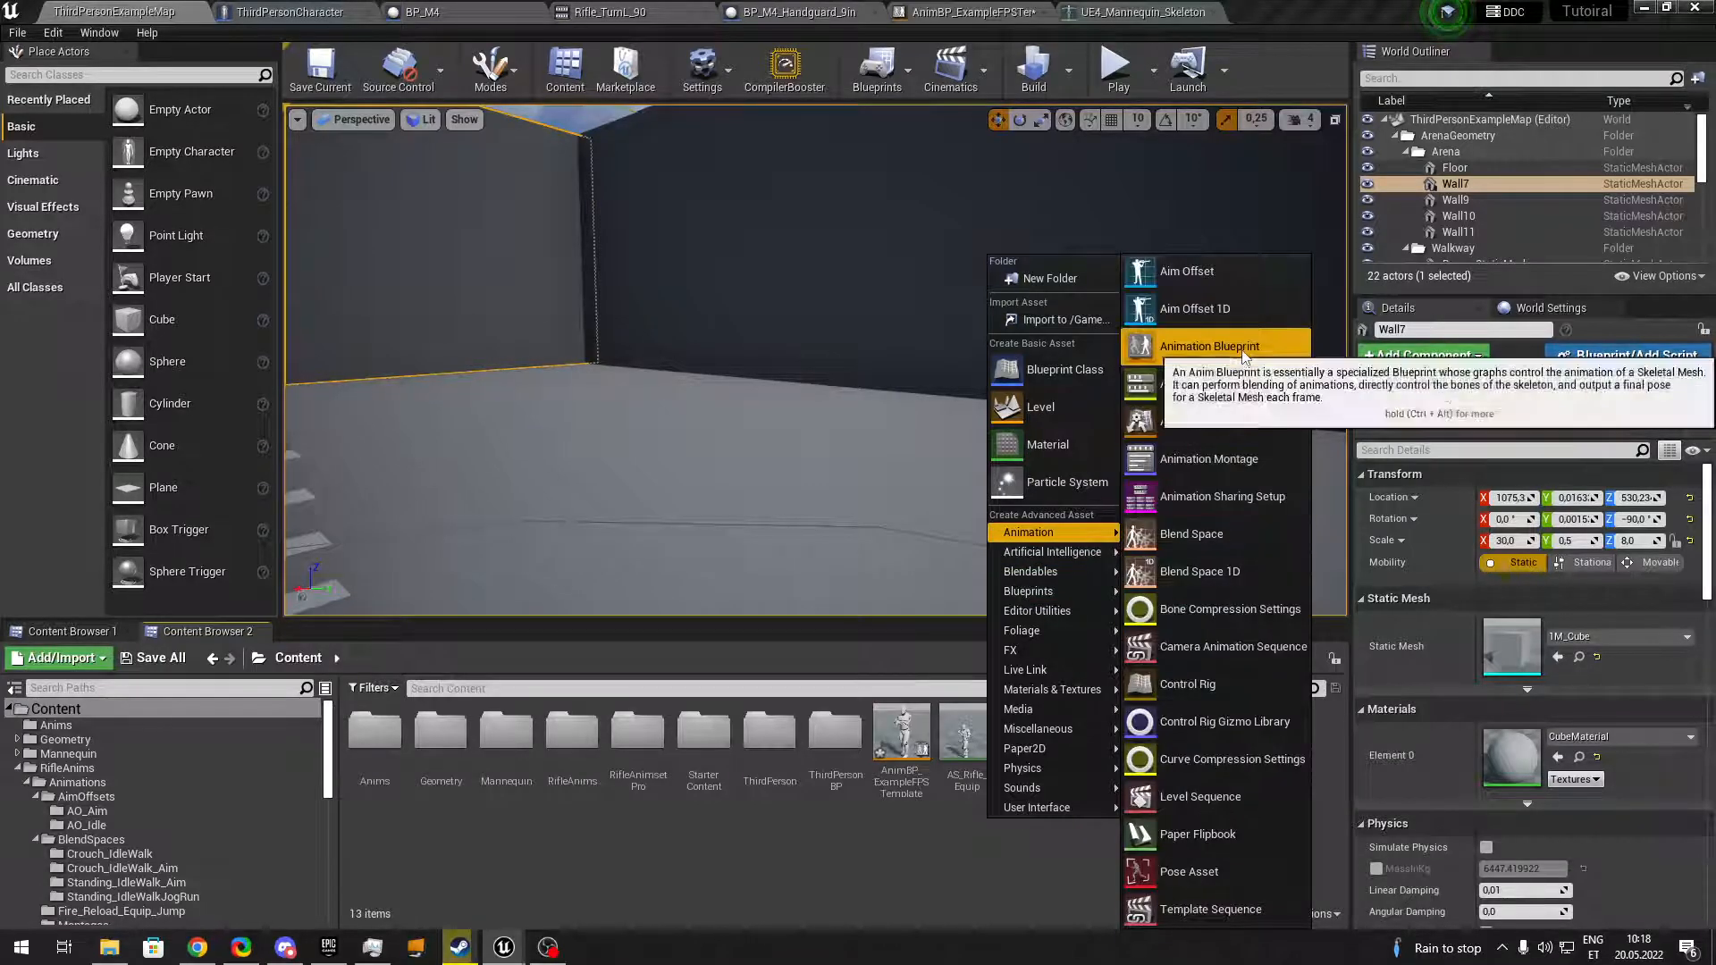
# Create Animation Blueprint BP_AGR_Anim on AGRCoreAnimInstance with UE4_Mannequin_Skeleton and open its graph.
pyautogui.click(1210, 345)
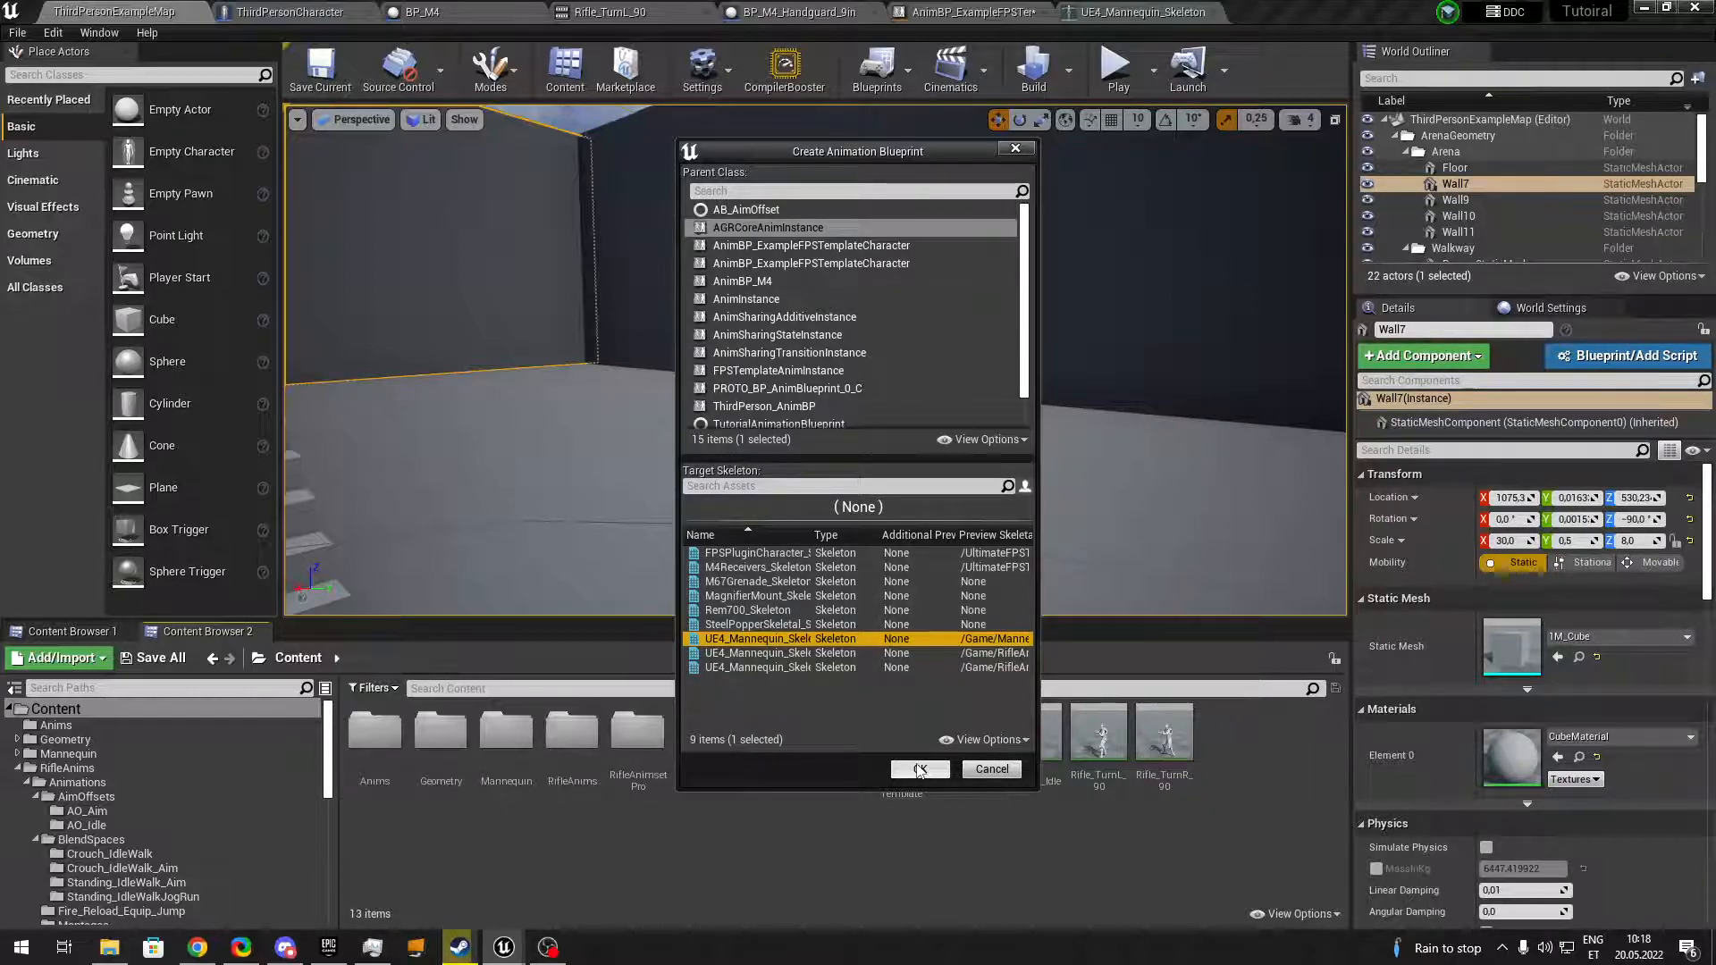
pyautogui.click(917, 769)
pyautogui.write('BP_AGR')
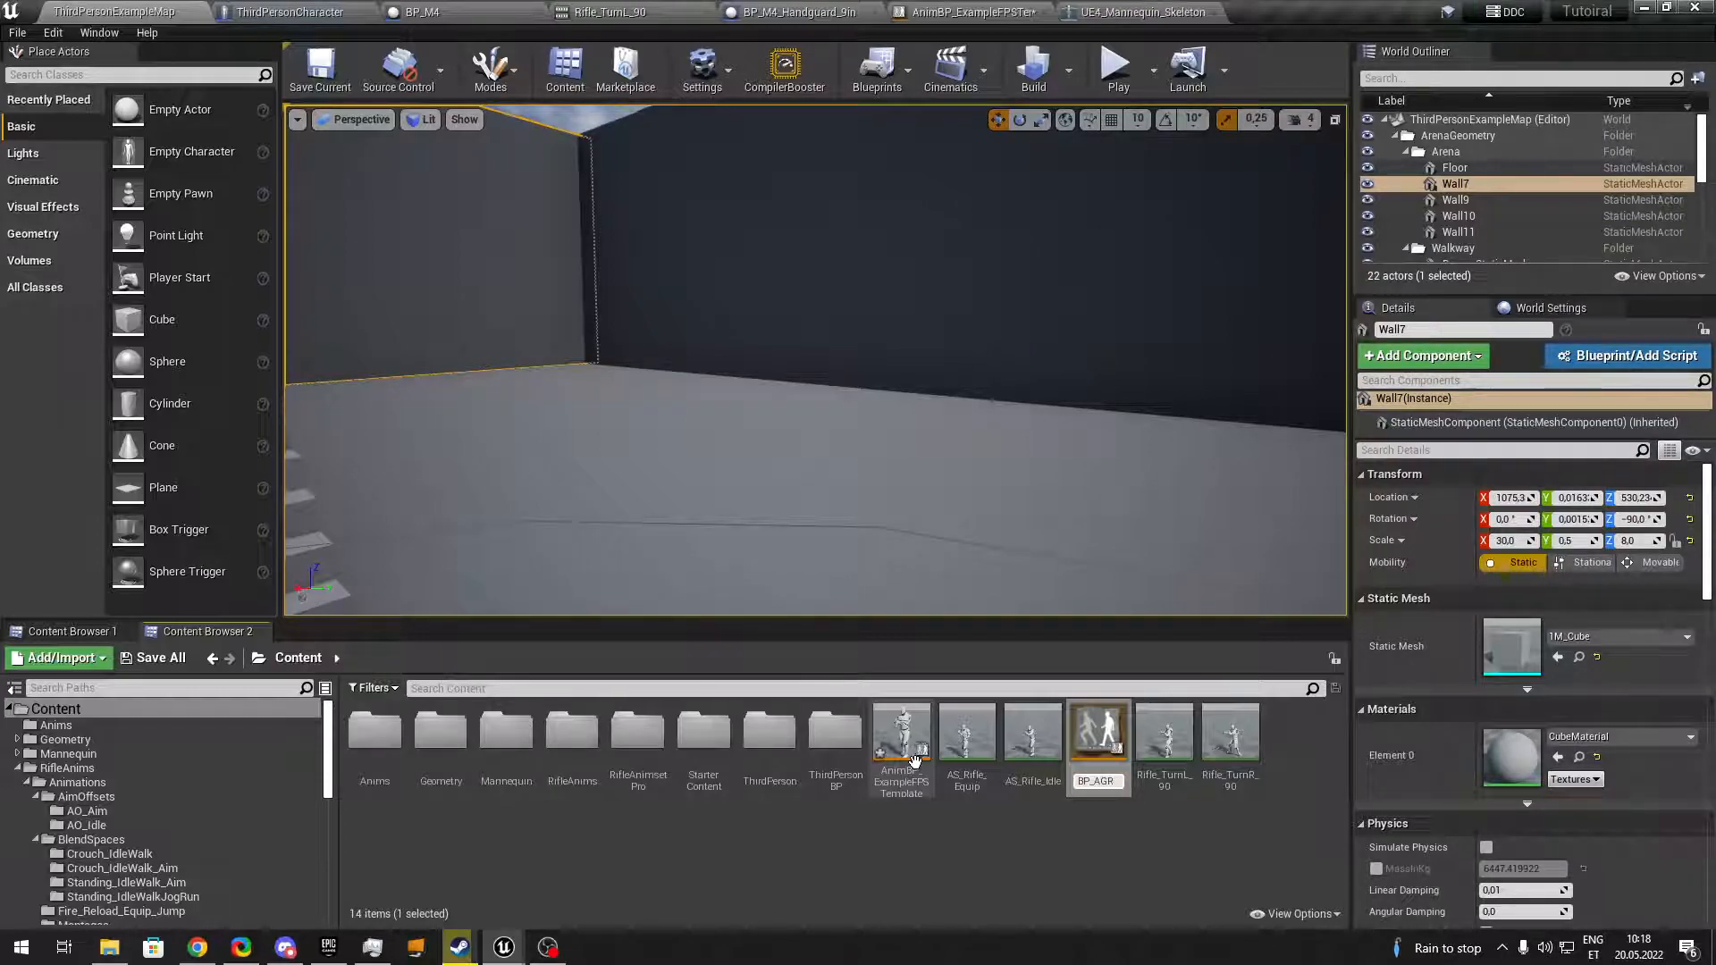
pyautogui.click(1097, 733)
pyautogui.write('_Anim')
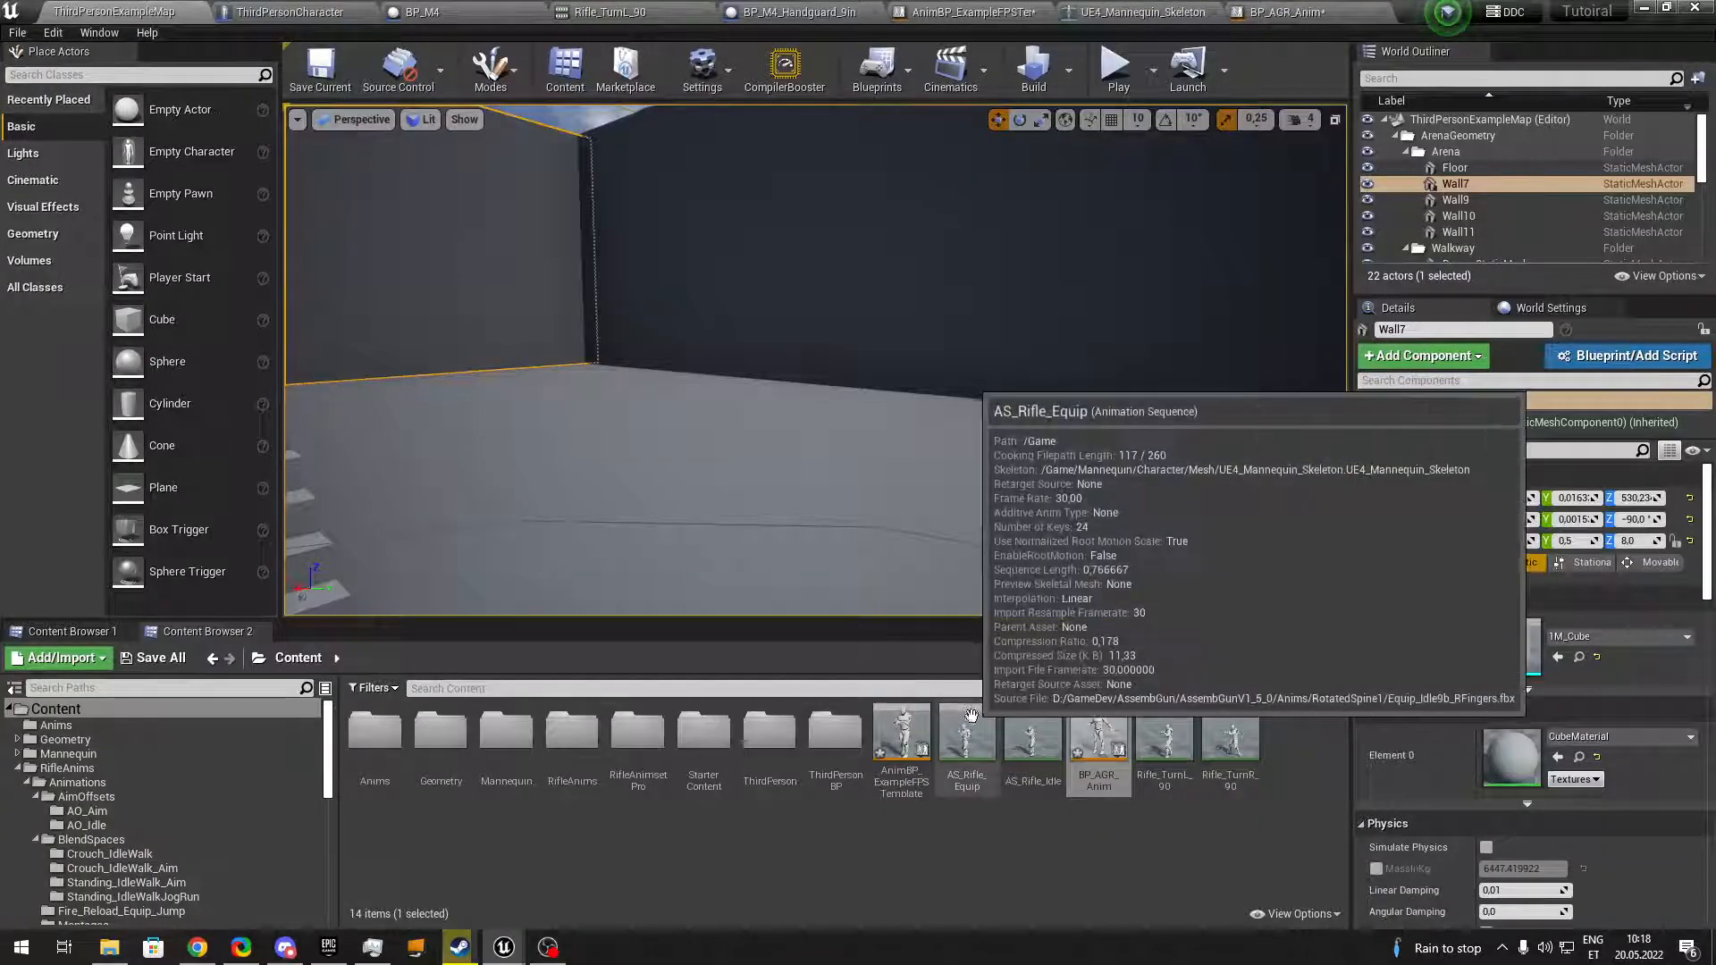
pyautogui.moveTo(1164, 738)
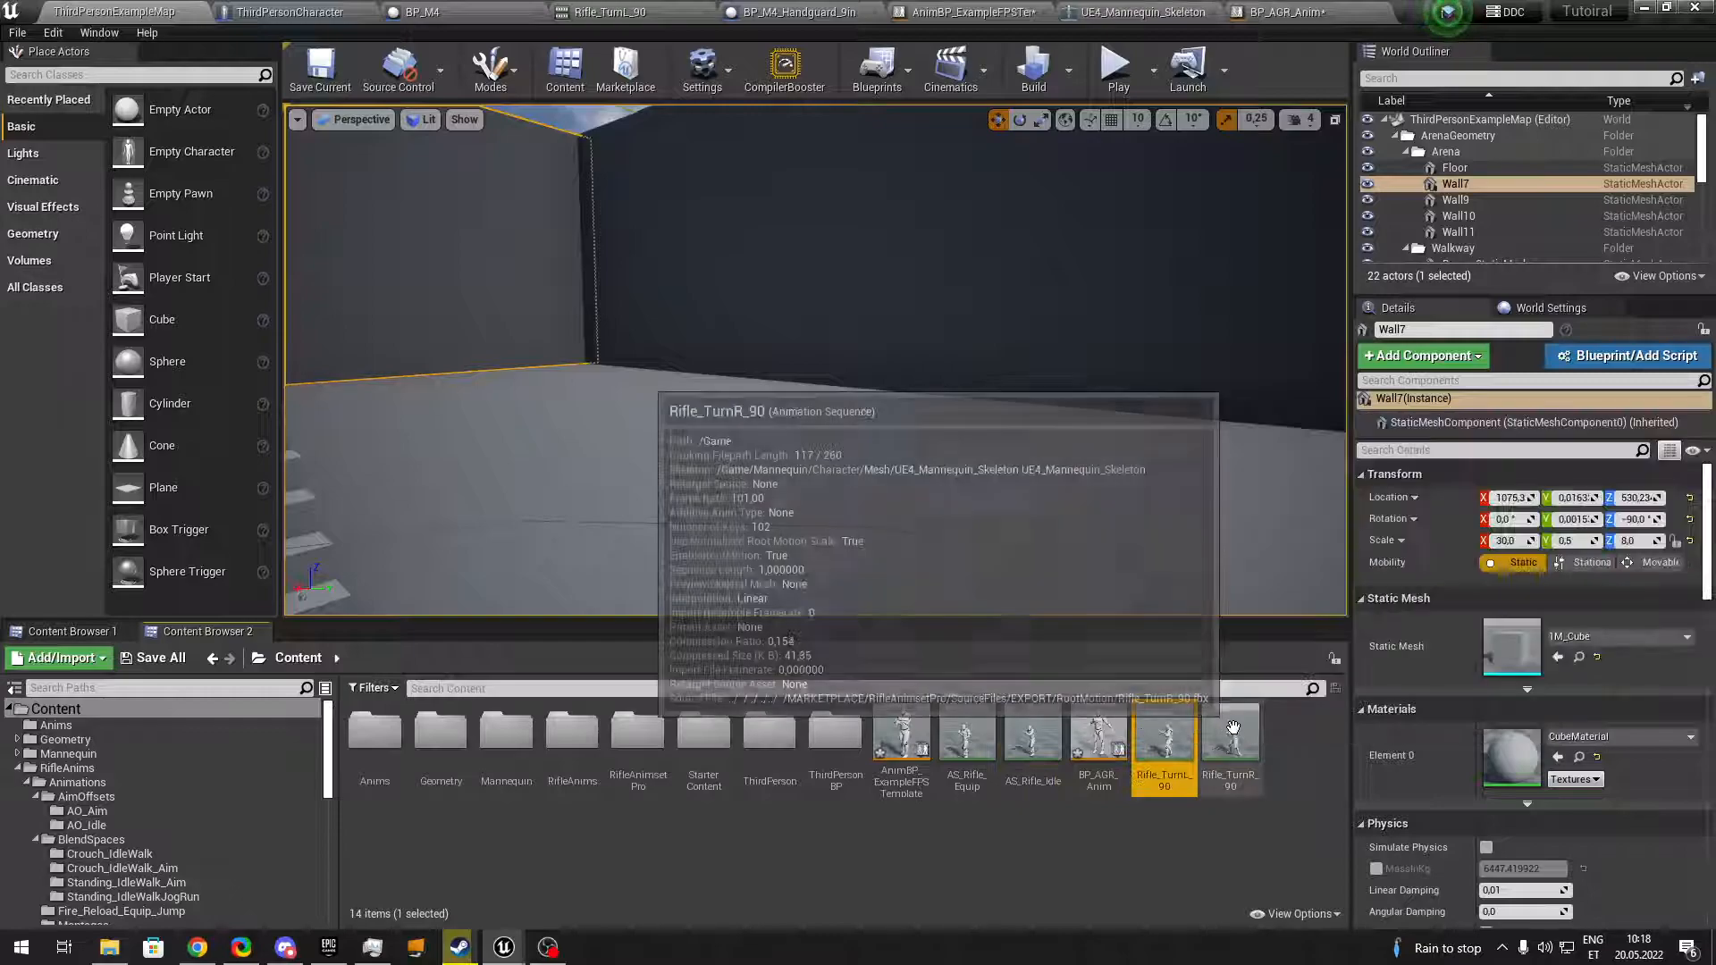
pyautogui.click(1230, 733)
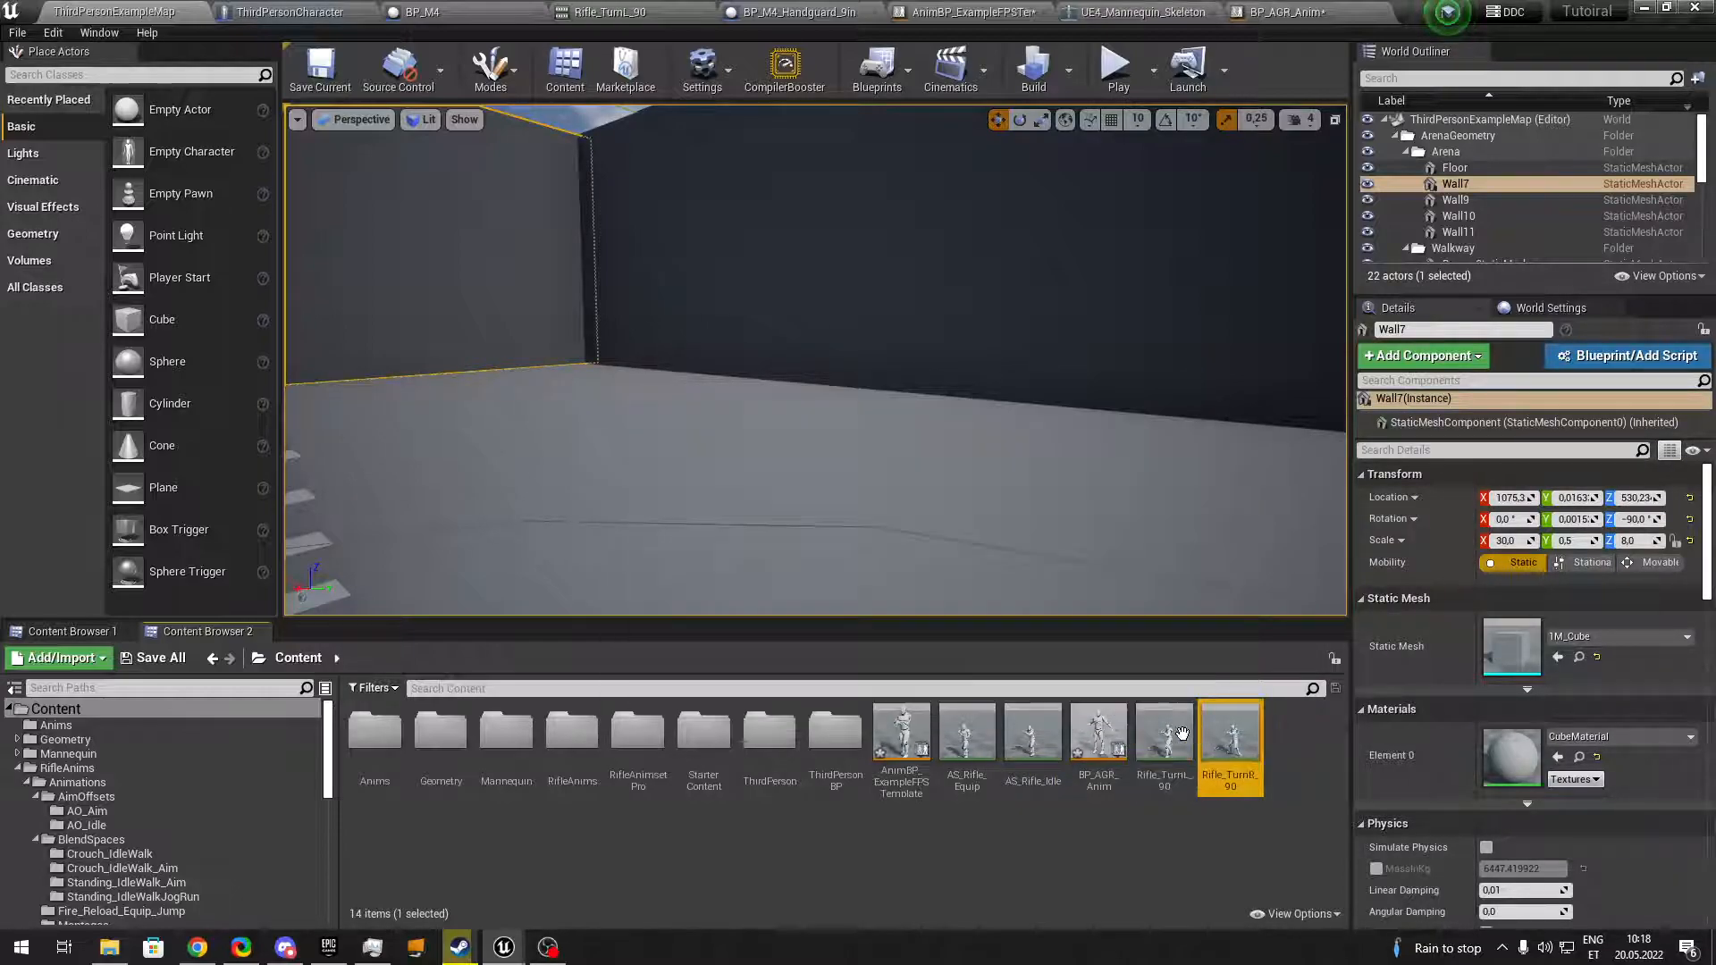
pyautogui.moveTo(901, 733)
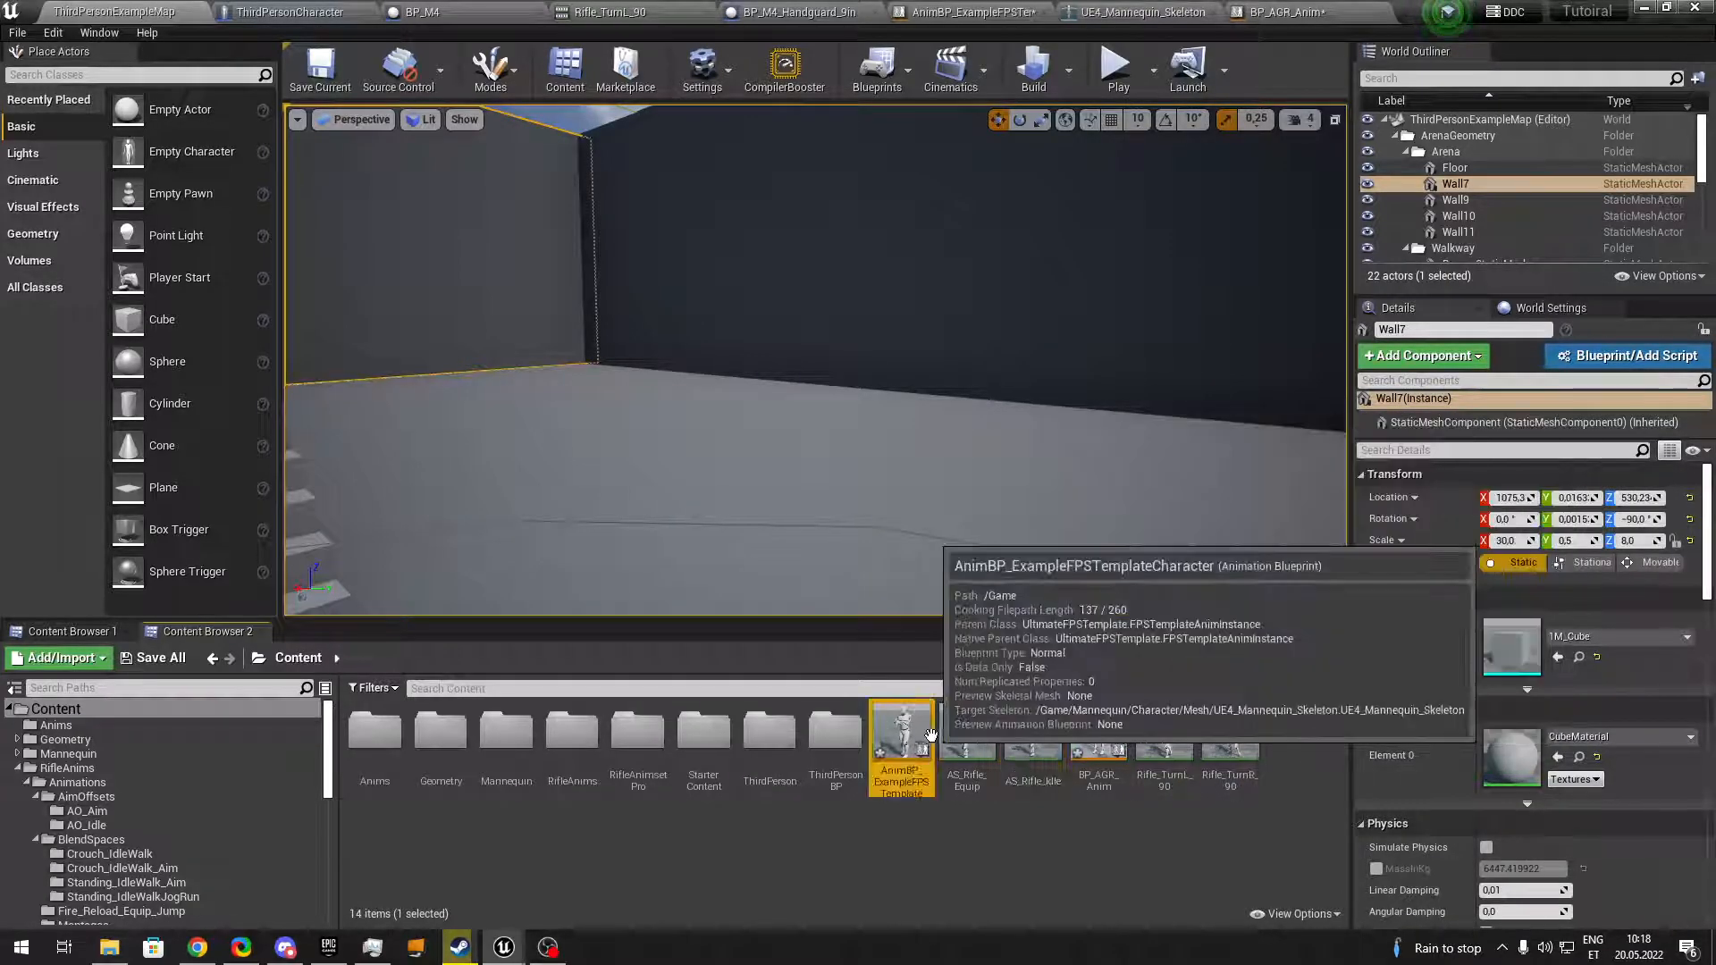
pyautogui.click(1230, 733)
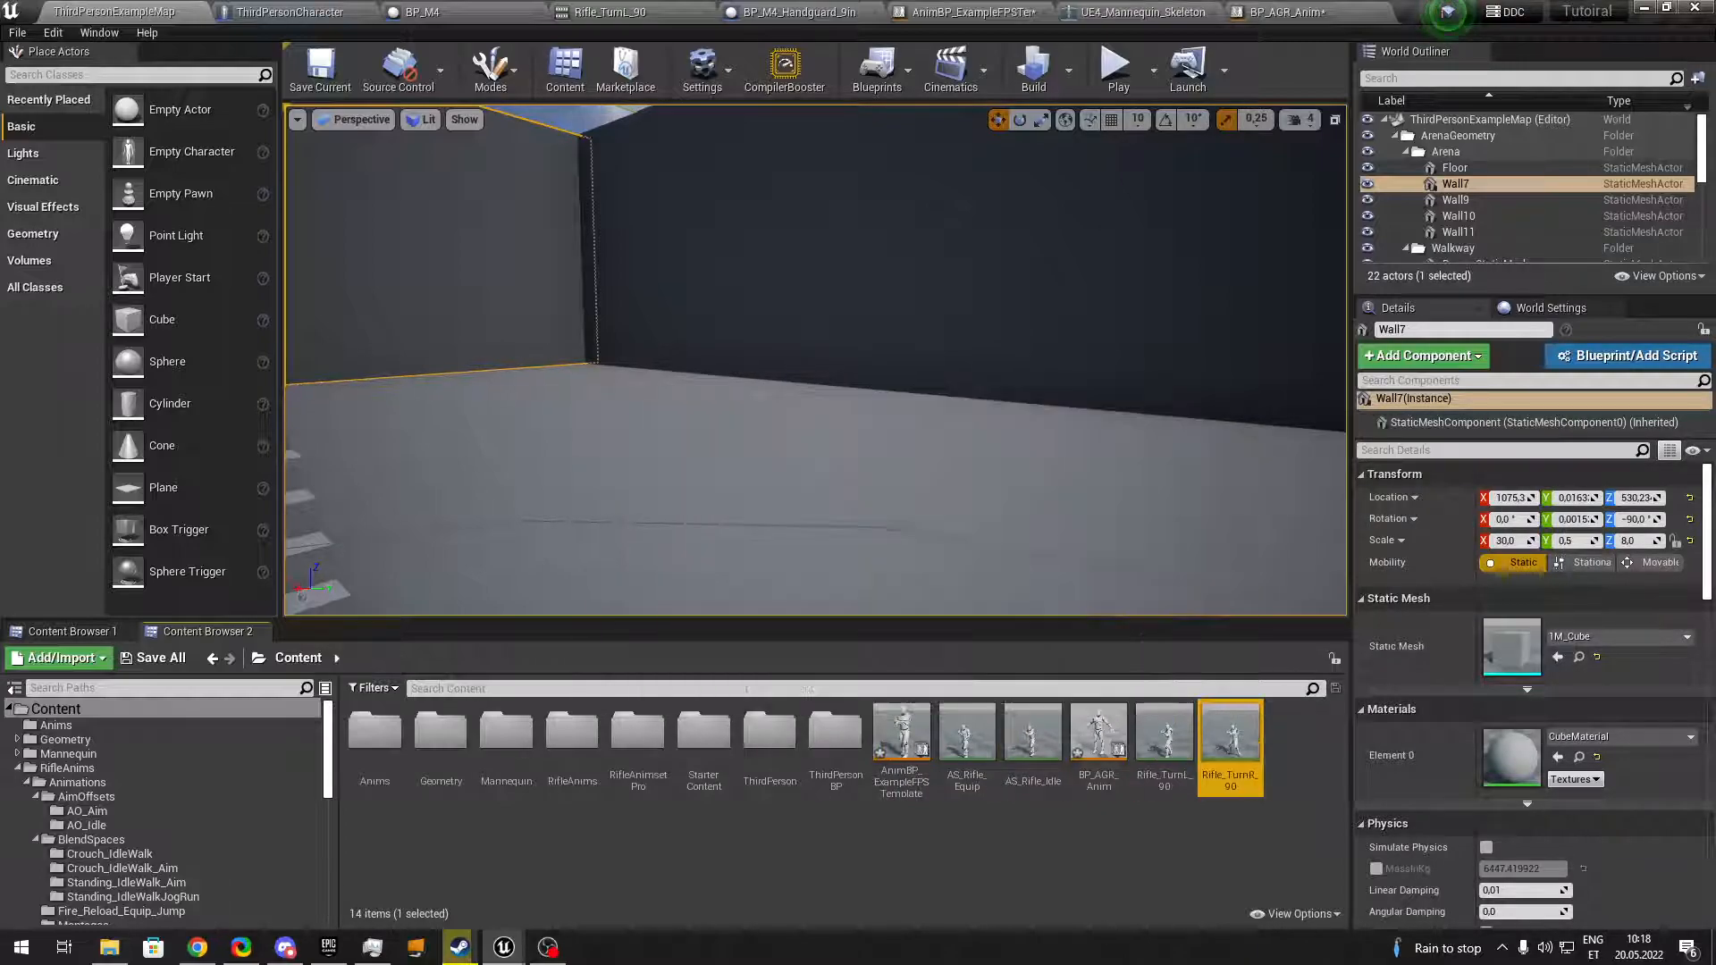
pyautogui.click(1280, 13)
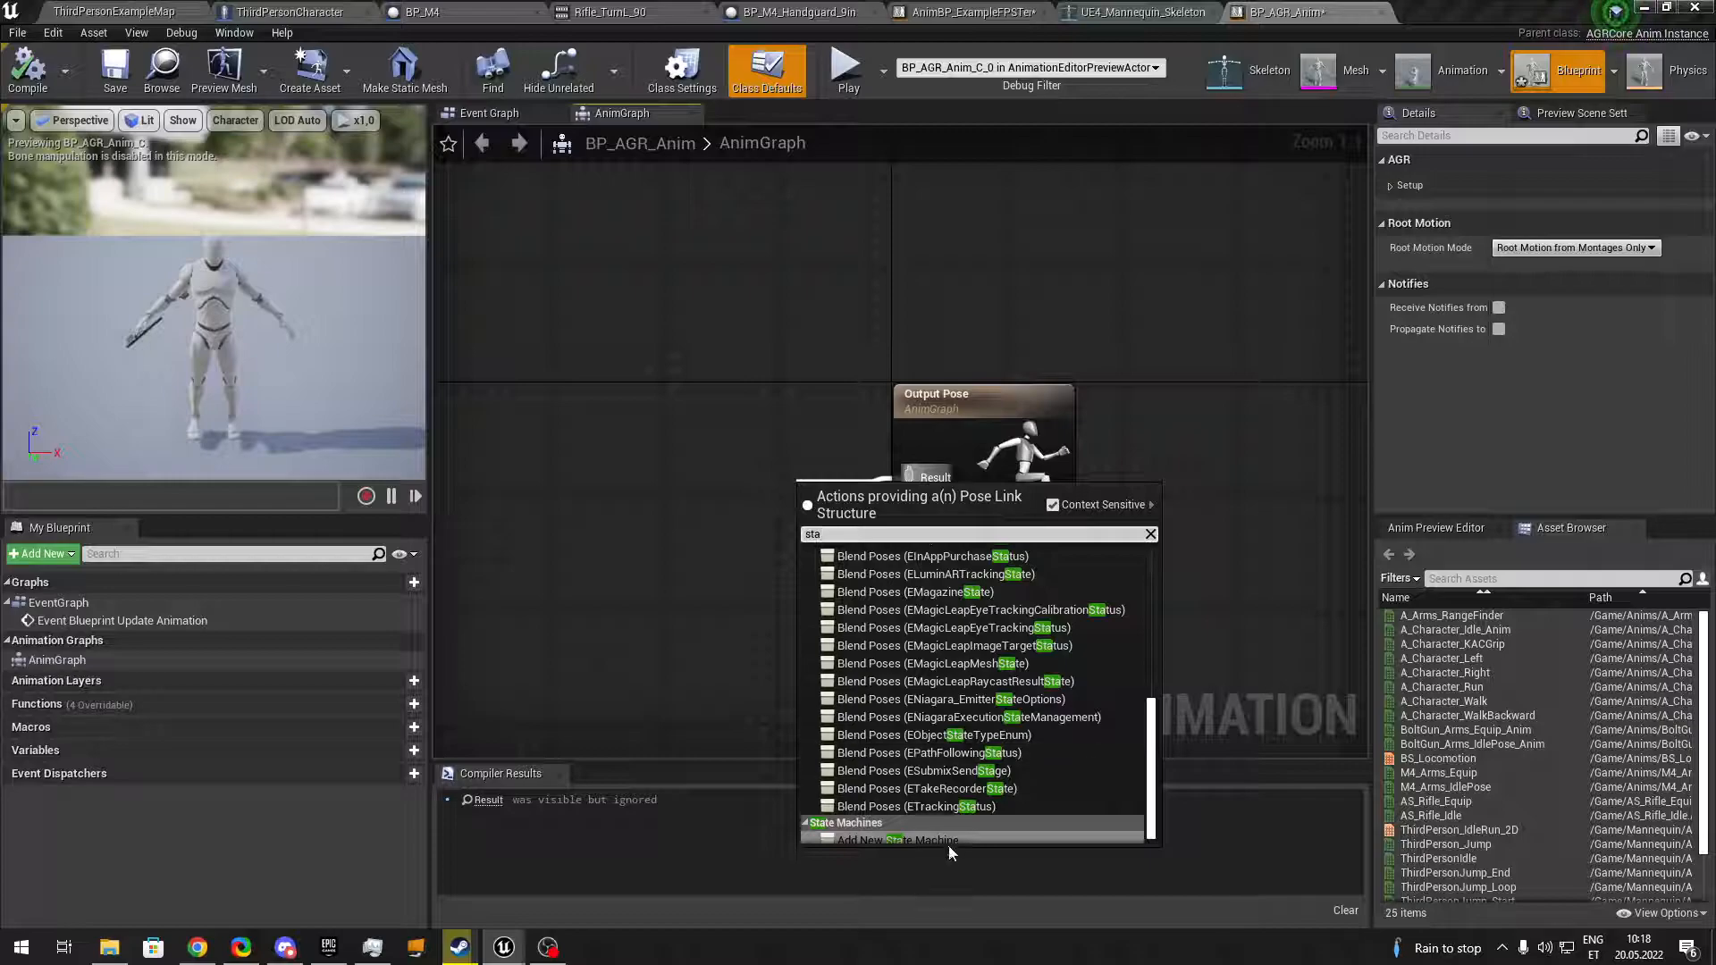
# Add a State Machine to the AnimGraph and create an idle state from its Entry.
pyautogui.click(897, 840)
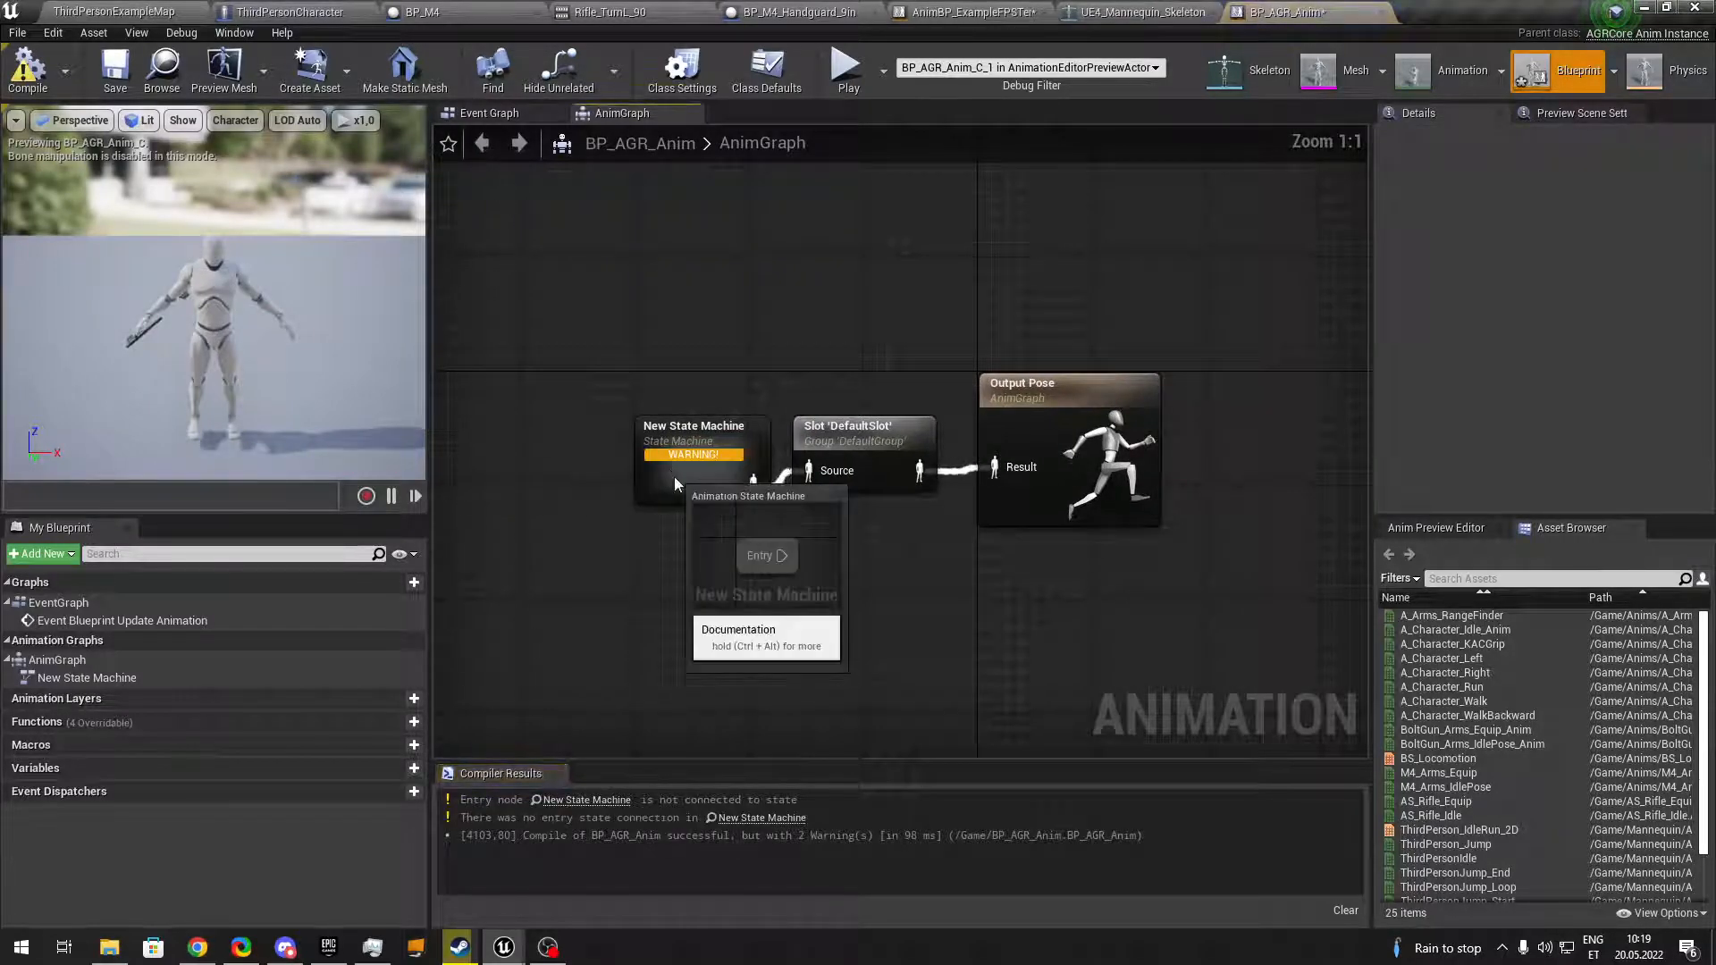
pyautogui.doubleClick(692, 449)
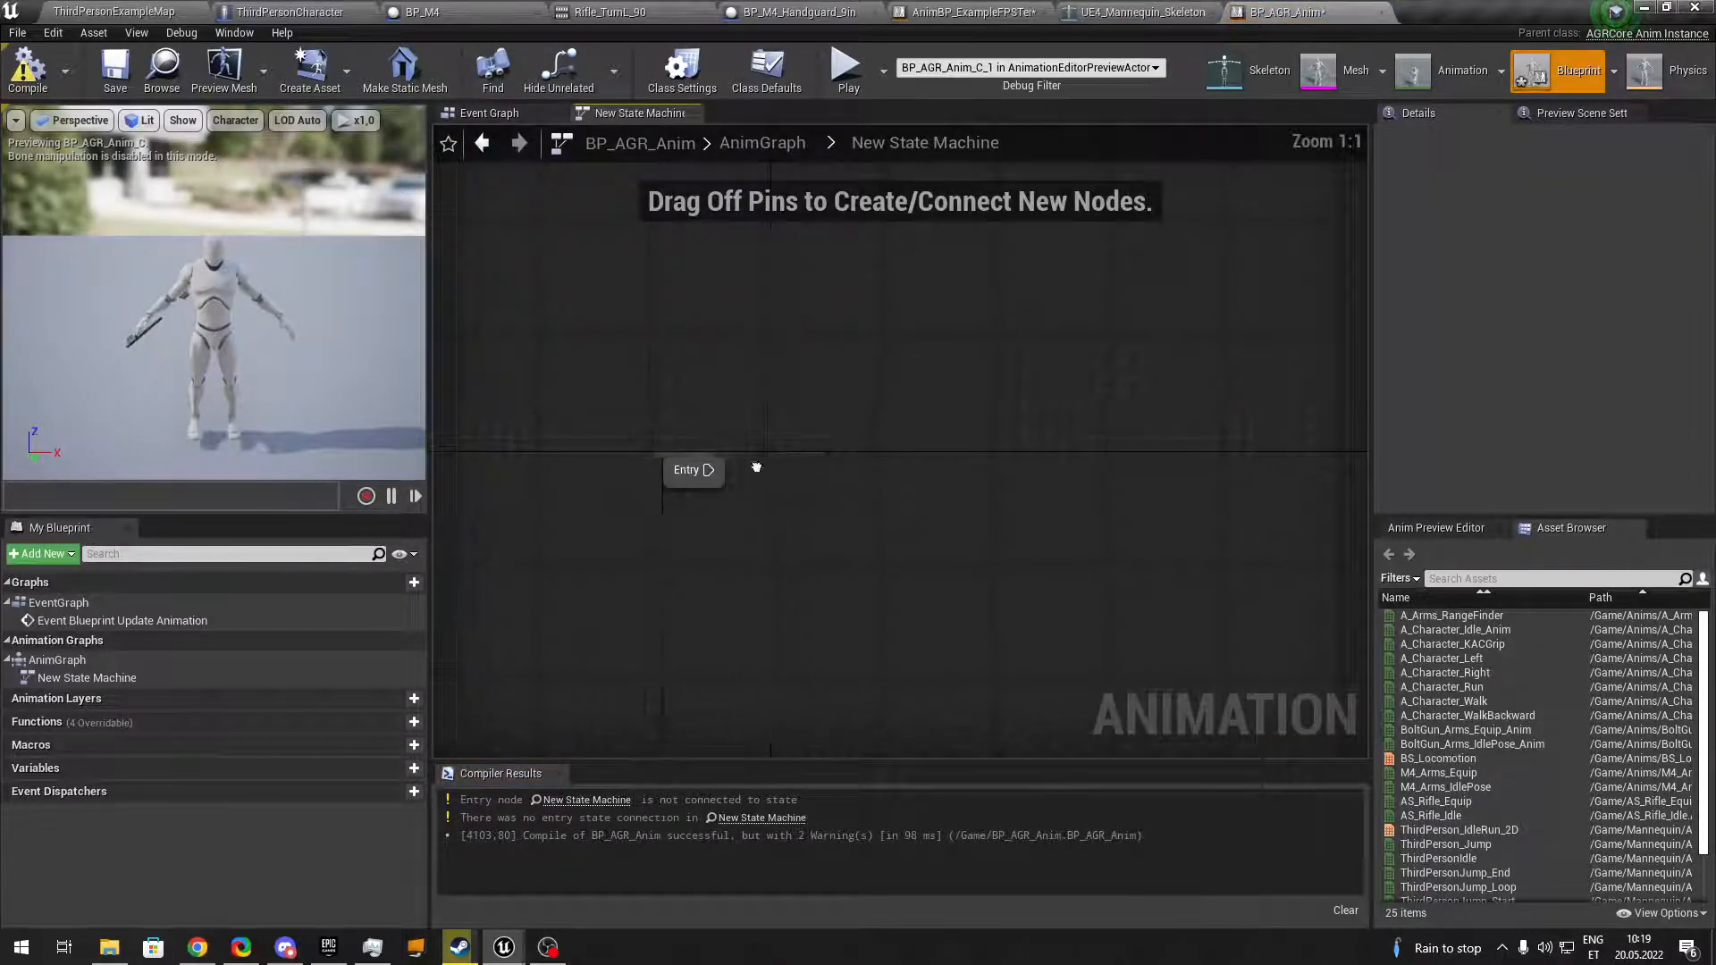
pyautogui.moveTo(696, 470); pyautogui.dragTo(842, 488)
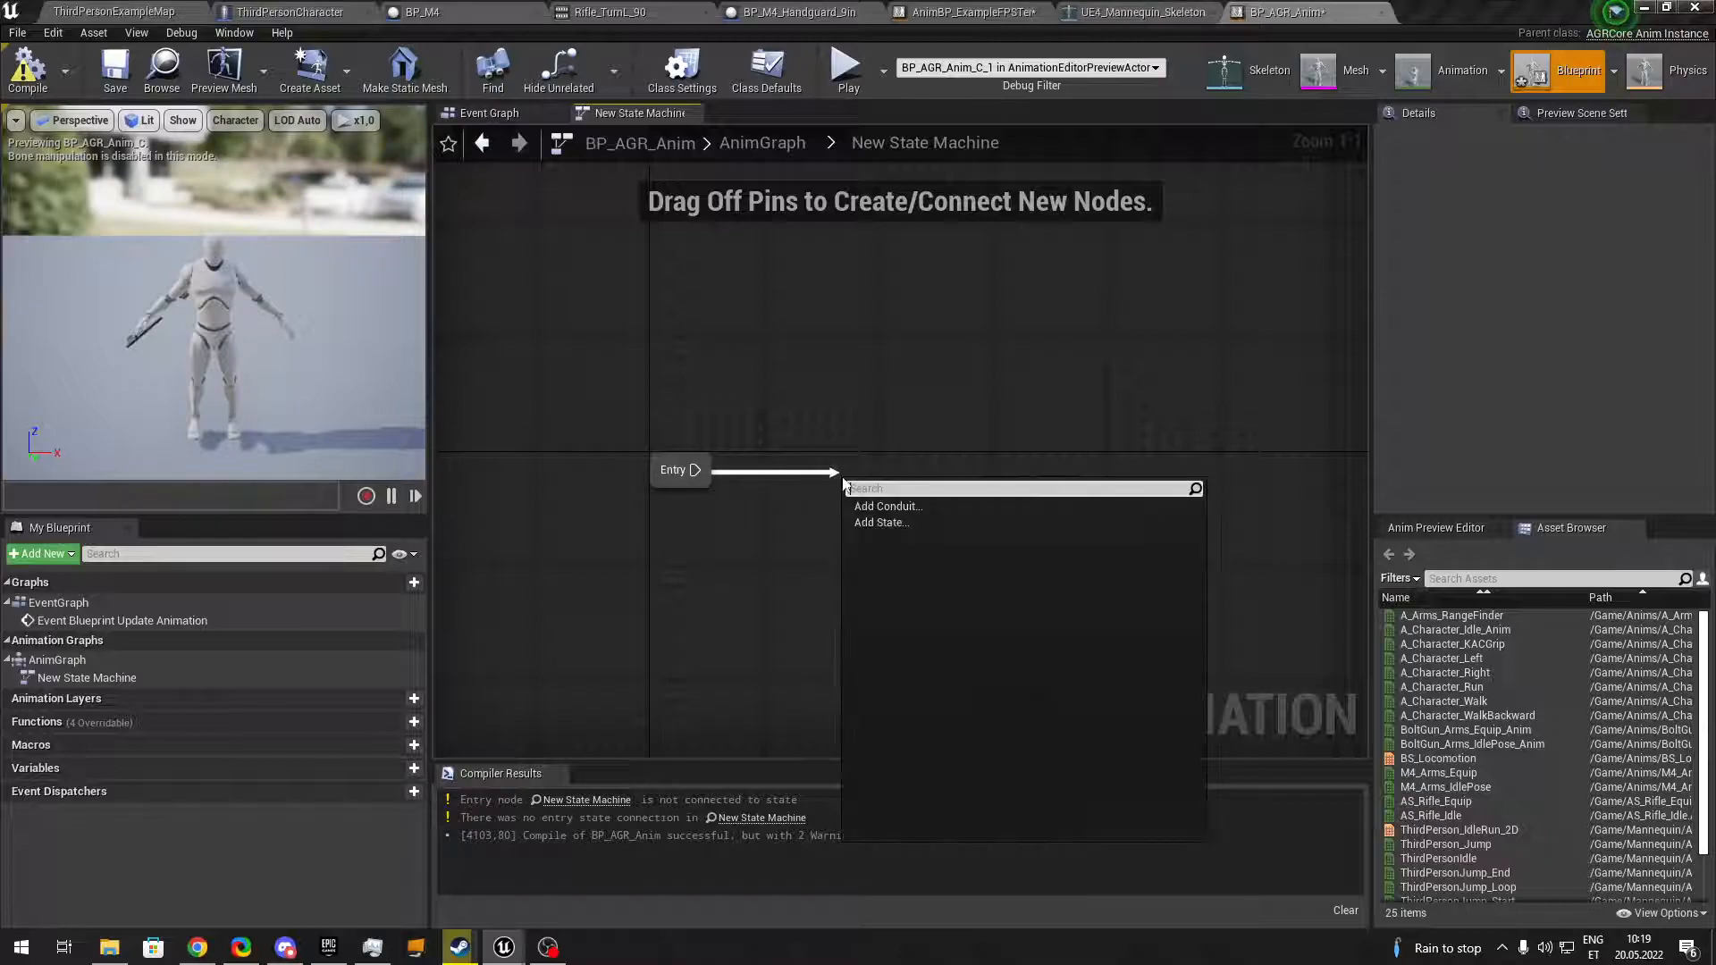
pyautogui.click(881, 522)
pyautogui.write('idle')
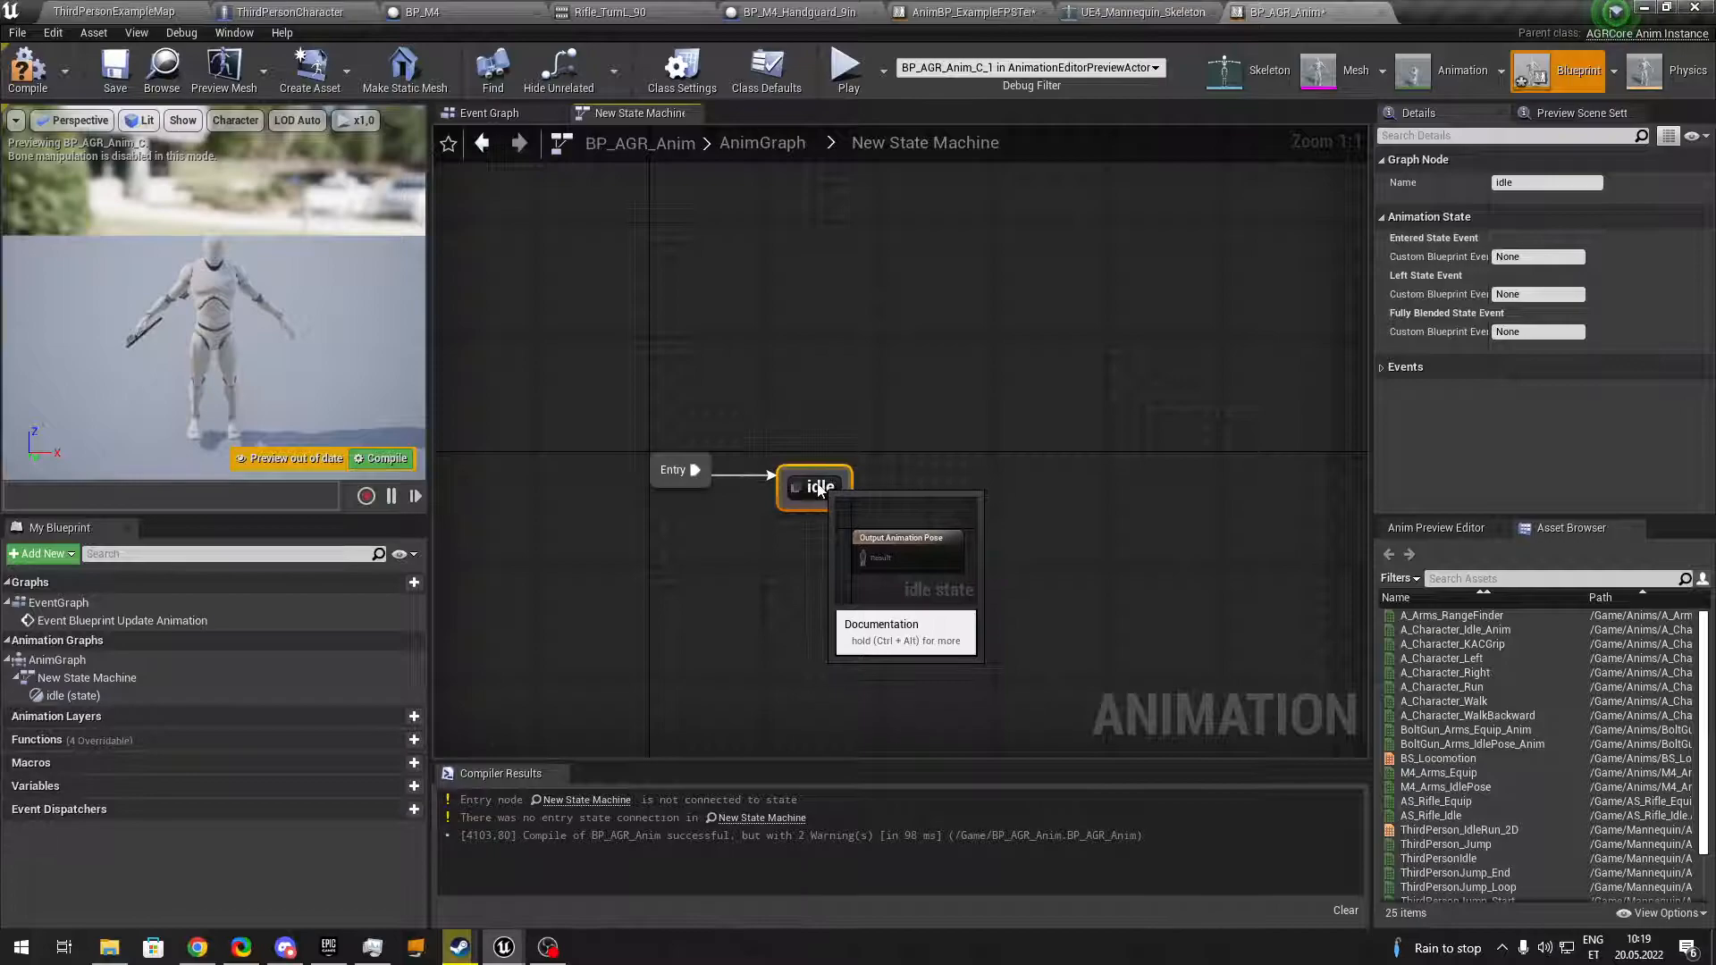
# Add a Movement state linked with idle, then start a nested state machine inside idle.
pyautogui.moveTo(846, 486); pyautogui.dragTo(969, 481)
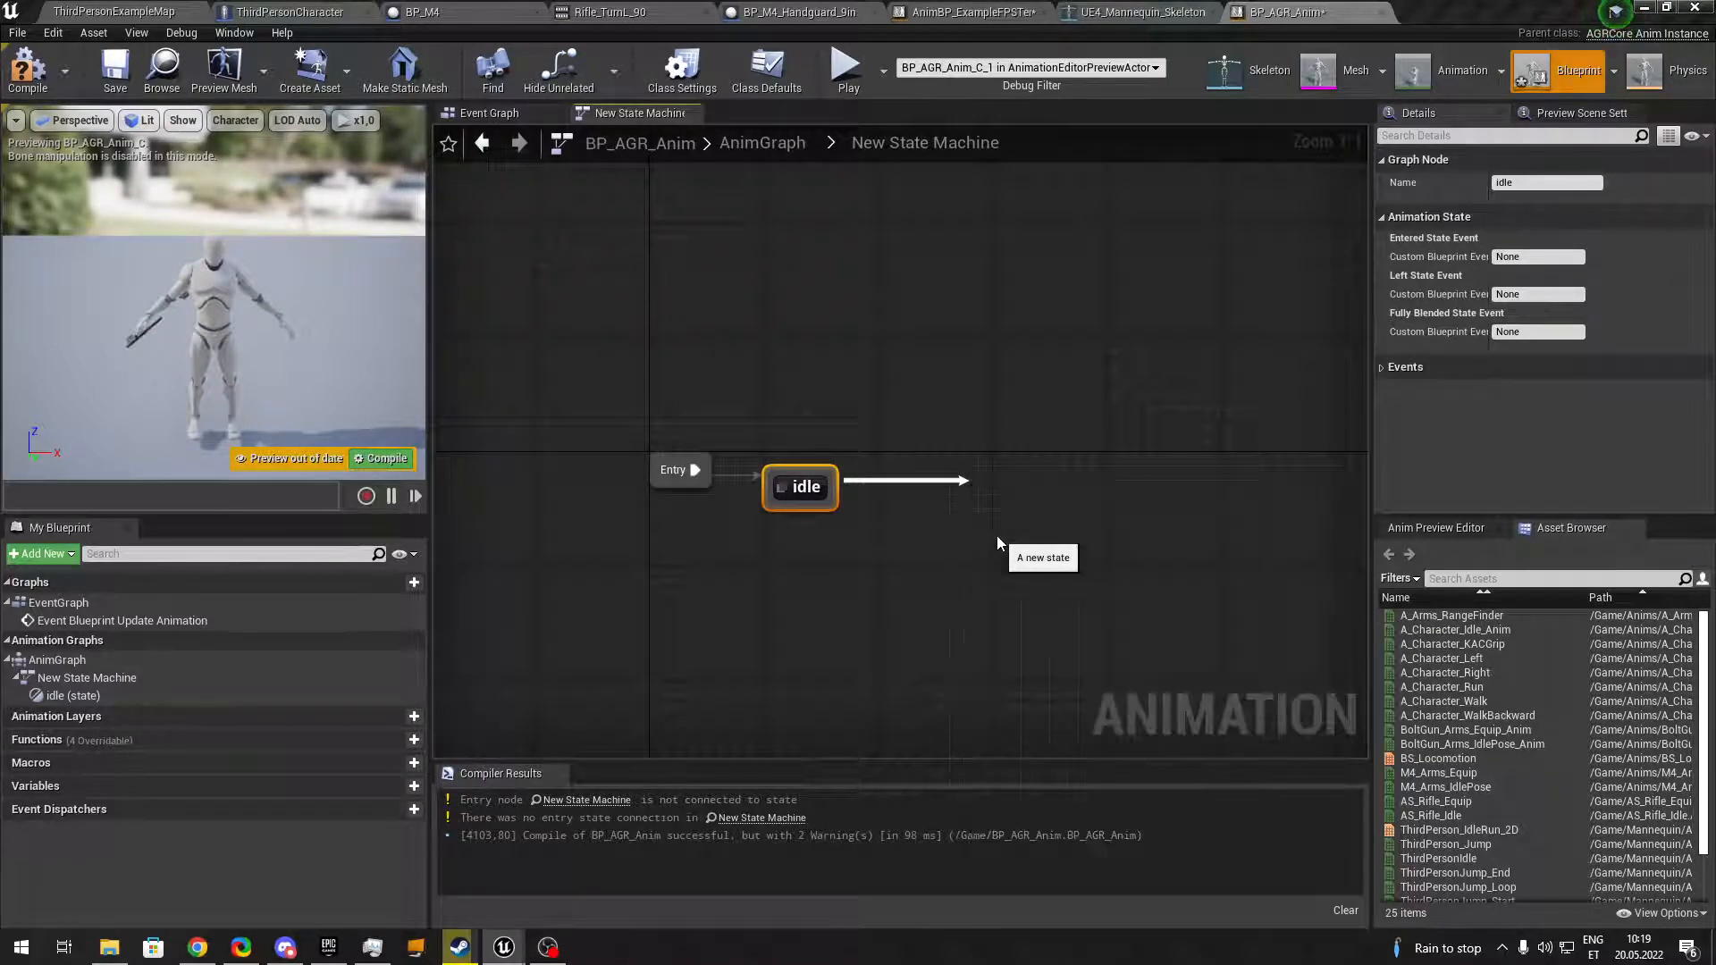
pyautogui.write('Movement')
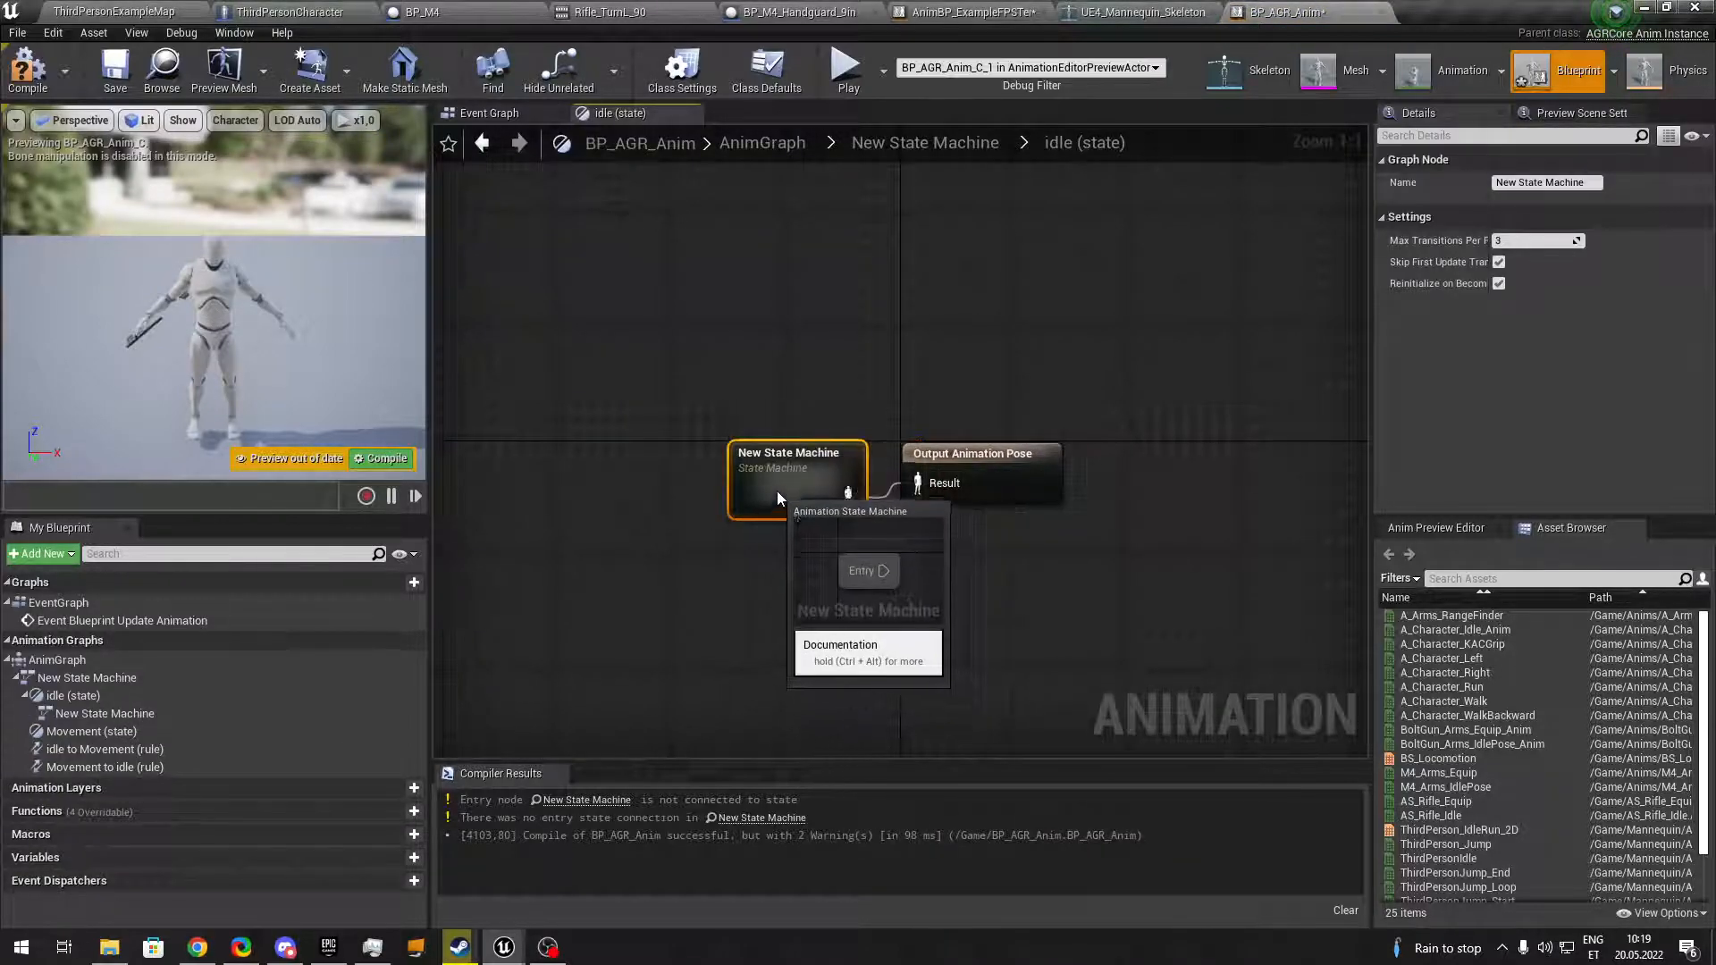
pyautogui.doubleClick(788, 475)
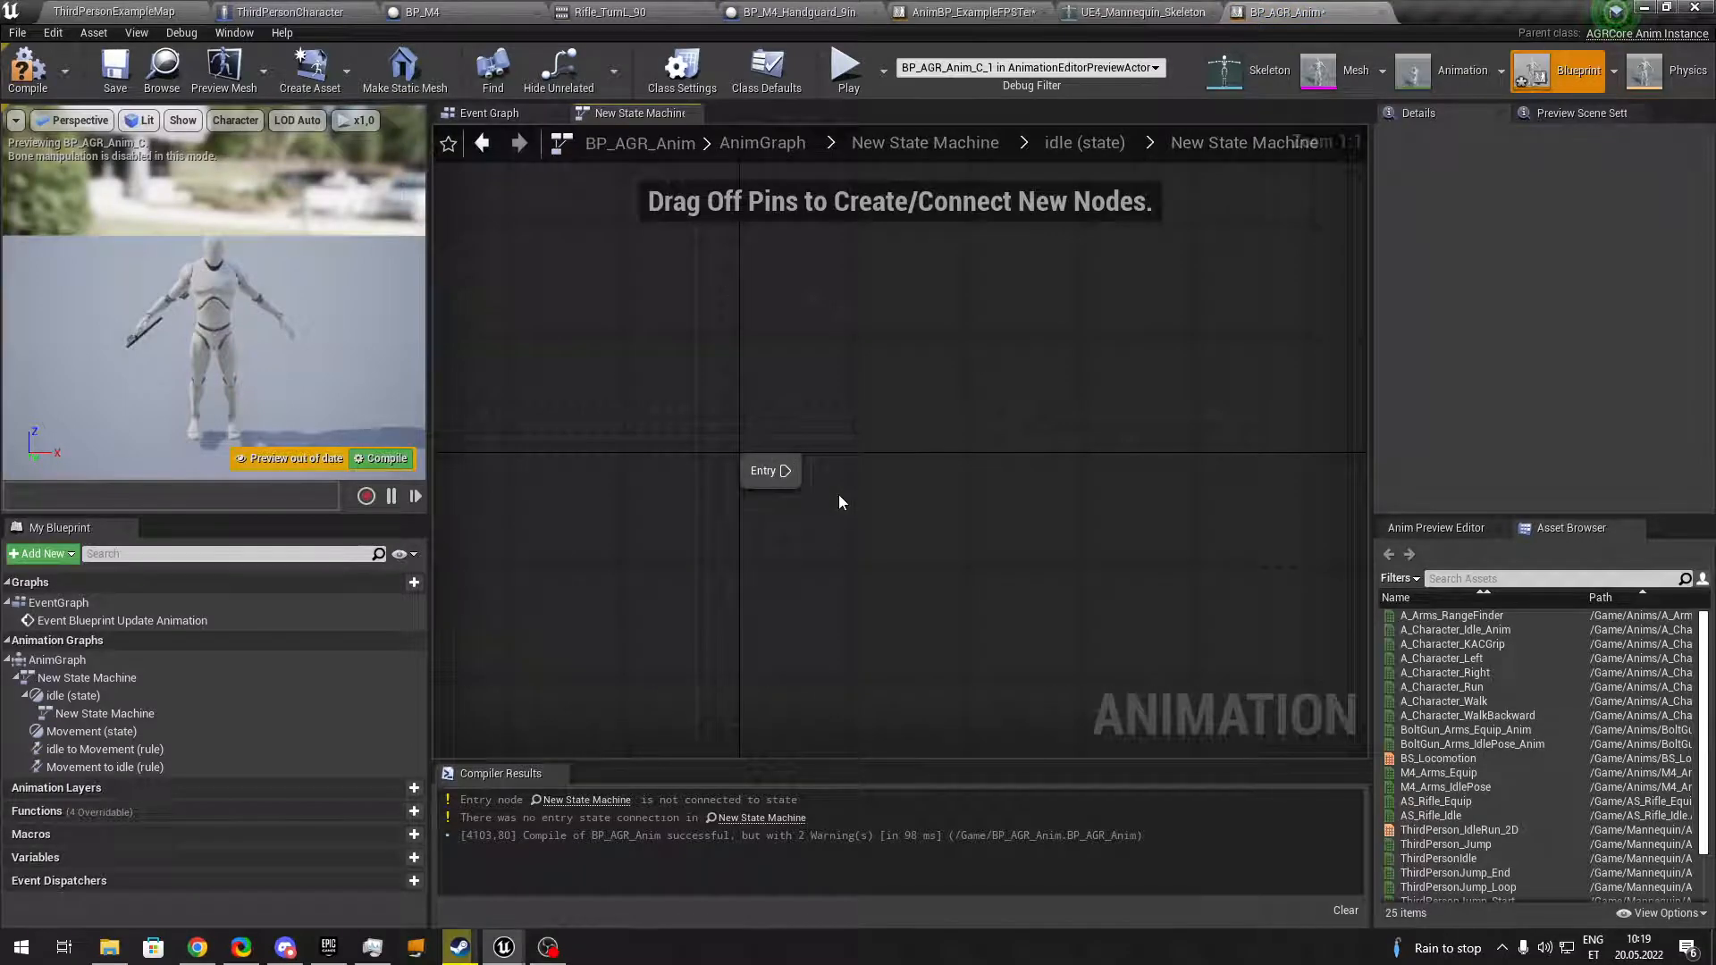
pyautogui.moveTo(580, 465)
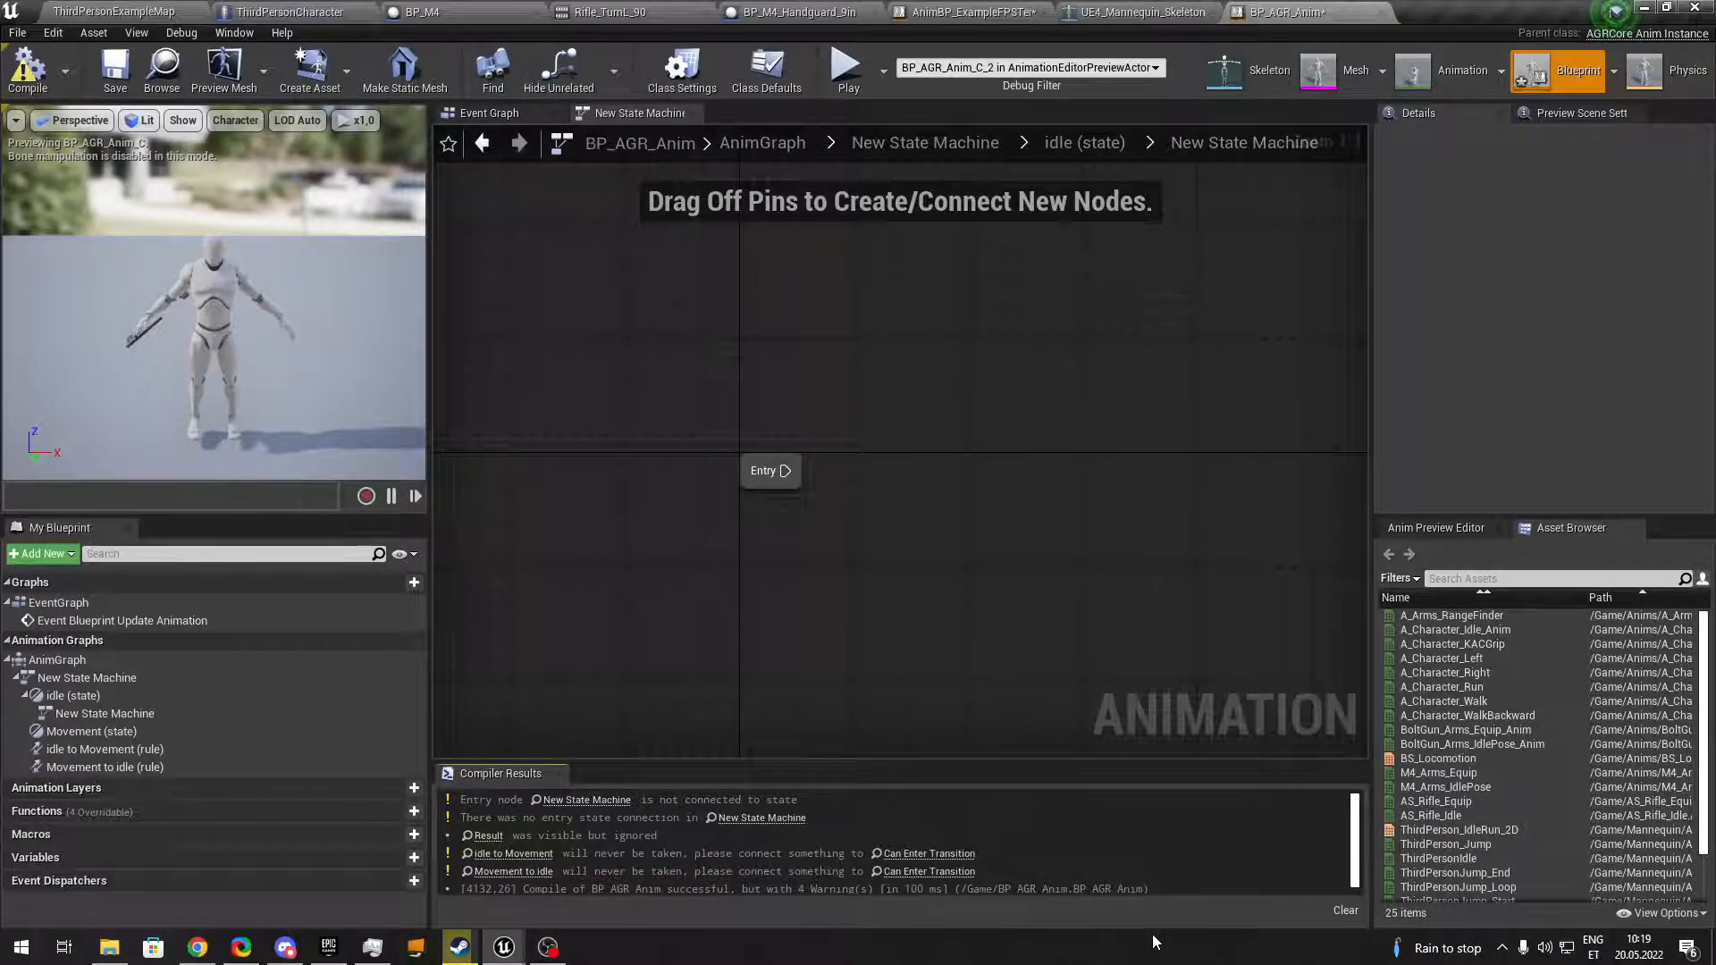
pyautogui.moveTo(771, 470); pyautogui.dragTo(827, 514)
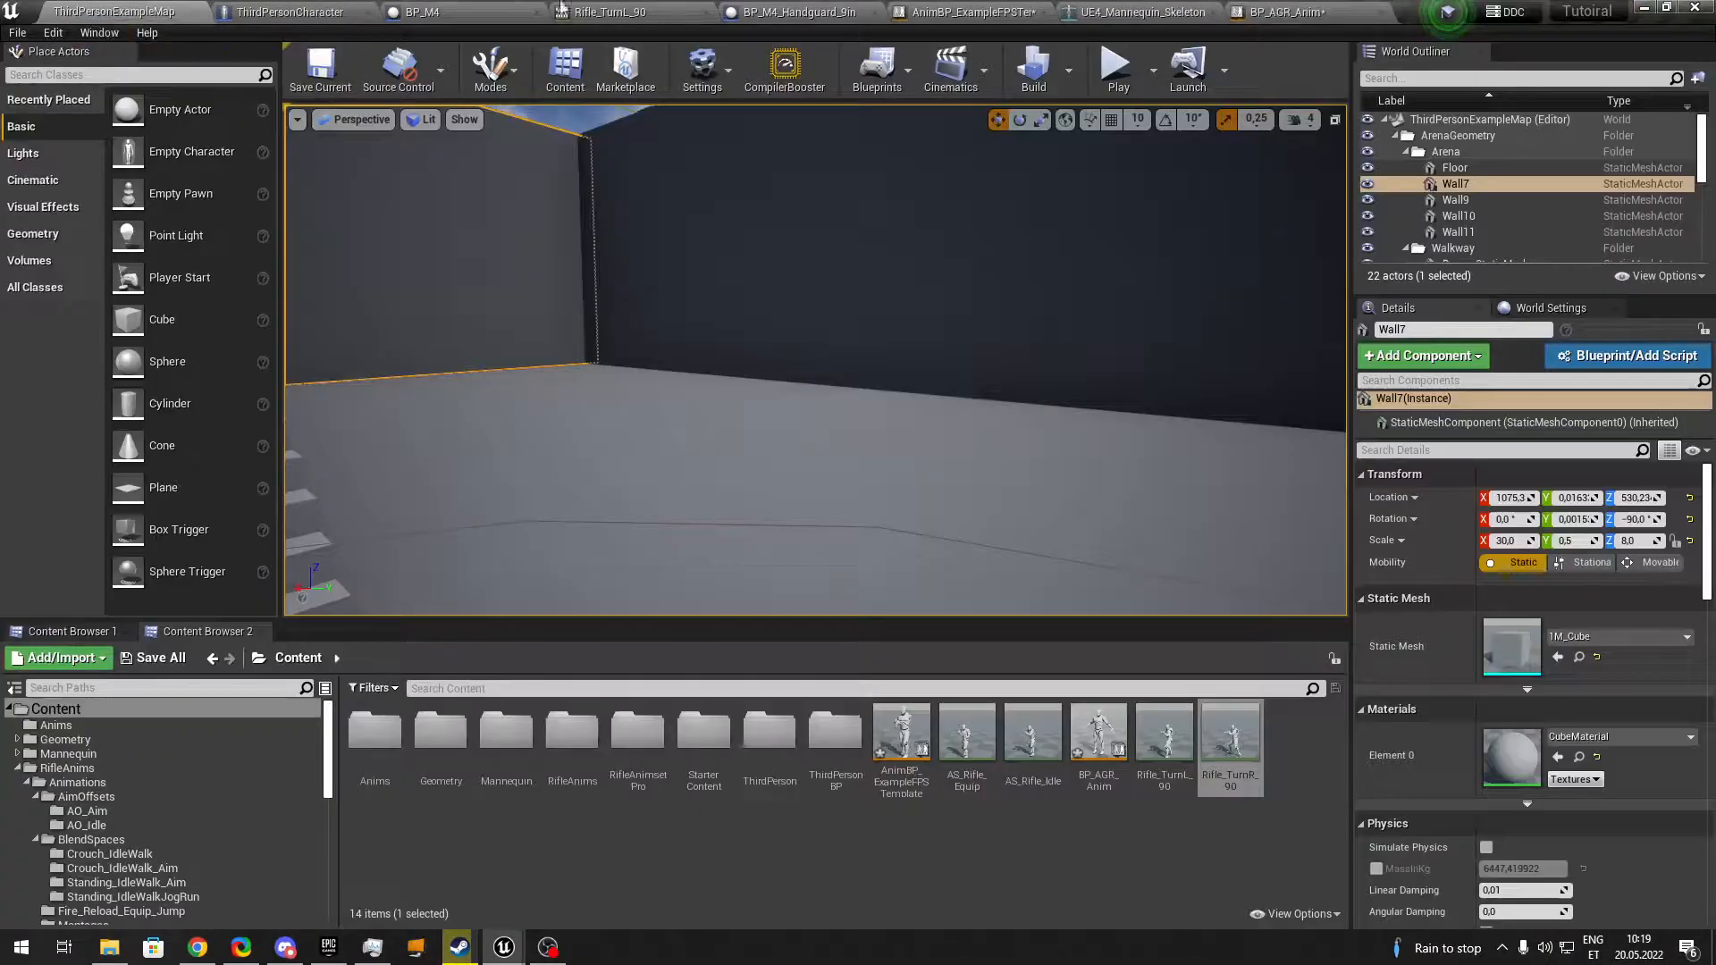
# Inspect the template's M4 State state in AnimBP_ExampleFPSTemplateCharacter for reference.
pyautogui.click(963, 13)
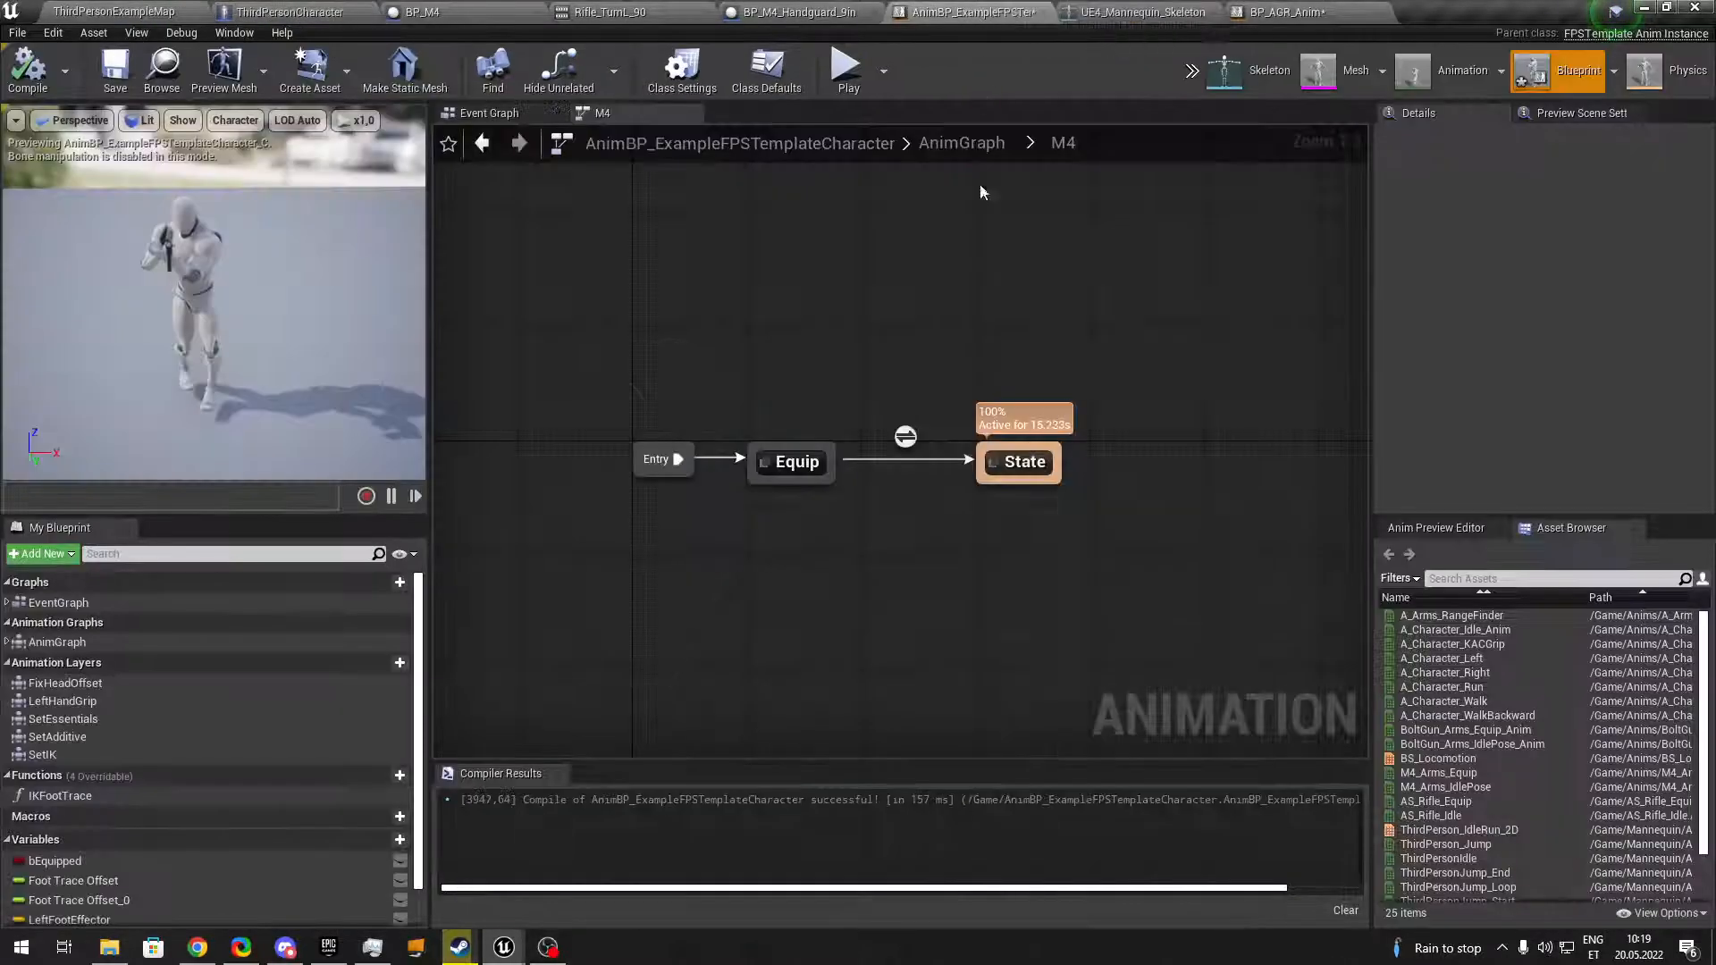
pyautogui.moveTo(1017, 461)
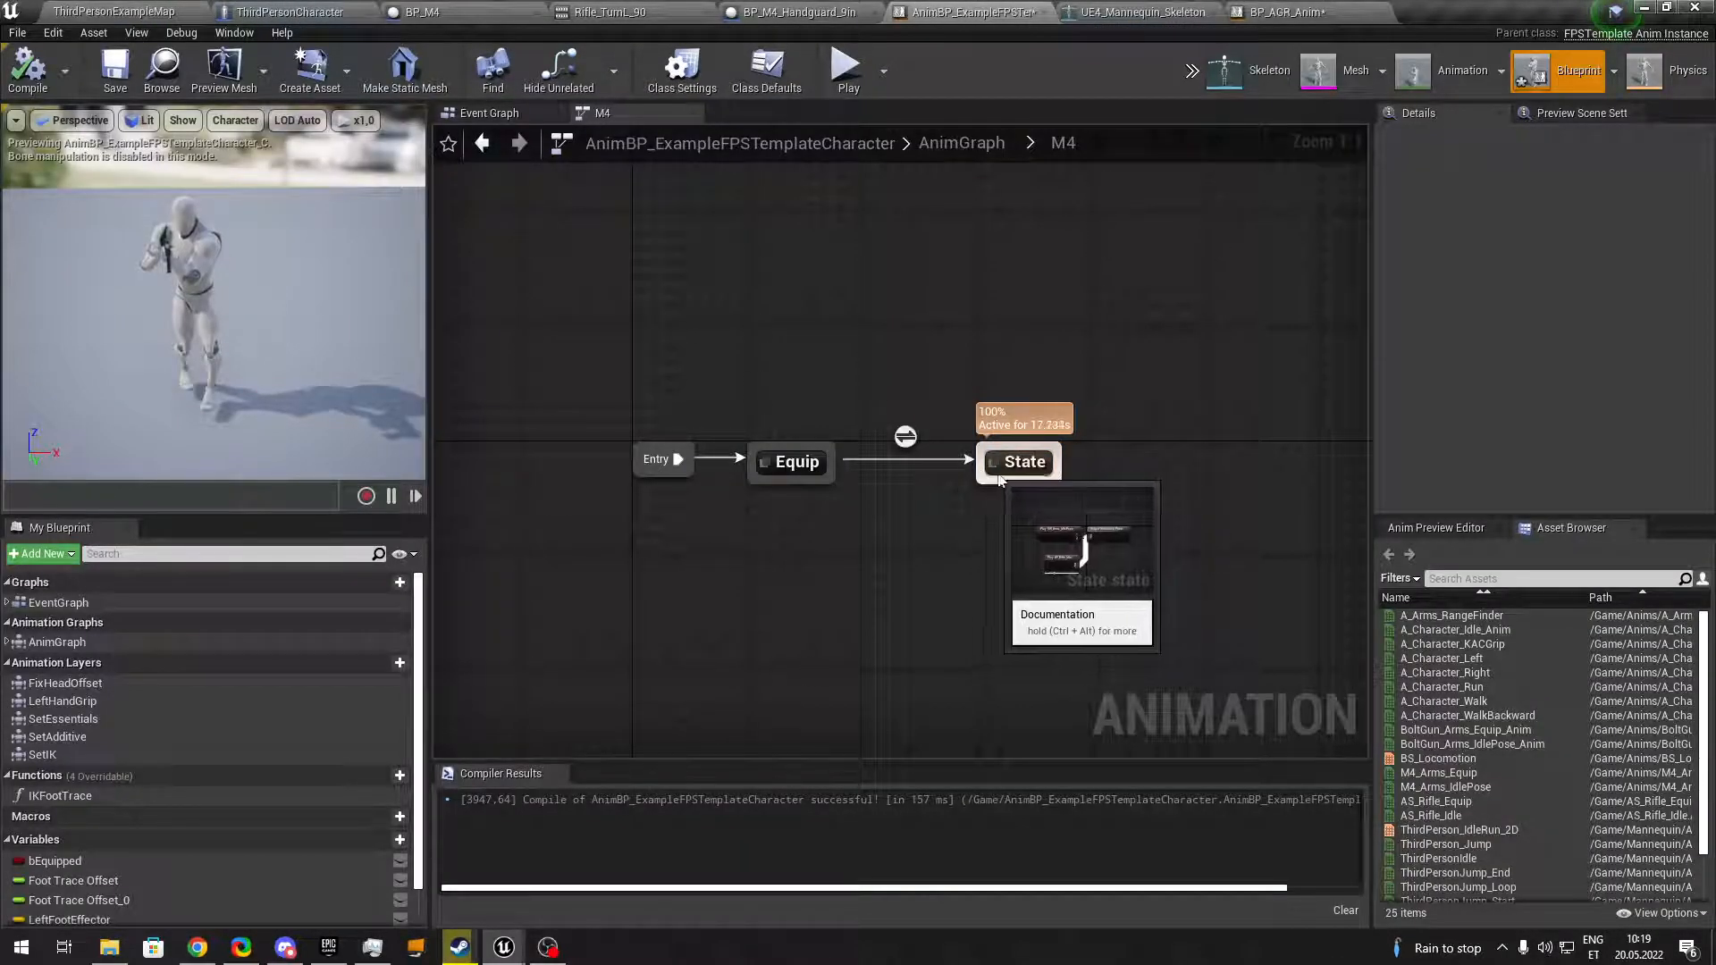
pyautogui.doubleClick(1022, 461)
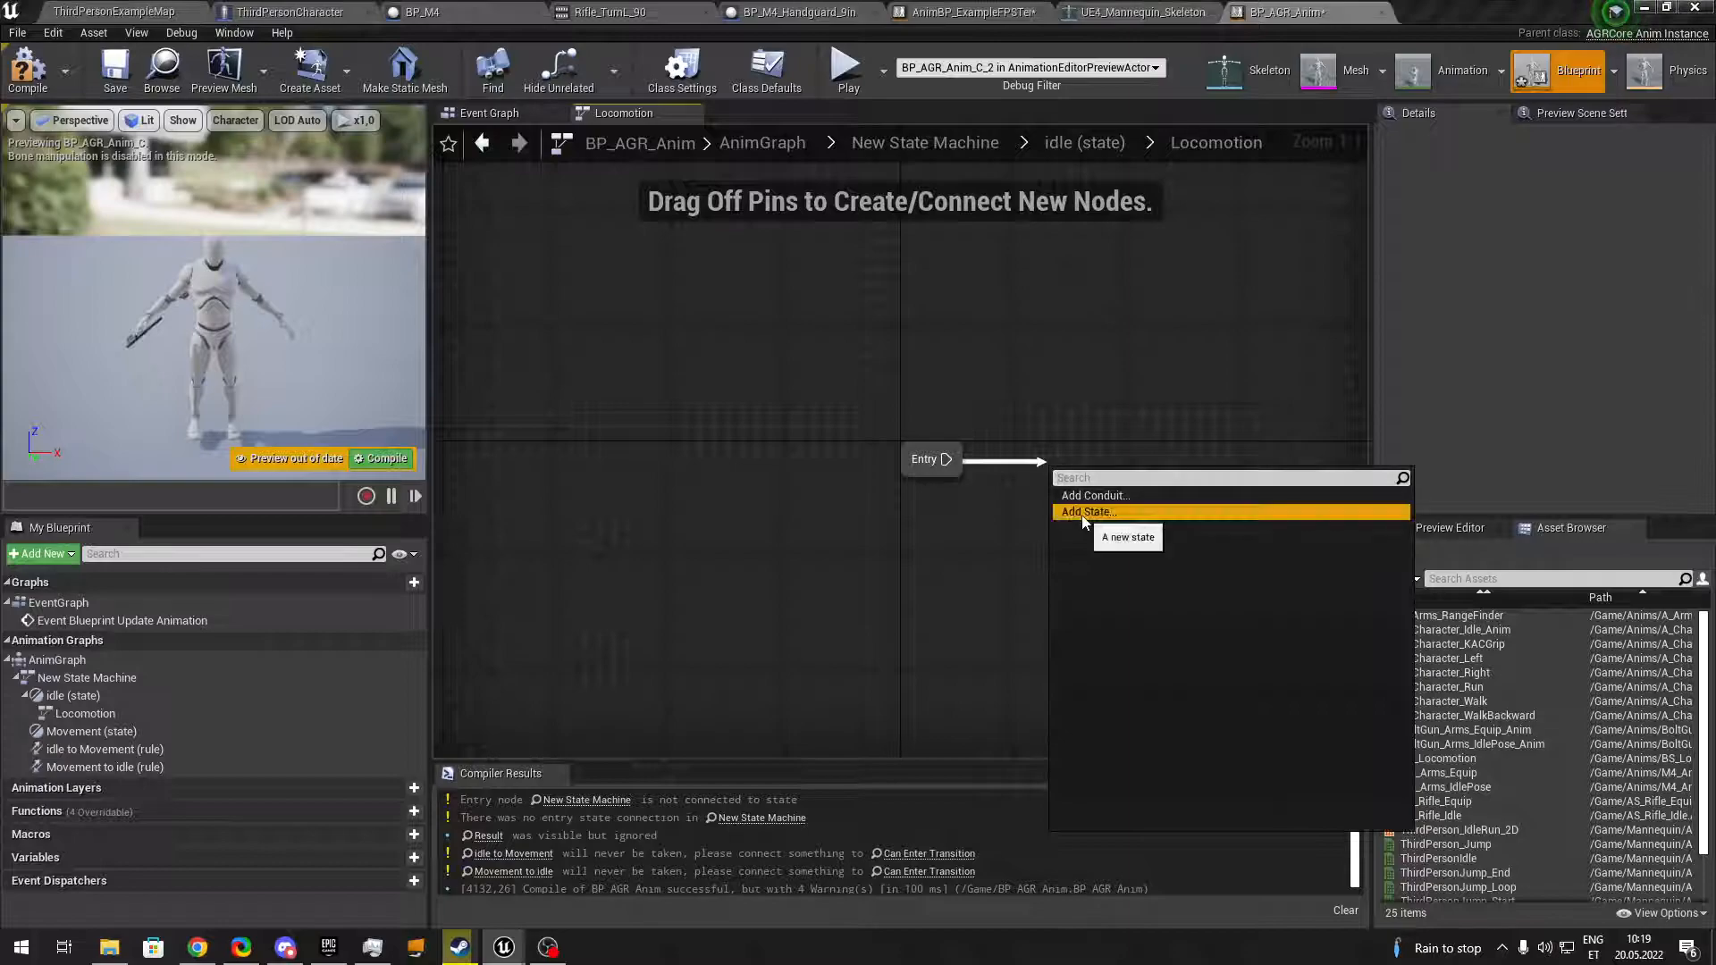
# Create Idle and Movement states in Locomotion, then enter the Idle state to nest a state machine.
pyautogui.click(1085, 511)
pyautogui.write('Movement')
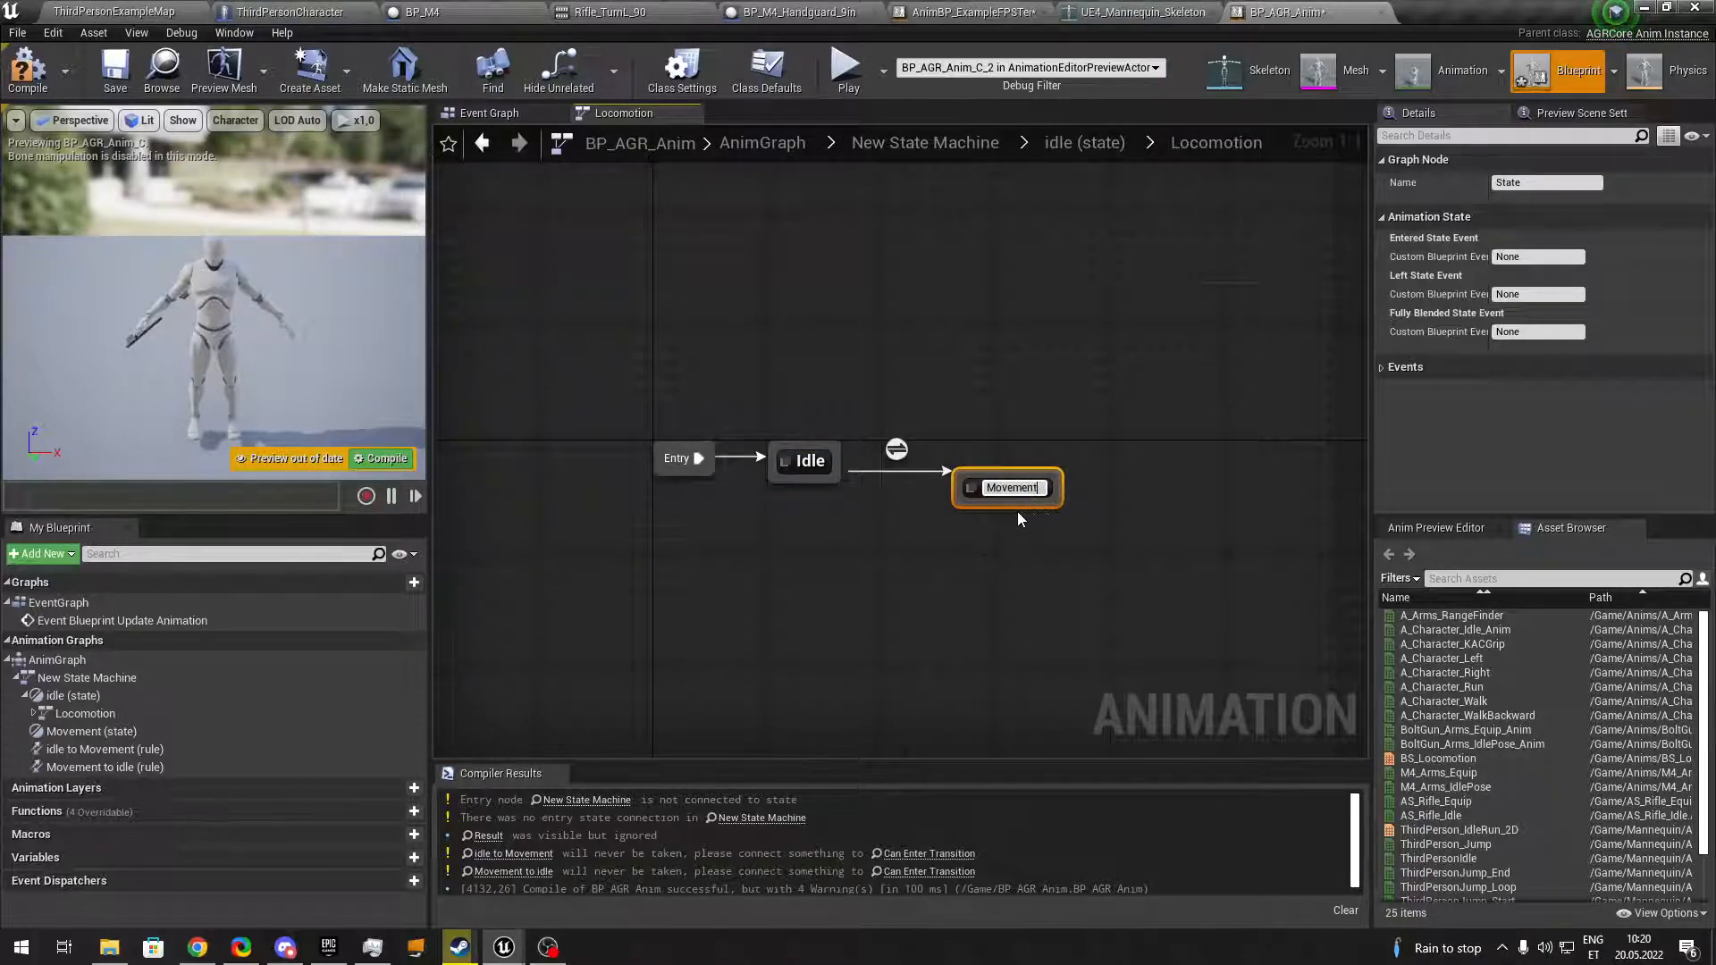
pyautogui.press('enter')
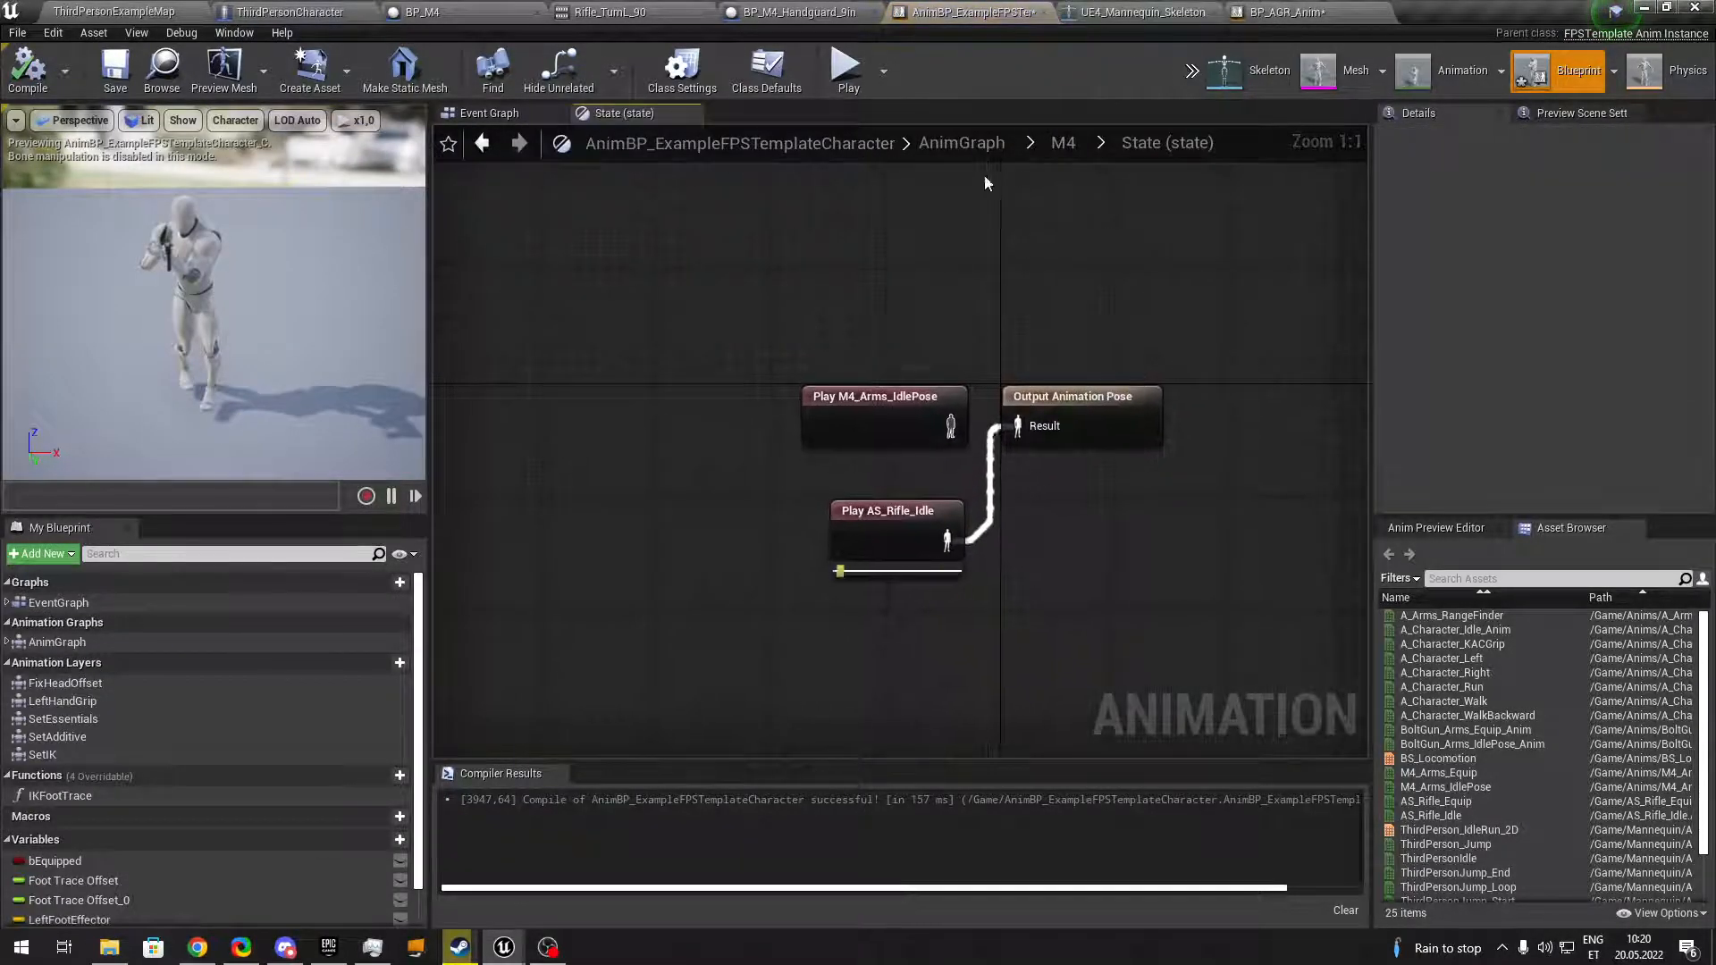
pyautogui.click(1062, 143)
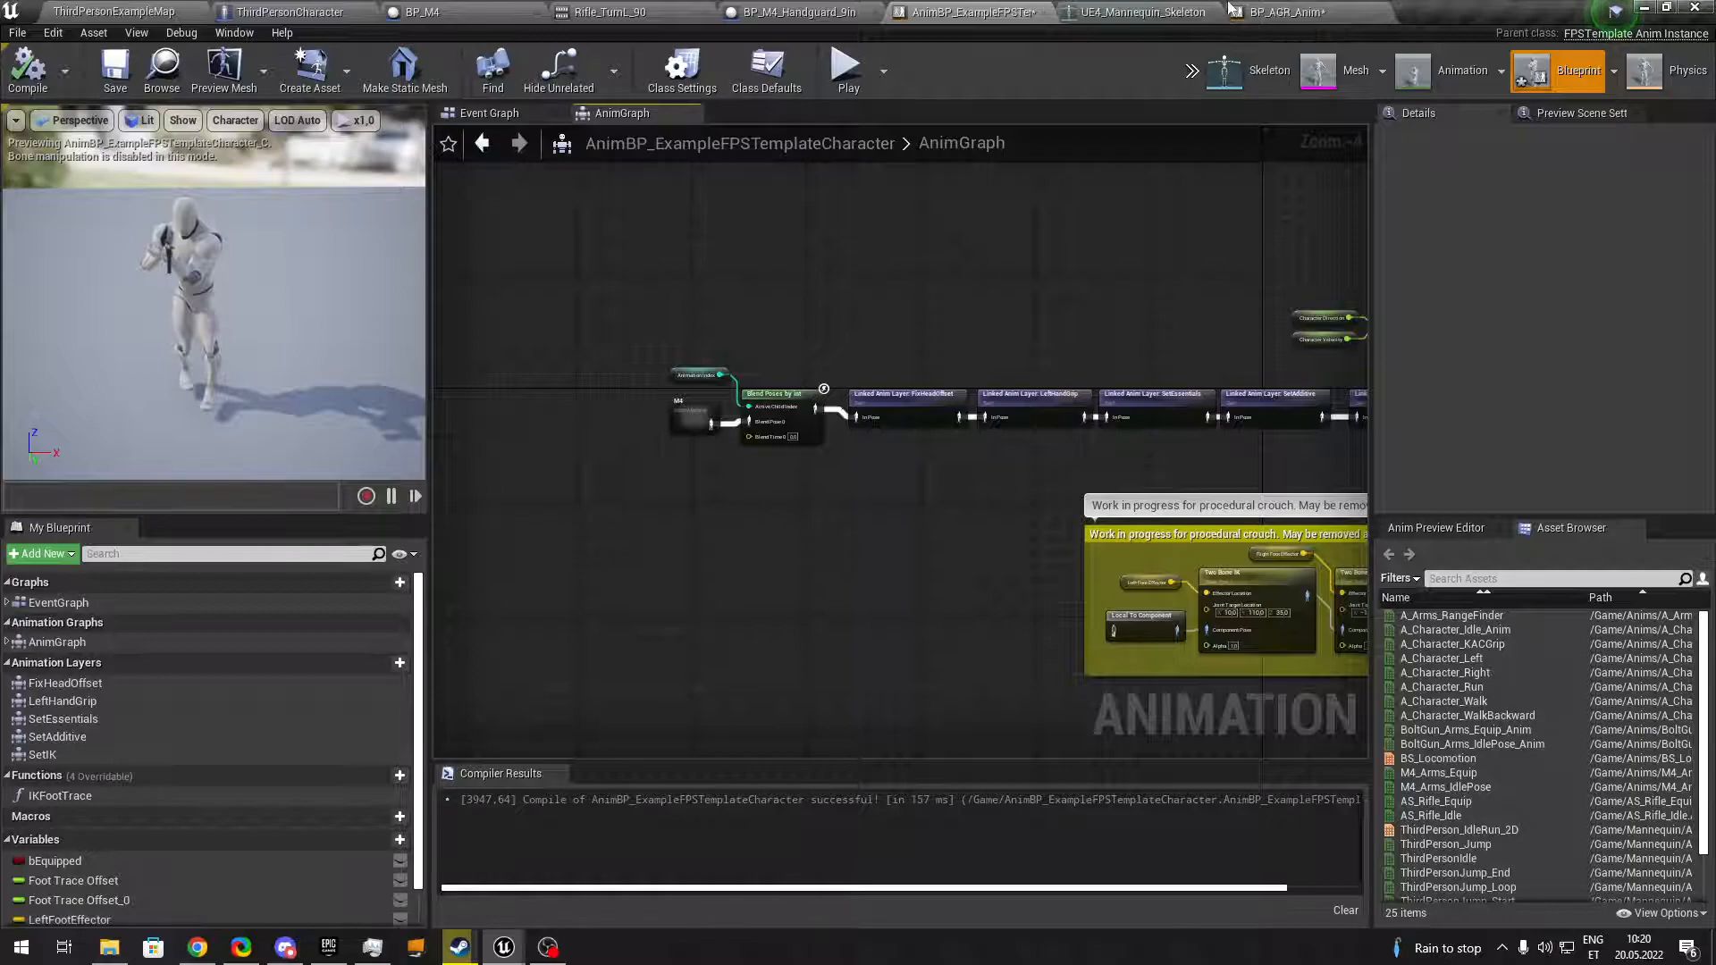
pyautogui.click(1275, 12)
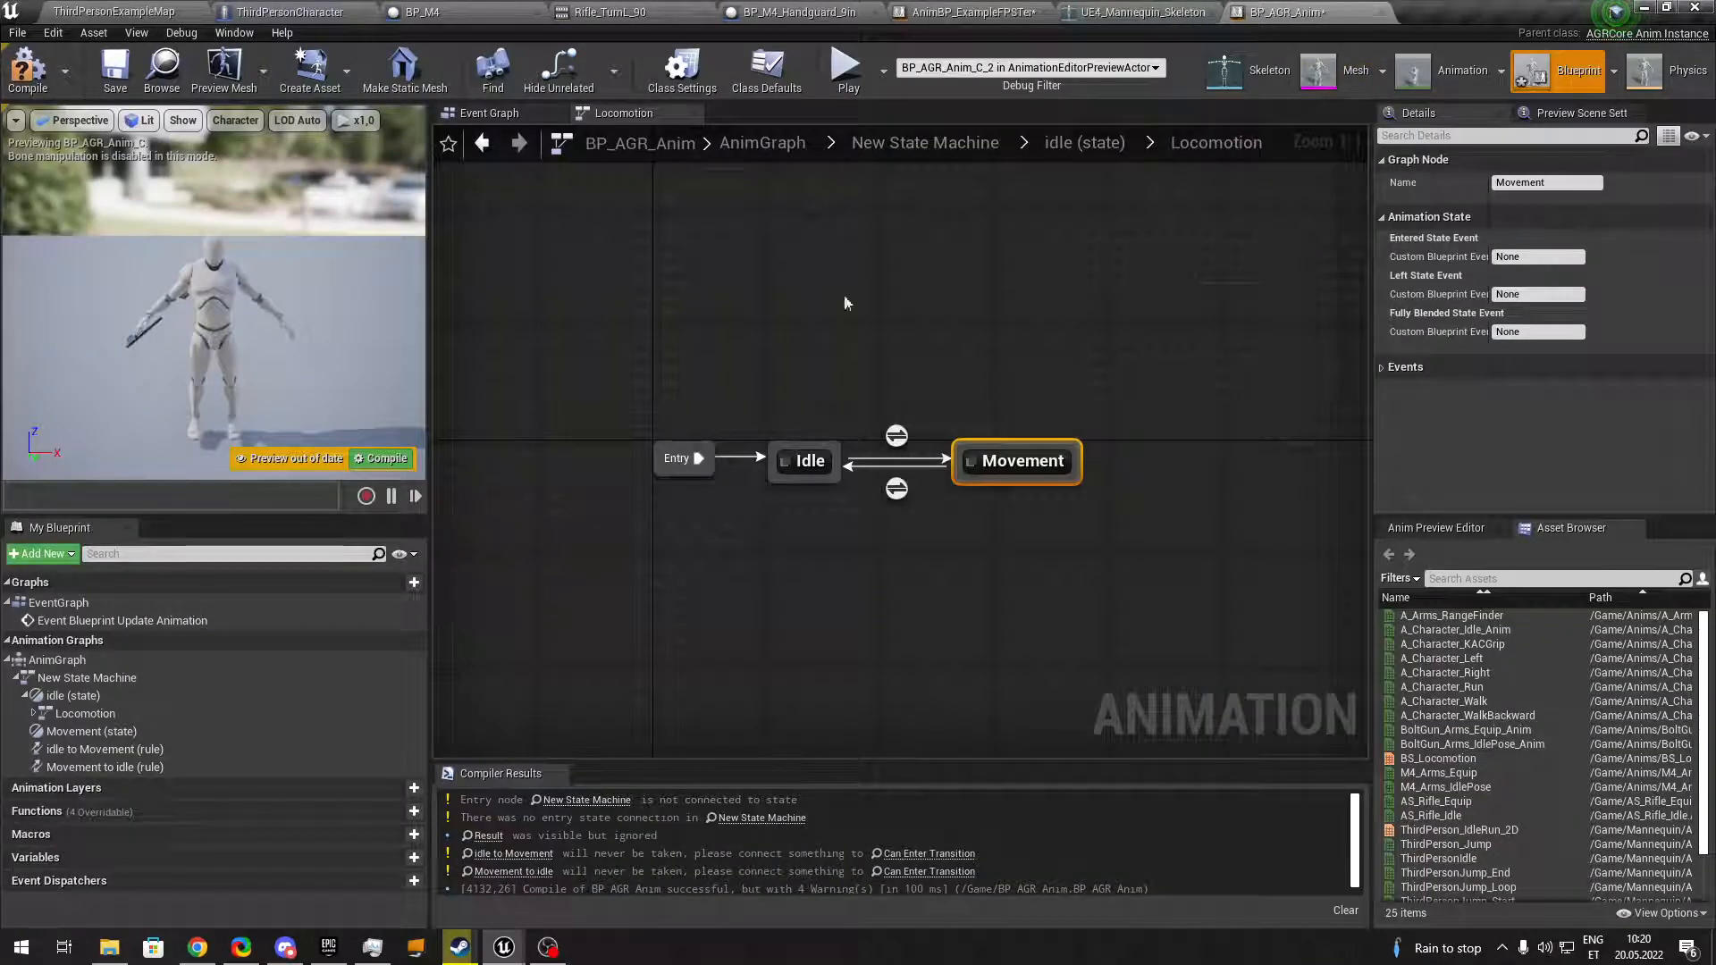
pyautogui.doubleClick(808, 460)
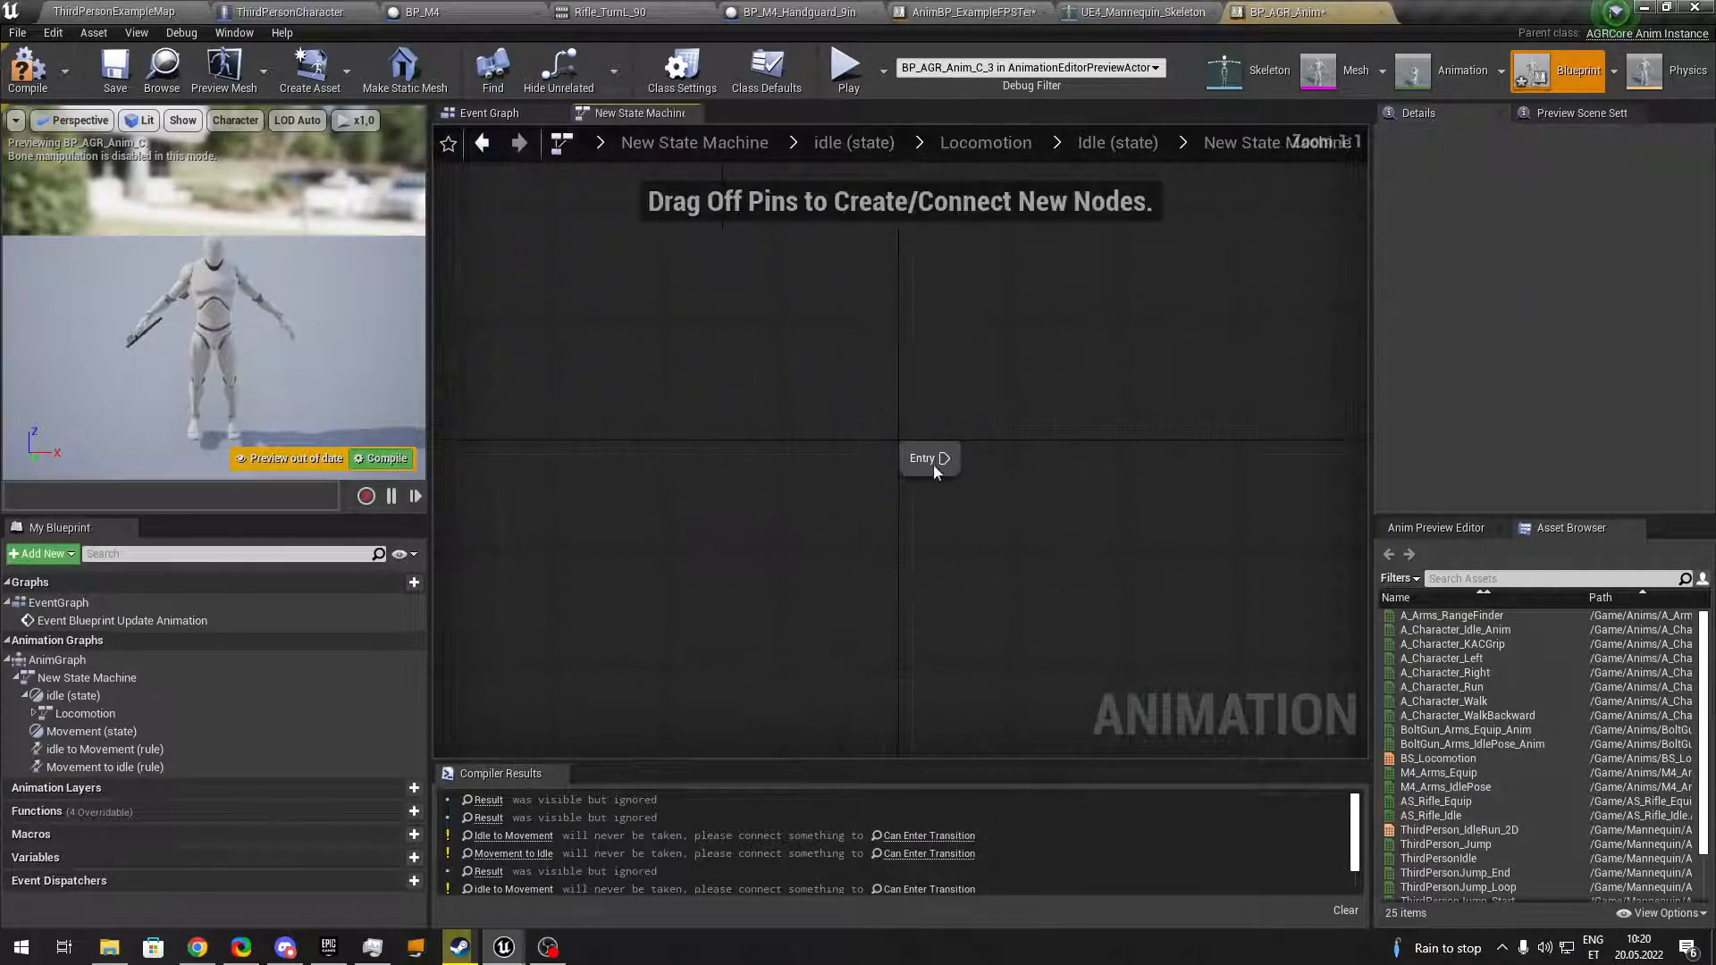
# Add an Idle state from Entry and link Turn In Place back to Idle.
pyautogui.moveTo(943, 458); pyautogui.dragTo(1110, 490)
pyautogui.write('Turn In Place')
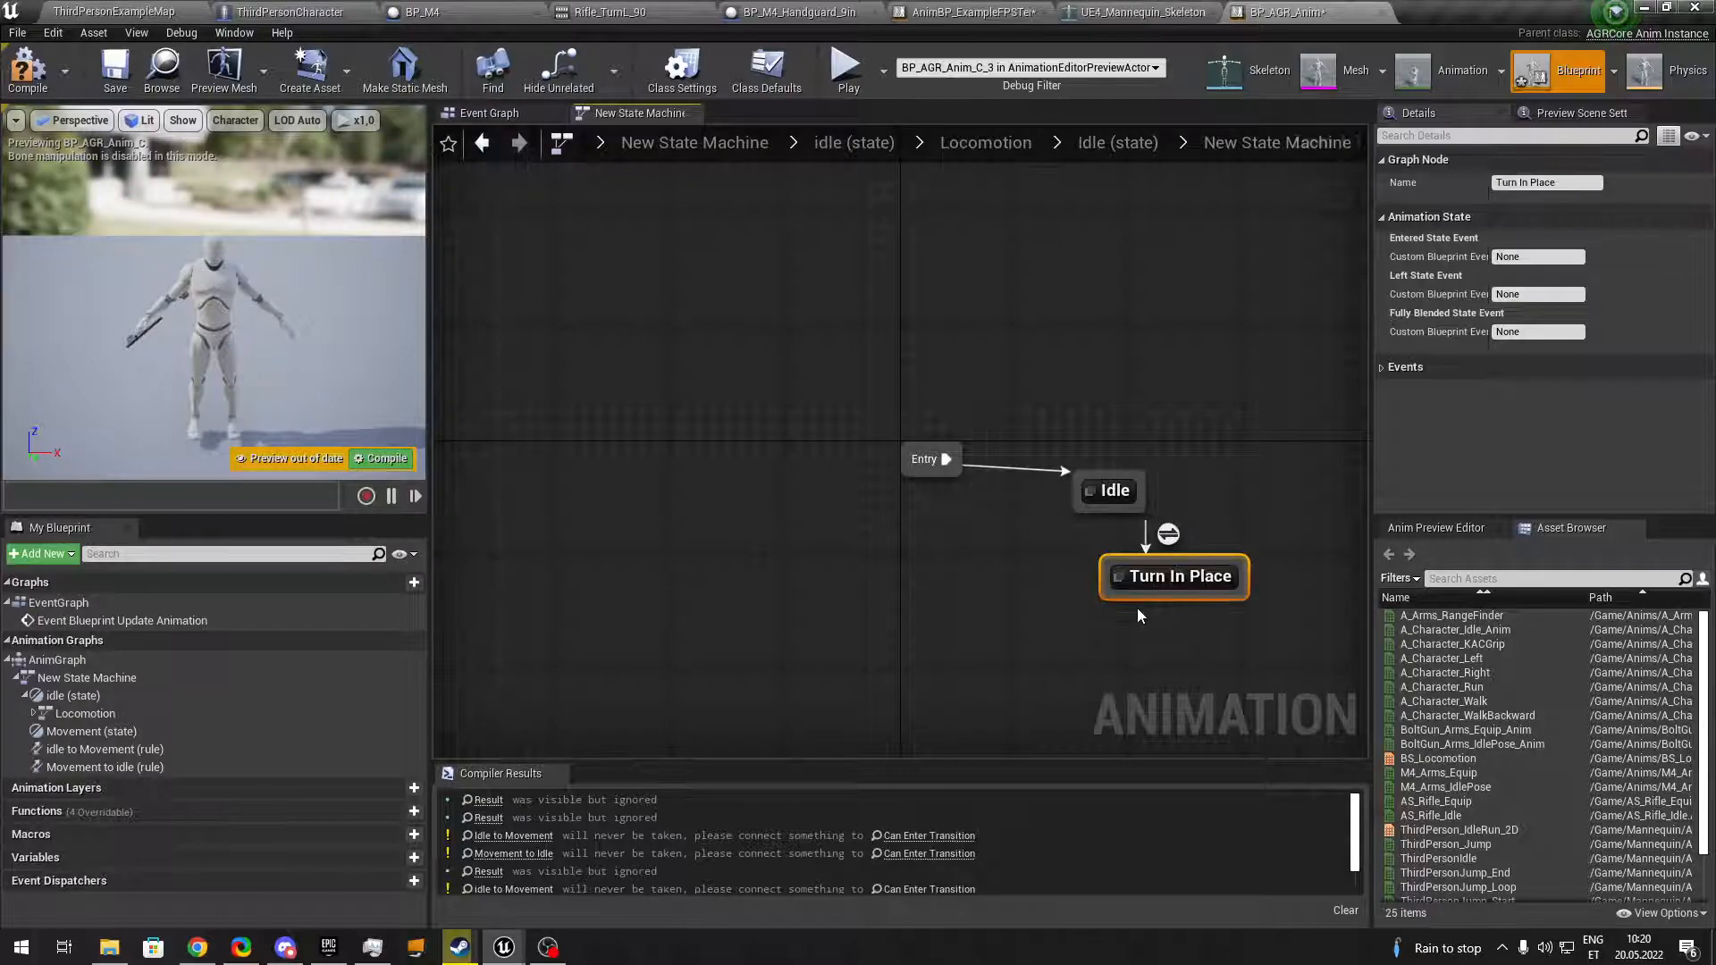
pyautogui.moveTo(1173, 577); pyautogui.dragTo(1110, 633)
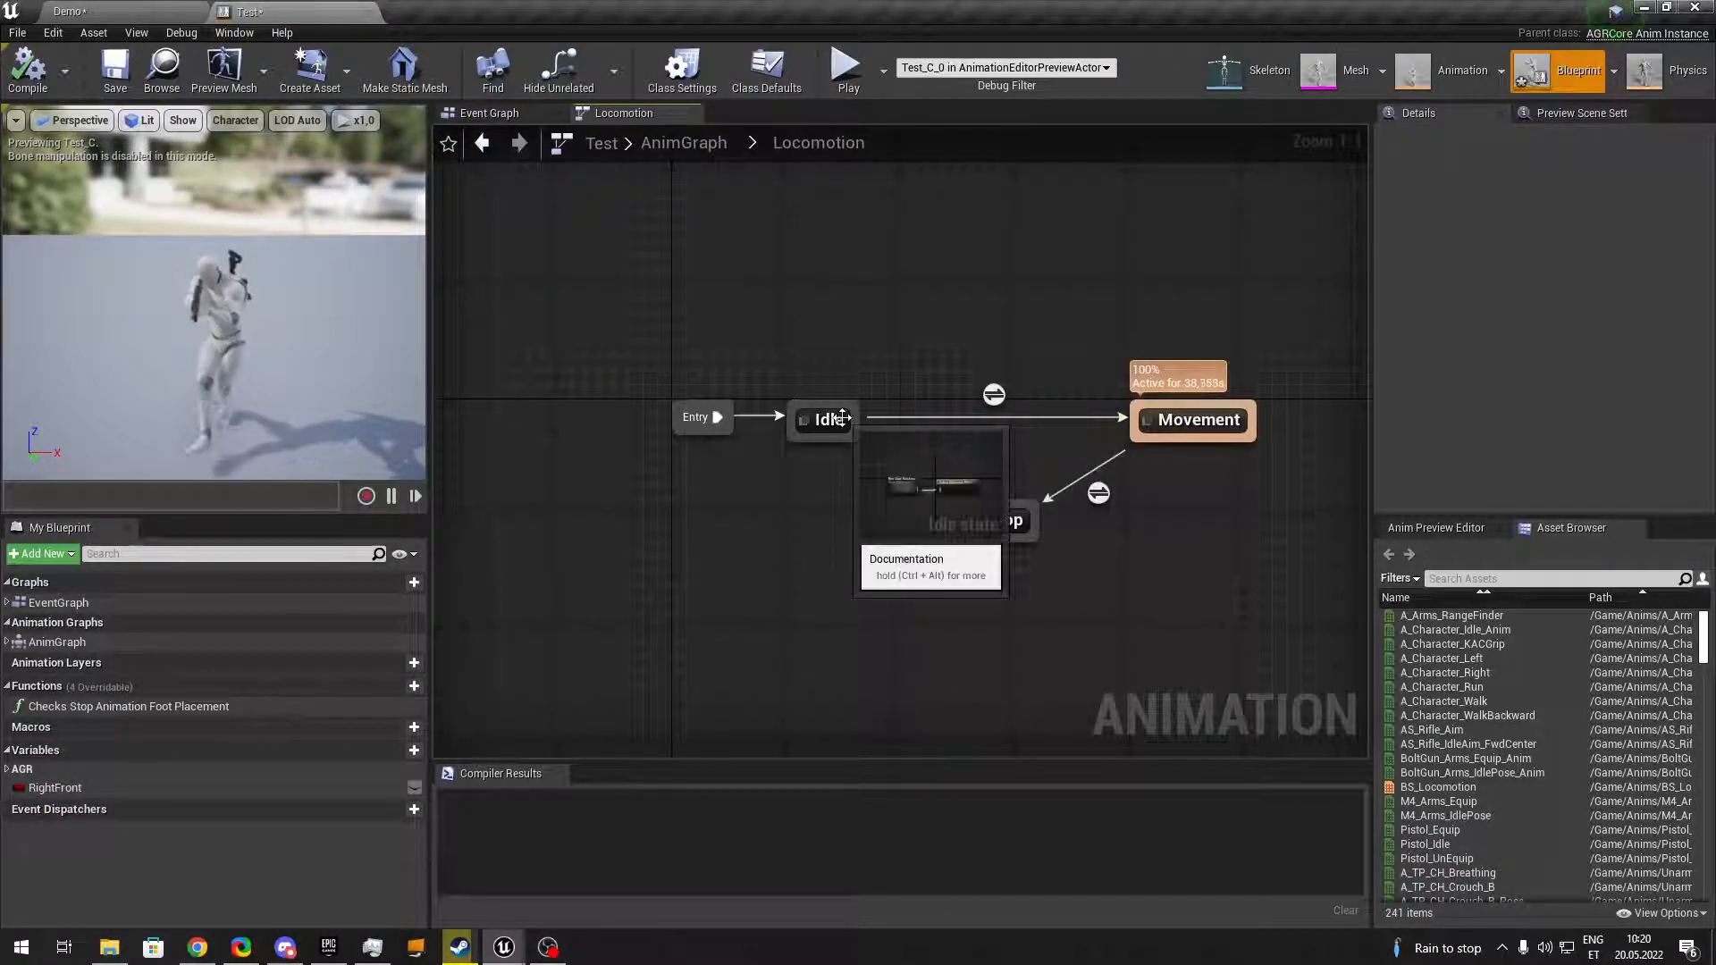
# Copy the Lean, ABS and > 1.0 nodes from the reference Turn In Place to Idle rule.
pyautogui.doubleClick(826, 418)
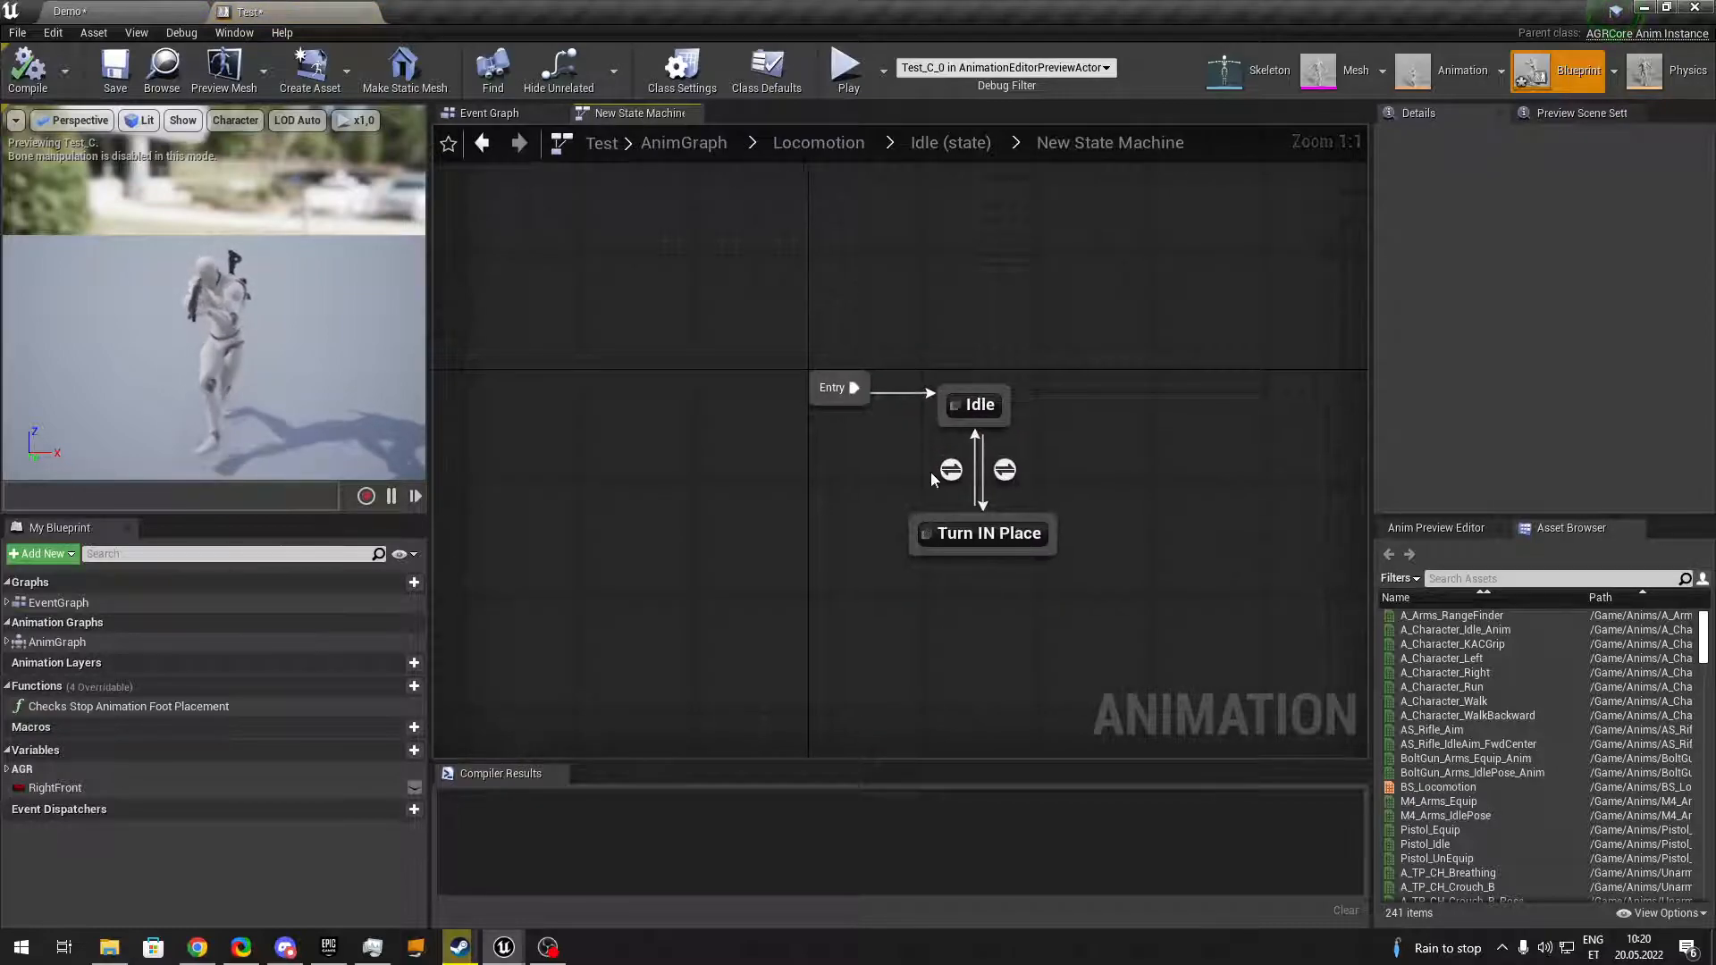
pyautogui.doubleClick(981, 471)
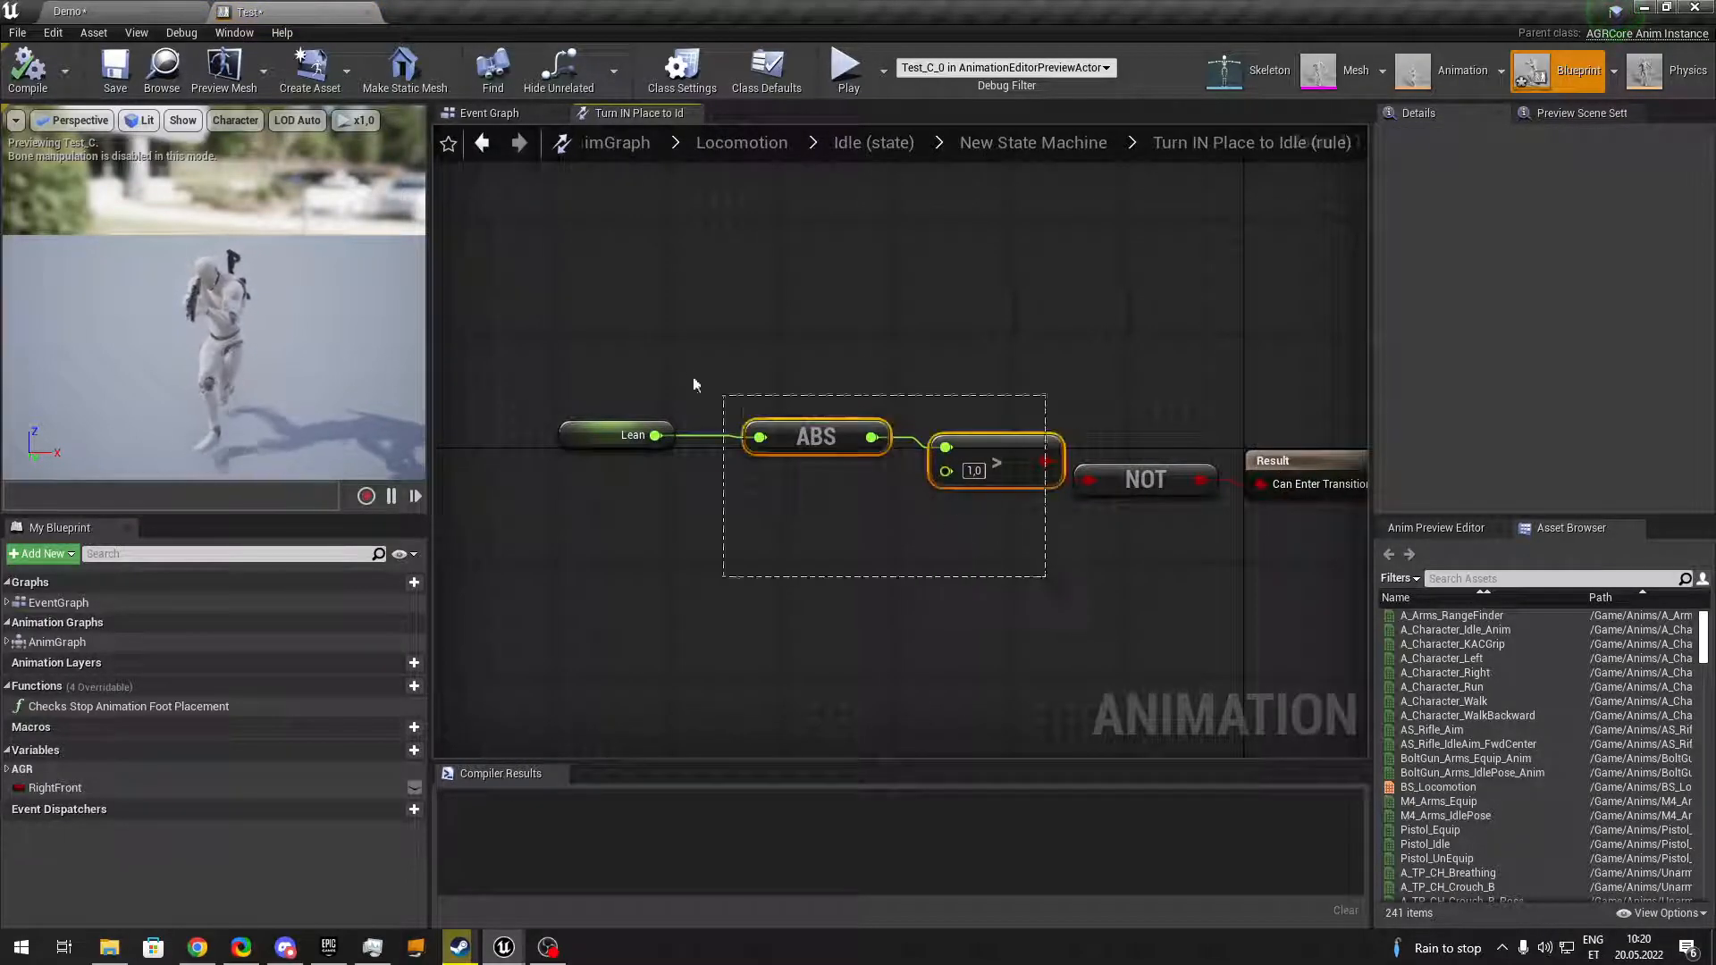
pyautogui.click(617, 435)
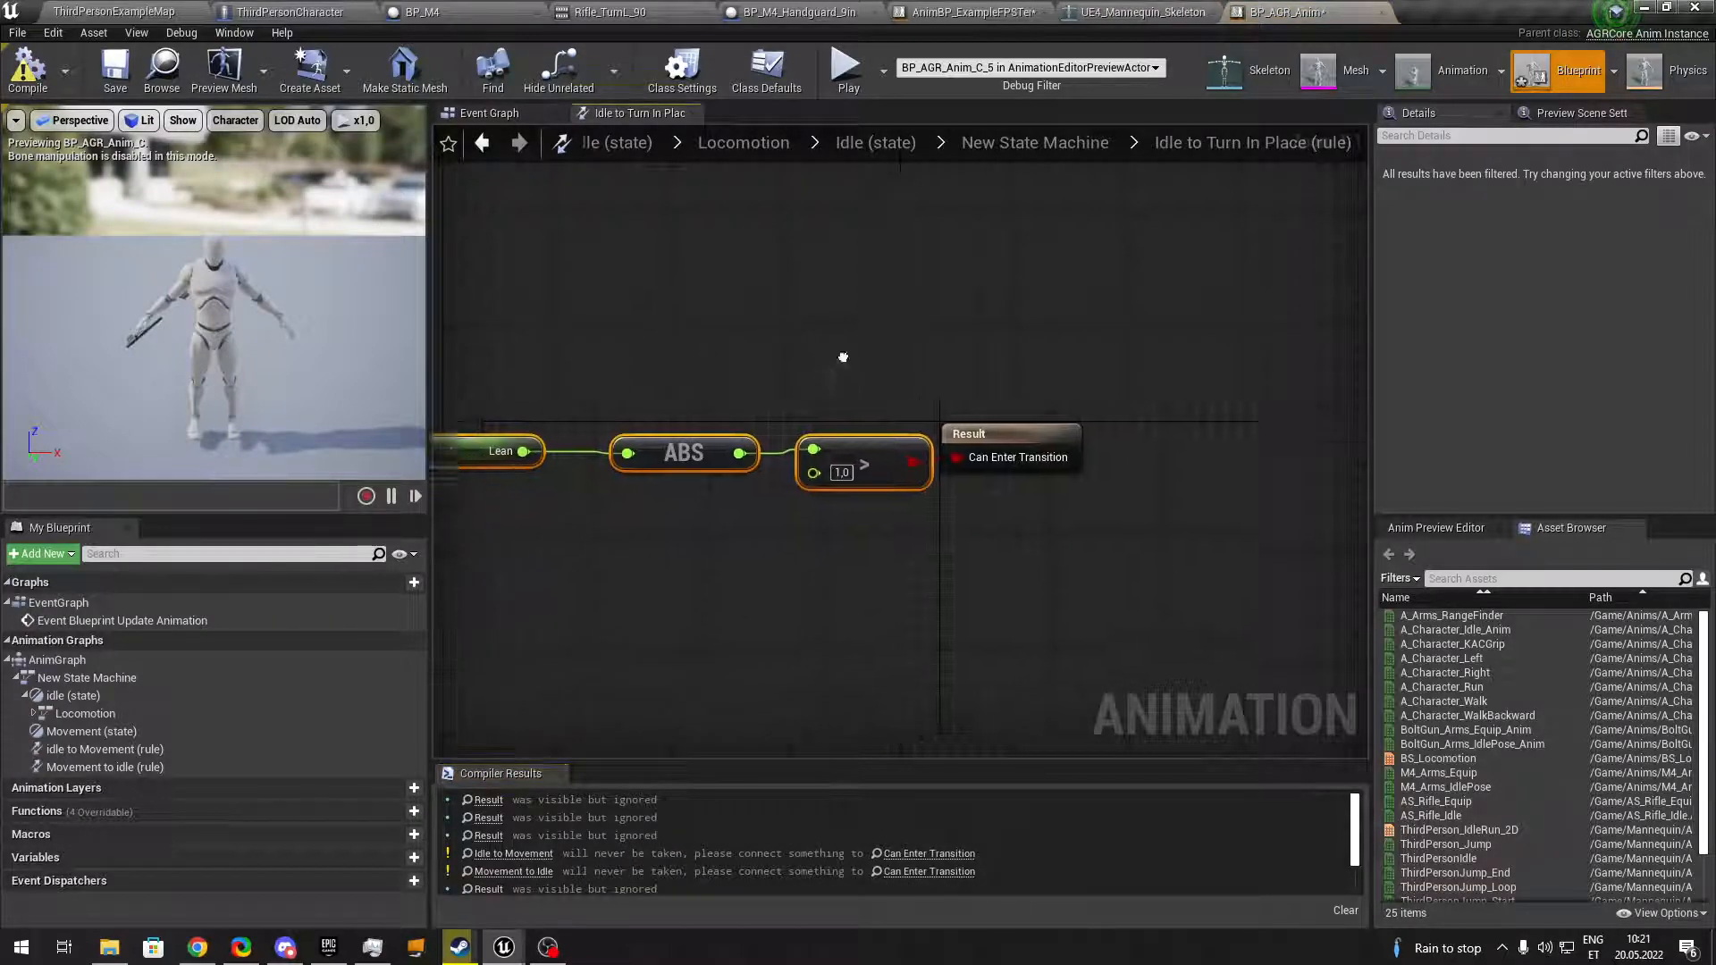
# Add a float > float comparison node fed by Lean in the Turn In Place graph.
pyautogui.click(897, 536)
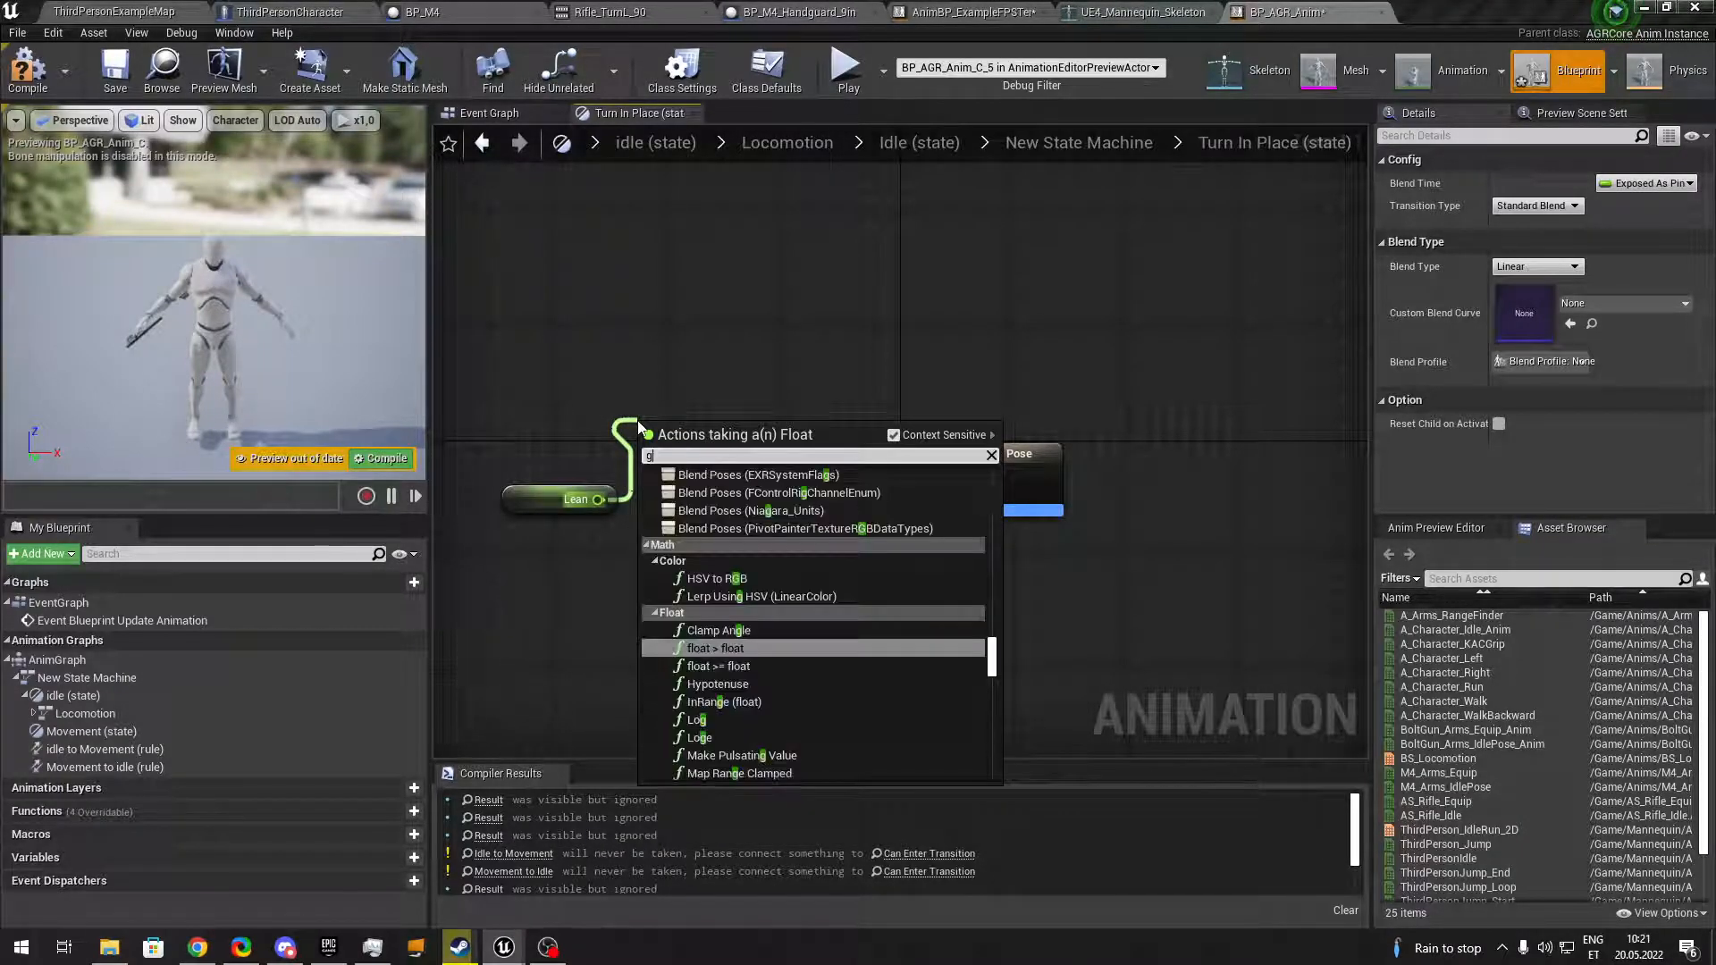
pyautogui.click(716, 647)
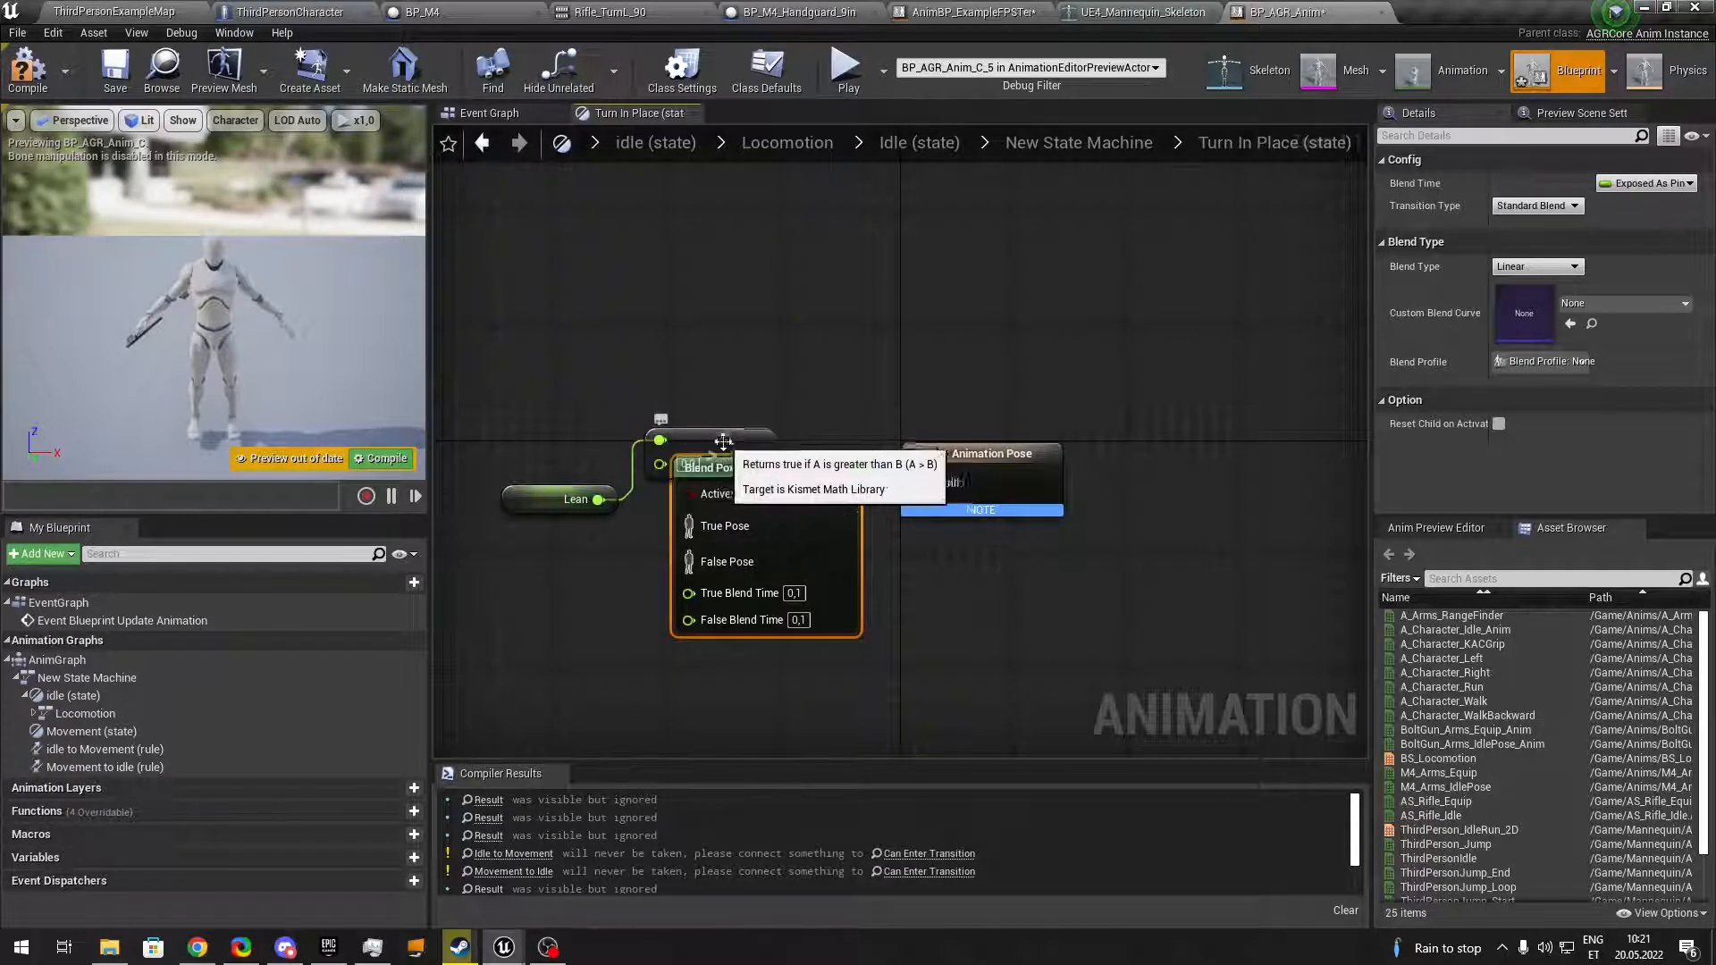
pyautogui.moveTo(638, 522)
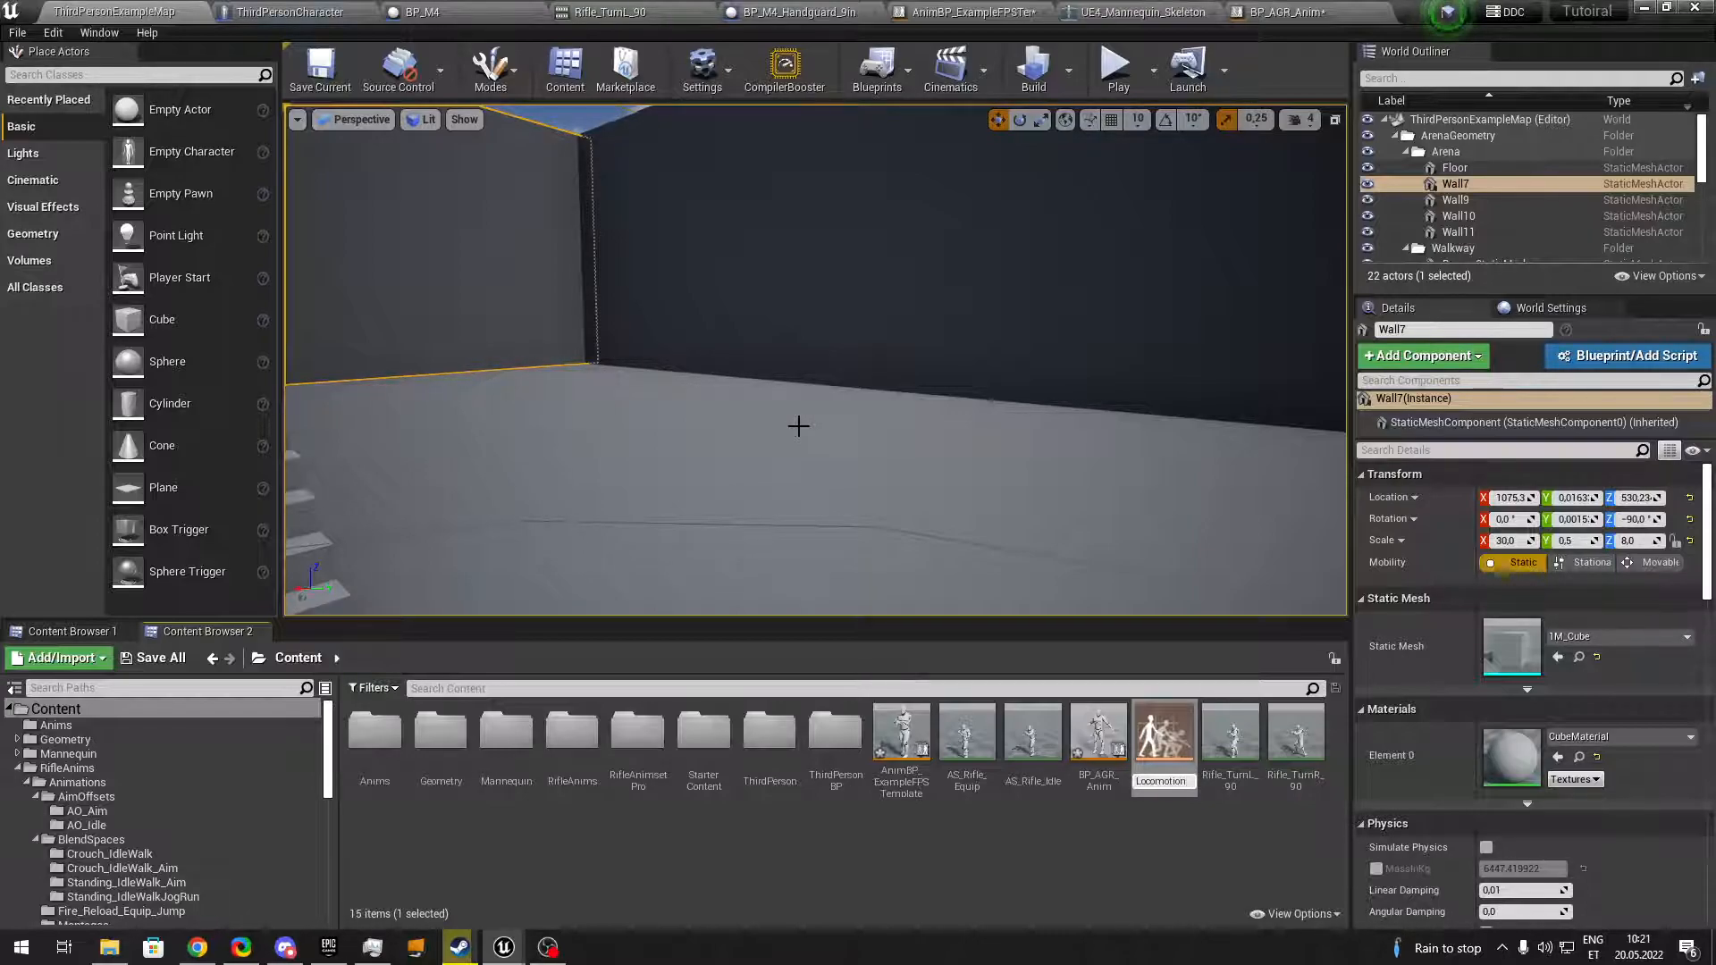
# Name the blend space BS_Locomotion_New and open it from the Content folder.
pyautogui.click(1164, 731)
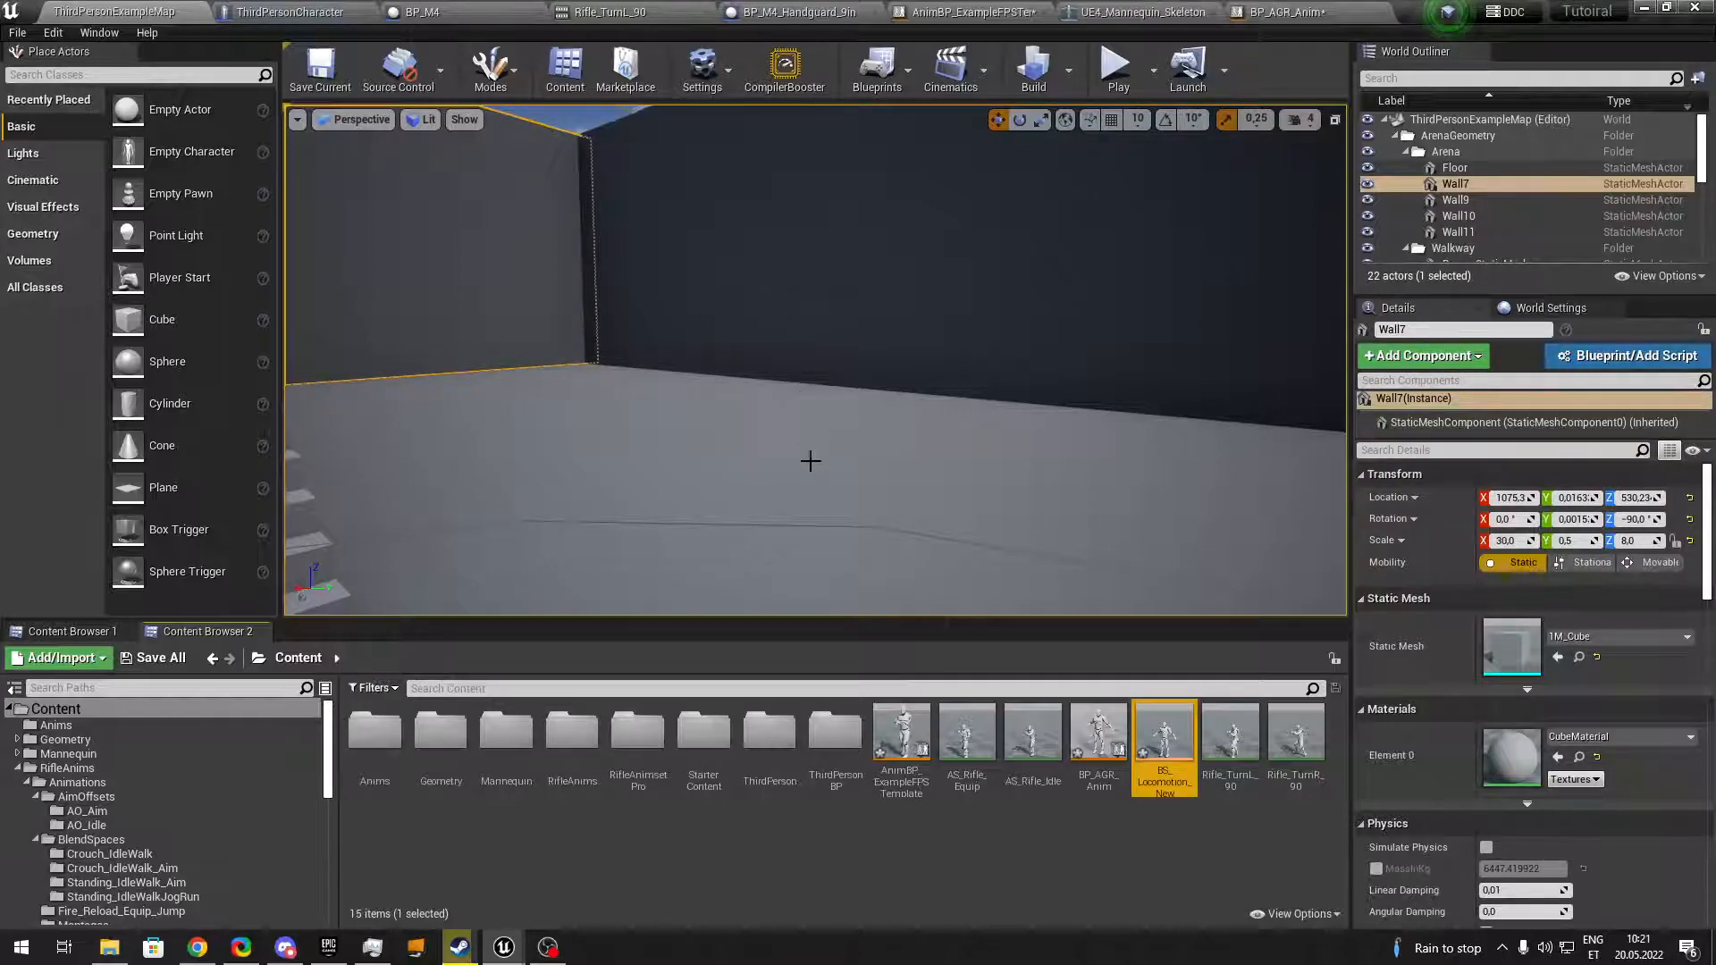
pyautogui.moveTo(1164, 738)
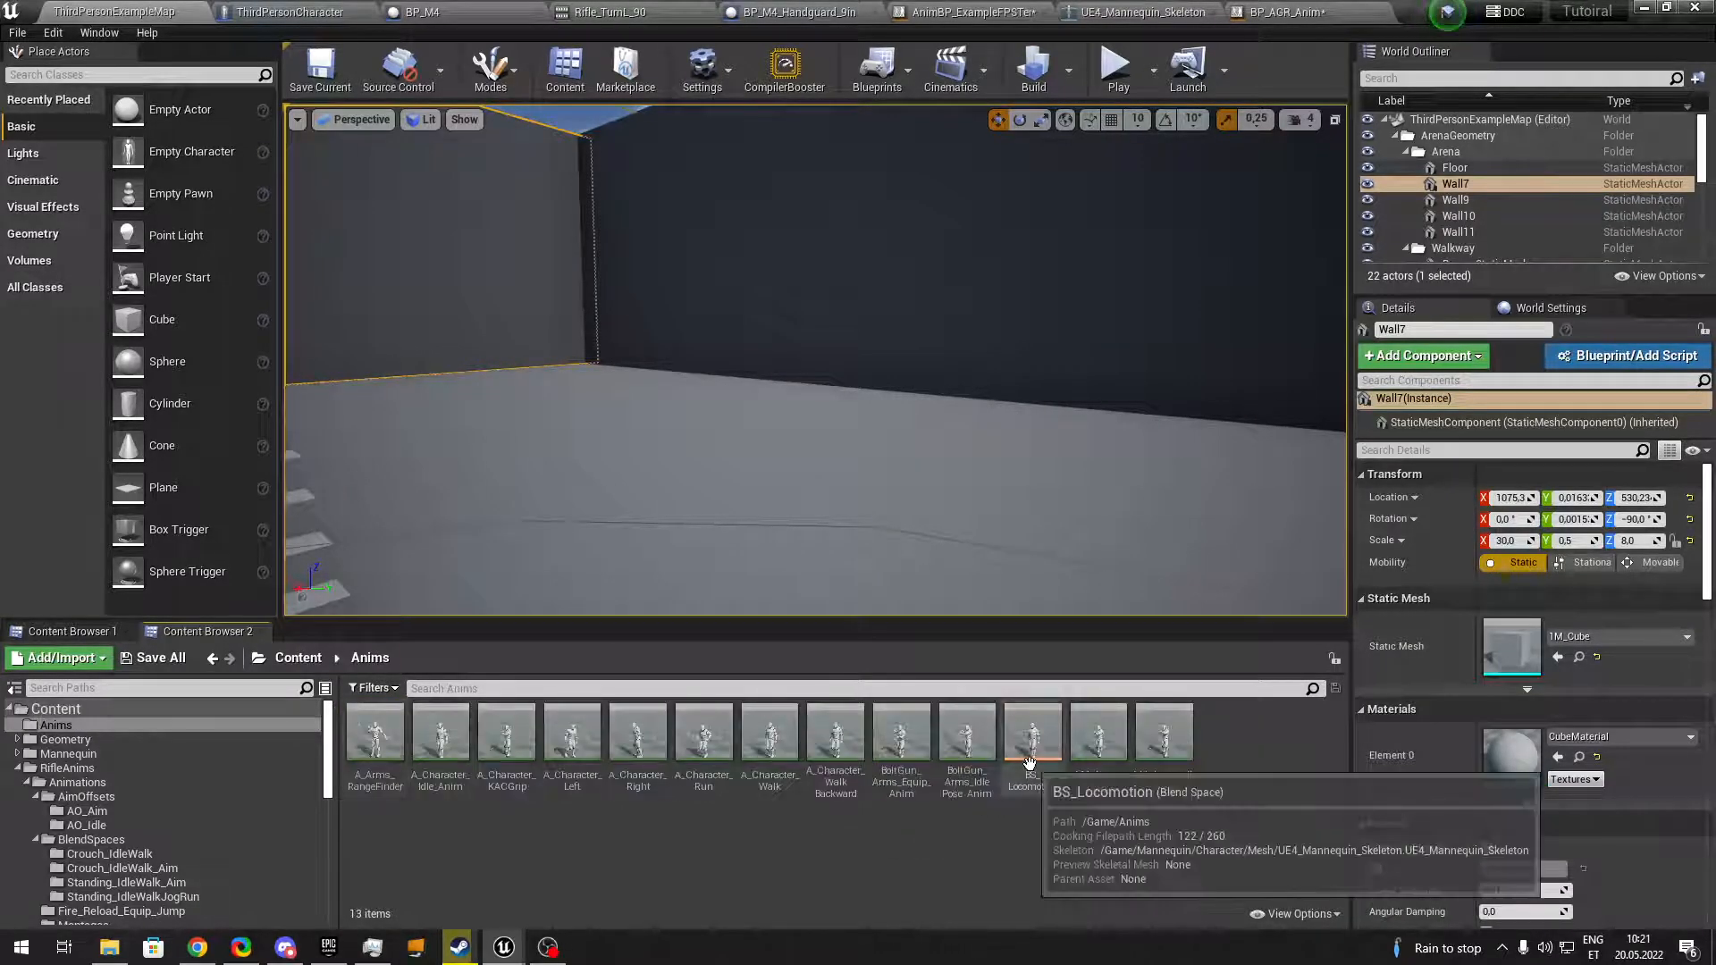
pyautogui.click(1030, 733)
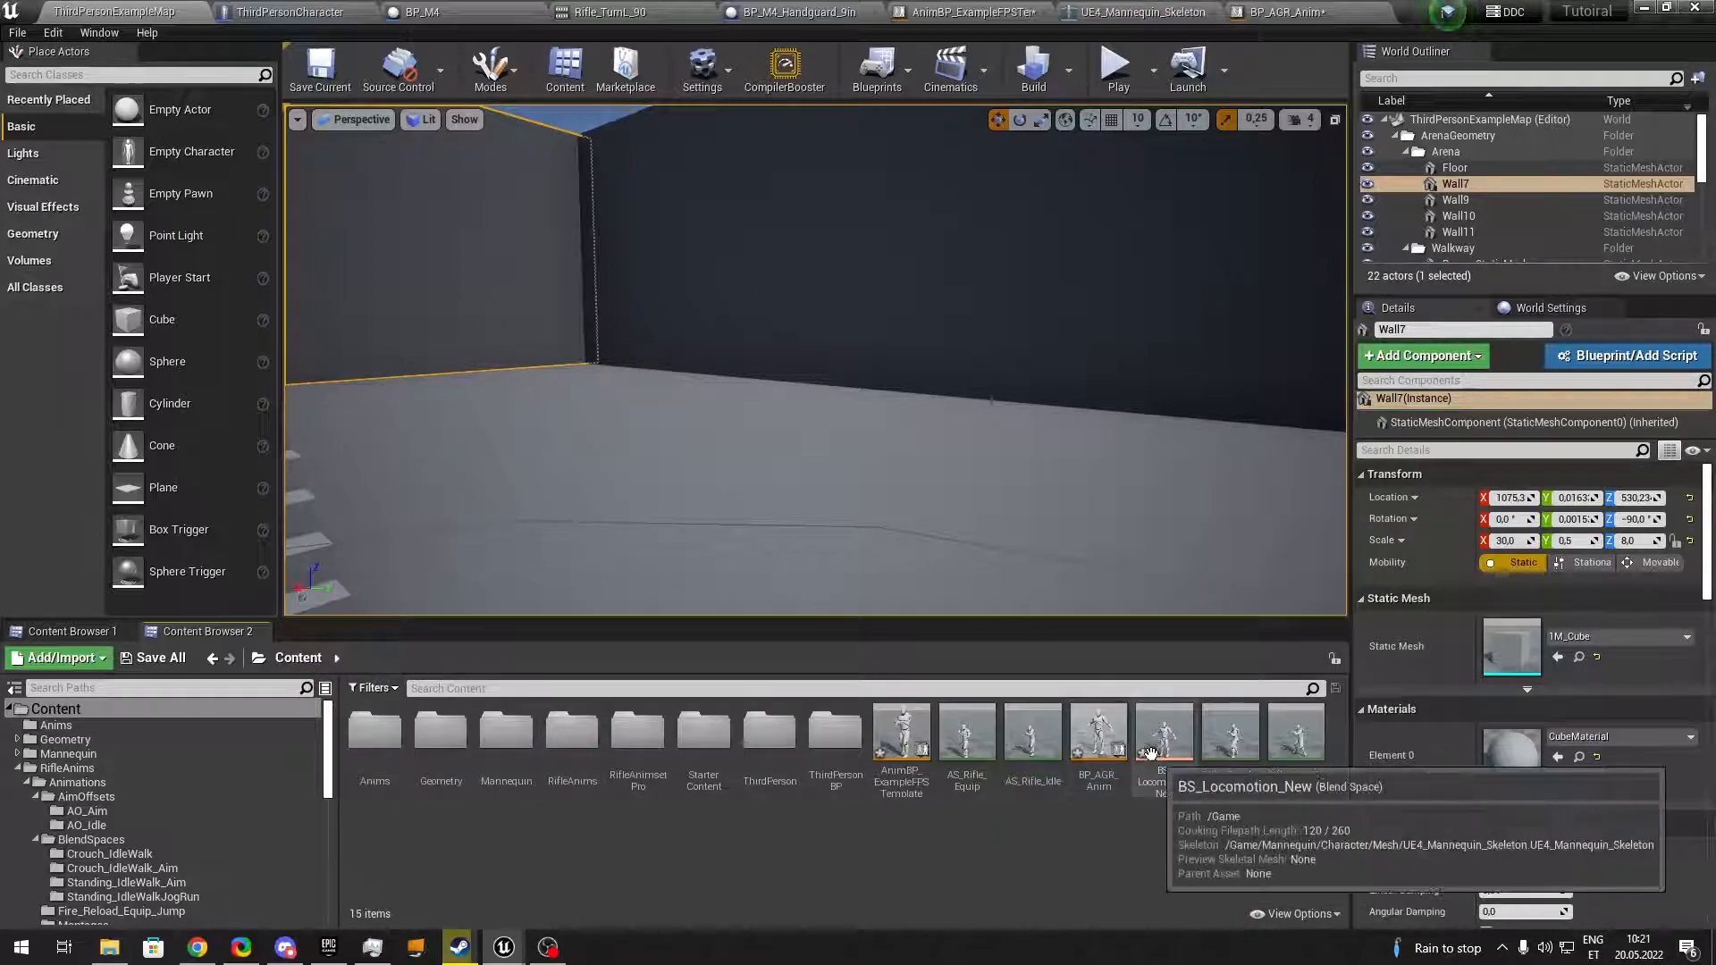
pyautogui.click(162, 658)
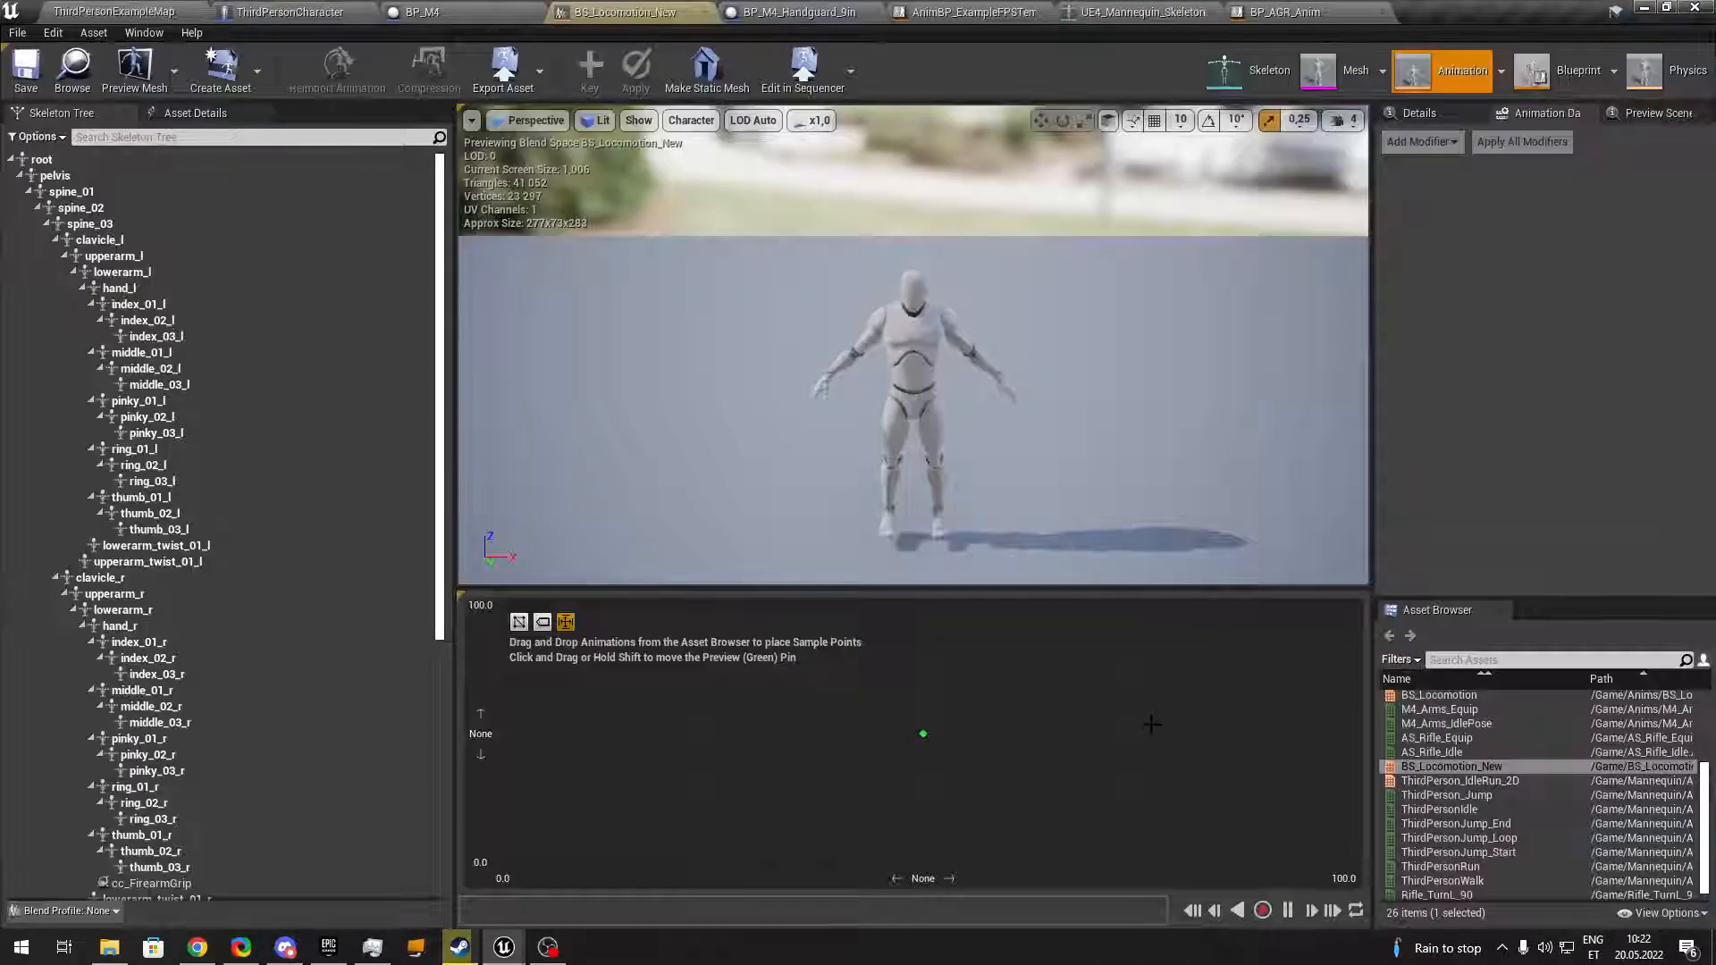
# Set the horizontal axis to Direction ranging from -180 to 180 in Asset Details.
pyautogui.click(195, 111)
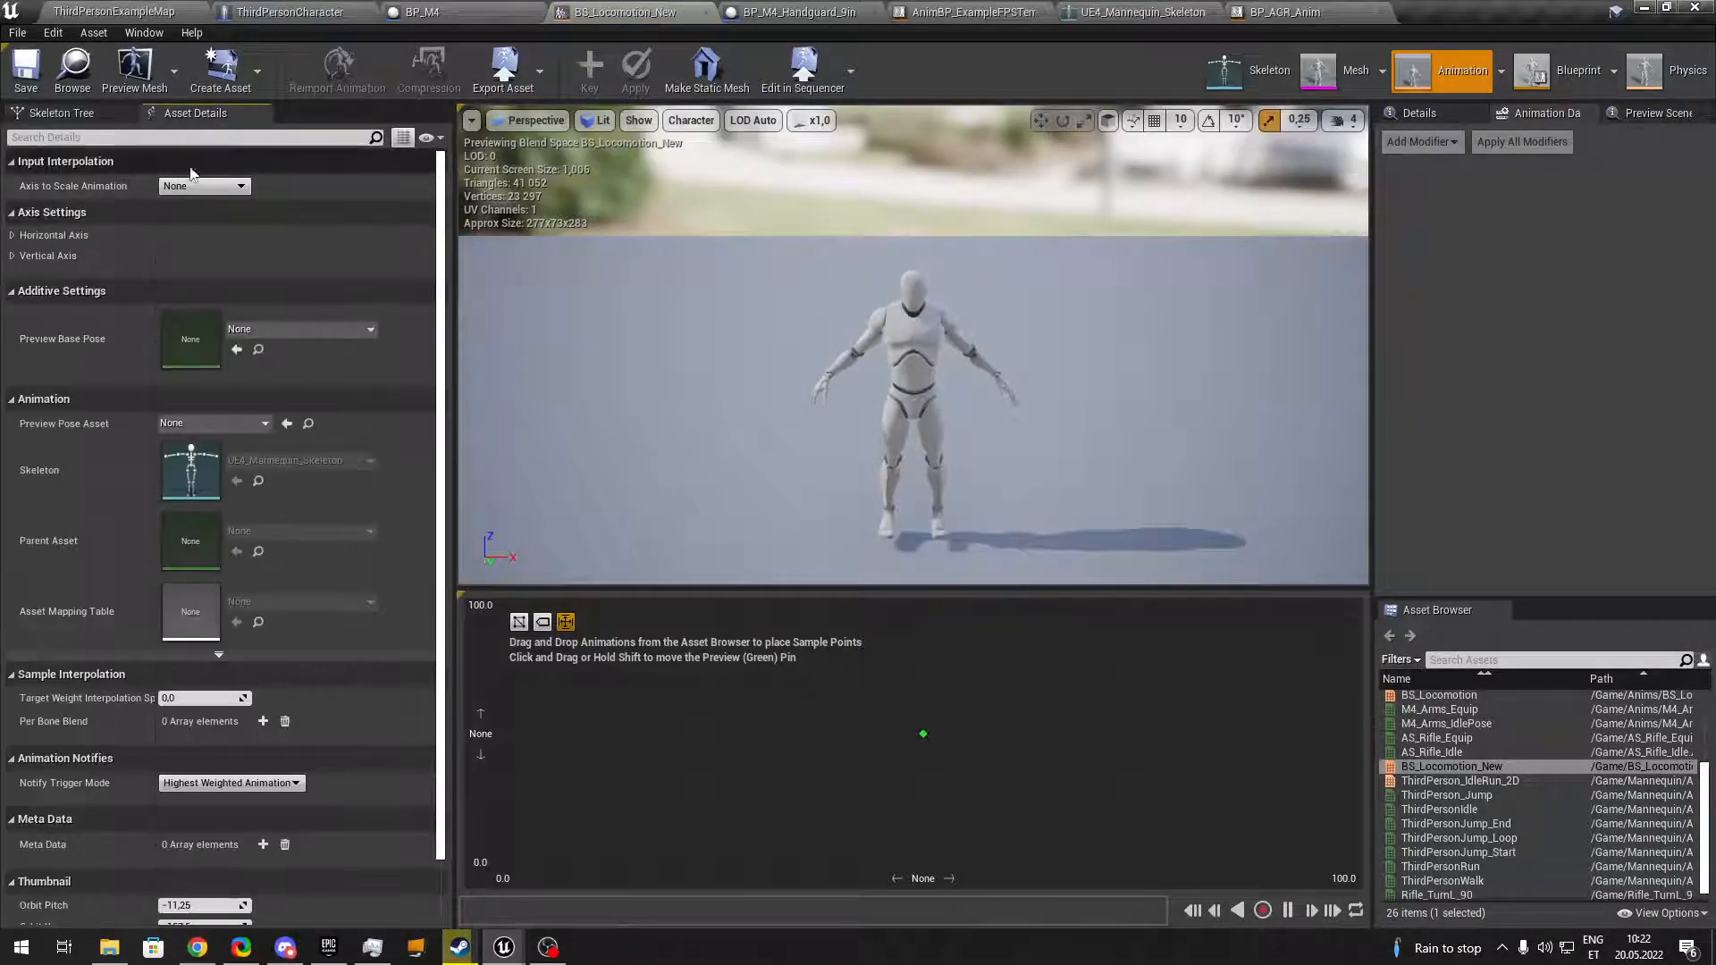
pyautogui.click(52, 234)
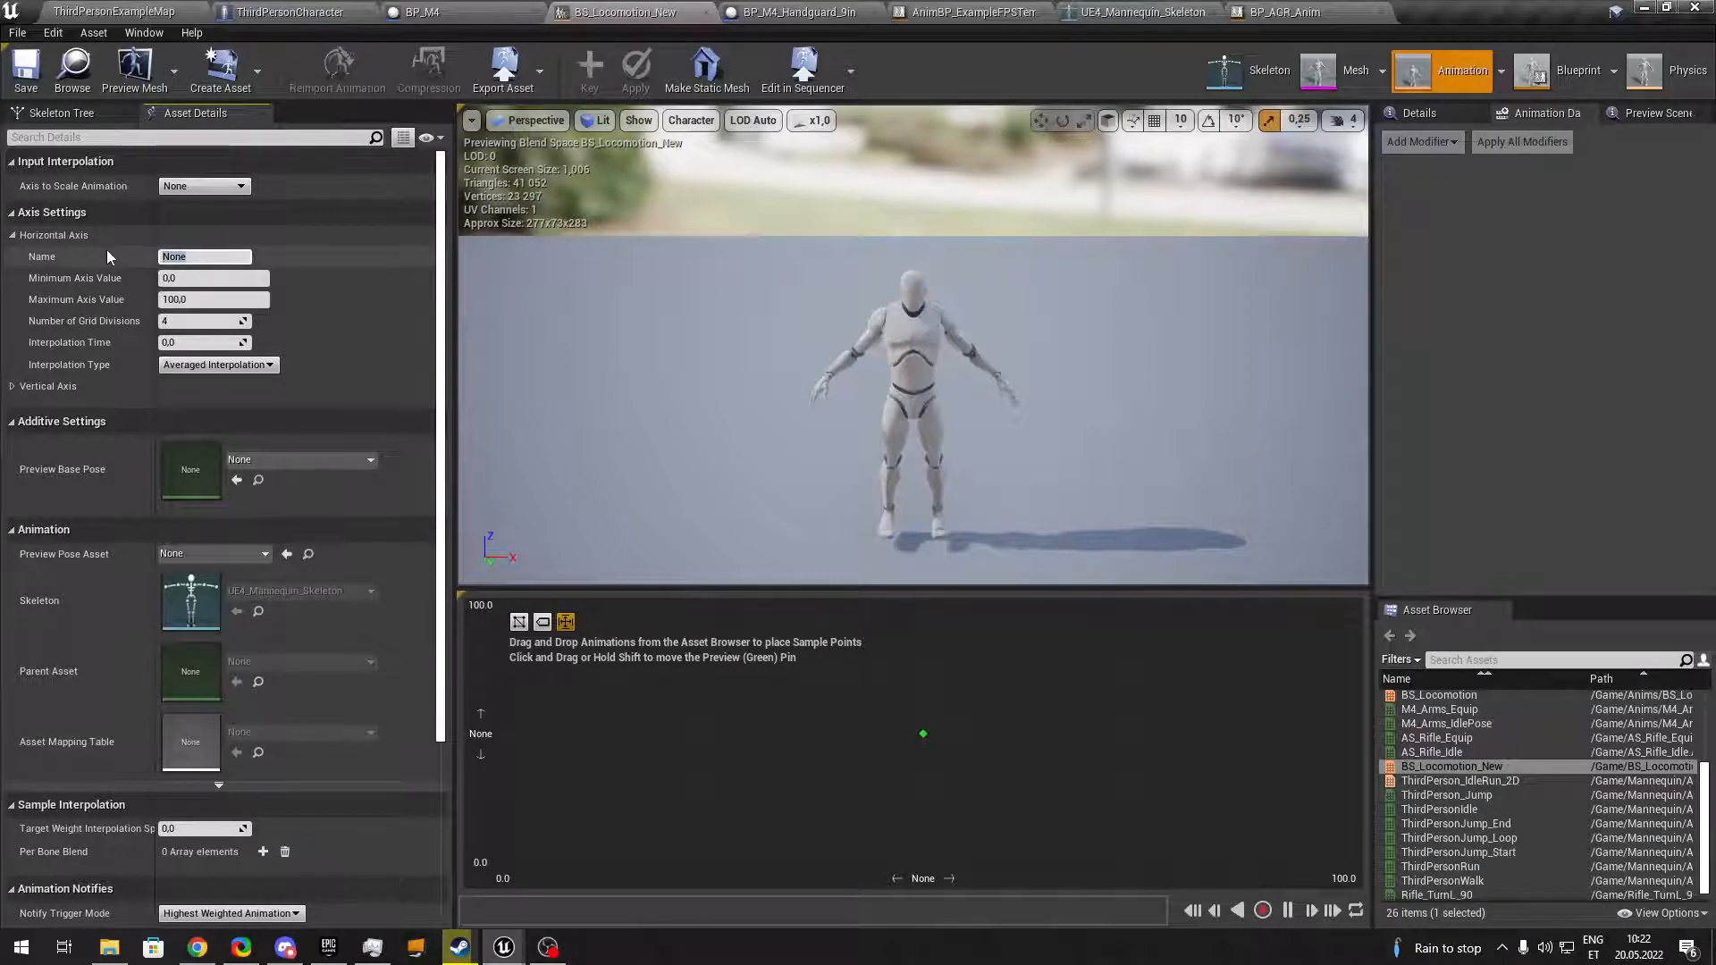
pyautogui.write('Diractio')
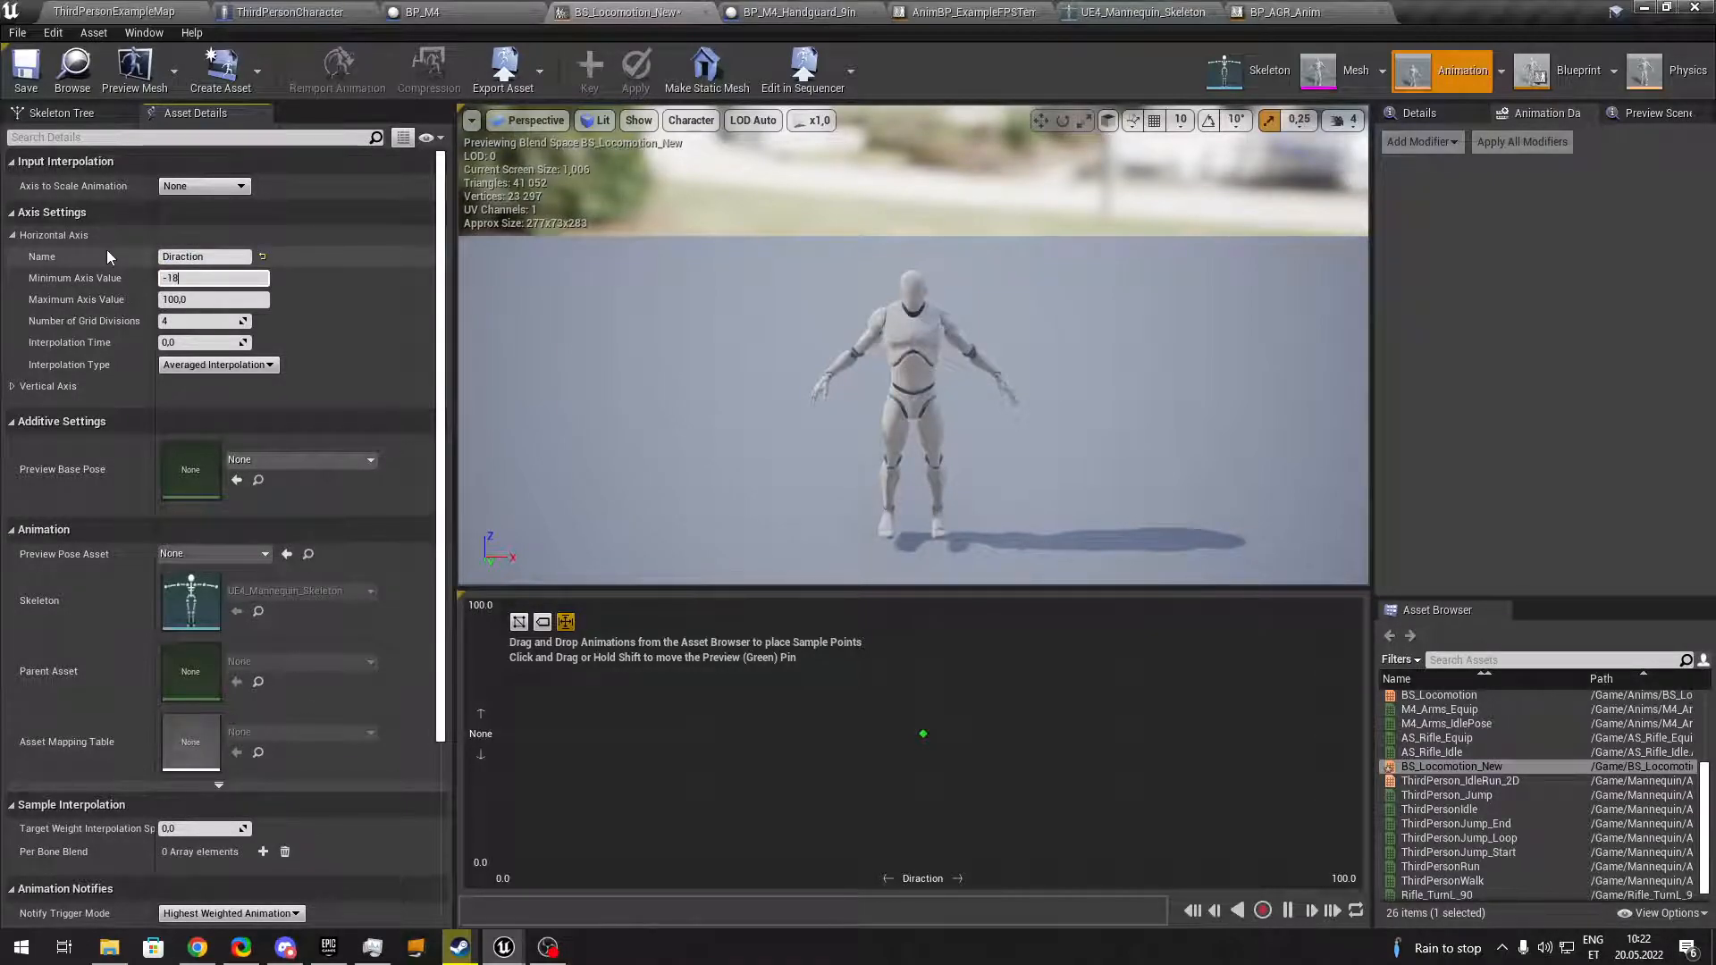
pyautogui.write('-180.0')
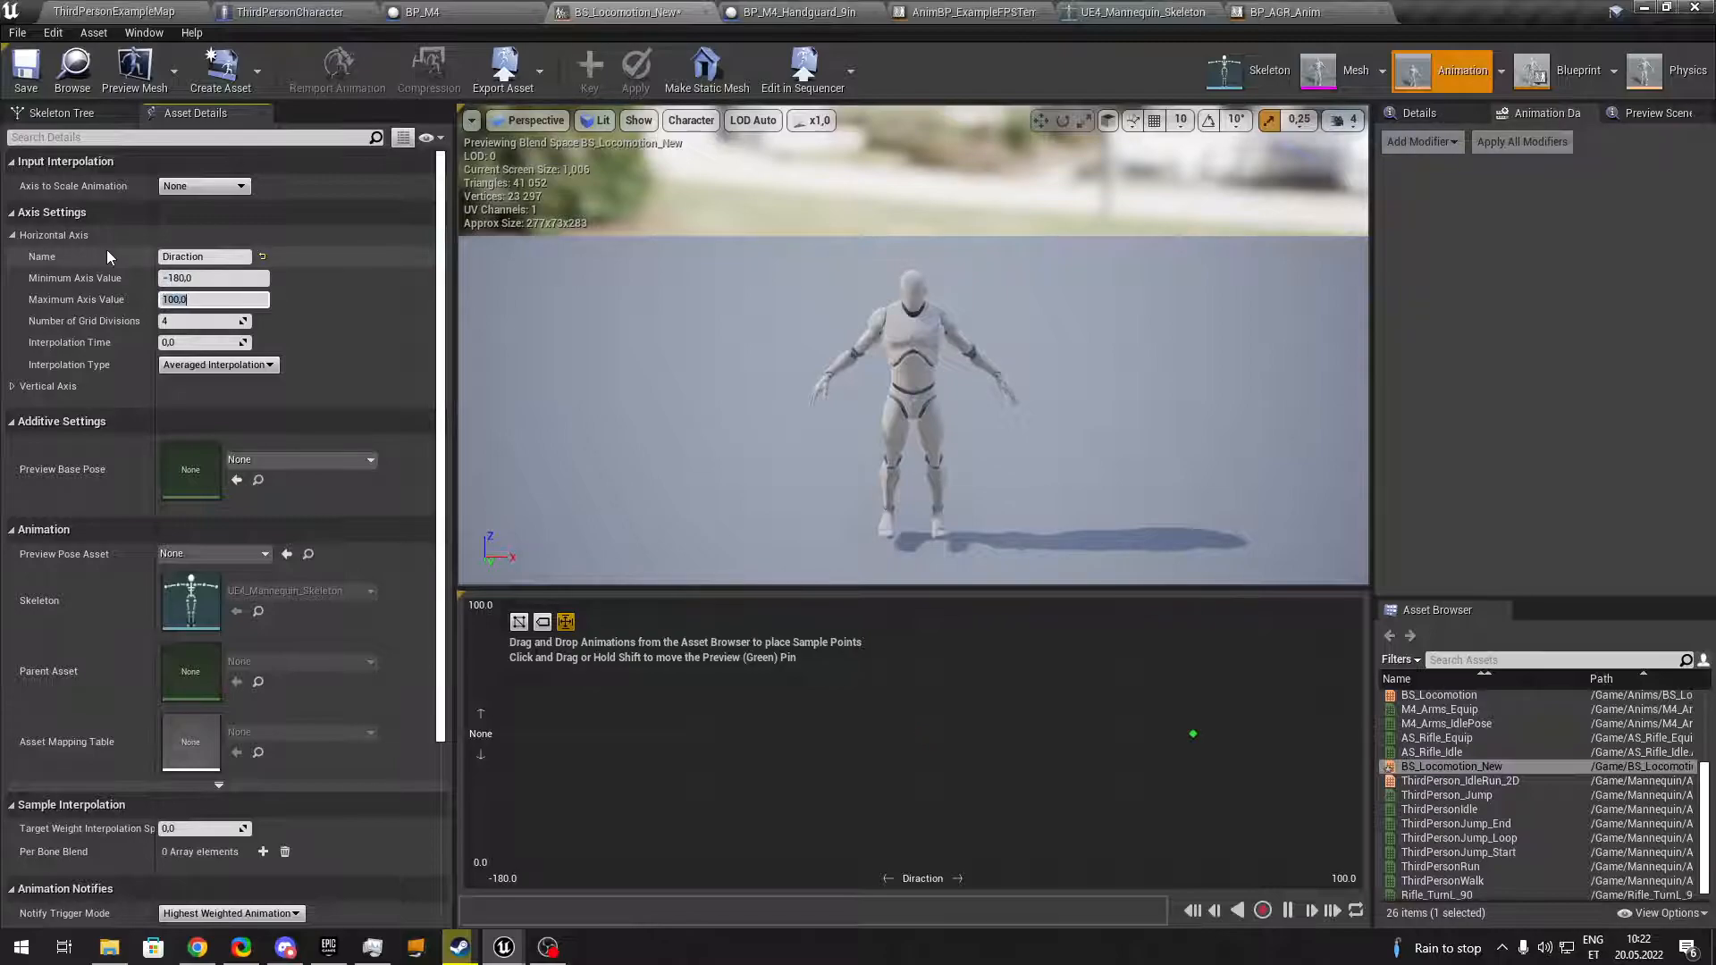
pyautogui.write('180')
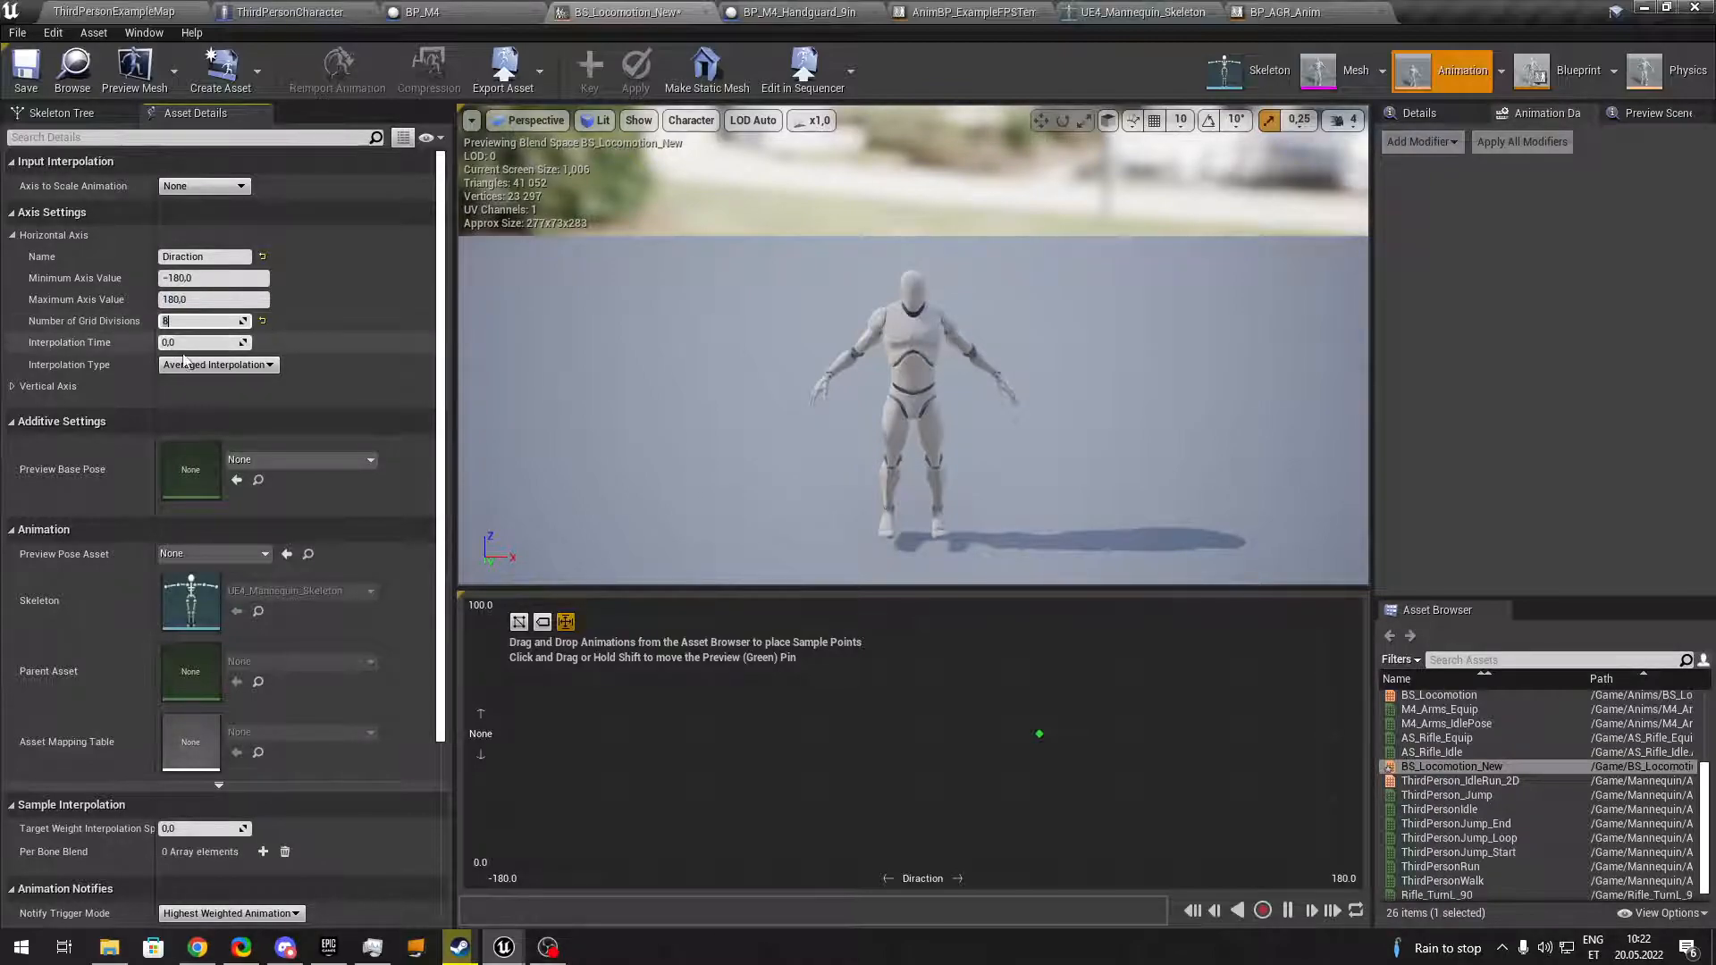
pyautogui.moveTo(202, 531)
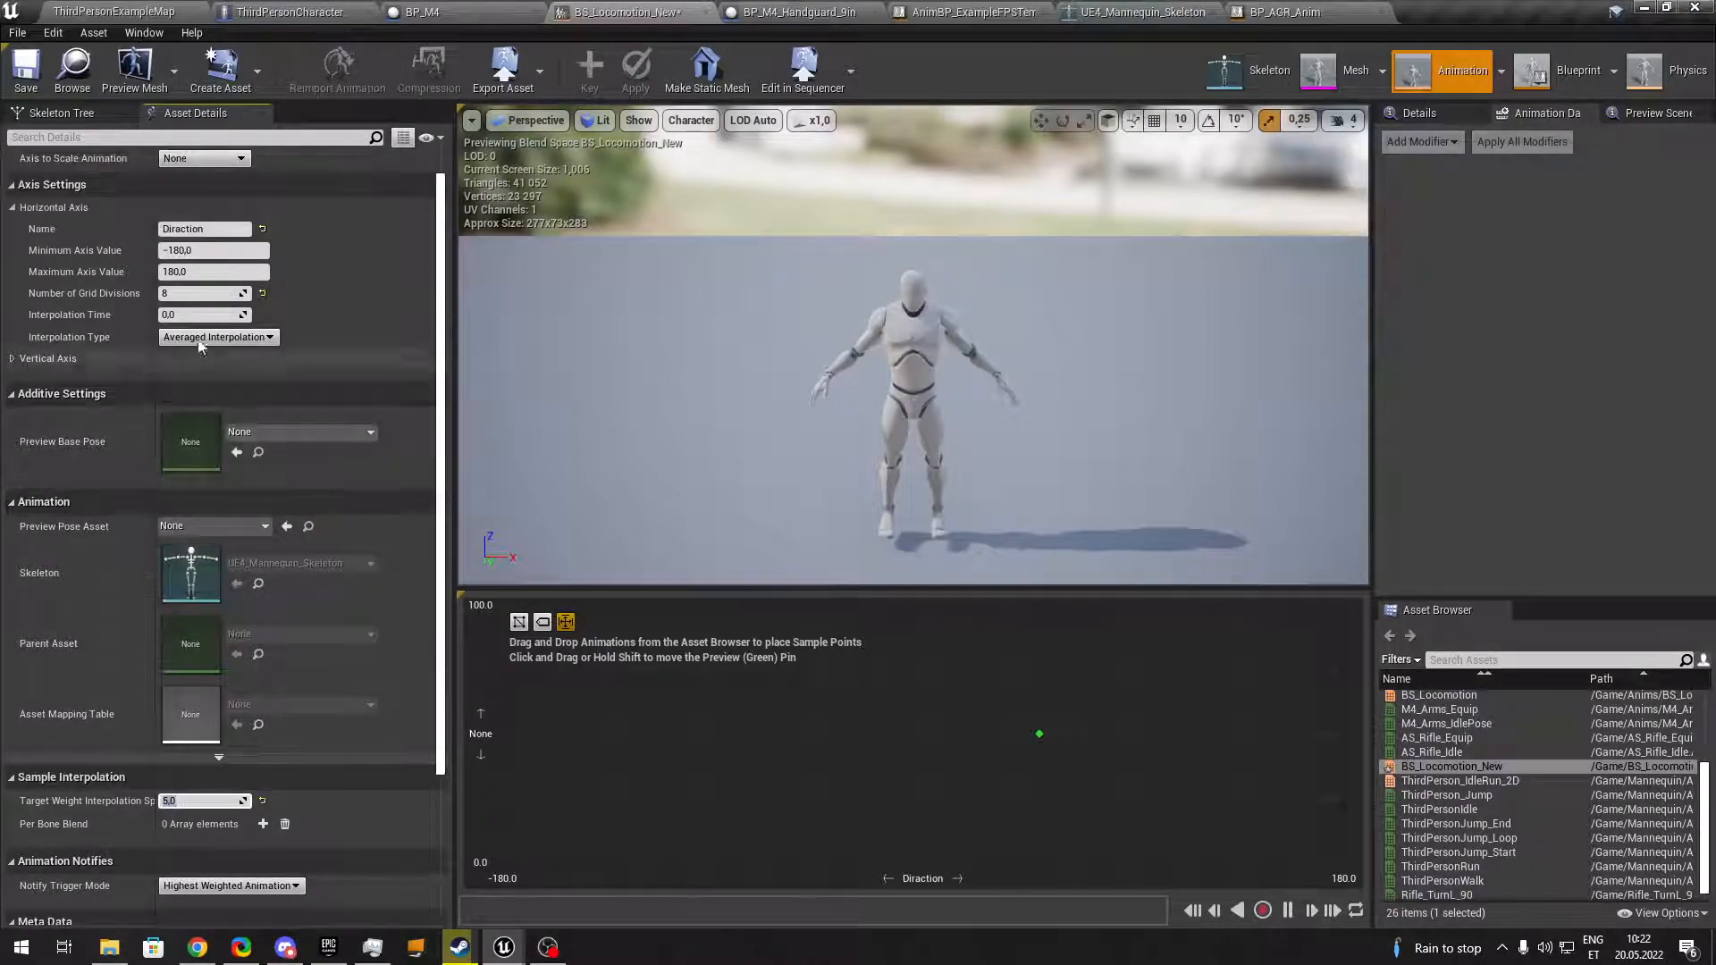
# Set the vertical axis to Velocity with a maximum of 250, then return to the level editor.
pyautogui.click(13, 357)
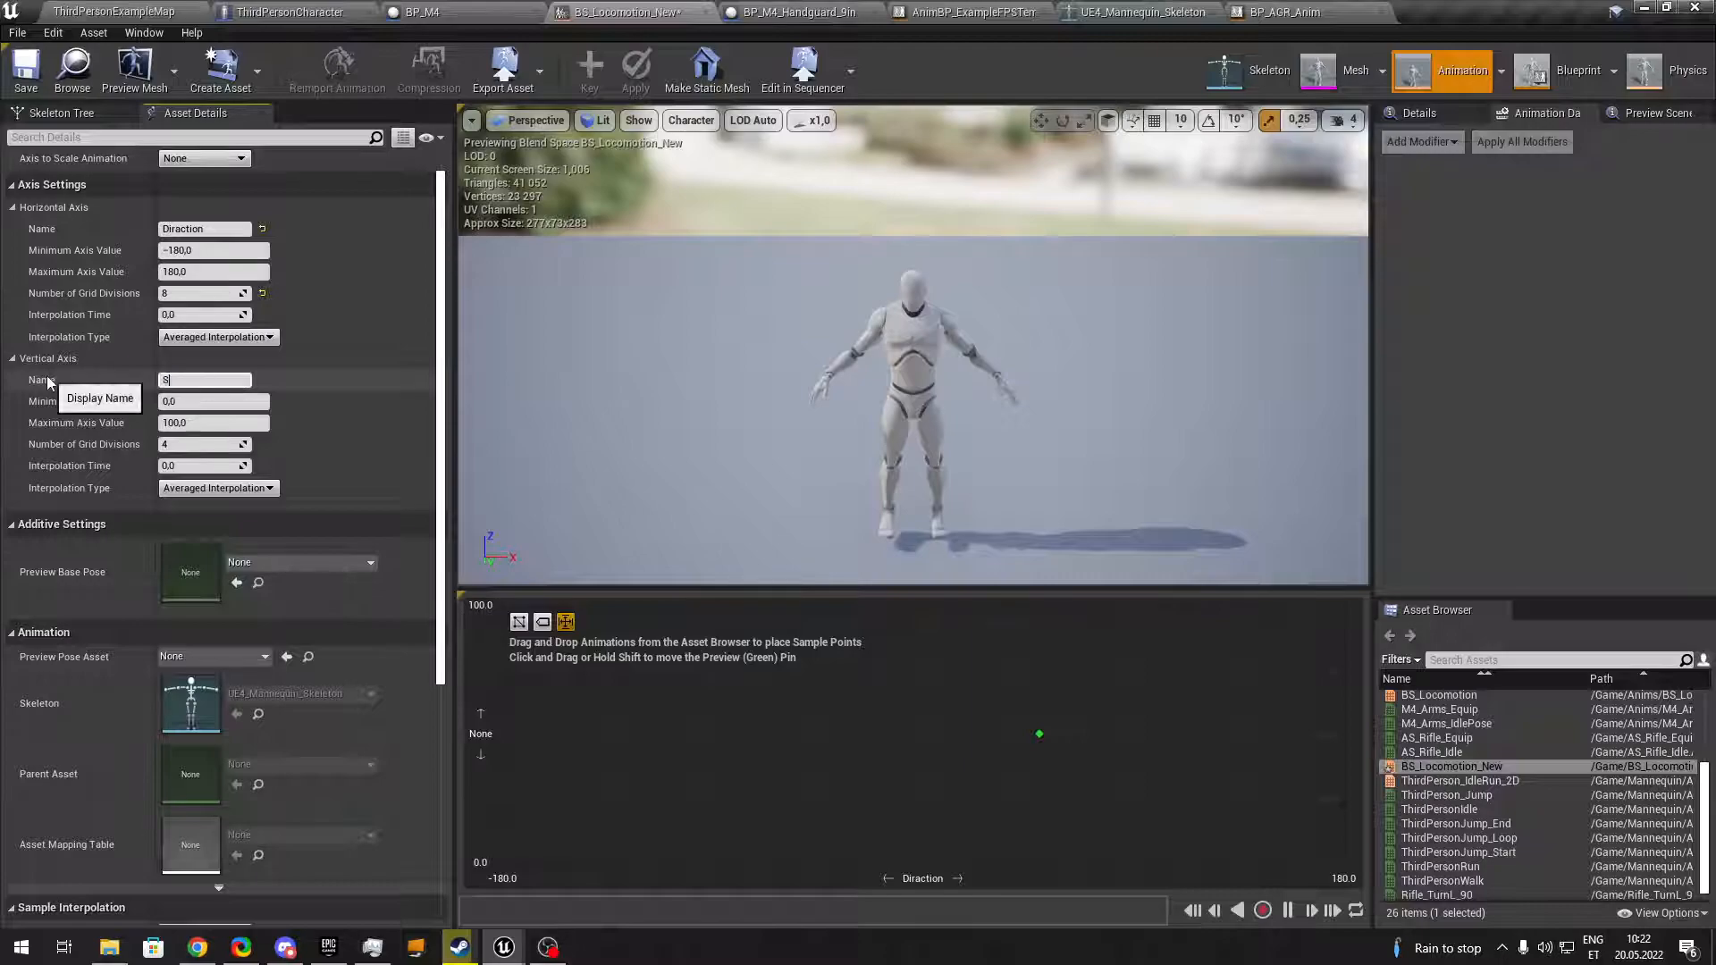
pyautogui.write('elocity')
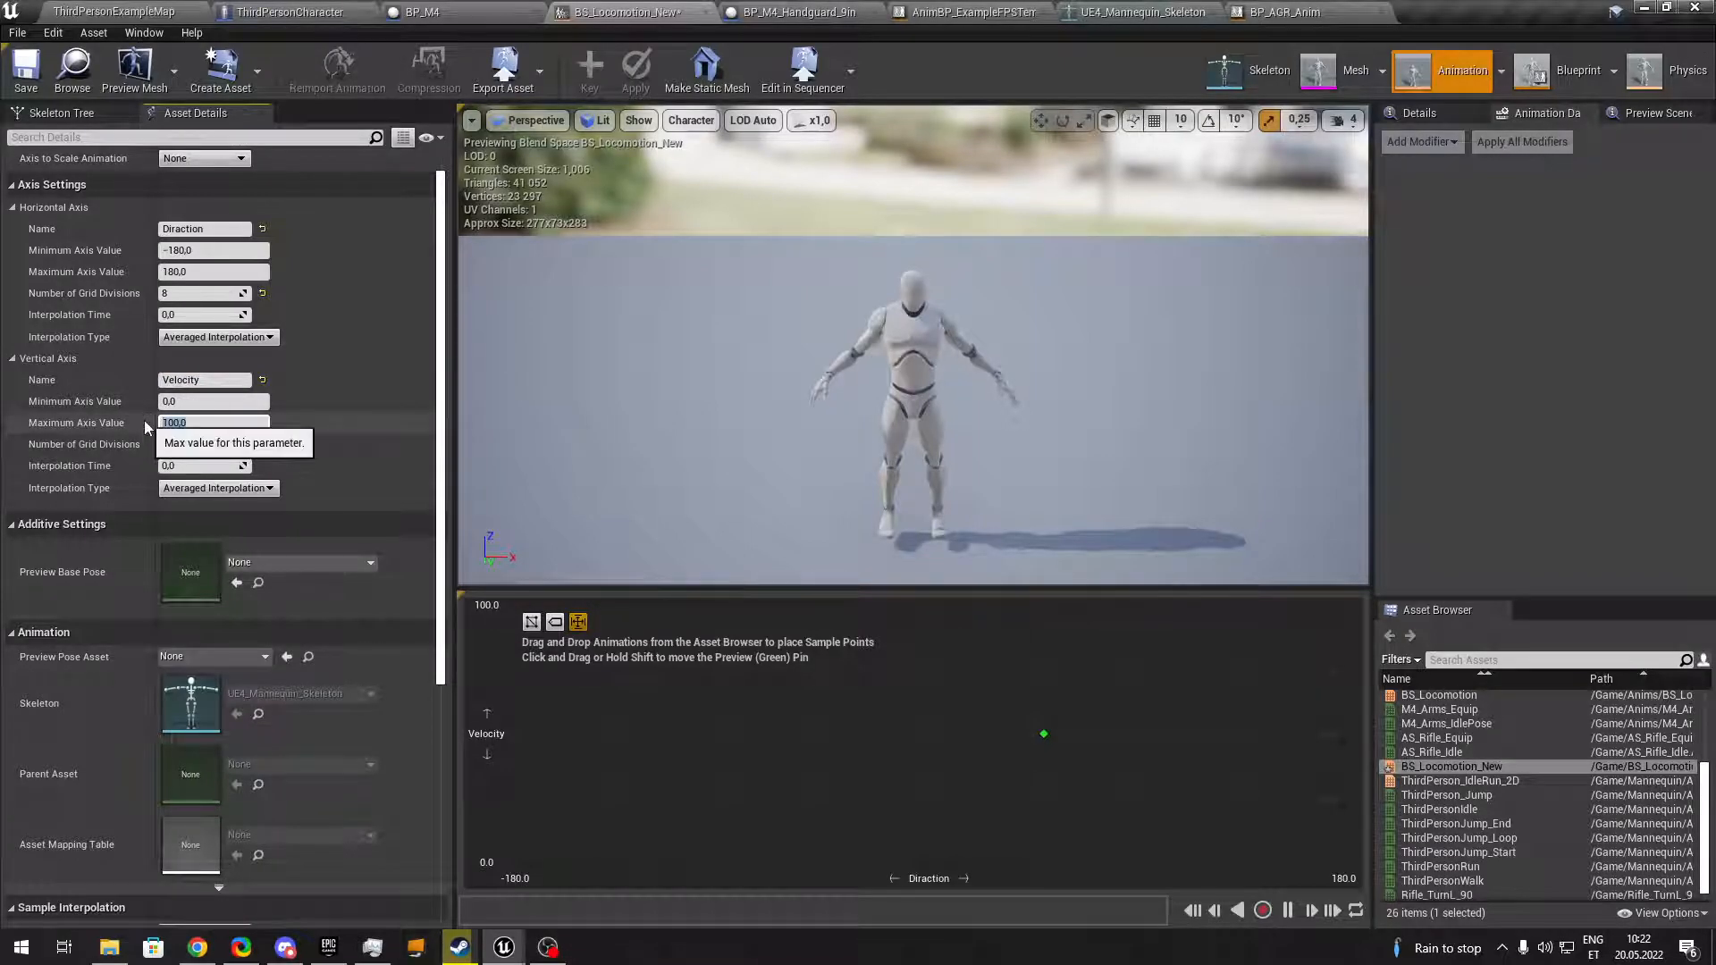
pyautogui.write('1')
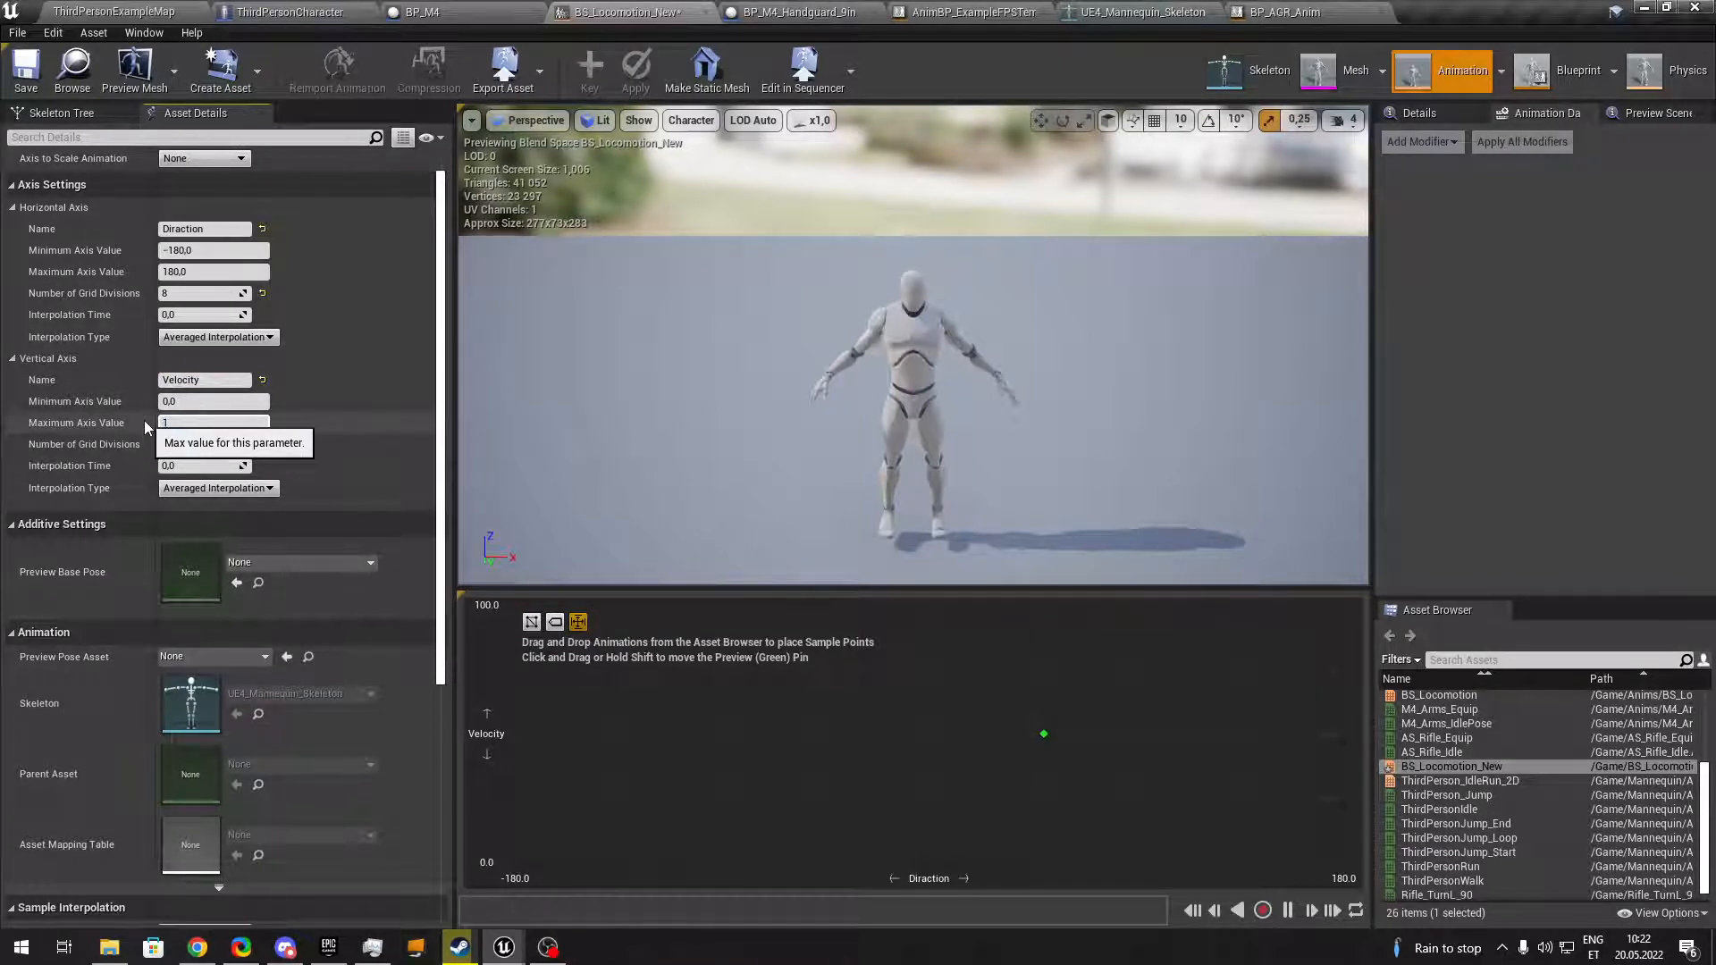
pyautogui.write('3')
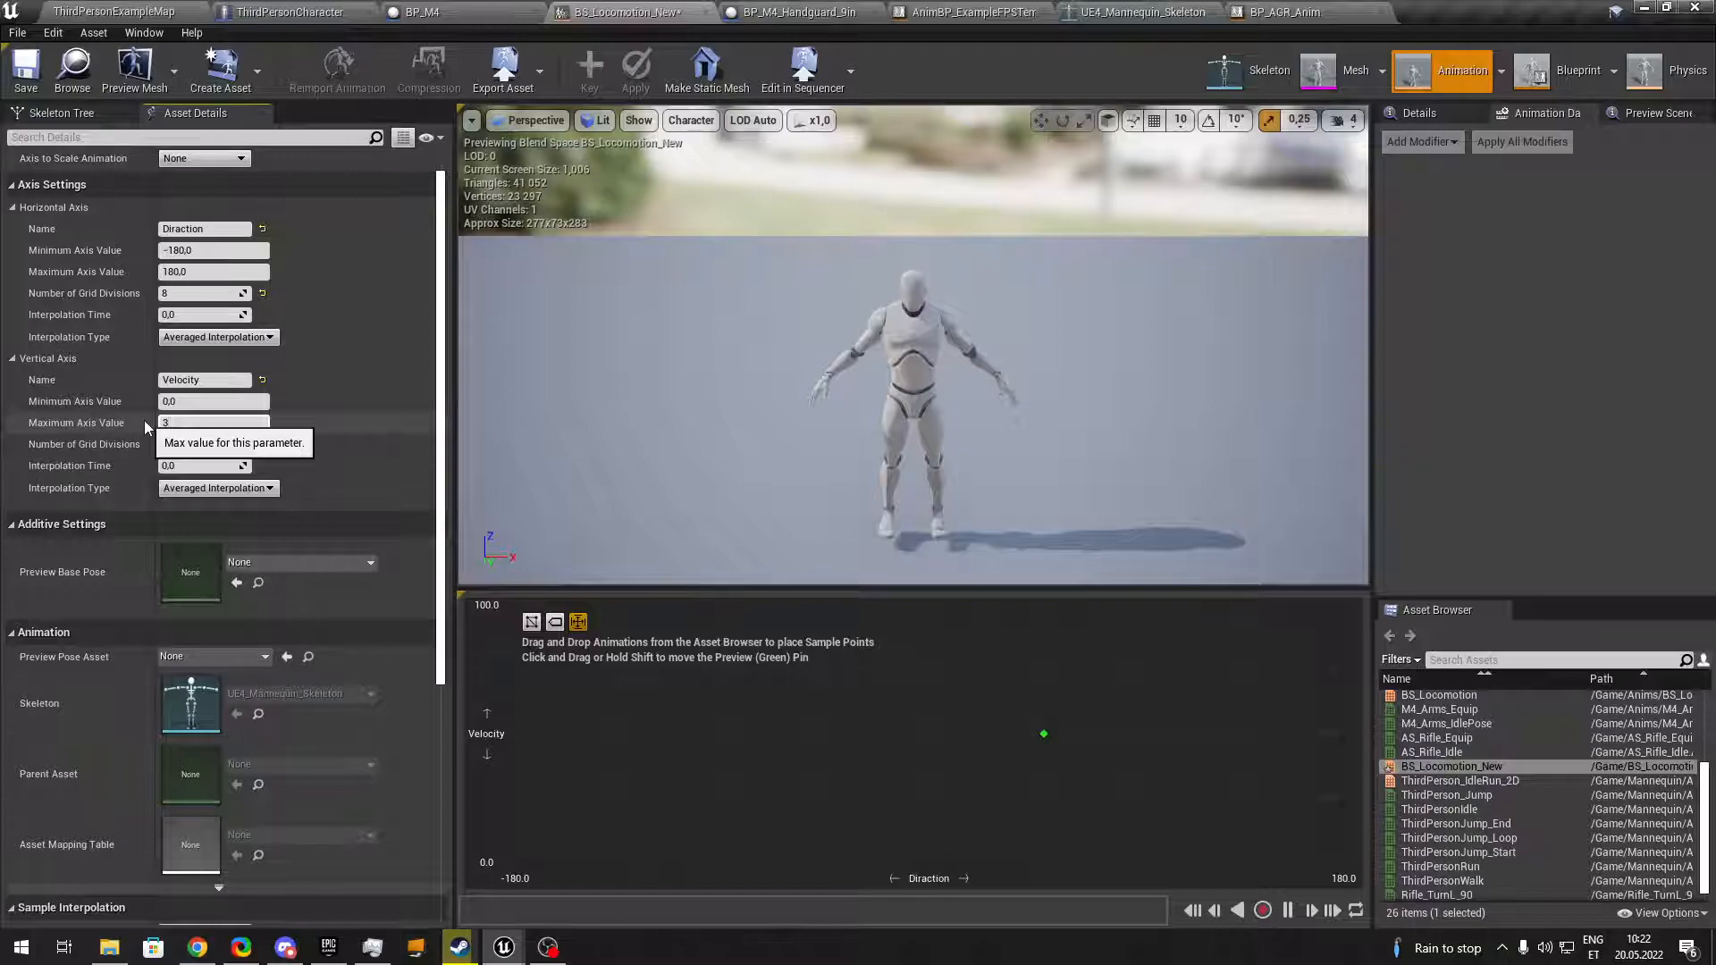
pyautogui.write('260.0')
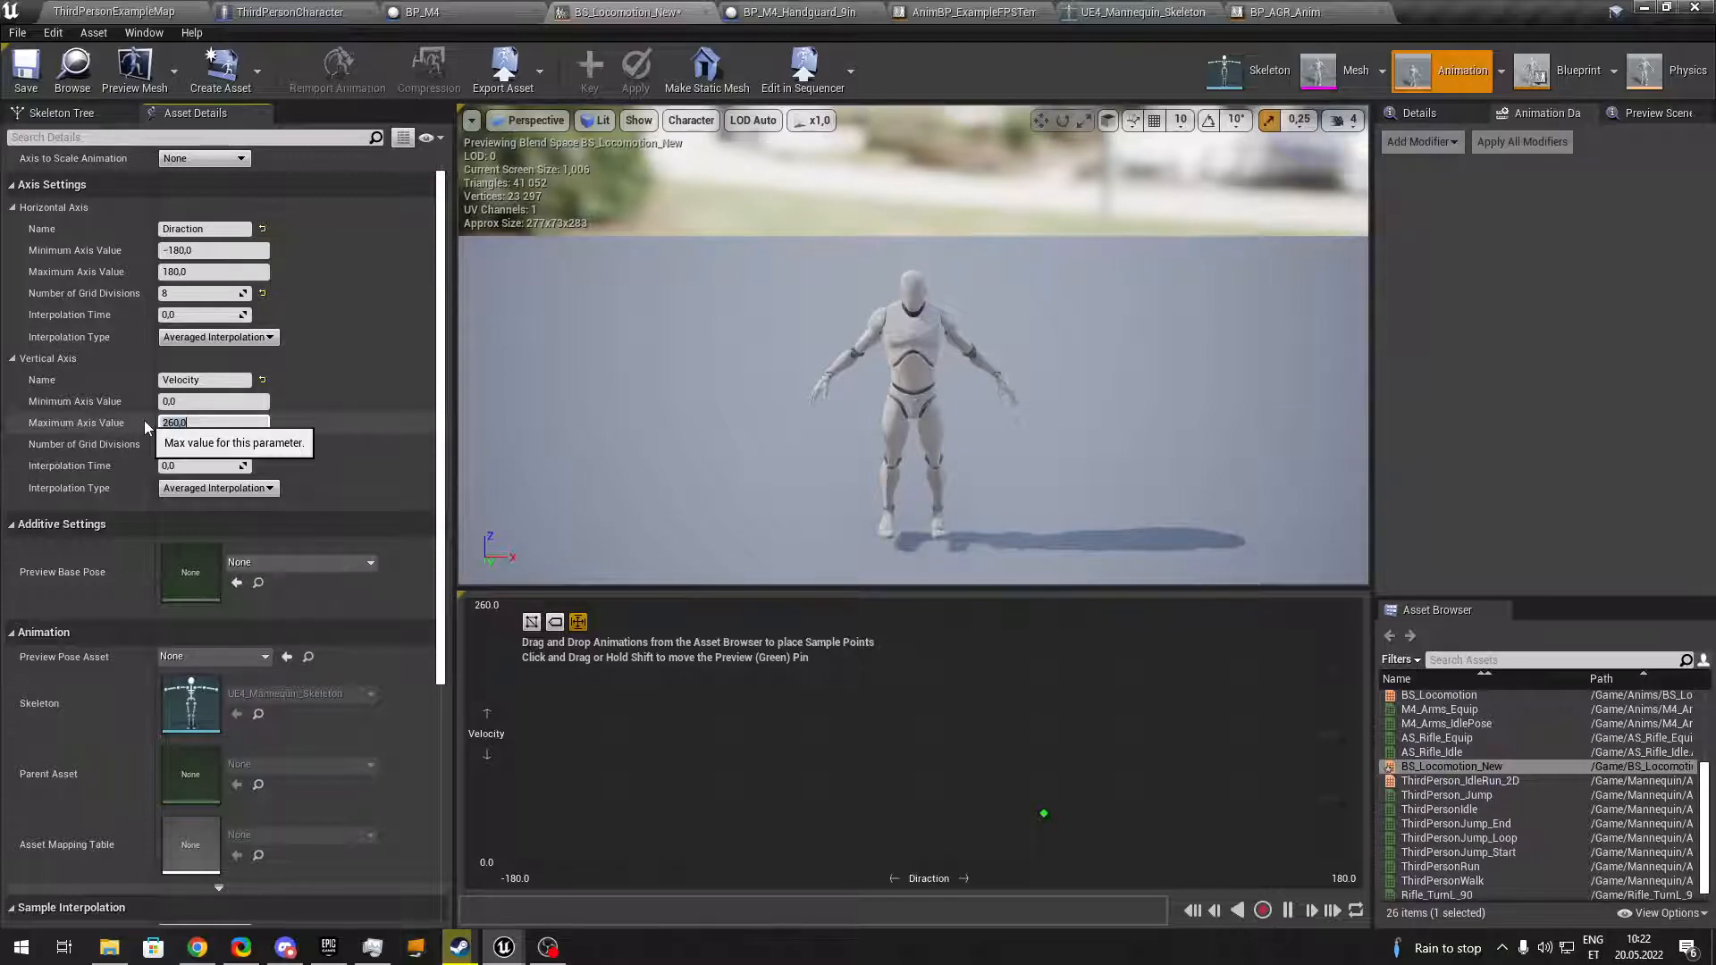
pyautogui.write('2050.0')
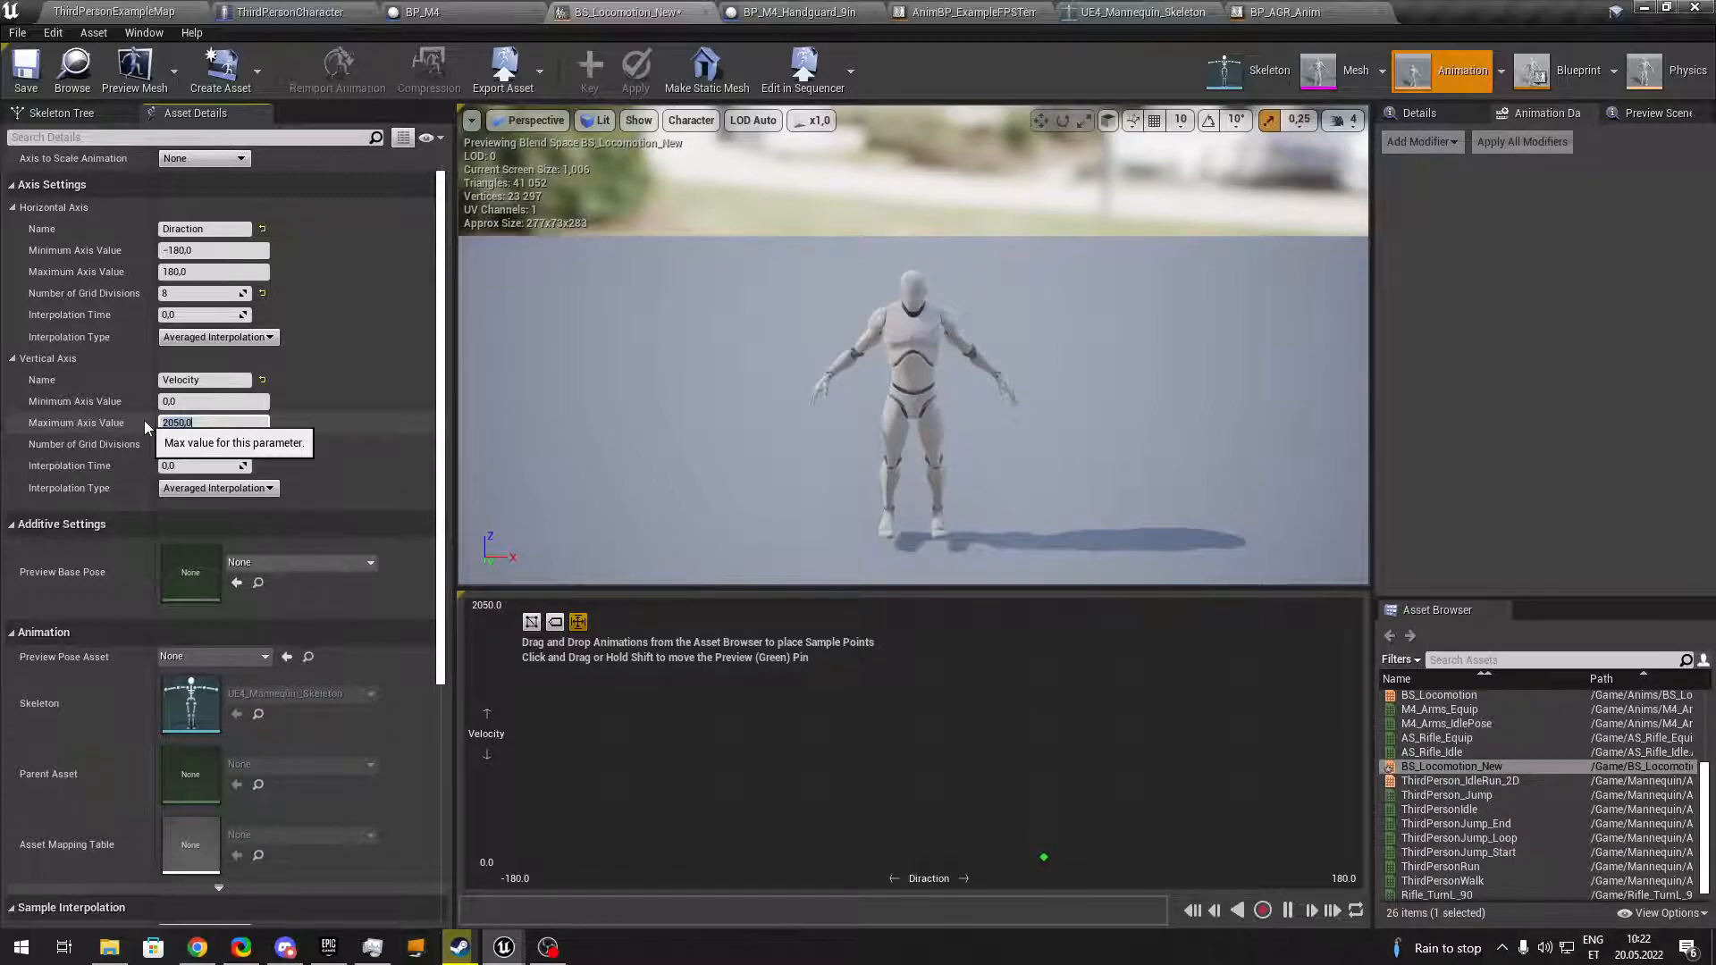
pyautogui.write('250')
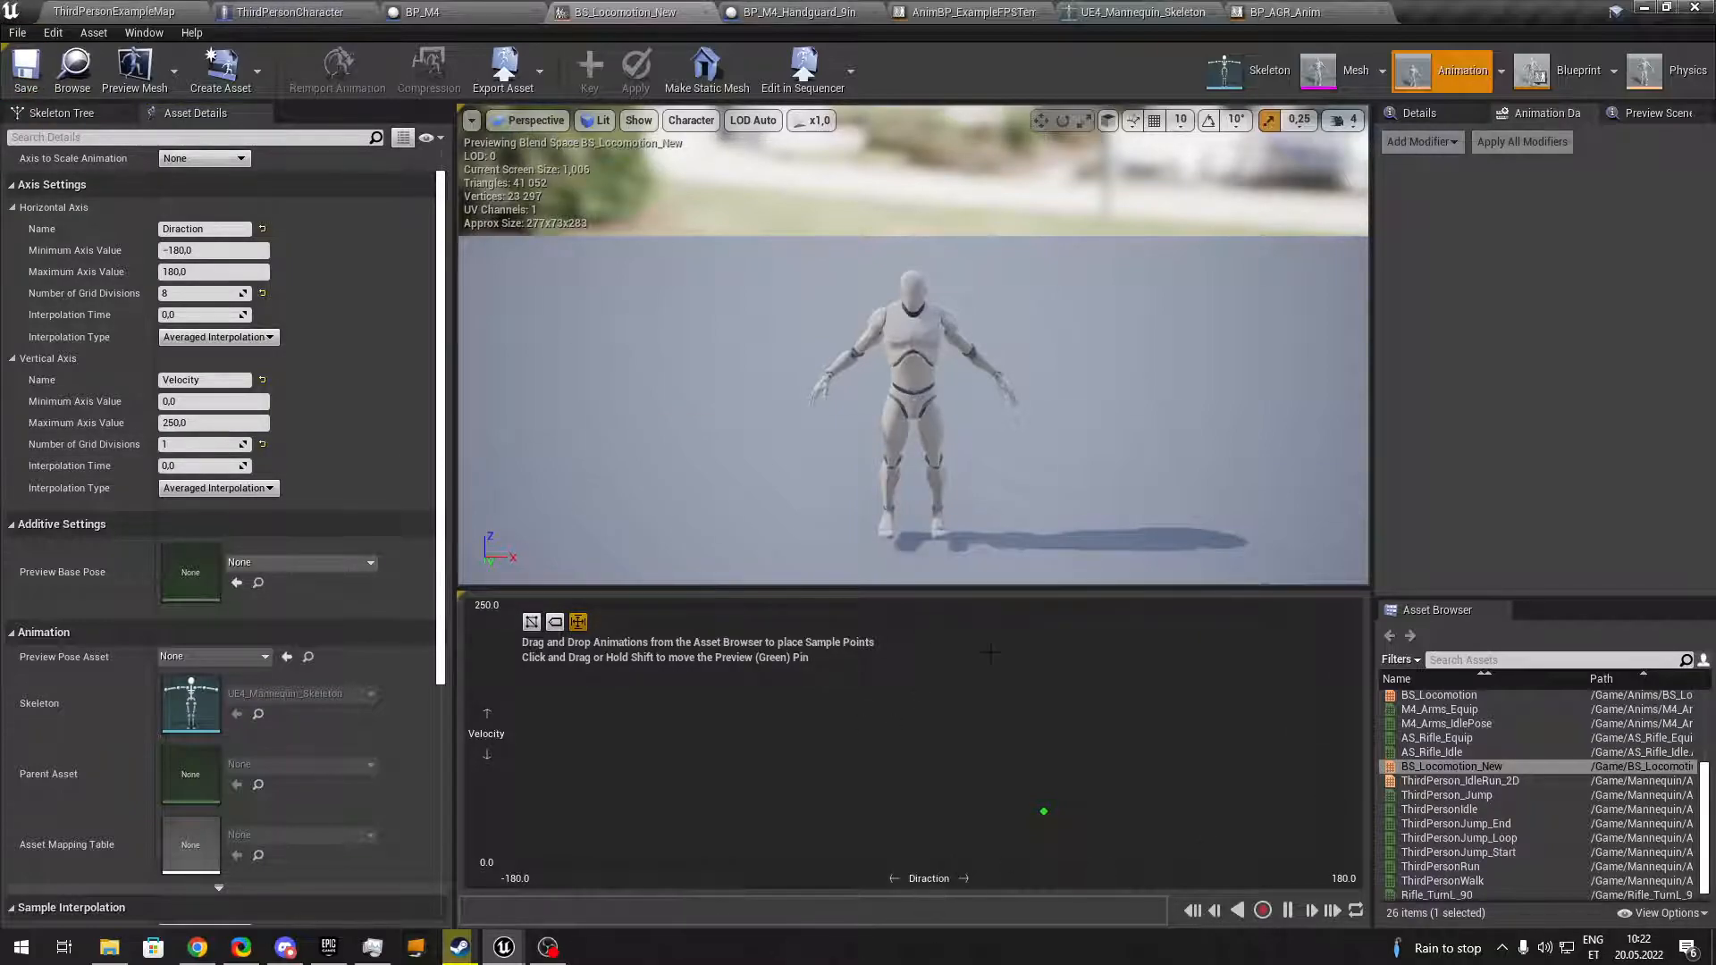
pyautogui.click(109, 13)
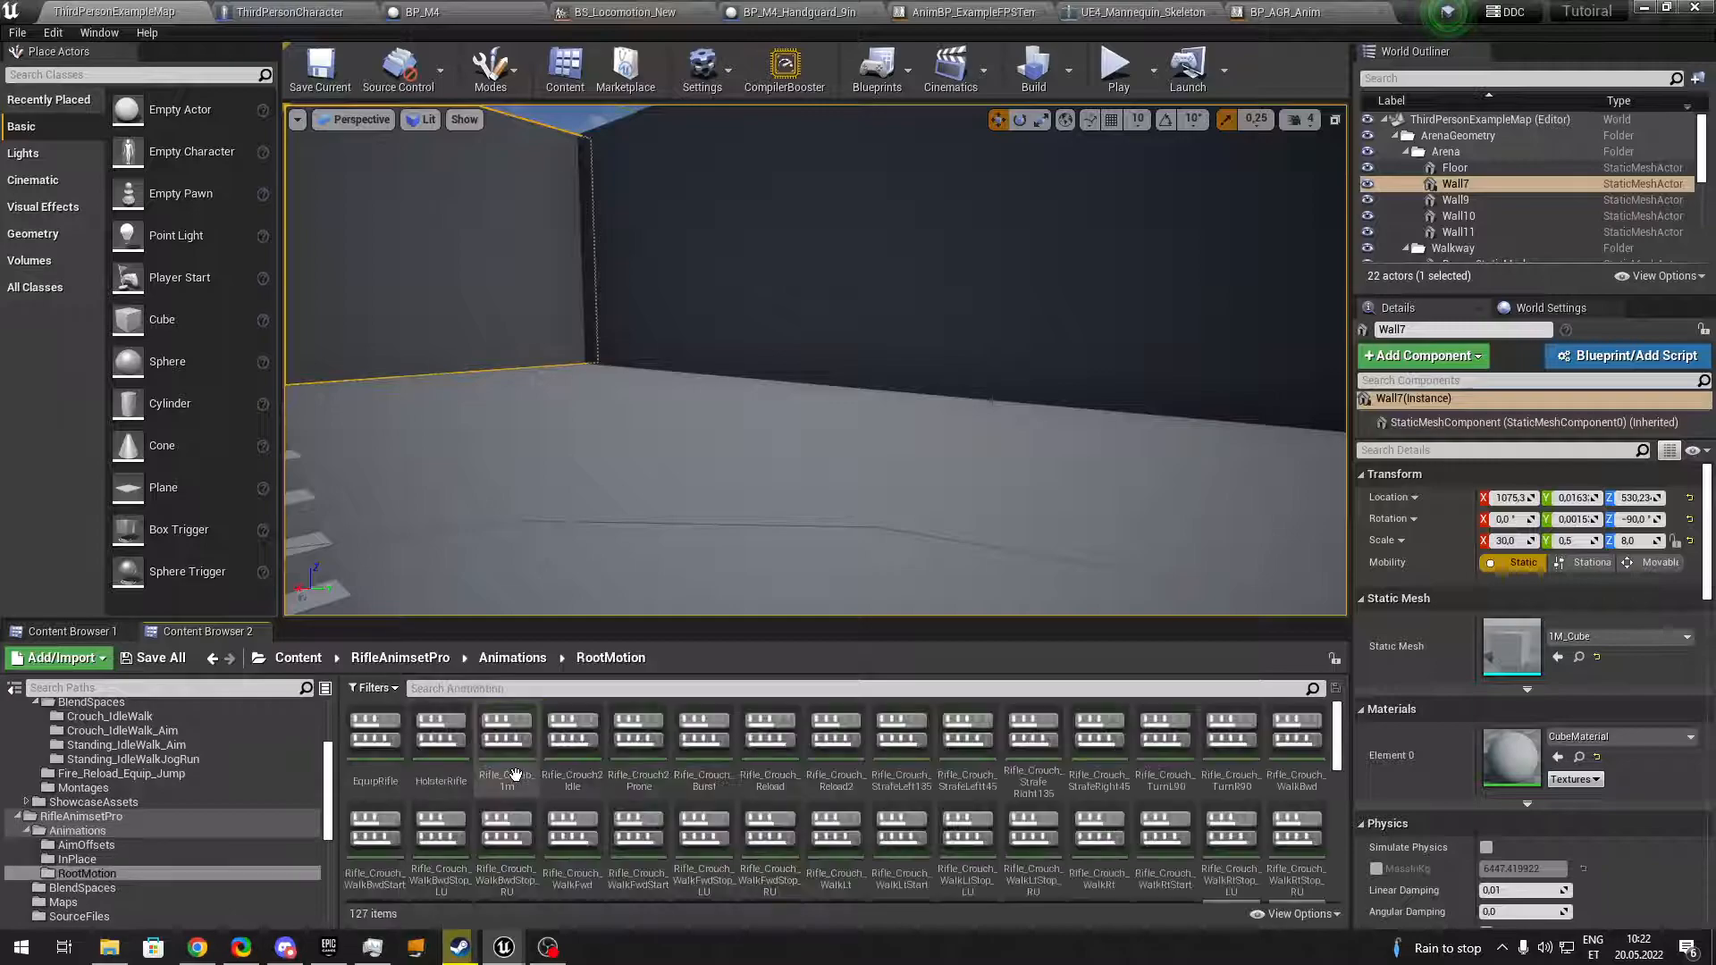
# Duplicate and retarget the rifle strafe animations onto UE4_Mannequin_Skeleton.
pyautogui.write('strafe')
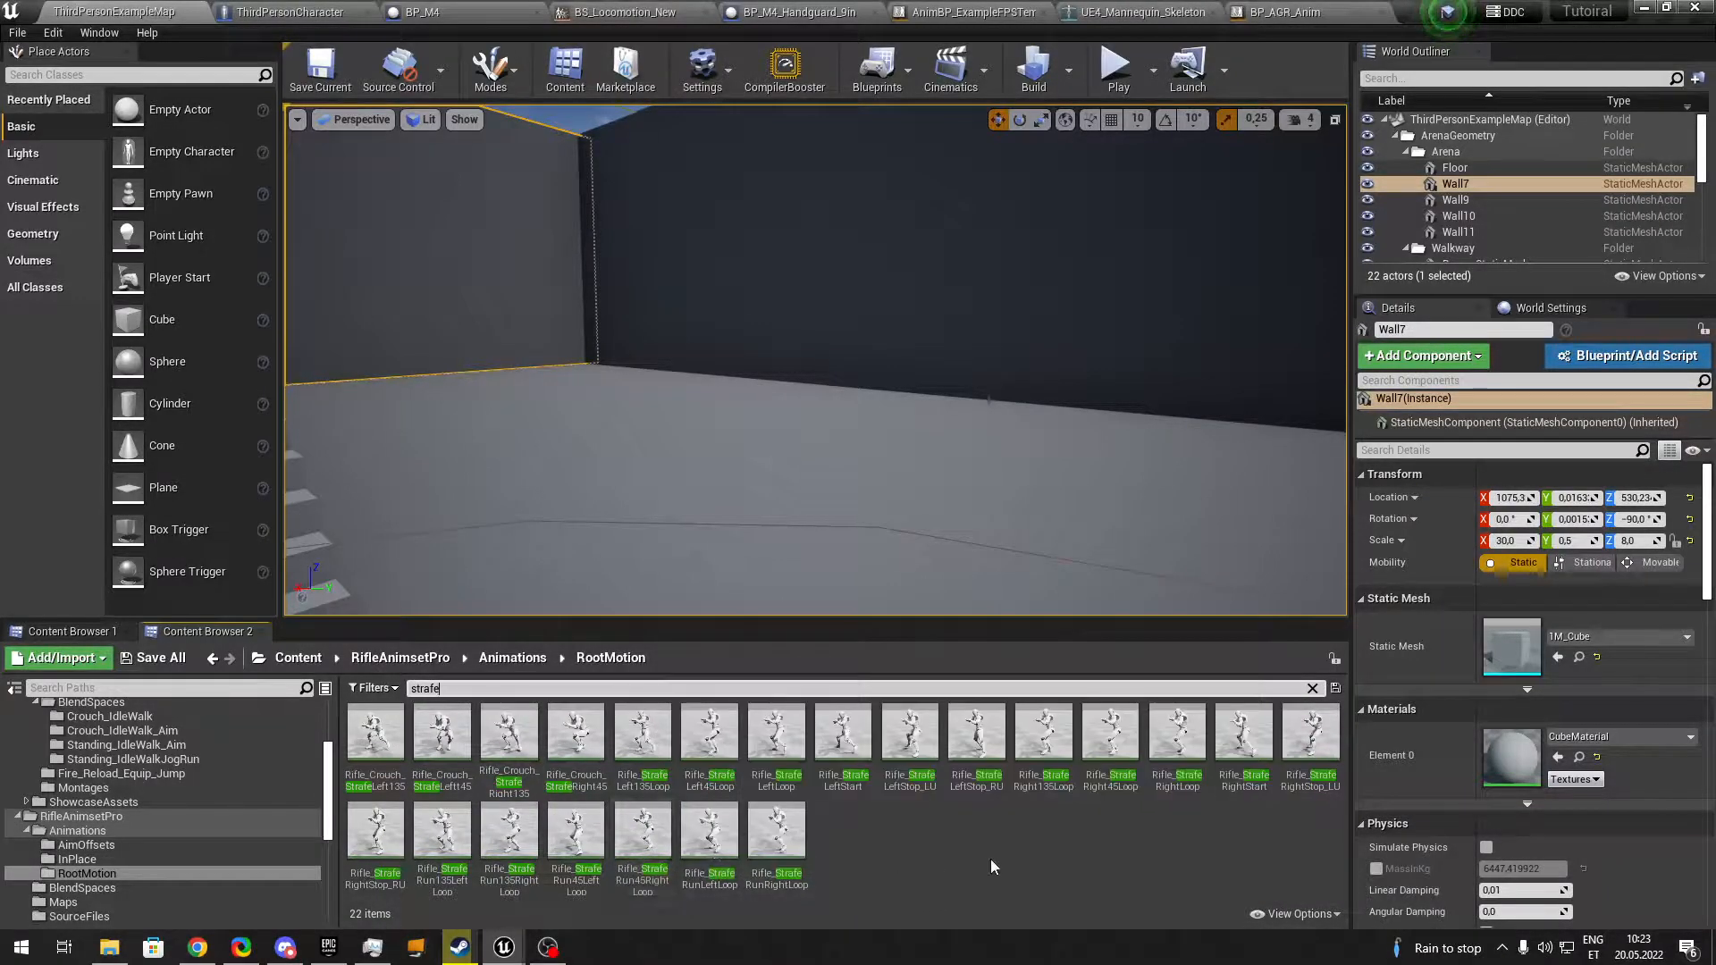
pyautogui.click(642, 733)
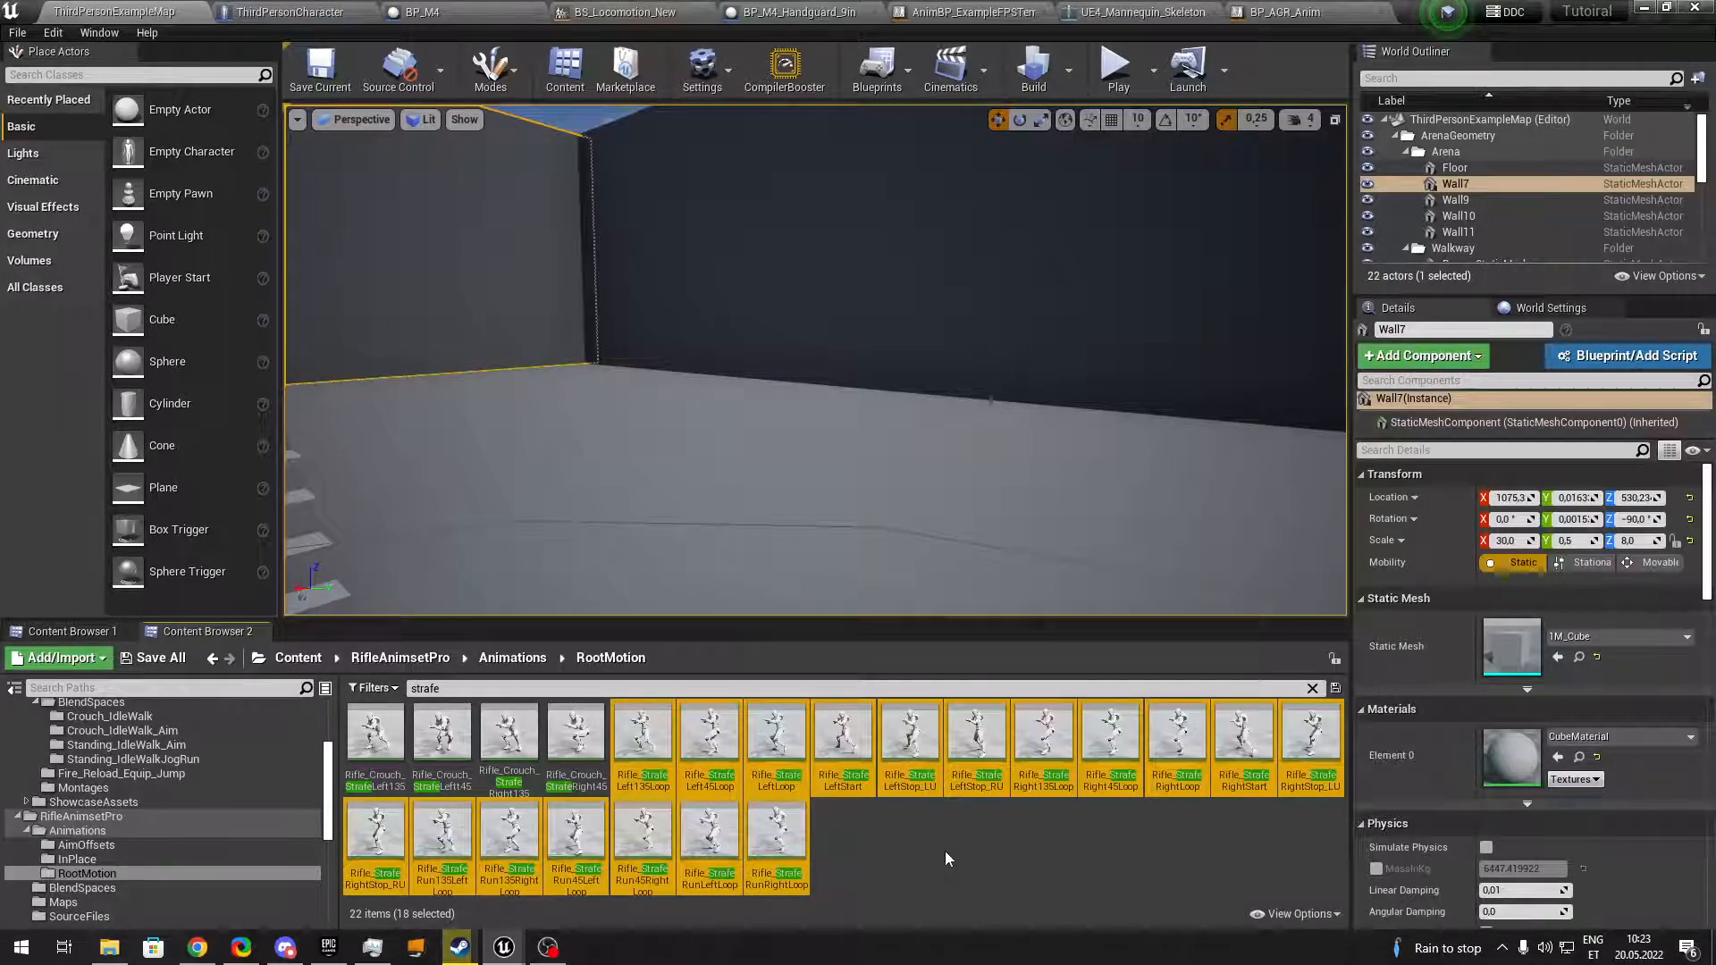
pyautogui.moveTo(697, 847)
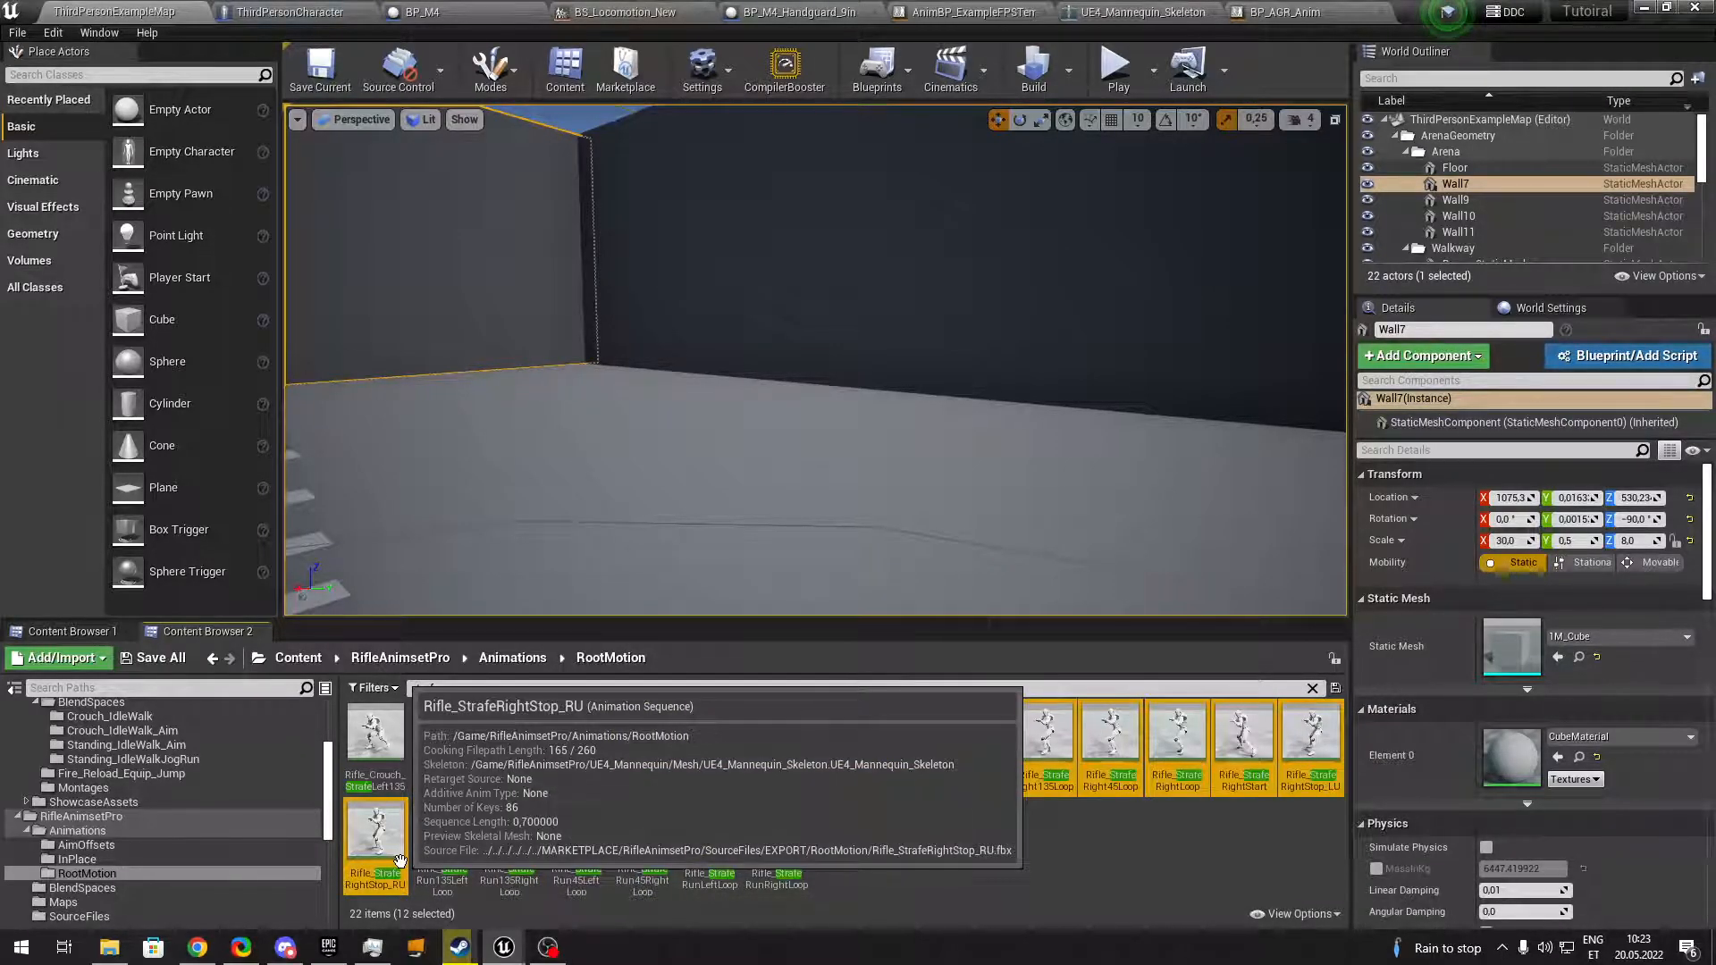
pyautogui.write('strafe')
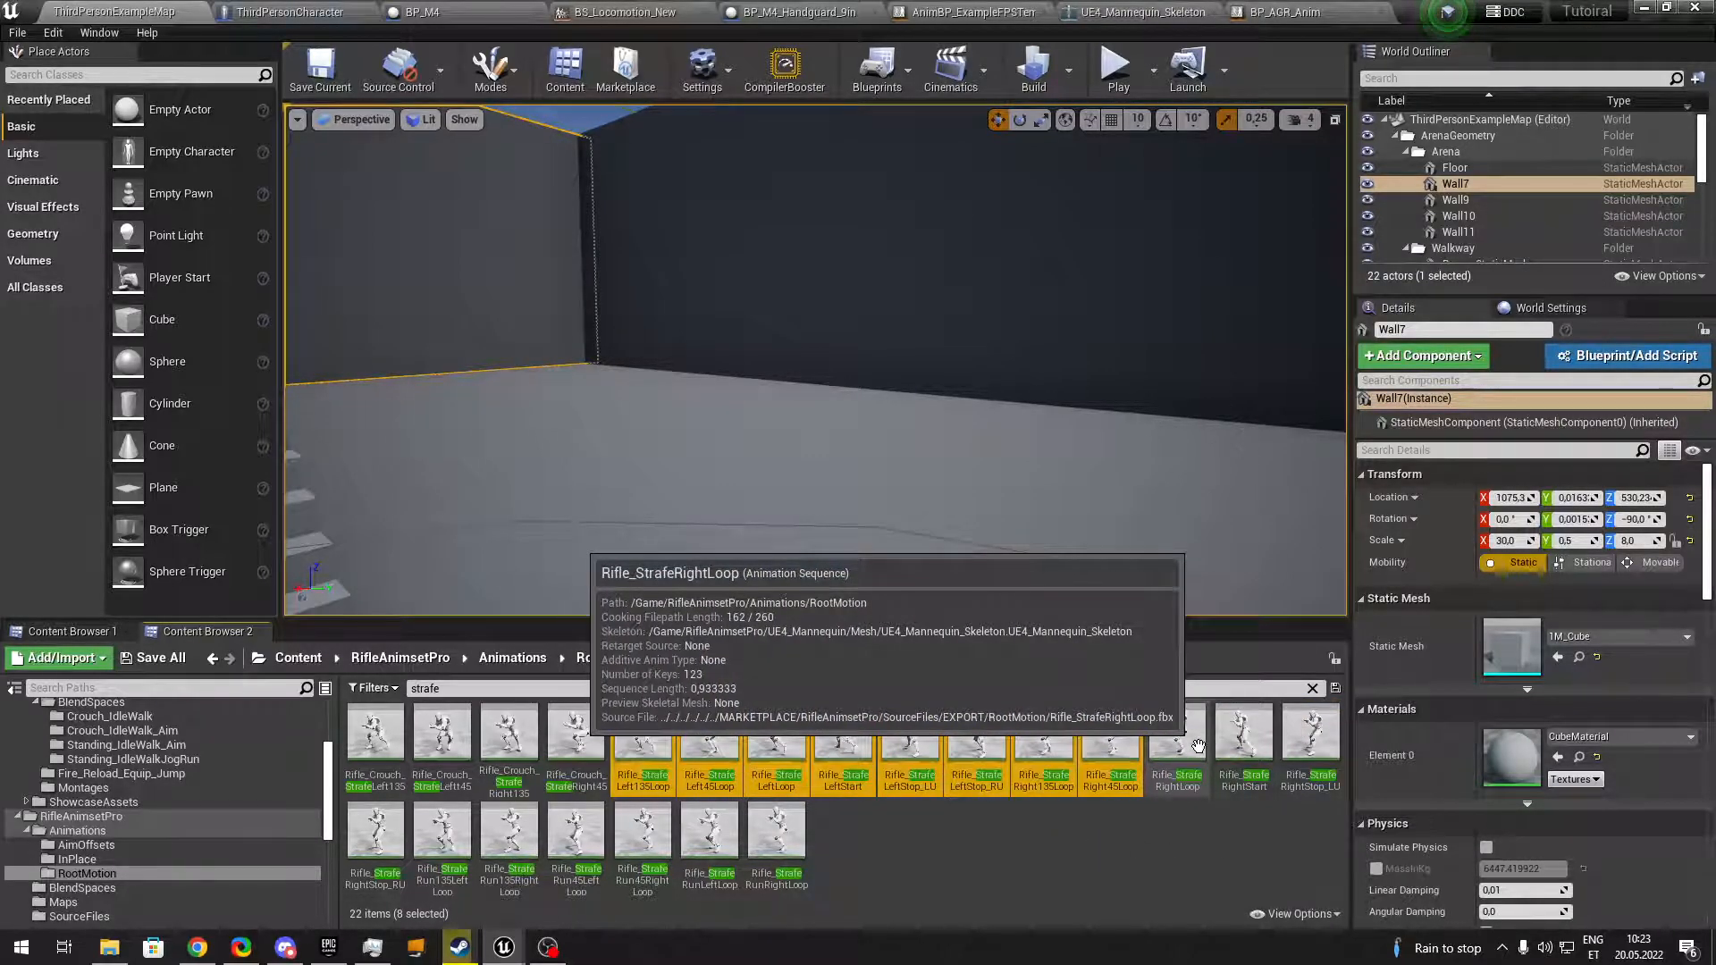
pyautogui.click(1177, 755)
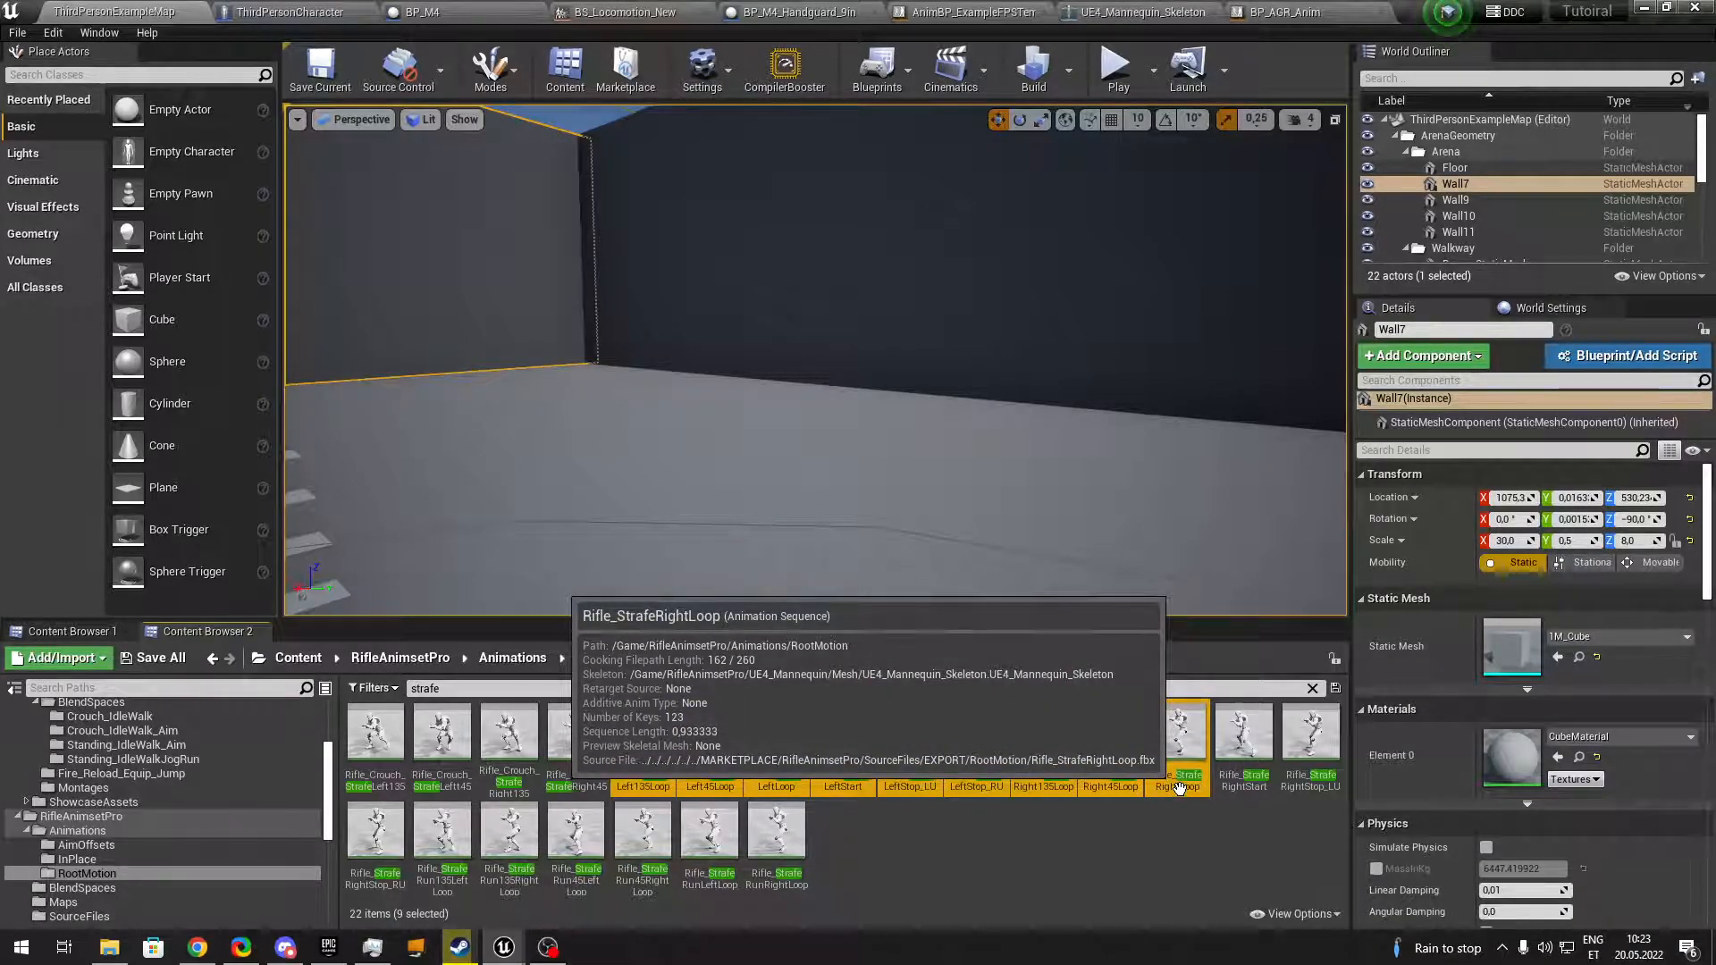
pyautogui.rightClick(1176, 767)
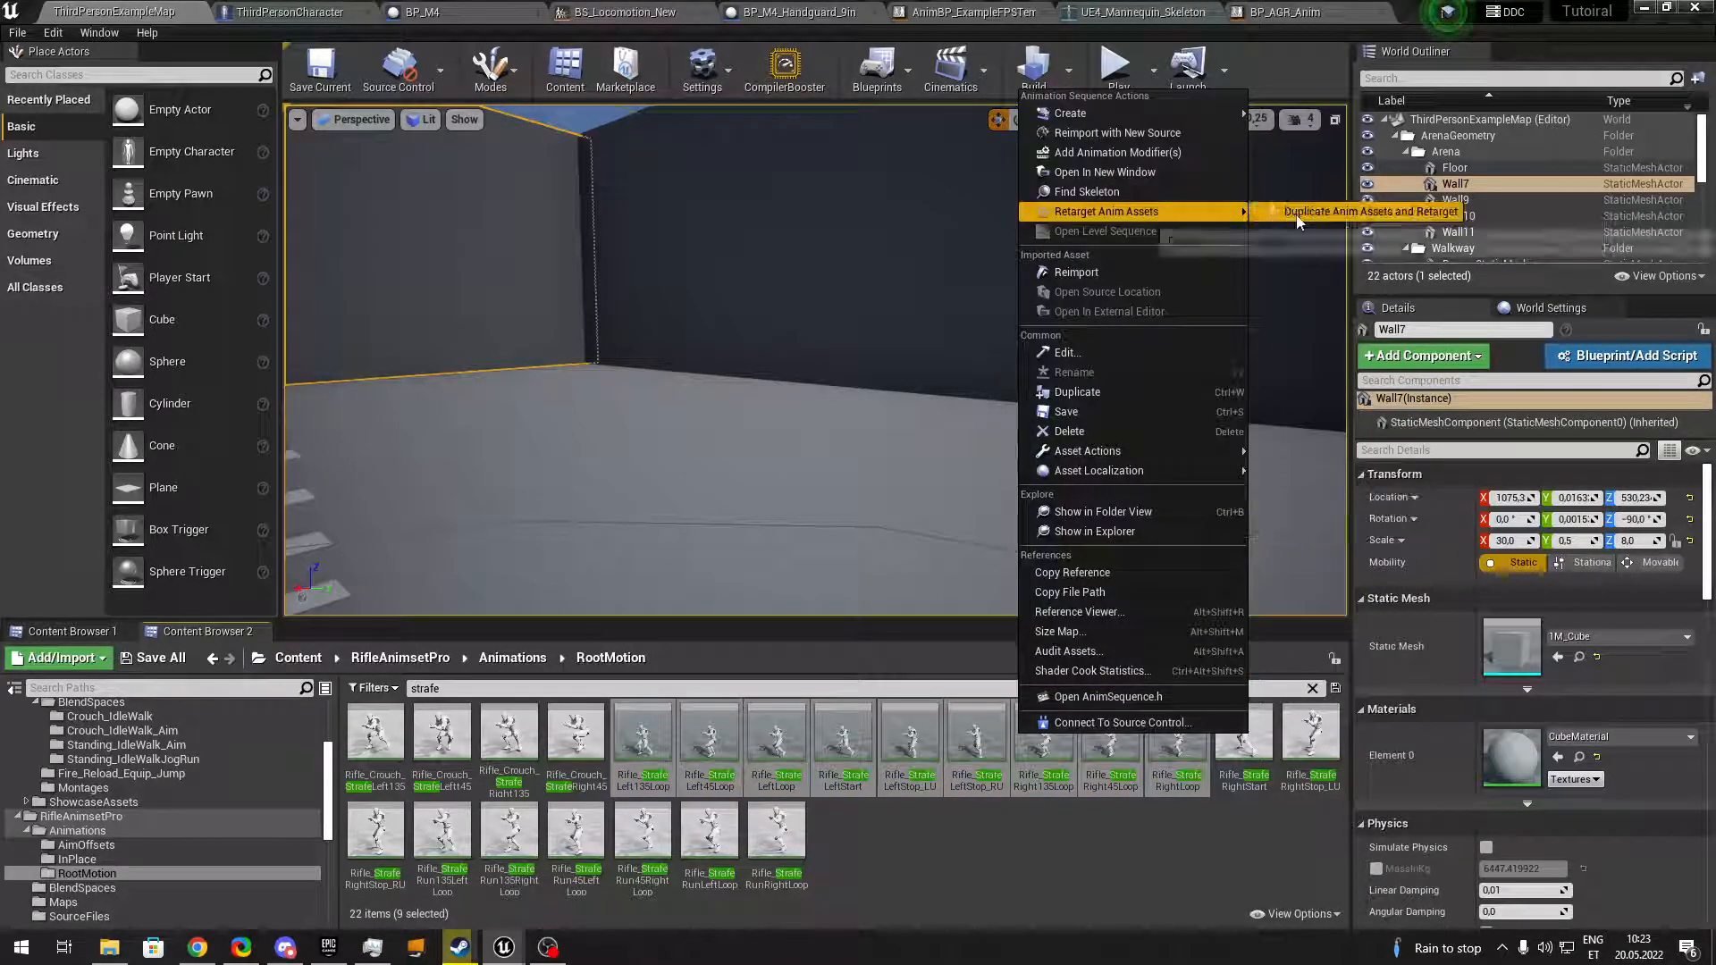
pyautogui.click(1367, 211)
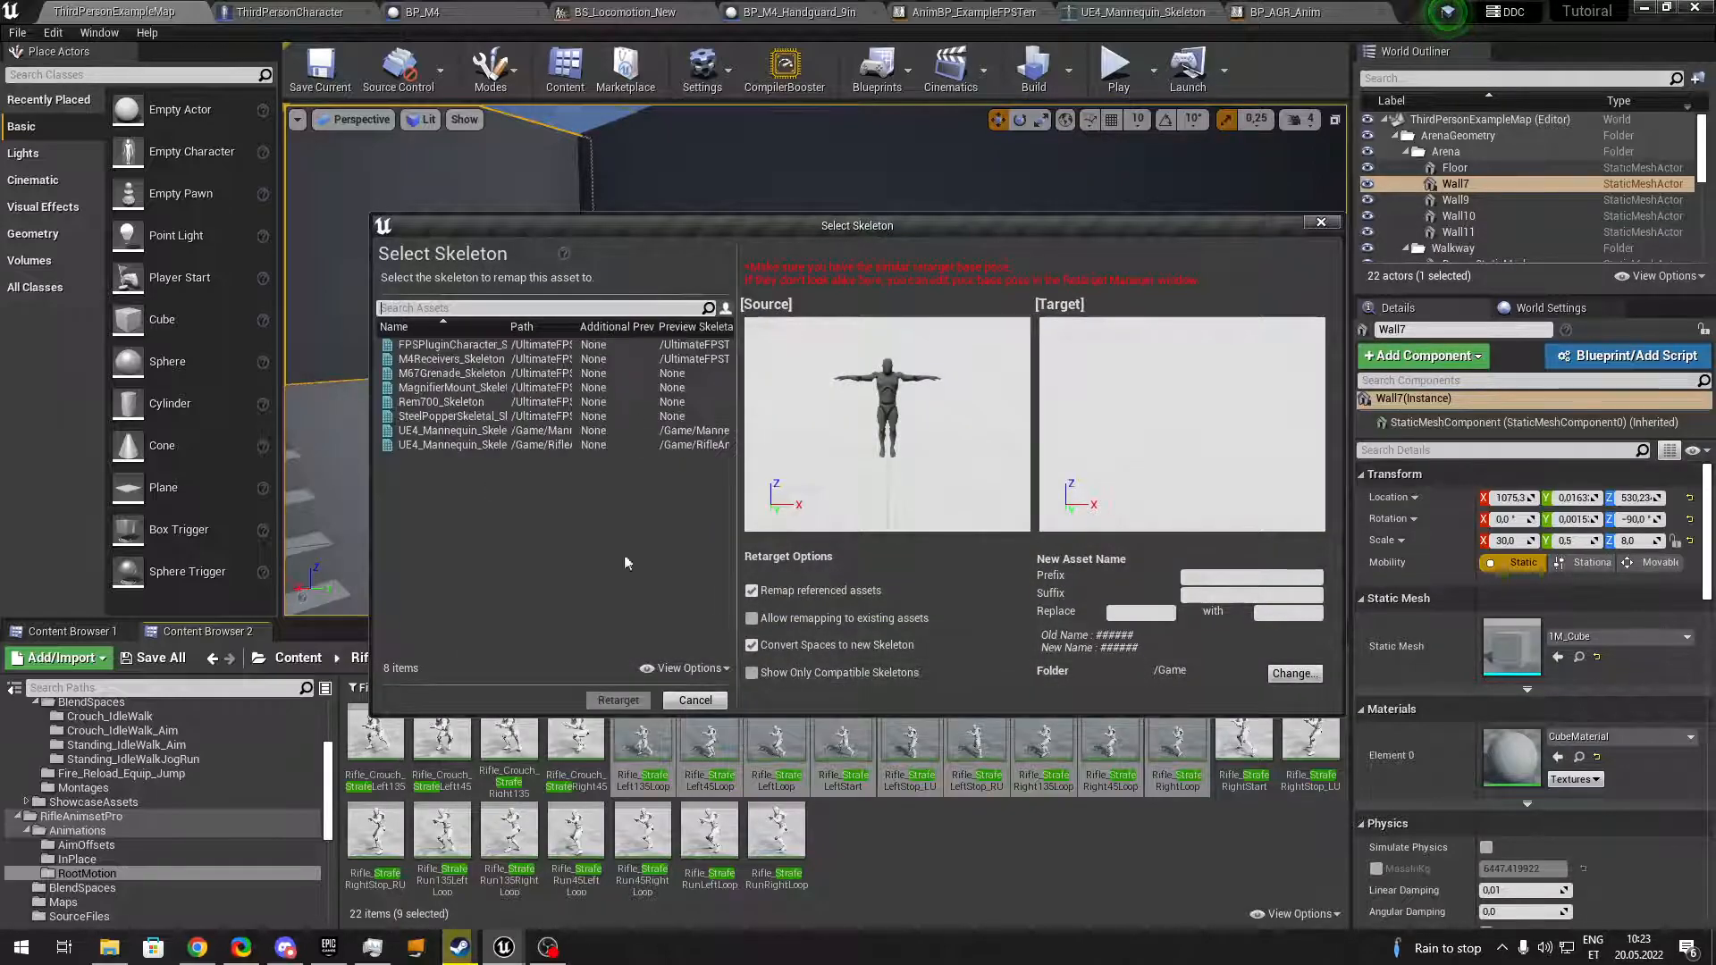
pyautogui.click(452, 429)
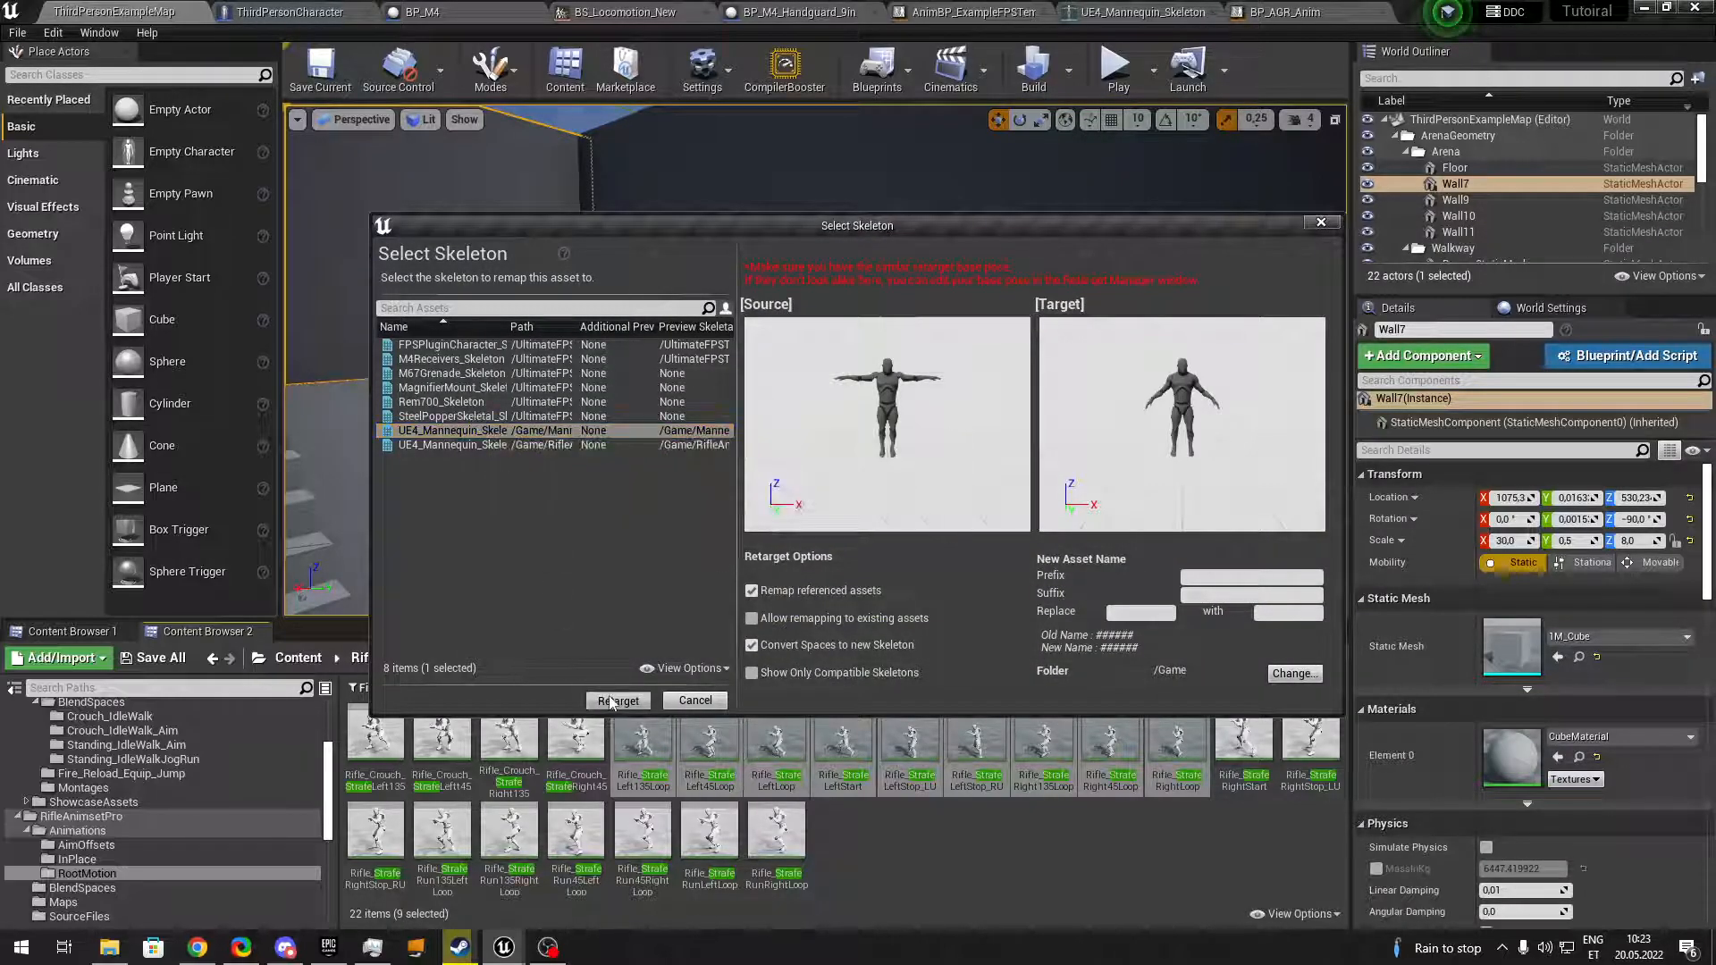
pyautogui.click(616, 701)
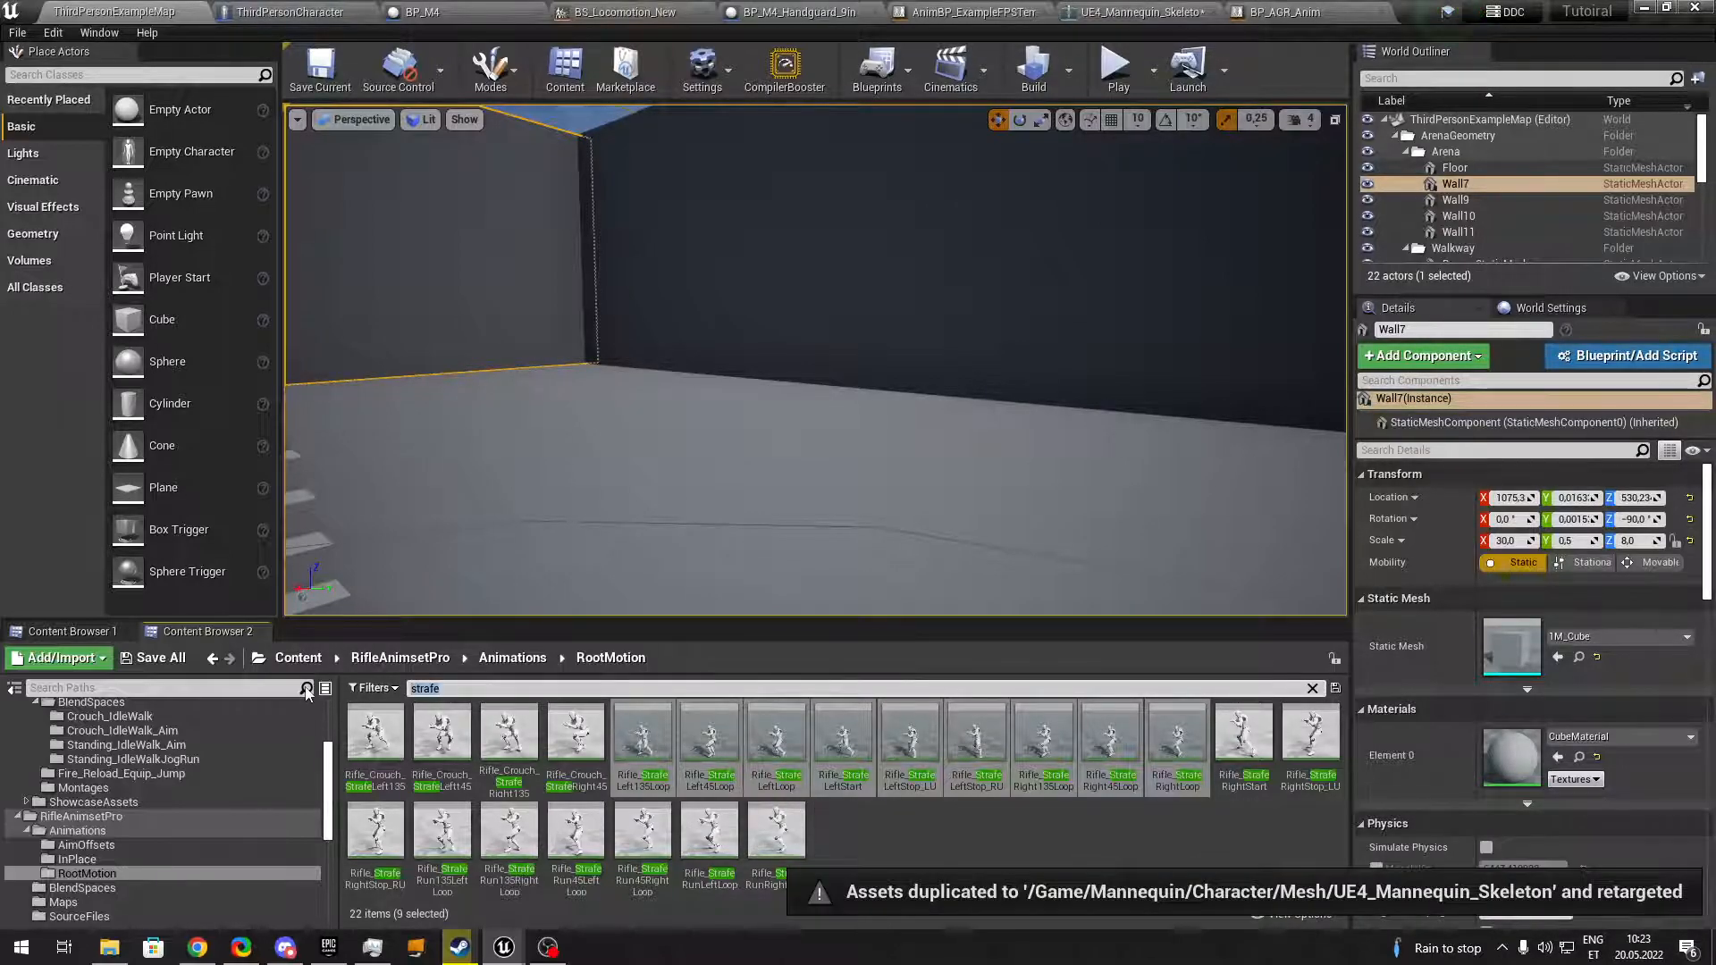
# Duplicate and retarget Rifle_WalkBwdLoop onto UE4_Mannequin_Skeleton and return to BS_Locomotion_New.
pyautogui.write('Walk B')
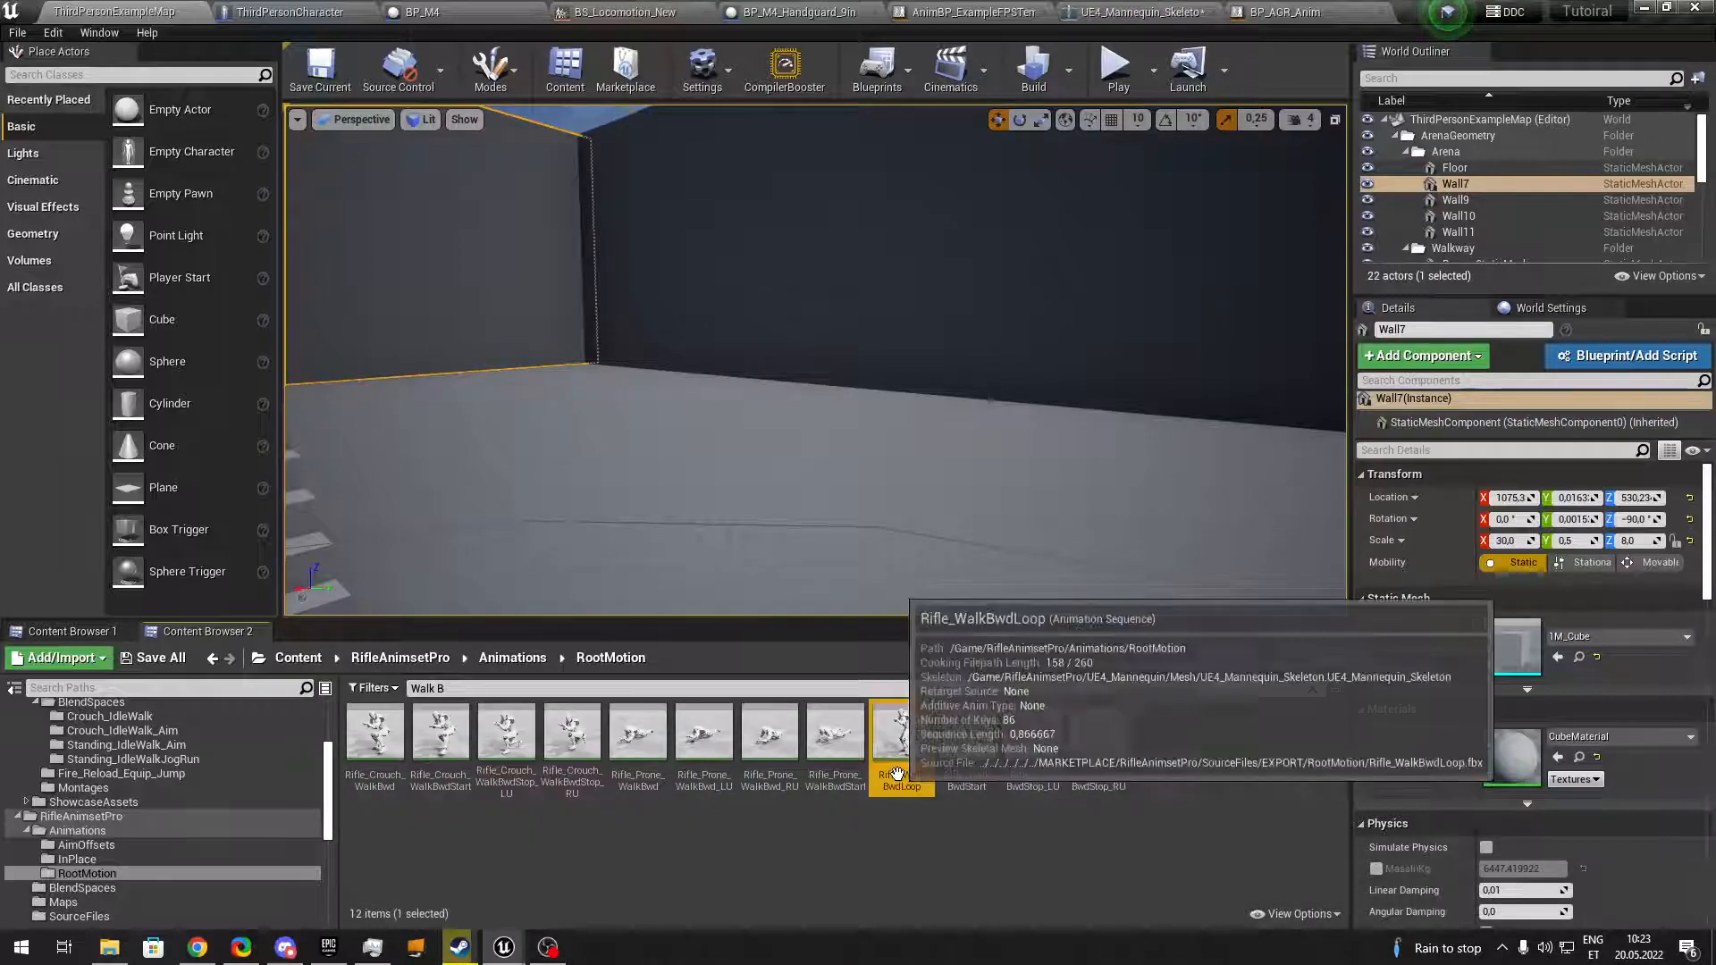
pyautogui.rightClick(901, 744)
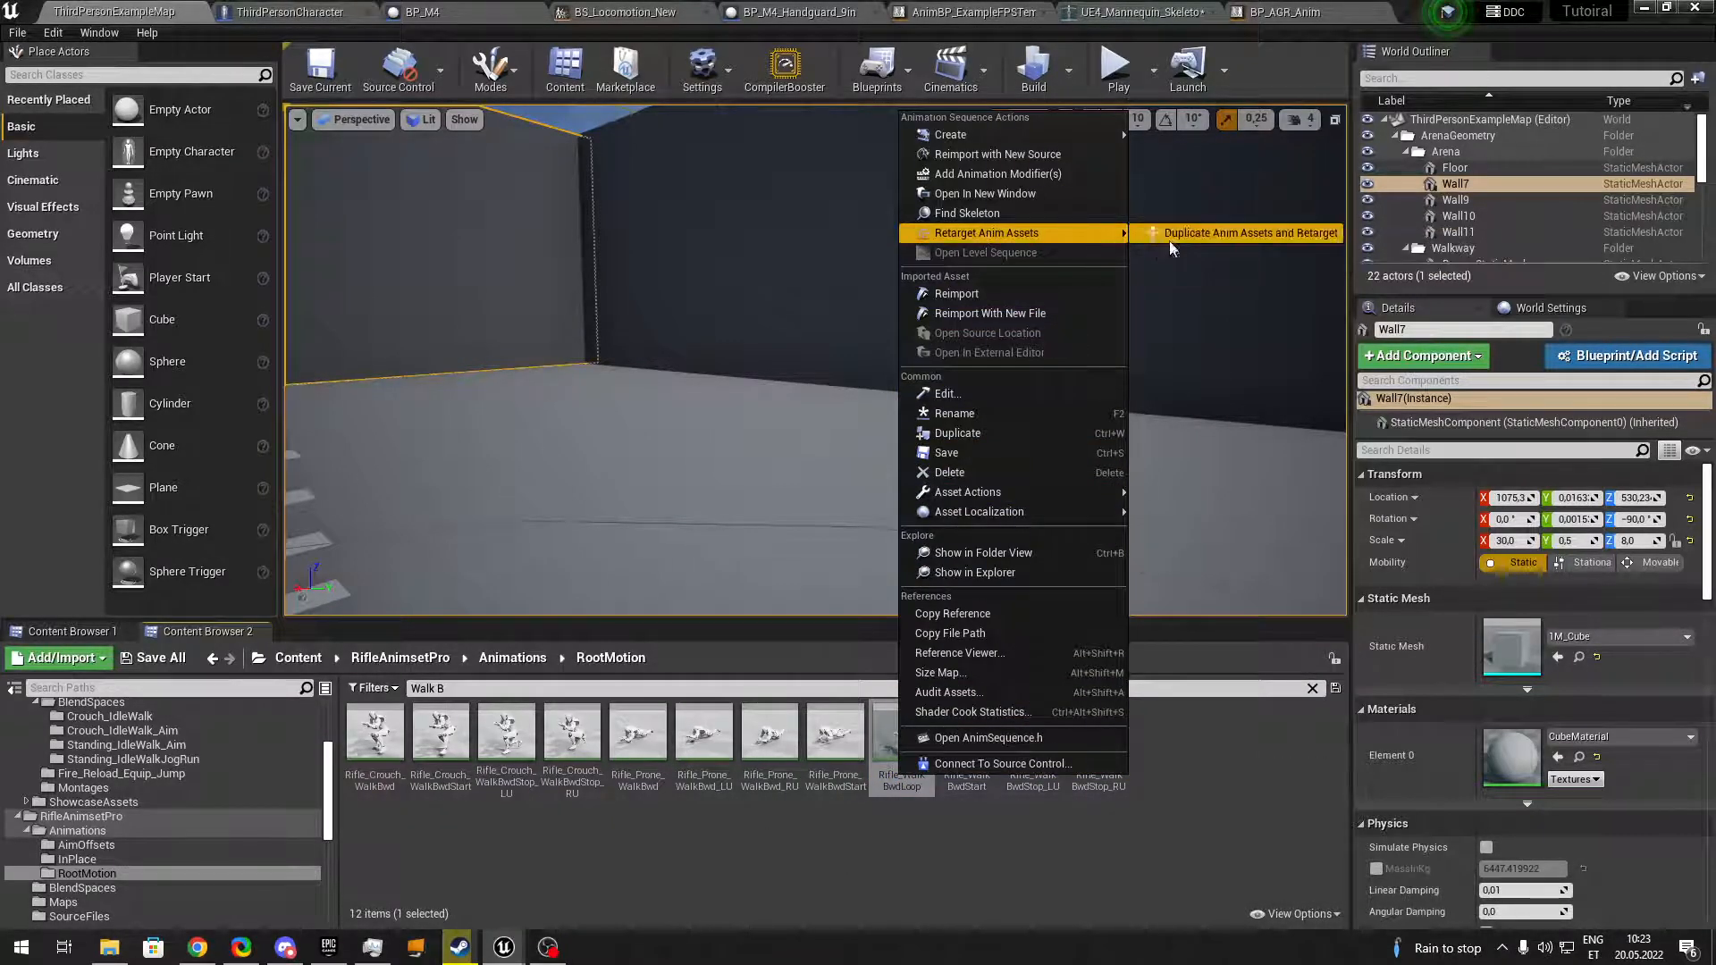
pyautogui.click(1250, 233)
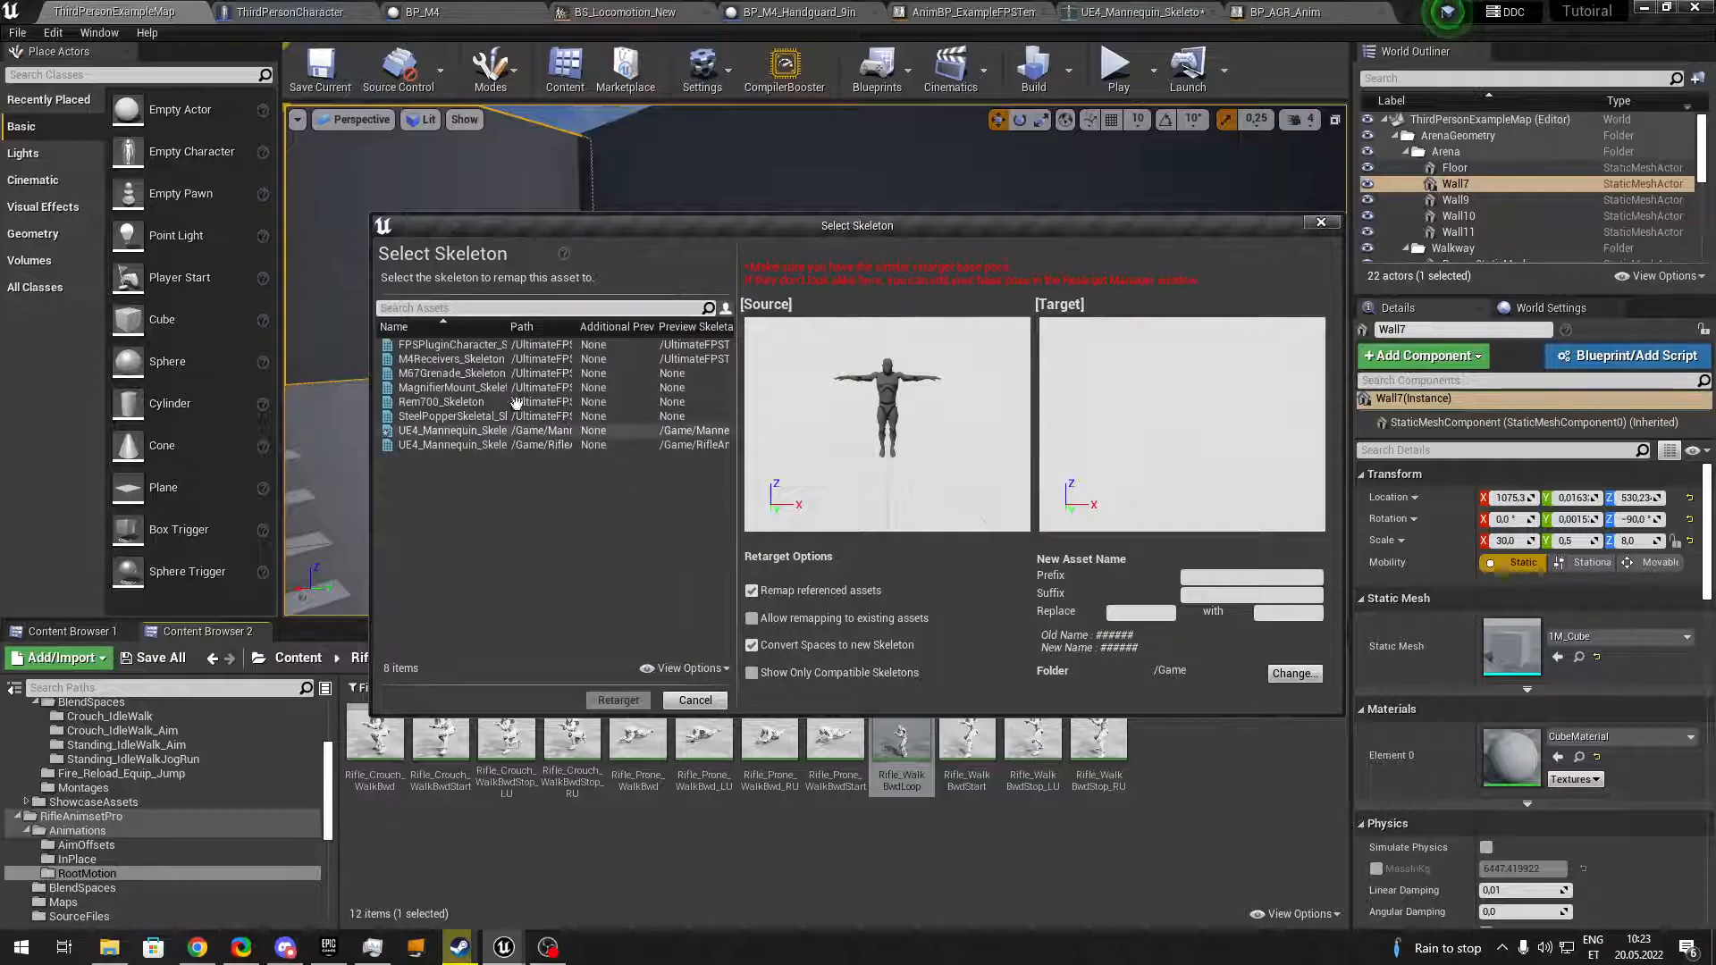
pyautogui.click(450, 429)
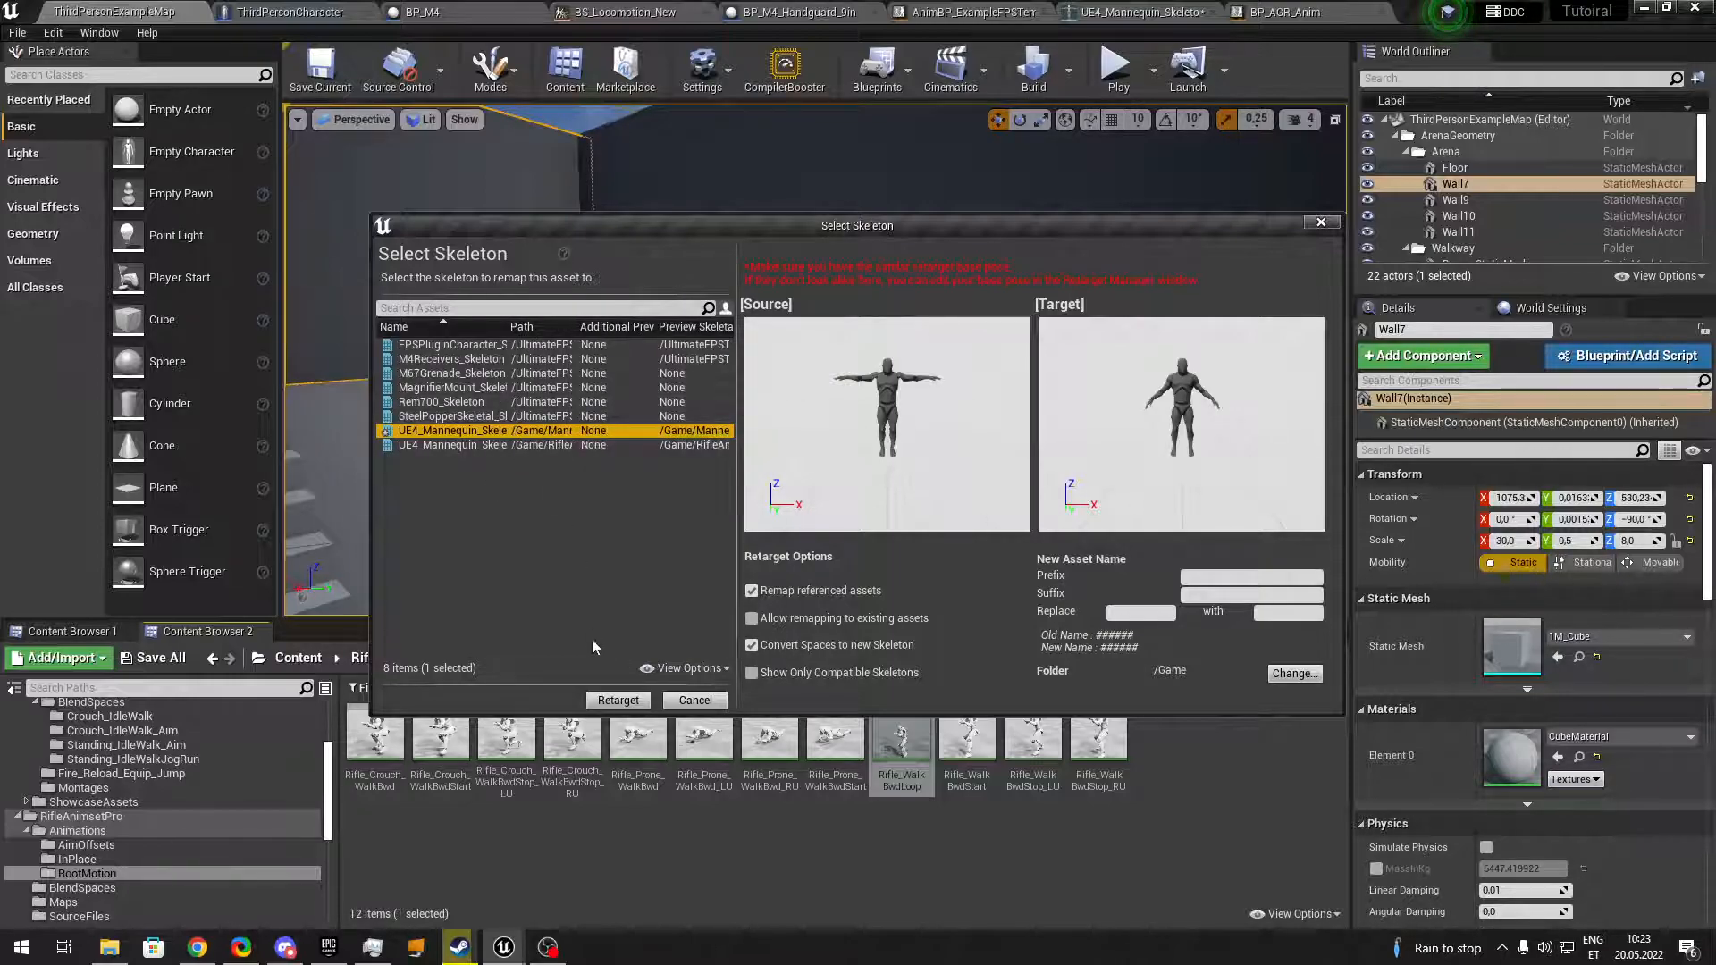
pyautogui.click(617, 699)
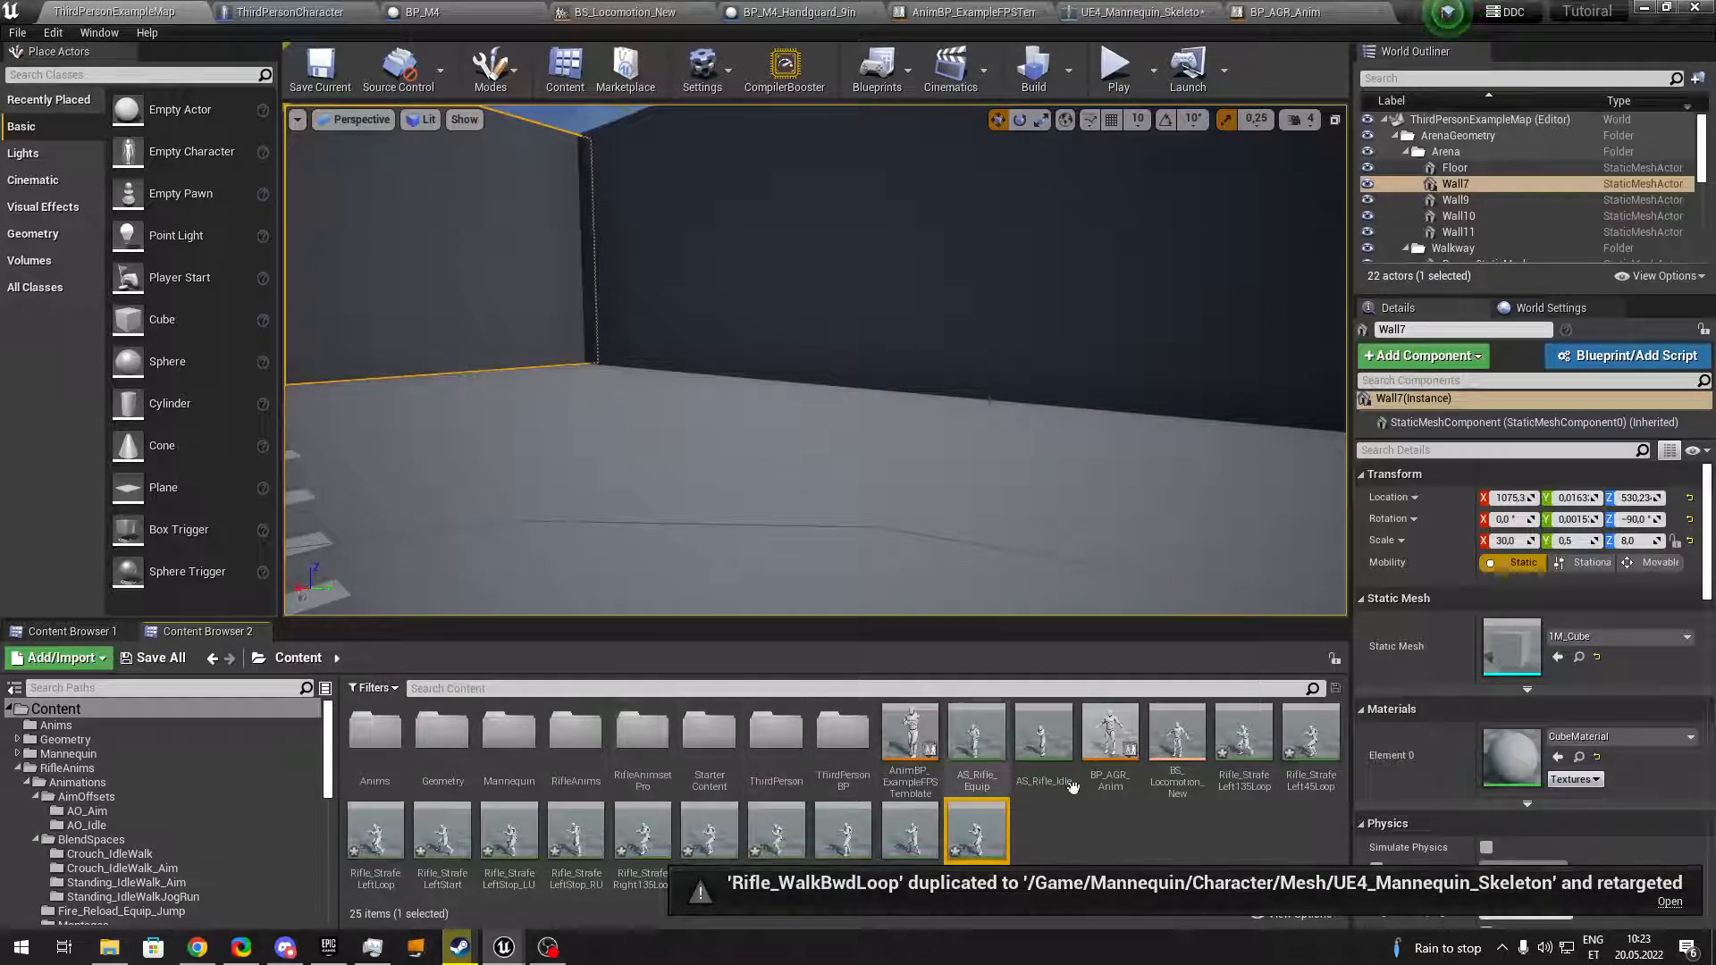
pyautogui.click(1283, 12)
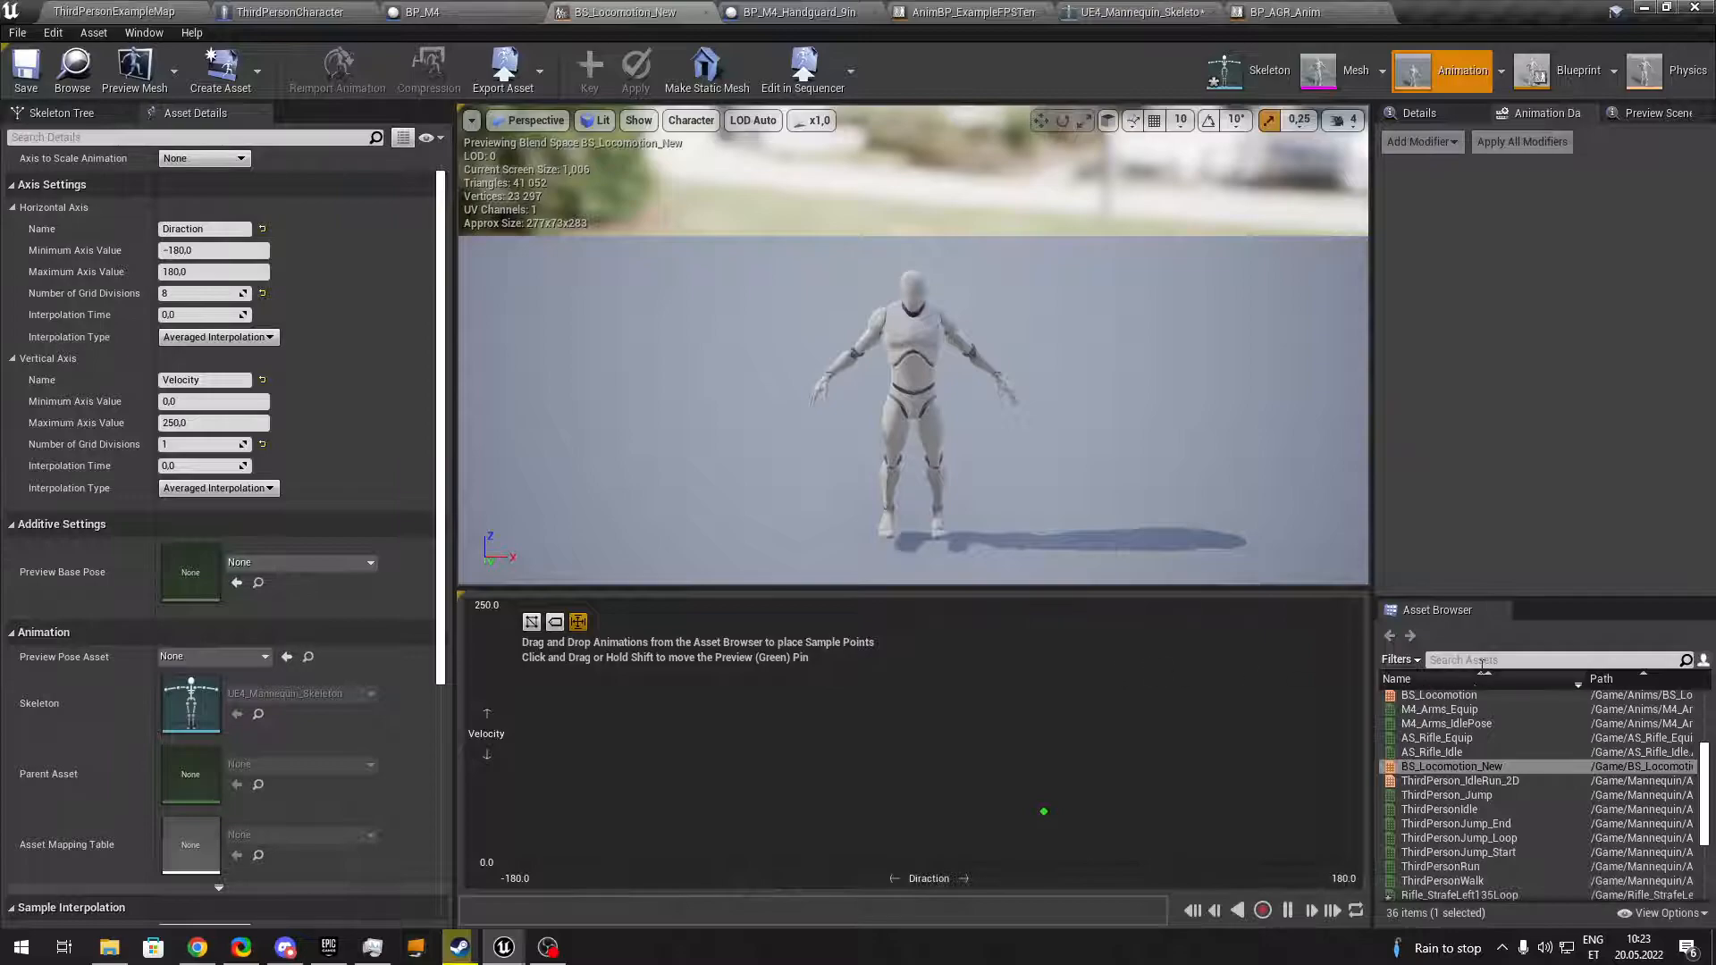
# Drag the six Rifle_Strafe loops onto the BS_Locomotion_New grid as blend samples.
pyautogui.write('strafe')
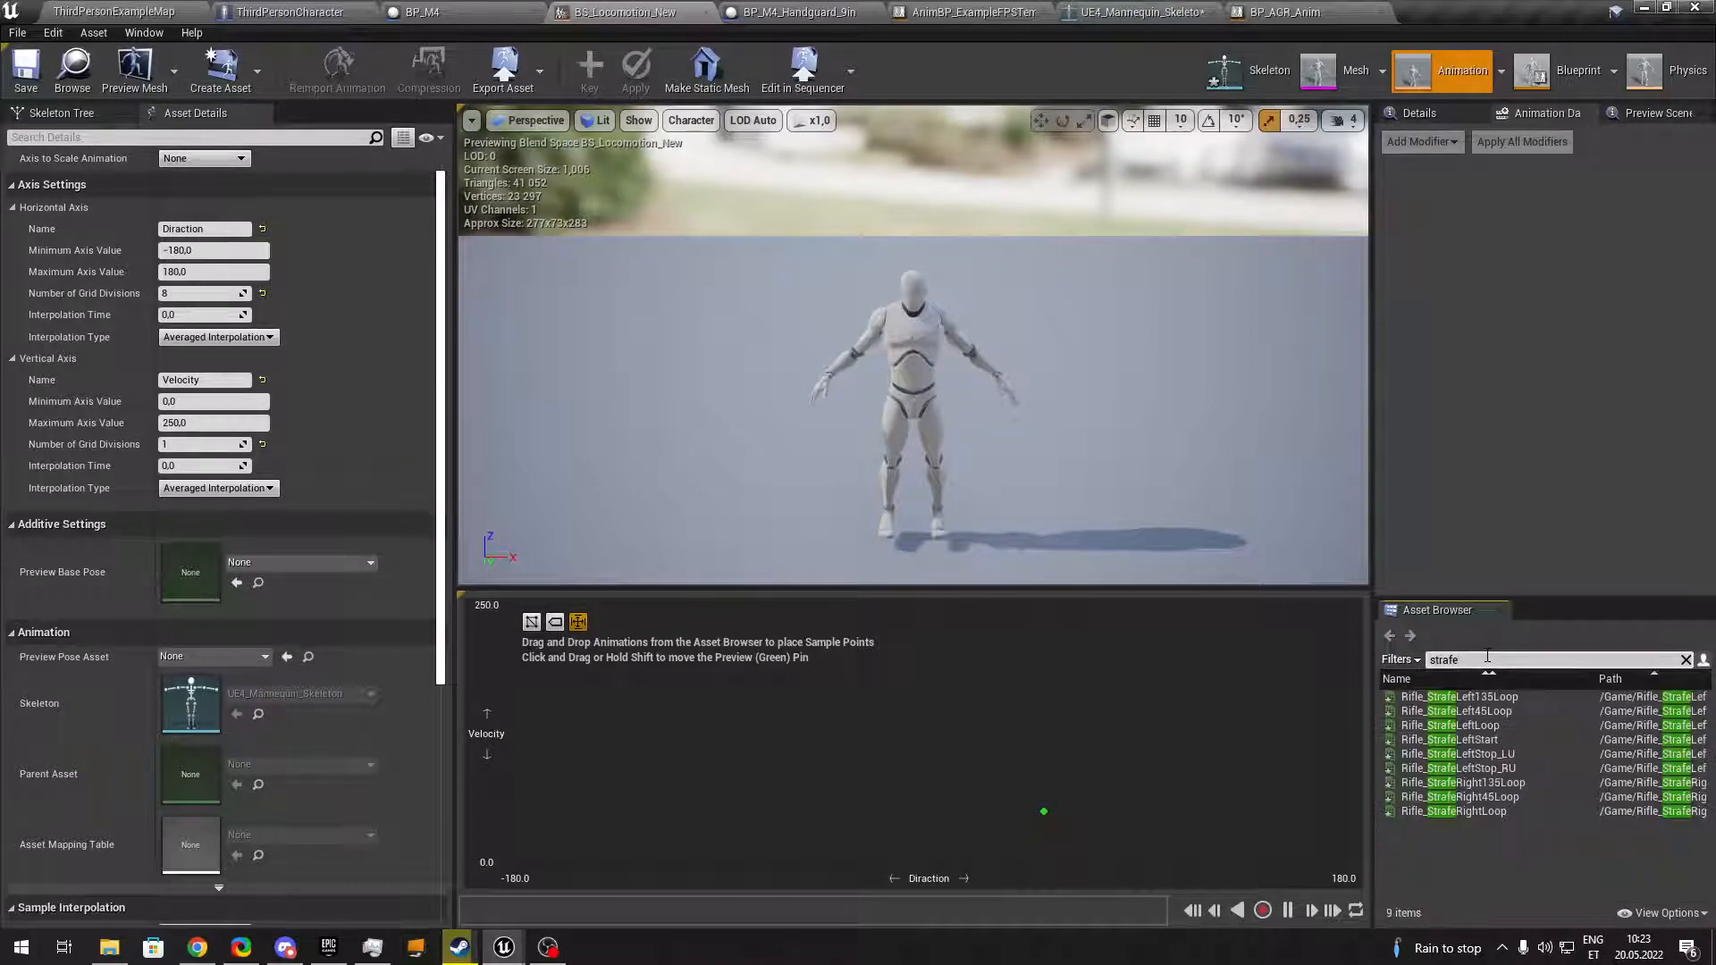
pyautogui.click(1459, 697)
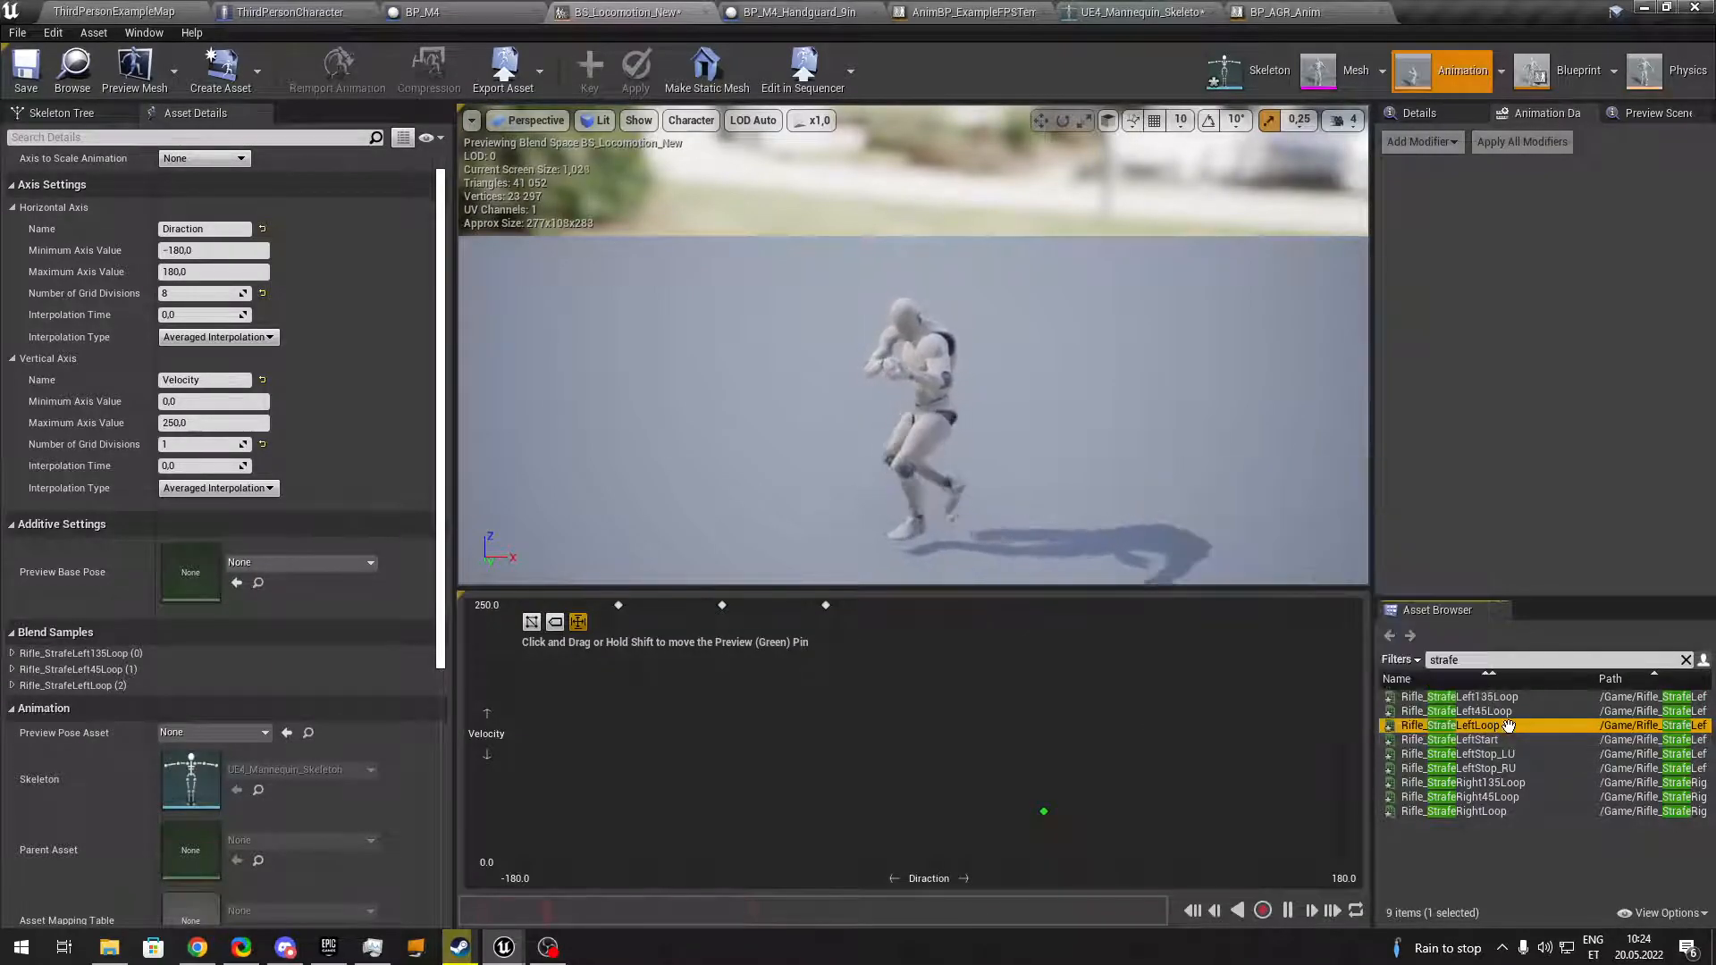
pyautogui.moveTo(1460, 783)
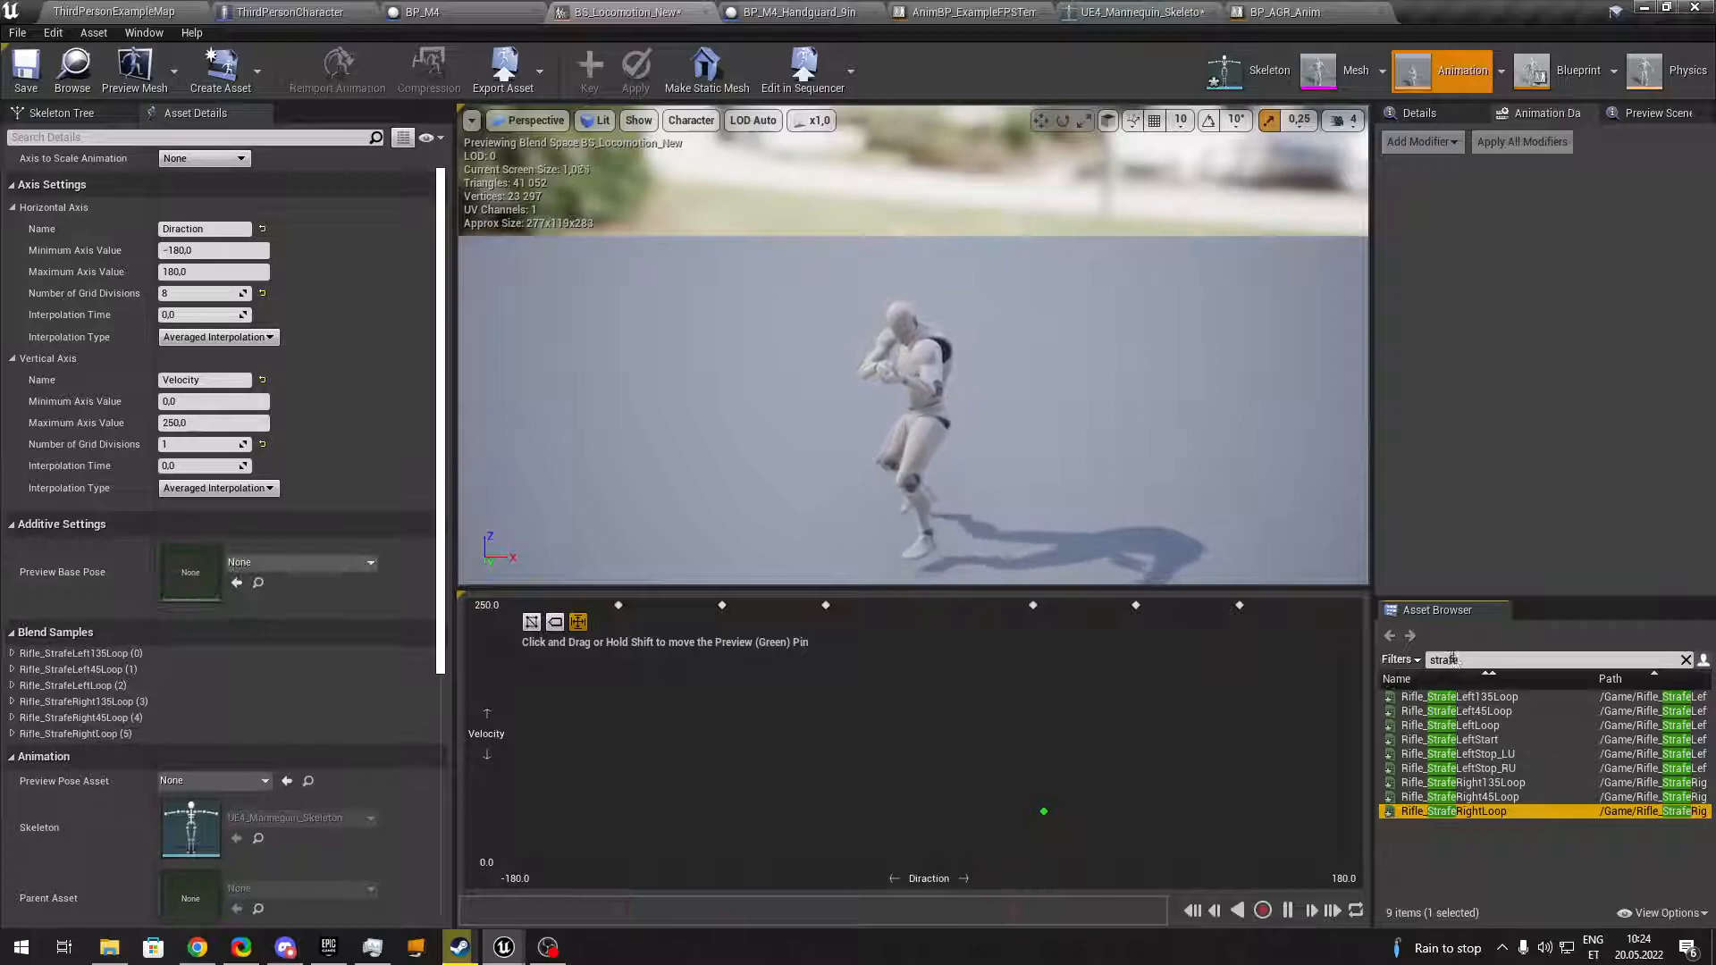
pyautogui.write('Bac')
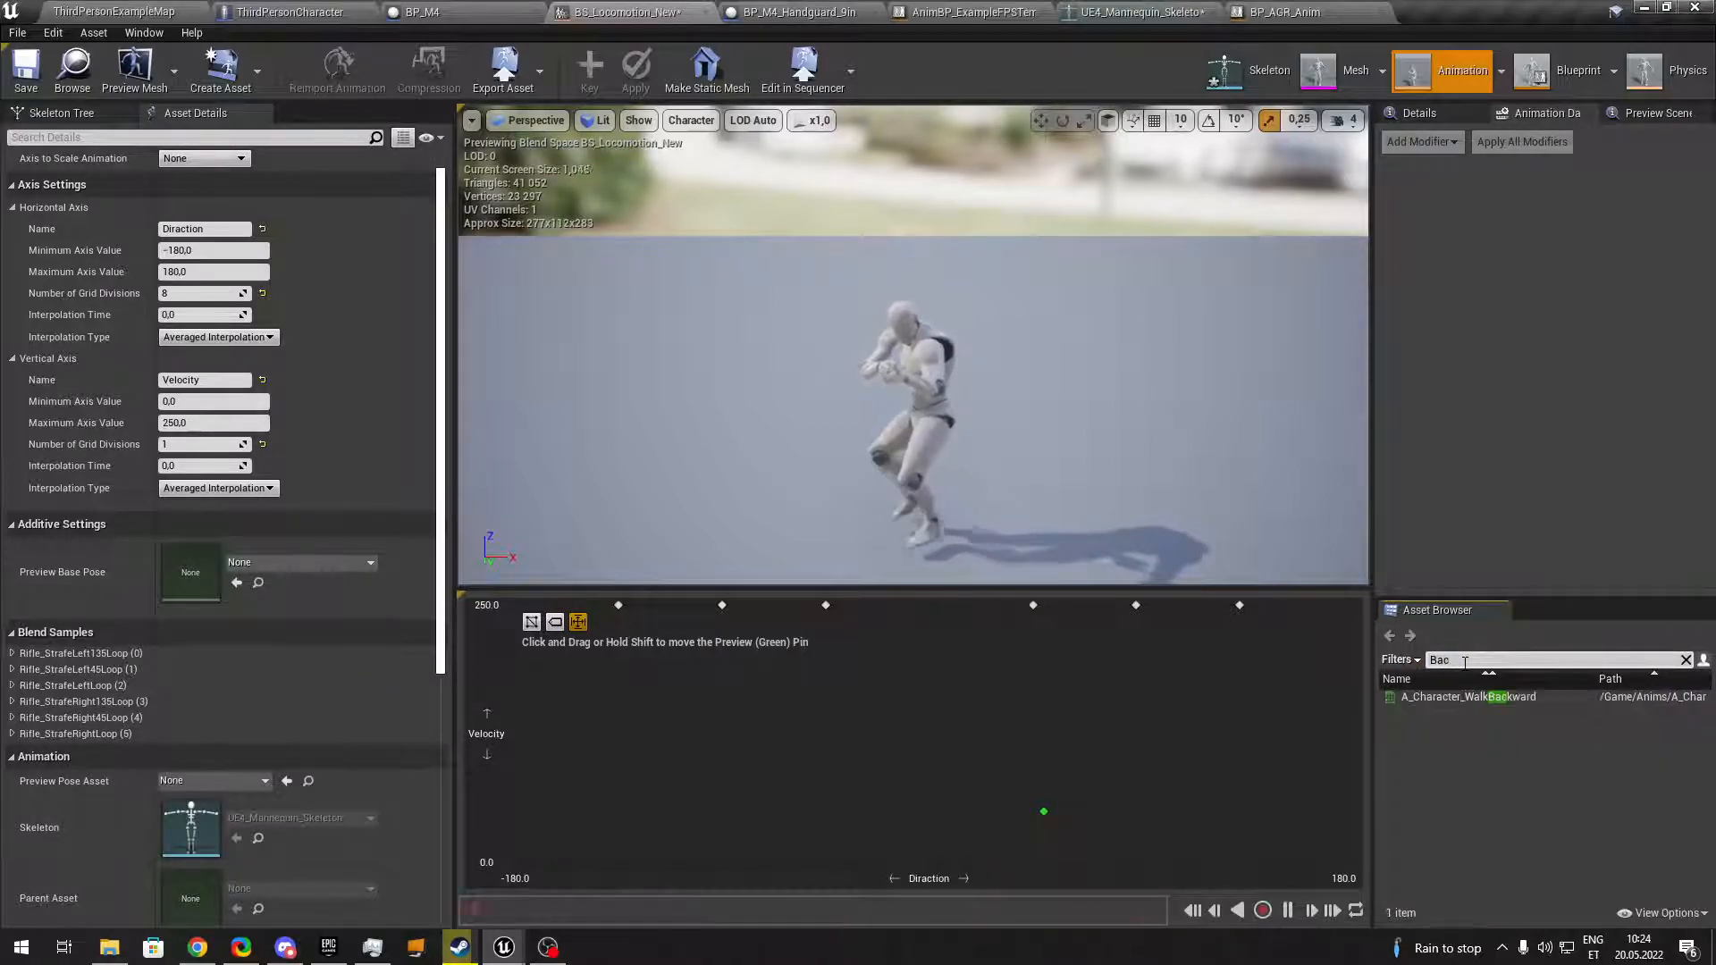
pyautogui.write('Walk')
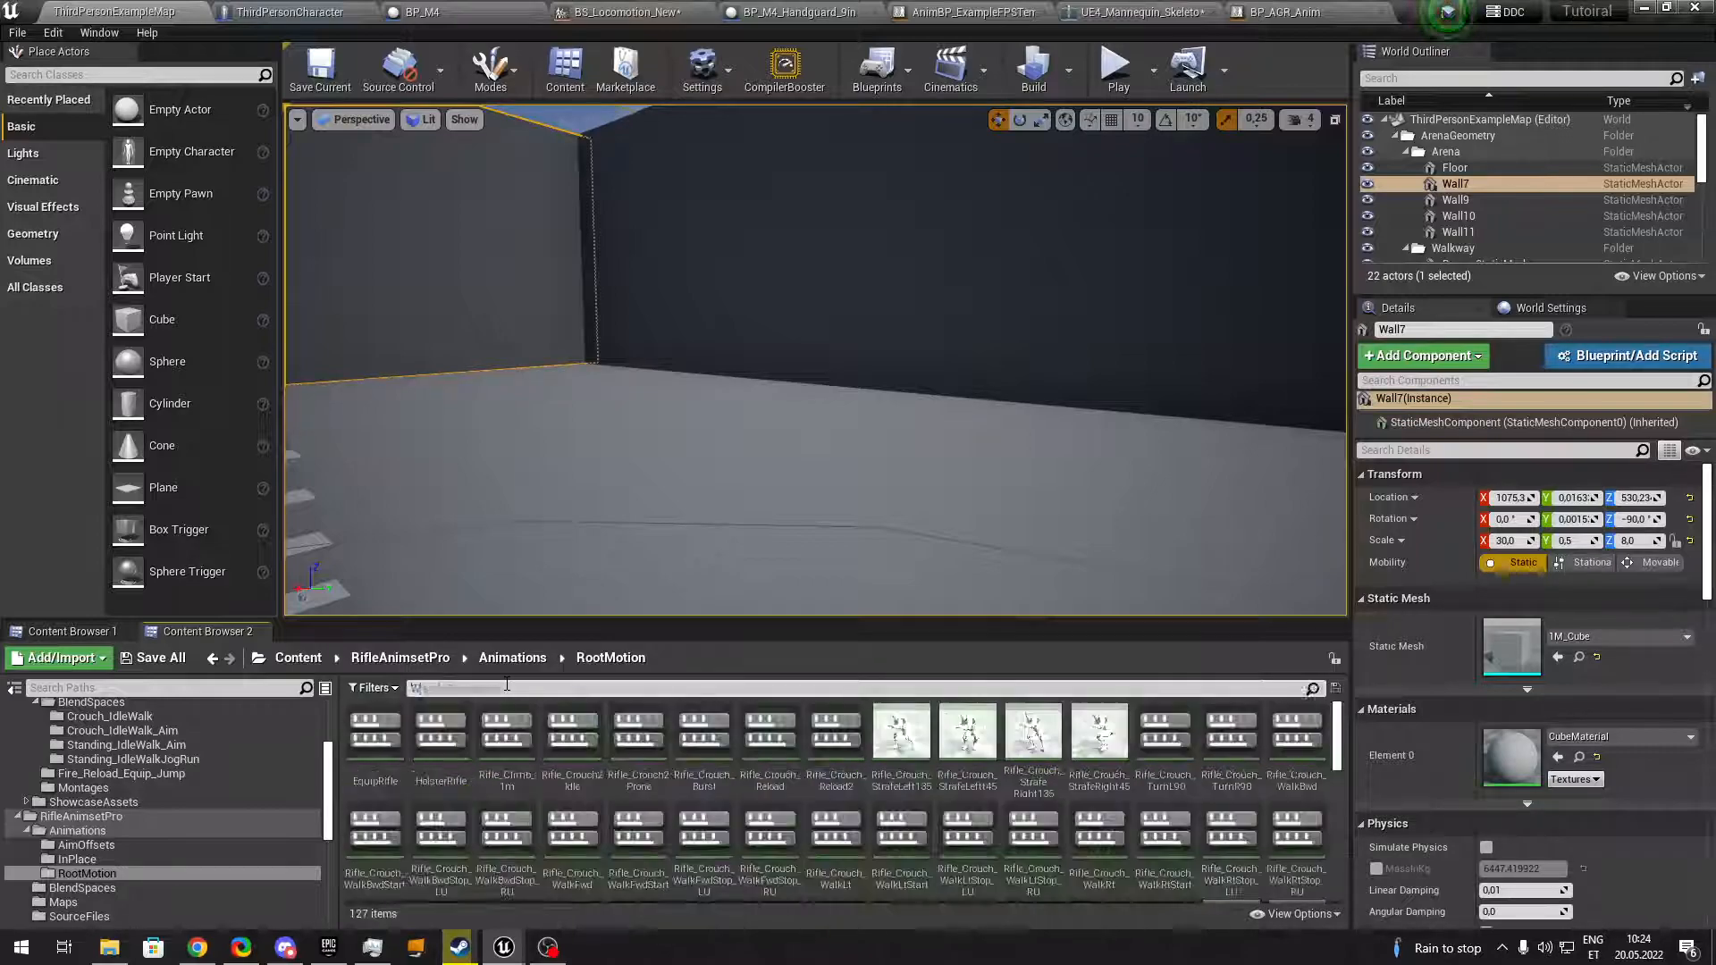
# Retarget Rifle_WalkFwdLoop onto UE4_Mannequin_Skeleton from the Content Browser.
pyautogui.write('Walk Forw')
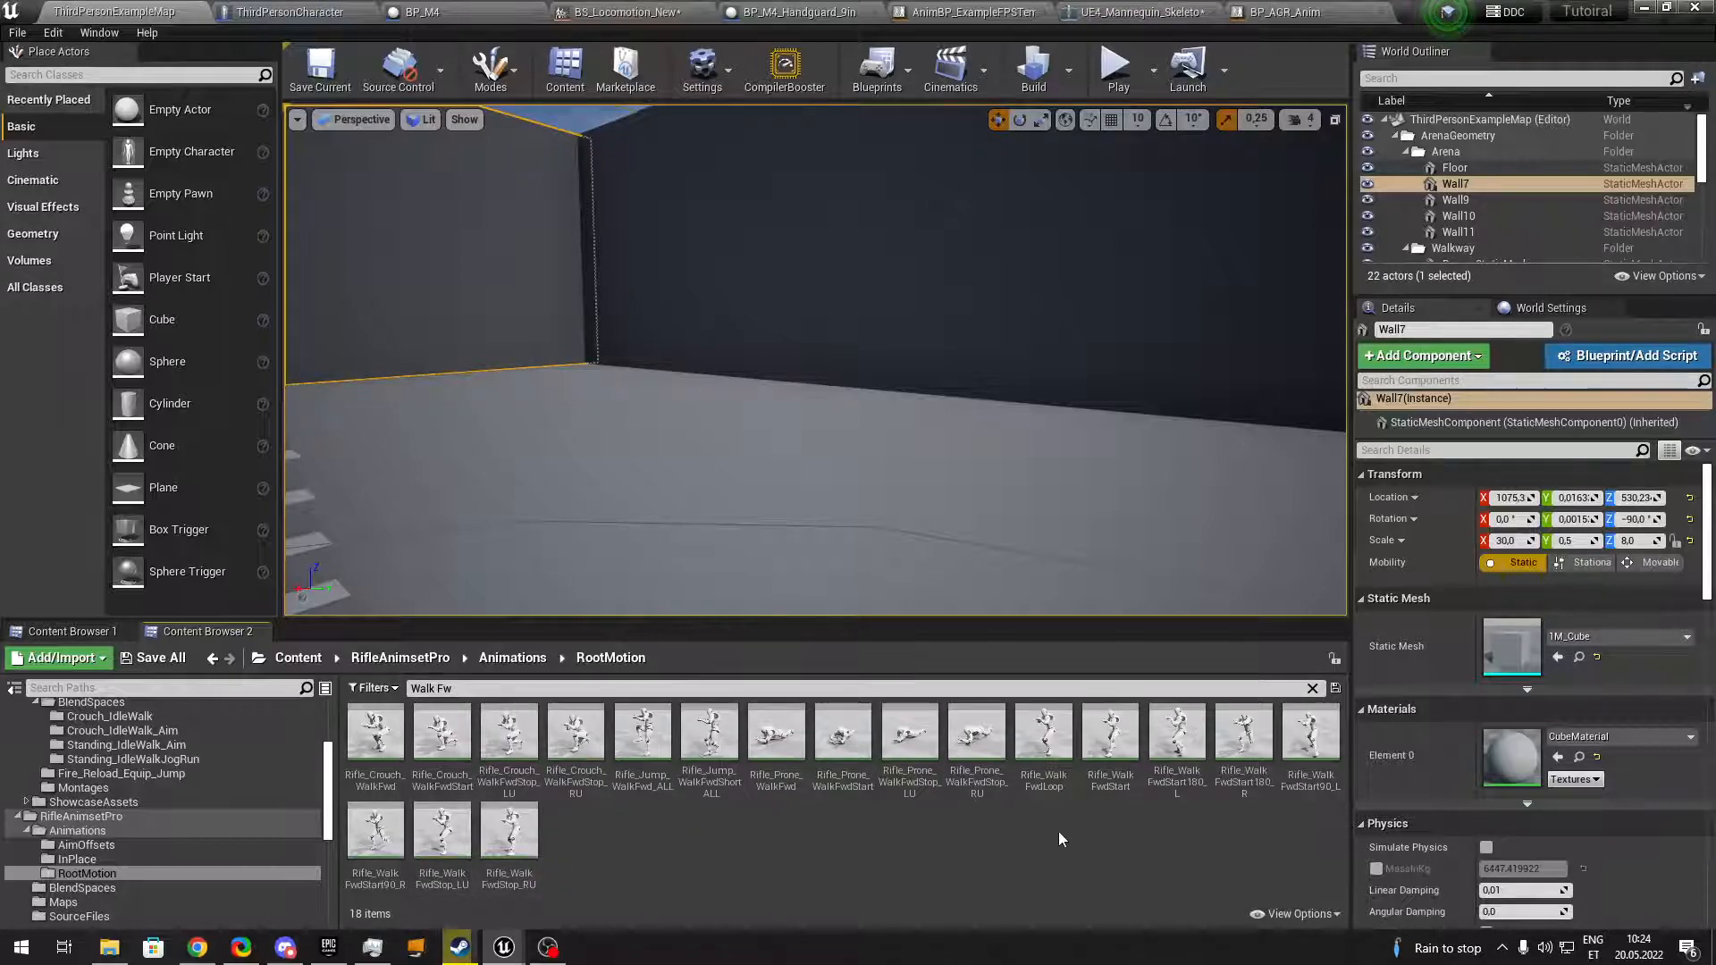
pyautogui.click(1042, 733)
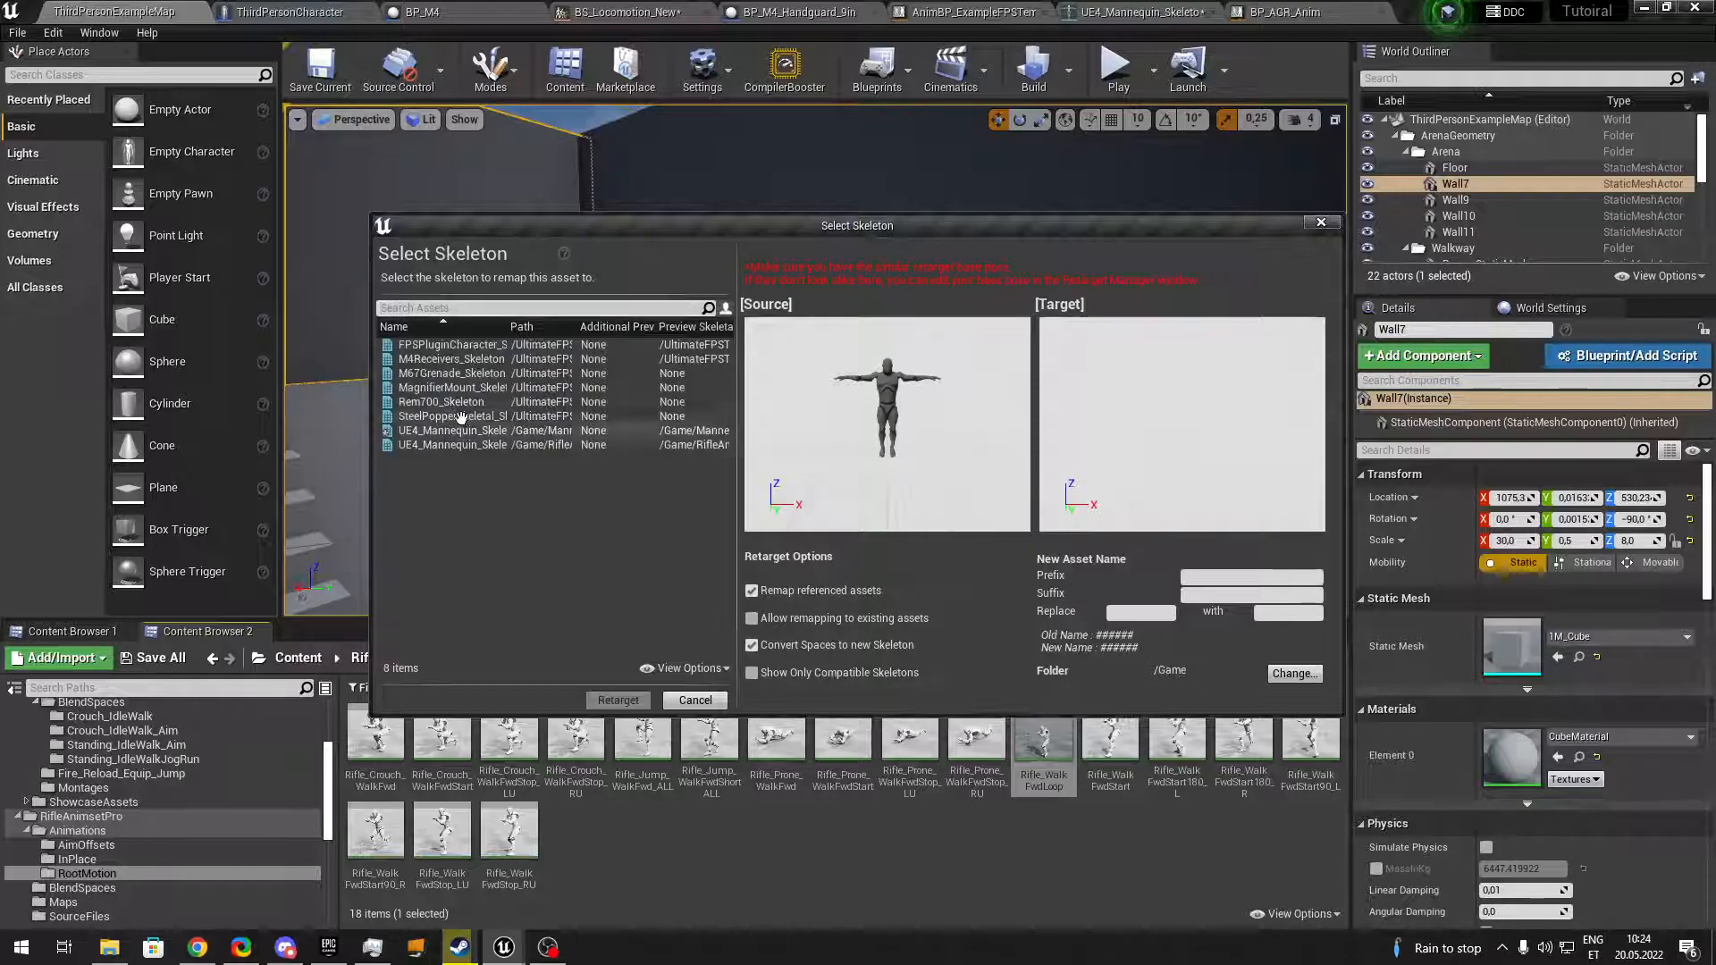
pyautogui.click(450, 431)
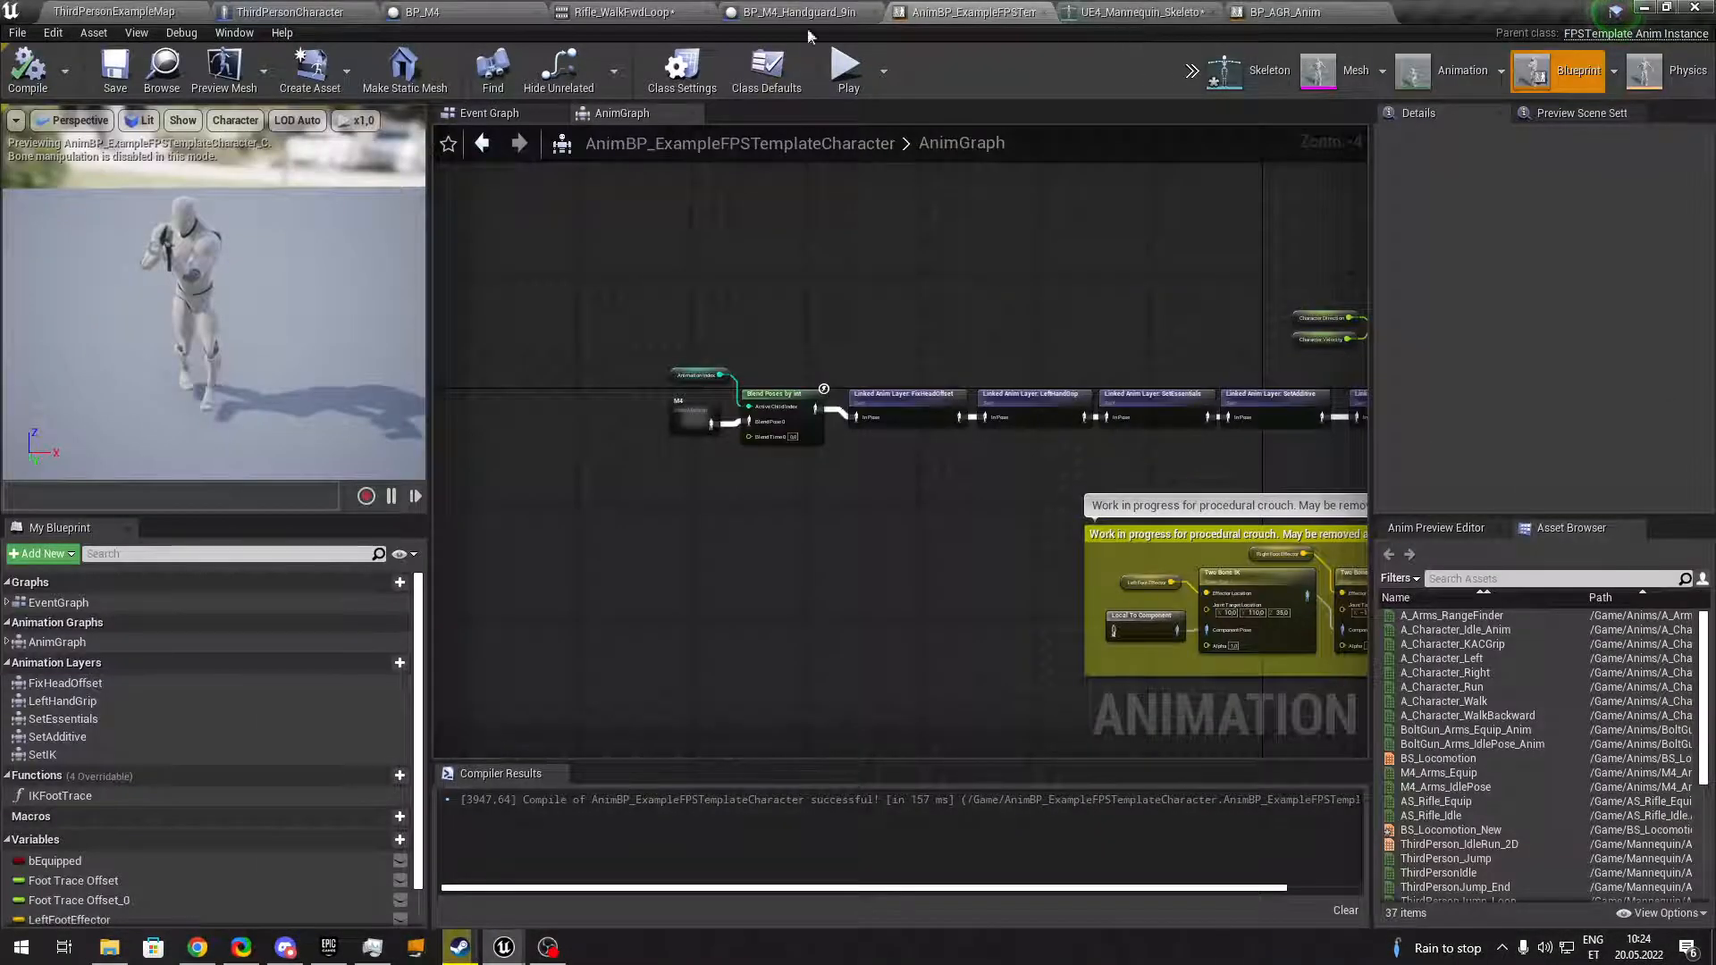
# Add the rifle walk loops to BS_Locomotion_New, bringing it to eight samples.
pyautogui.click(618, 13)
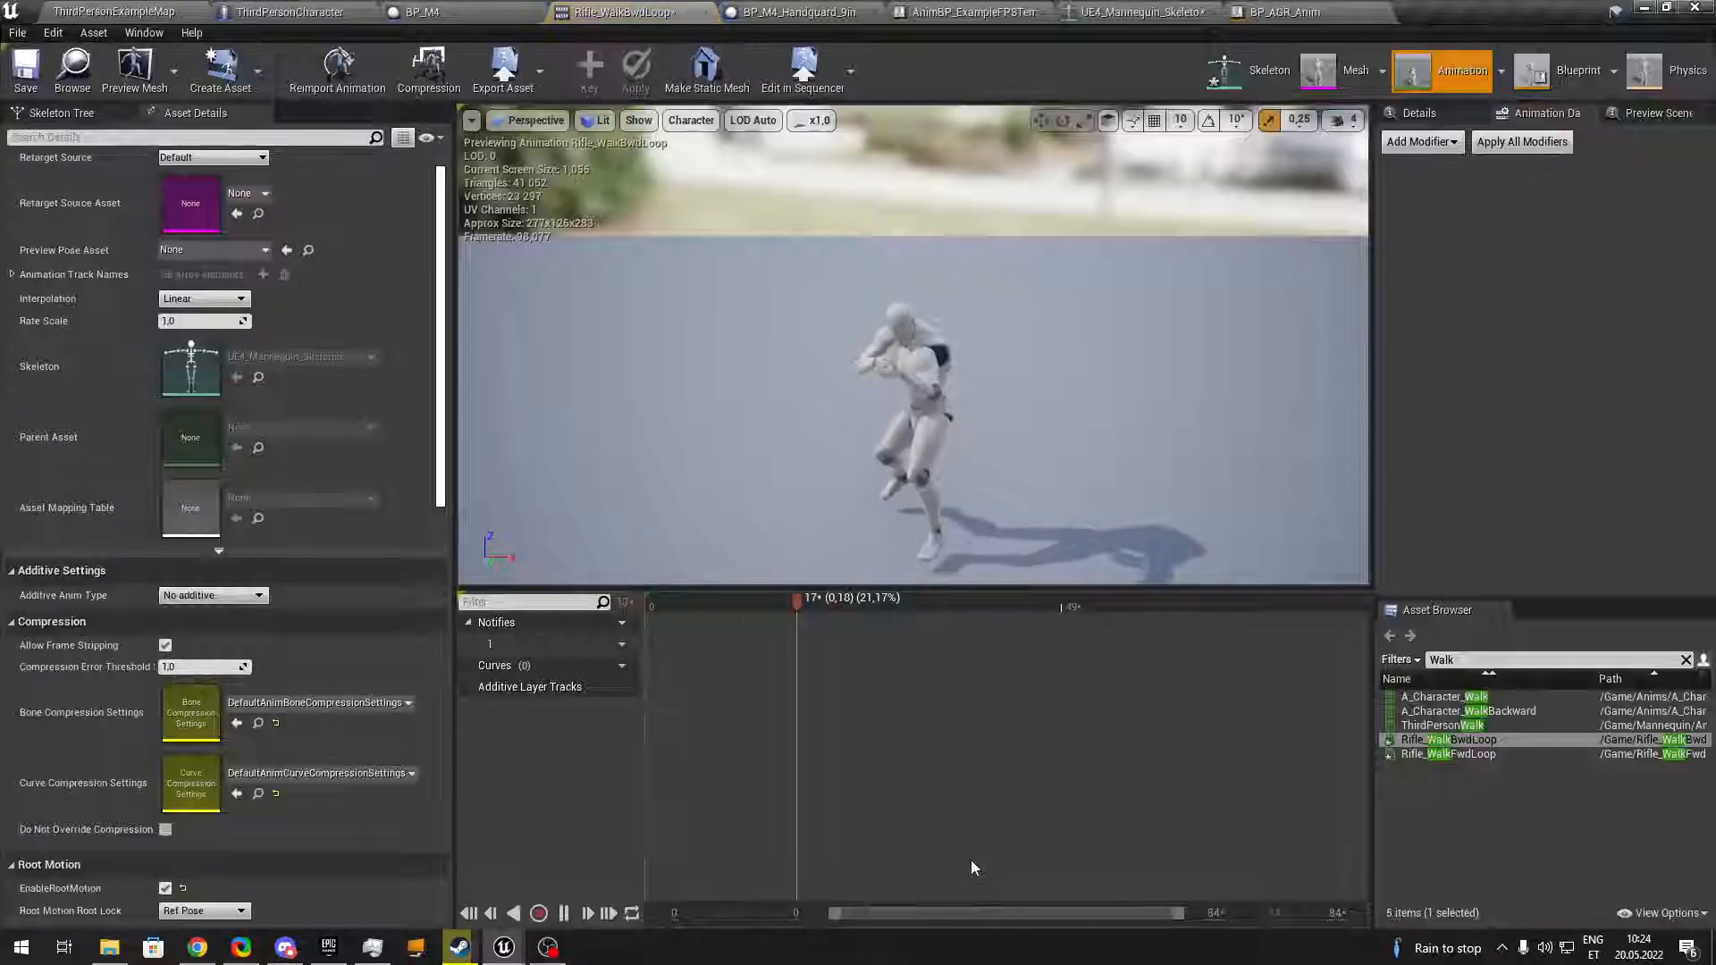
pyautogui.click(109, 13)
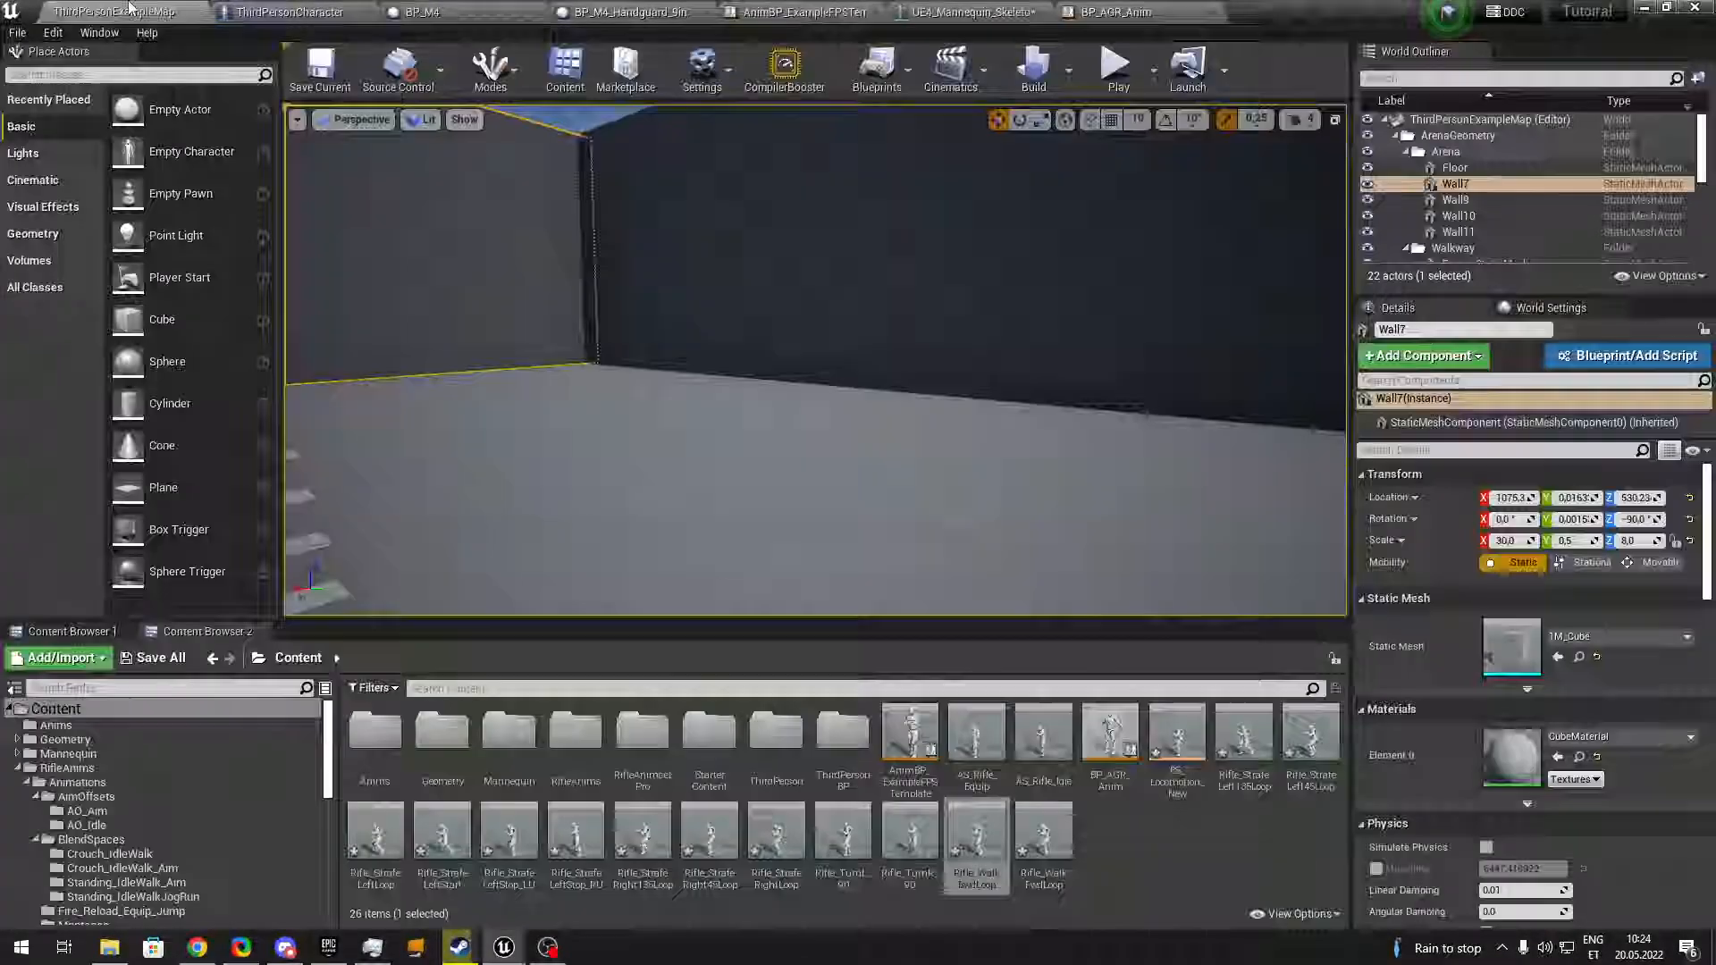
pyautogui.click(1177, 744)
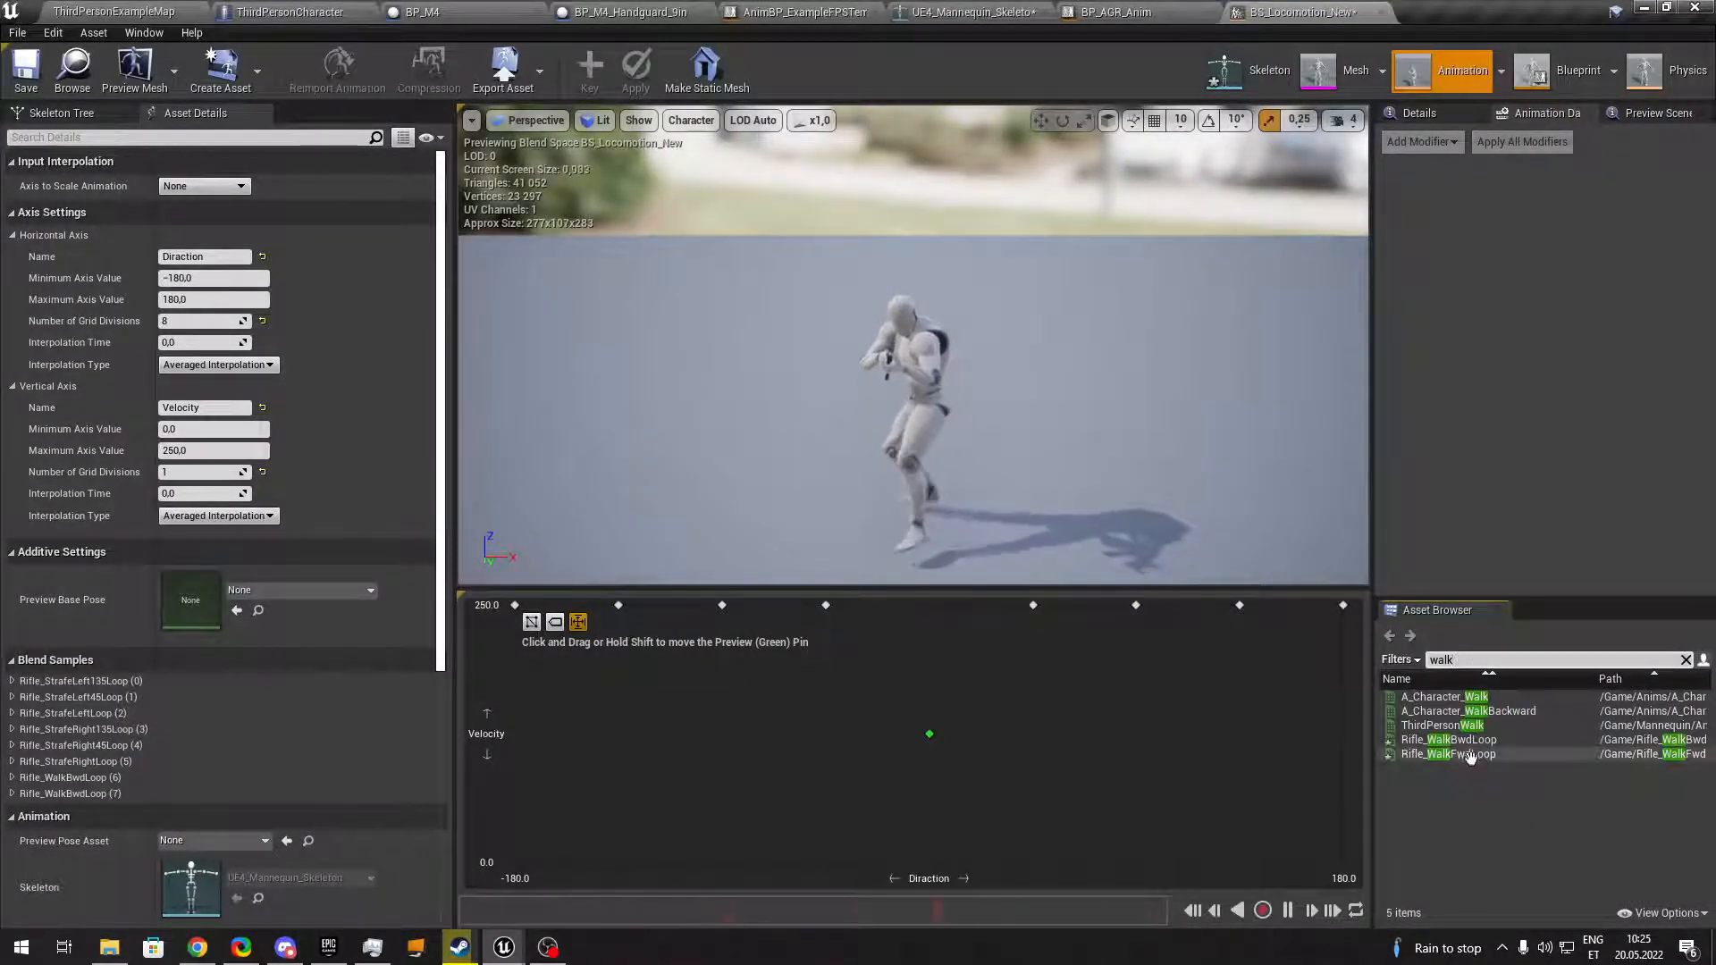
# Switch to BP_AGR_Anim and show its Locomotion state machine.
pyautogui.click(1446, 754)
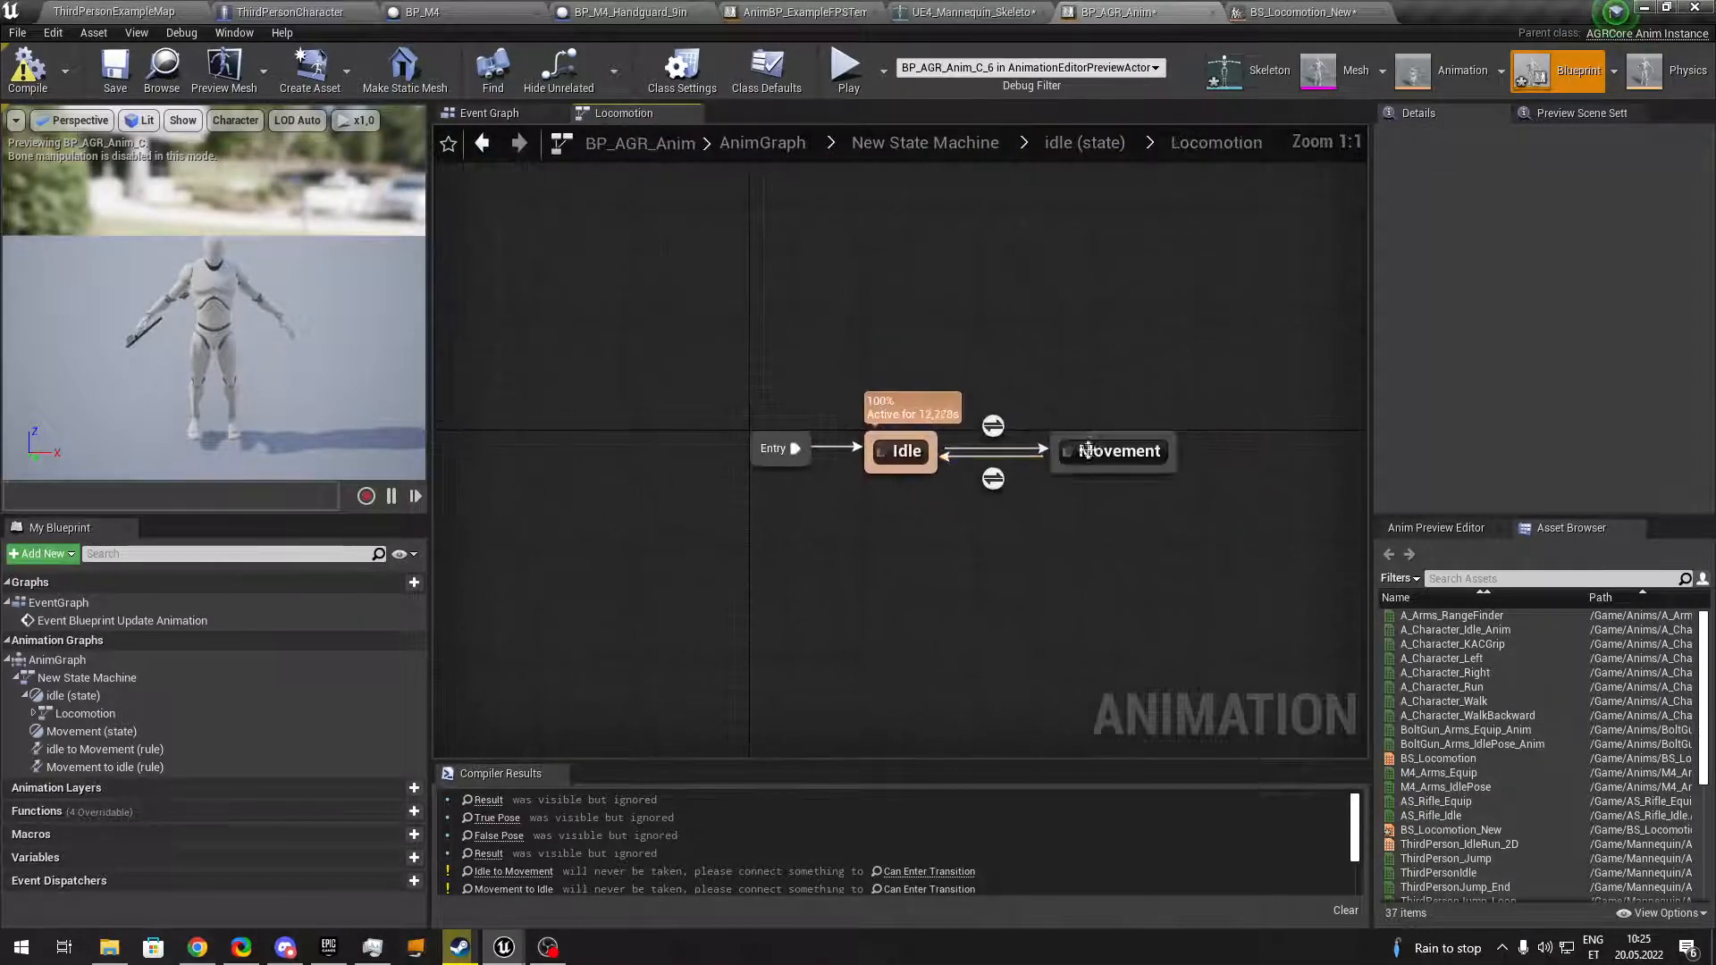
# Play BS_Locomotion_New in the Movement state driven by Direction and Strafe Velocity, then compile.
pyautogui.doubleClick(1119, 450)
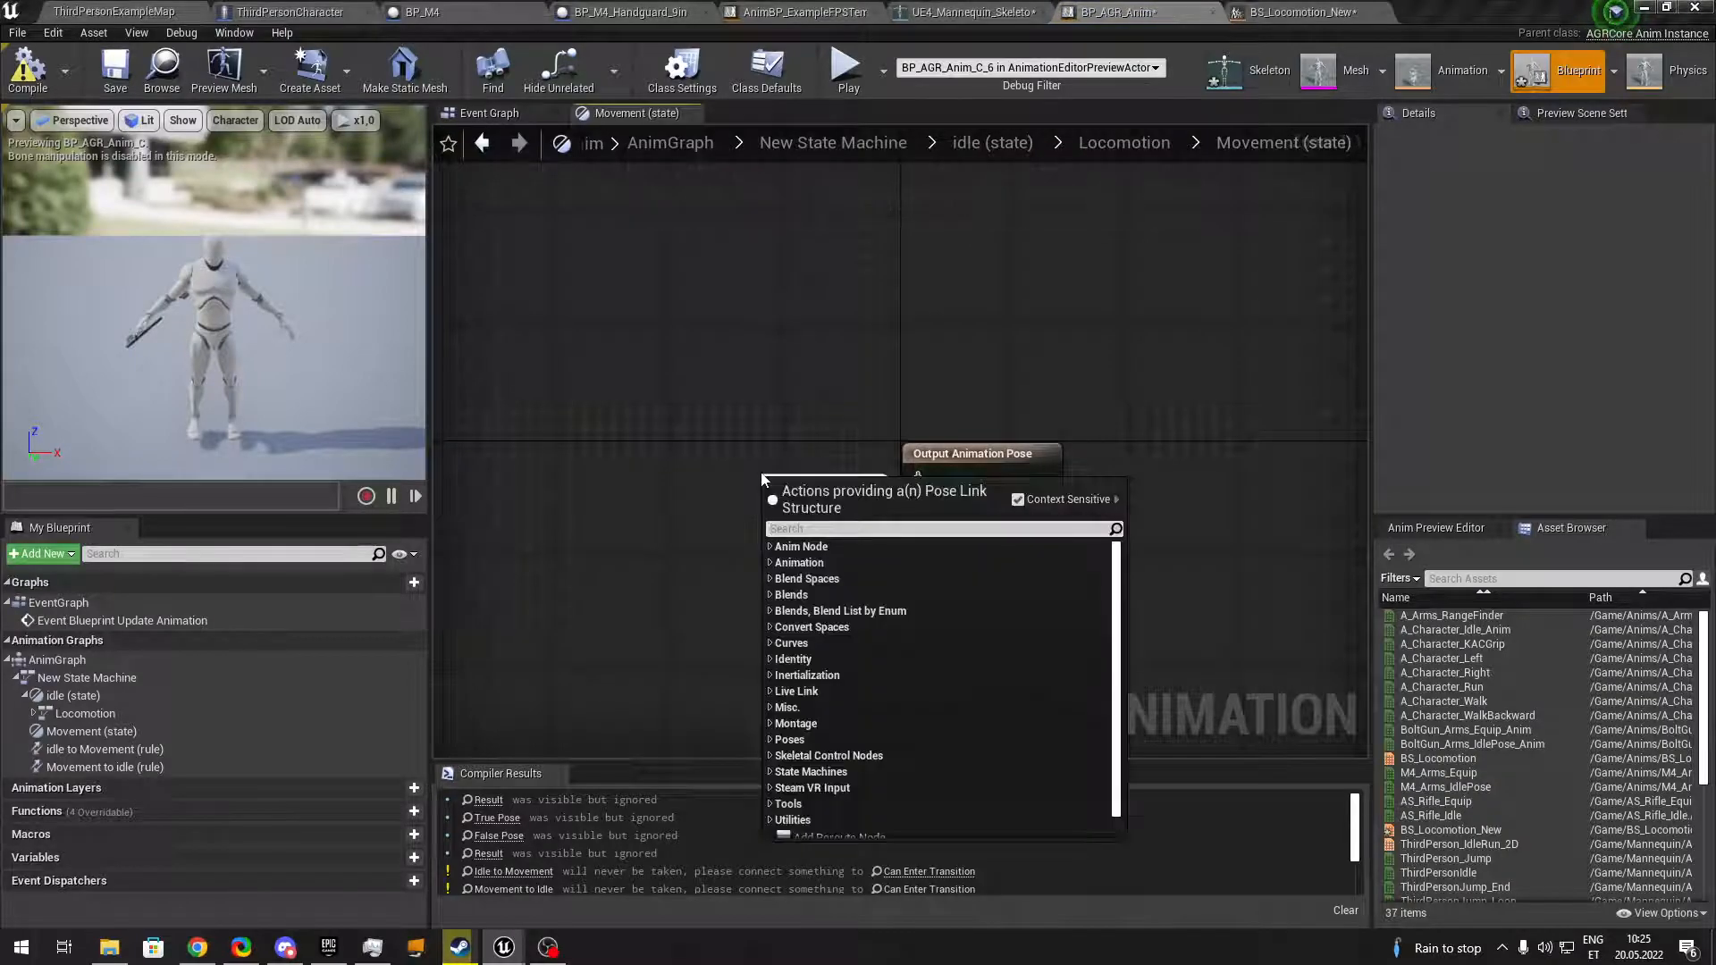
pyautogui.write('locom')
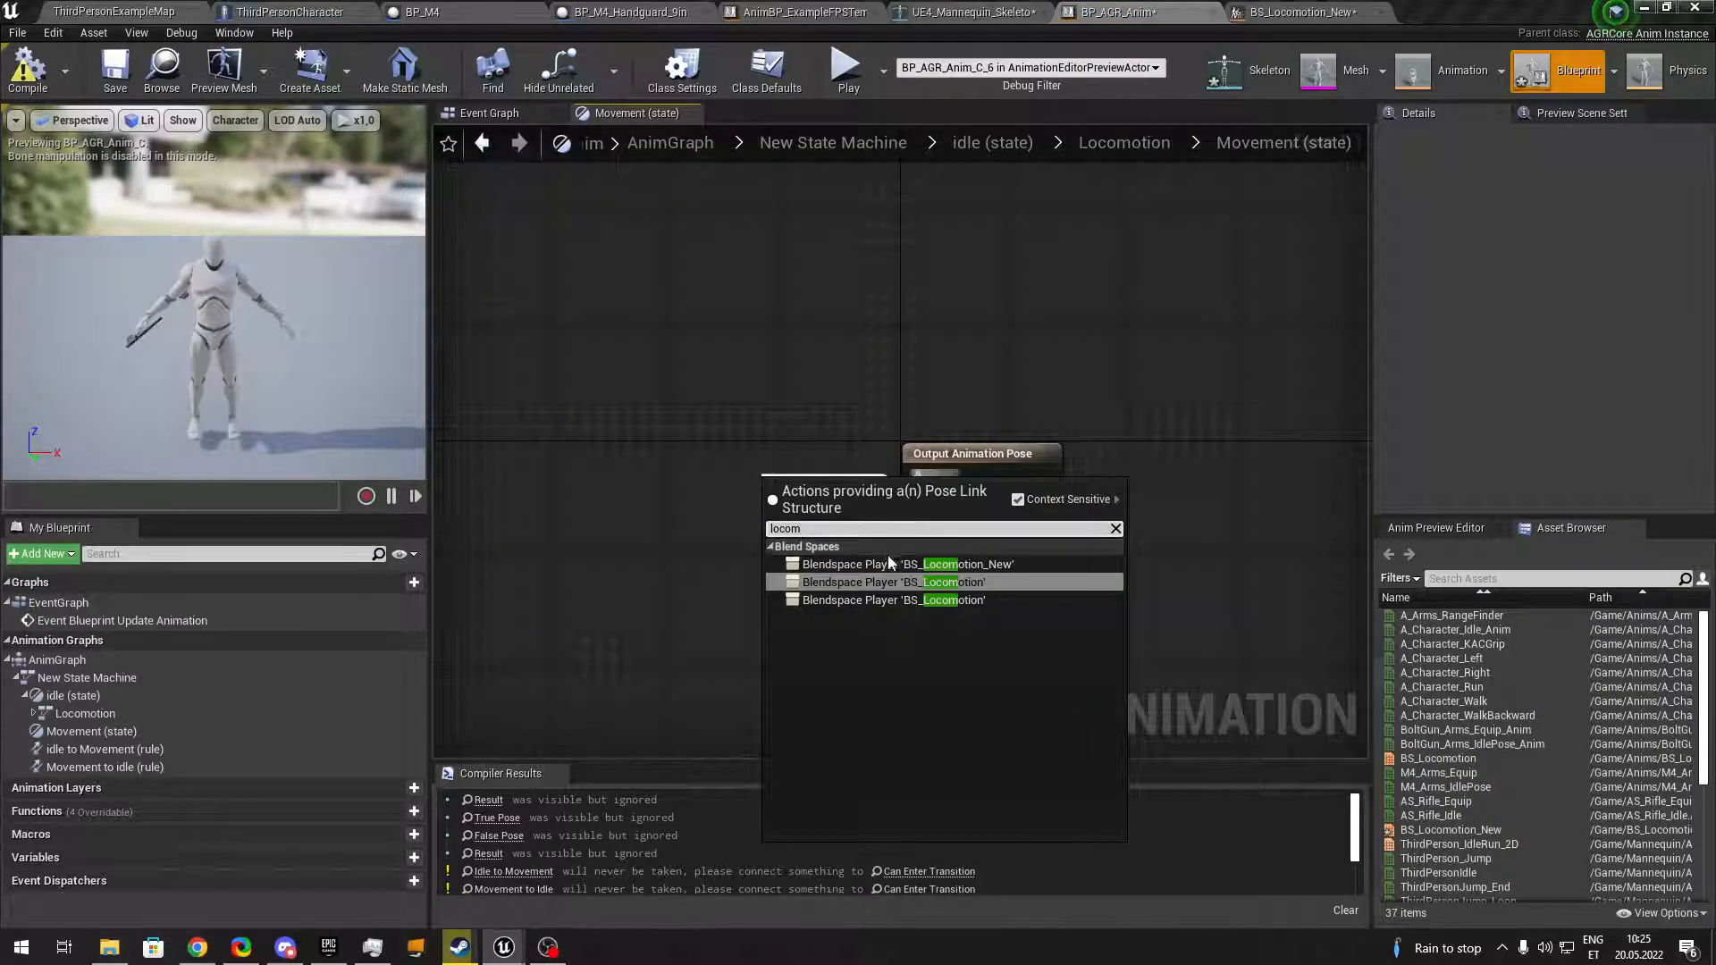
pyautogui.click(906, 563)
pyautogui.write('g')
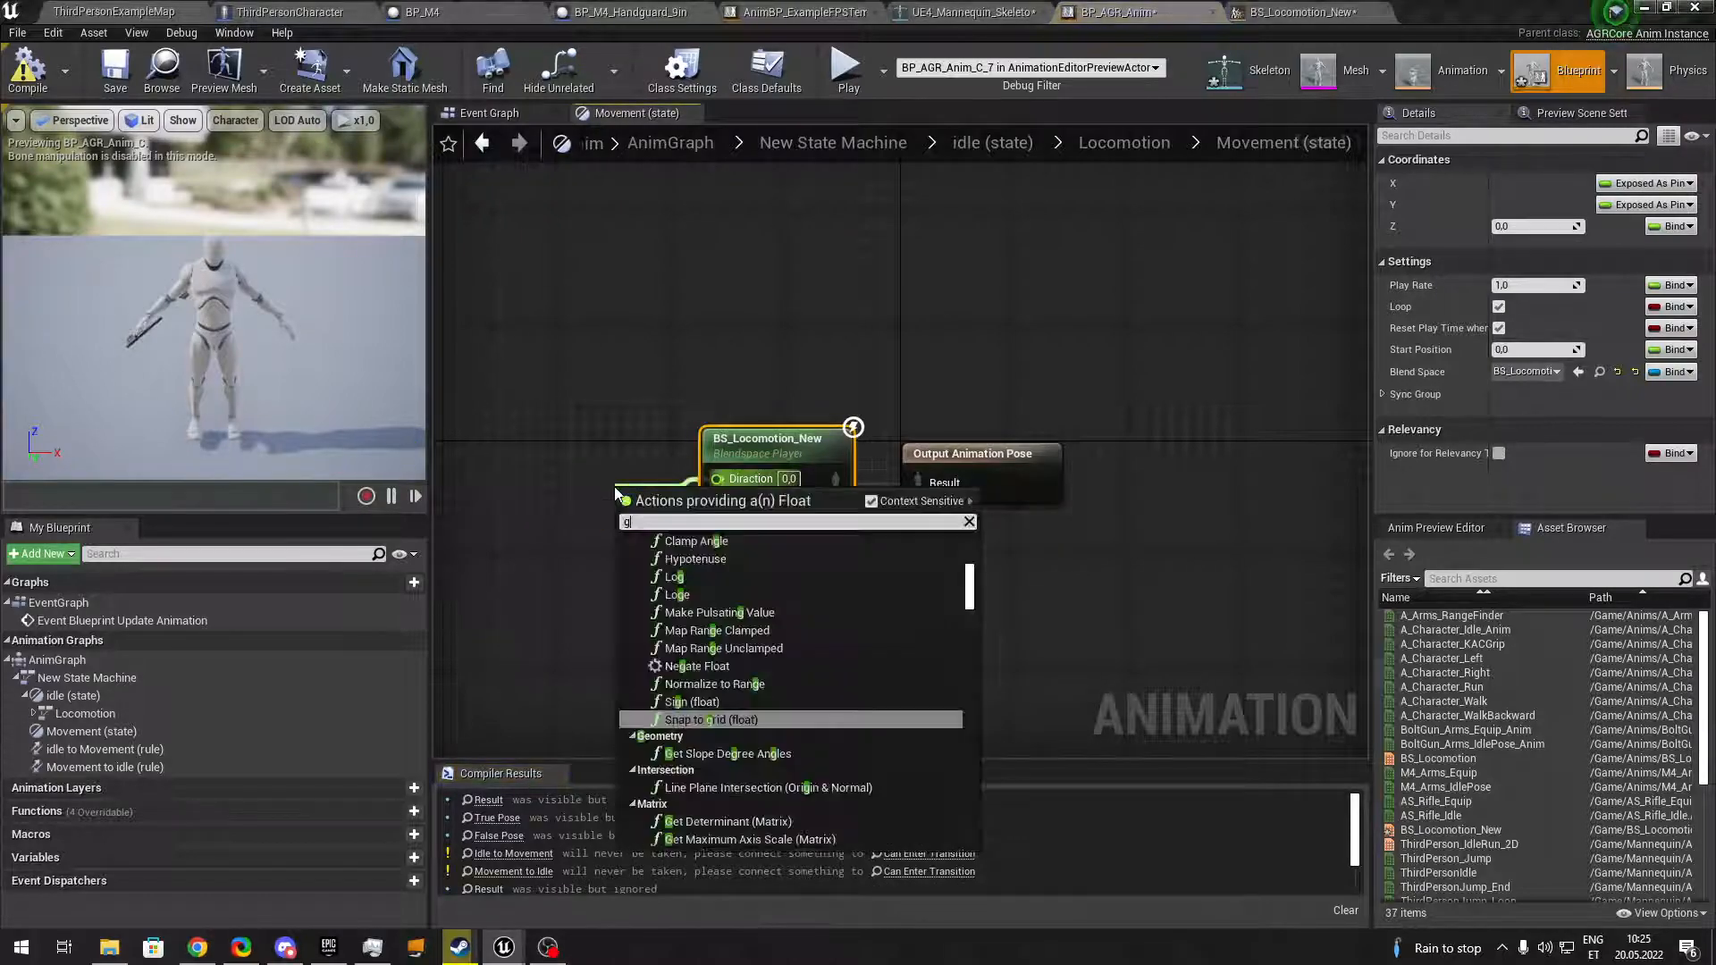
pyautogui.write('et dira')
pyautogui.write('get stra')
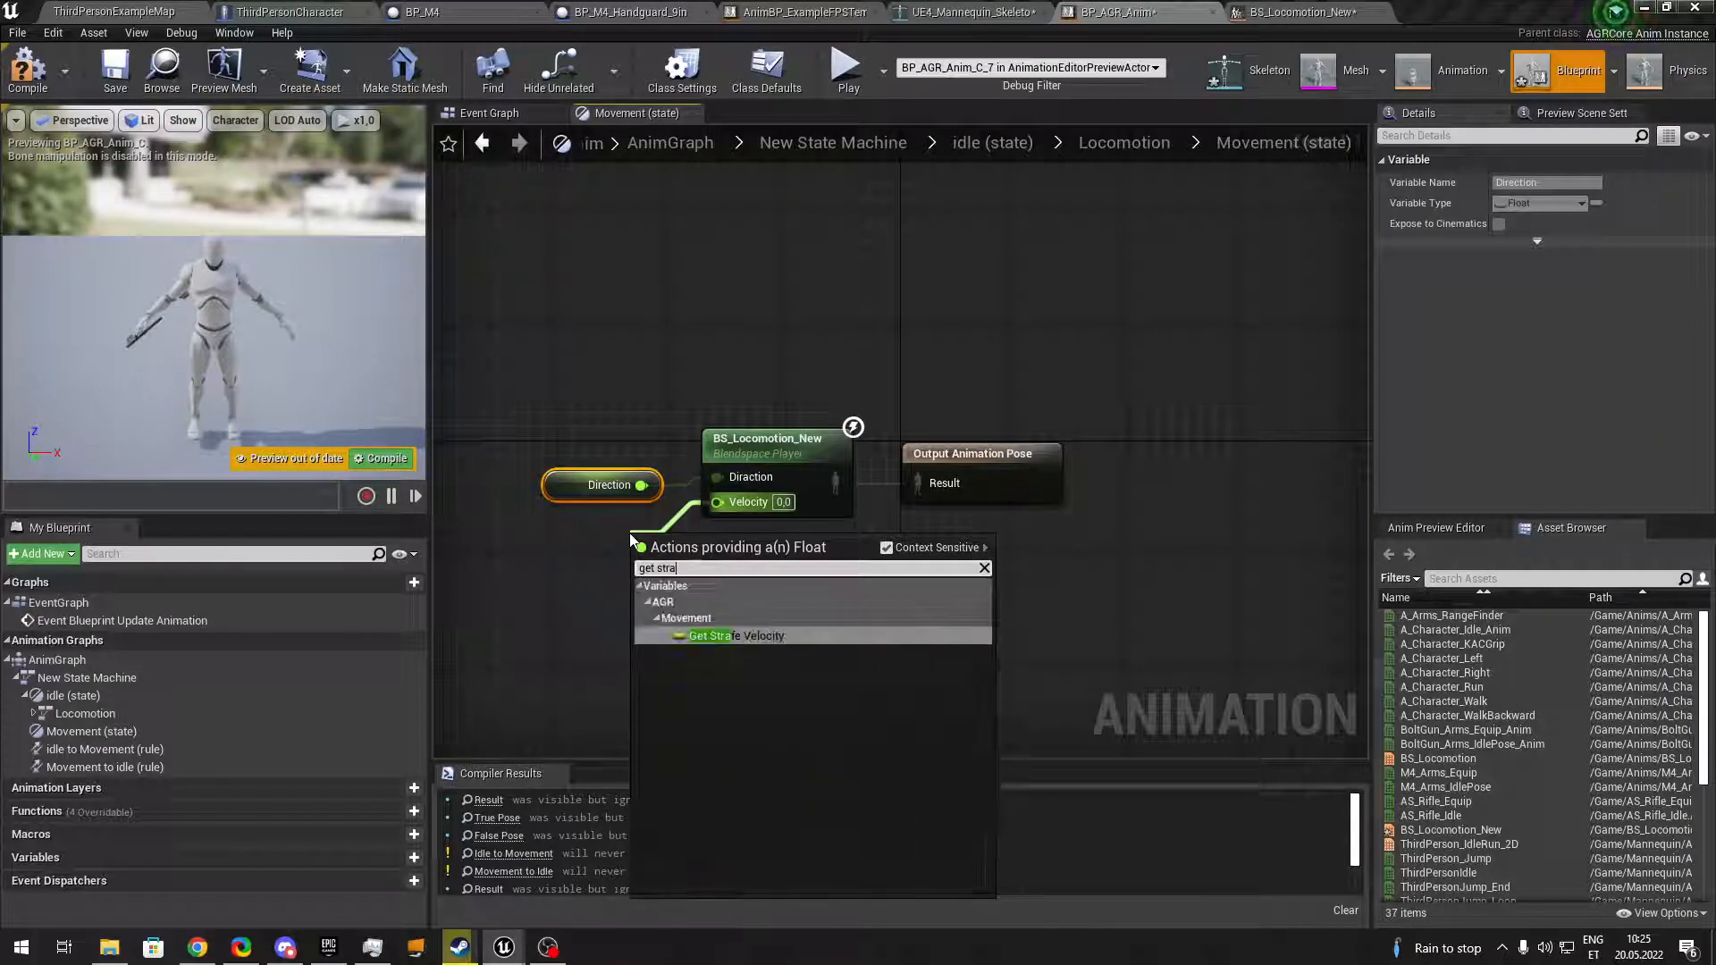
pyautogui.click(733, 637)
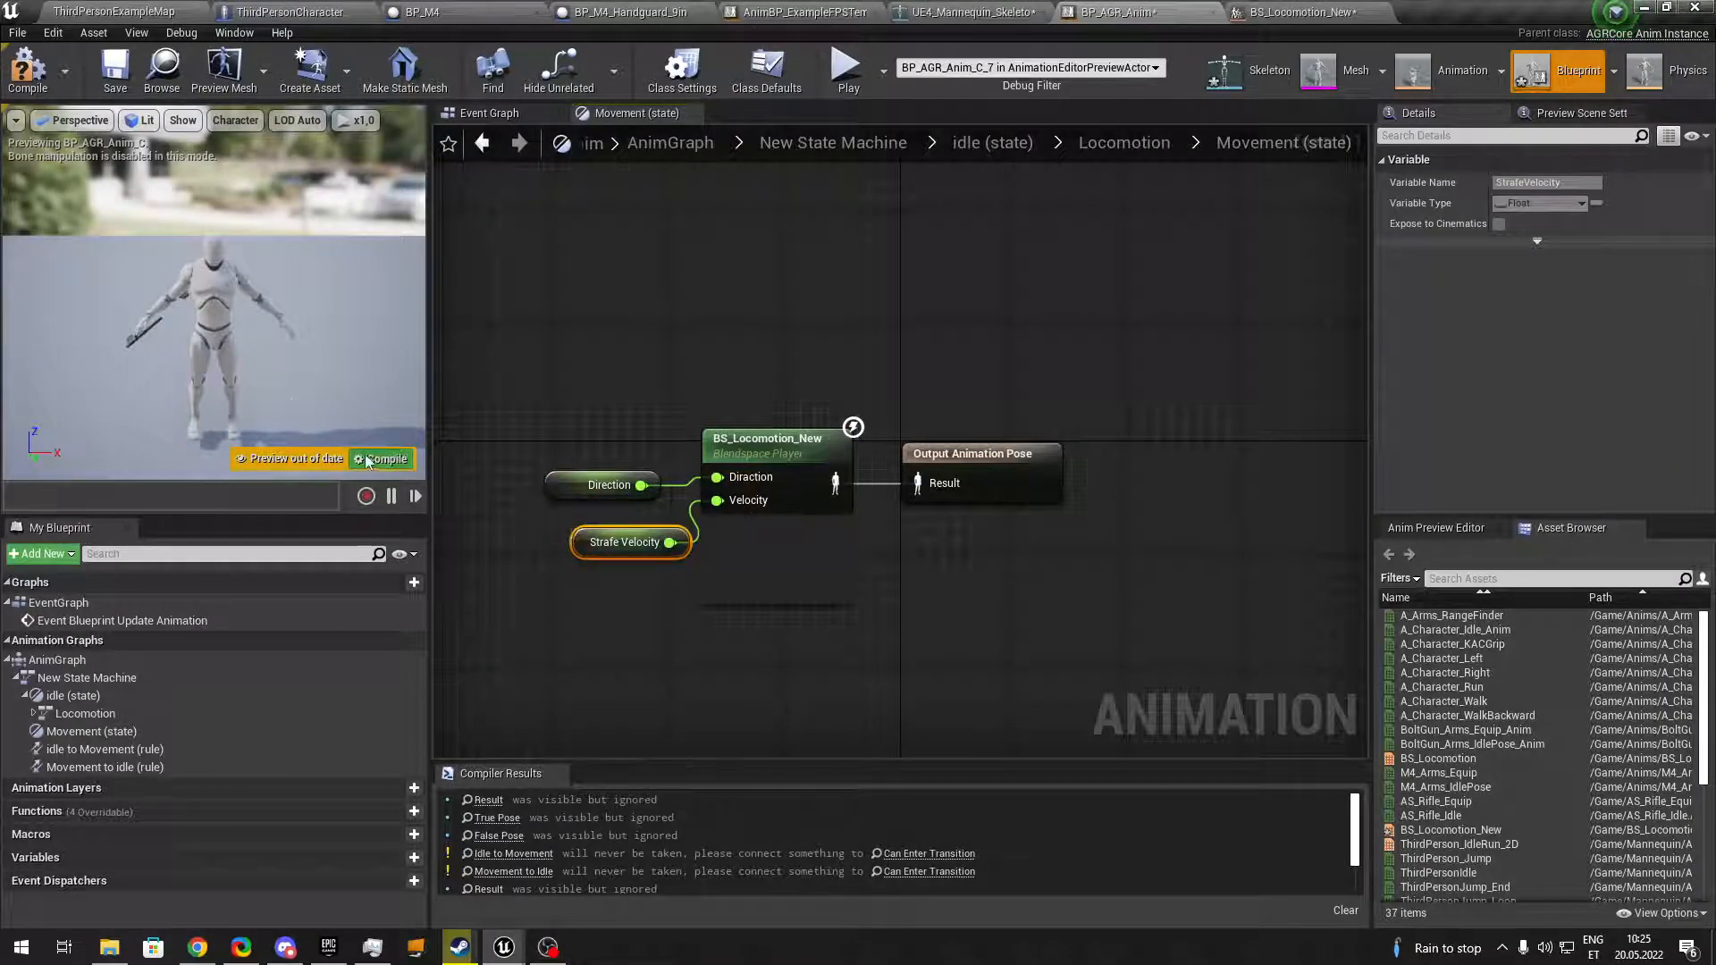
pyautogui.click(1123, 143)
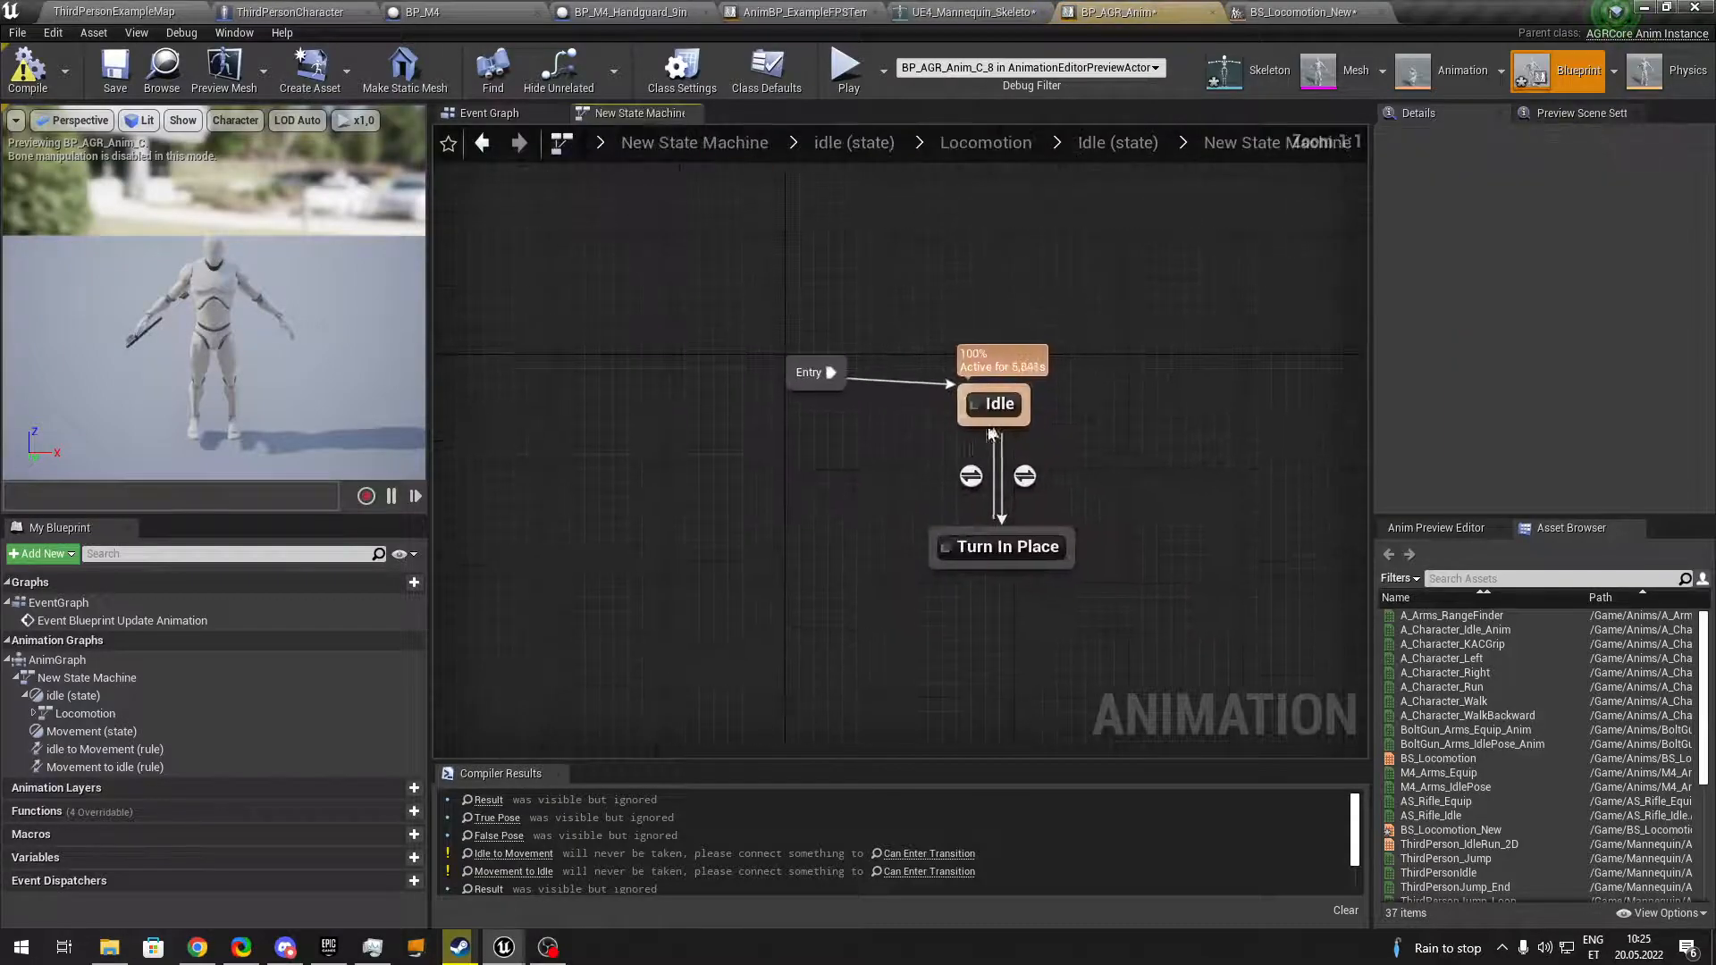
# Wire AS_Rifle_Idle to the inner Idle state's output pose and go back up to the state machine.
pyautogui.doubleClick(994, 402)
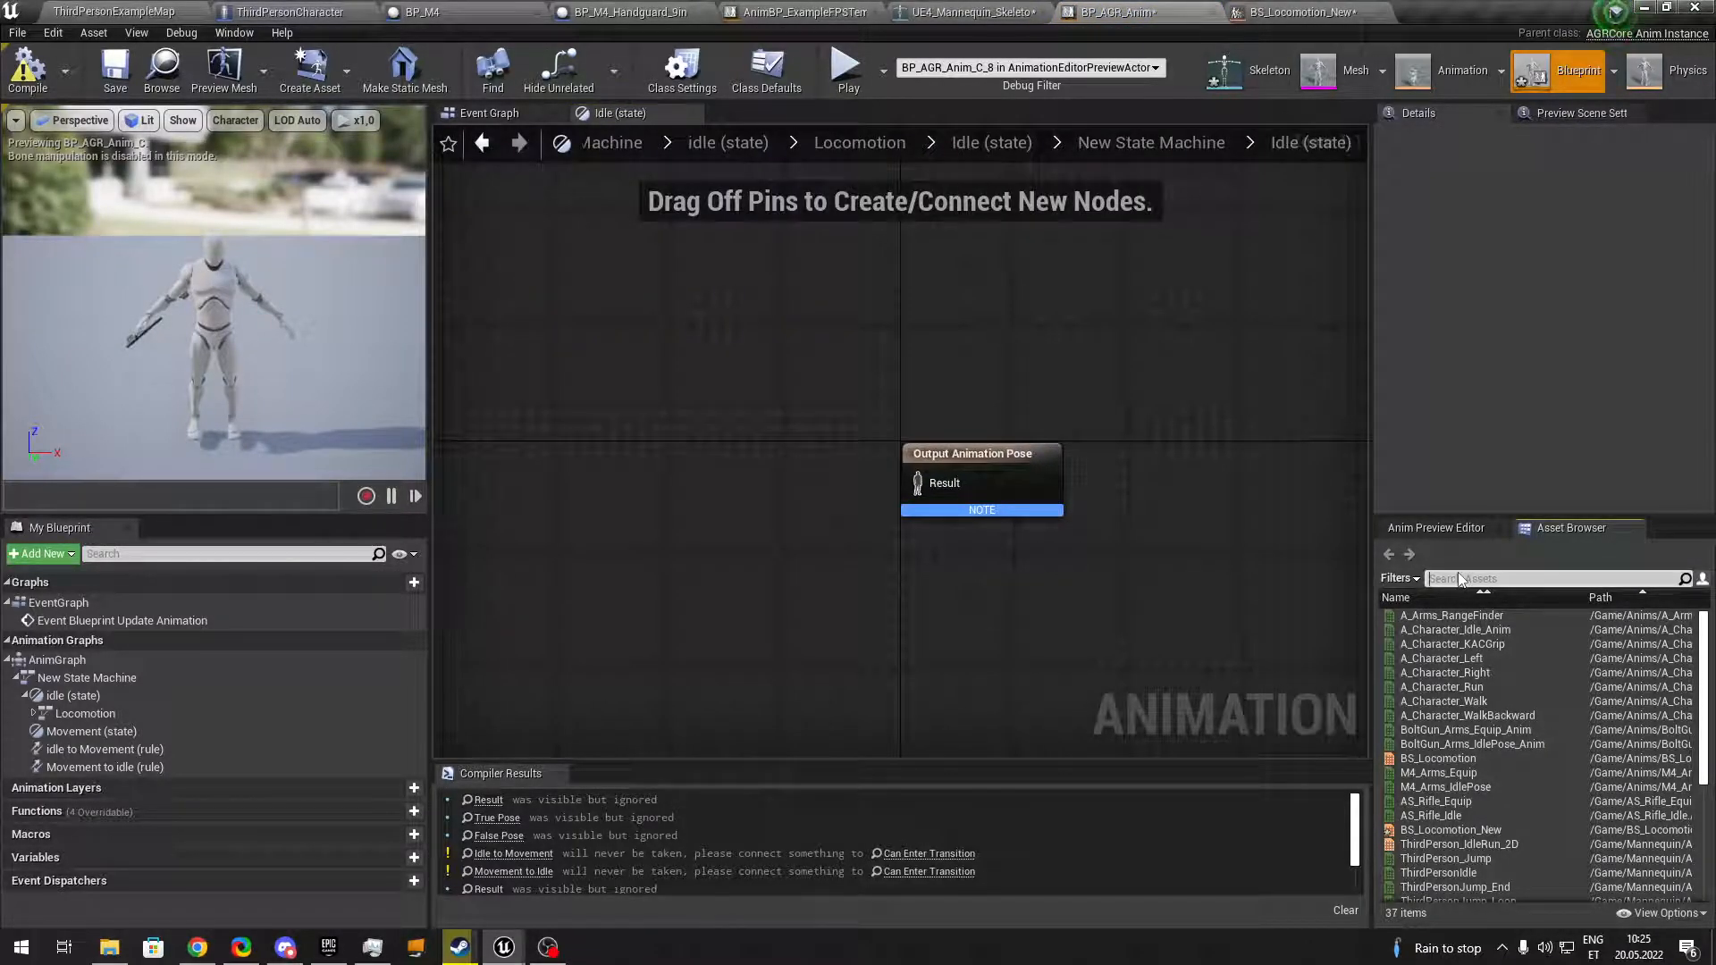
pyautogui.write('rifle')
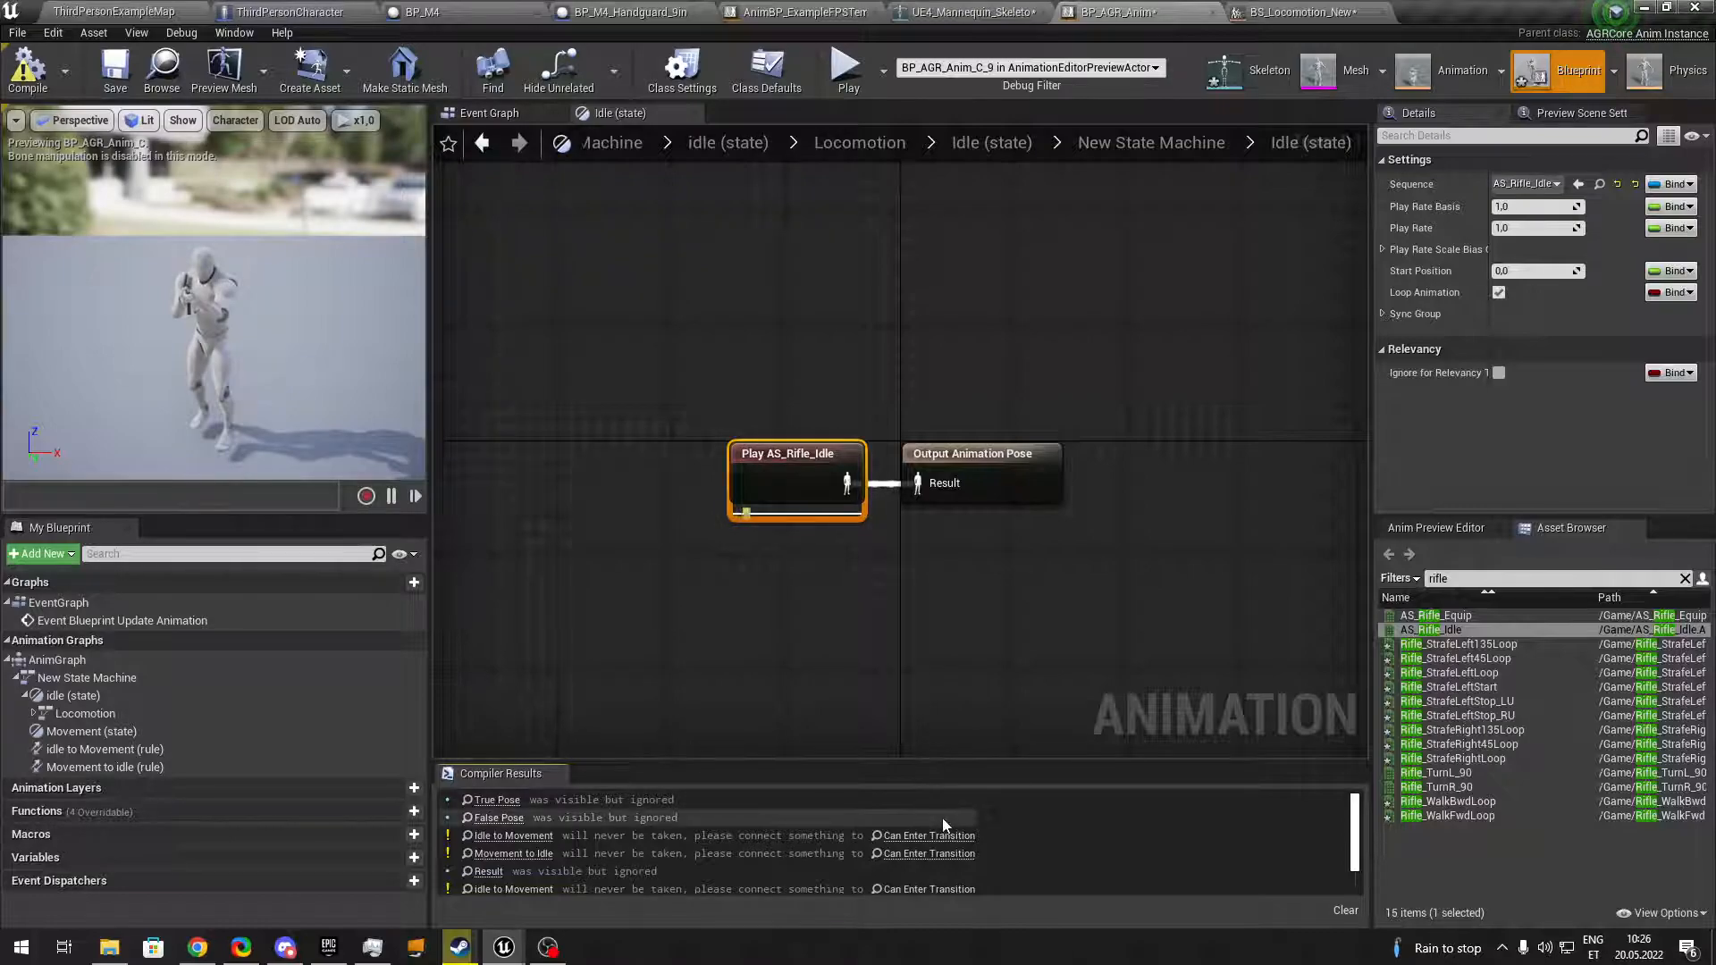
pyautogui.click(1149, 143)
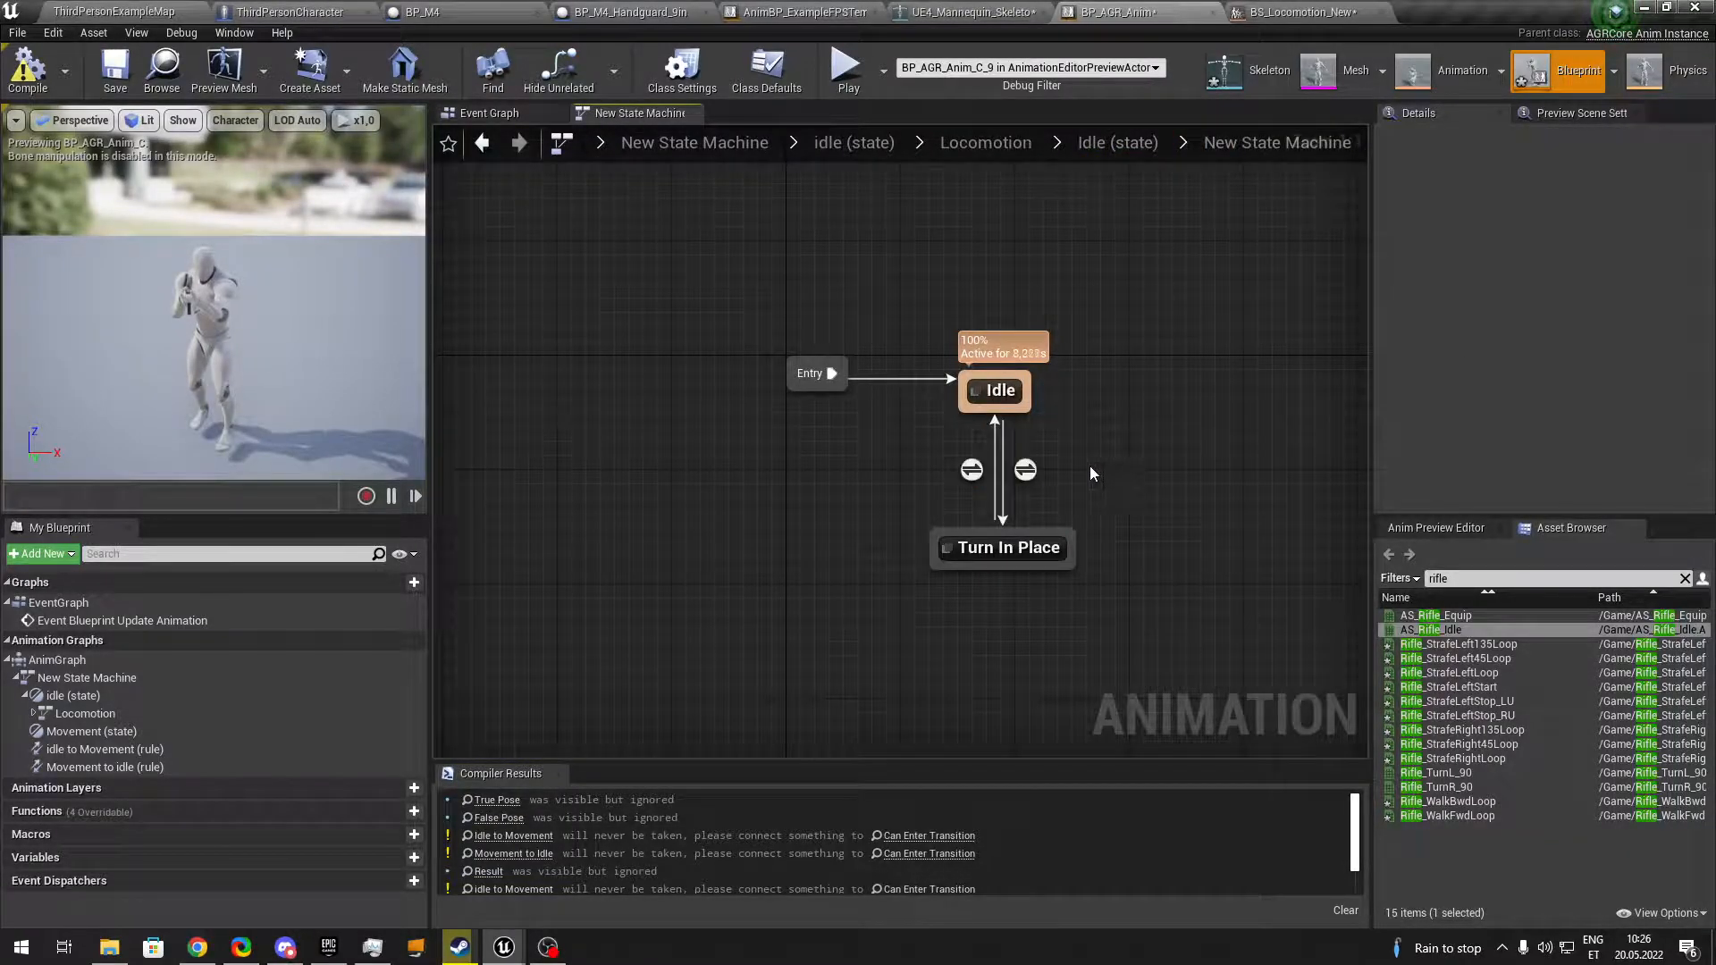
pyautogui.click(971, 470)
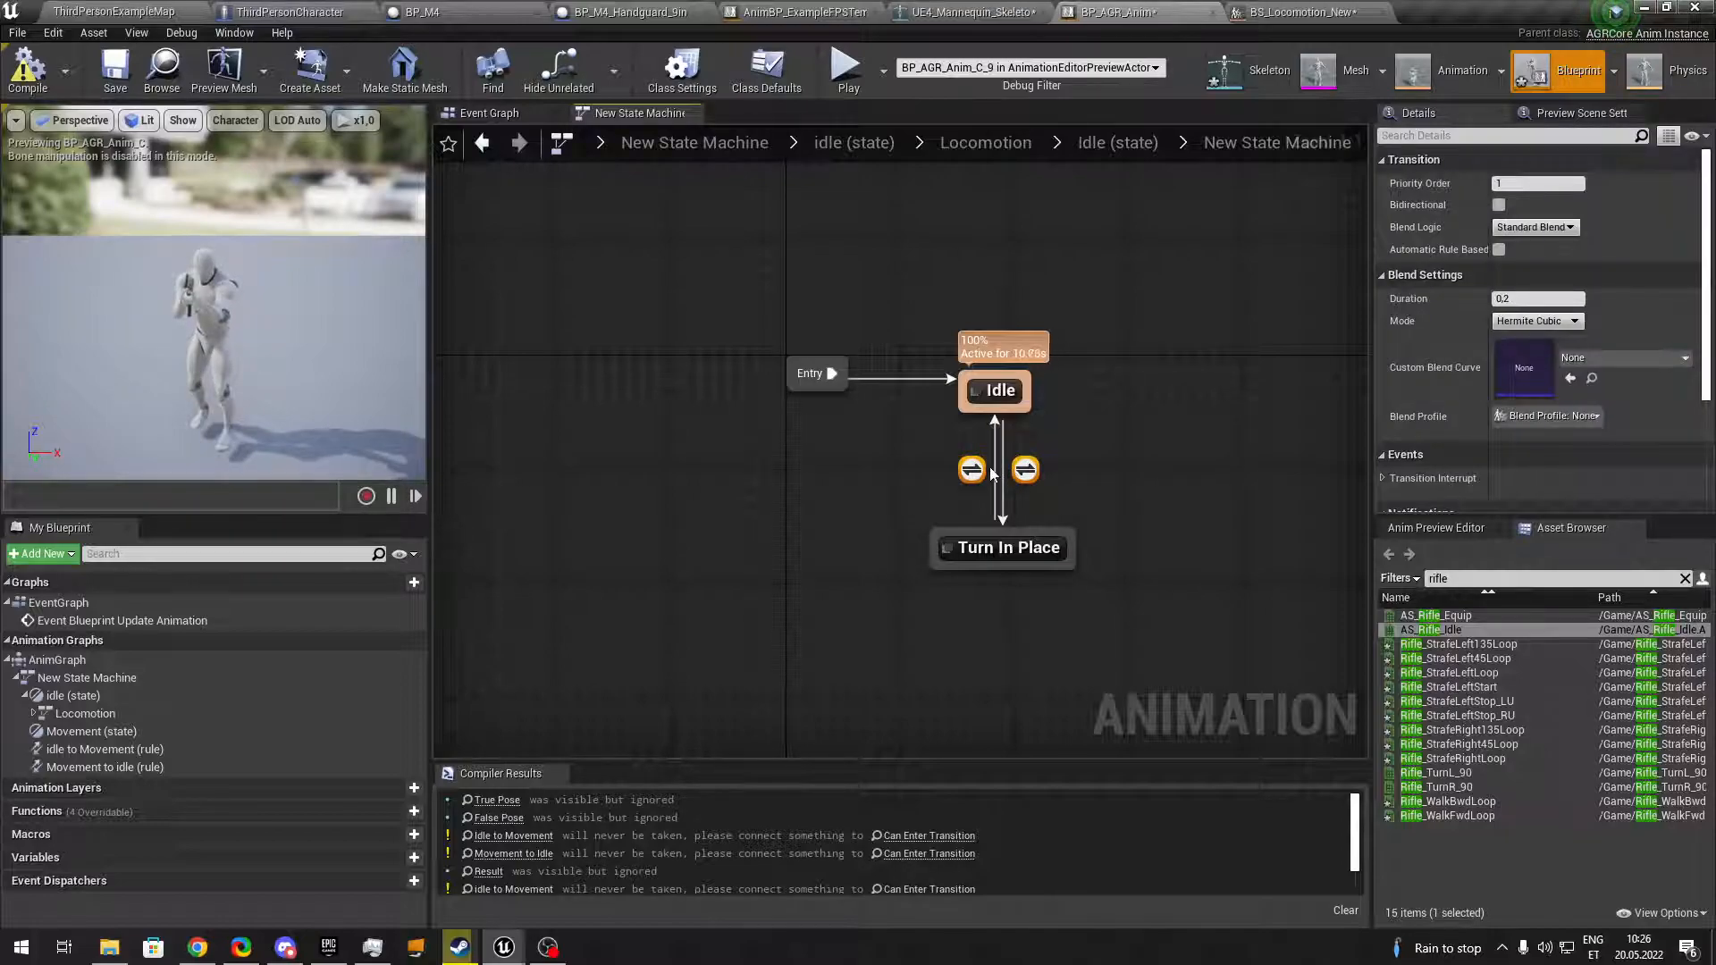
pyautogui.doubleClick(996, 470)
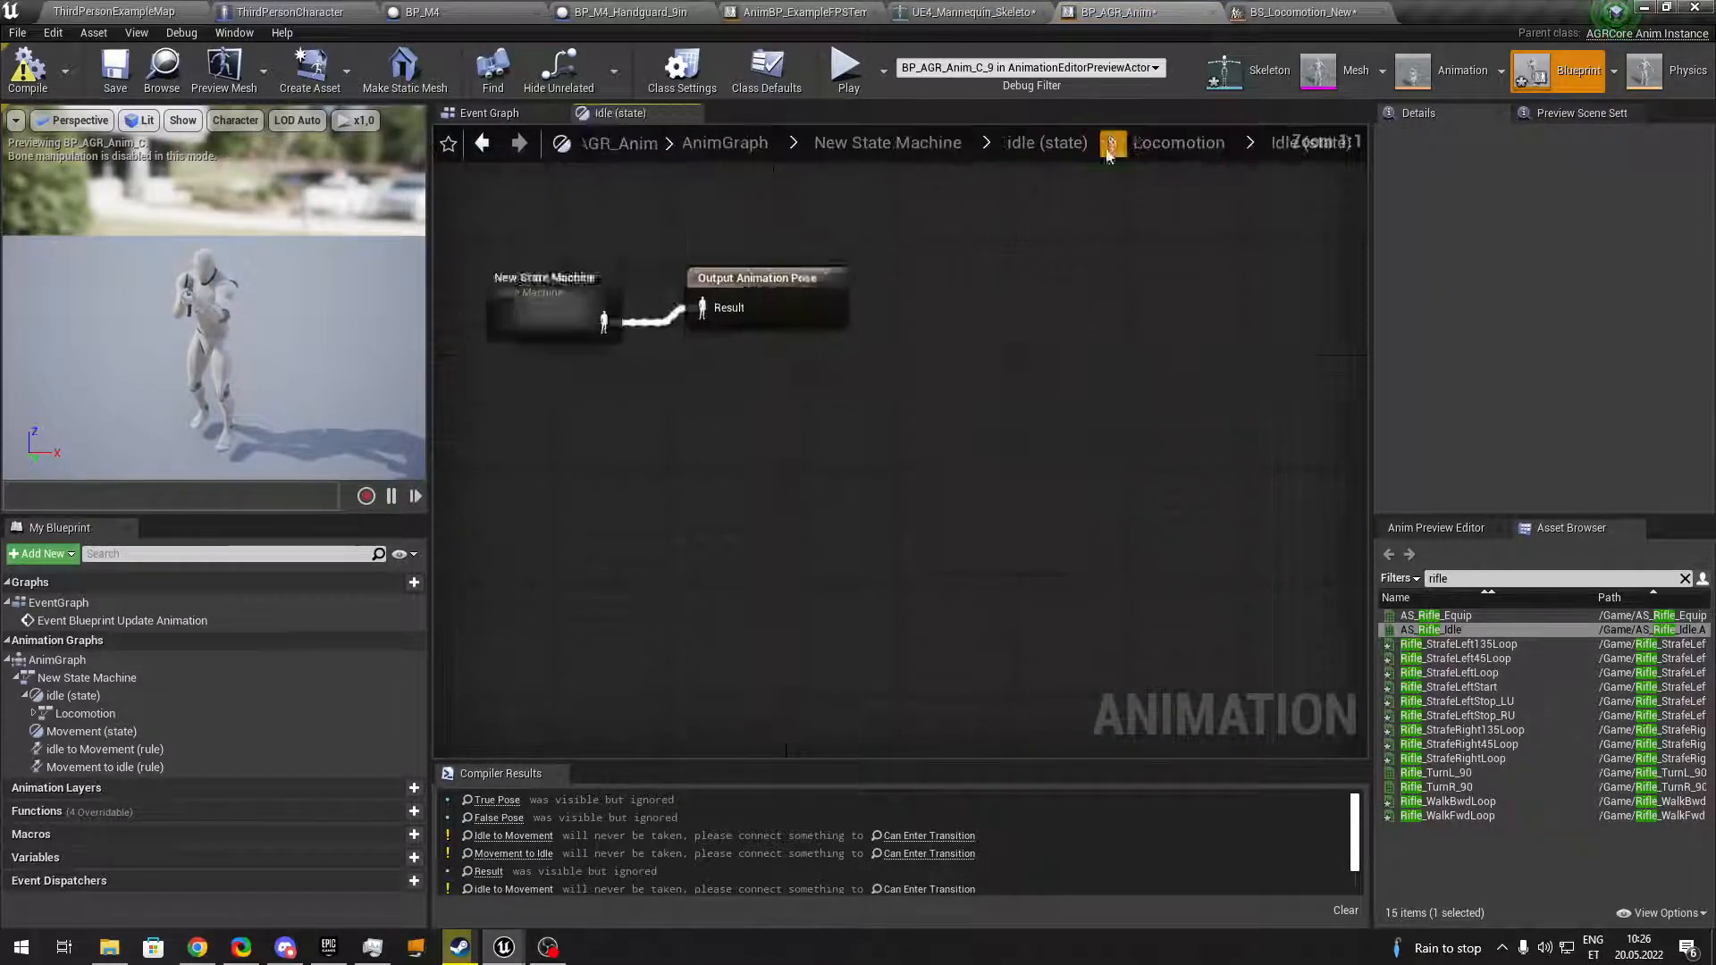
# Inspect the Movement to Idle transition rule in the Locomotion machine and compile, leaving two warnings.
pyautogui.click(1178, 143)
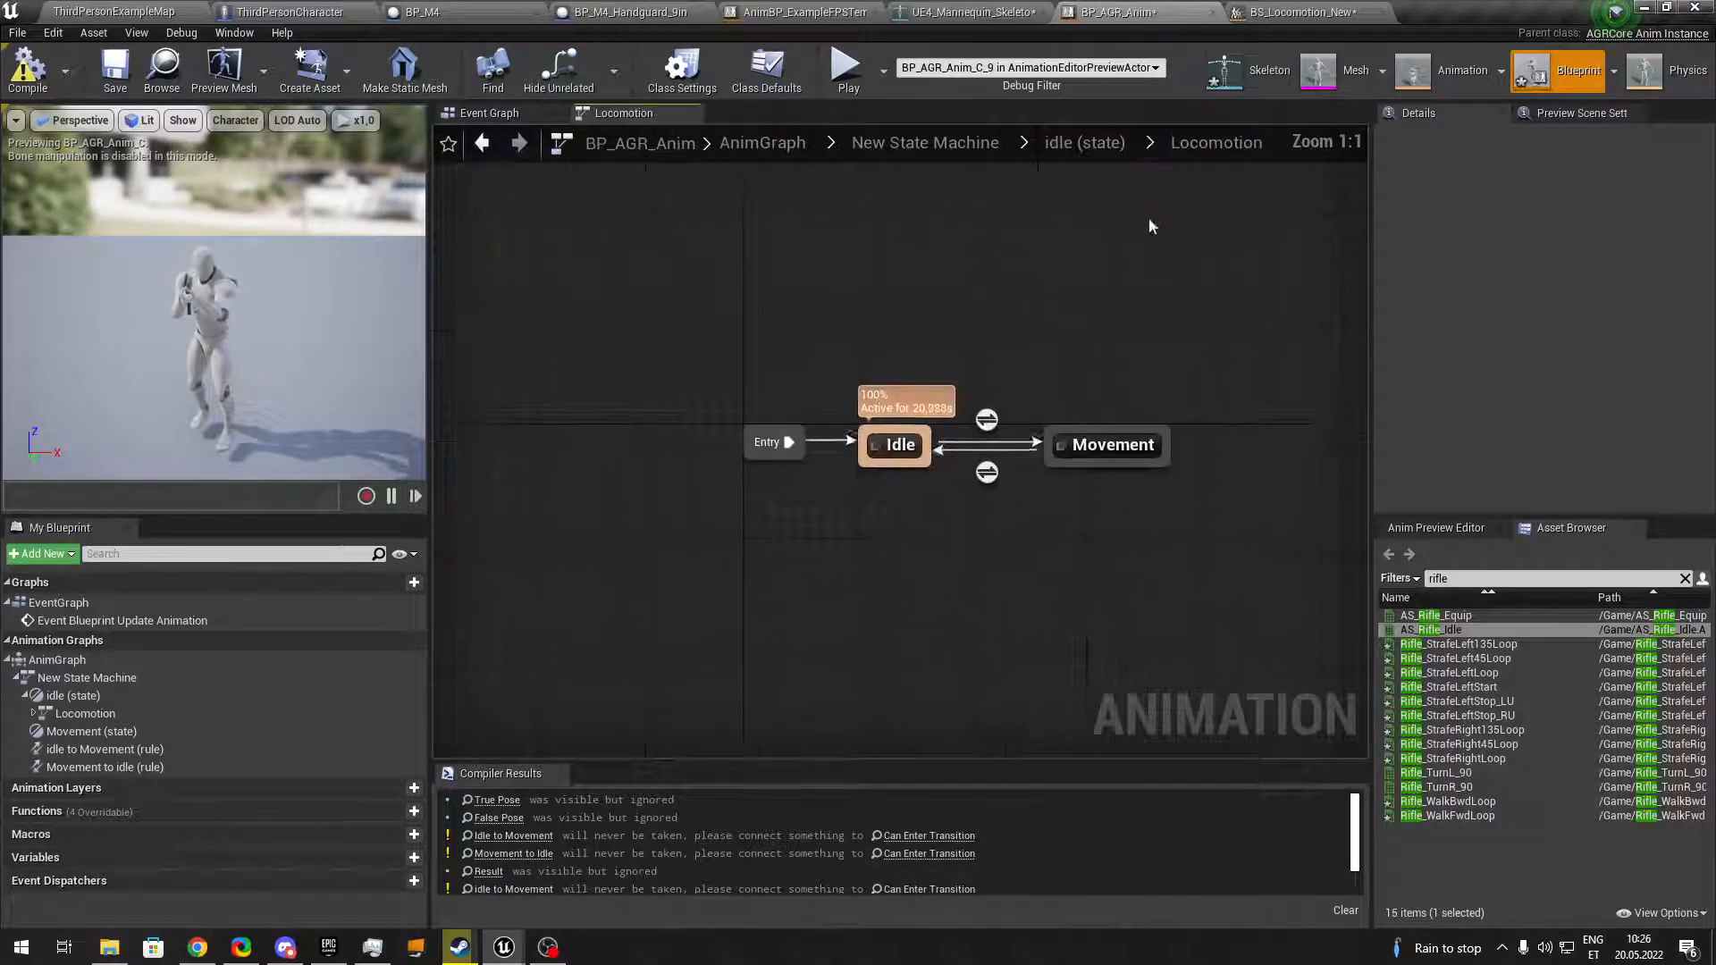
pyautogui.doubleClick(979, 445)
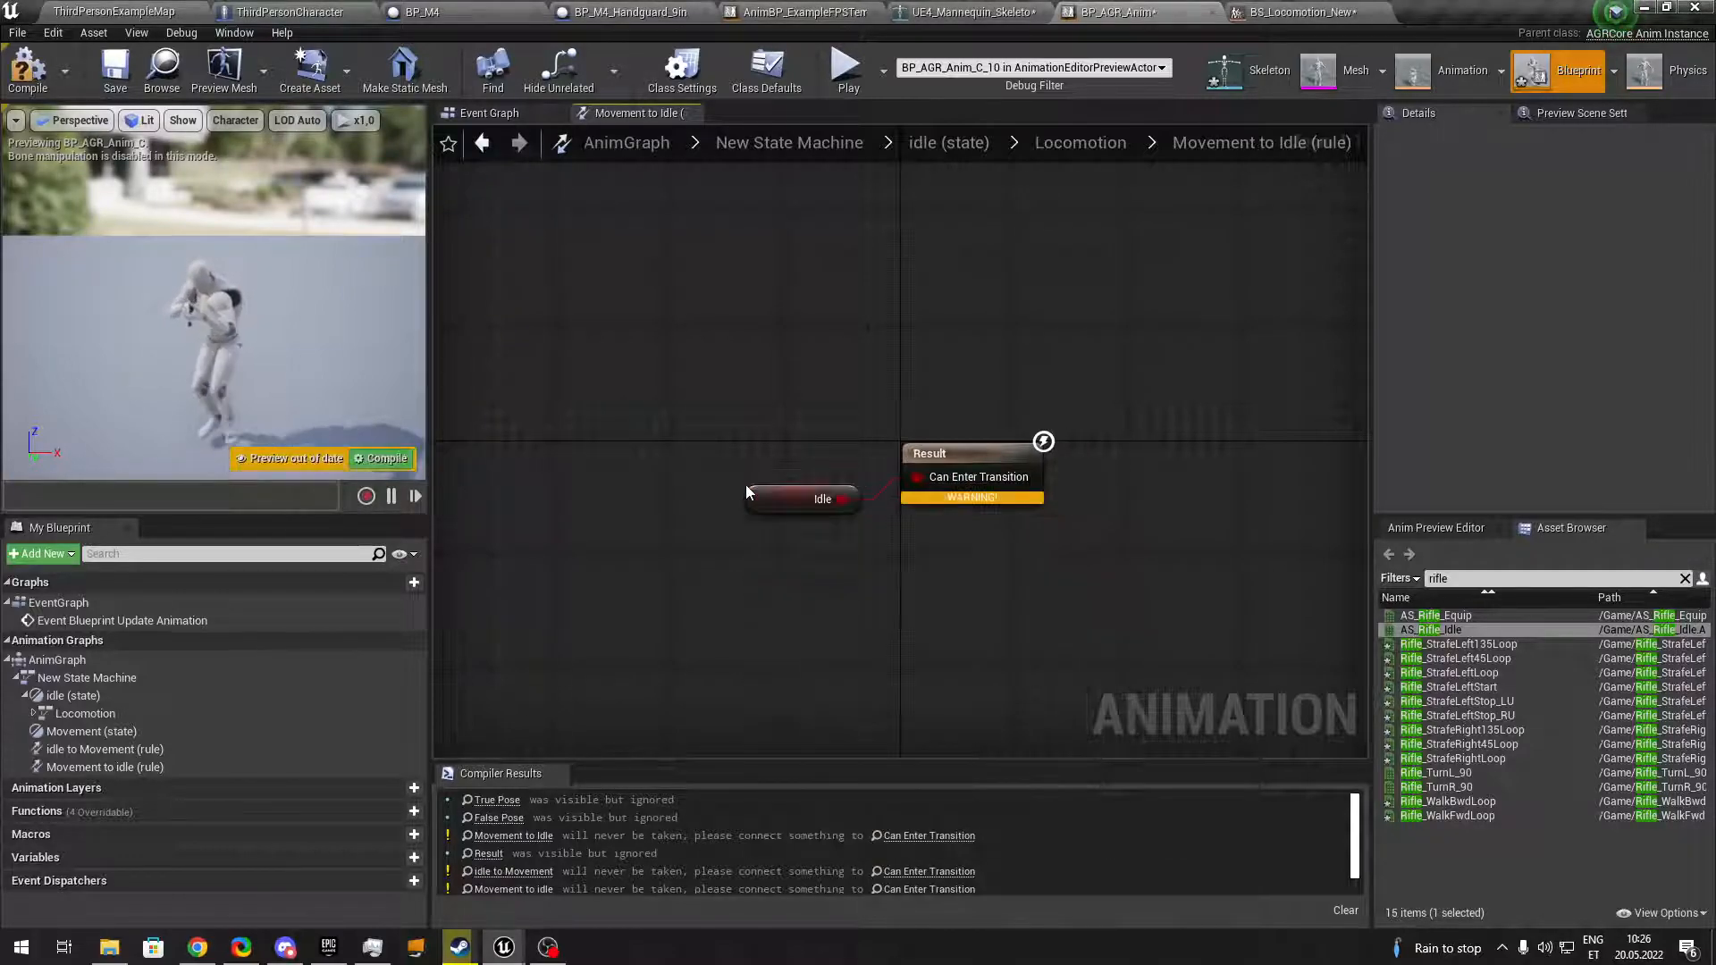
pyautogui.click(26, 69)
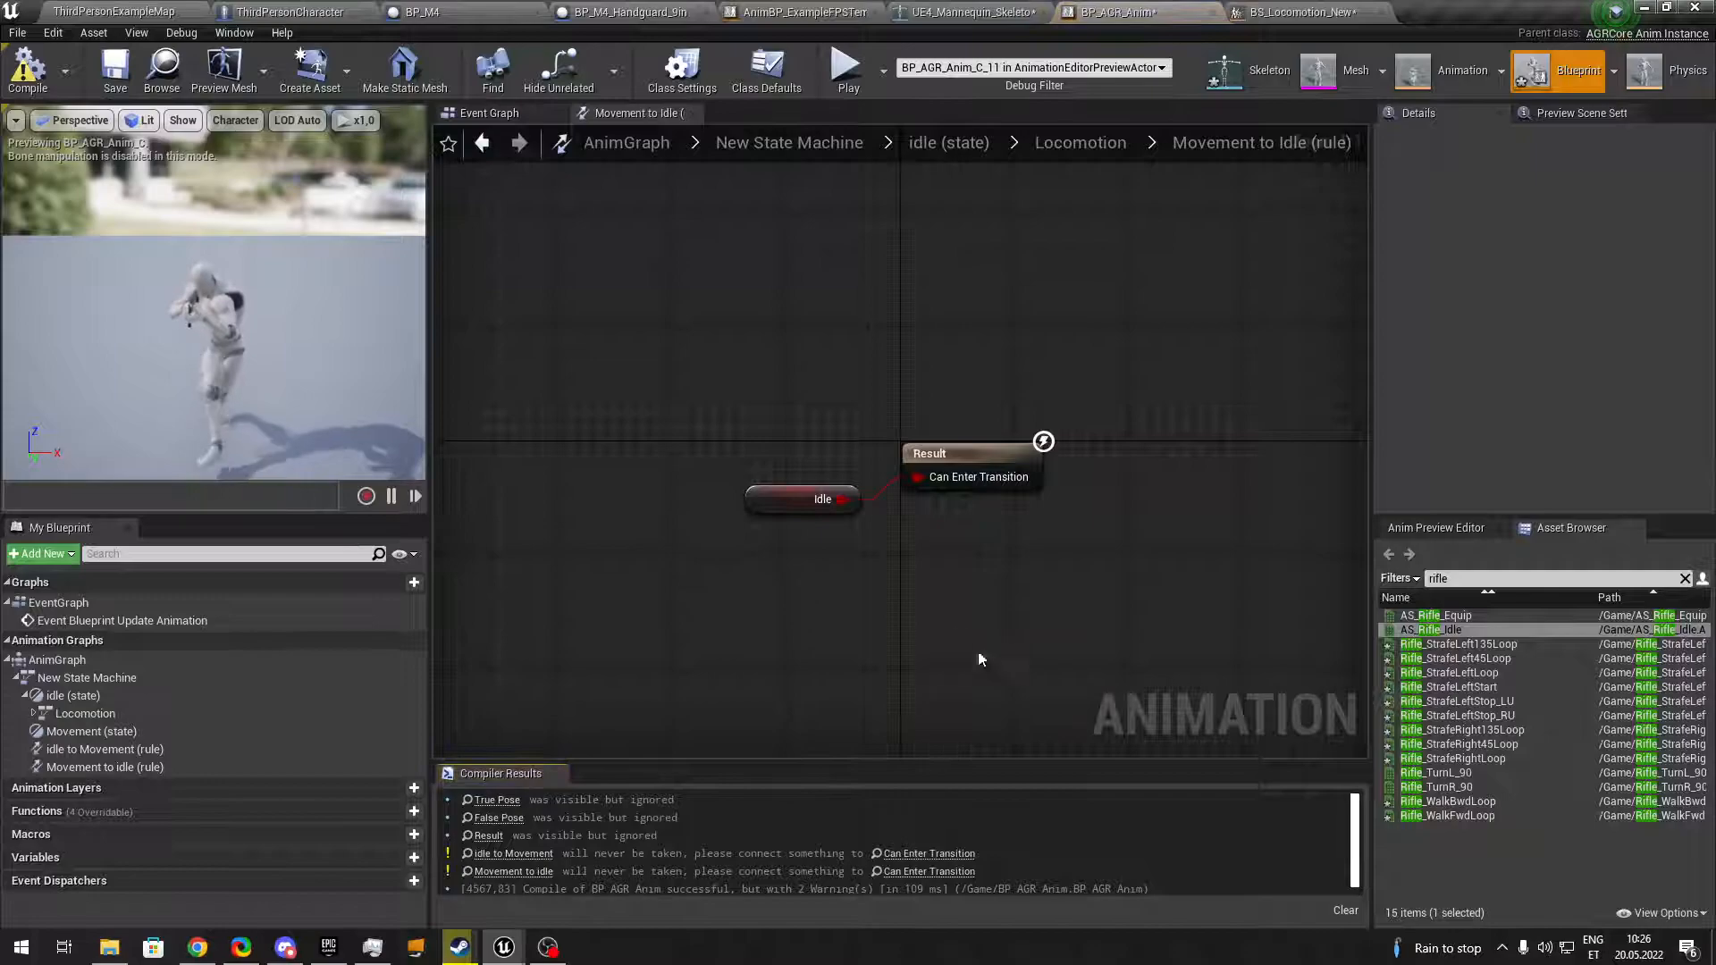
# Return to the top-level machine and reopen the Movement to idle rule holding the Idle node.
pyautogui.click(772, 113)
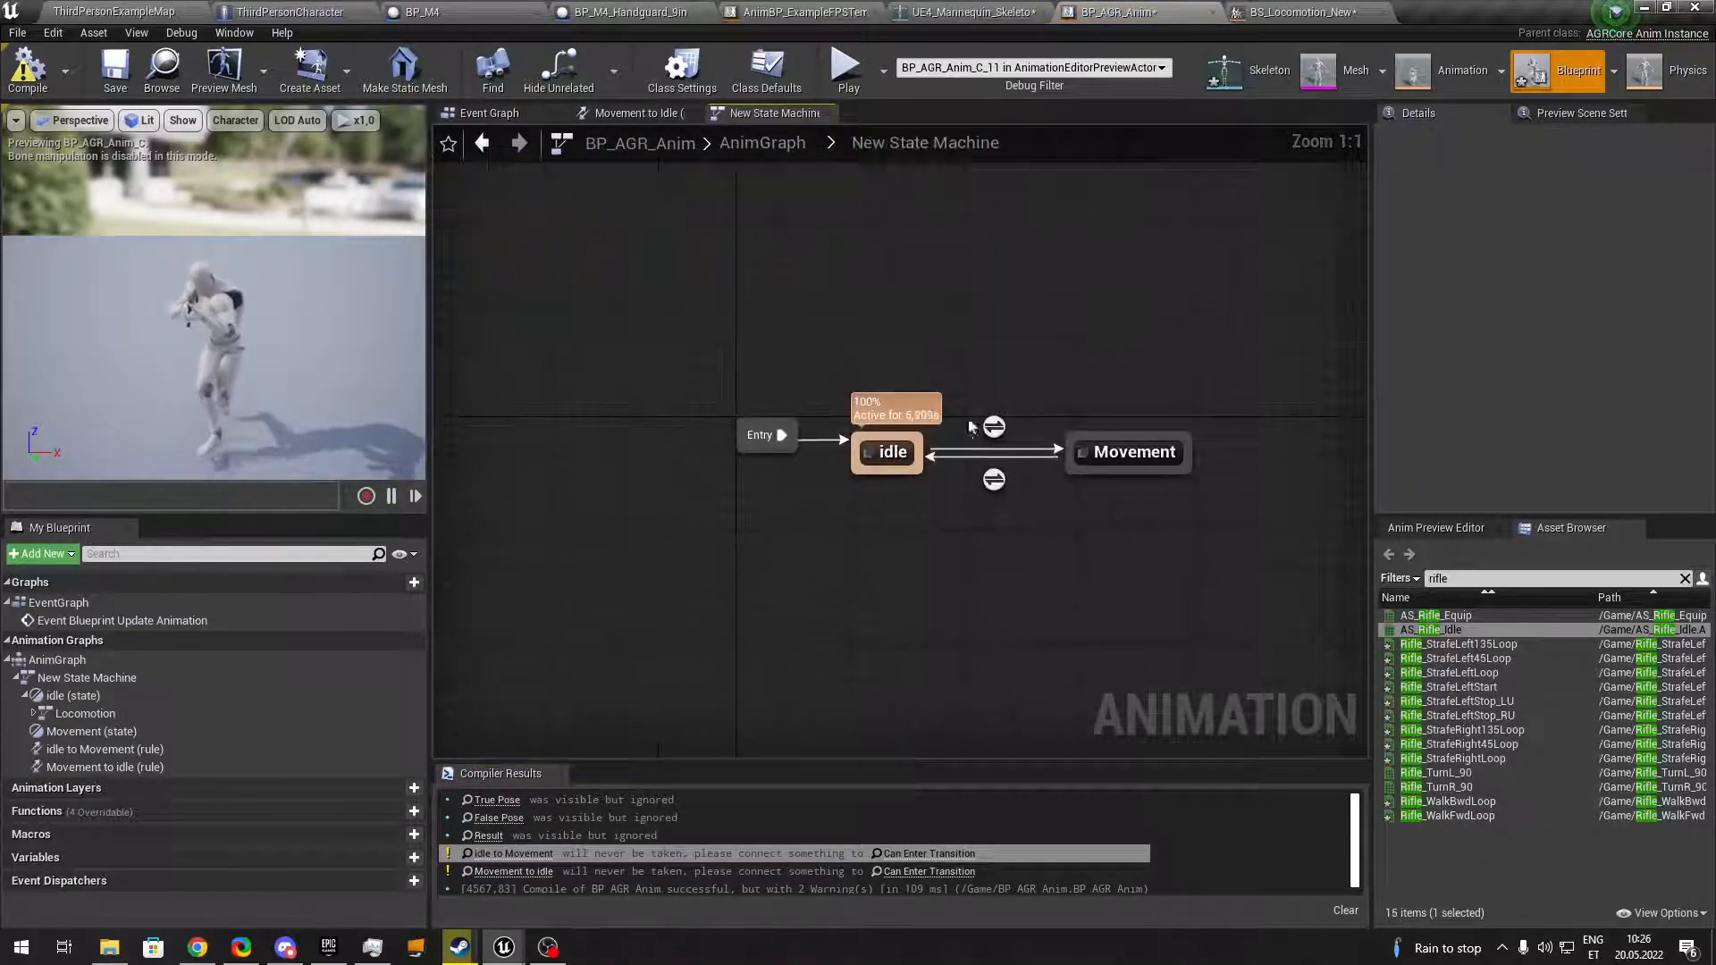
pyautogui.moveTo(993, 479)
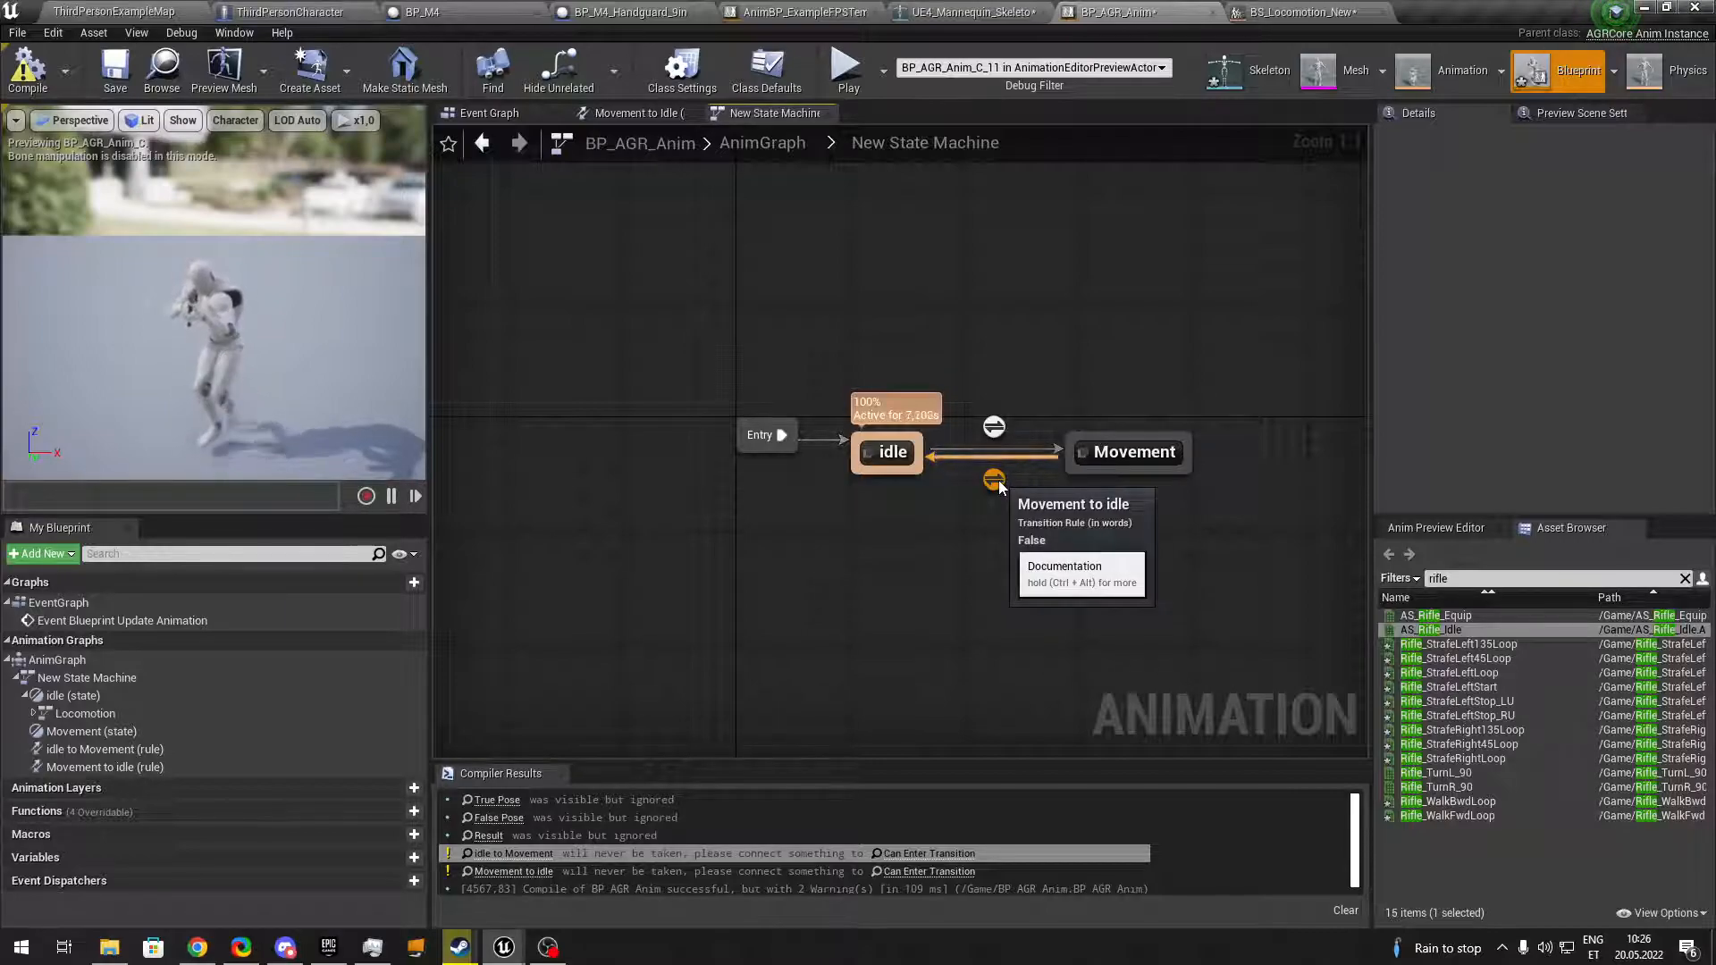
pyautogui.click(27, 70)
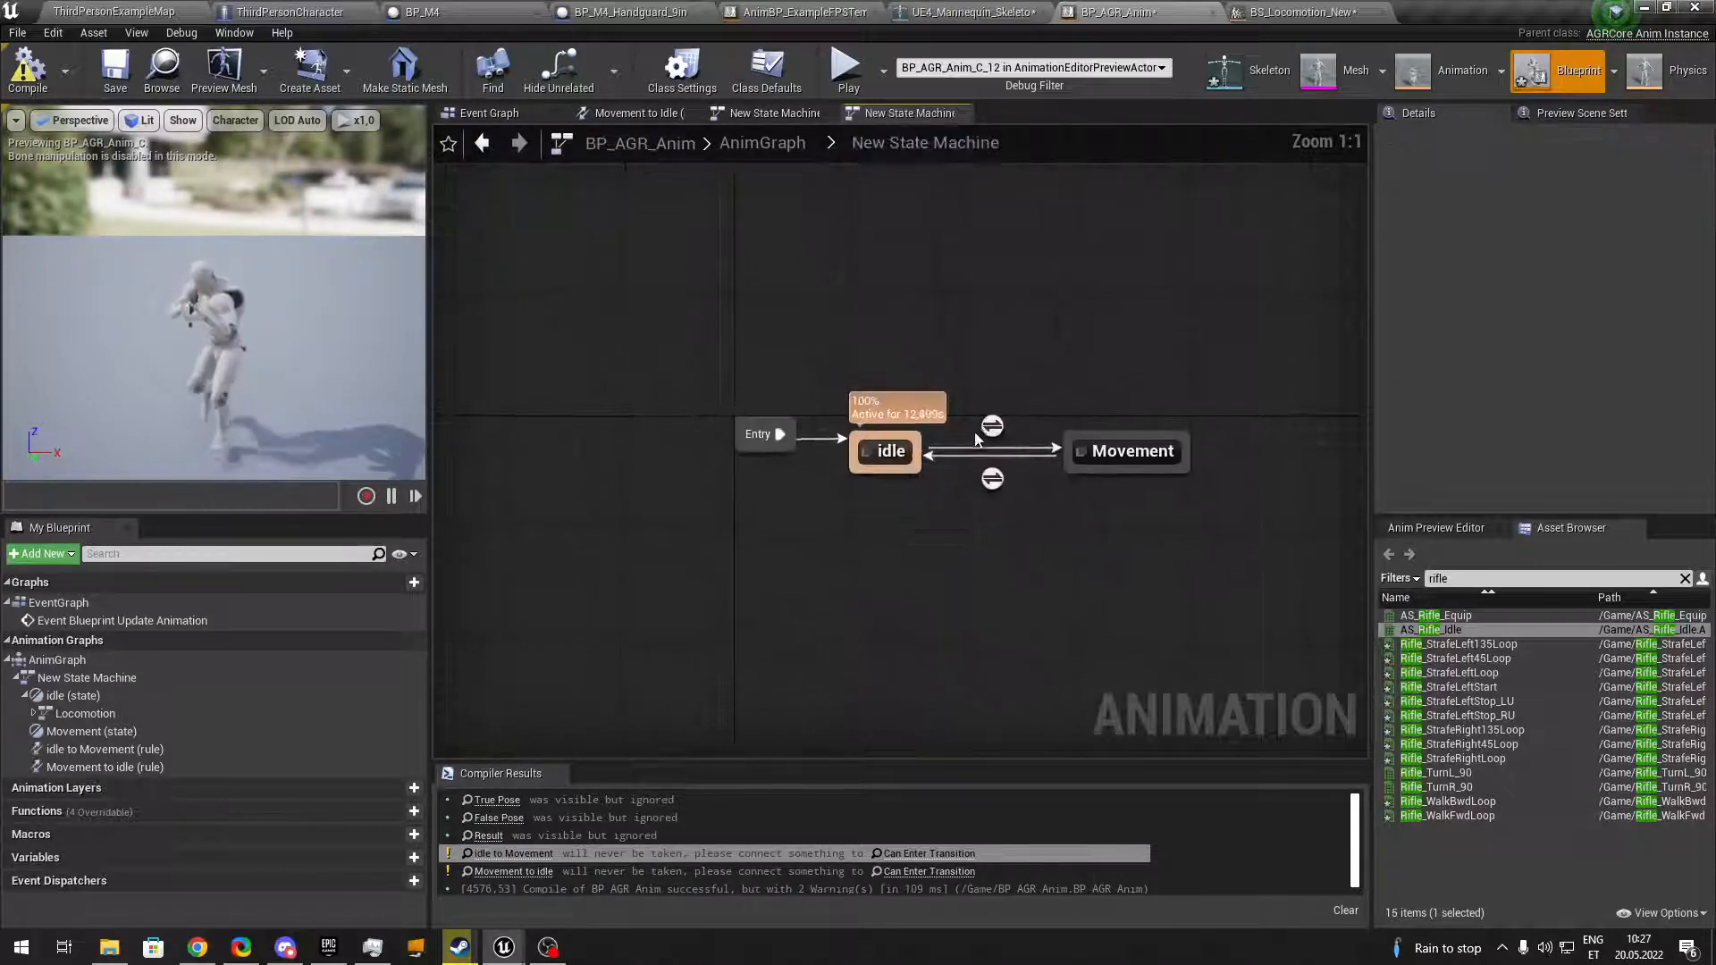
pyautogui.moveTo(992, 479)
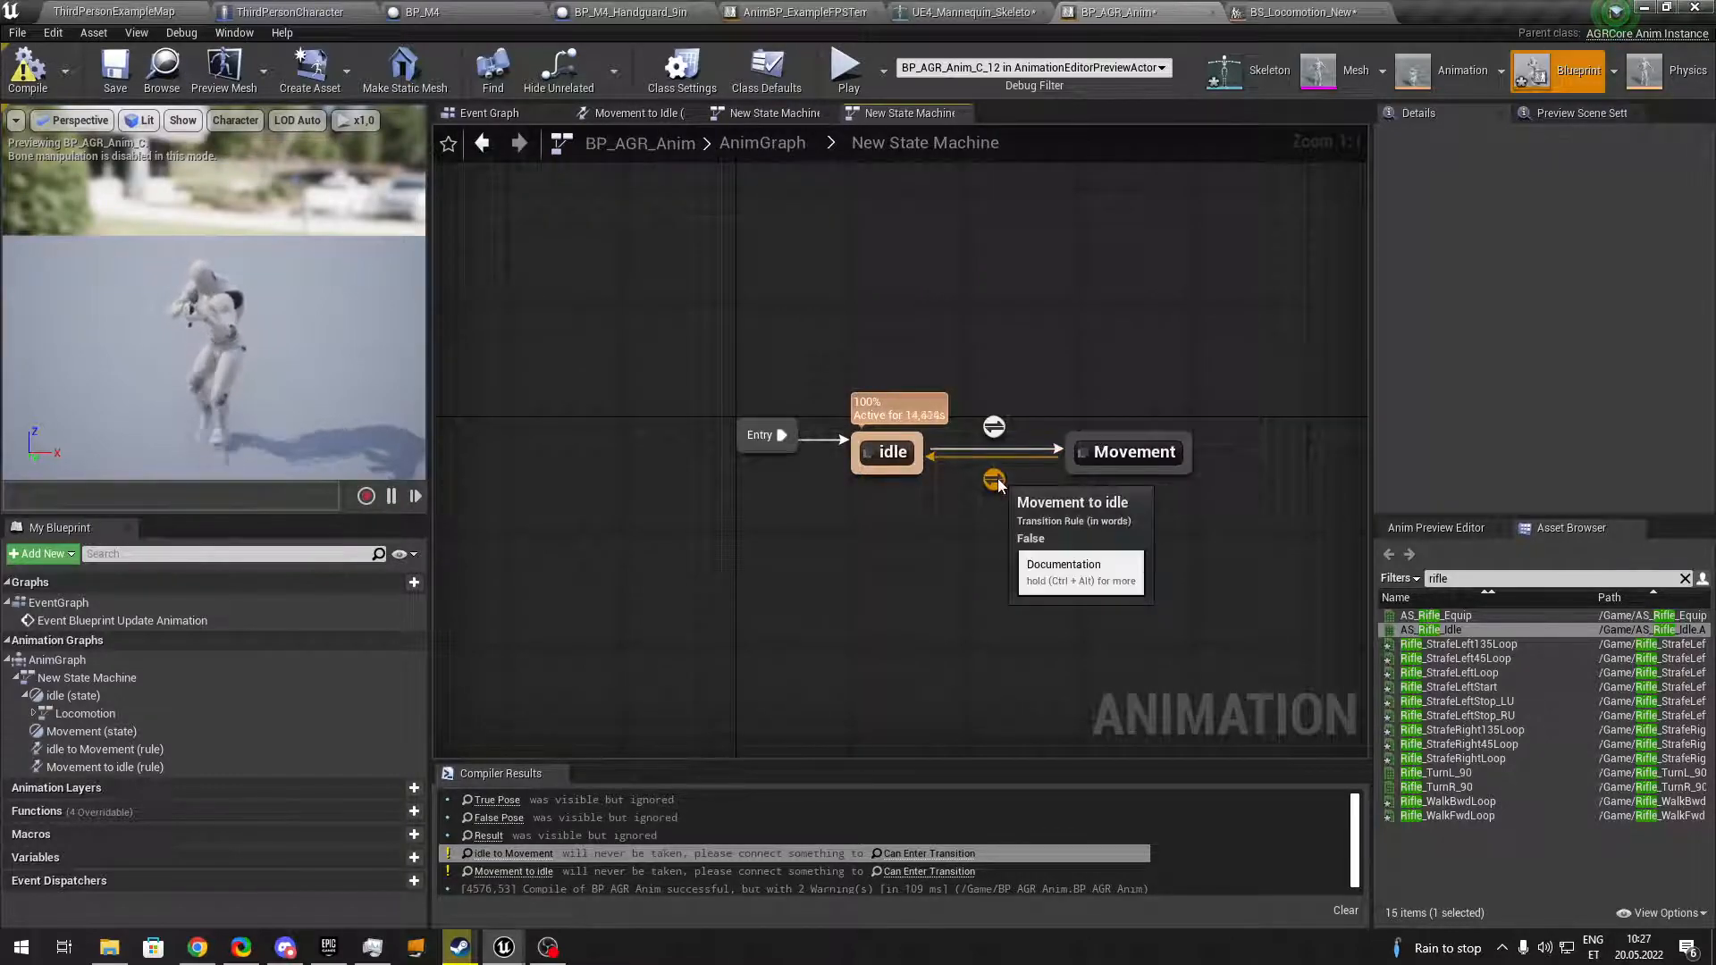
pyautogui.doubleClick(994, 481)
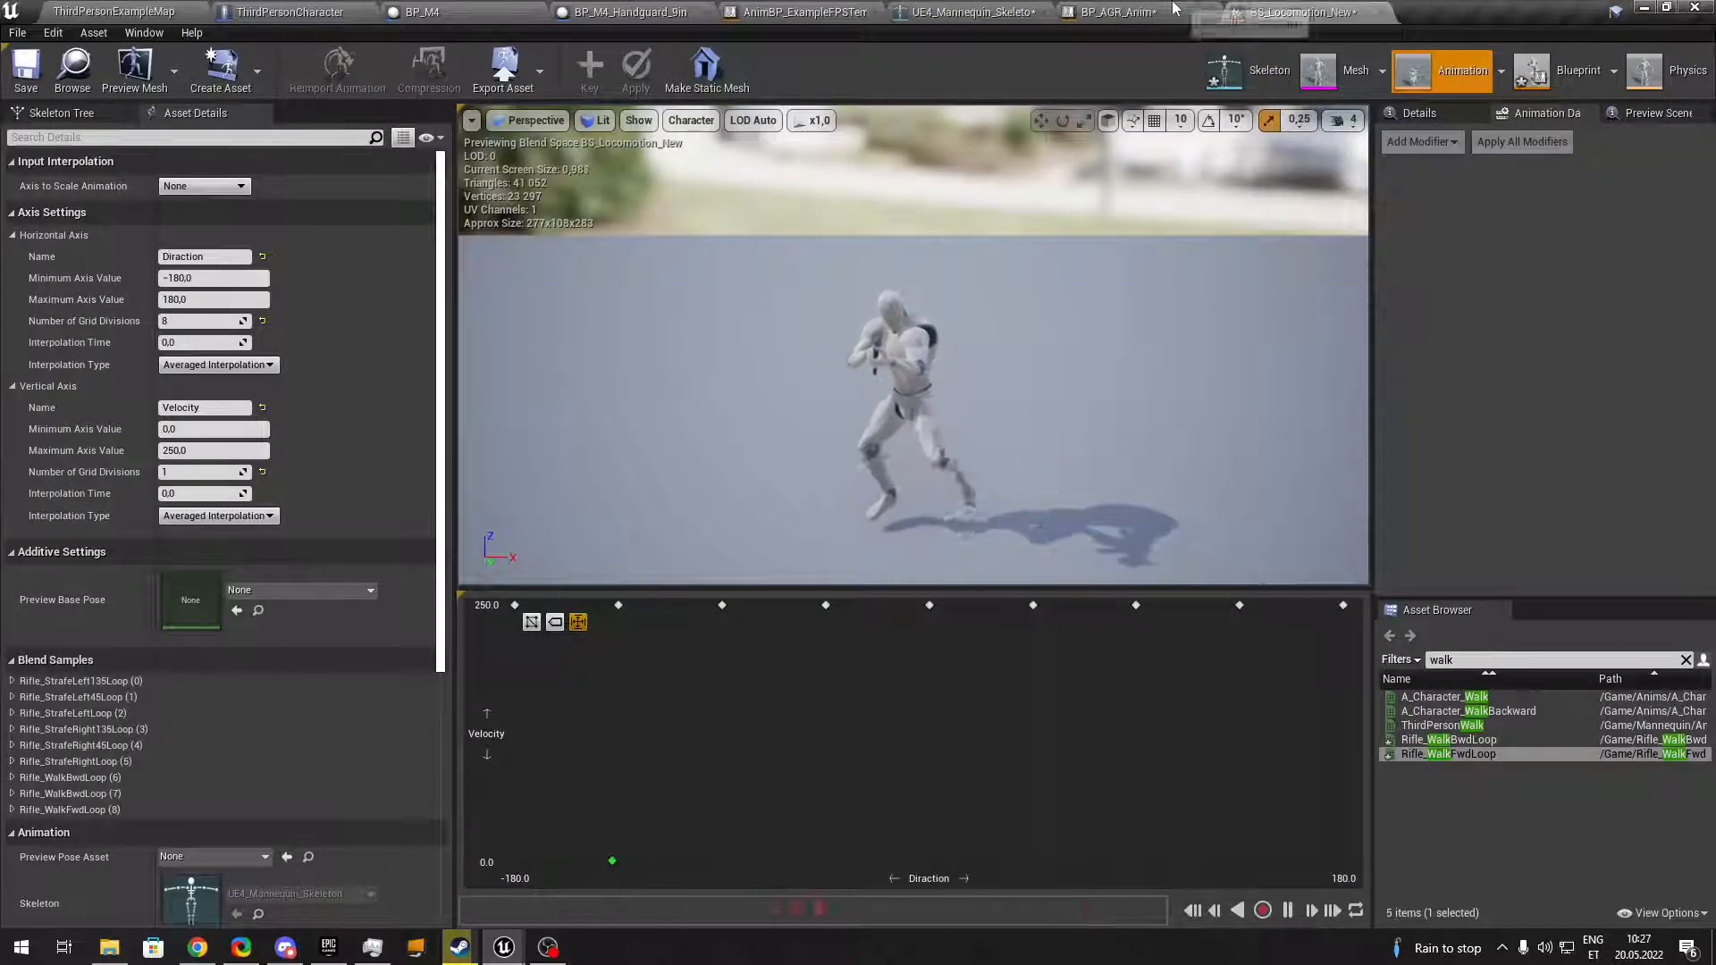
# Add a NOT Boolean to the idle to Movement rule and compile BP_AGR_Anim without warnings.
pyautogui.click(1115, 12)
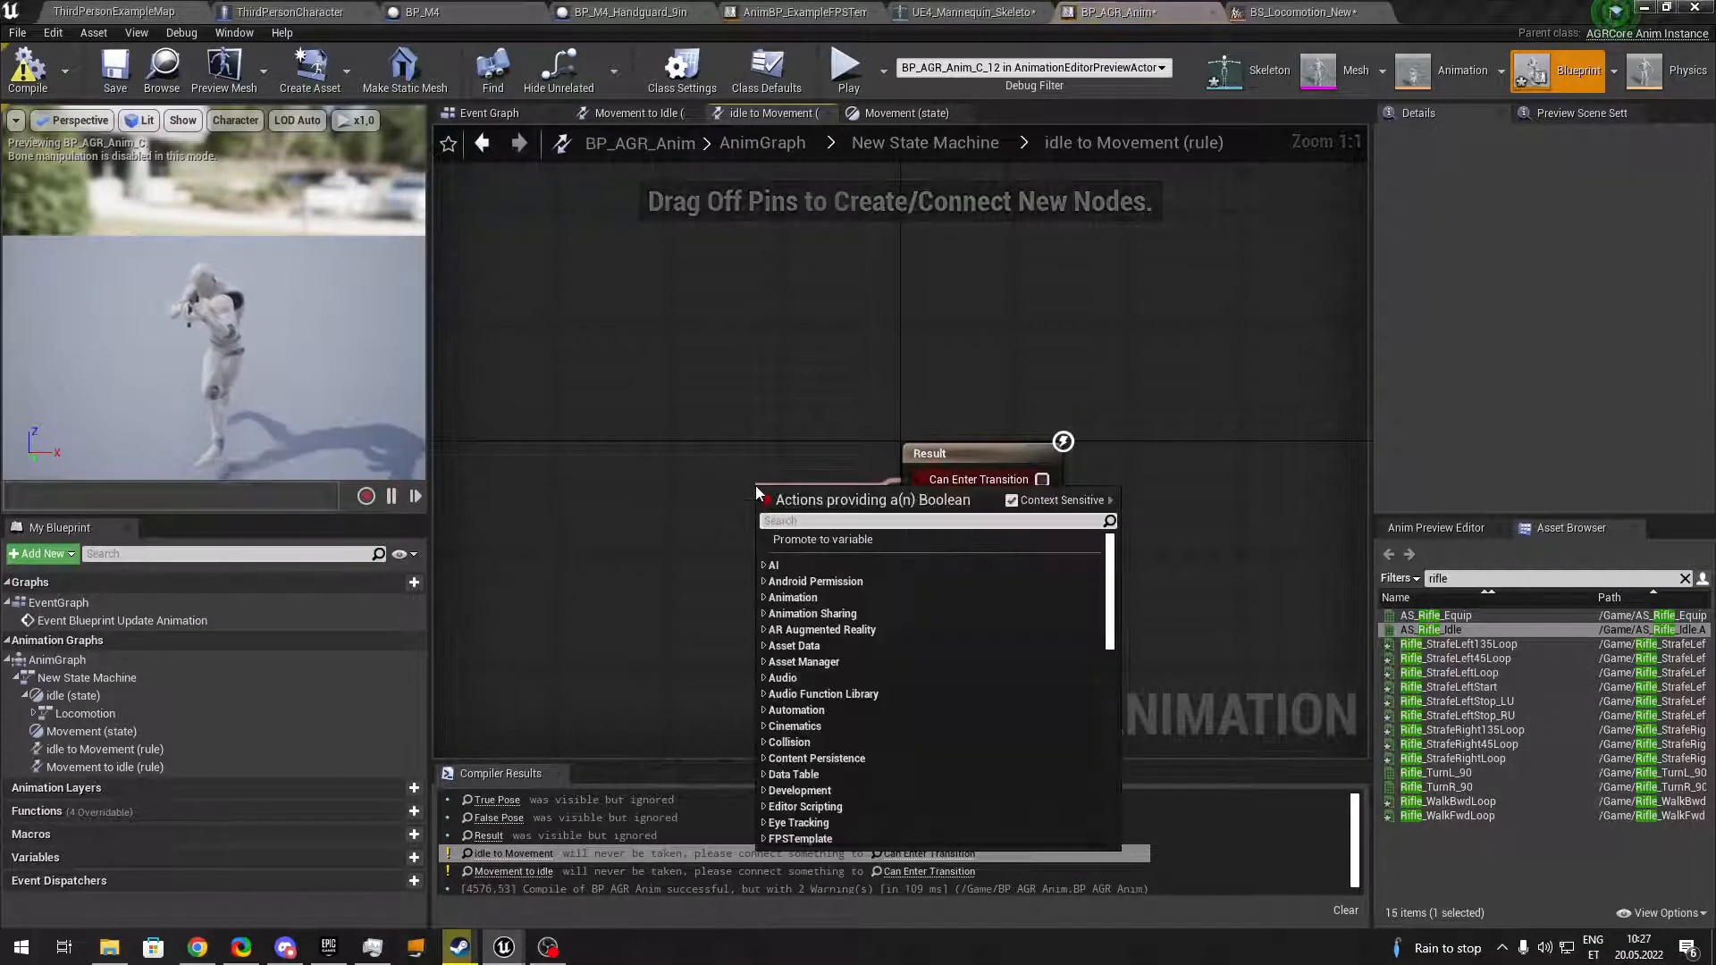
pyautogui.write('not')
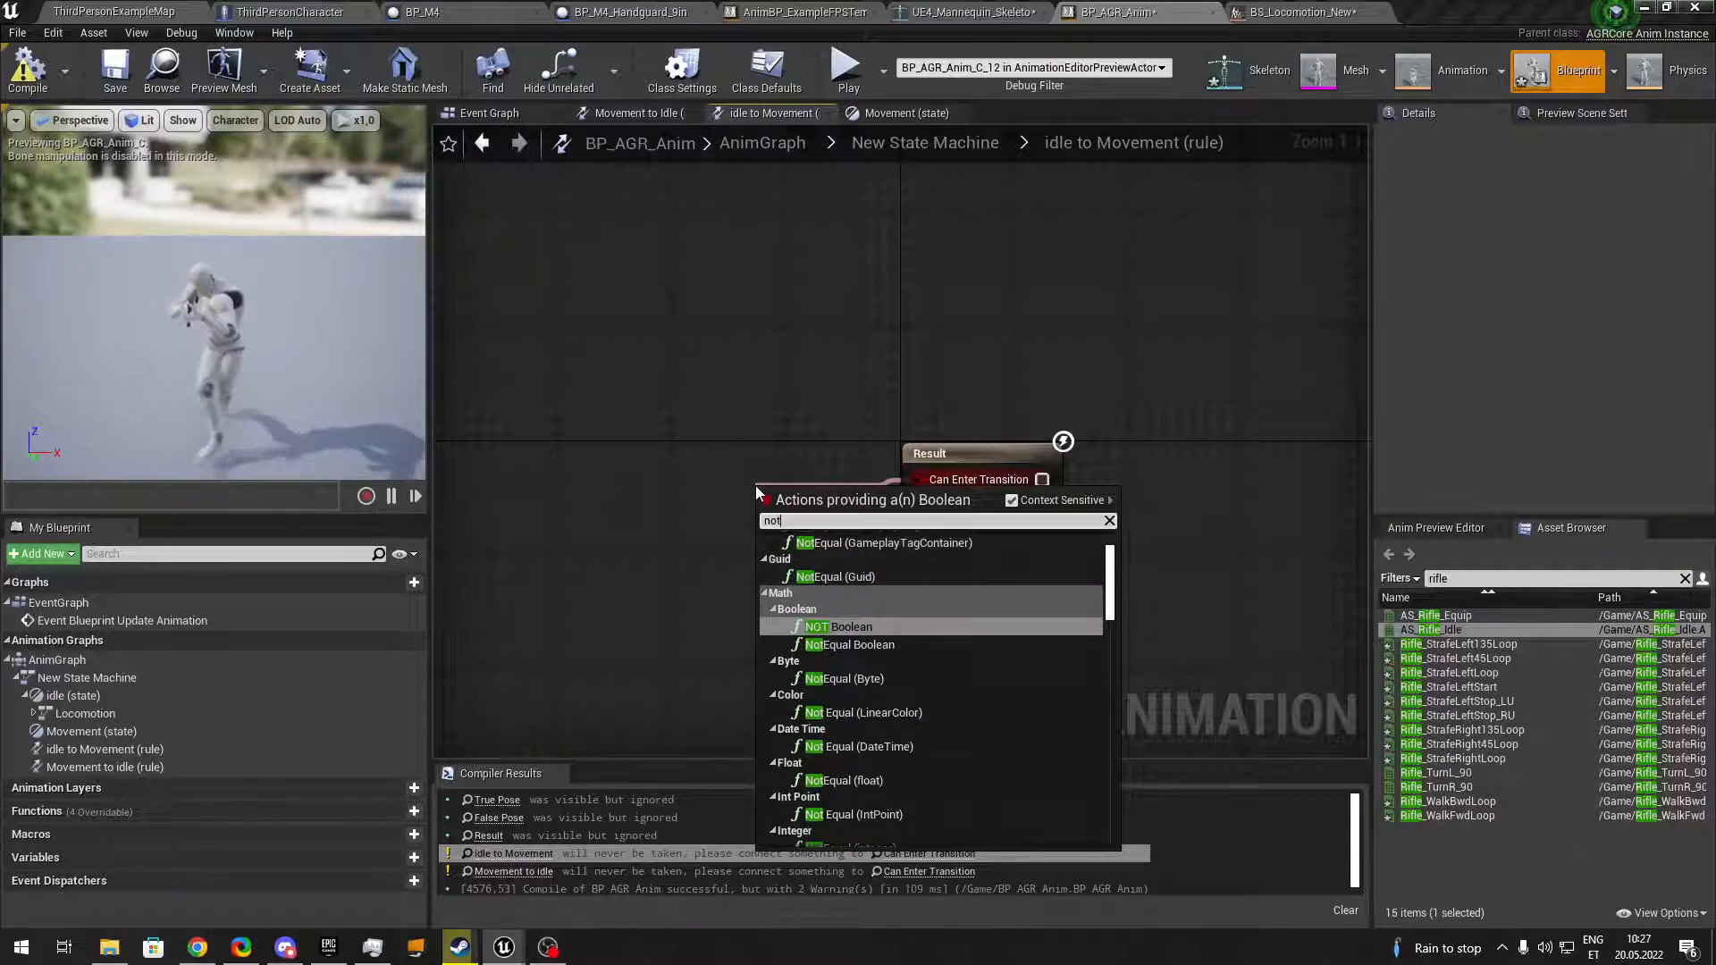
pyautogui.click(840, 625)
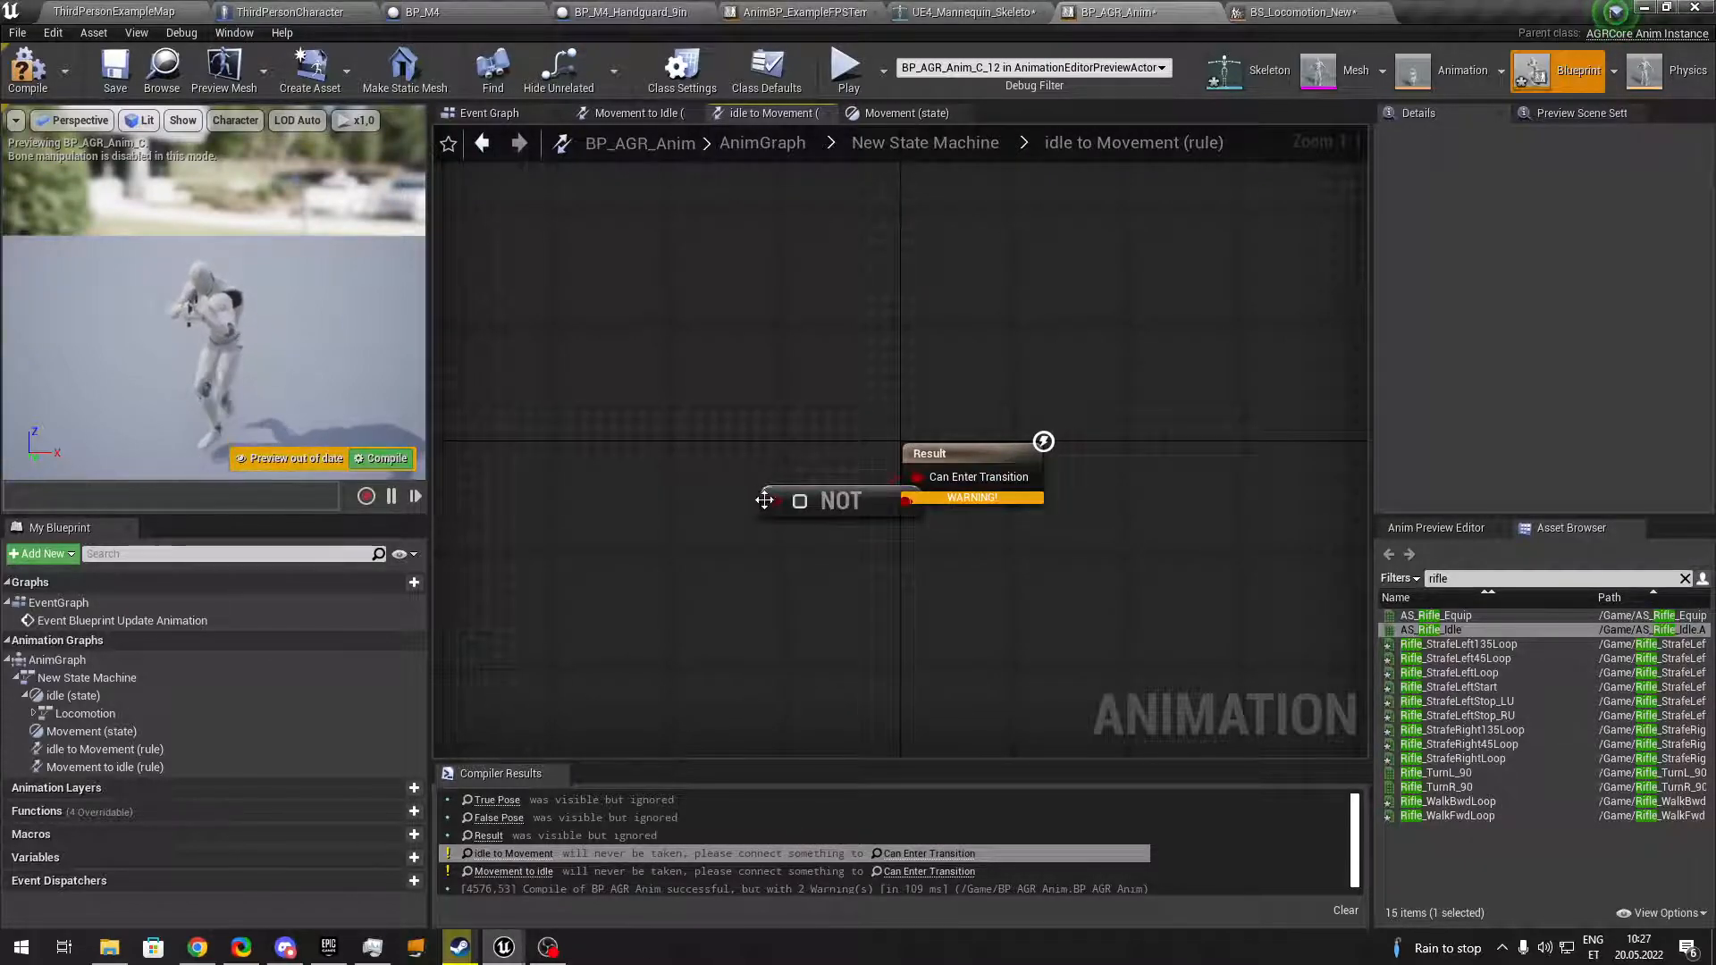
pyautogui.click(840, 500)
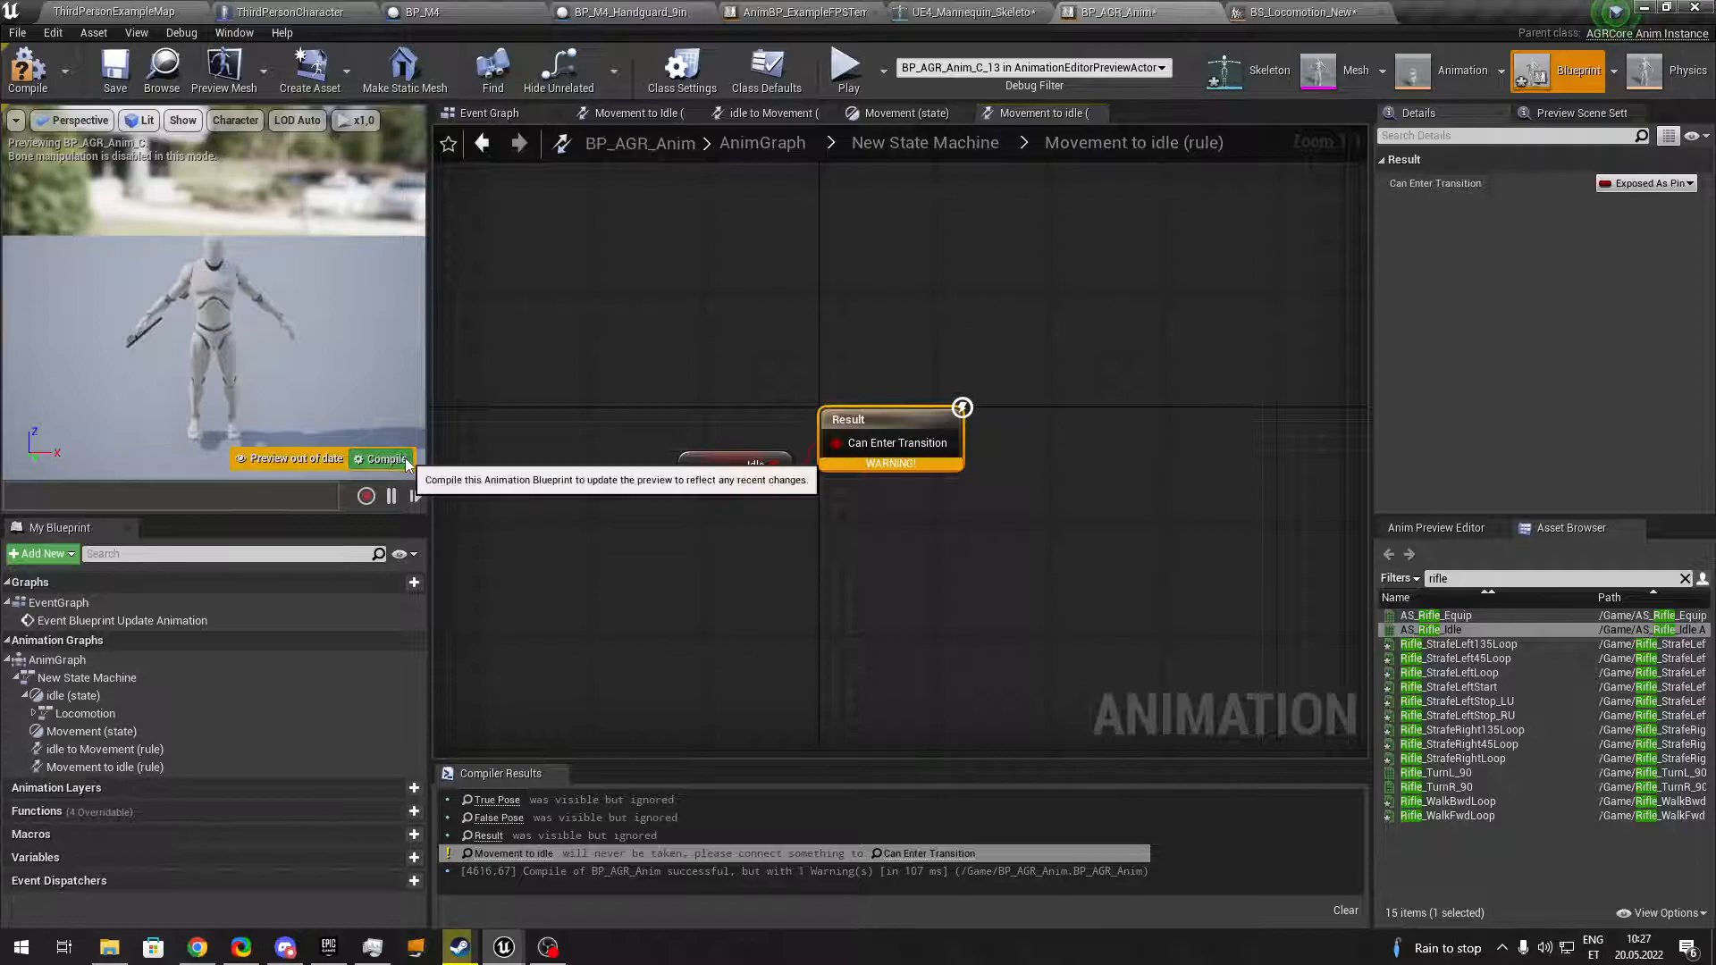
pyautogui.click(383, 459)
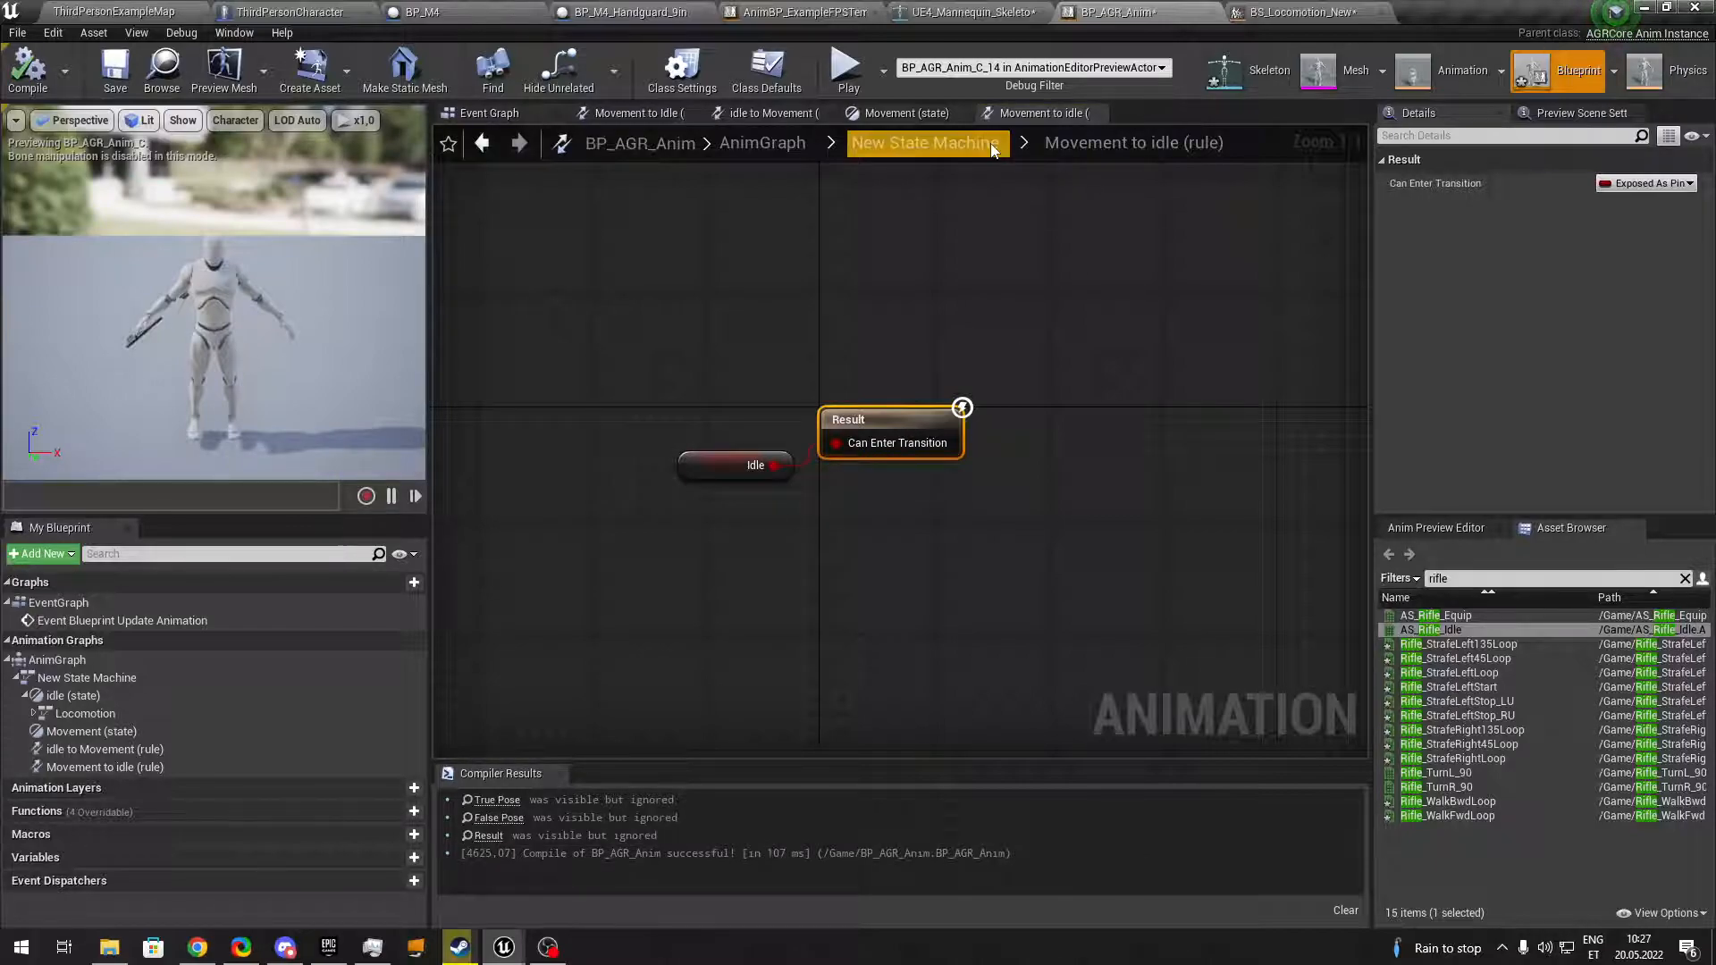
# Glance at BS_Locomotion_New, then drill into the idle state's nested Locomotion machine.
pyautogui.click(1297, 12)
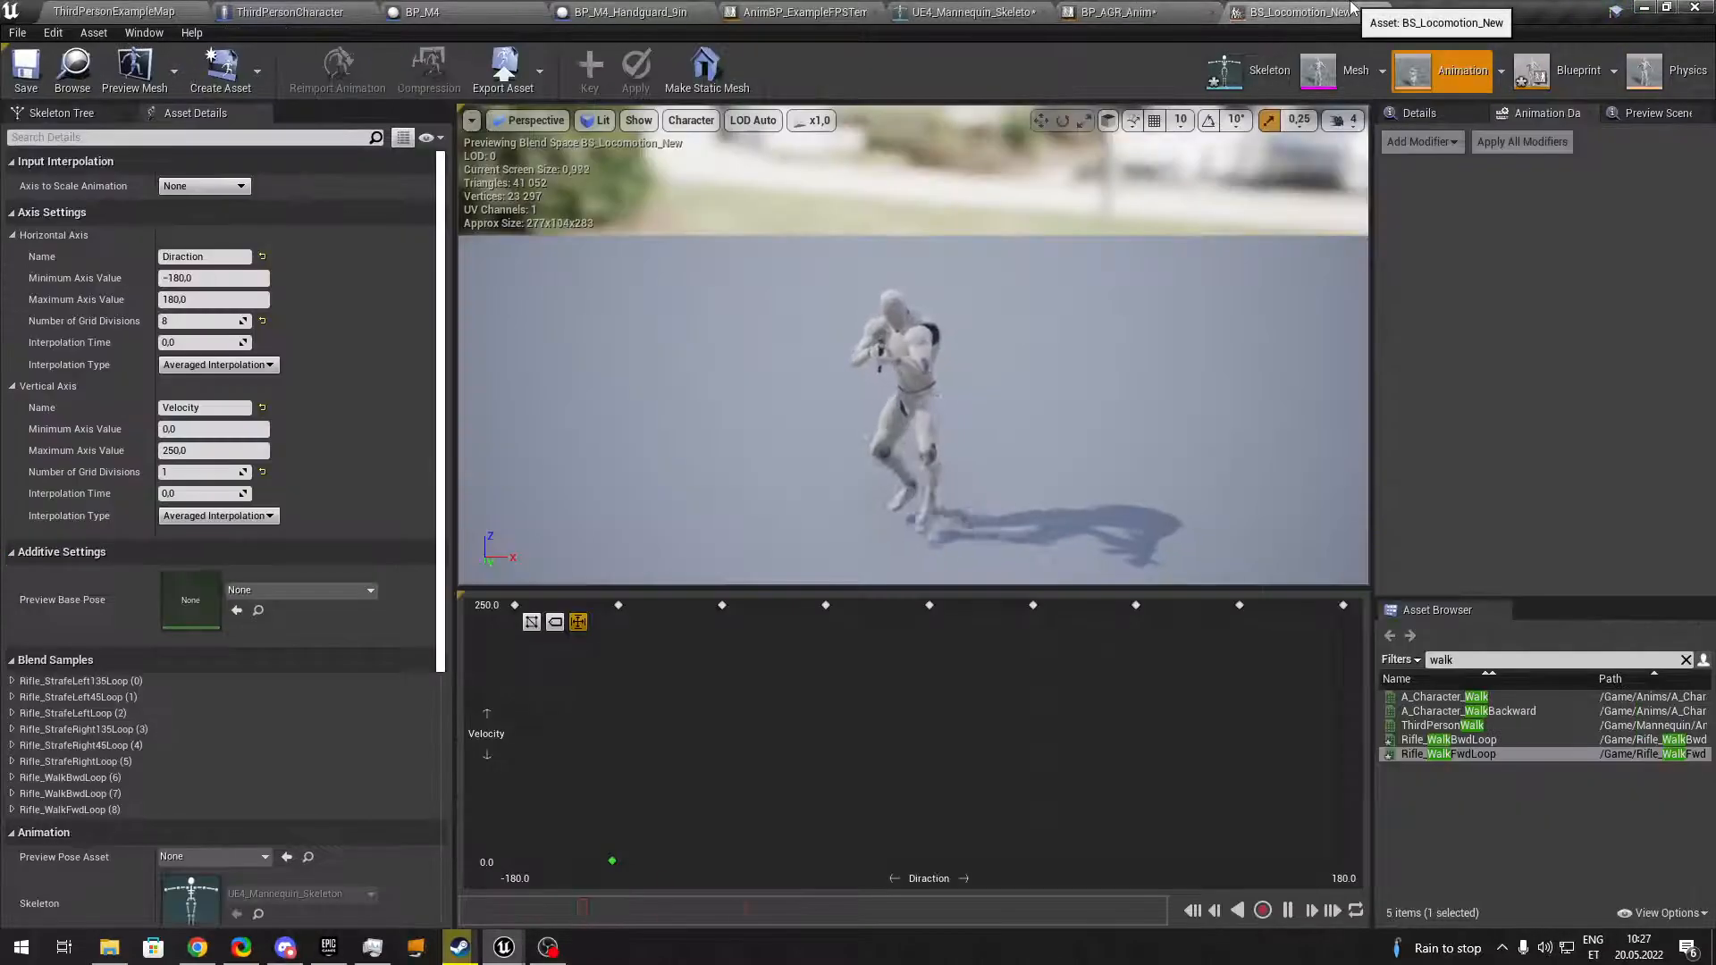
pyautogui.click(1094, 12)
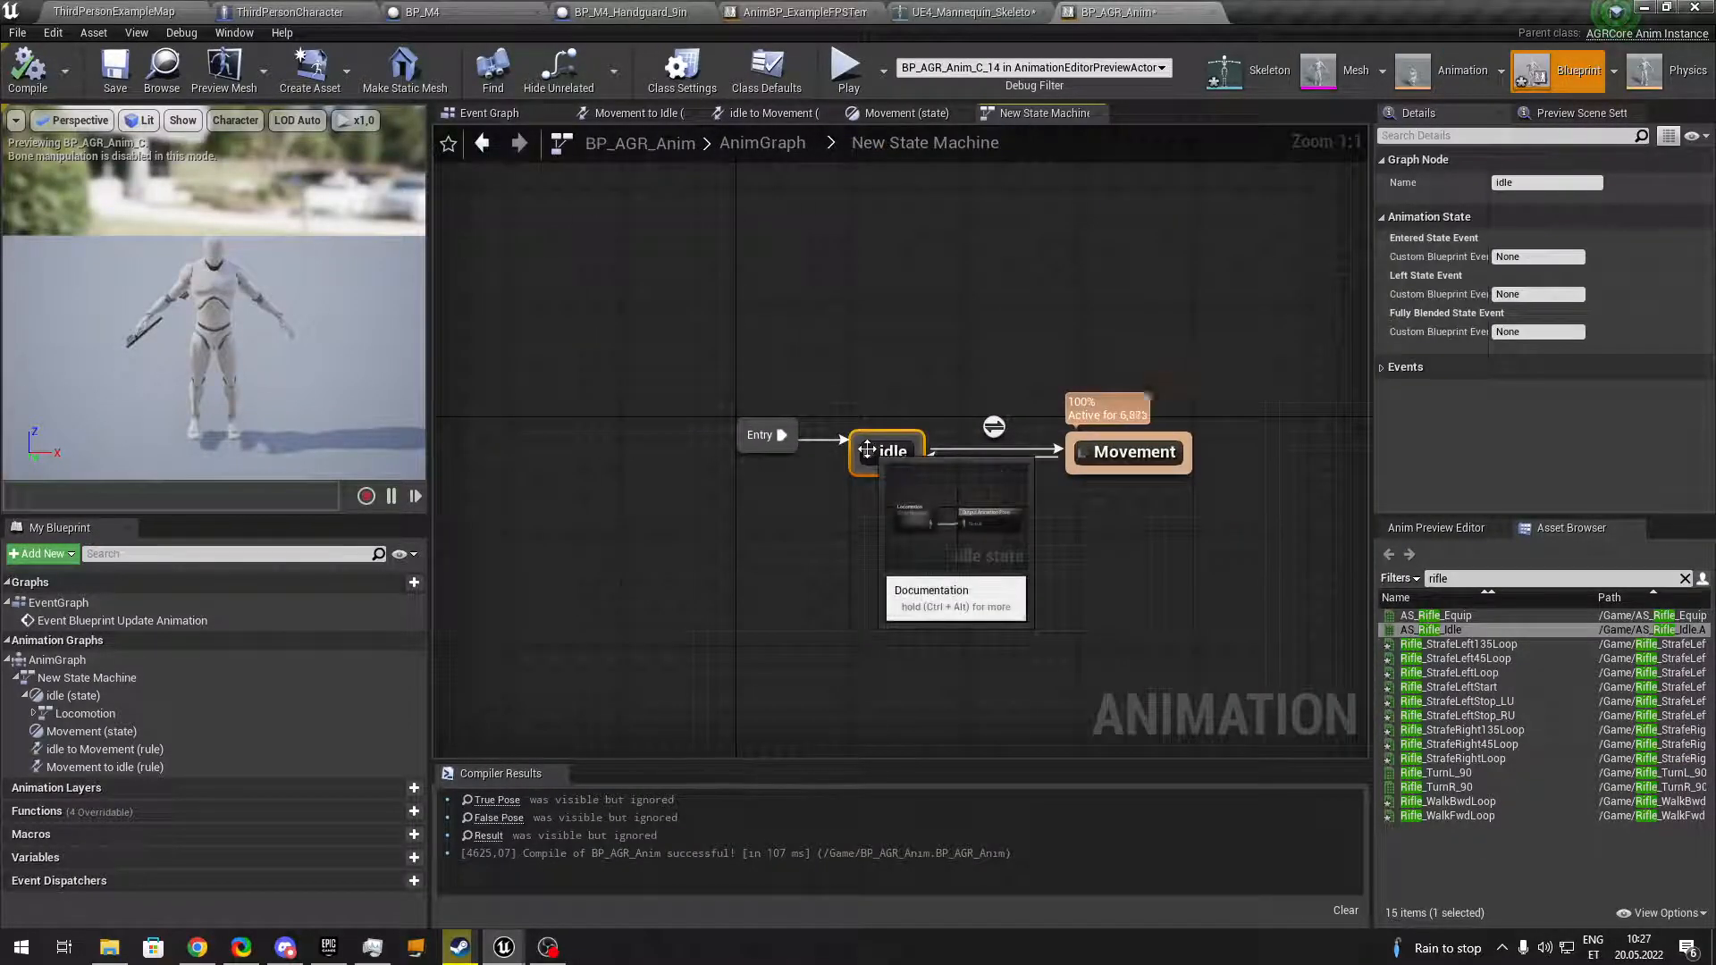
pyautogui.doubleClick(887, 450)
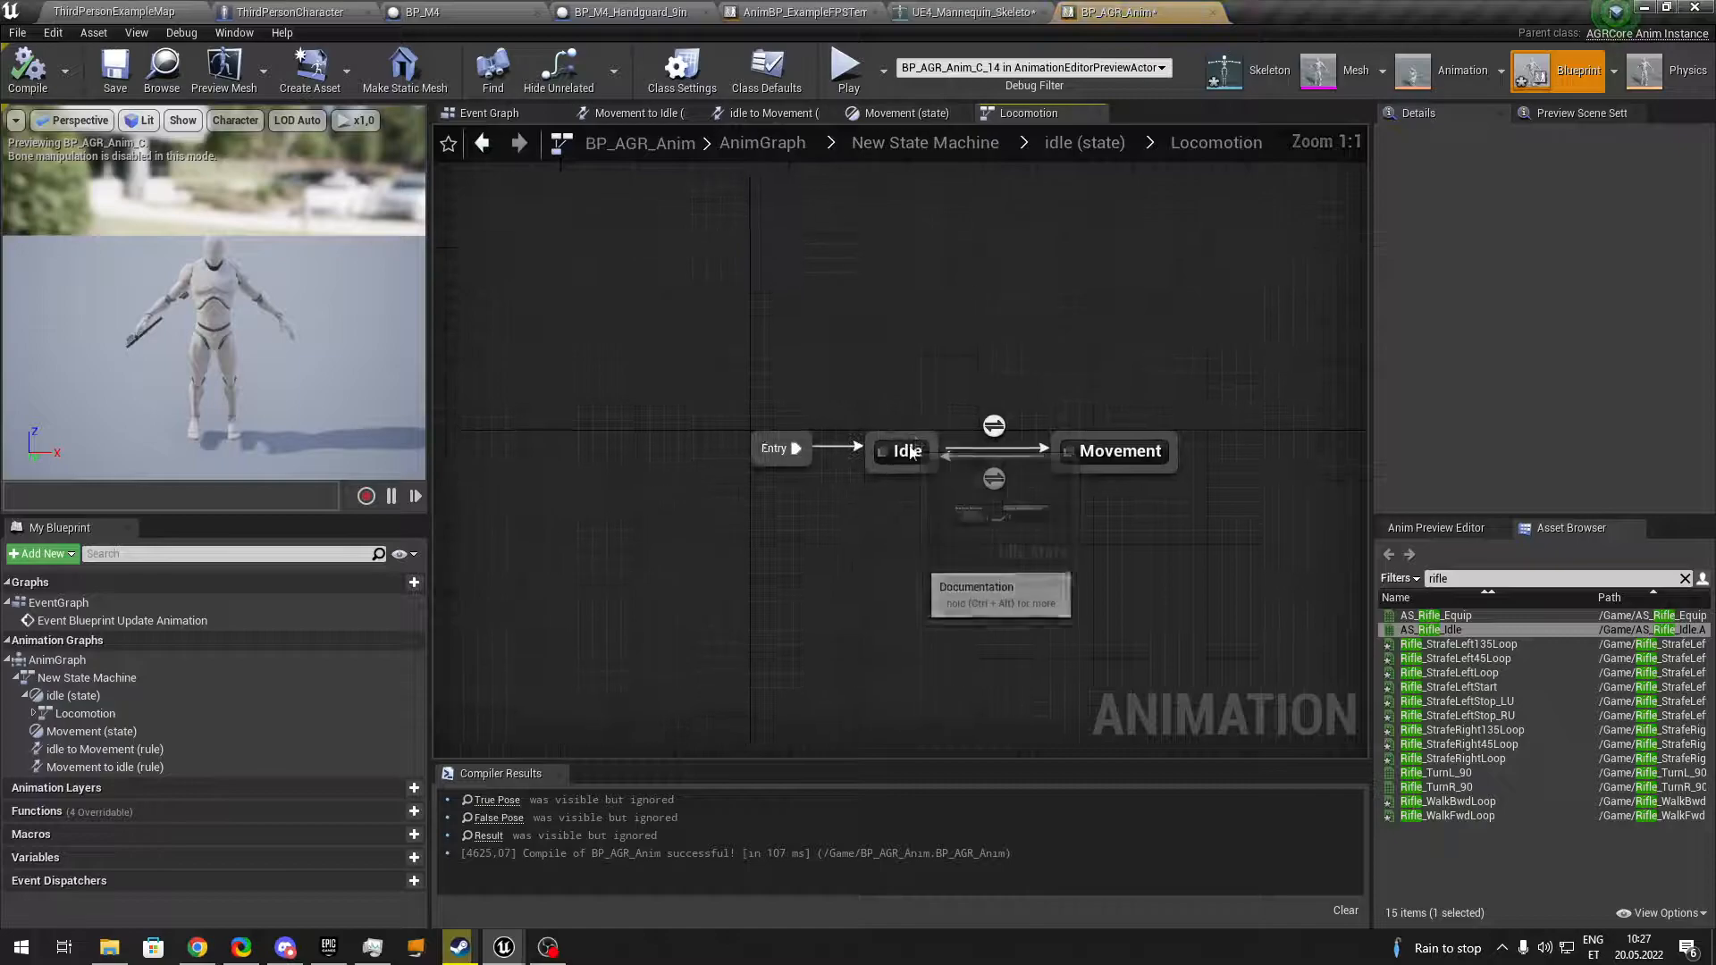
pyautogui.doubleClick(903, 451)
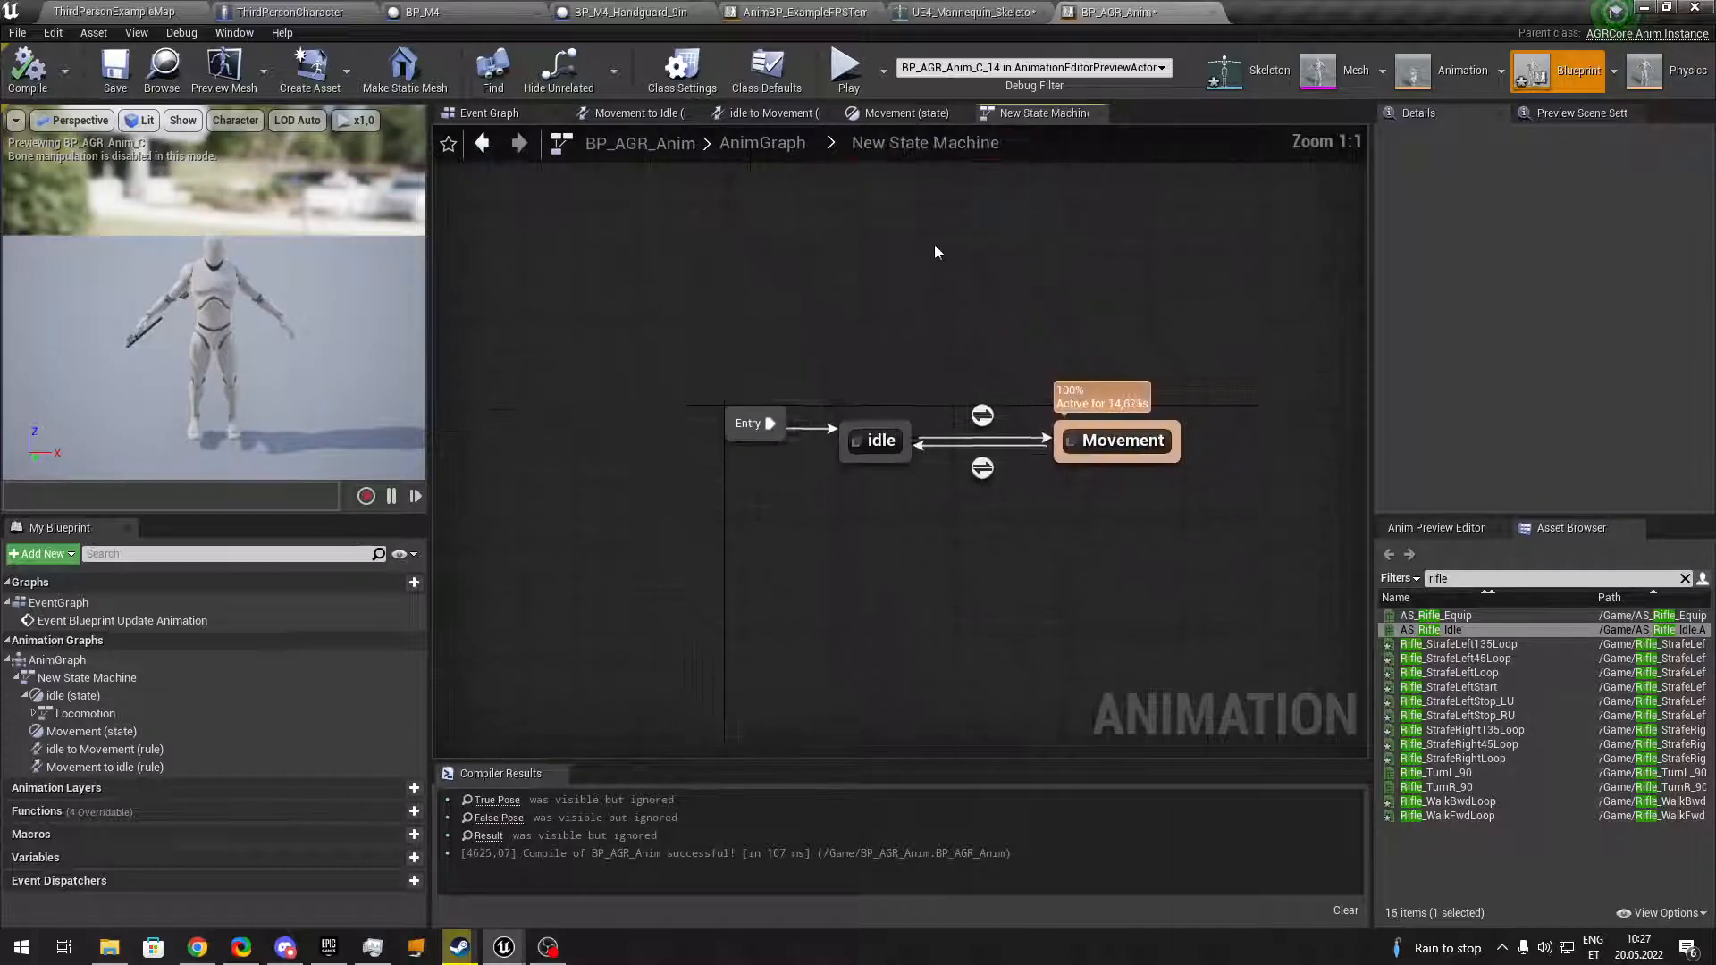
pyautogui.doubleClick(879, 440)
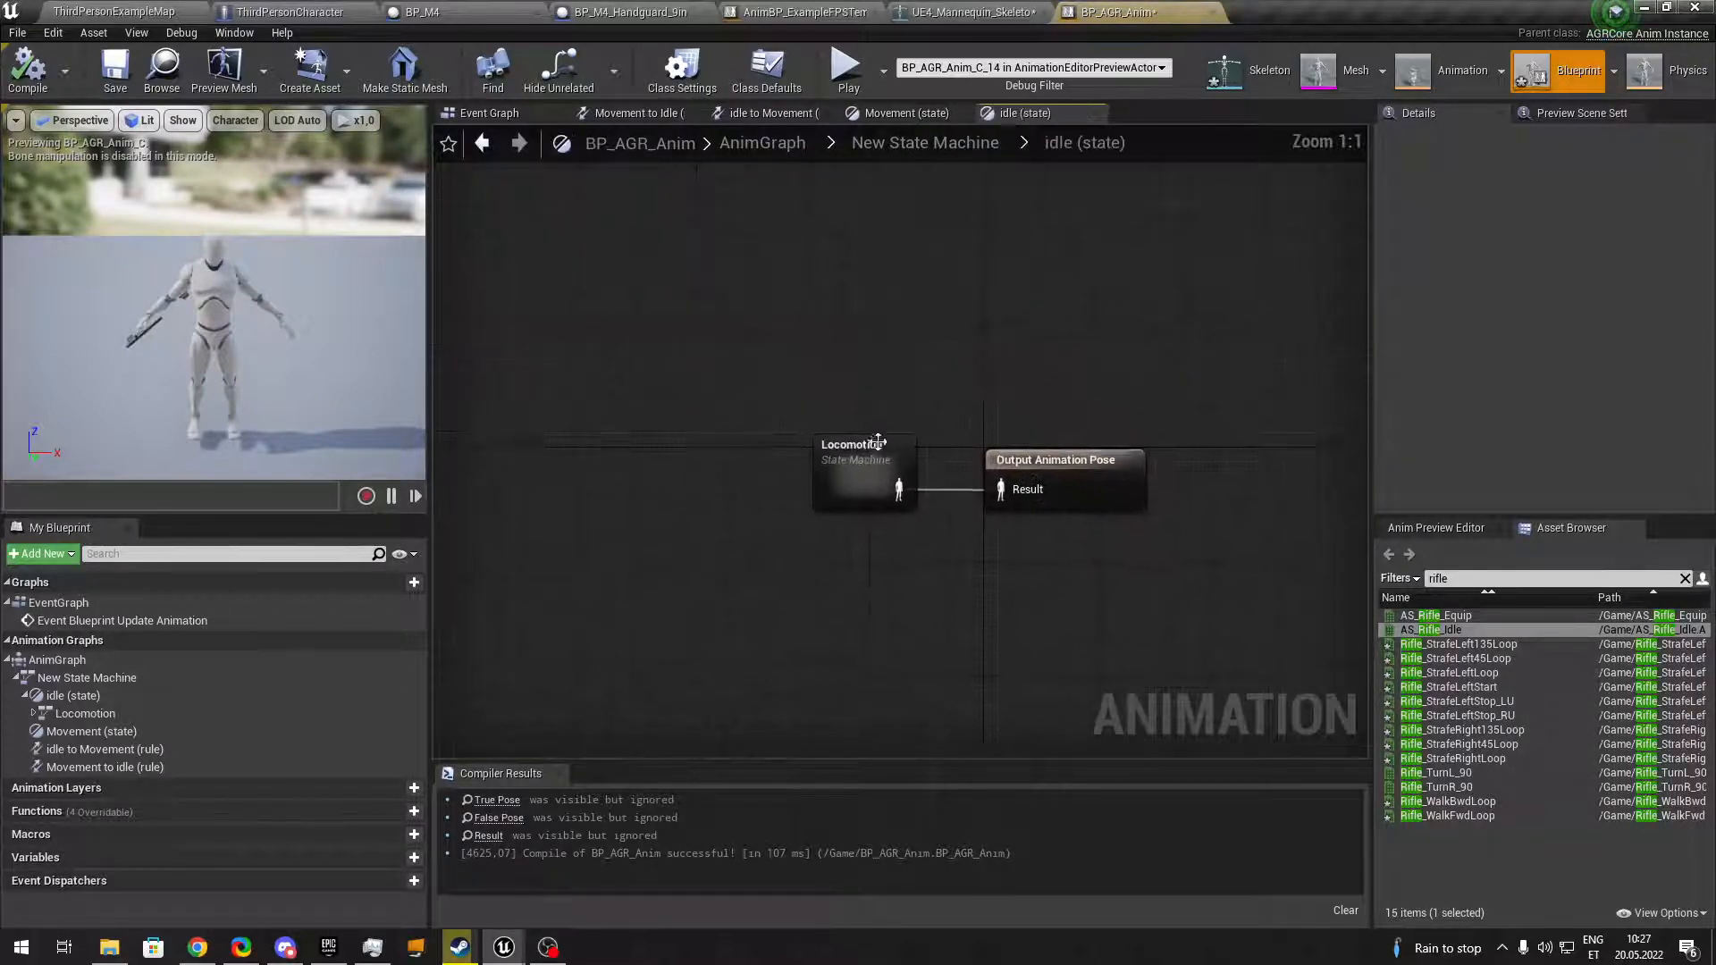
pyautogui.doubleClick(863, 459)
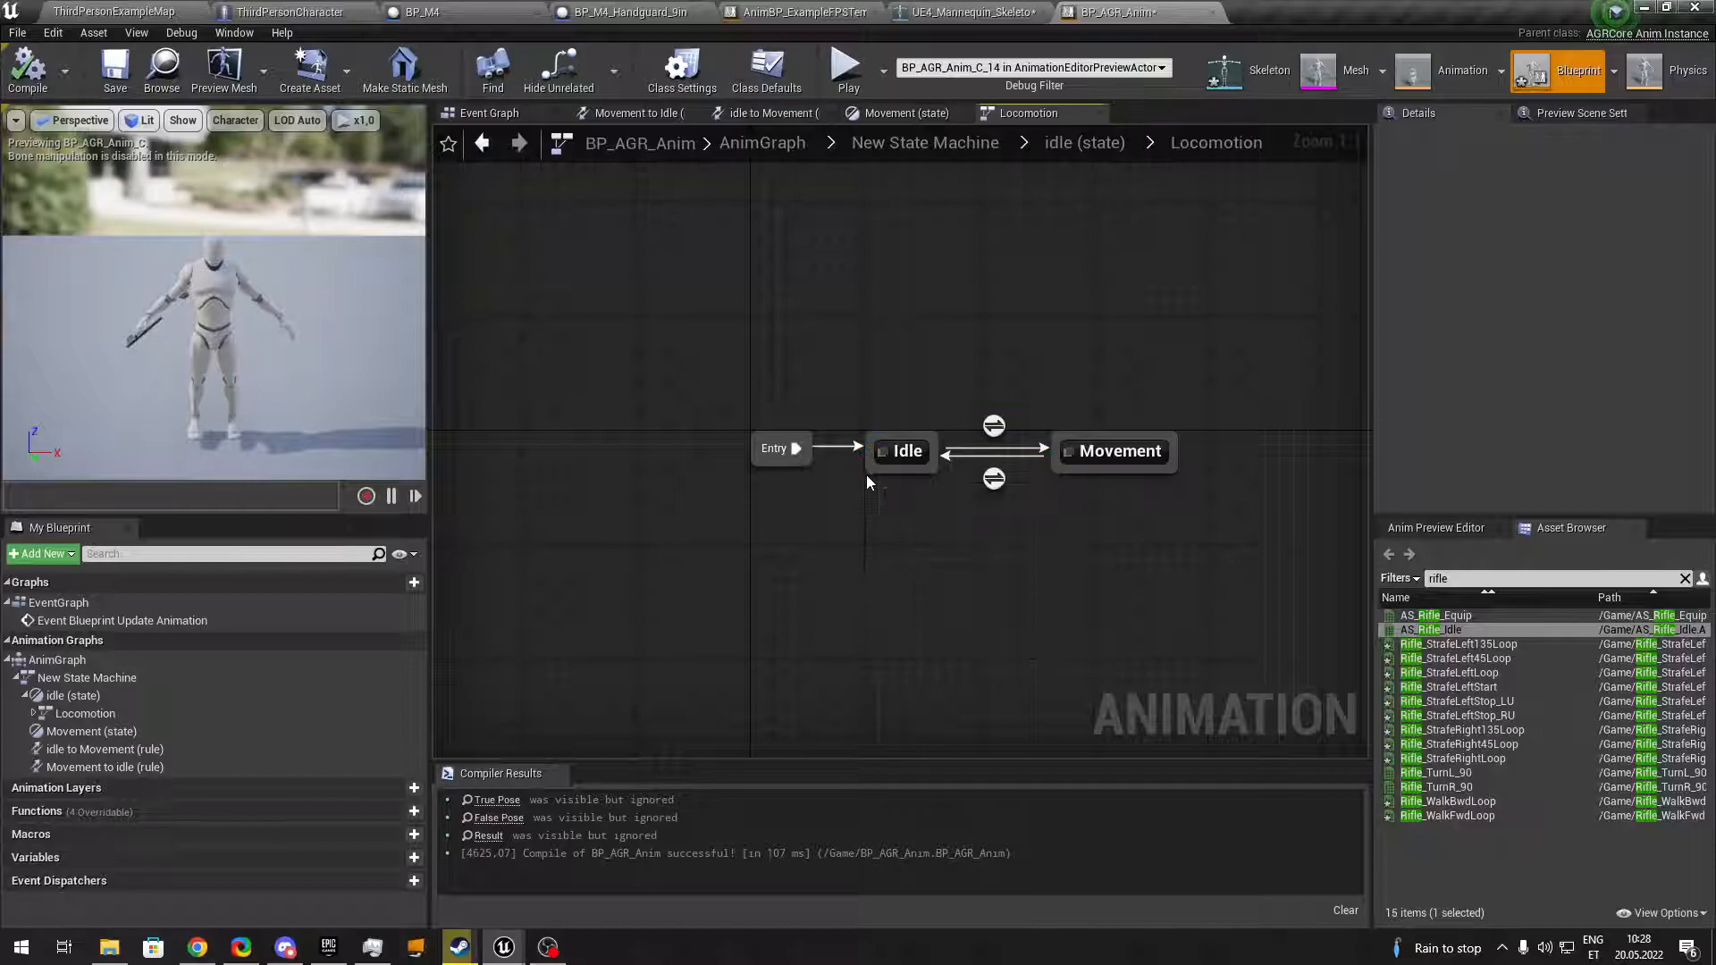
# Replace Movement with a Turn In place state off Idle and search the Asset Browser for idle animations.
pyautogui.click(1114, 450)
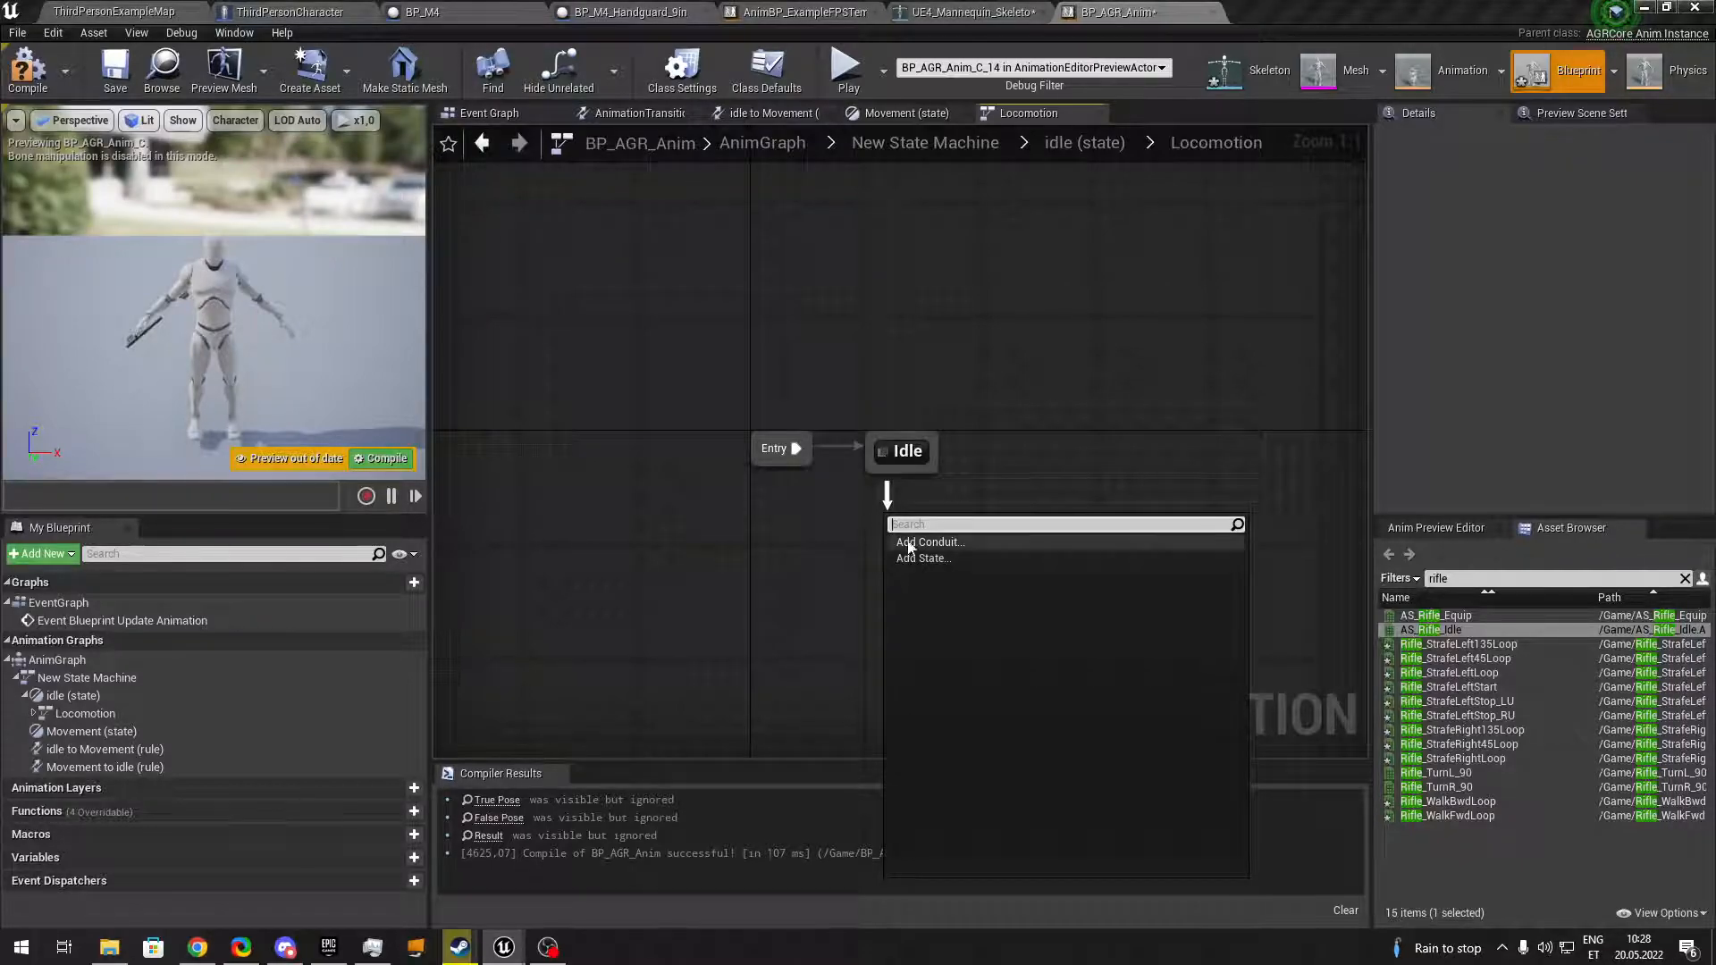
pyautogui.click(922, 558)
pyautogui.write('Turn In place')
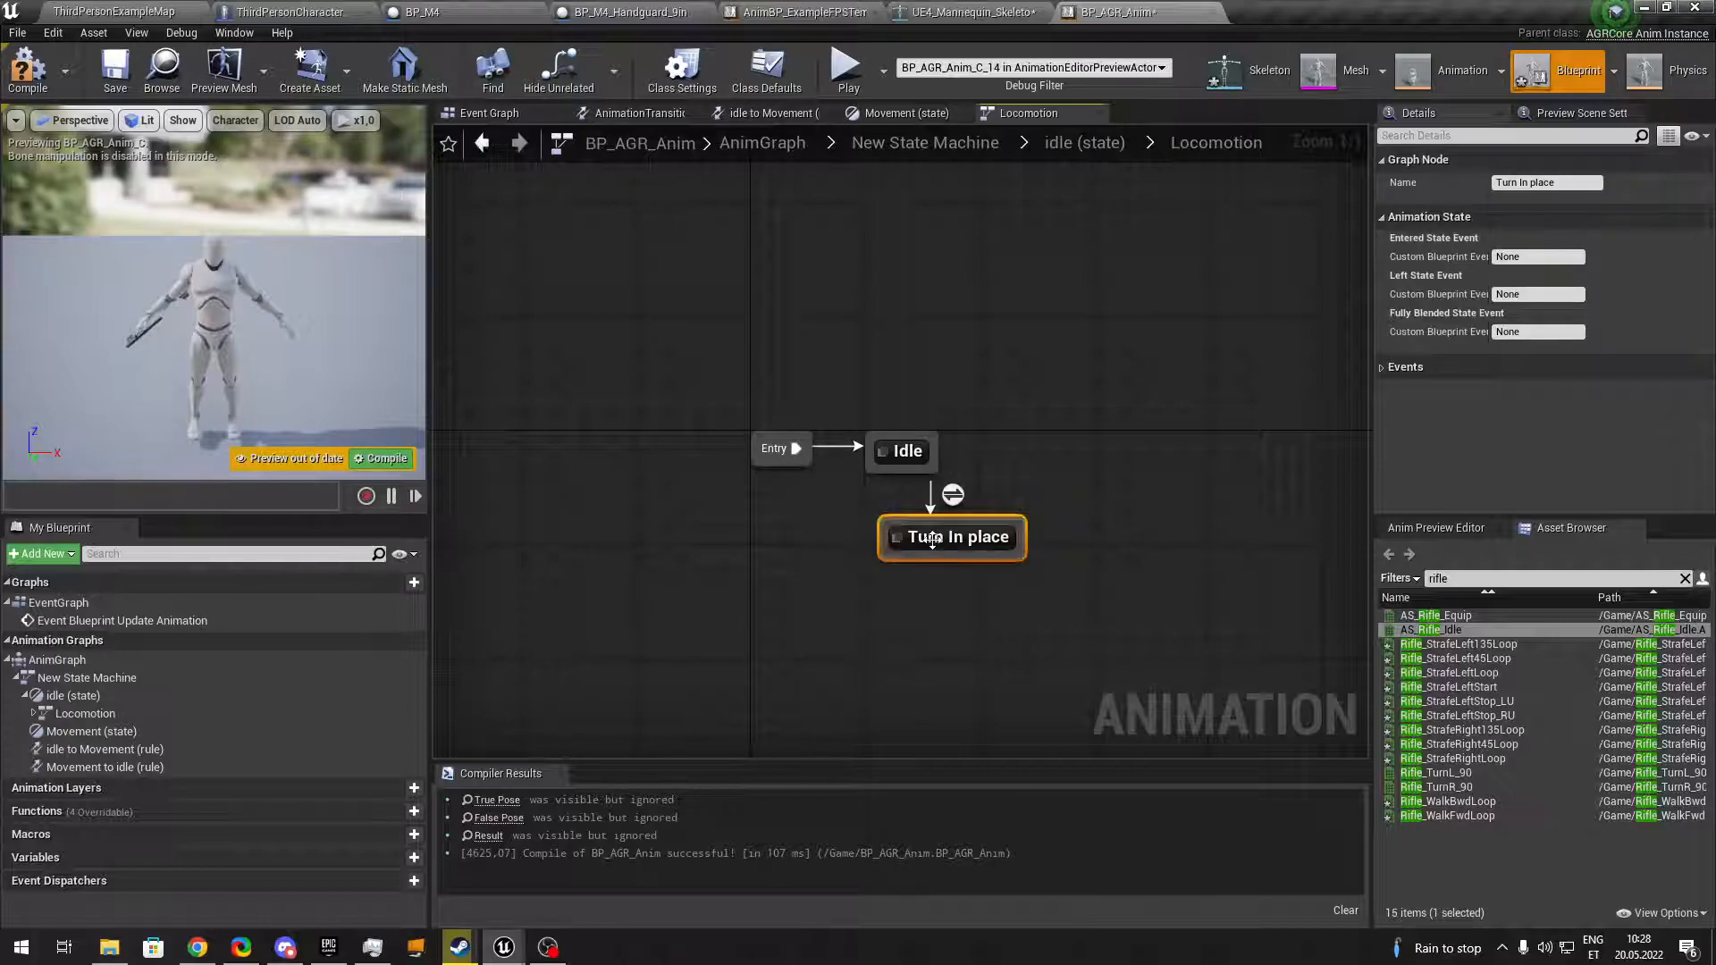
pyautogui.doubleClick(951, 536)
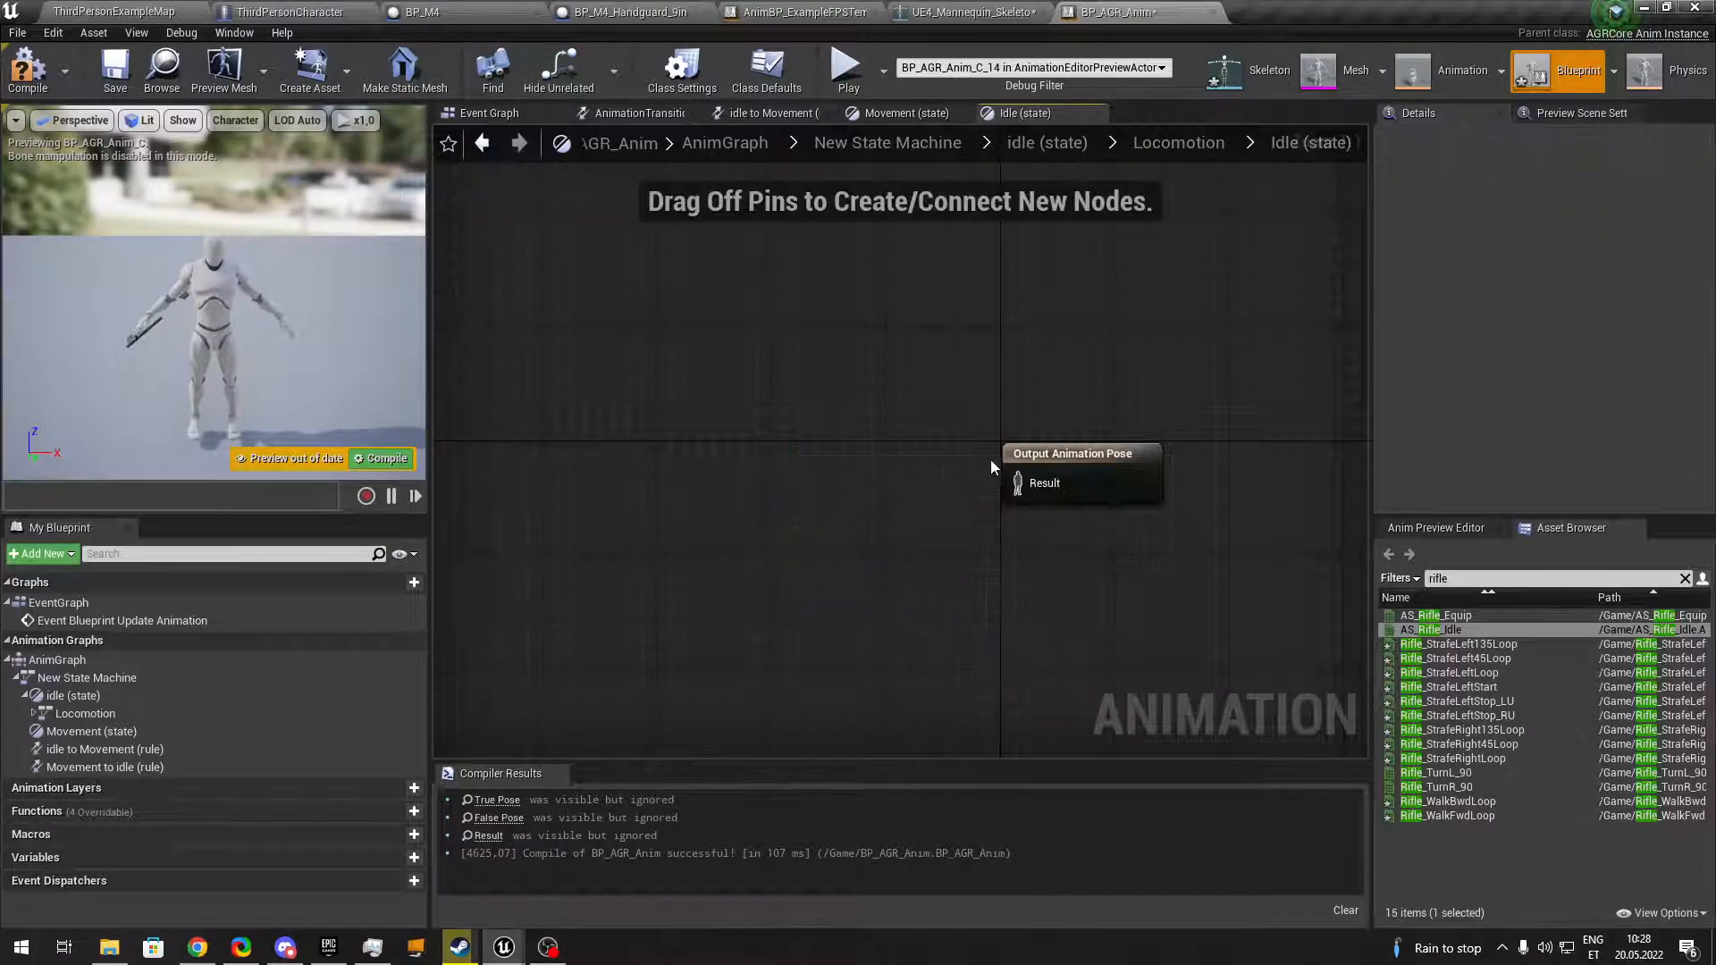
pyautogui.click(1543, 577)
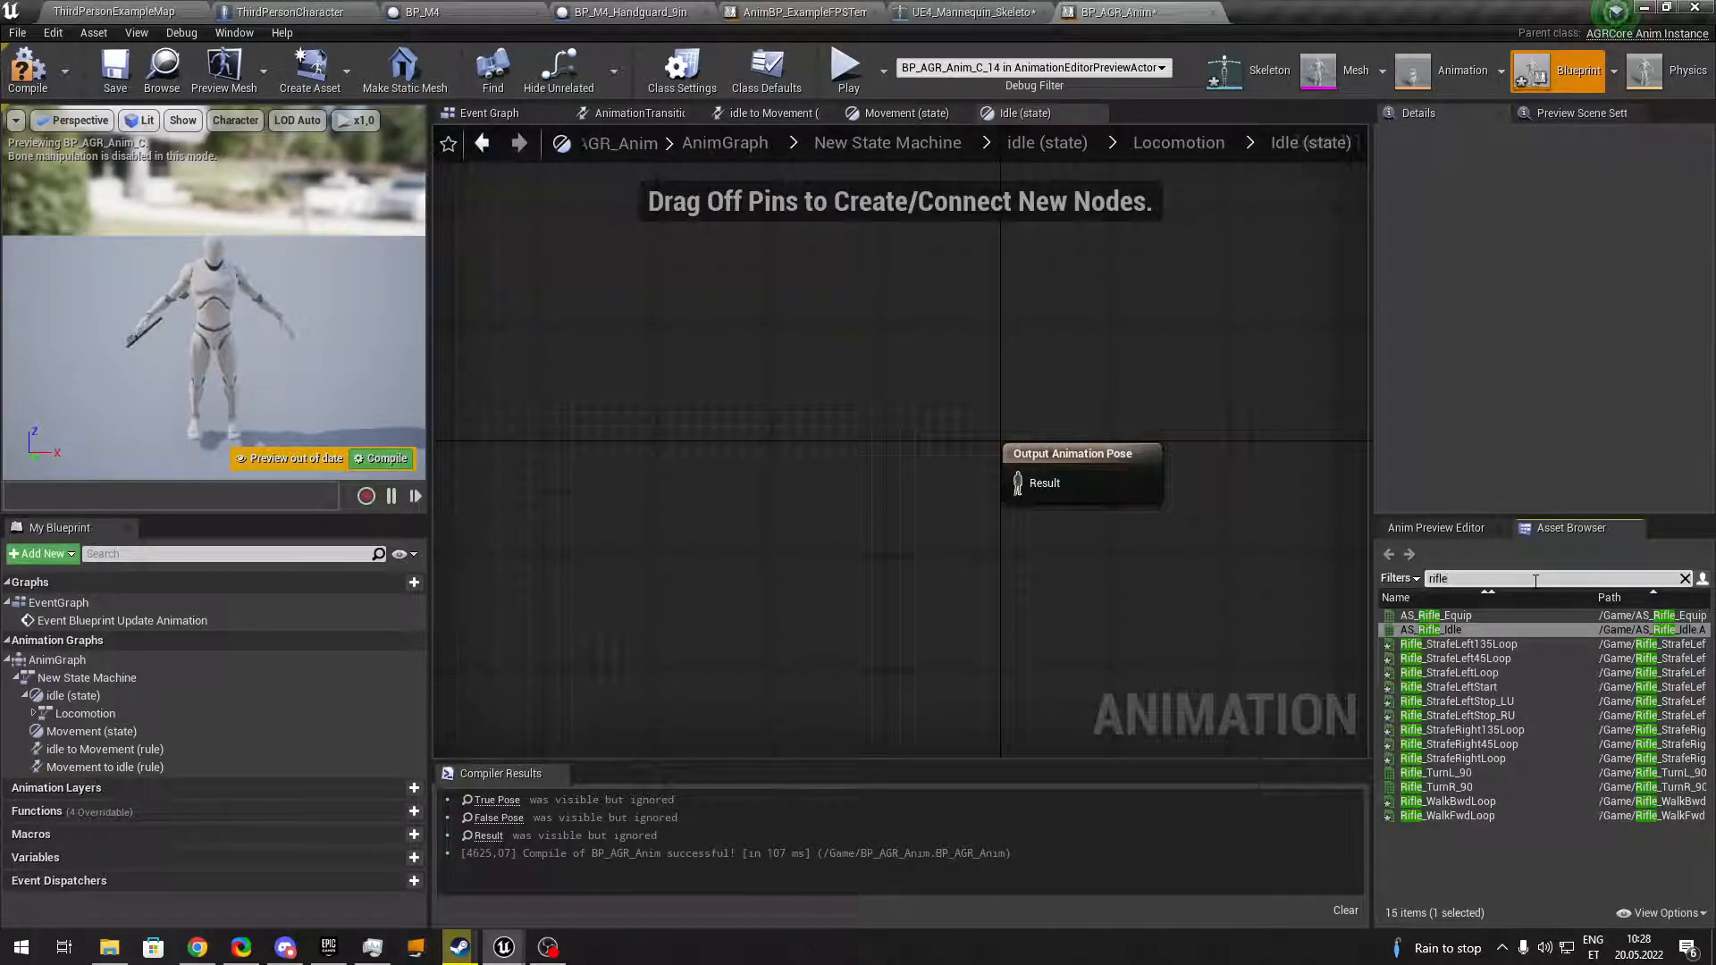
pyautogui.write('idle')
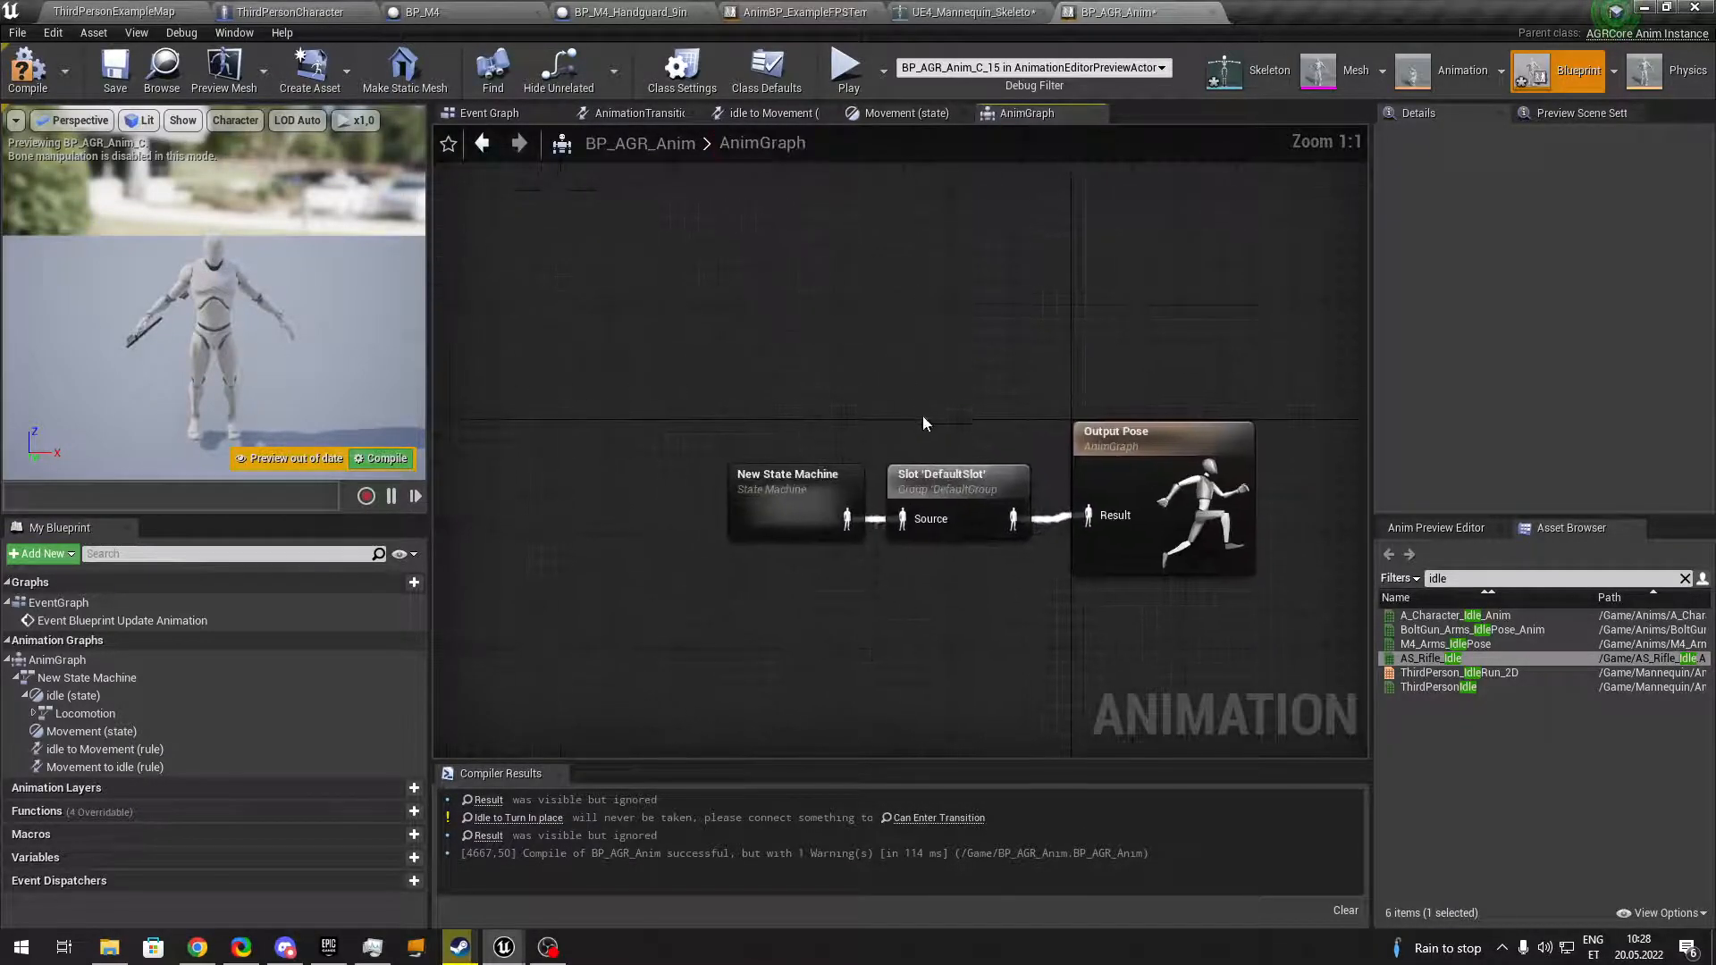
# Create an Idle state from Entry holding a nested machine with Idle and Turn In place states.
pyautogui.doubleClick(787, 499)
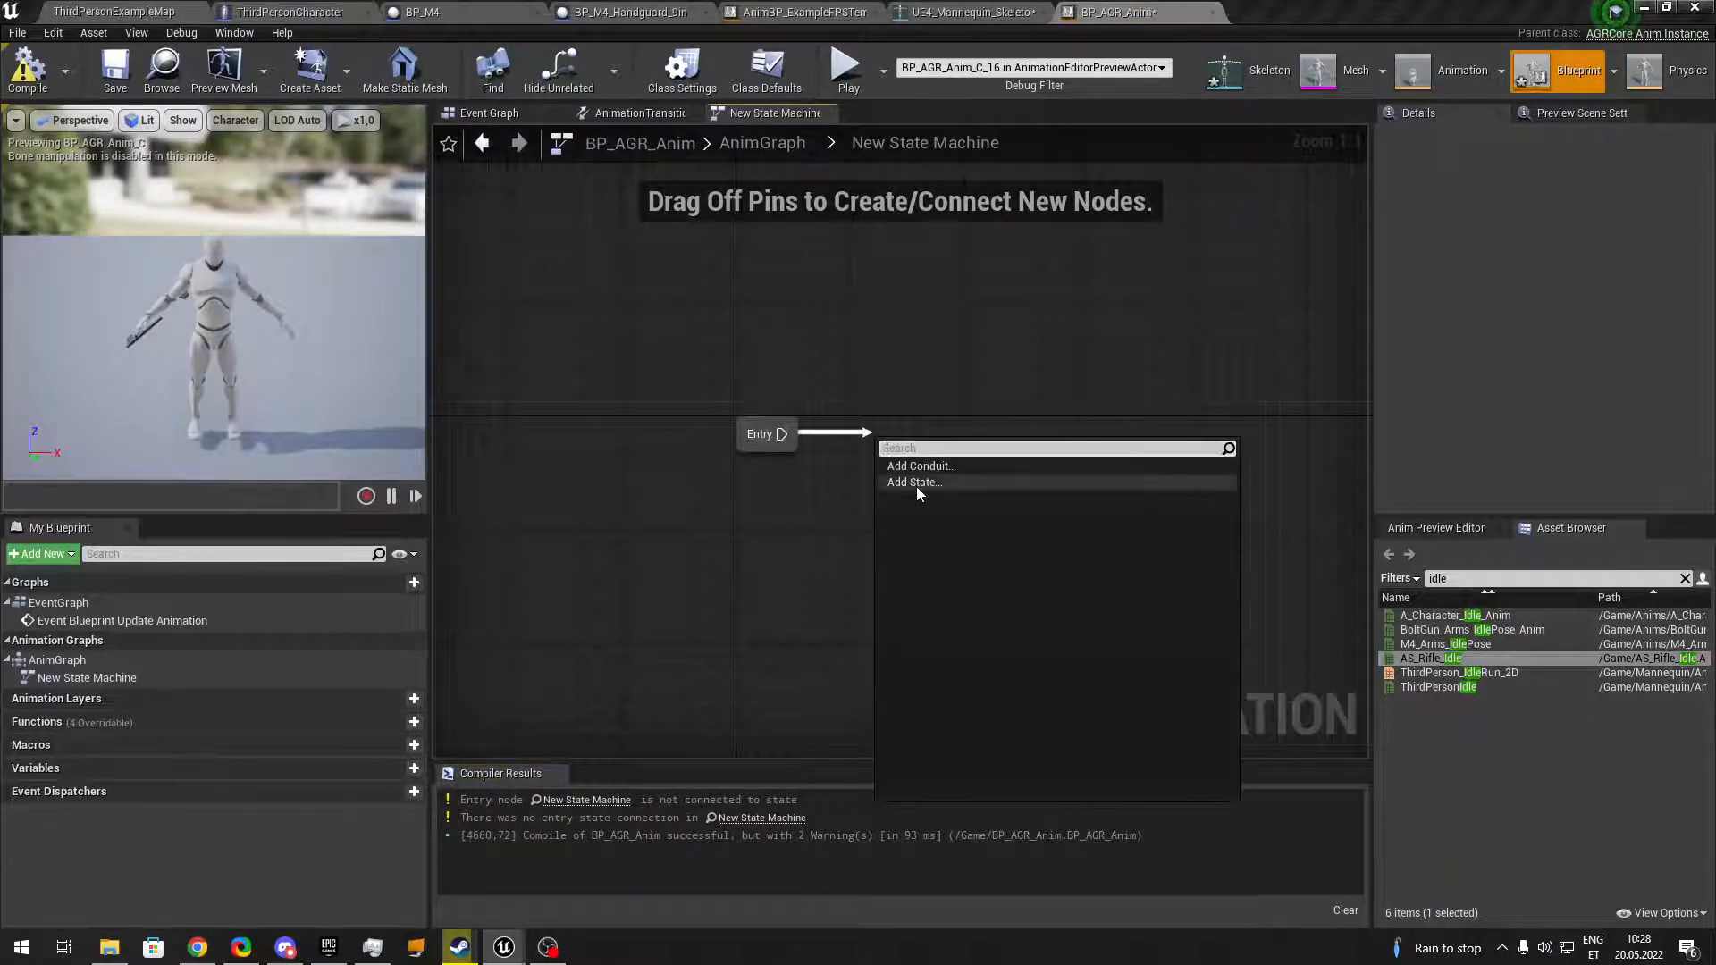
pyautogui.click(913, 482)
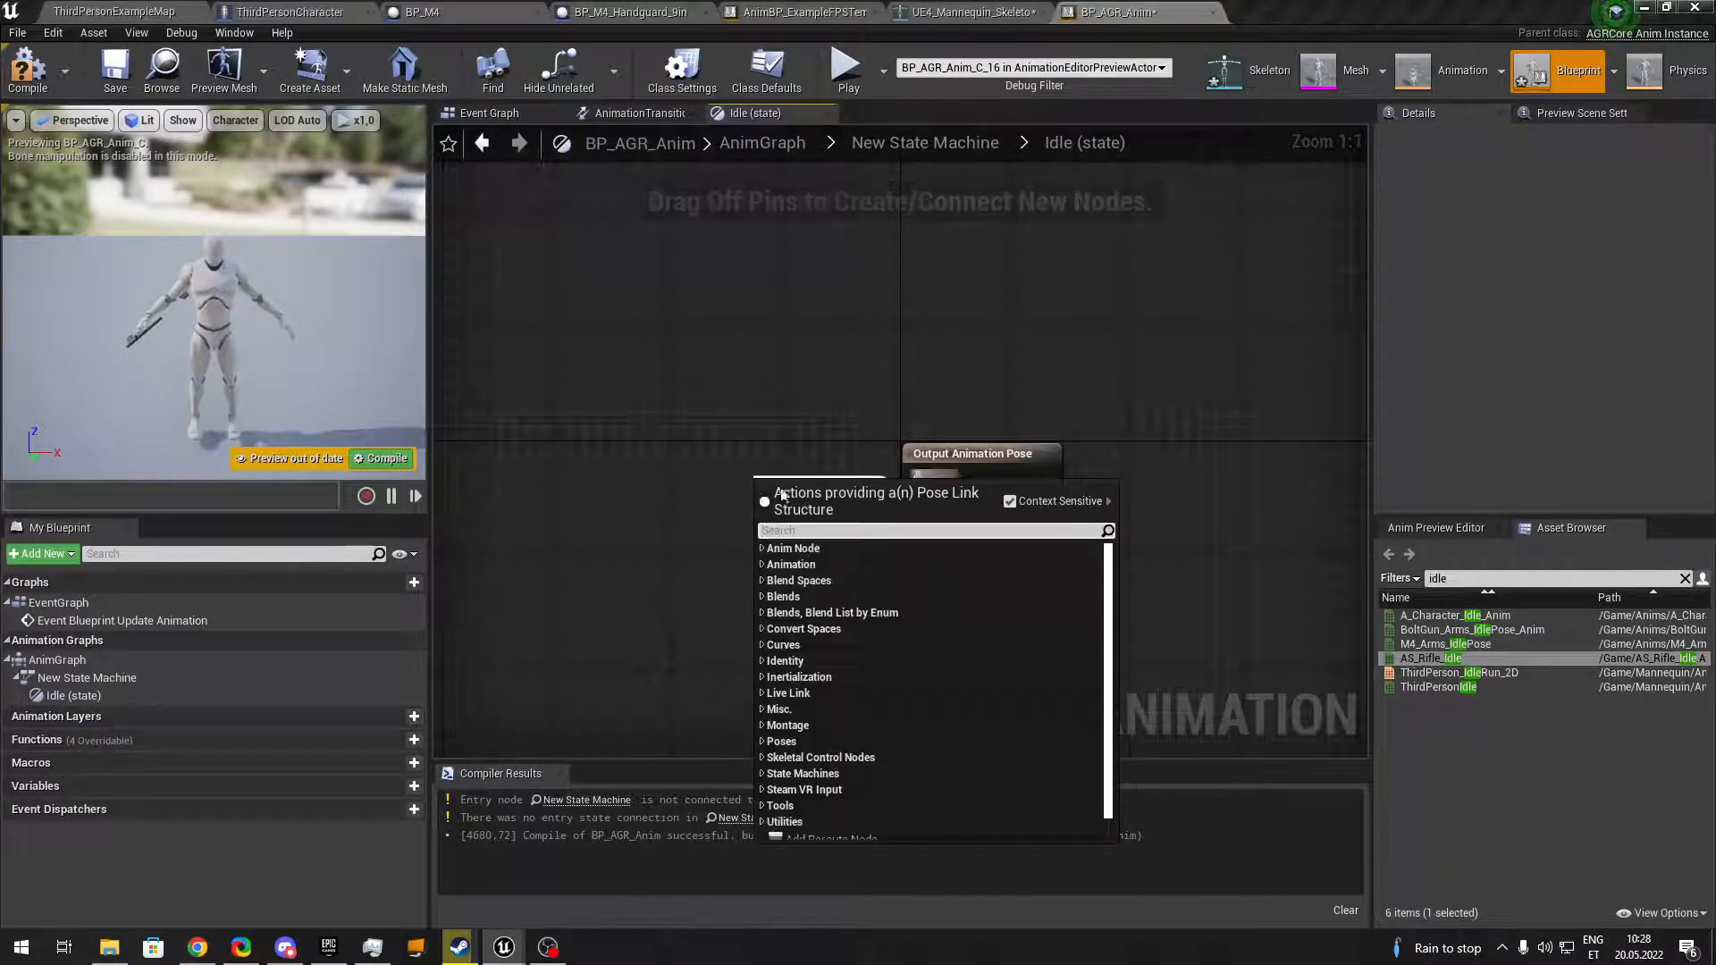
pyautogui.write('sta')
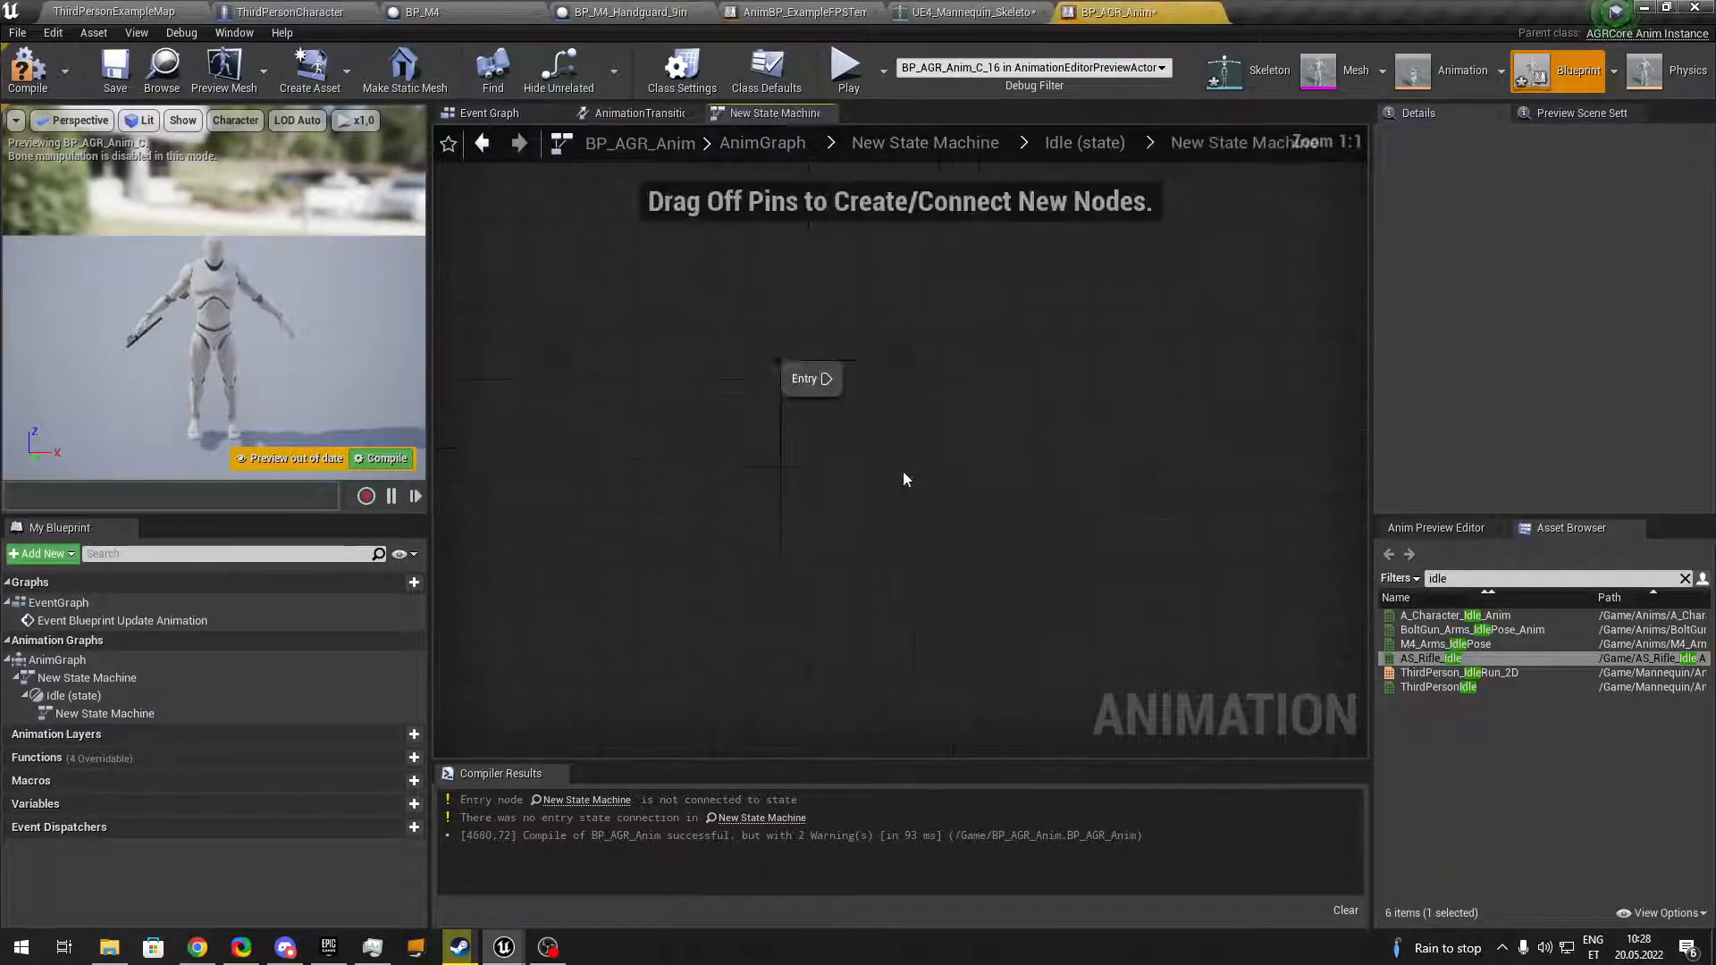
pyautogui.moveTo(831, 379); pyautogui.dragTo(980, 460)
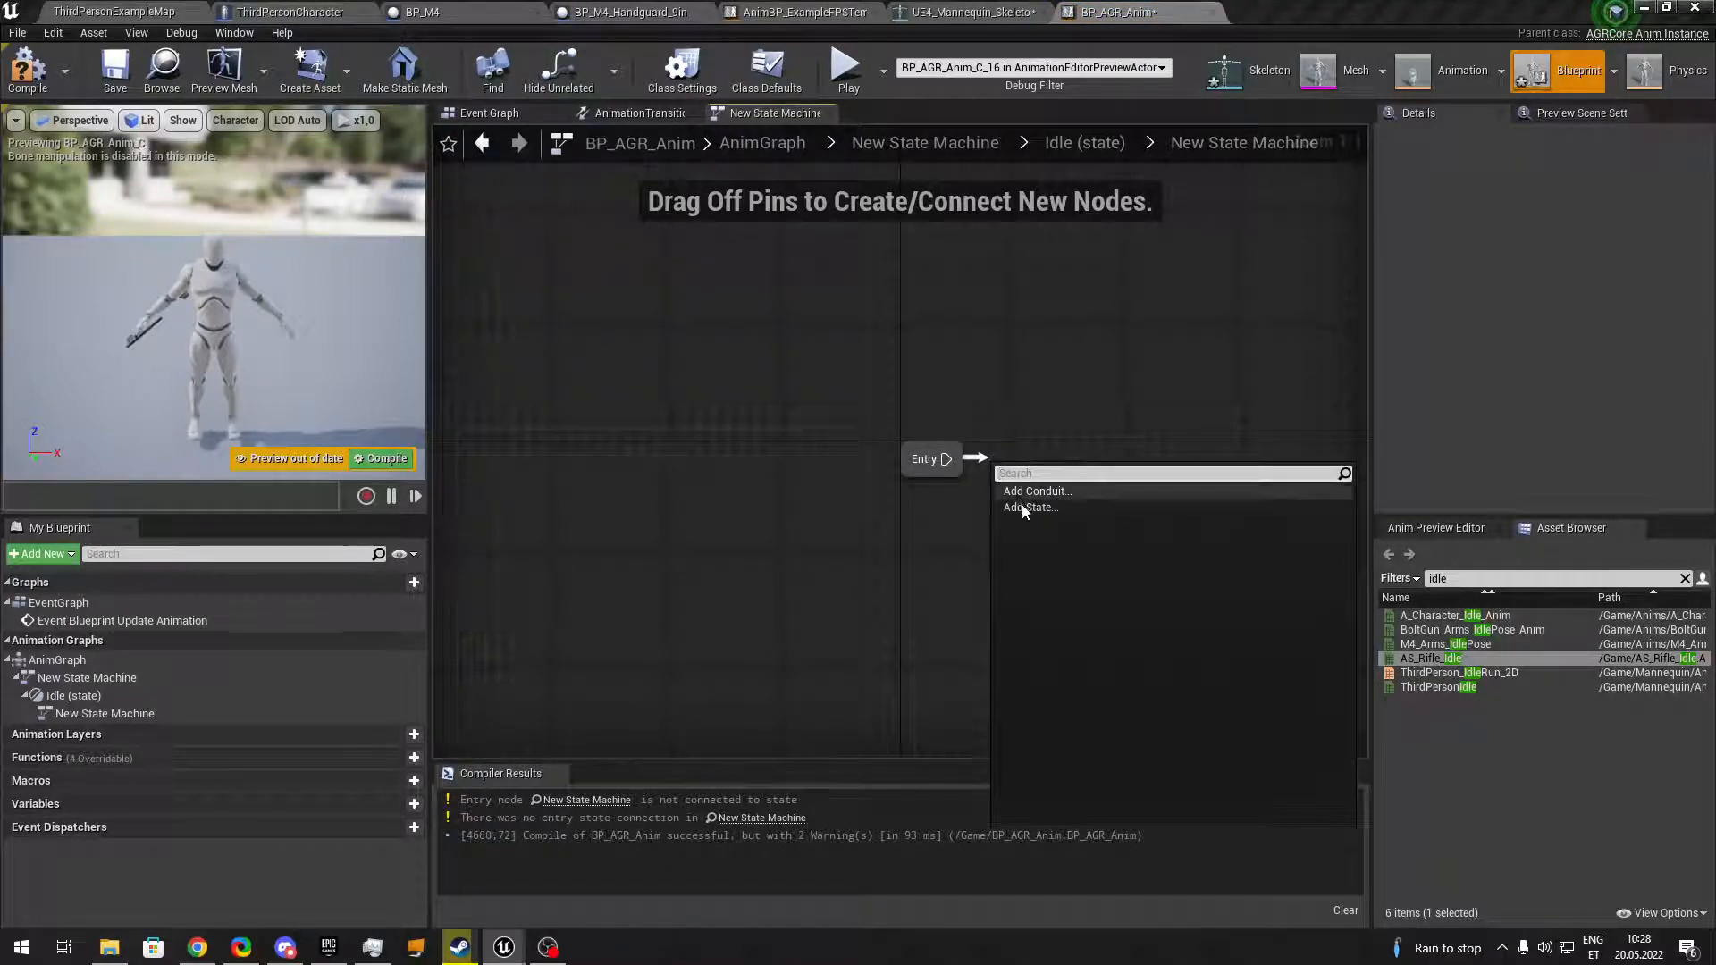
pyautogui.click(1030, 506)
pyautogui.write('Idle')
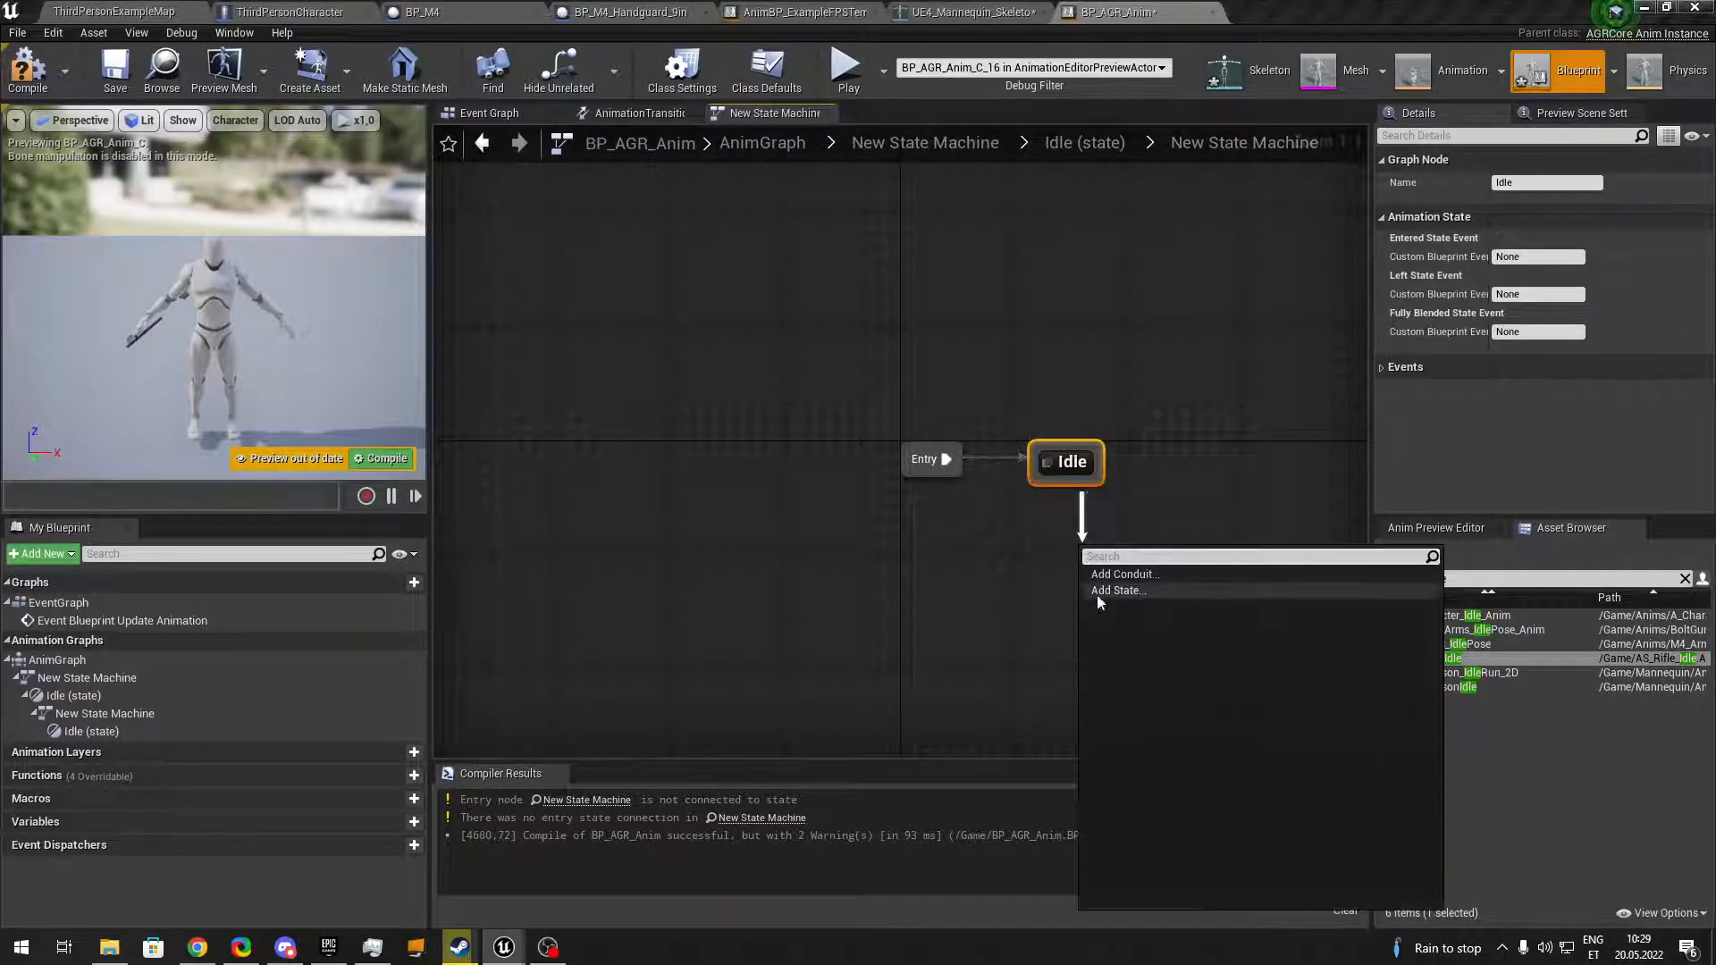
pyautogui.click(1117, 590)
pyautogui.write('Turn In place')
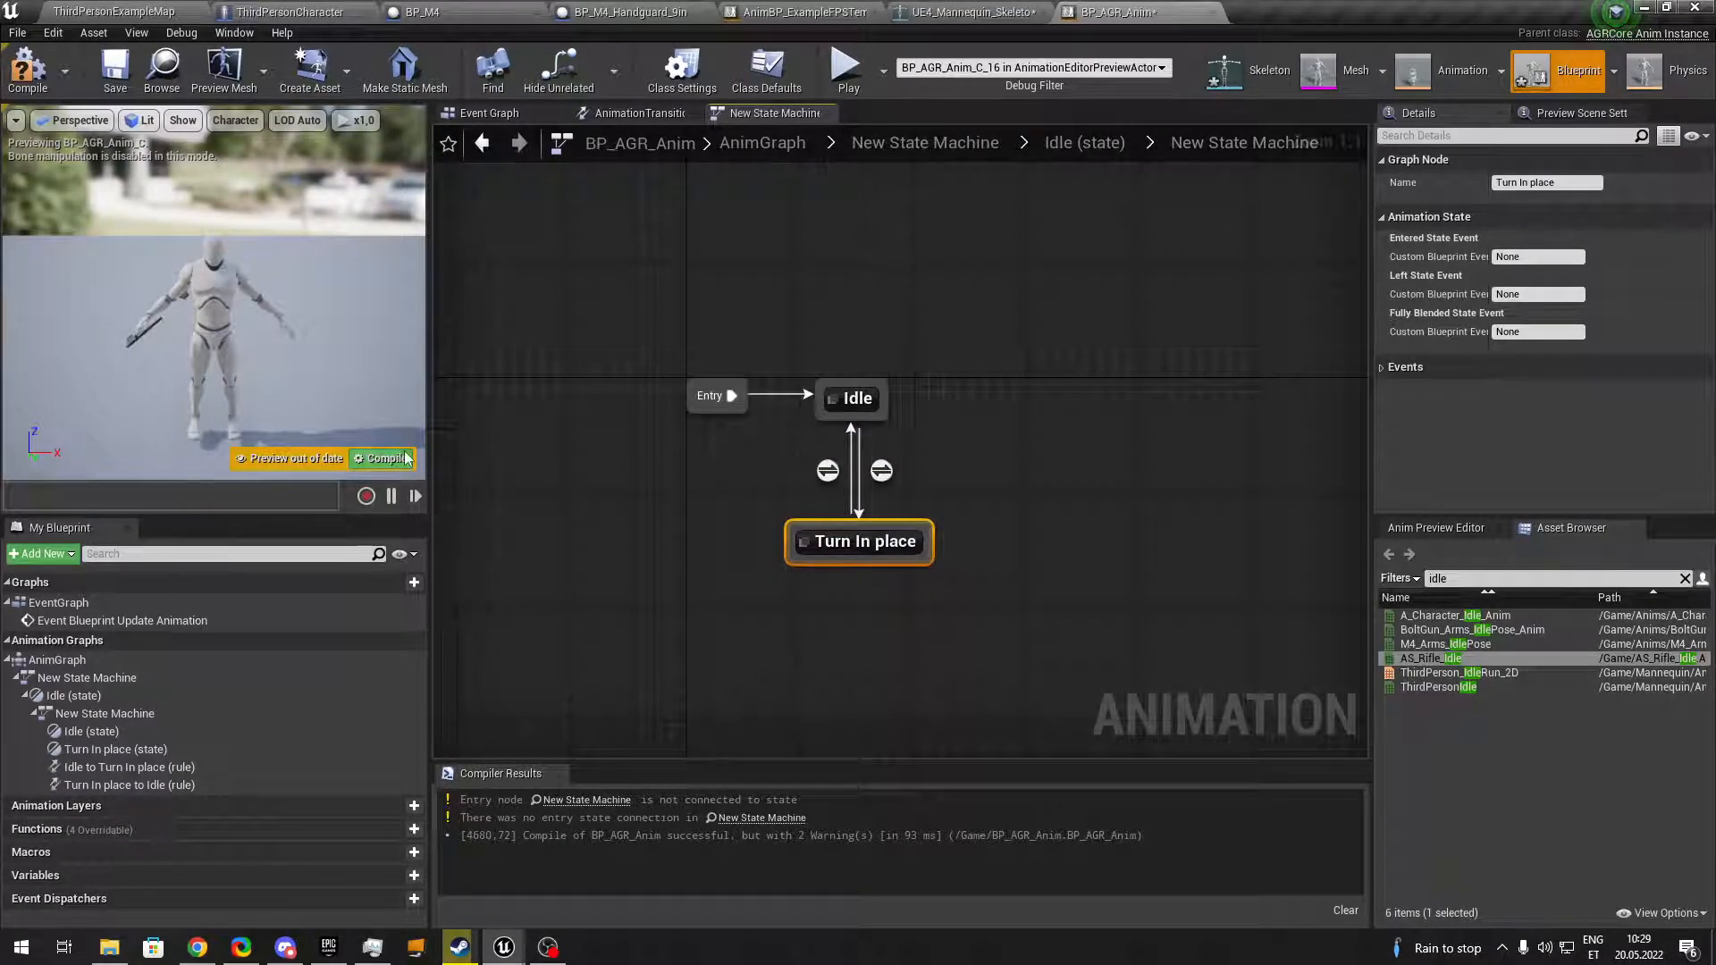
# Chain Lean through ABS into a greater-than 1.0 test feeding Can Enter Transition, then compile.
pyautogui.click(383, 458)
pyautogui.write('gr')
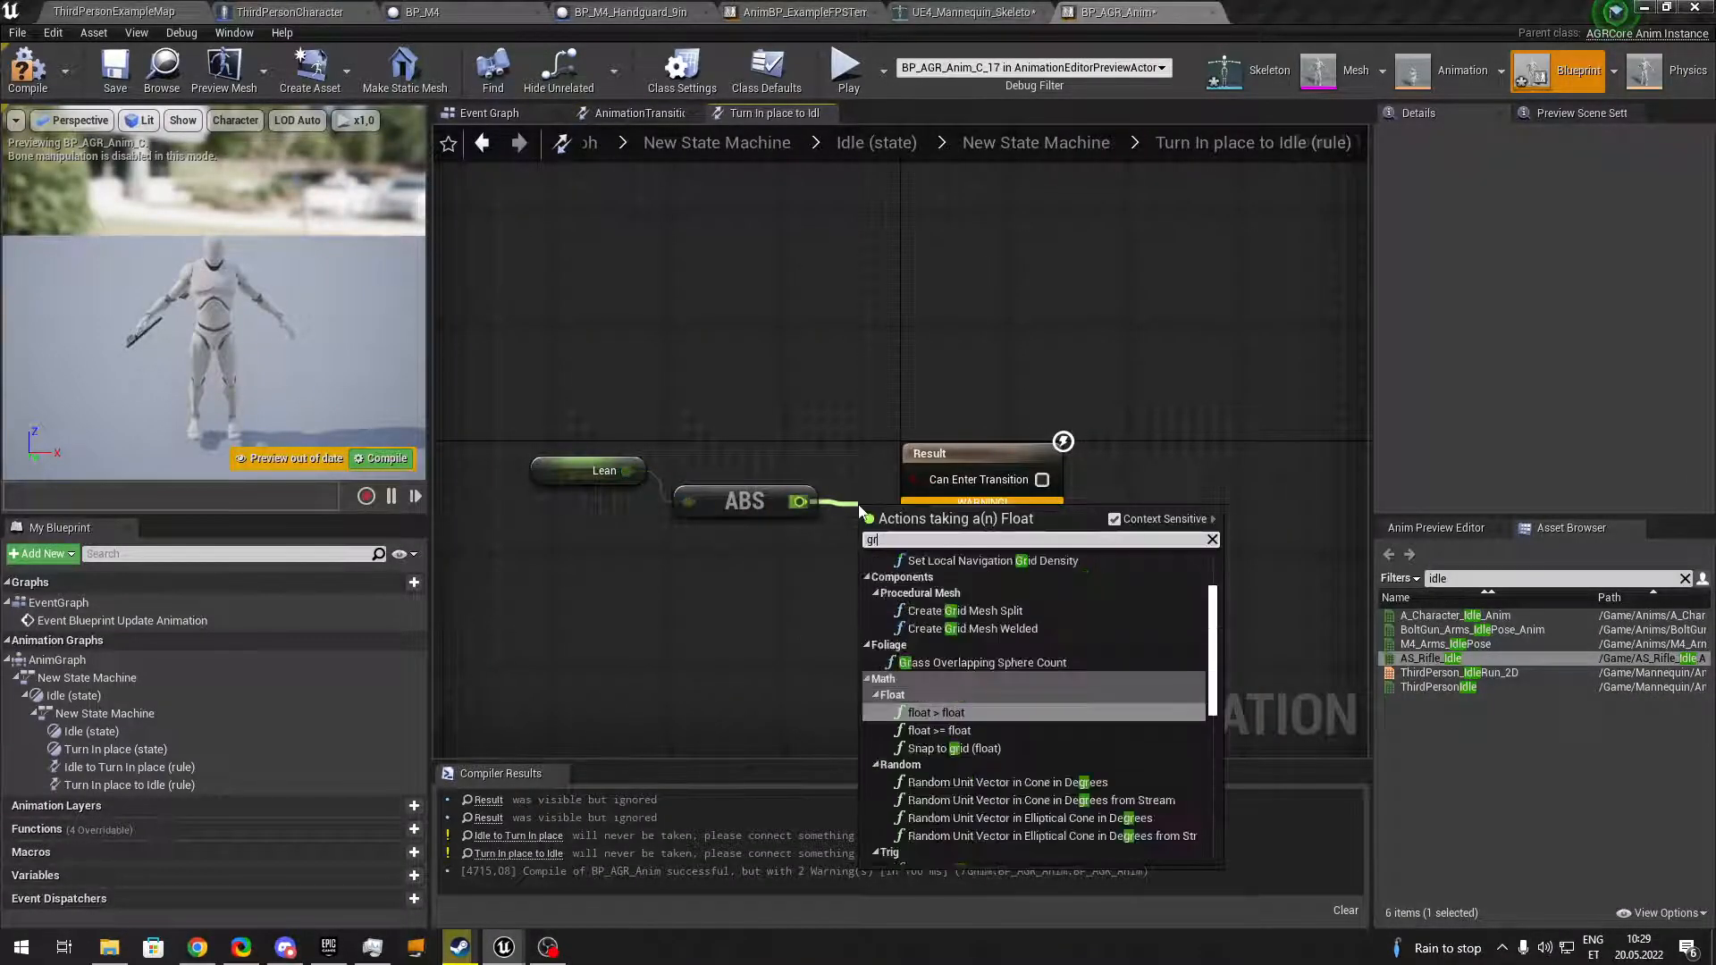
pyautogui.click(935, 713)
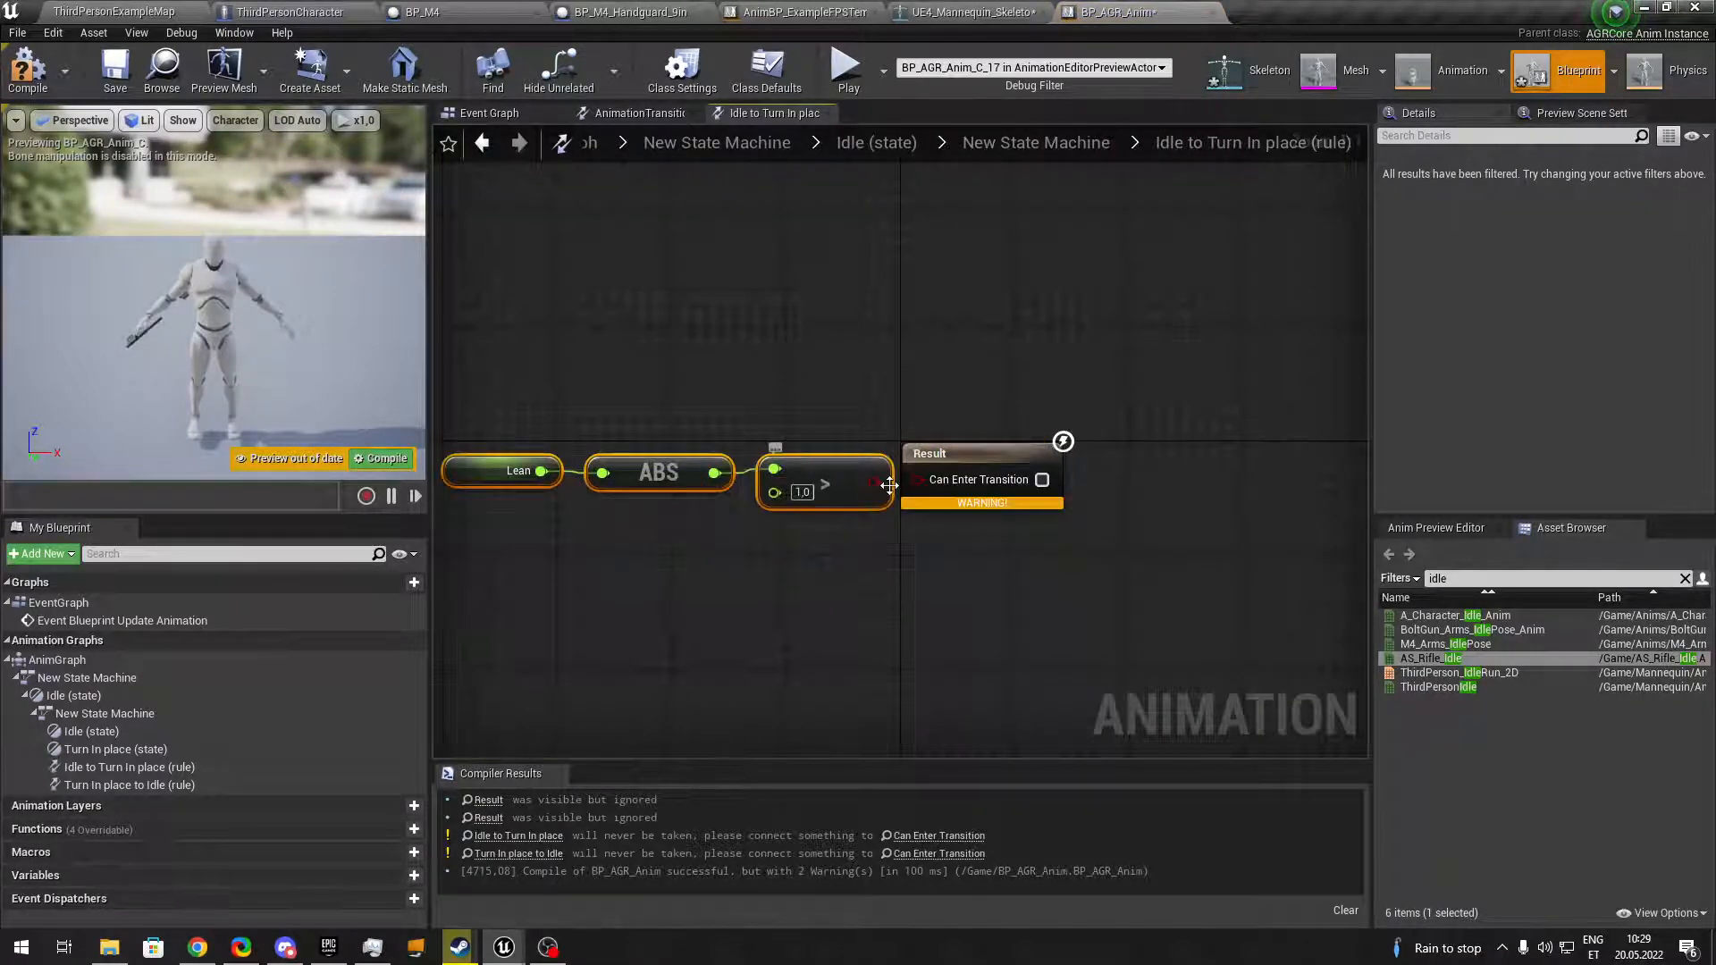
pyautogui.click(114, 68)
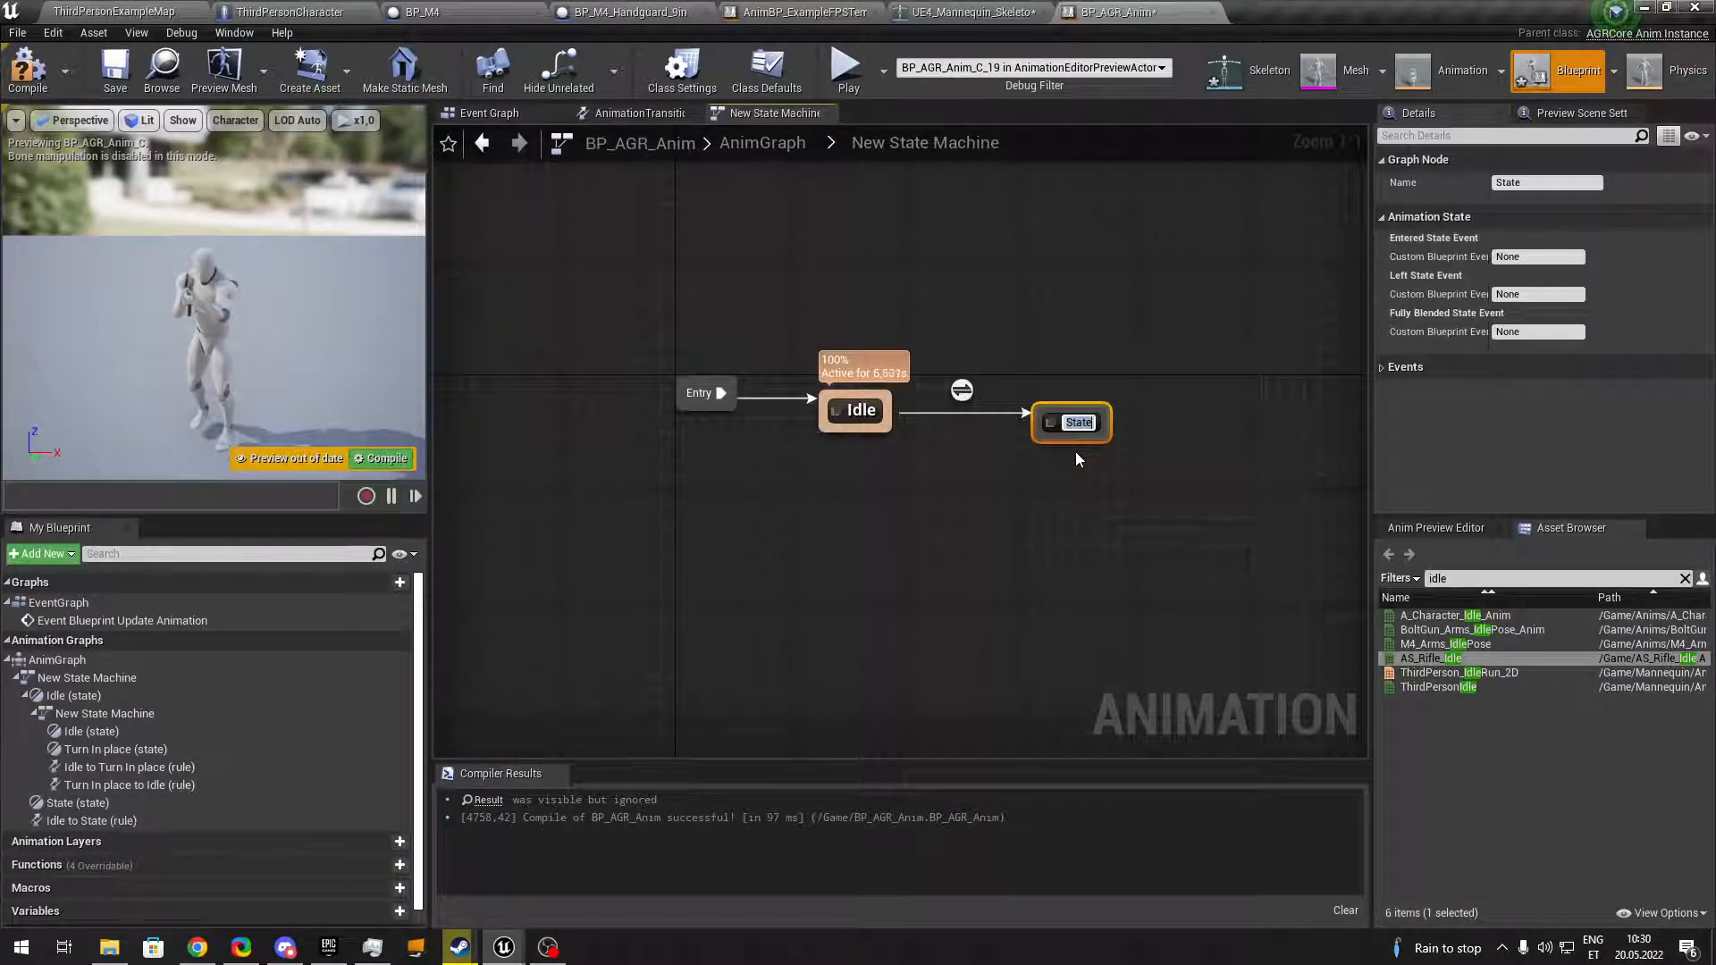
# Rename the state Movement, give its rules NOT and Idle conditions, and compile successfully.
pyautogui.write('Move')
pyautogui.write('n')
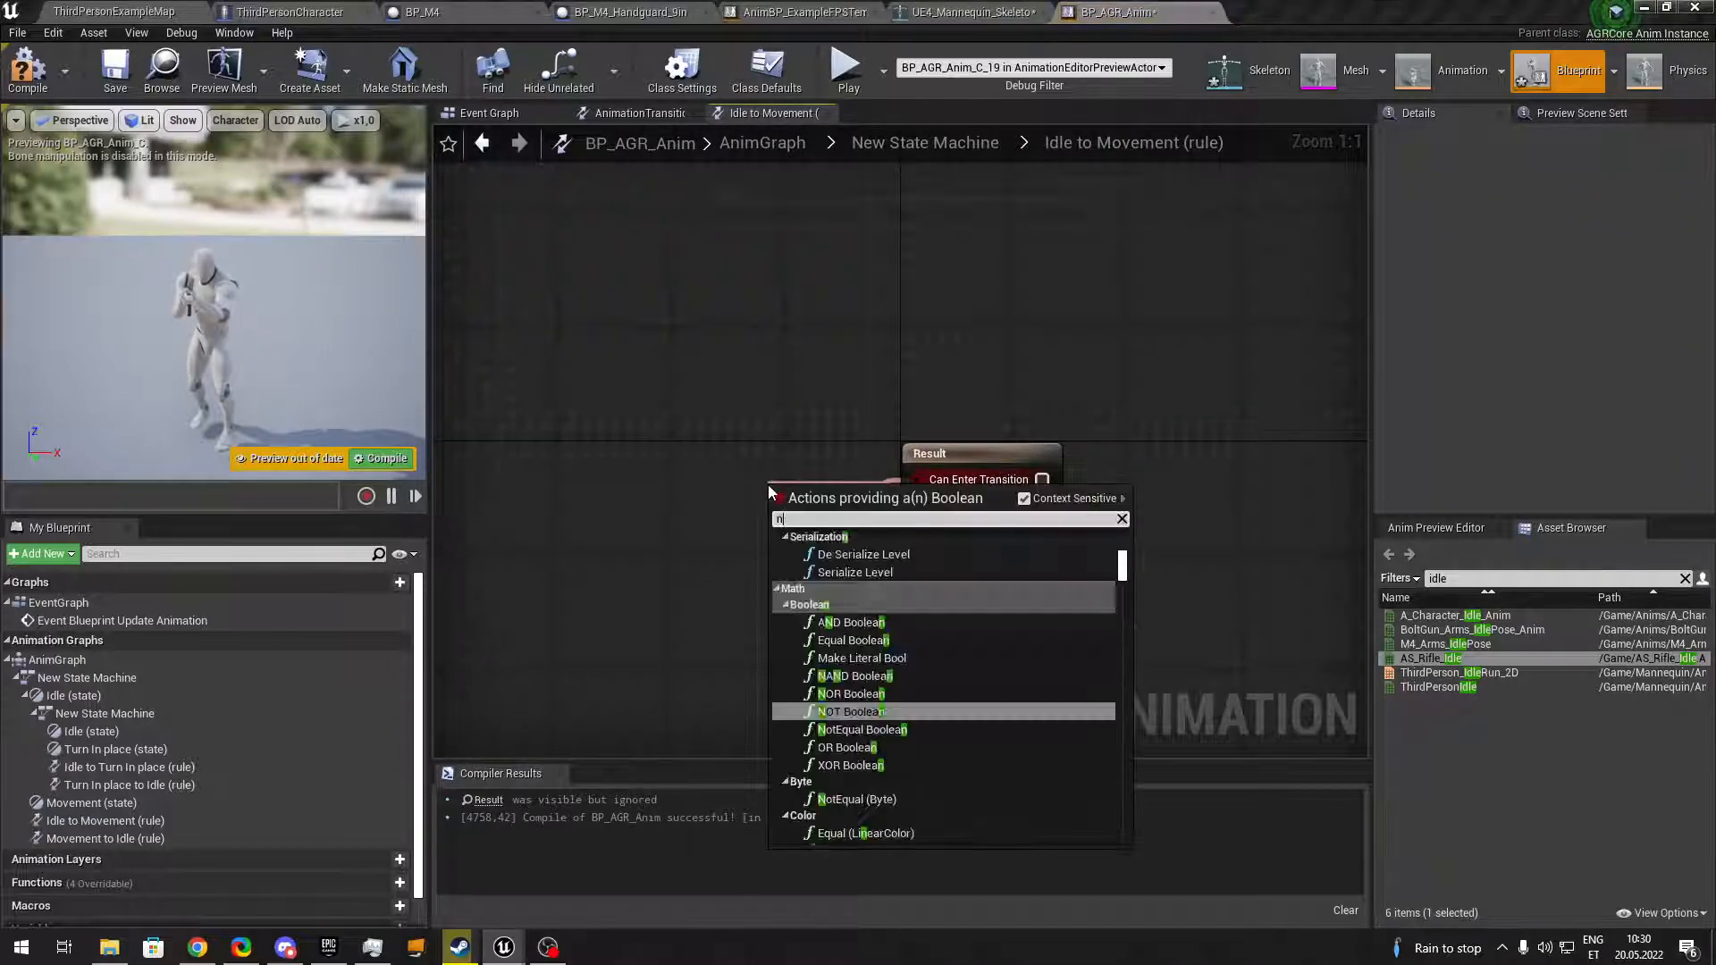
pyautogui.click(851, 711)
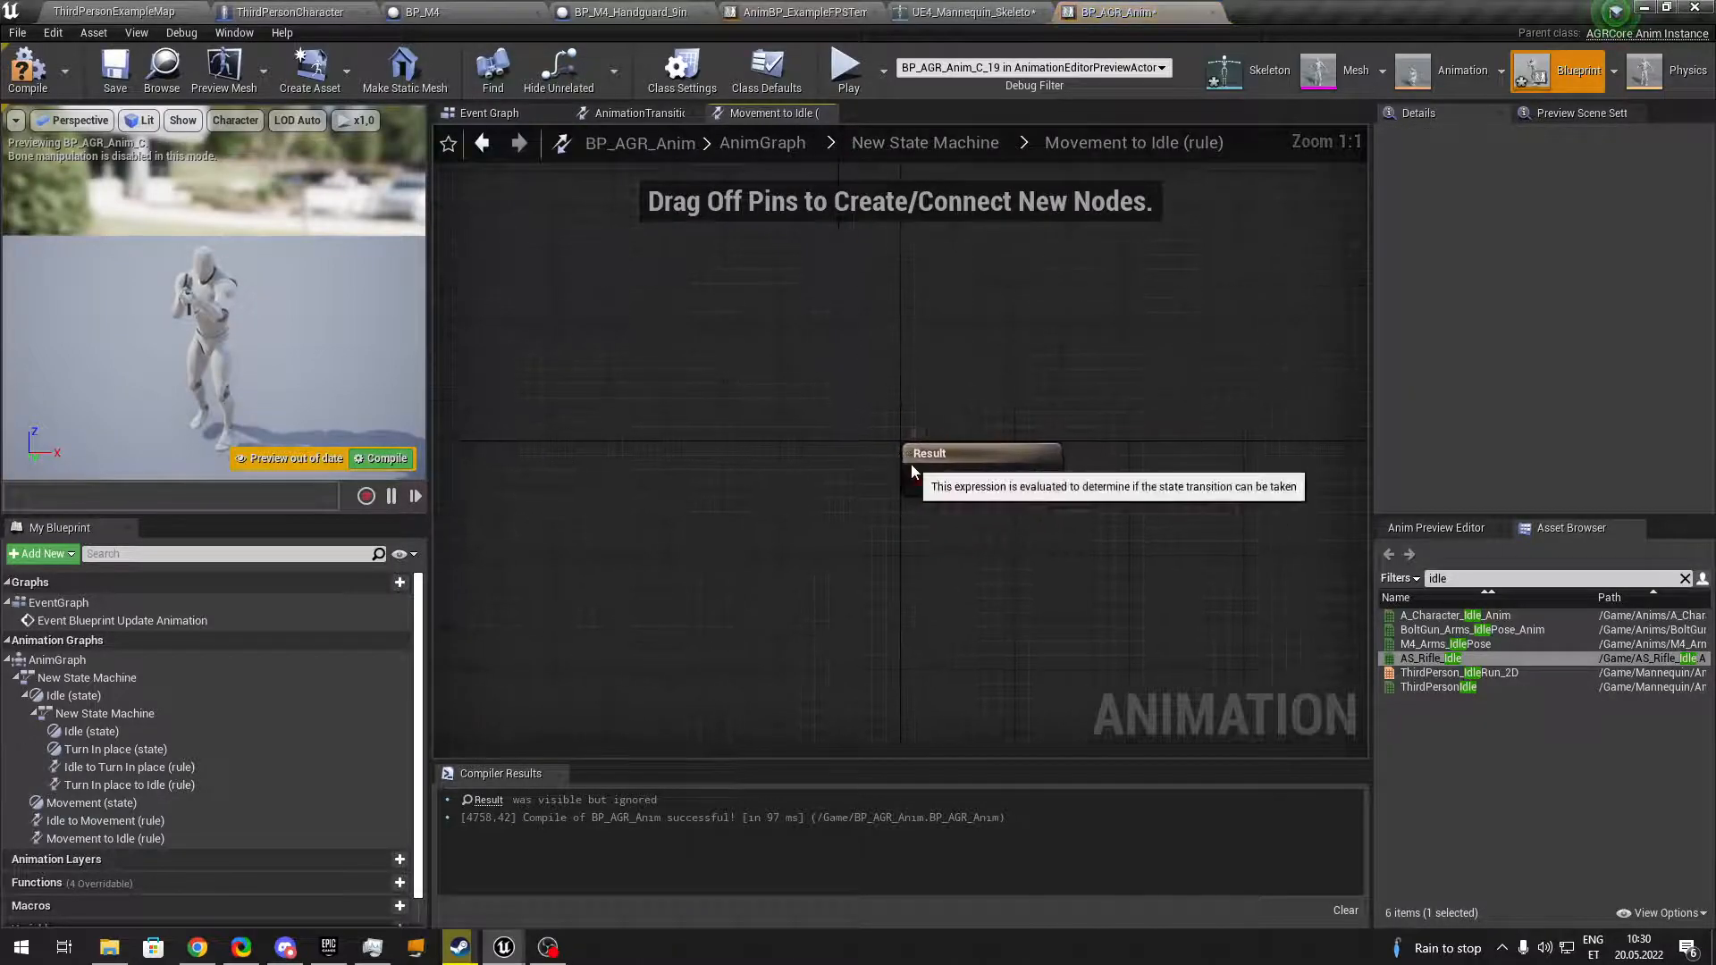
pyautogui.click(973, 452)
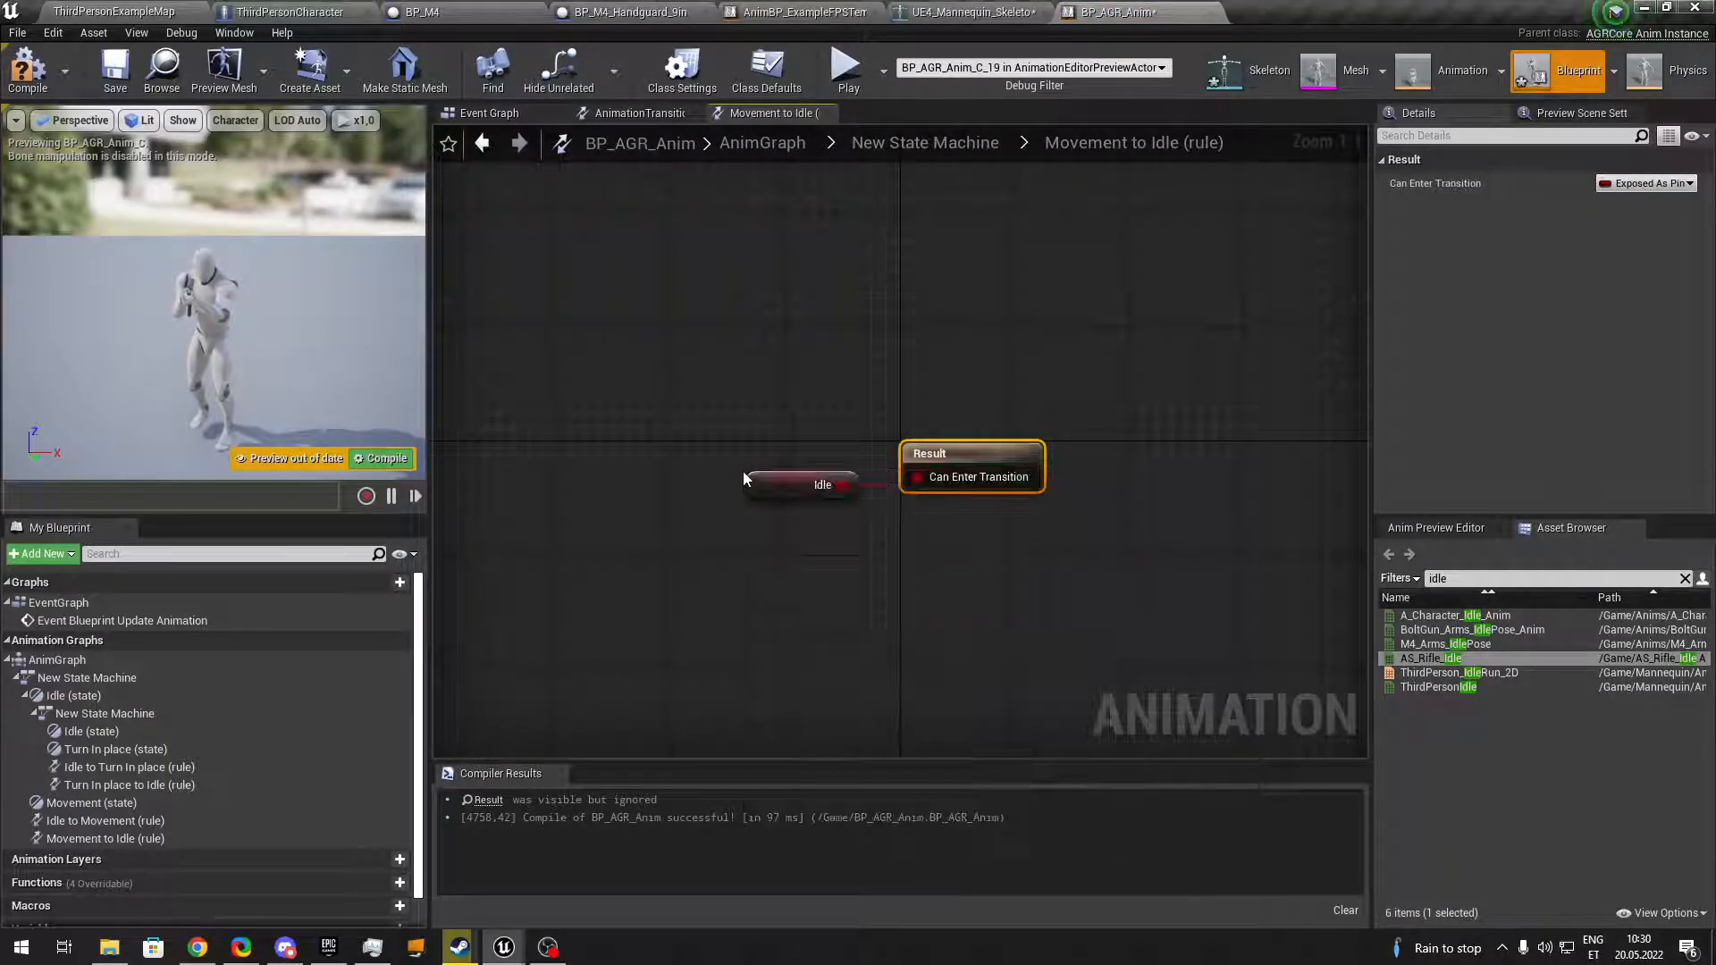
pyautogui.click(114, 69)
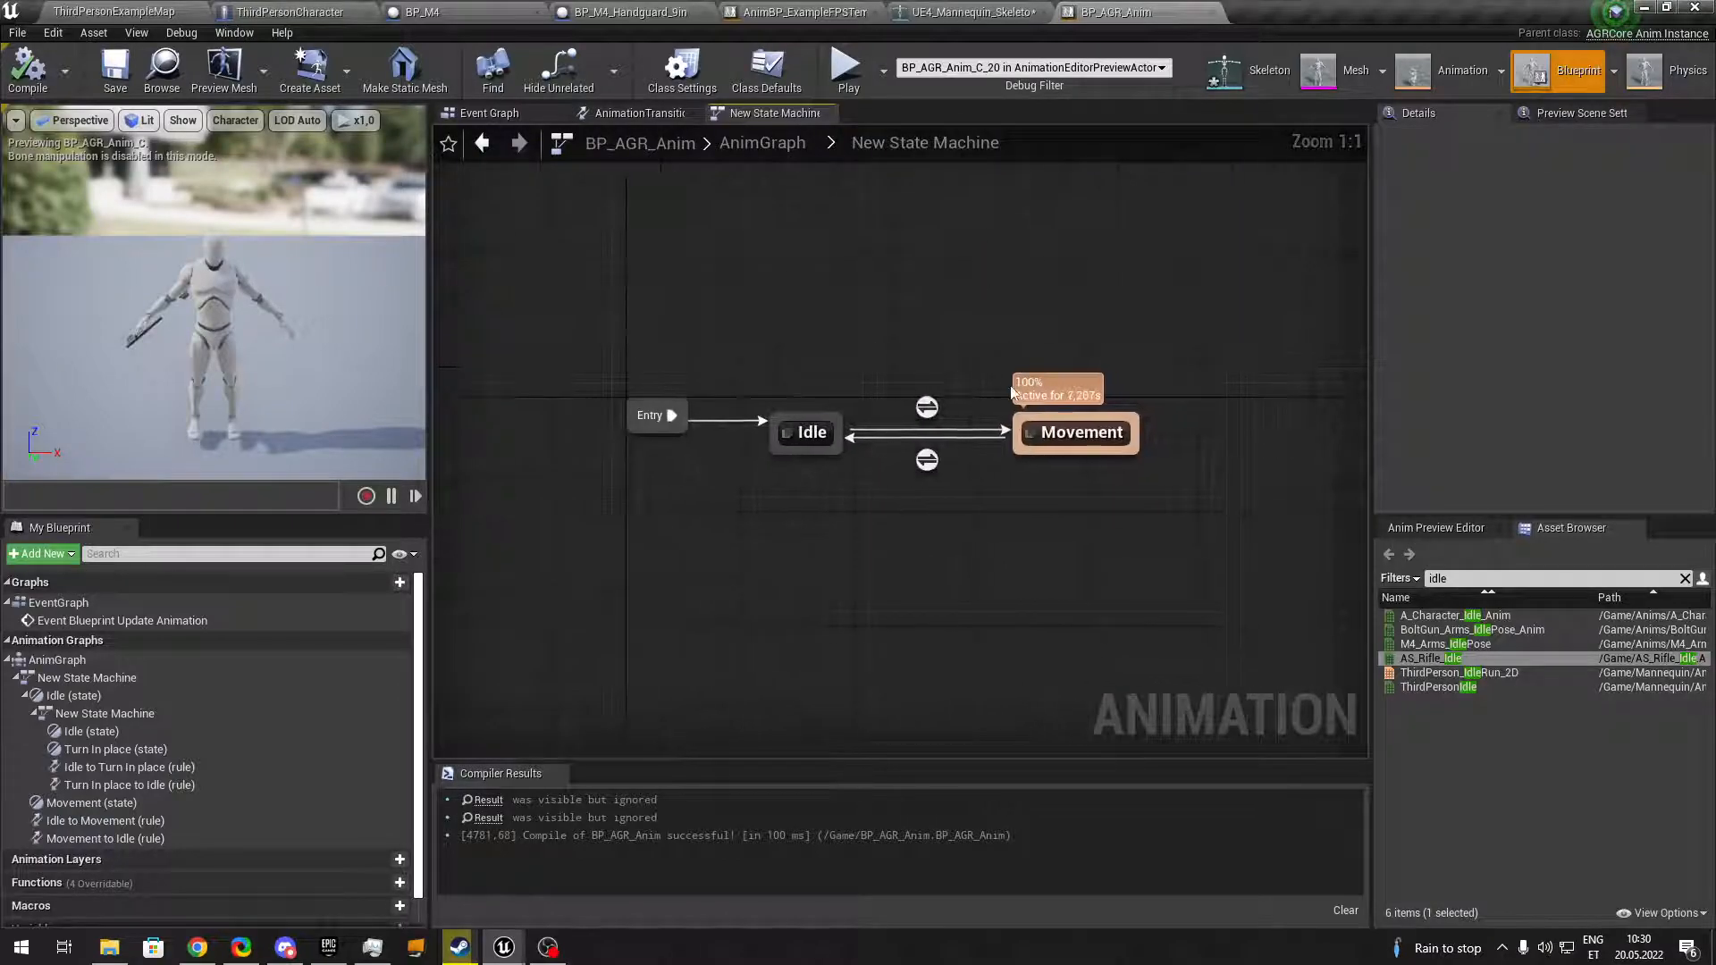
# Play BS_Locomotion_New in the Movement state, fed by Direction and Strafe Velocity, and compile.
pyautogui.doubleClick(1076, 431)
pyautogui.write('Loco')
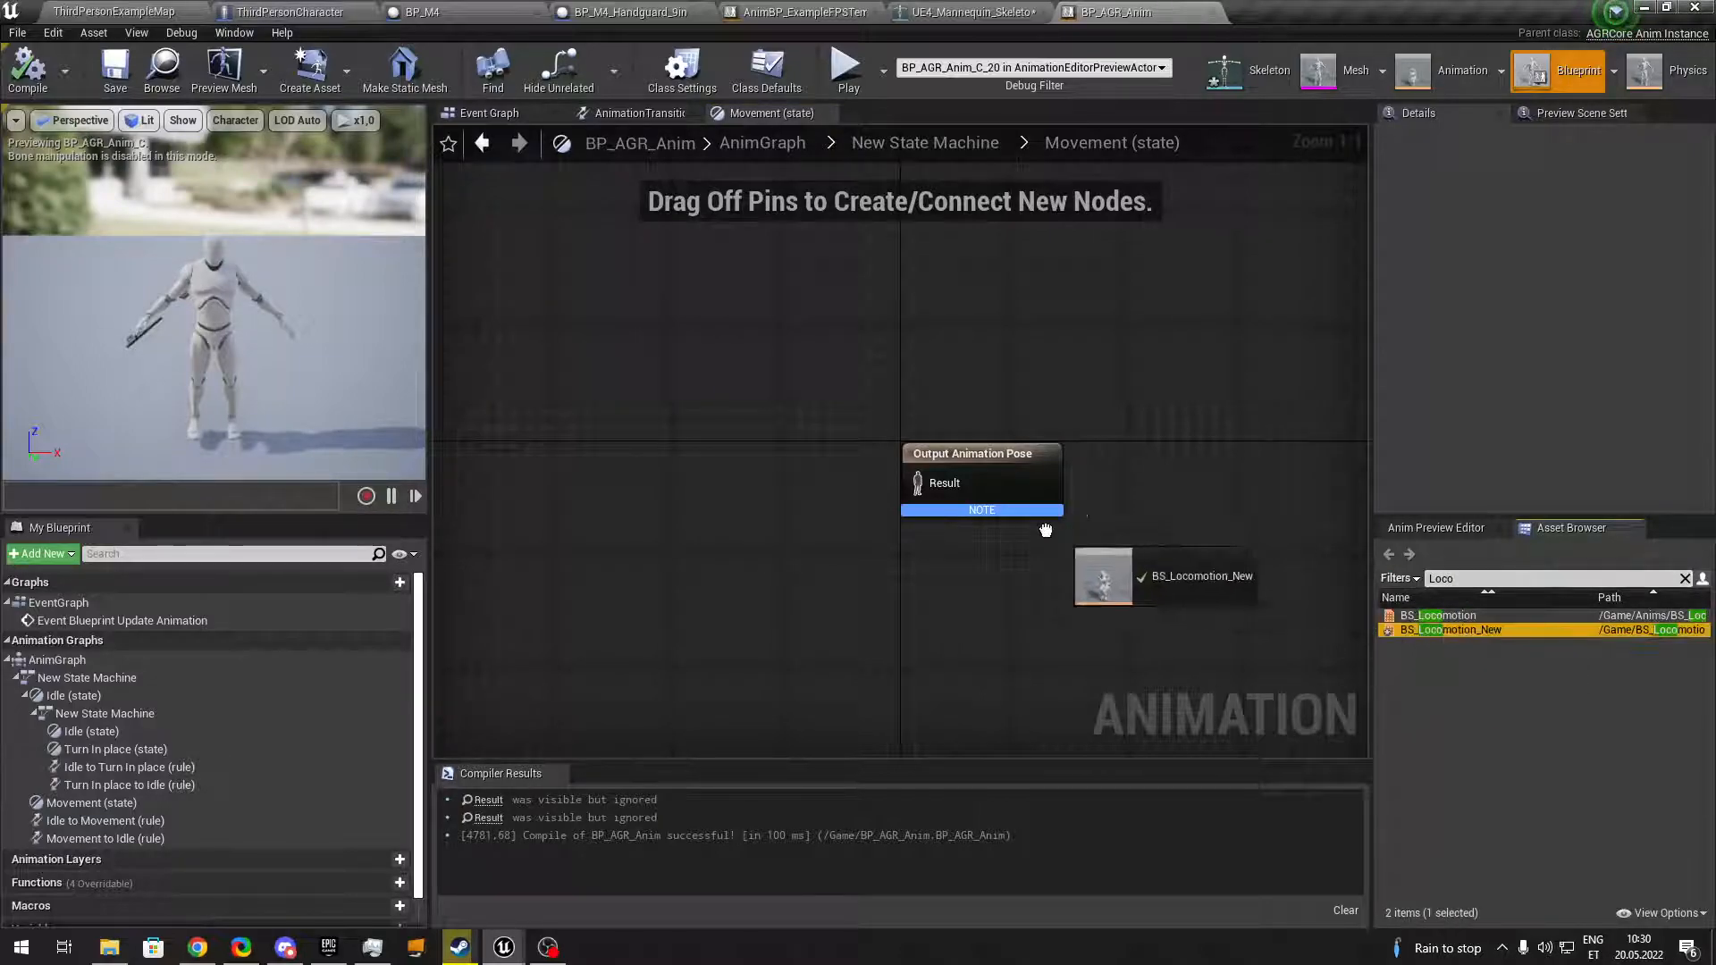
pyautogui.moveTo(1166, 577); pyautogui.dragTo(1022, 577)
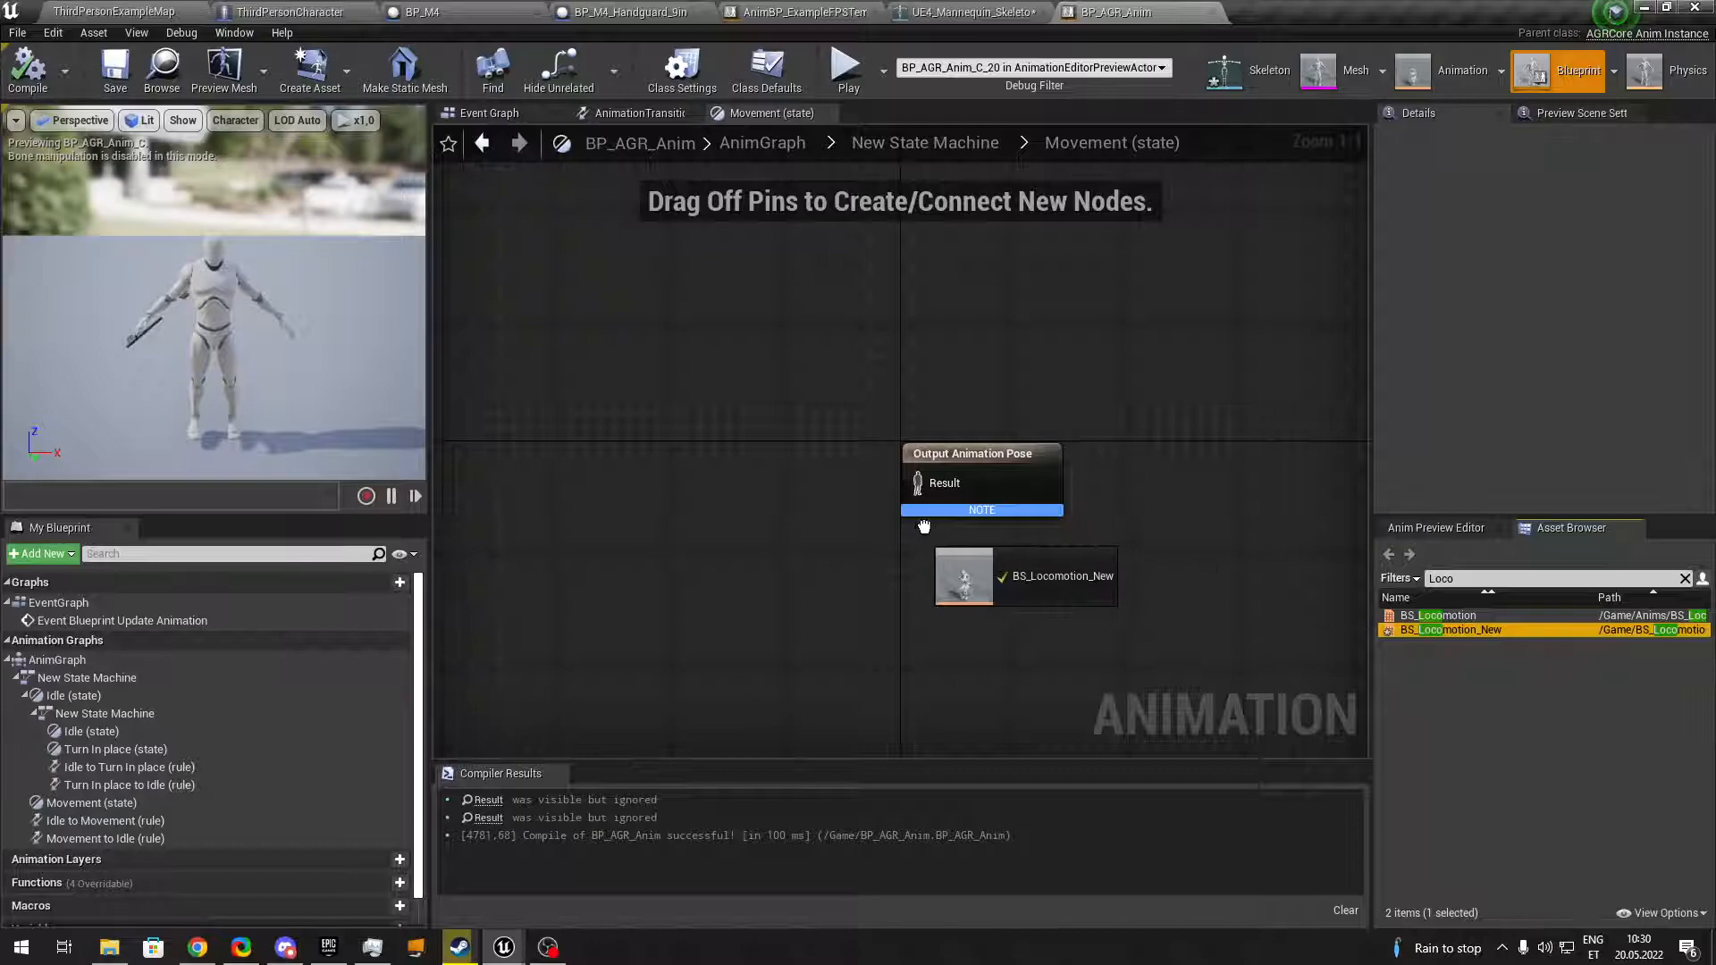
pyautogui.moveTo(1022, 576); pyautogui.dragTo(763, 510)
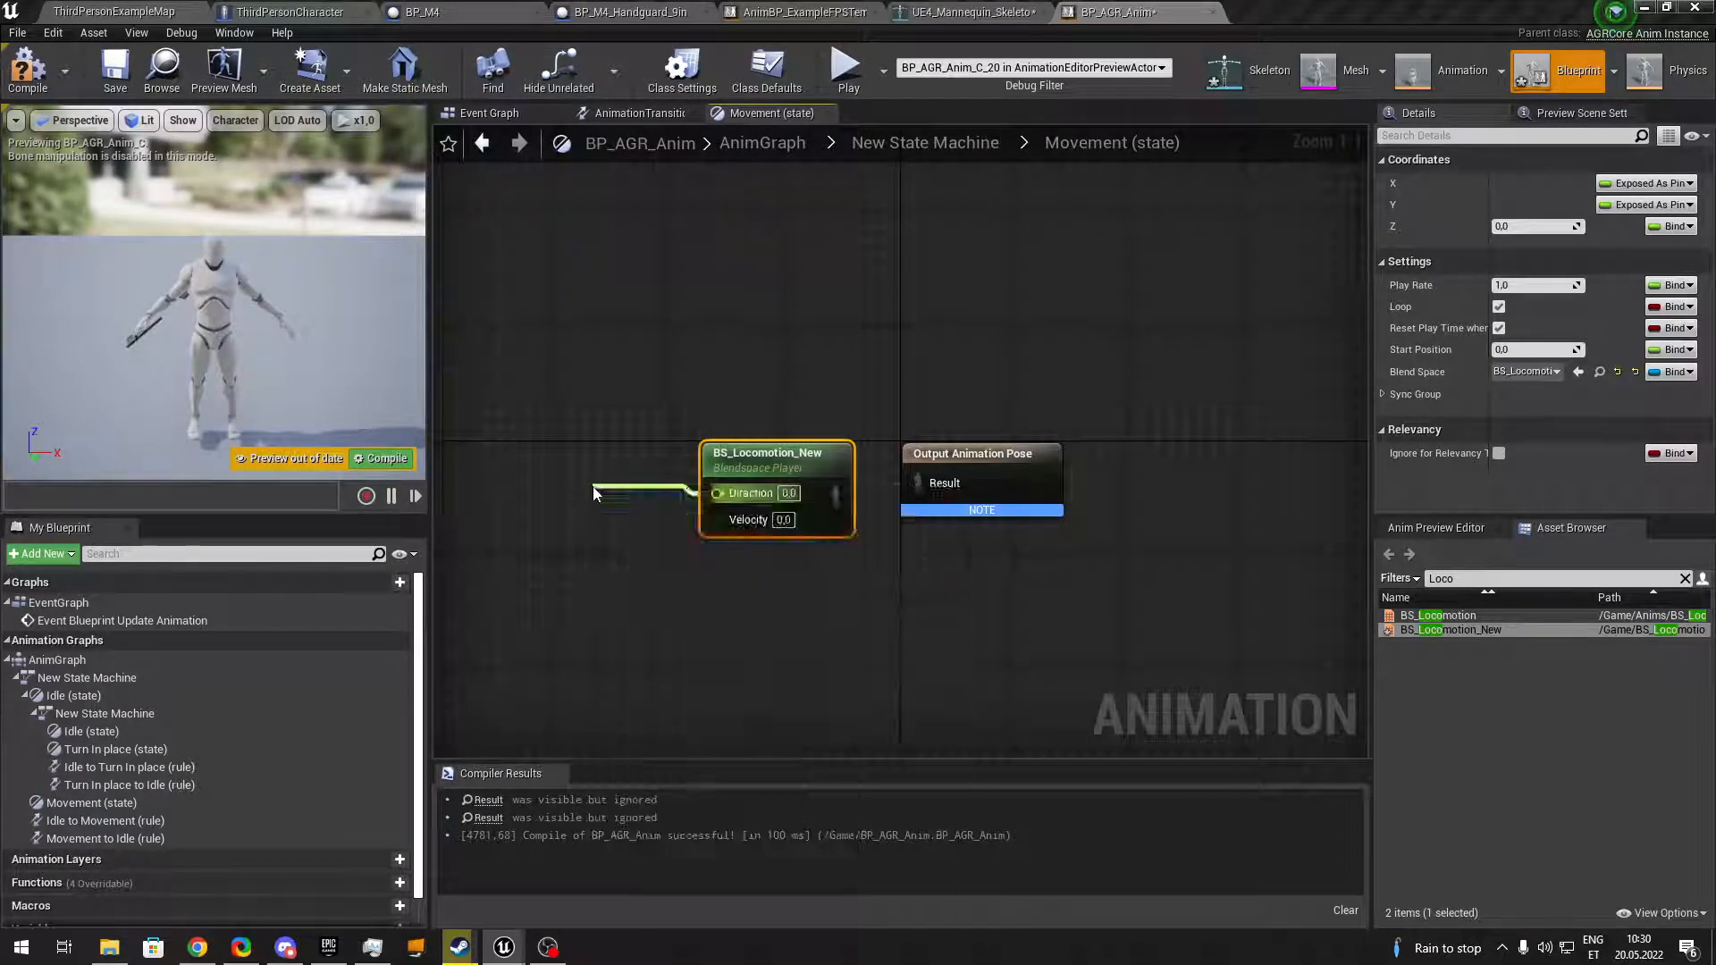
pyautogui.moveTo(719, 493); pyautogui.dragTo(661, 552)
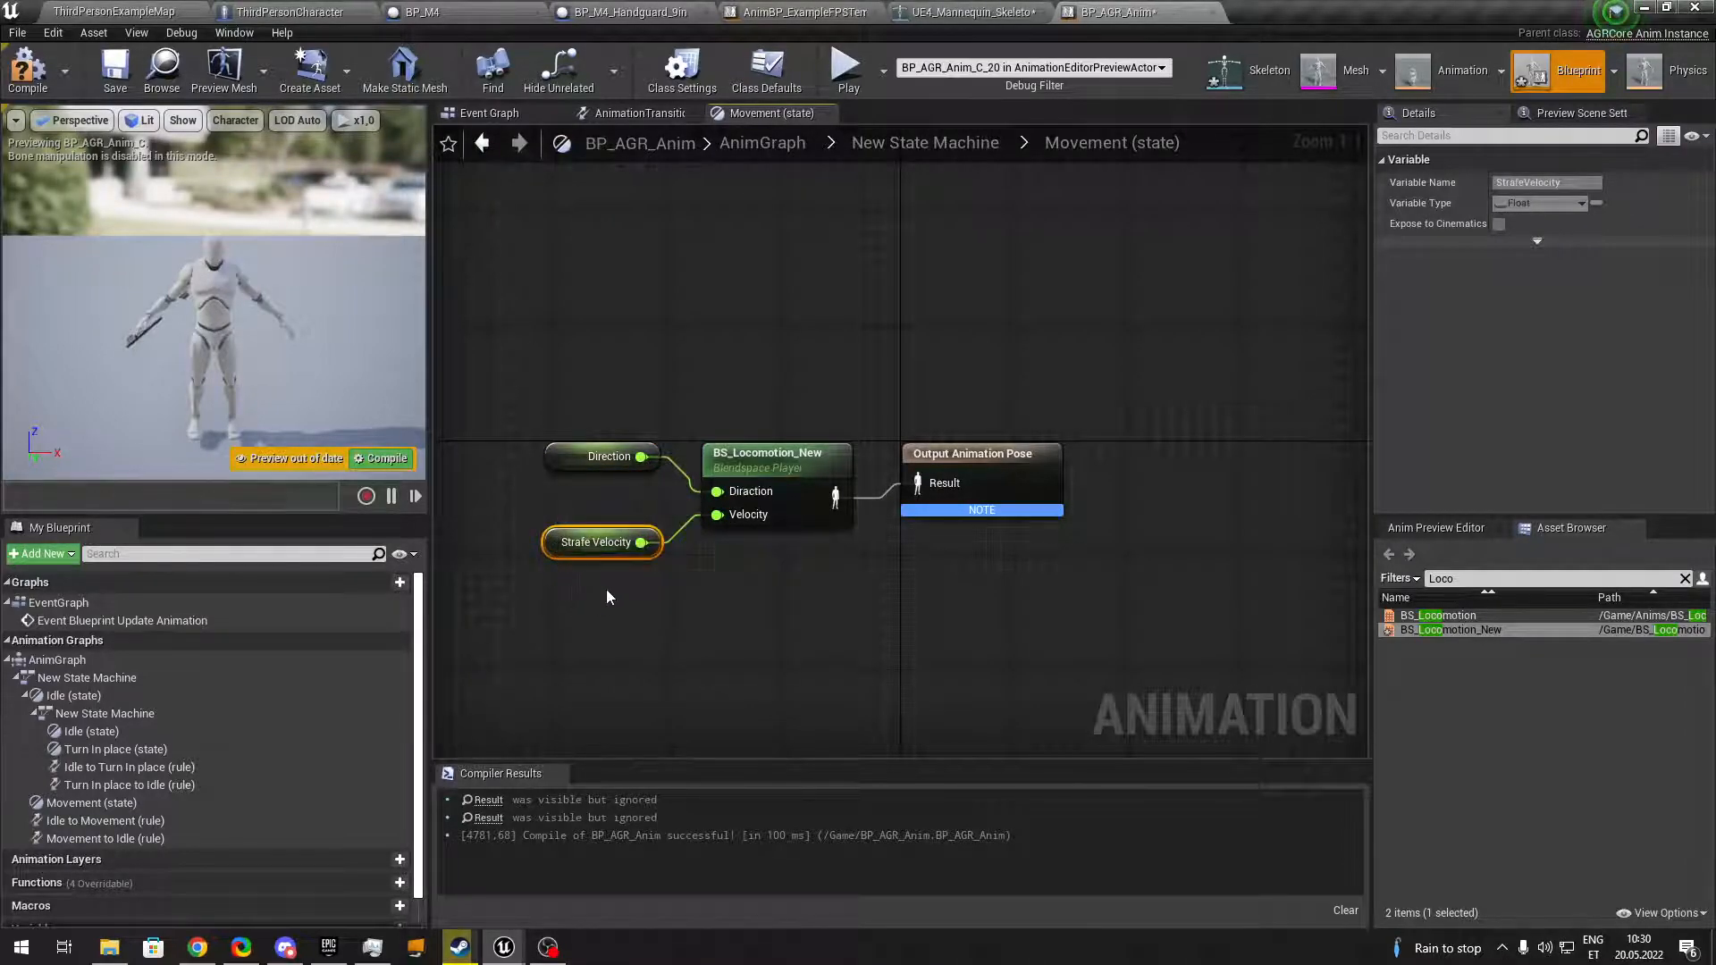
pyautogui.click(381, 457)
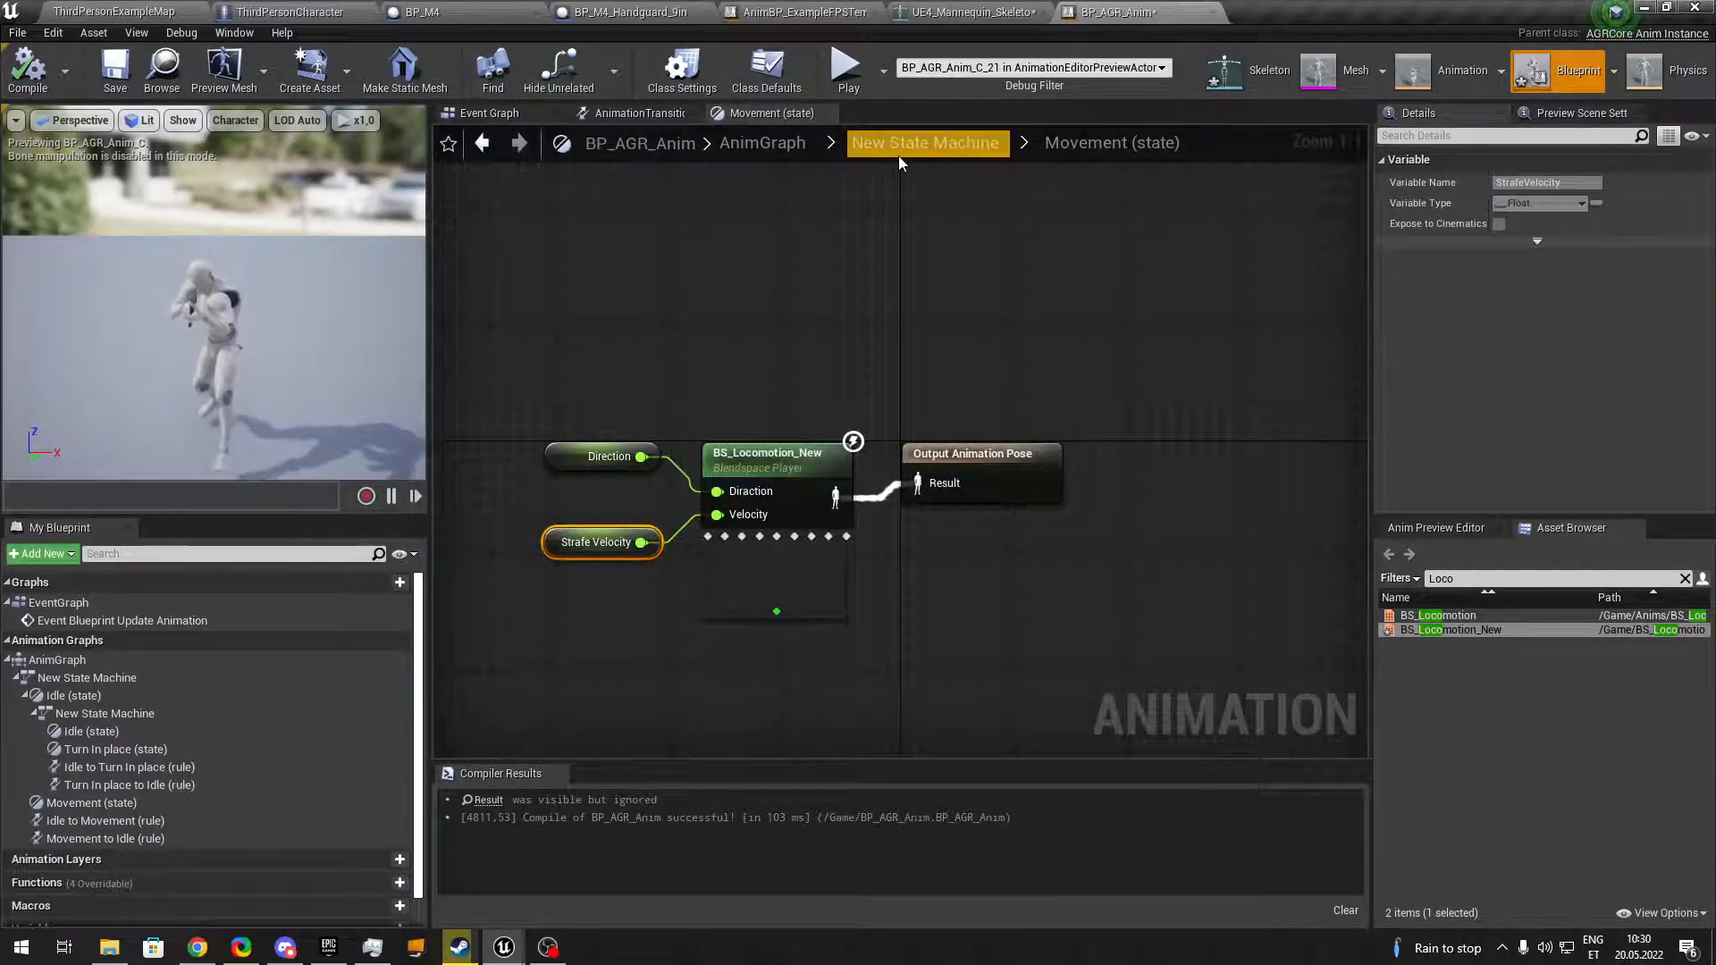
pyautogui.scroll(-3)
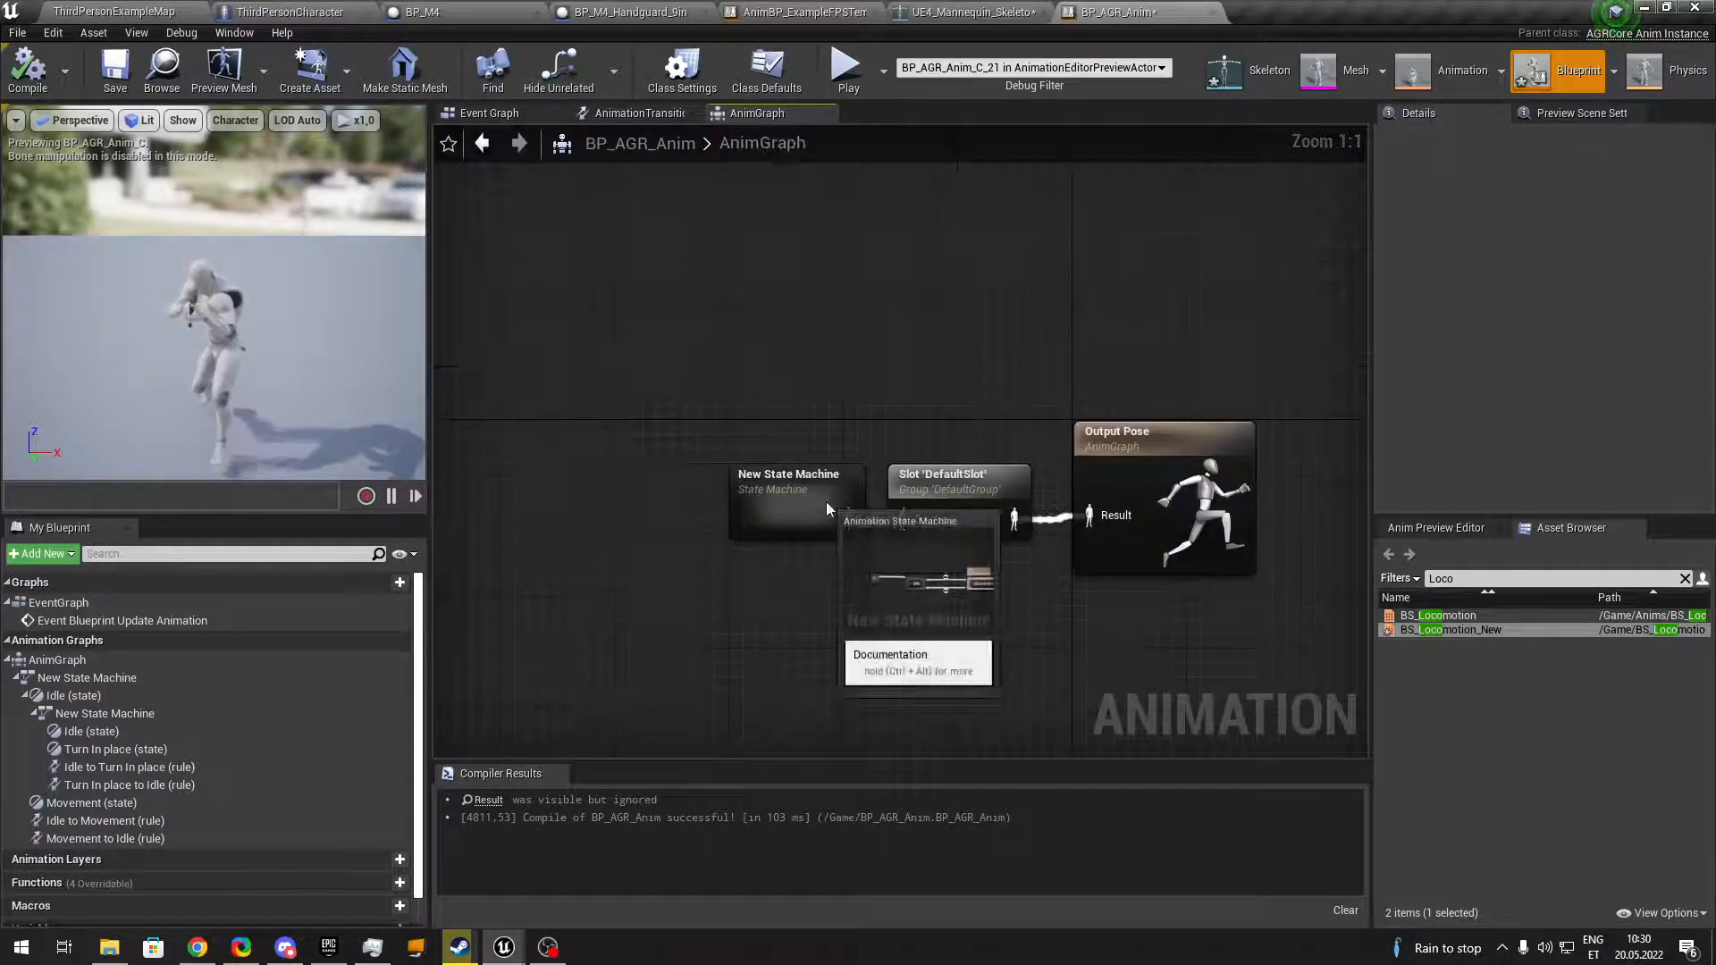
# Blend Rifle_TurnR_90 and Rifle_TurnL_90 by bool in Turn In place, driven by Lean above 0.
pyautogui.doubleClick(789, 493)
pyautogui.write('boo')
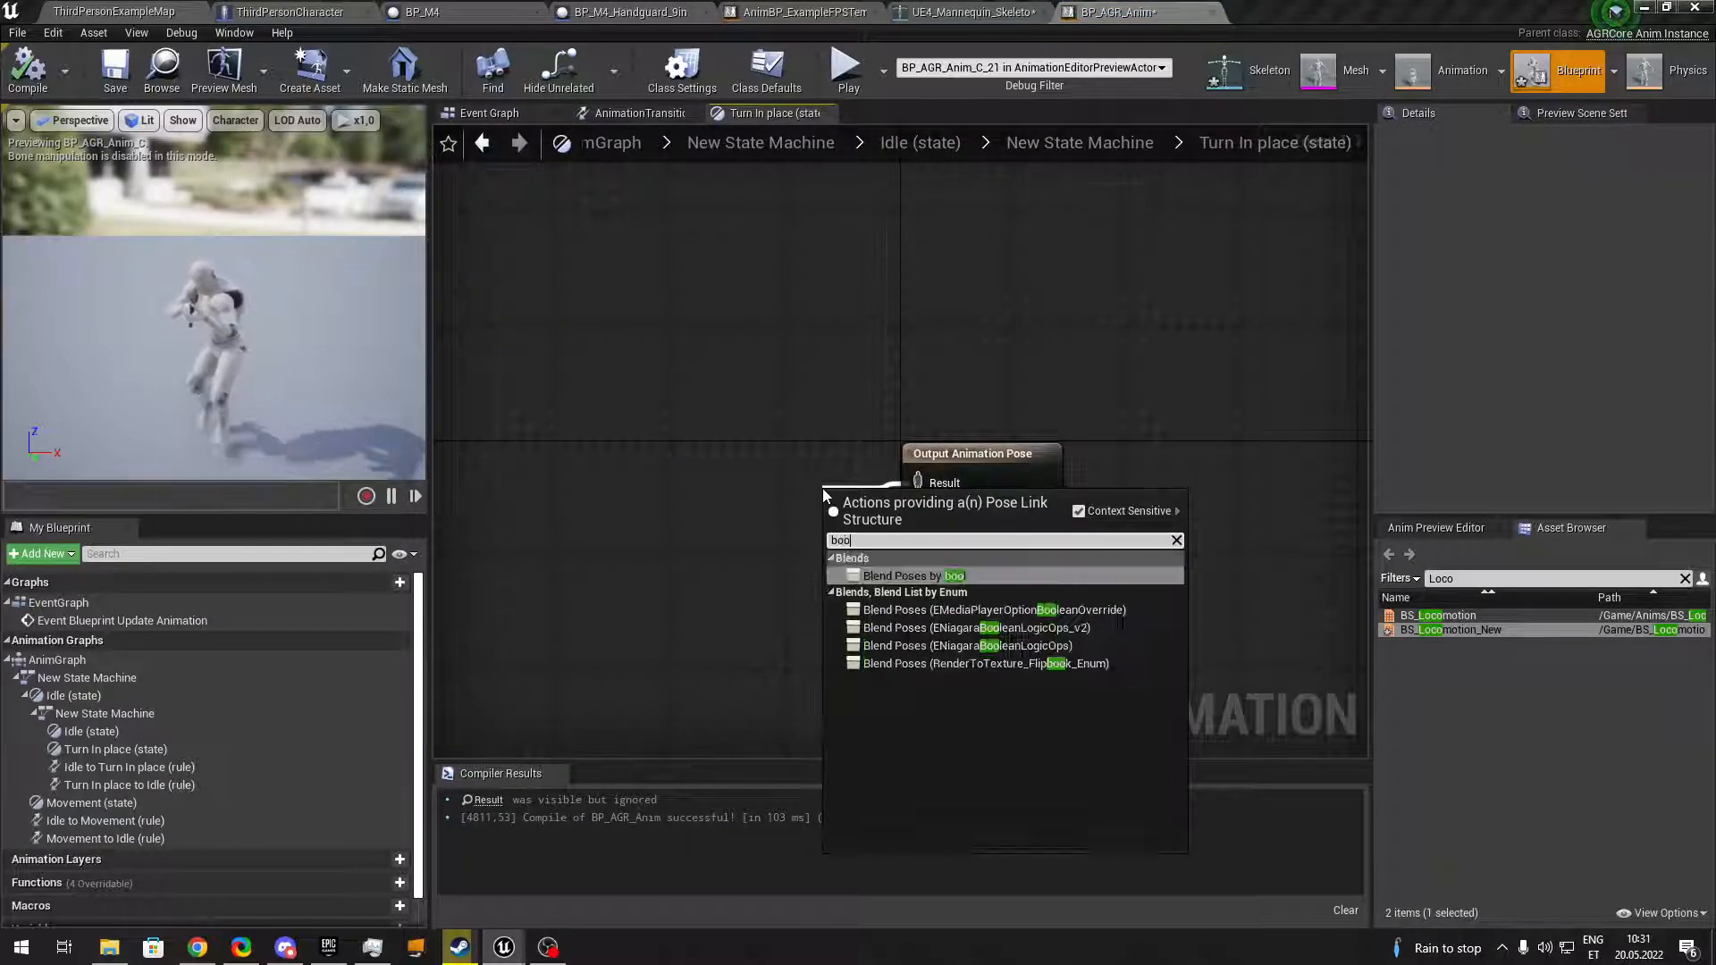
pyautogui.click(901, 576)
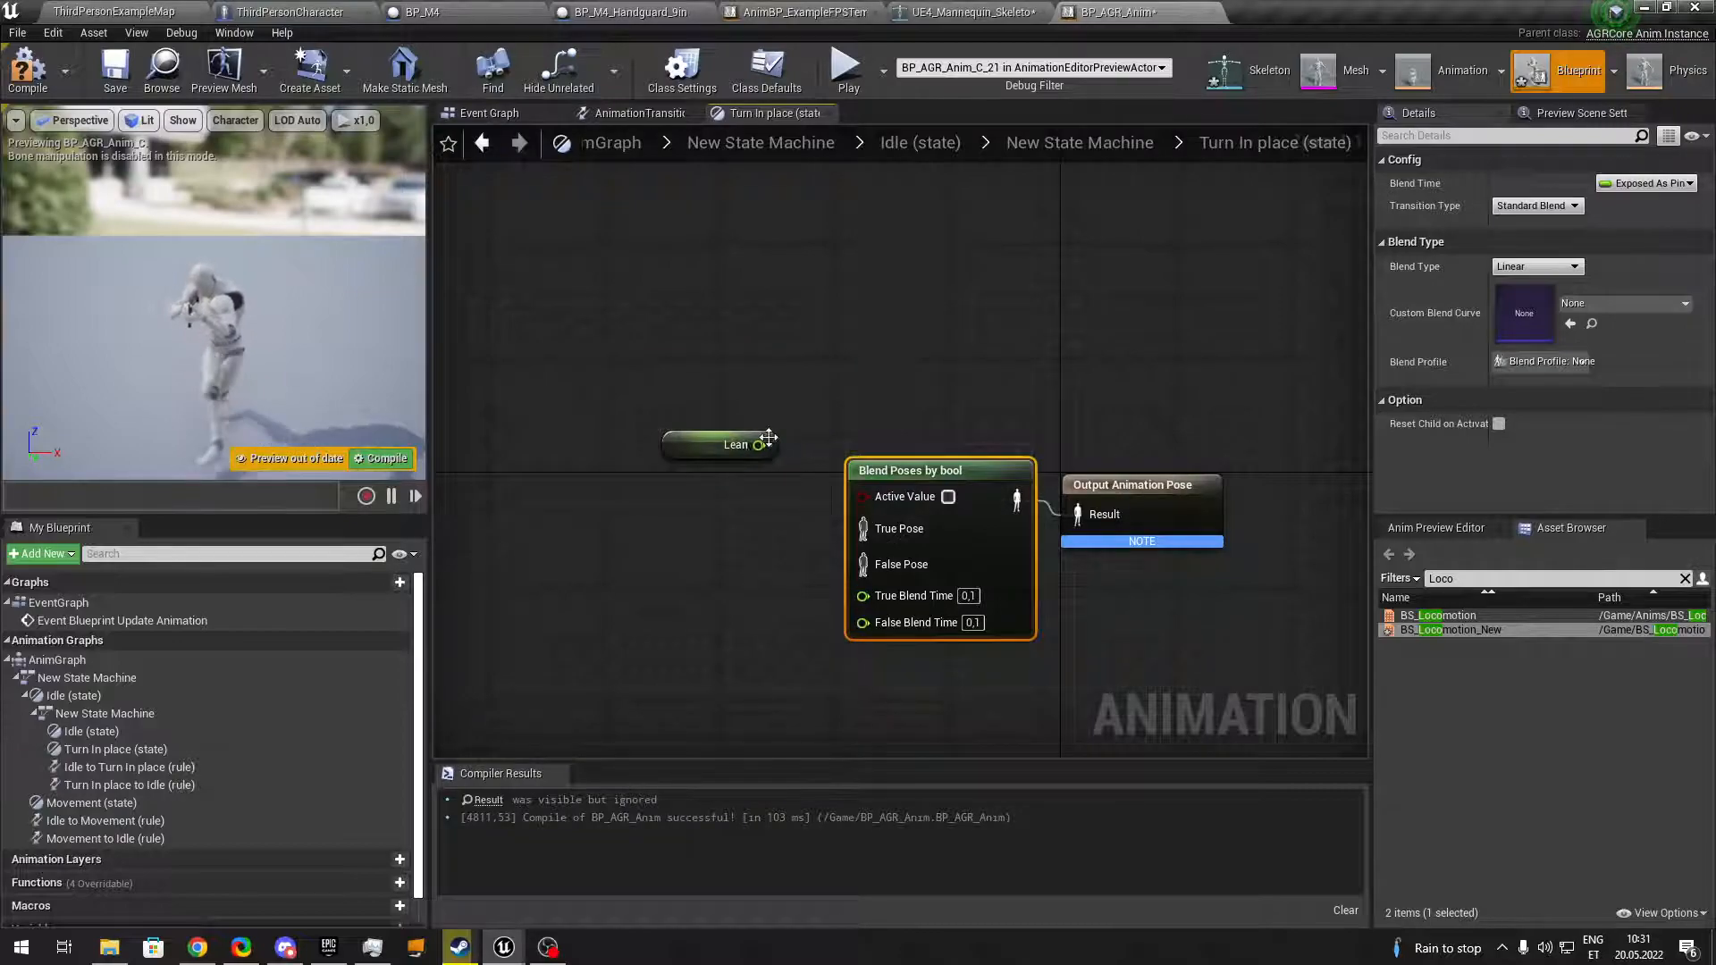
pyautogui.moveTo(772, 443); pyautogui.dragTo(860, 470)
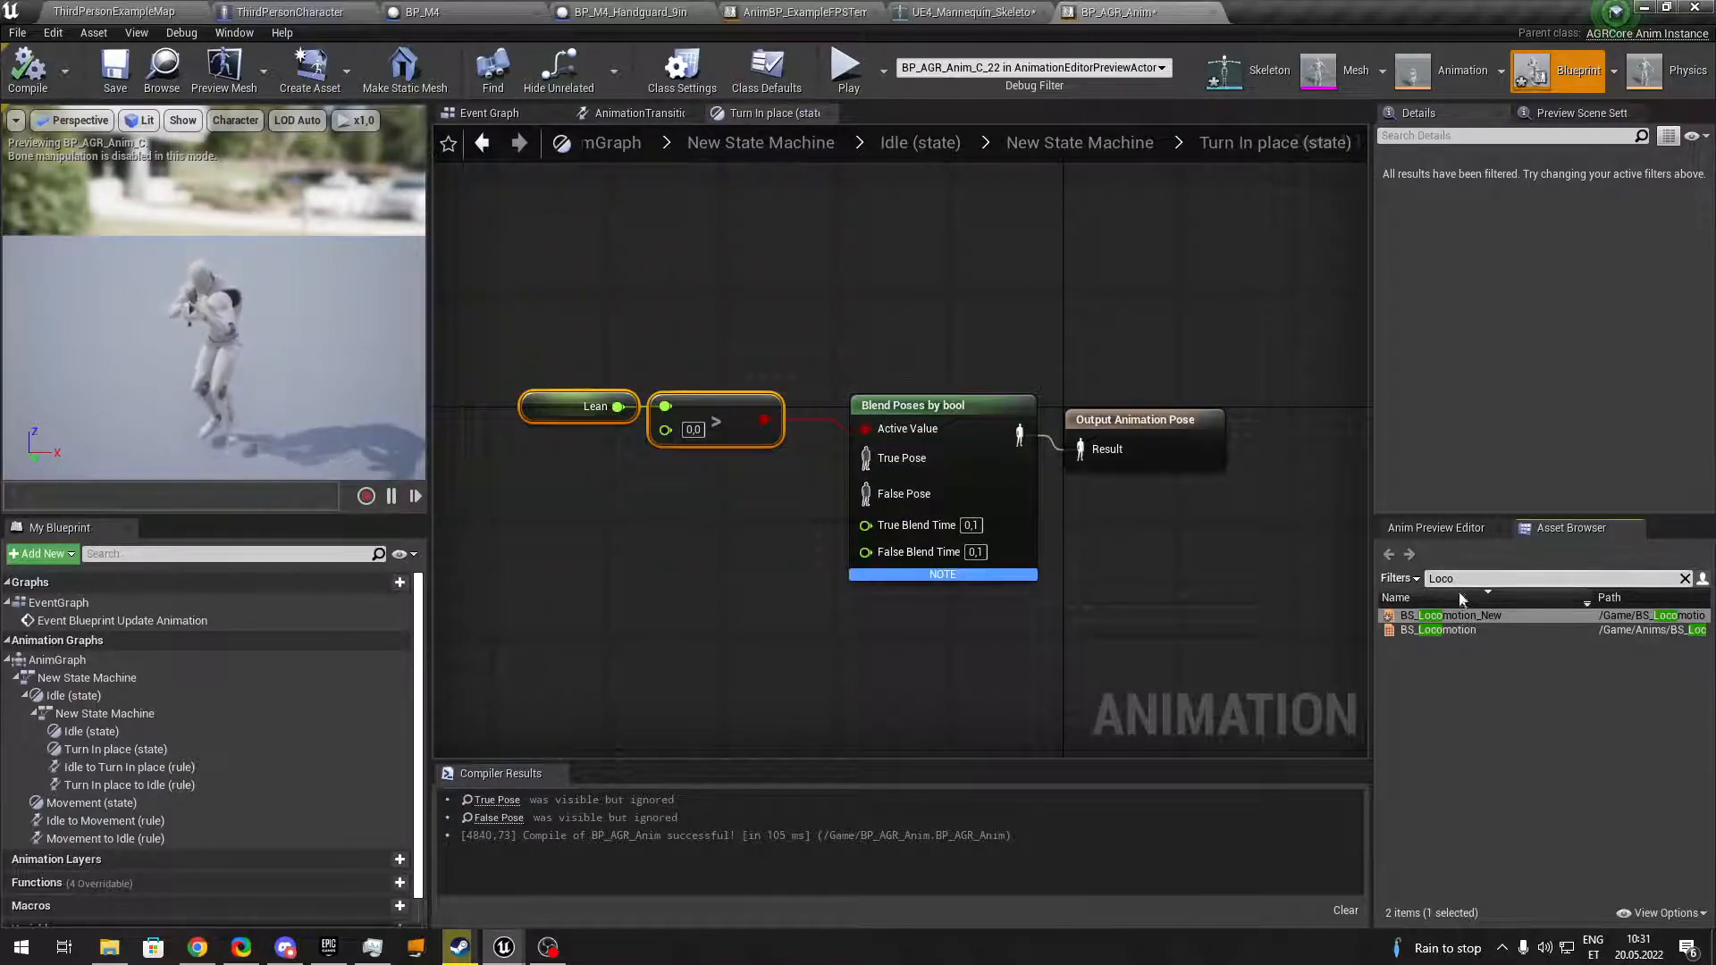
pyautogui.write('Turn')
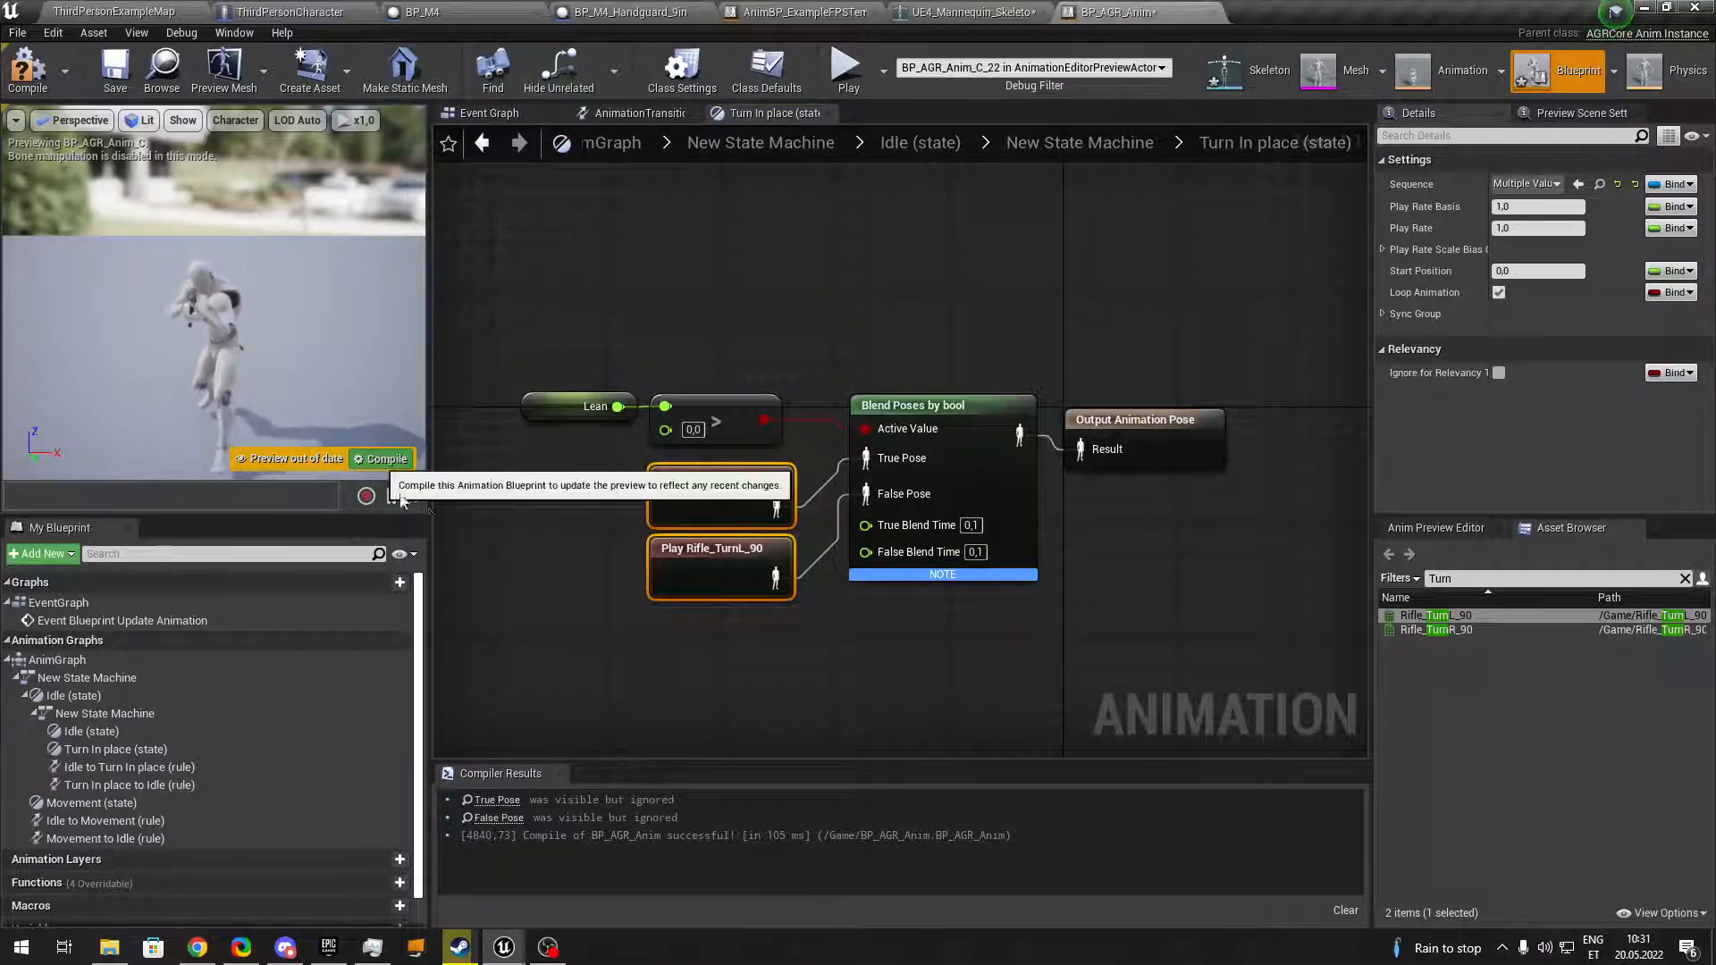
# Compile the turn-in-place changes and launch a play test from ThirdPersonExampleMap.
pyautogui.click(103, 13)
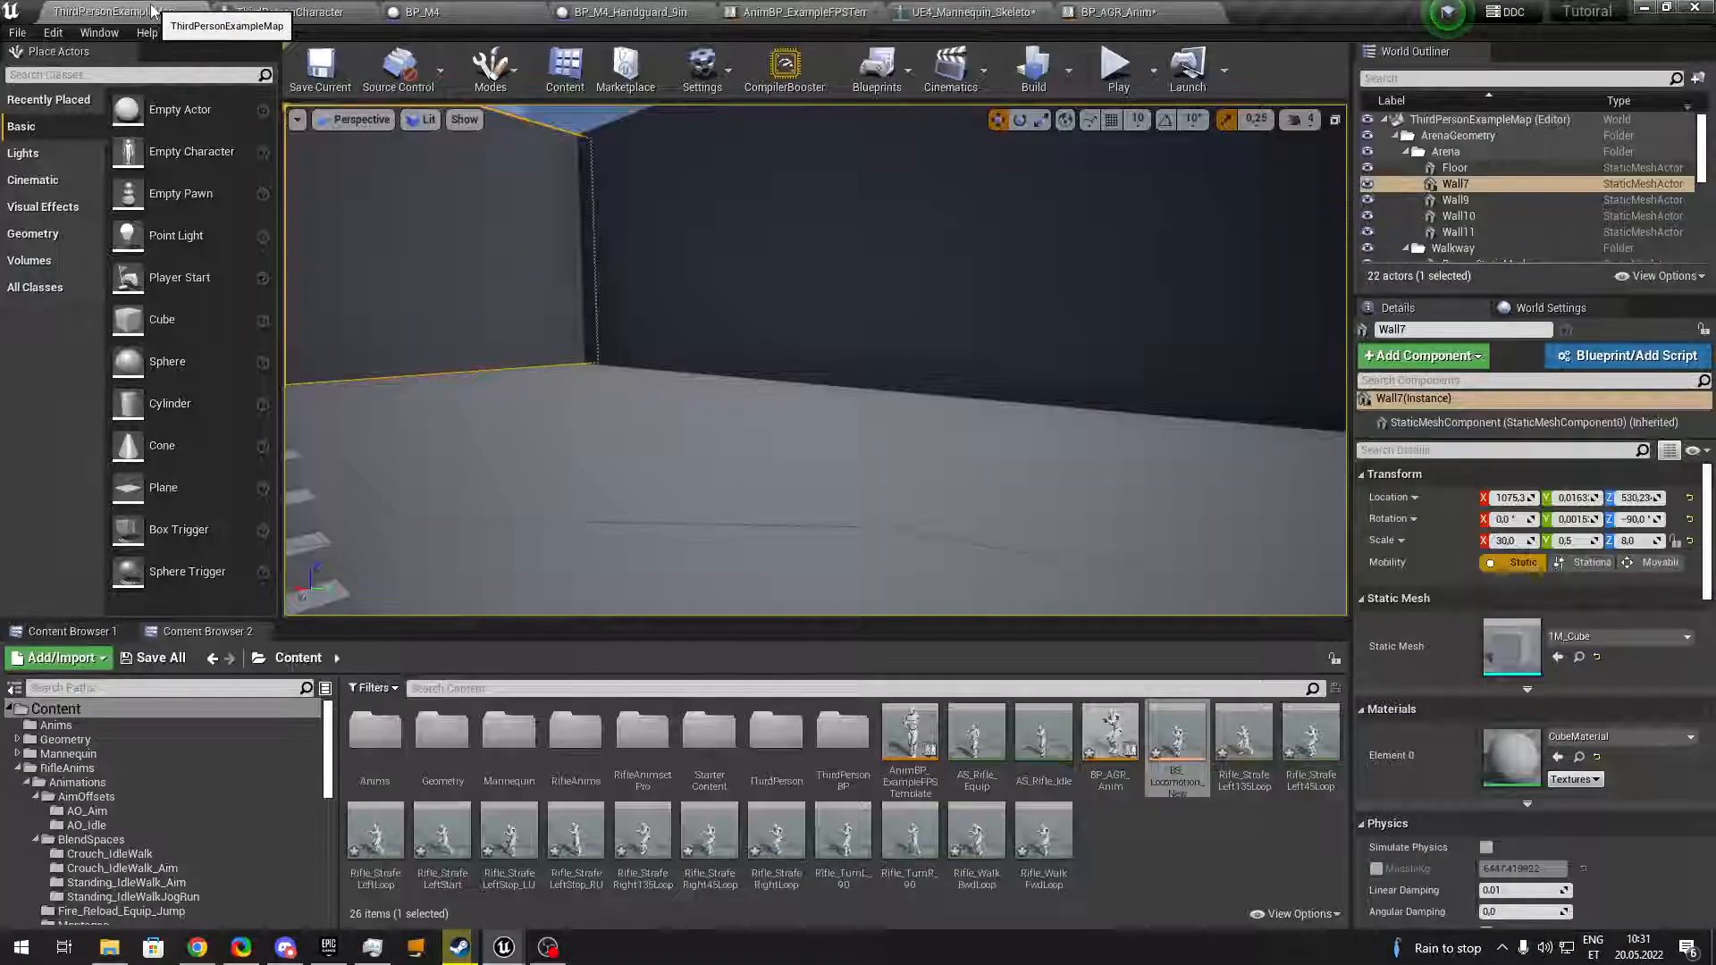
pyautogui.click(1147, 68)
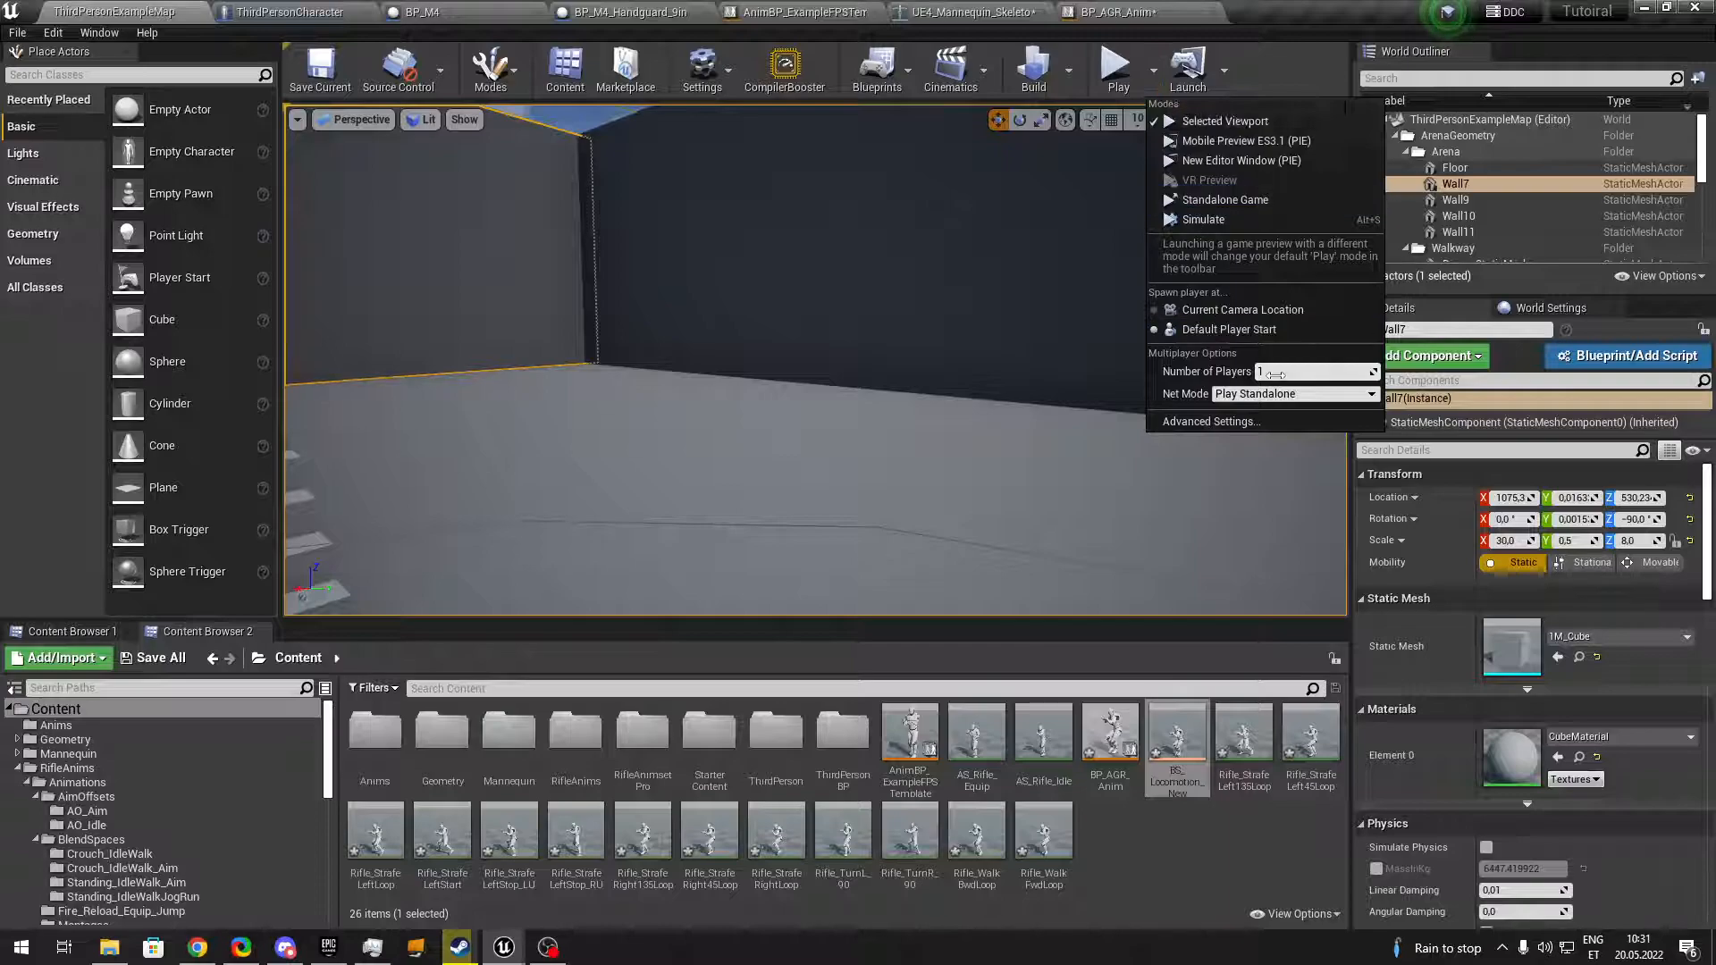
pyautogui.click(1296, 393)
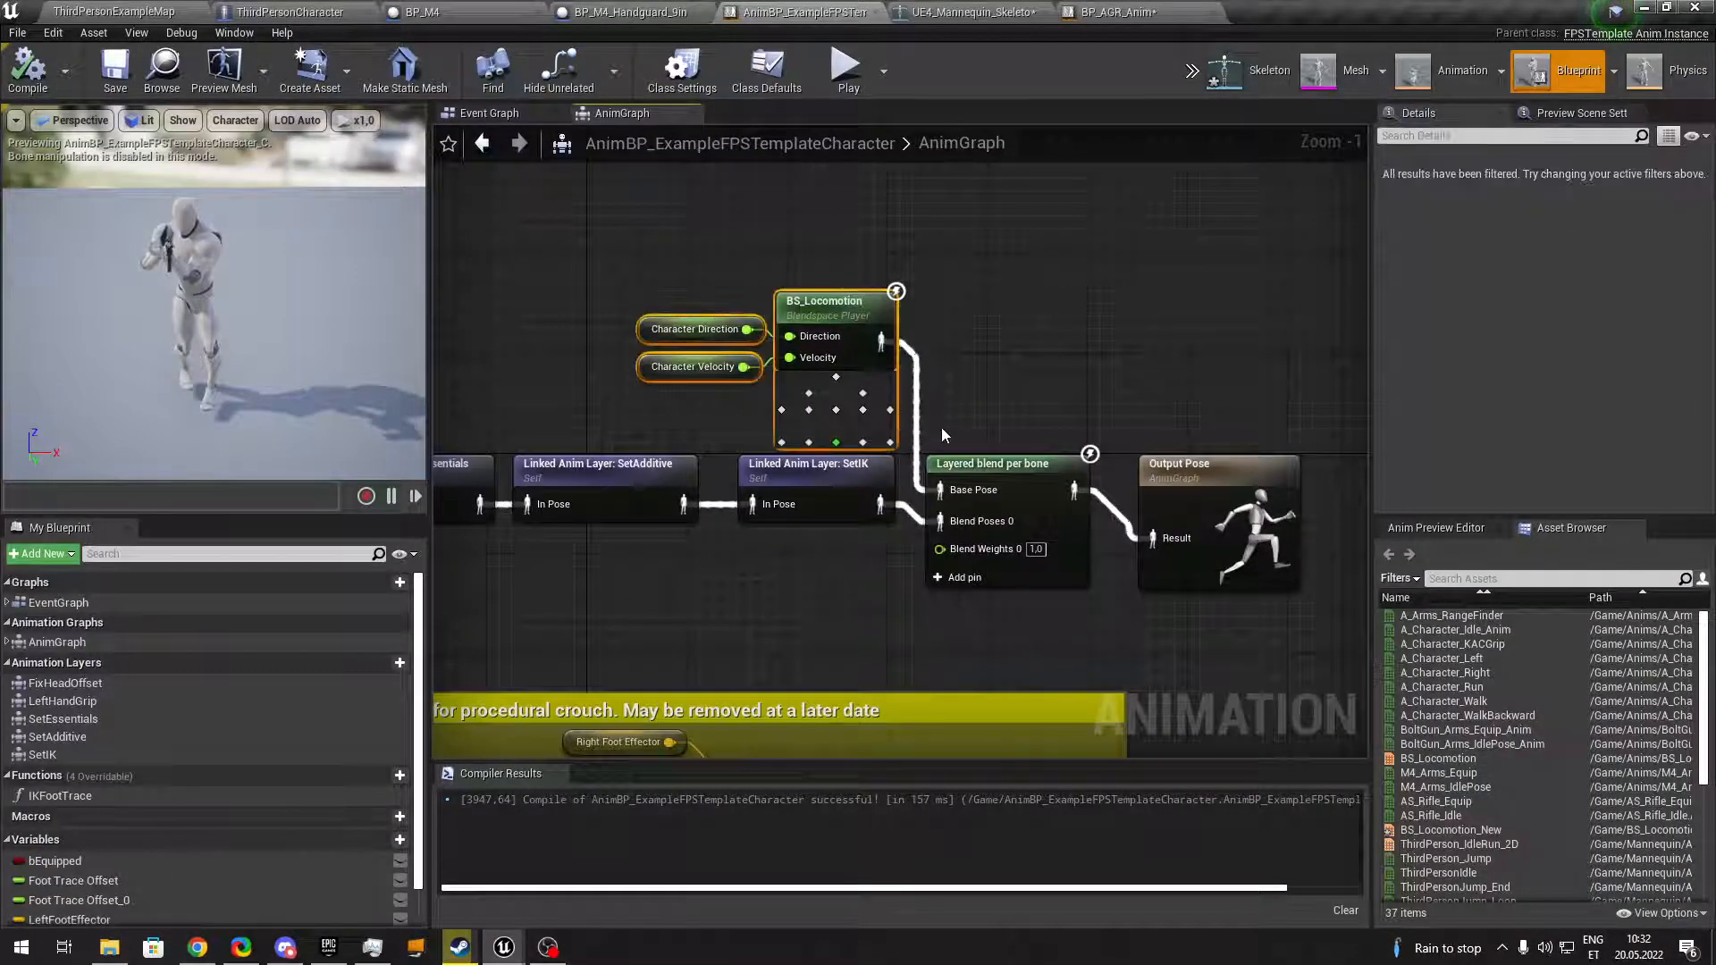
# Add a Linked Anim Graph node above the FPS template AnimGraph's layered blend chain.
pyautogui.moveTo(836, 318); pyautogui.dragTo(722, 295)
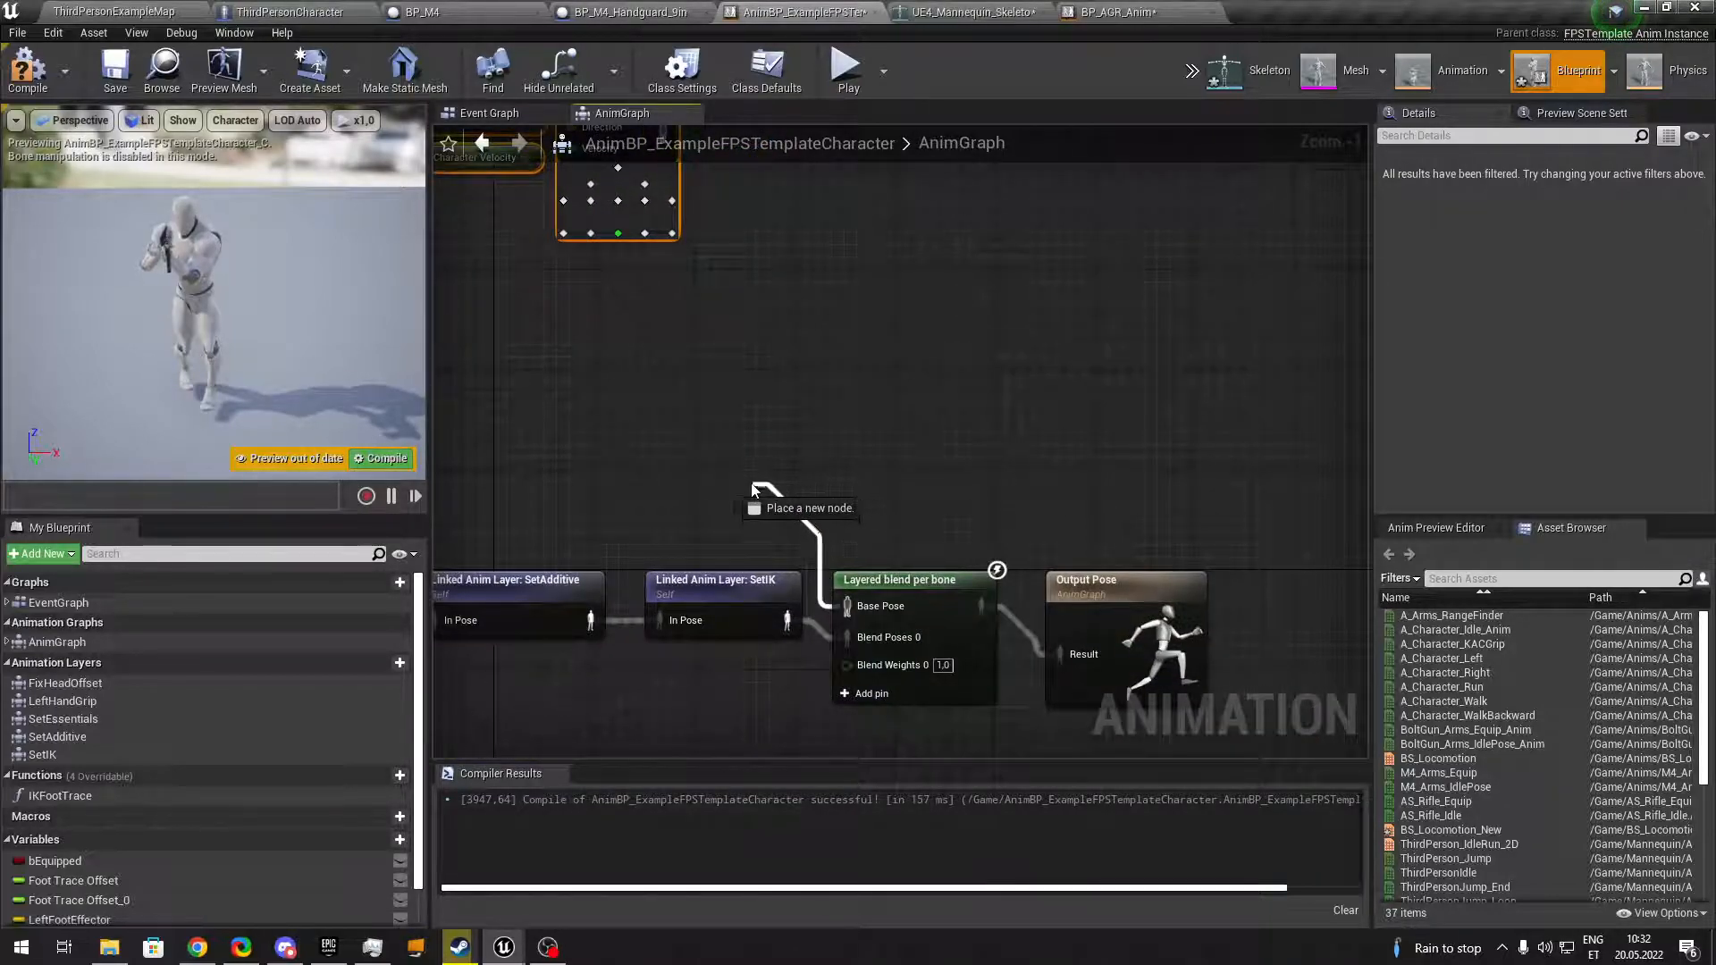
pyautogui.click(767, 506)
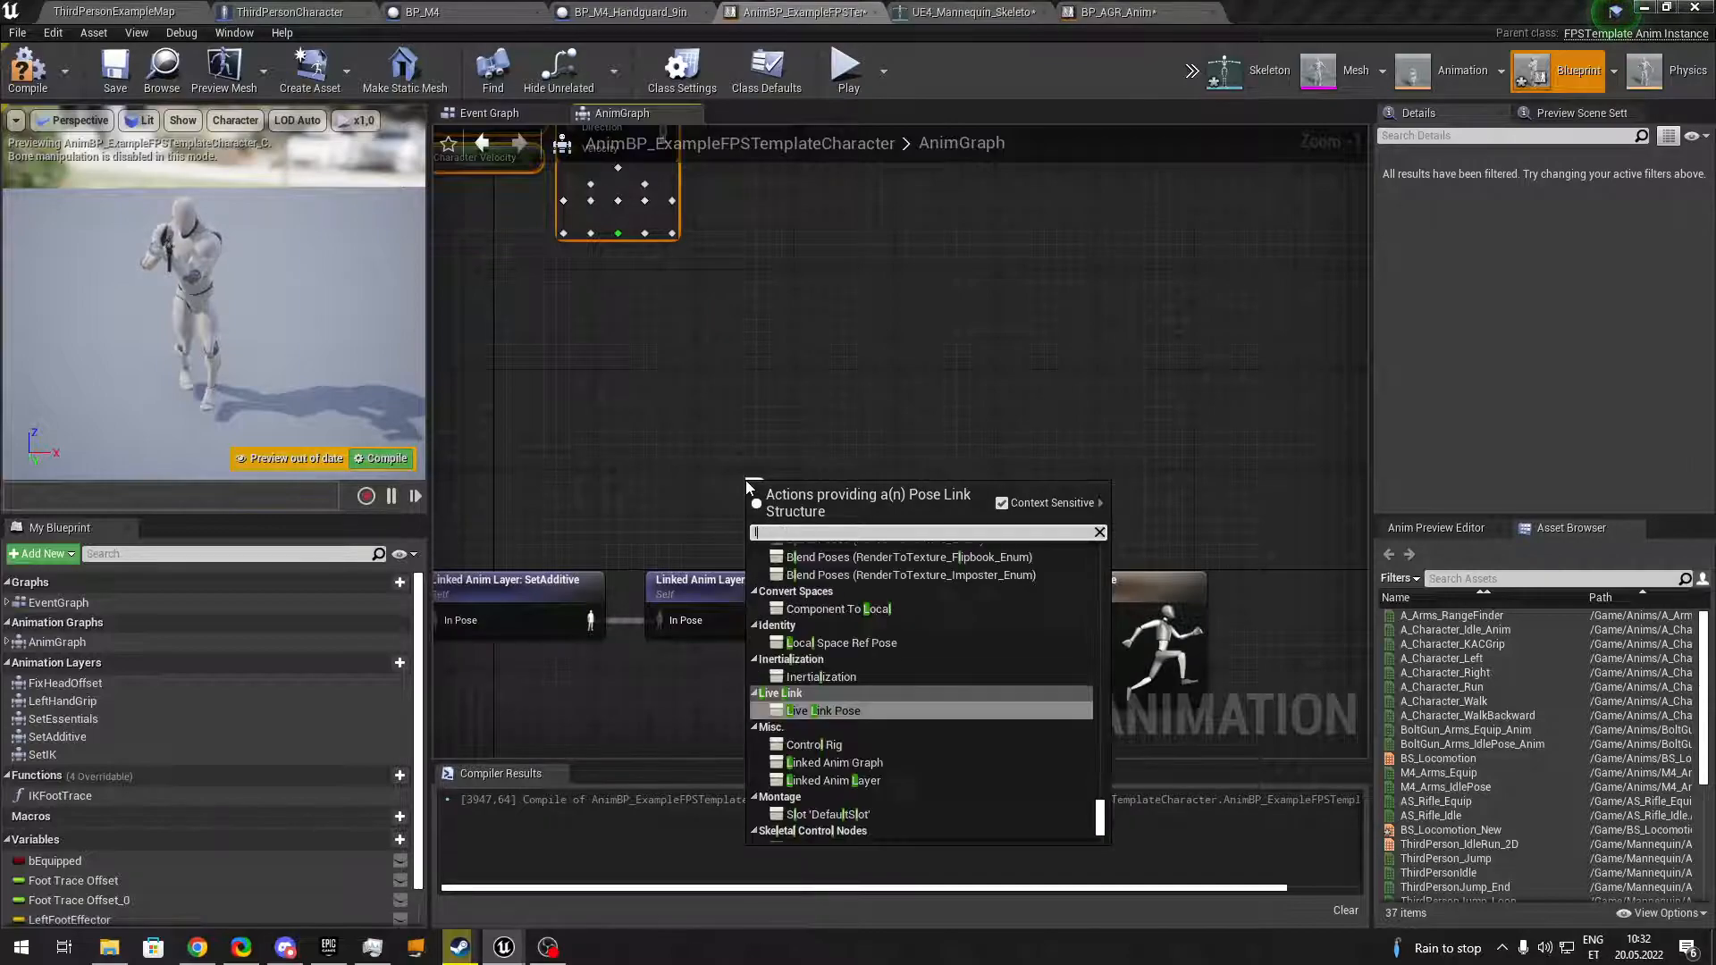
pyautogui.write('link')
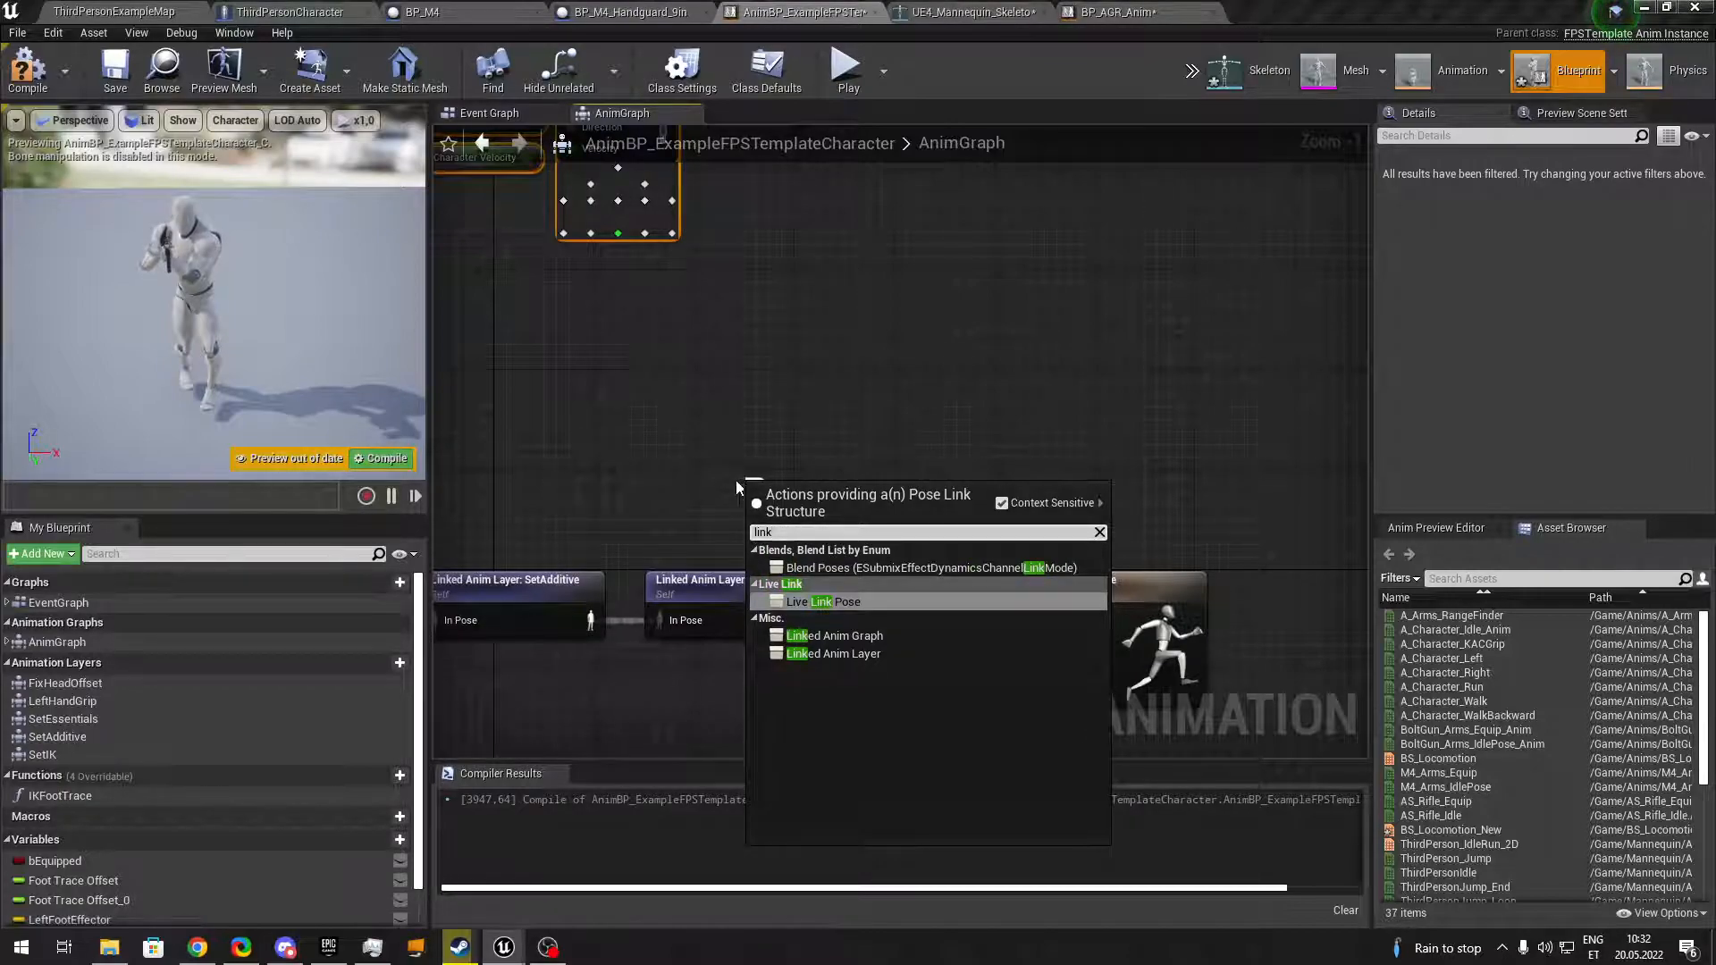
pyautogui.click(835, 635)
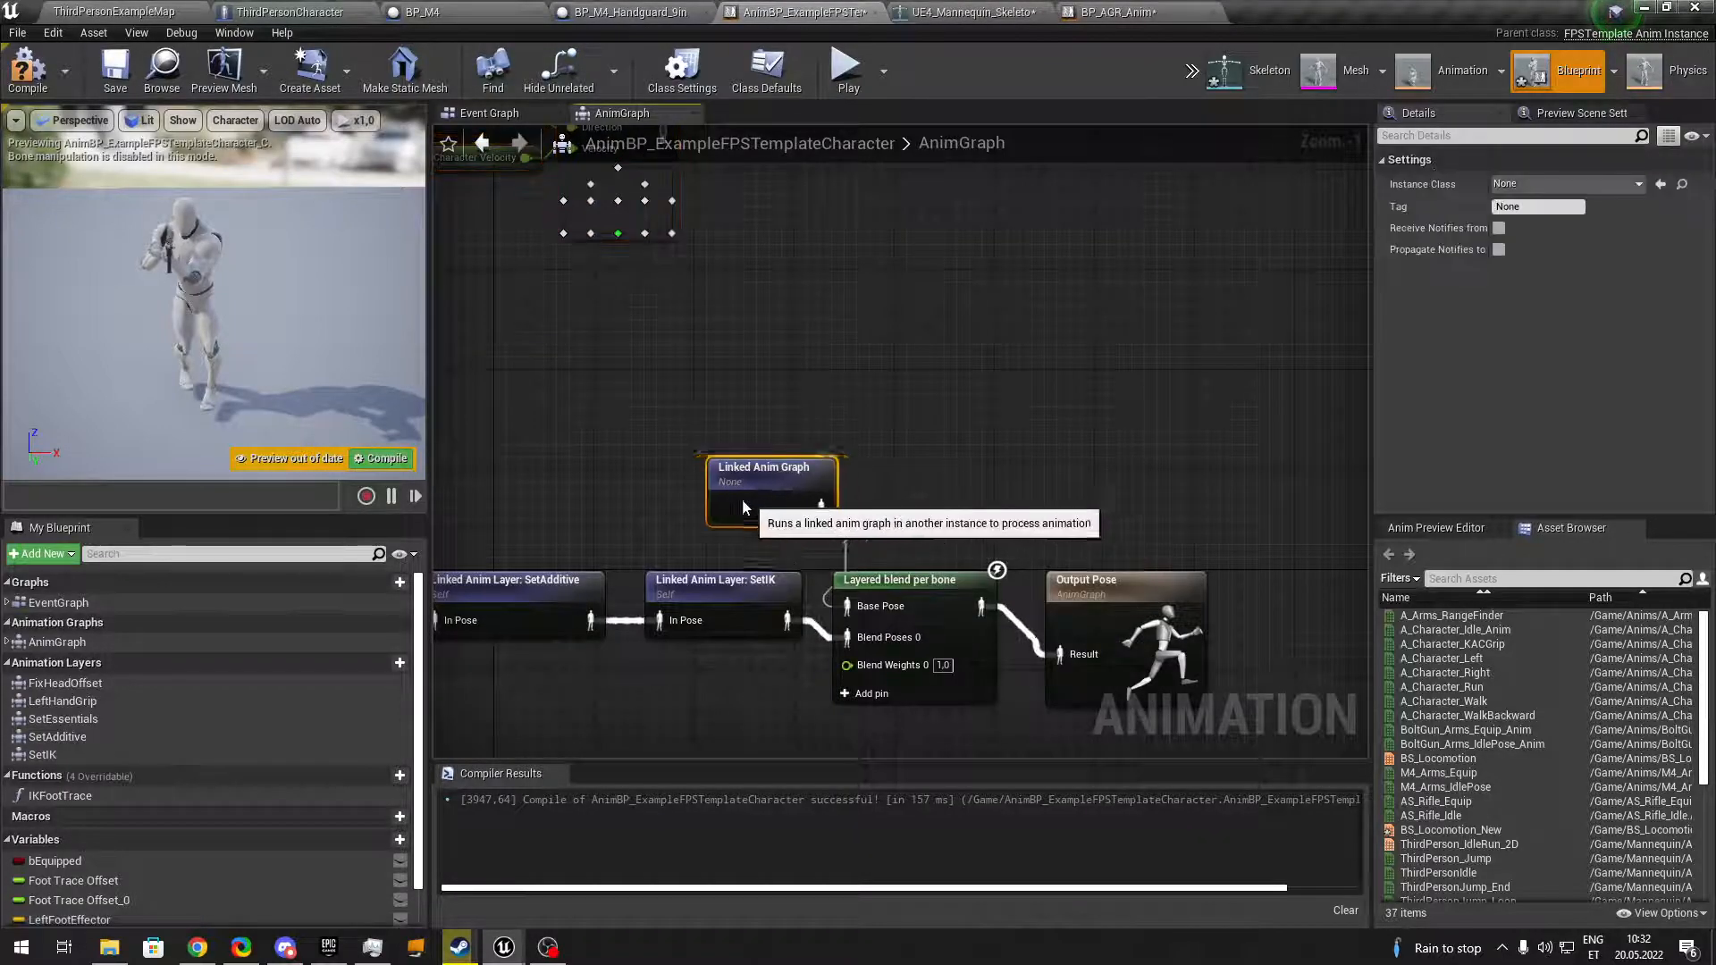
pyautogui.moveTo(772, 490); pyautogui.dragTo(710, 504)
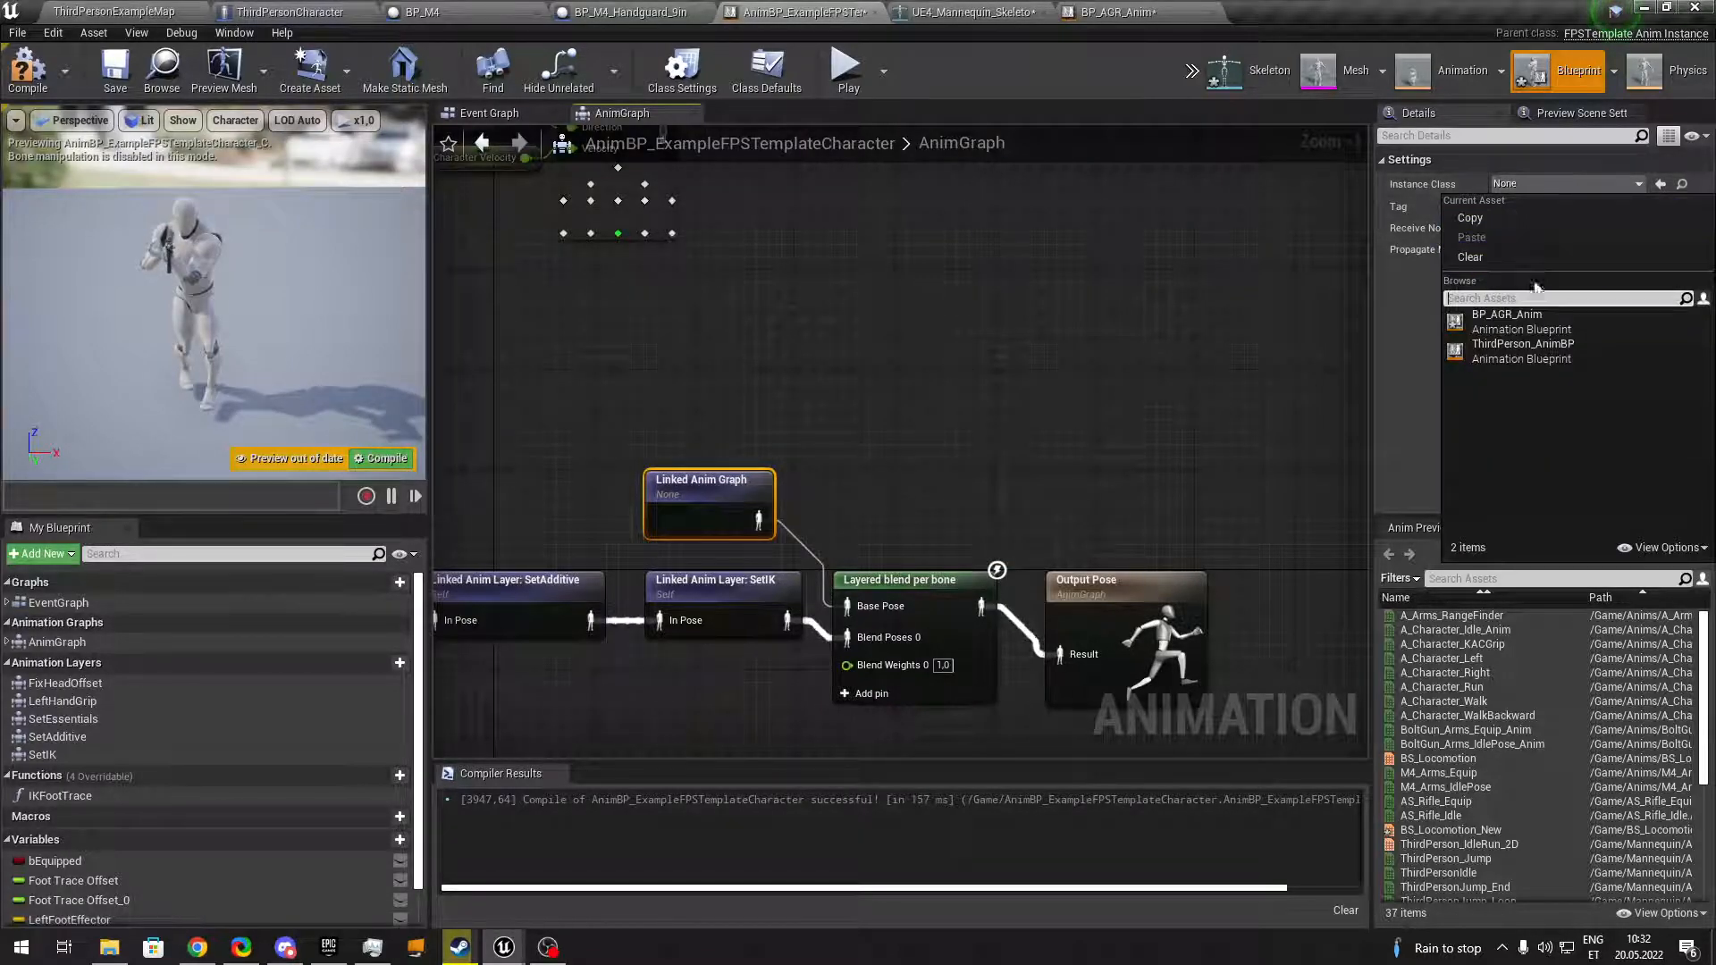
# Set the Linked Anim Graph's Instance Class to BP_AGR_Anim and review its settings.
pyautogui.click(1505, 314)
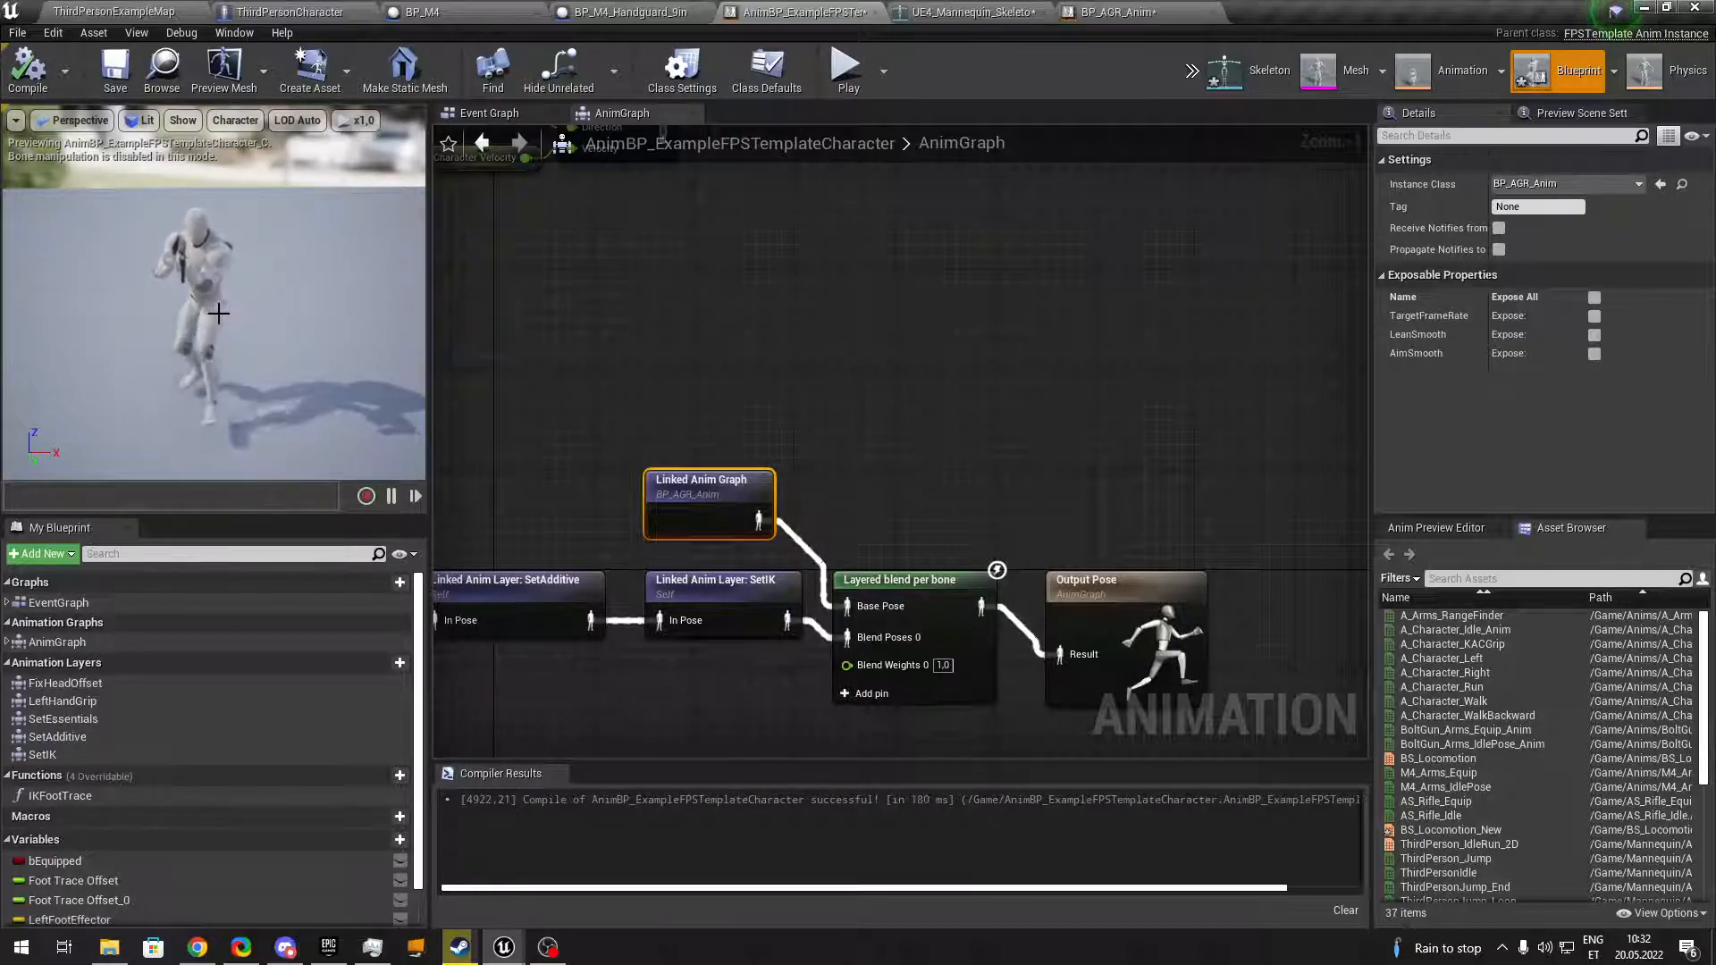
pyautogui.moveTo(708, 504)
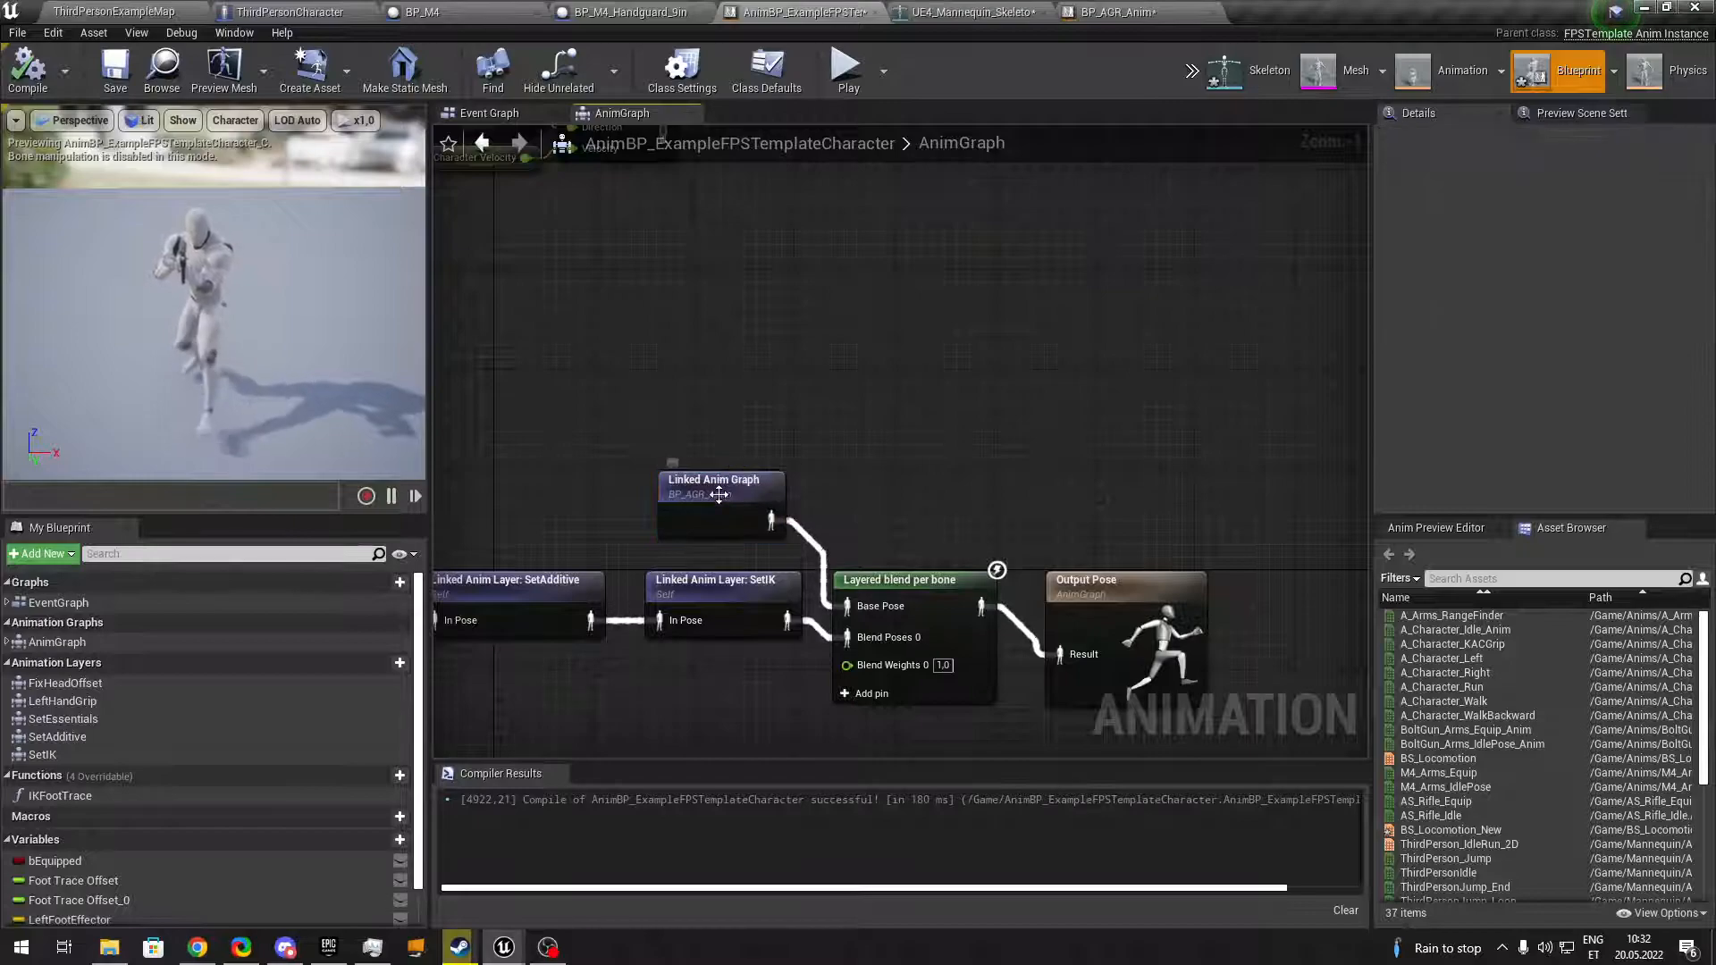
pyautogui.click(721, 500)
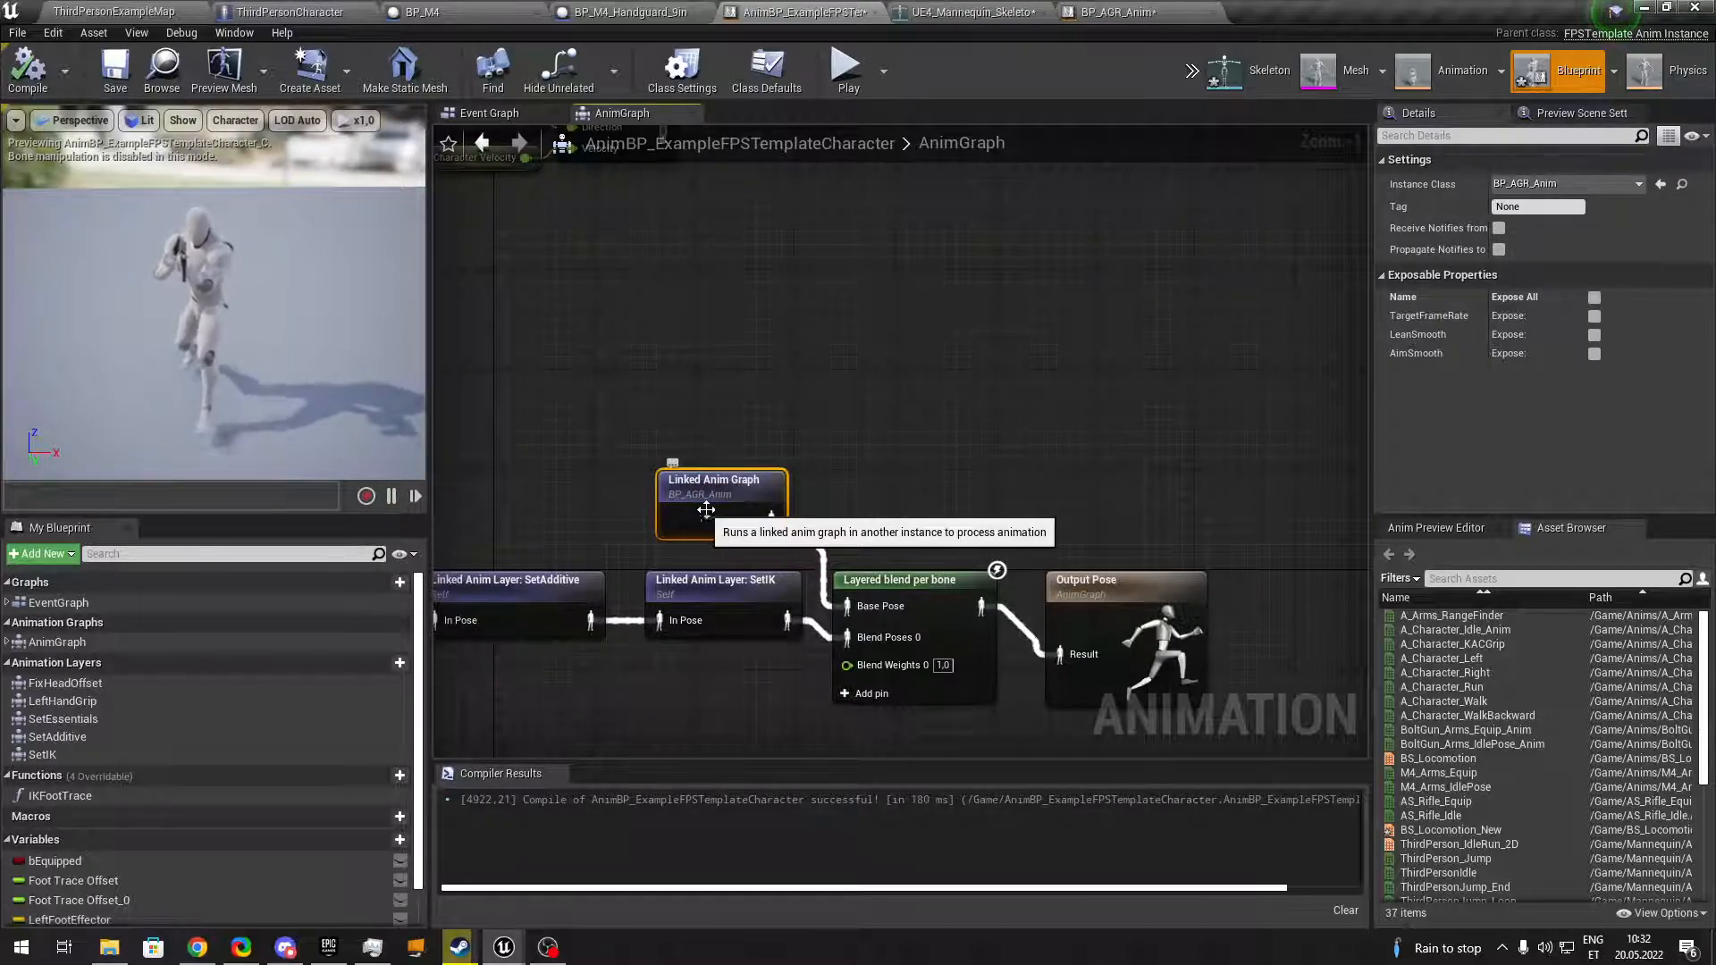
pyautogui.moveTo(713, 452)
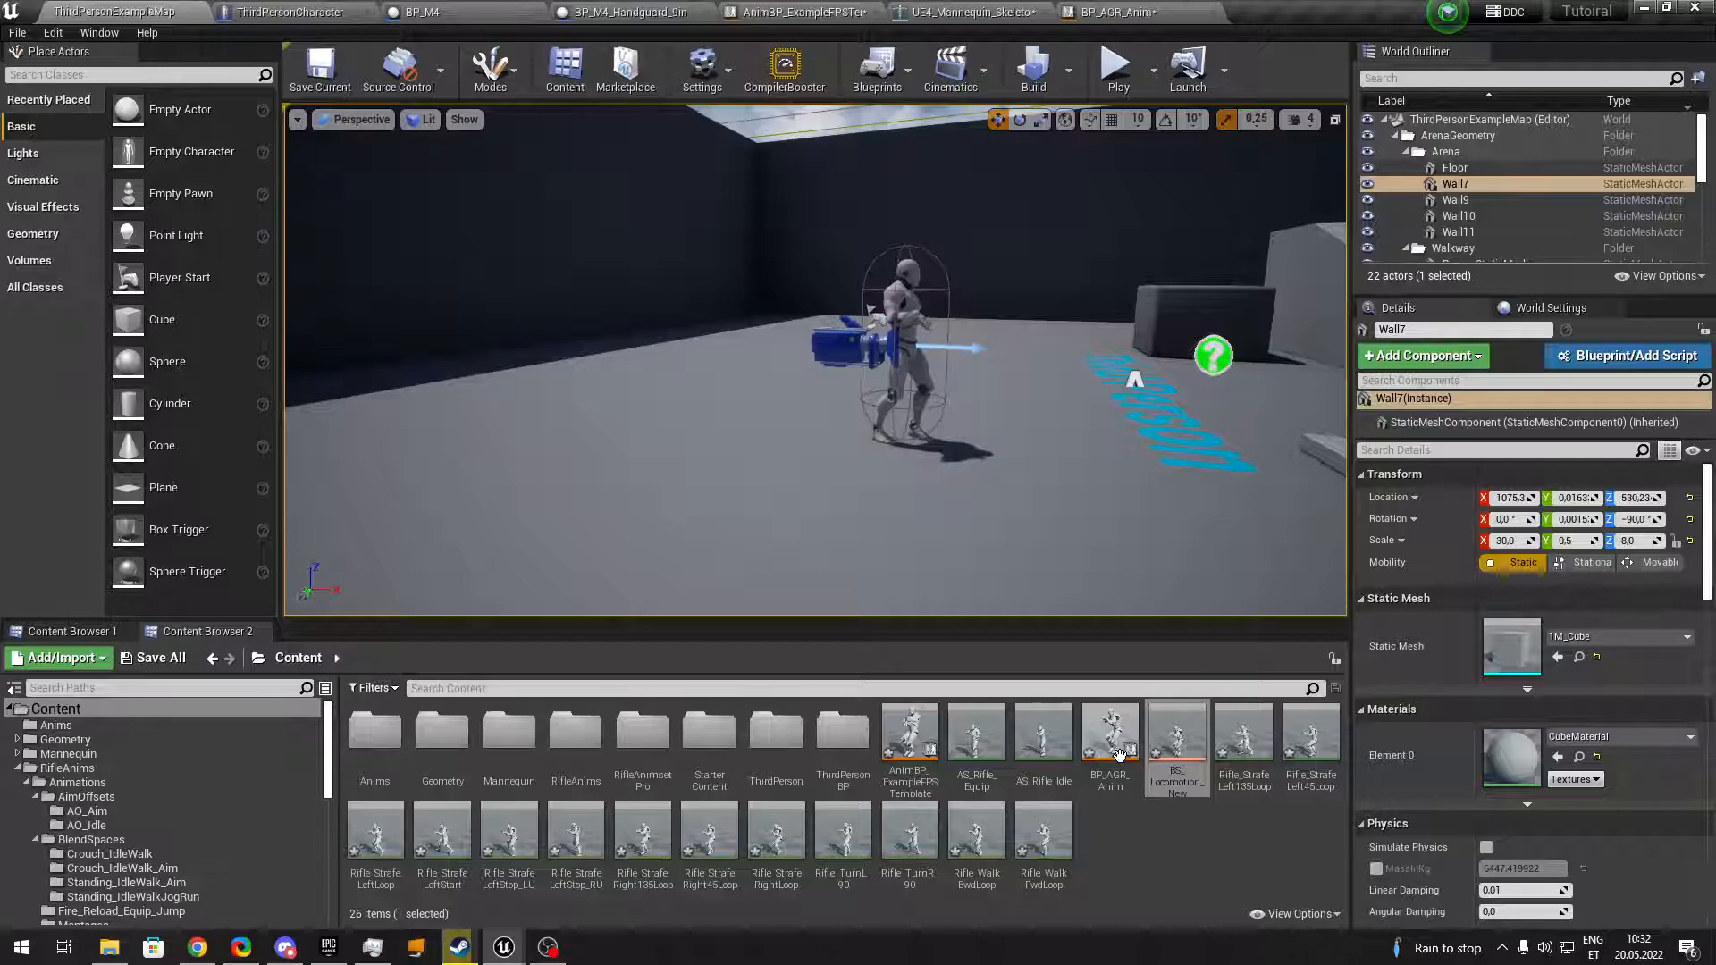
pyautogui.moveTo(1110, 747)
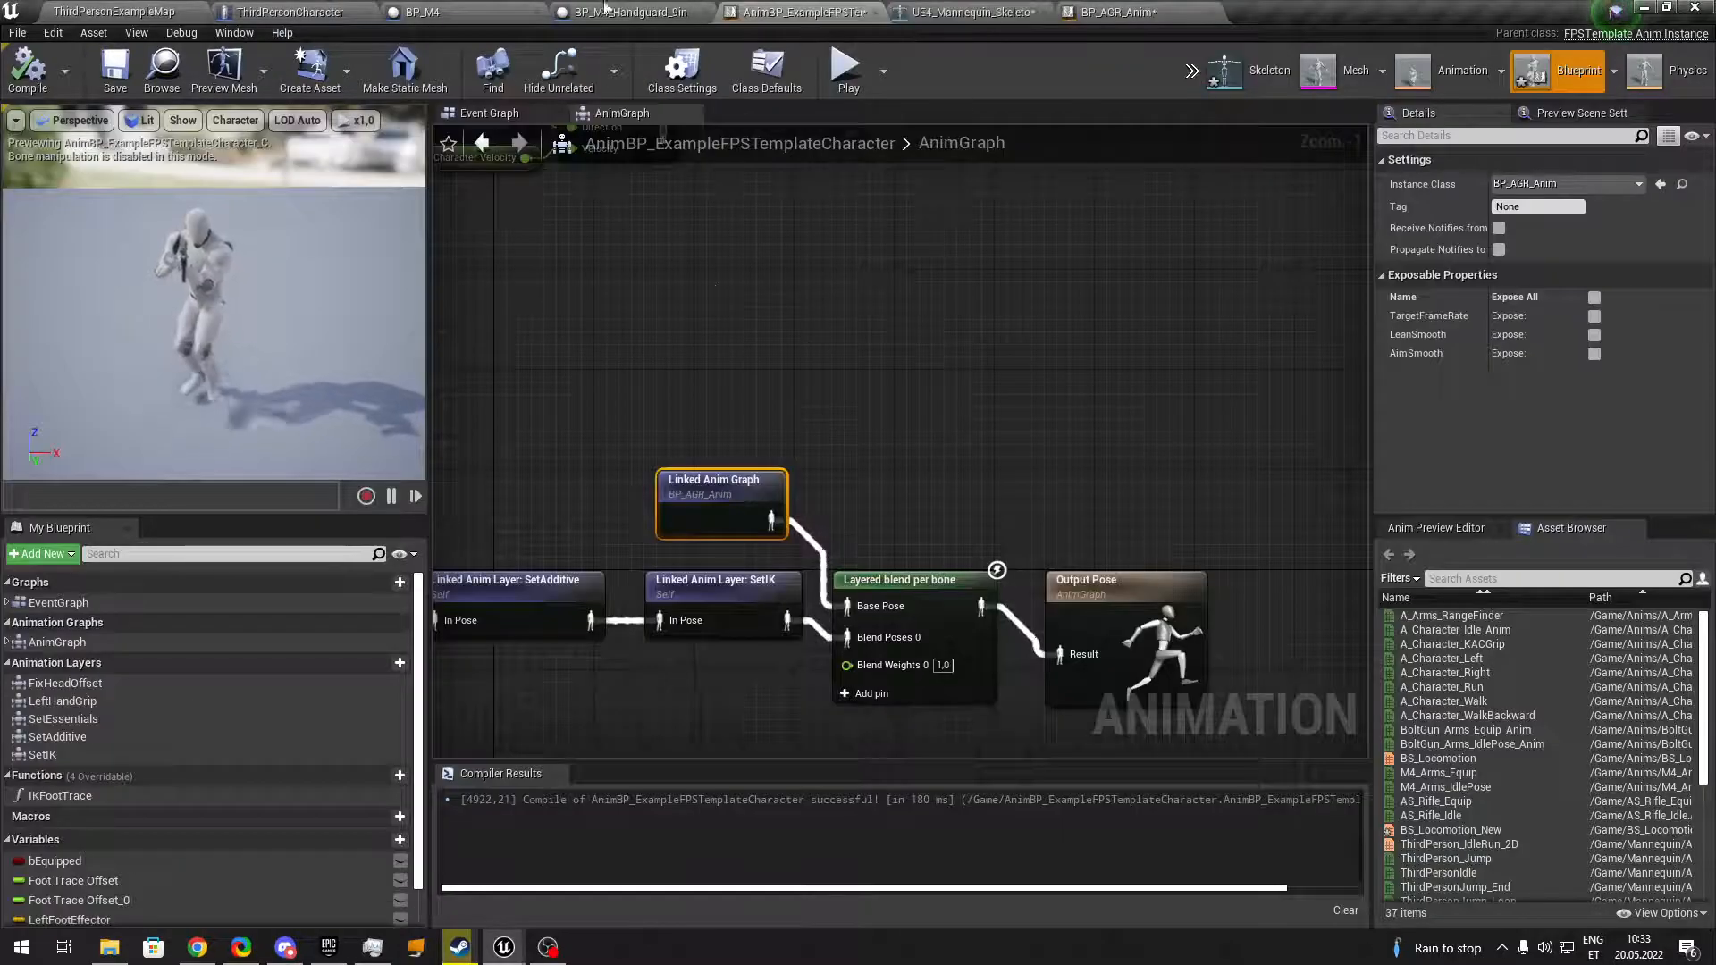
# Check the BP_M4 and FPS template blueprints, then return to BP_AGR_Anim's Turn In place graph.
pyautogui.click(422, 13)
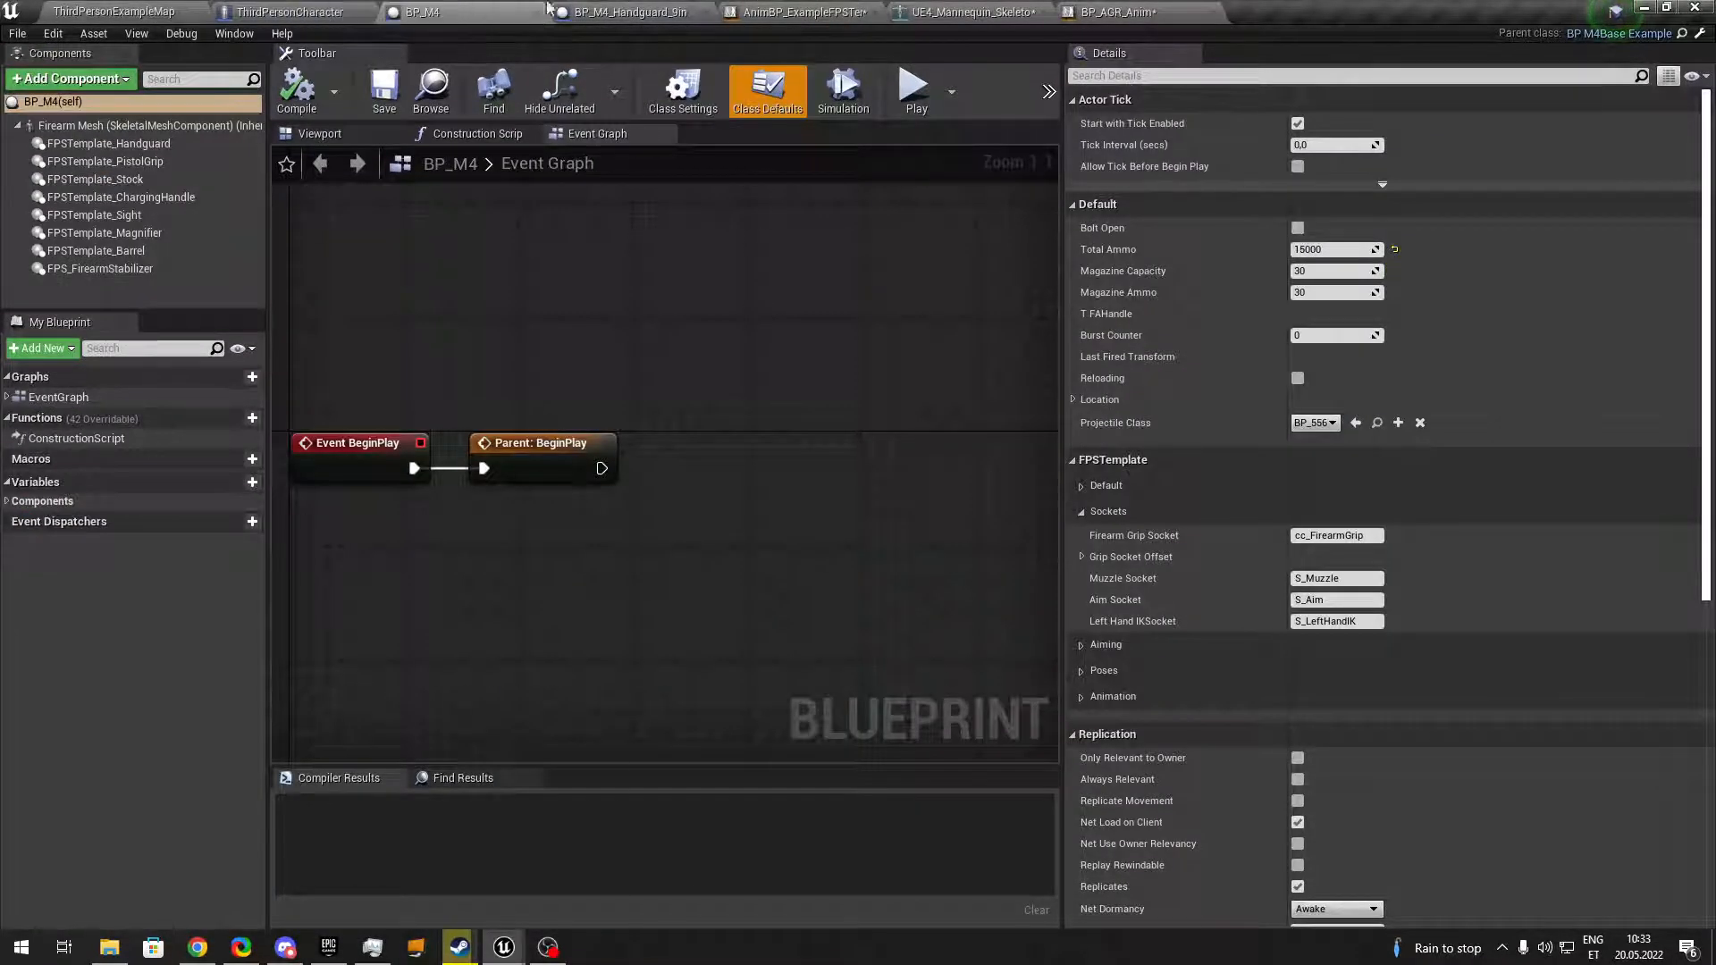
pyautogui.click(799, 12)
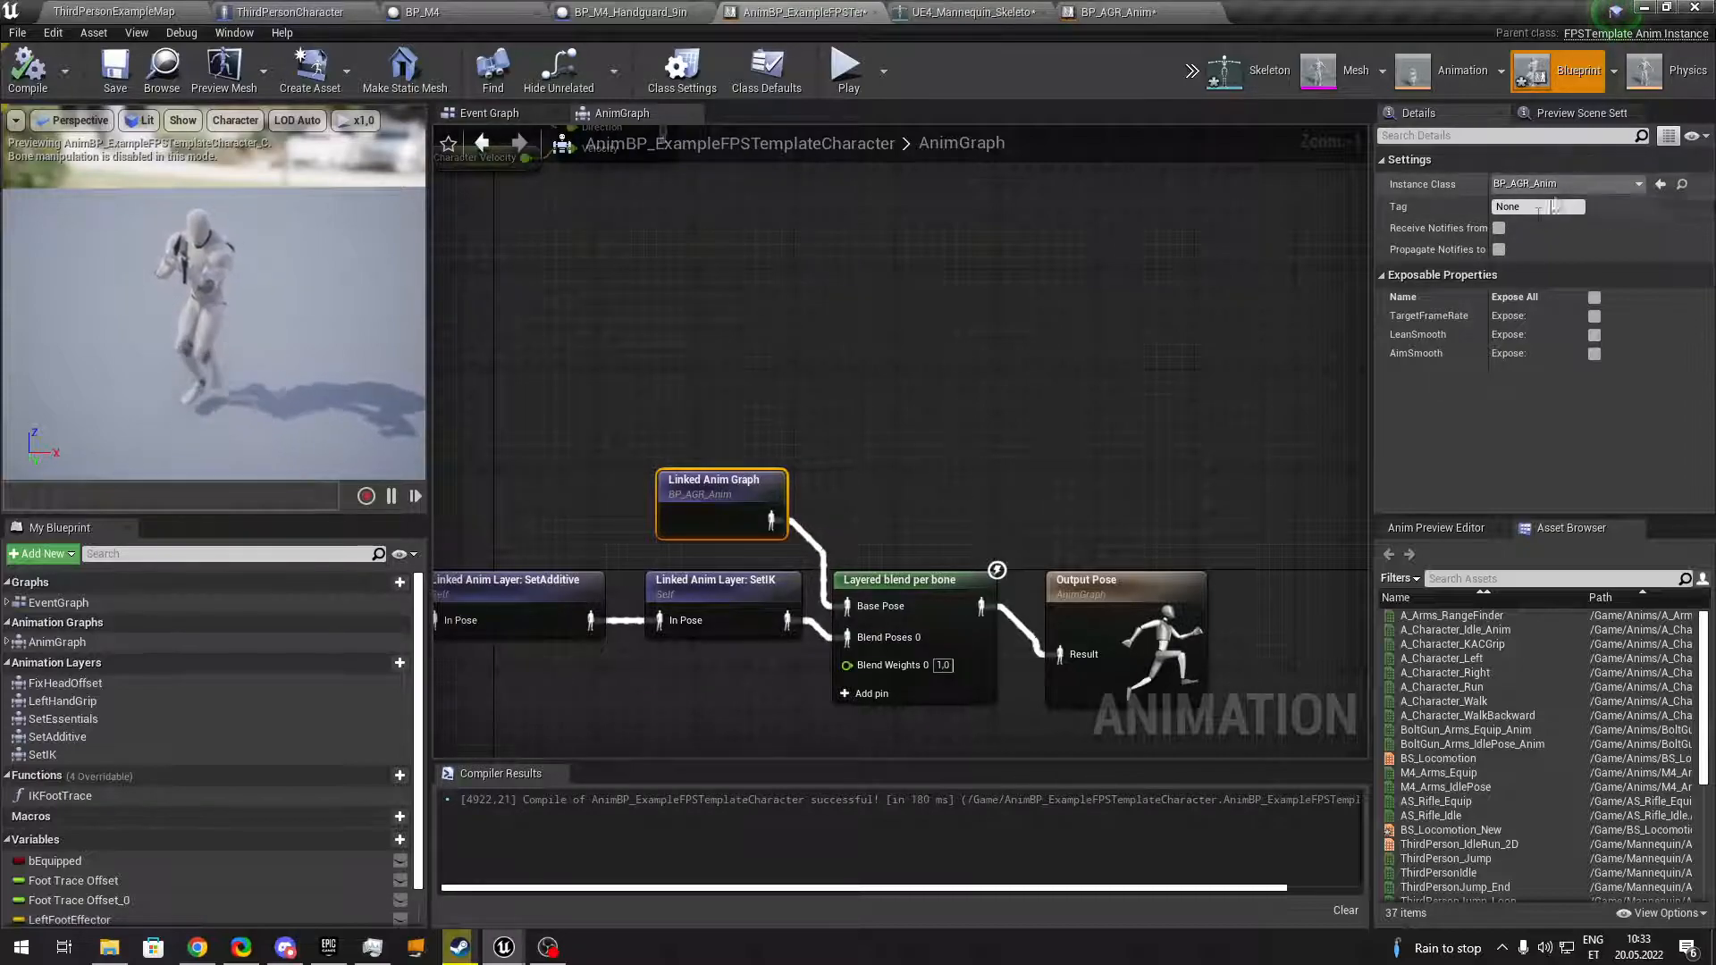
pyautogui.click(114, 68)
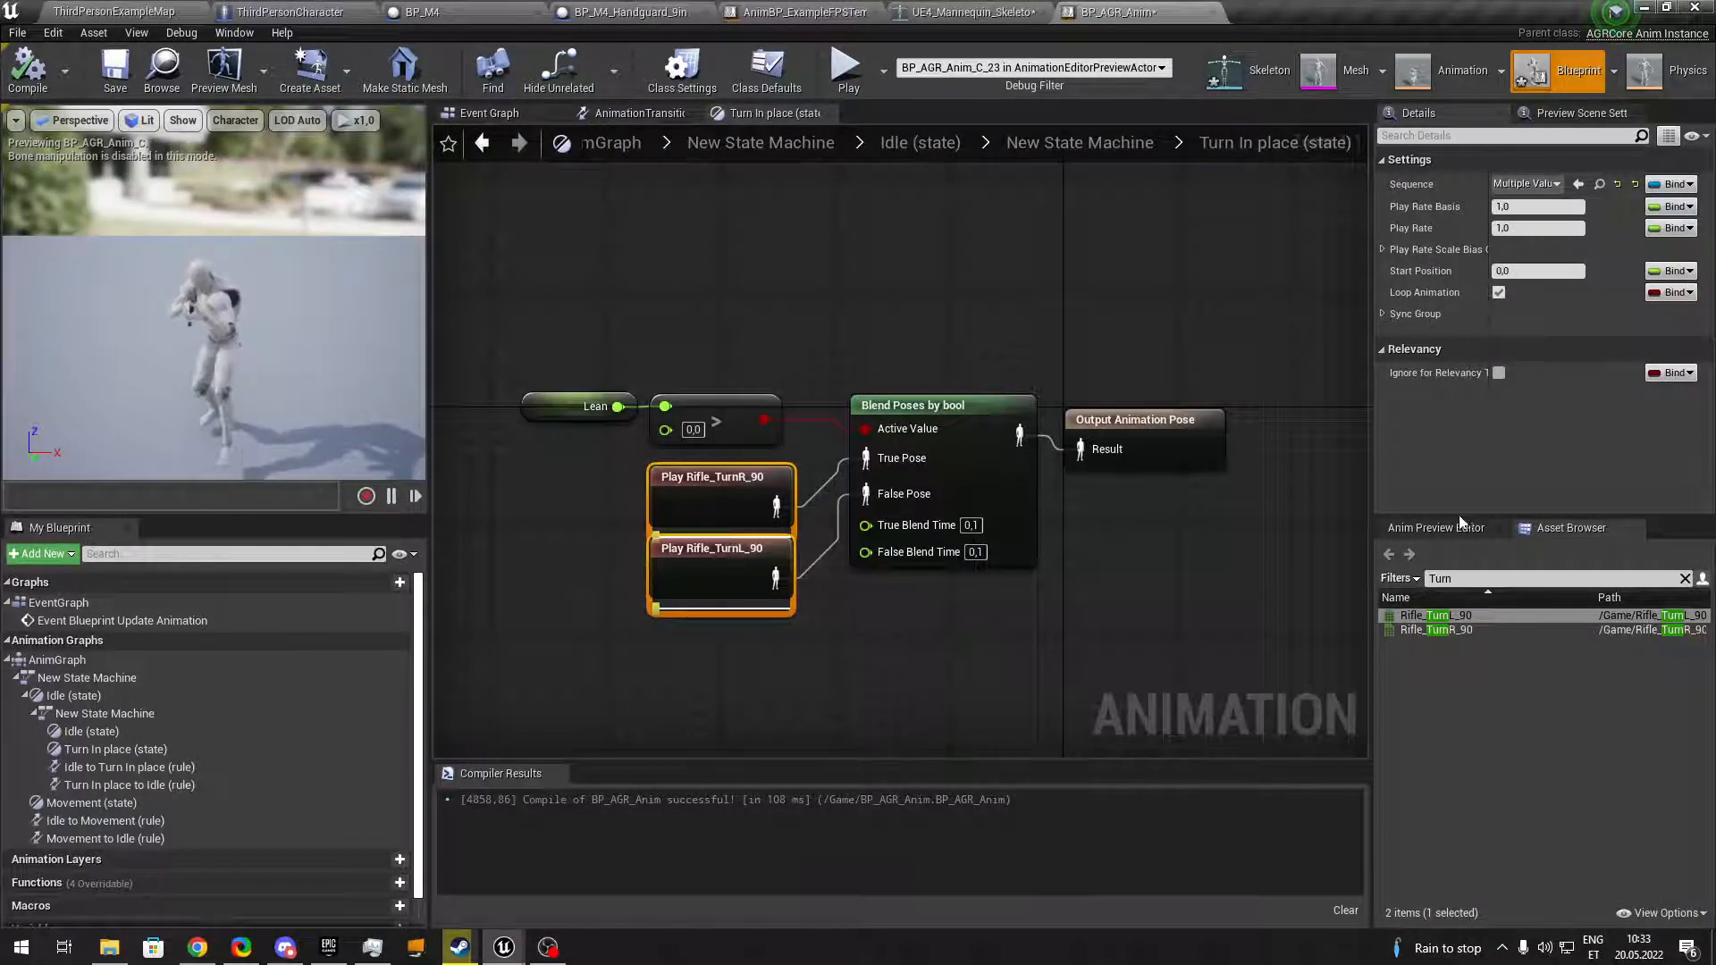
# Set the Anim Preview Editor Target Frame Rate to 120 and recompile BP_AGR_Anim.
pyautogui.click(1436, 528)
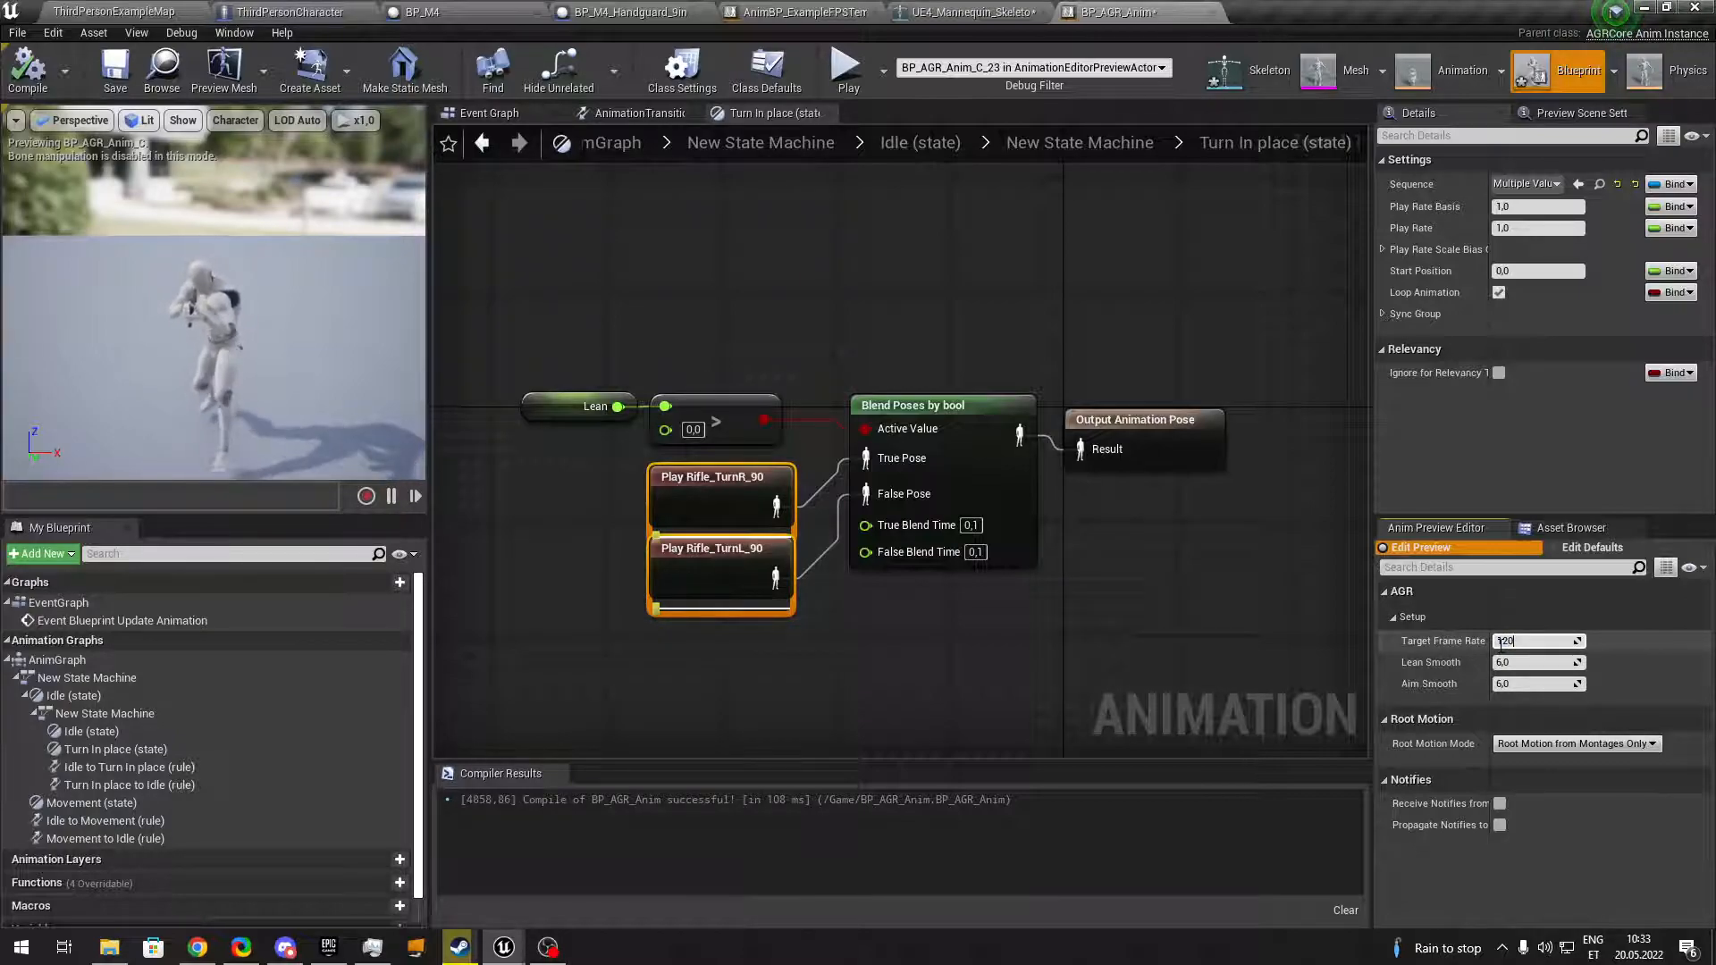
pyautogui.write('120.0')
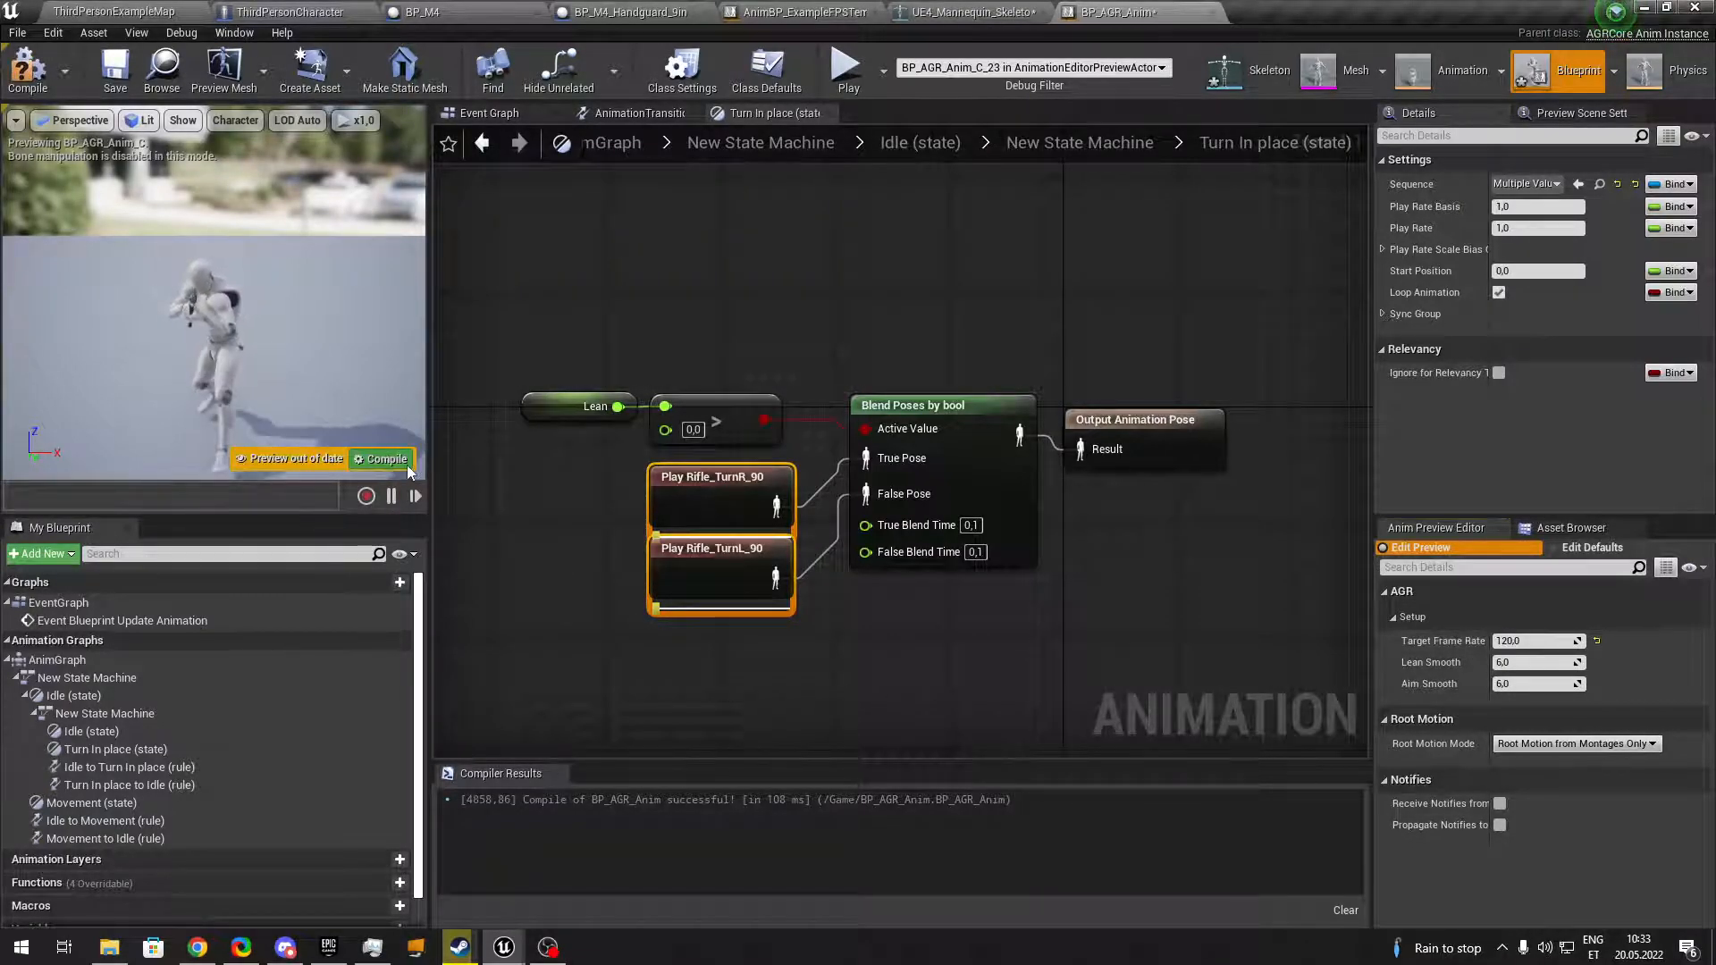
pyautogui.click(113, 13)
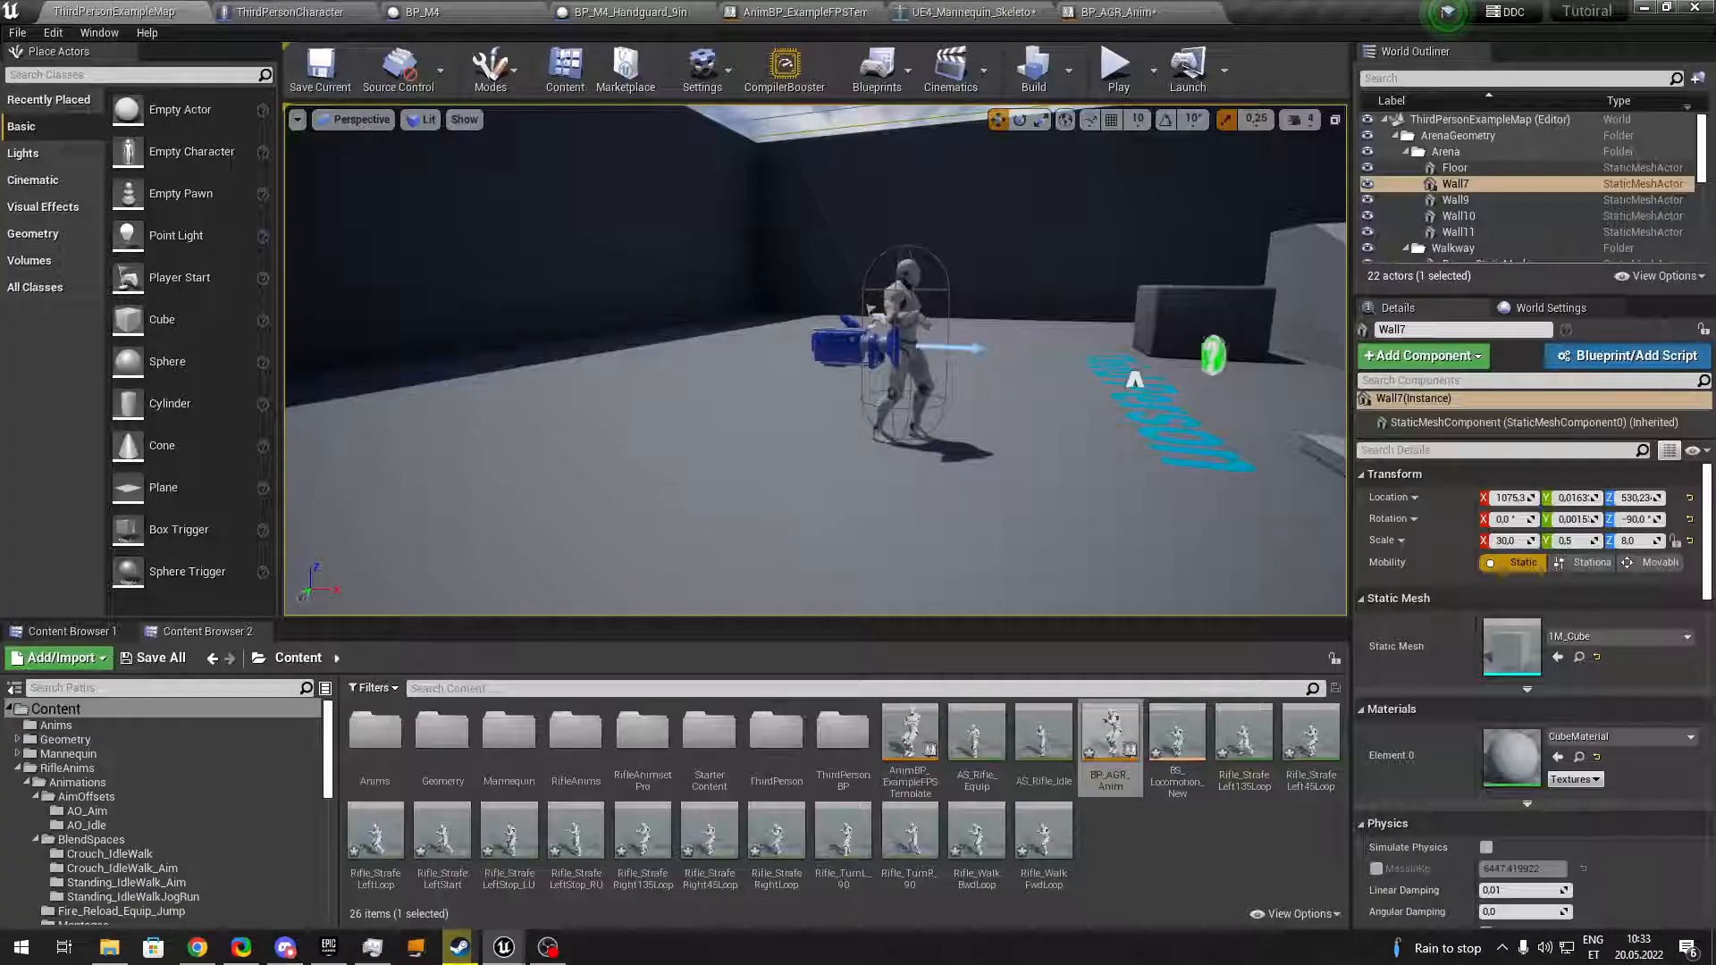
# Play-test the rifle arms in the level, then return to BP_AGR_Anim's Idle state machine.
pyautogui.click(1113, 65)
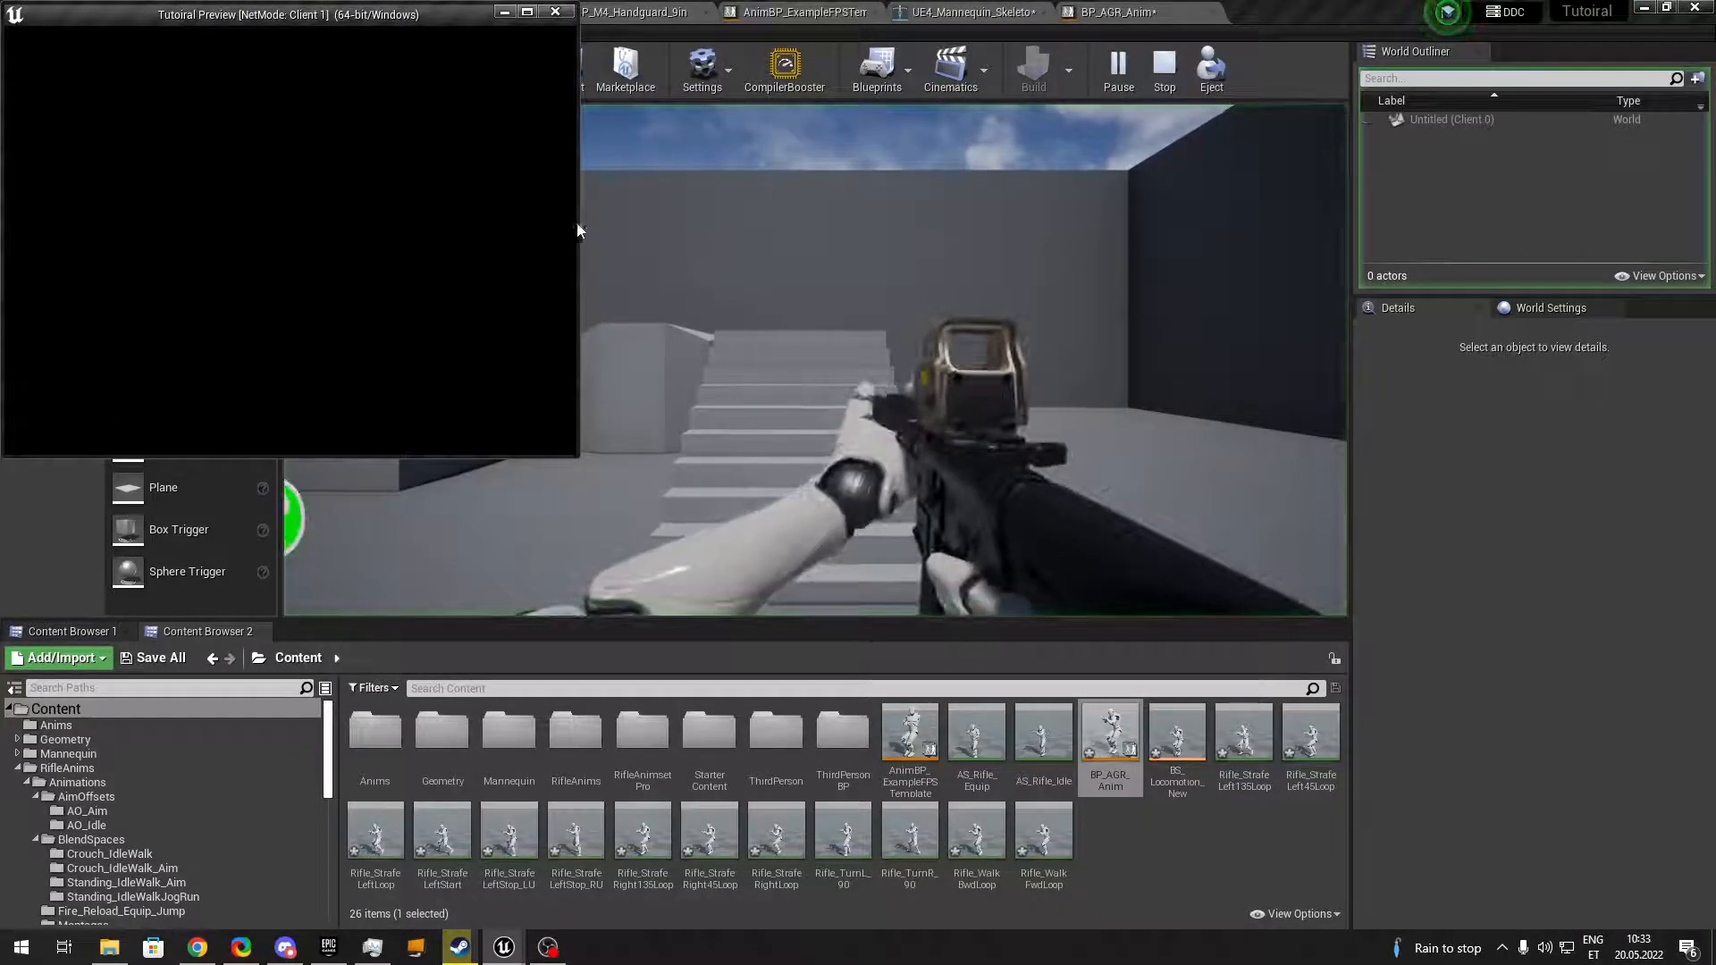
pyautogui.click(808, 12)
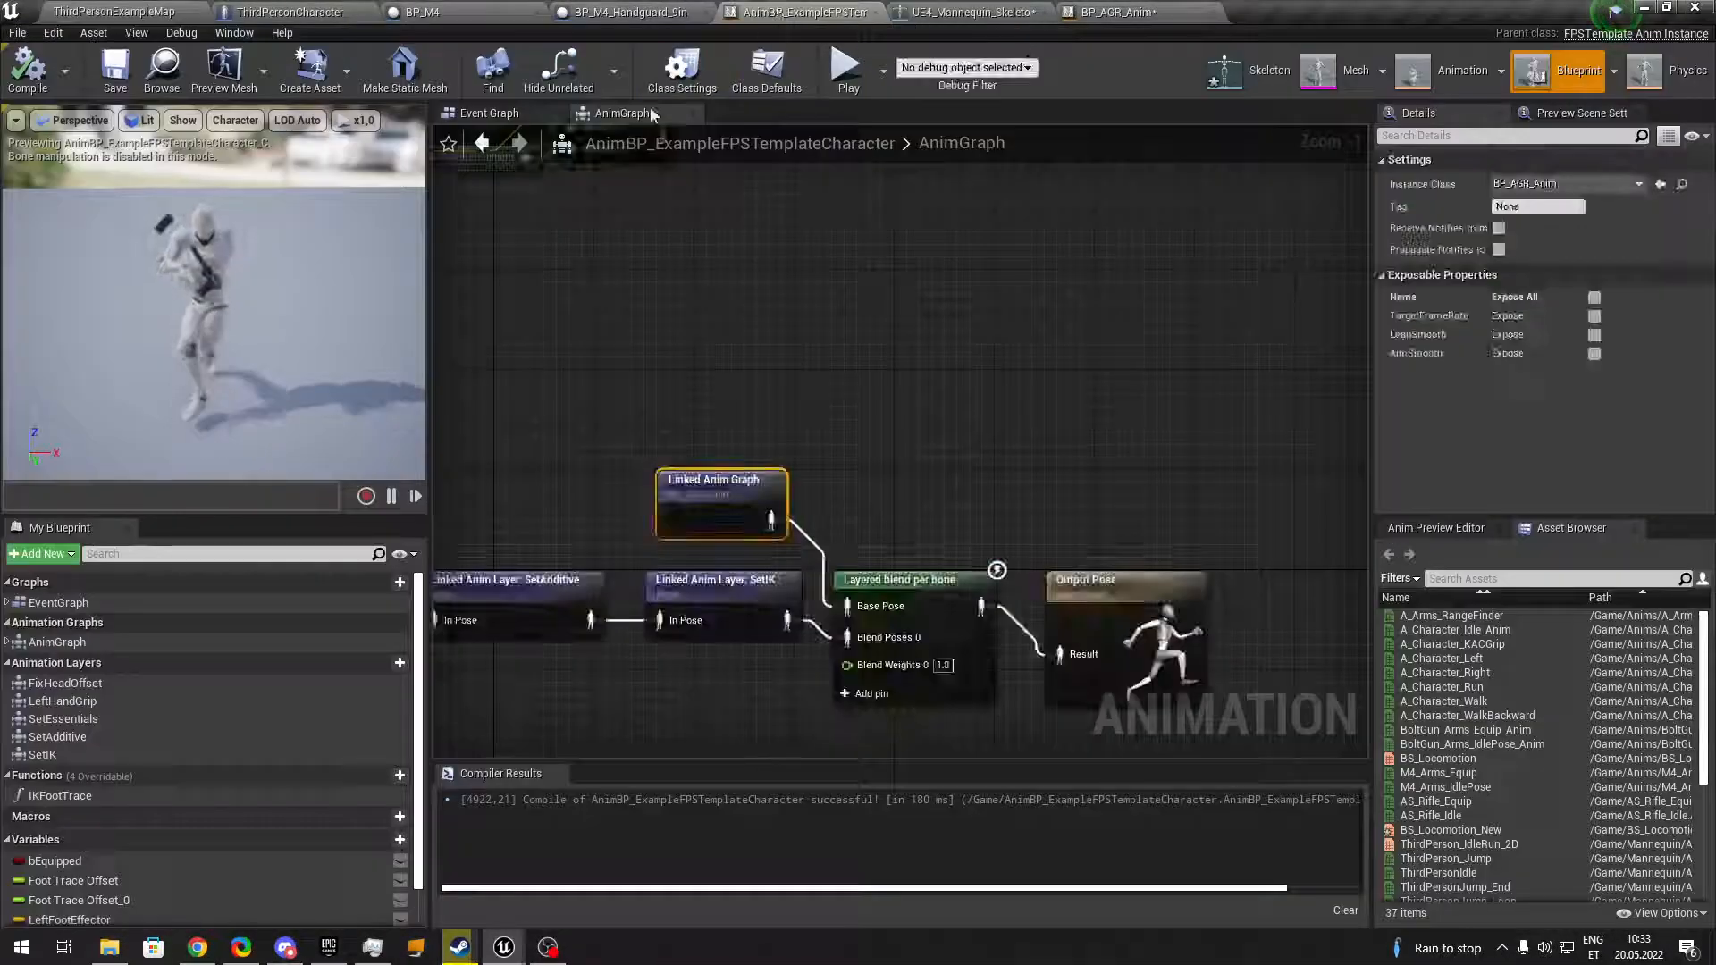
pyautogui.click(848, 68)
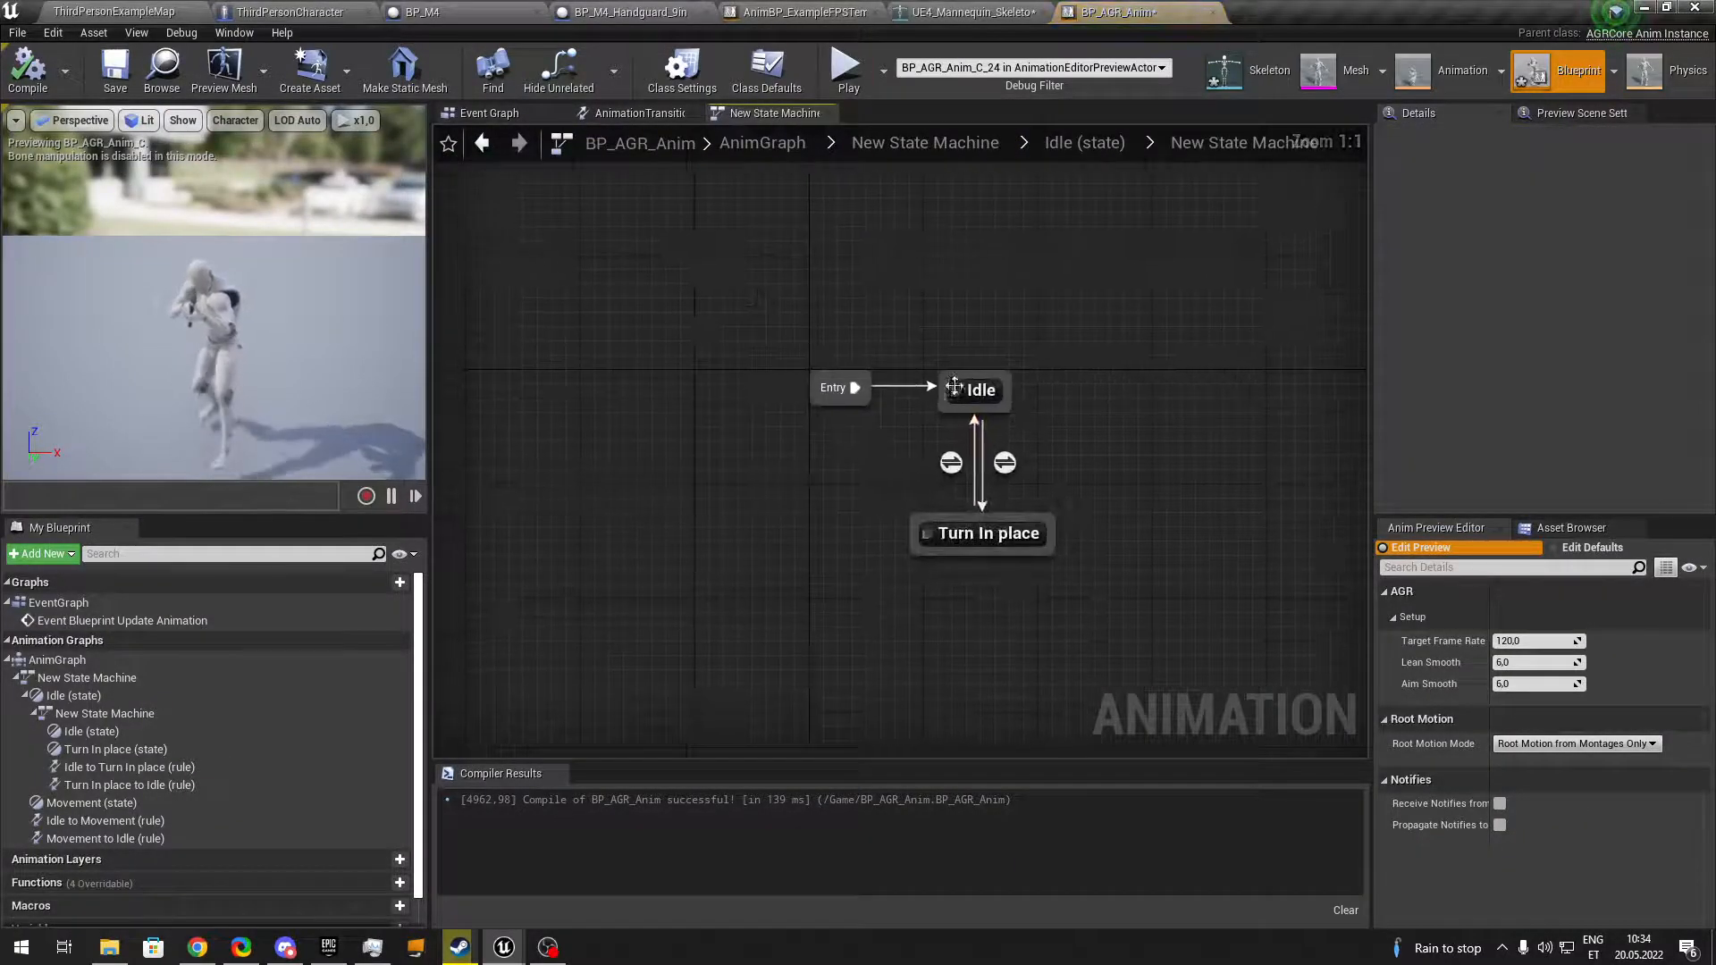
# Duplicate and retarget Rifle_Idle to UE4_Mannequin_Skeleton so the Idle state plays it.
pyautogui.doubleClick(979, 390)
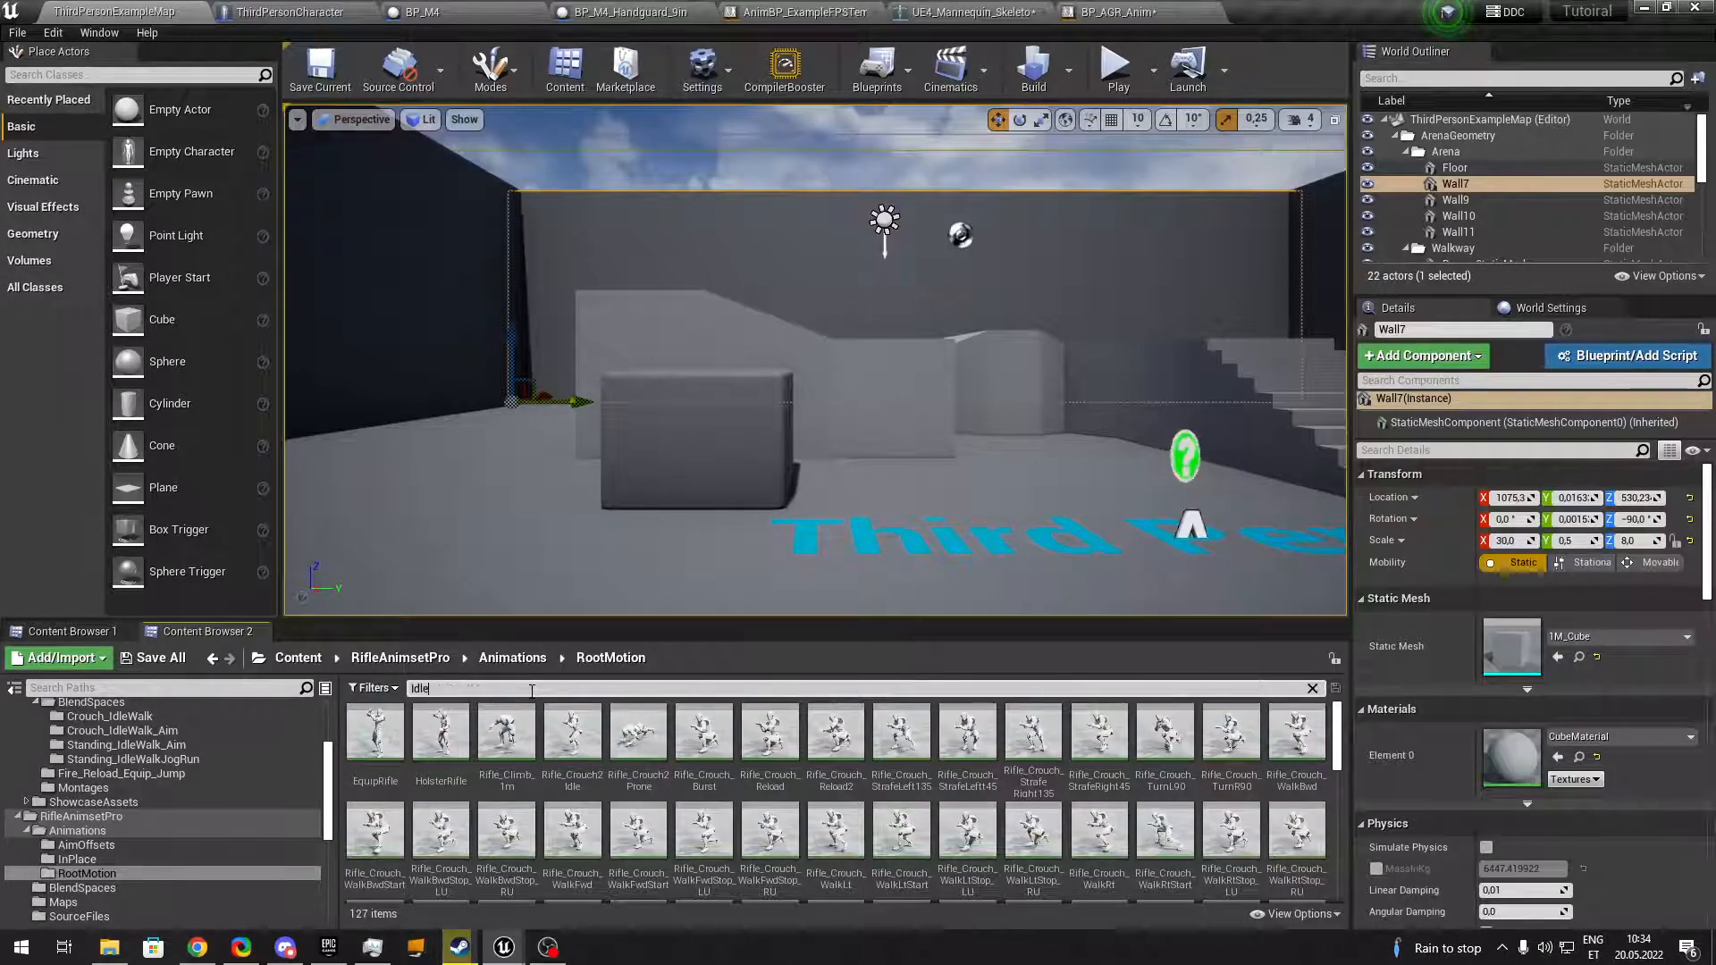
pyautogui.rightClick(440, 733)
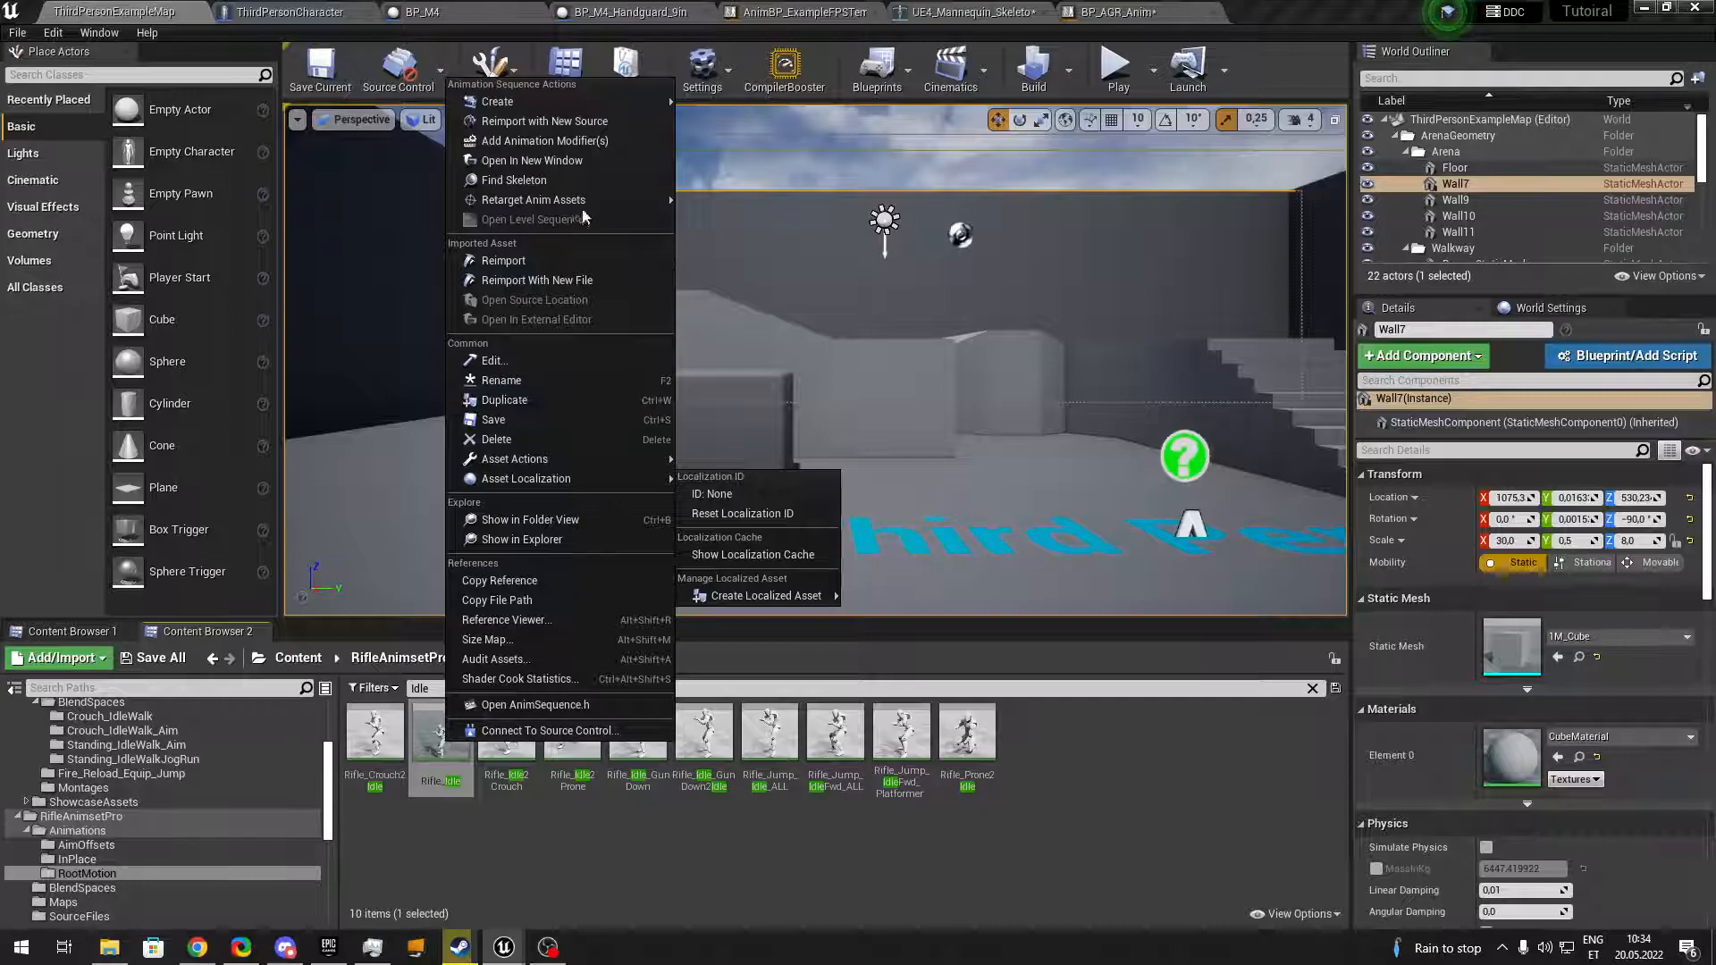
pyautogui.click(532, 198)
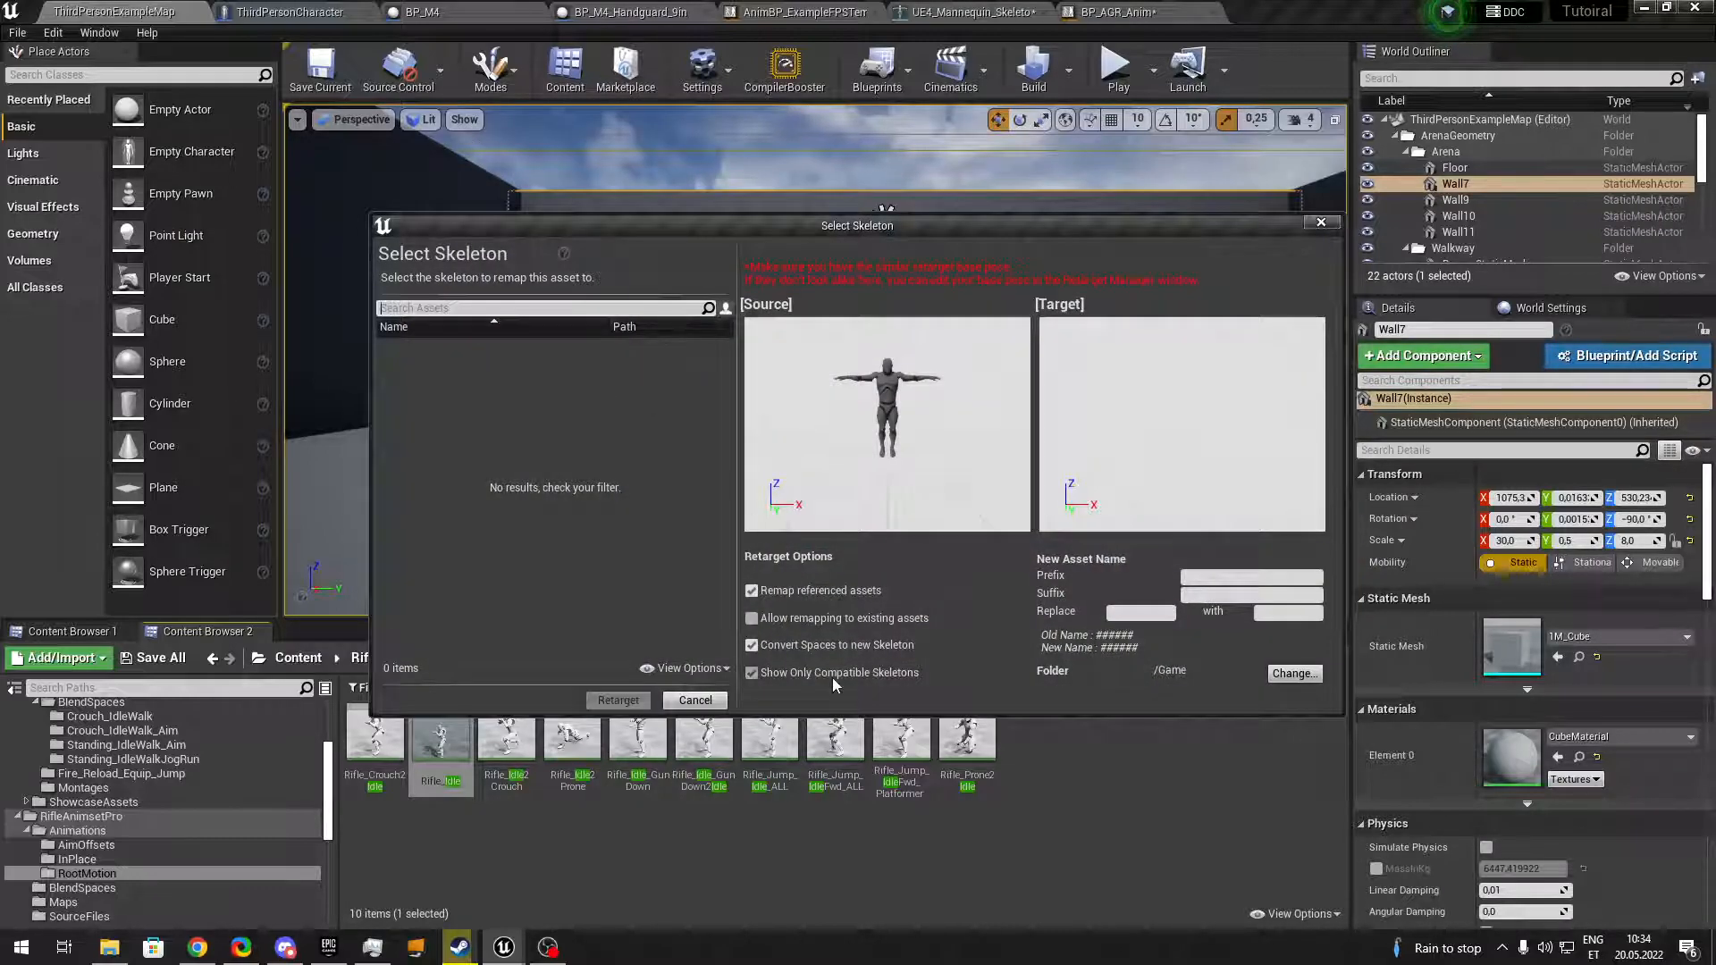
pyautogui.click(481, 431)
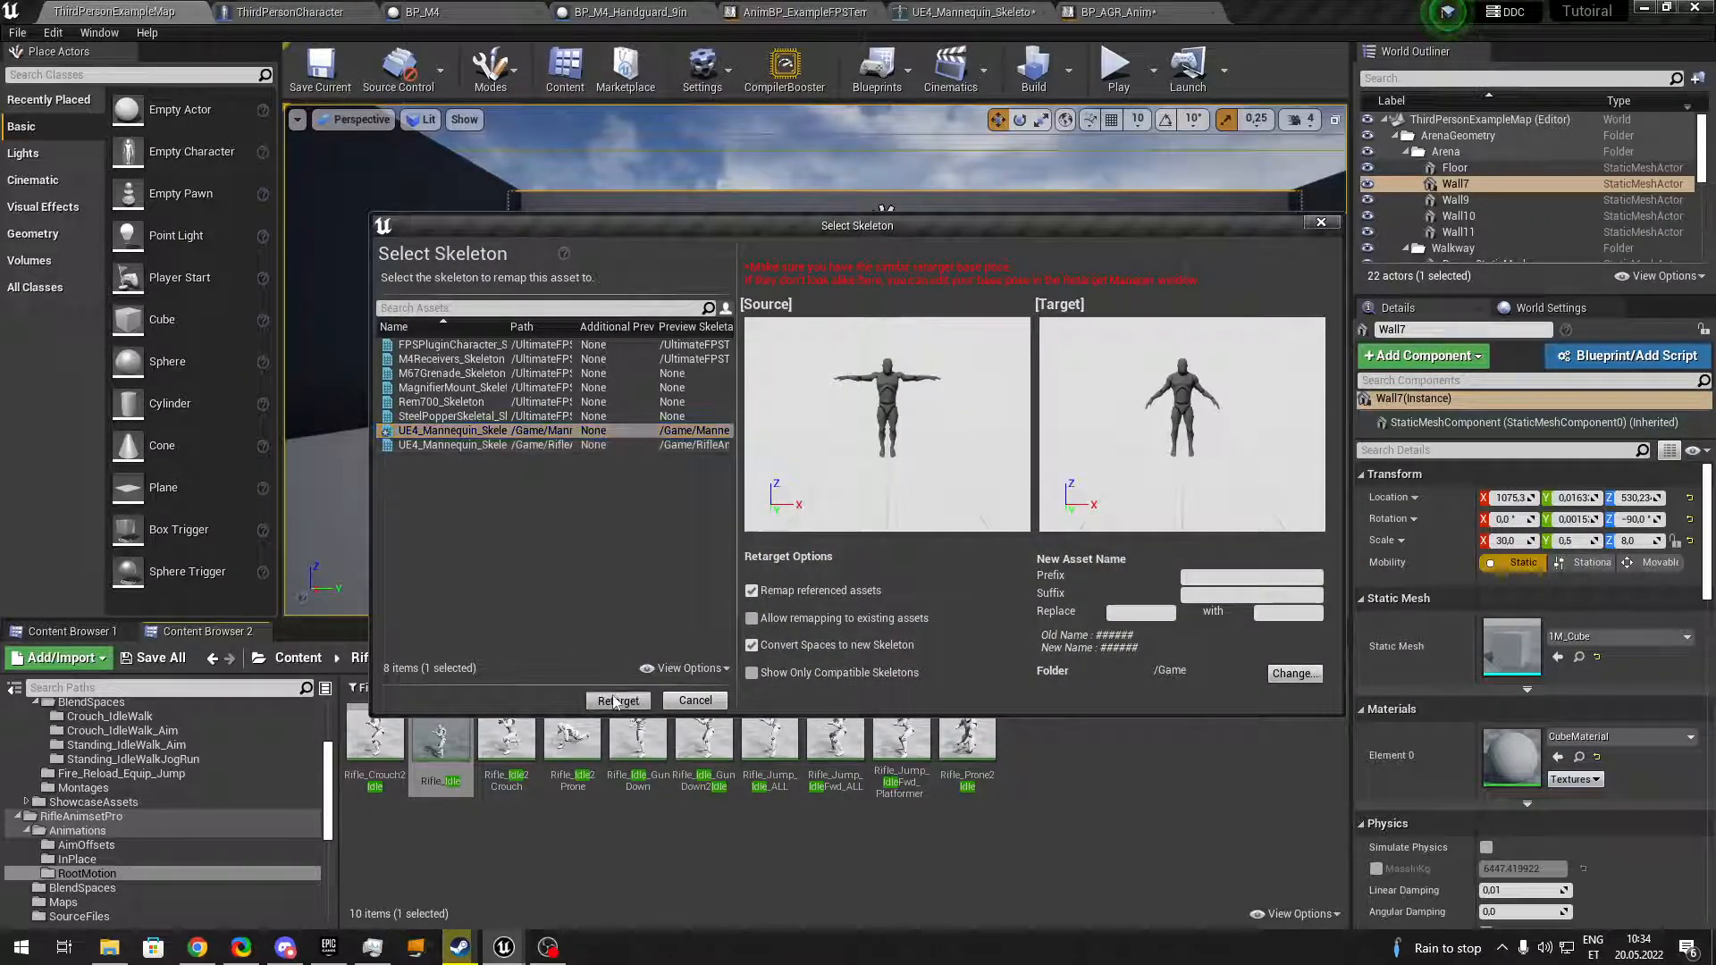
pyautogui.click(616, 701)
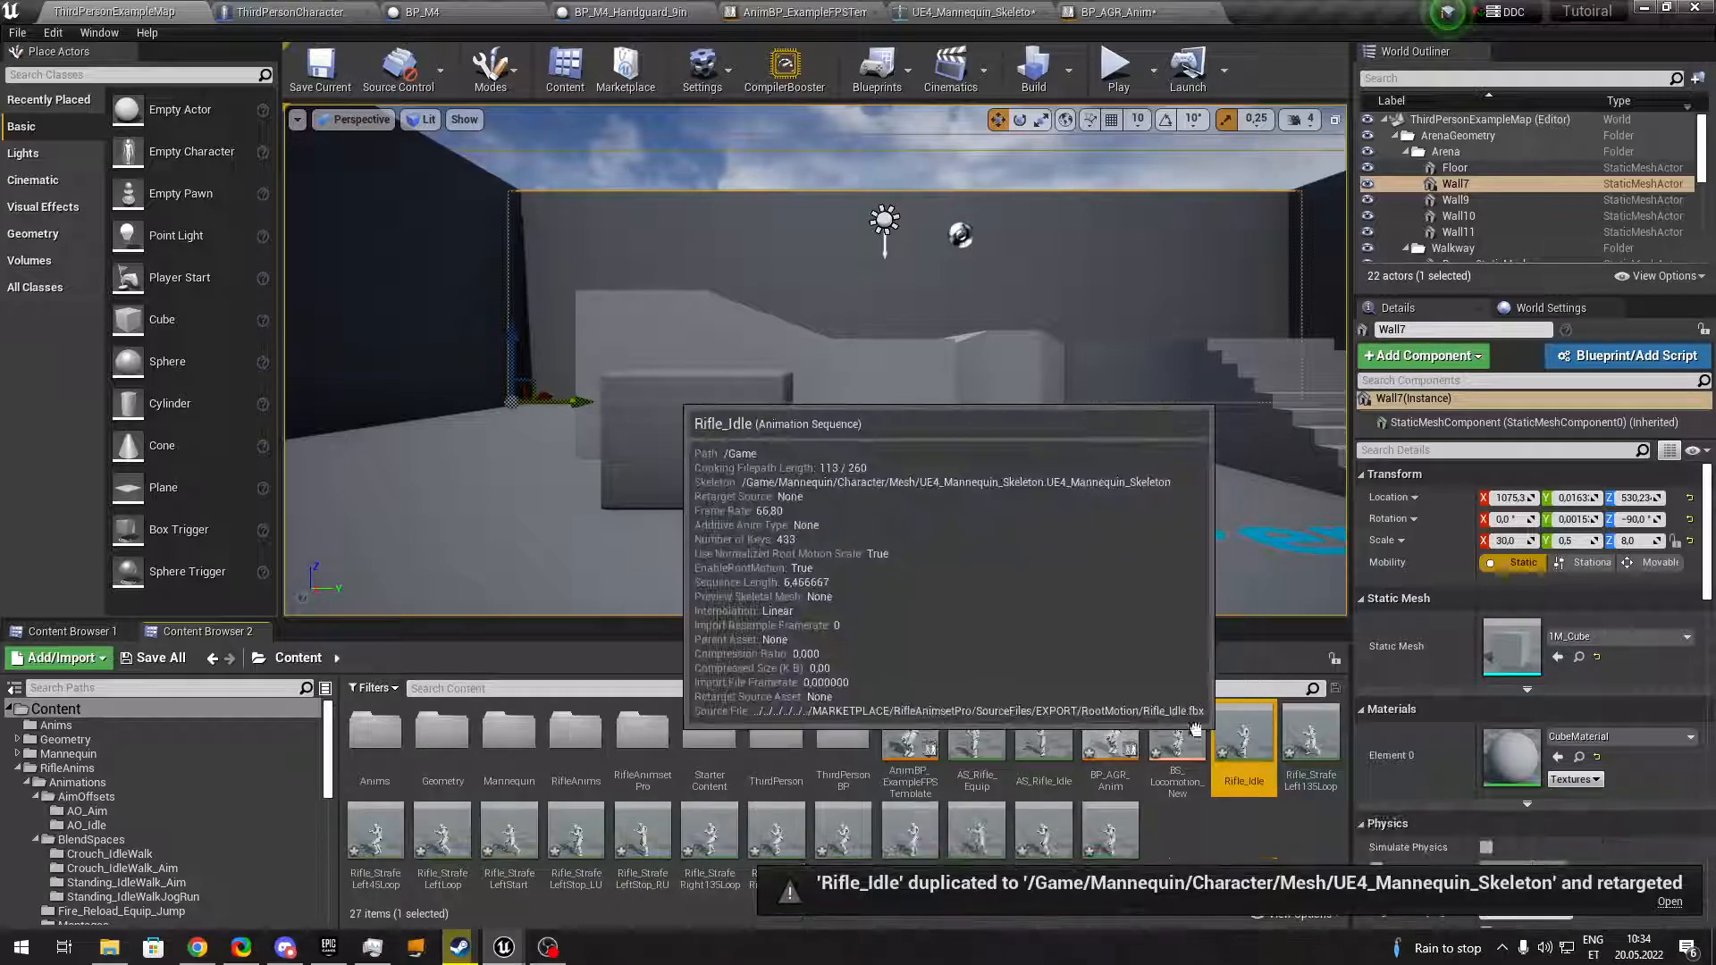
pyautogui.click(1116, 13)
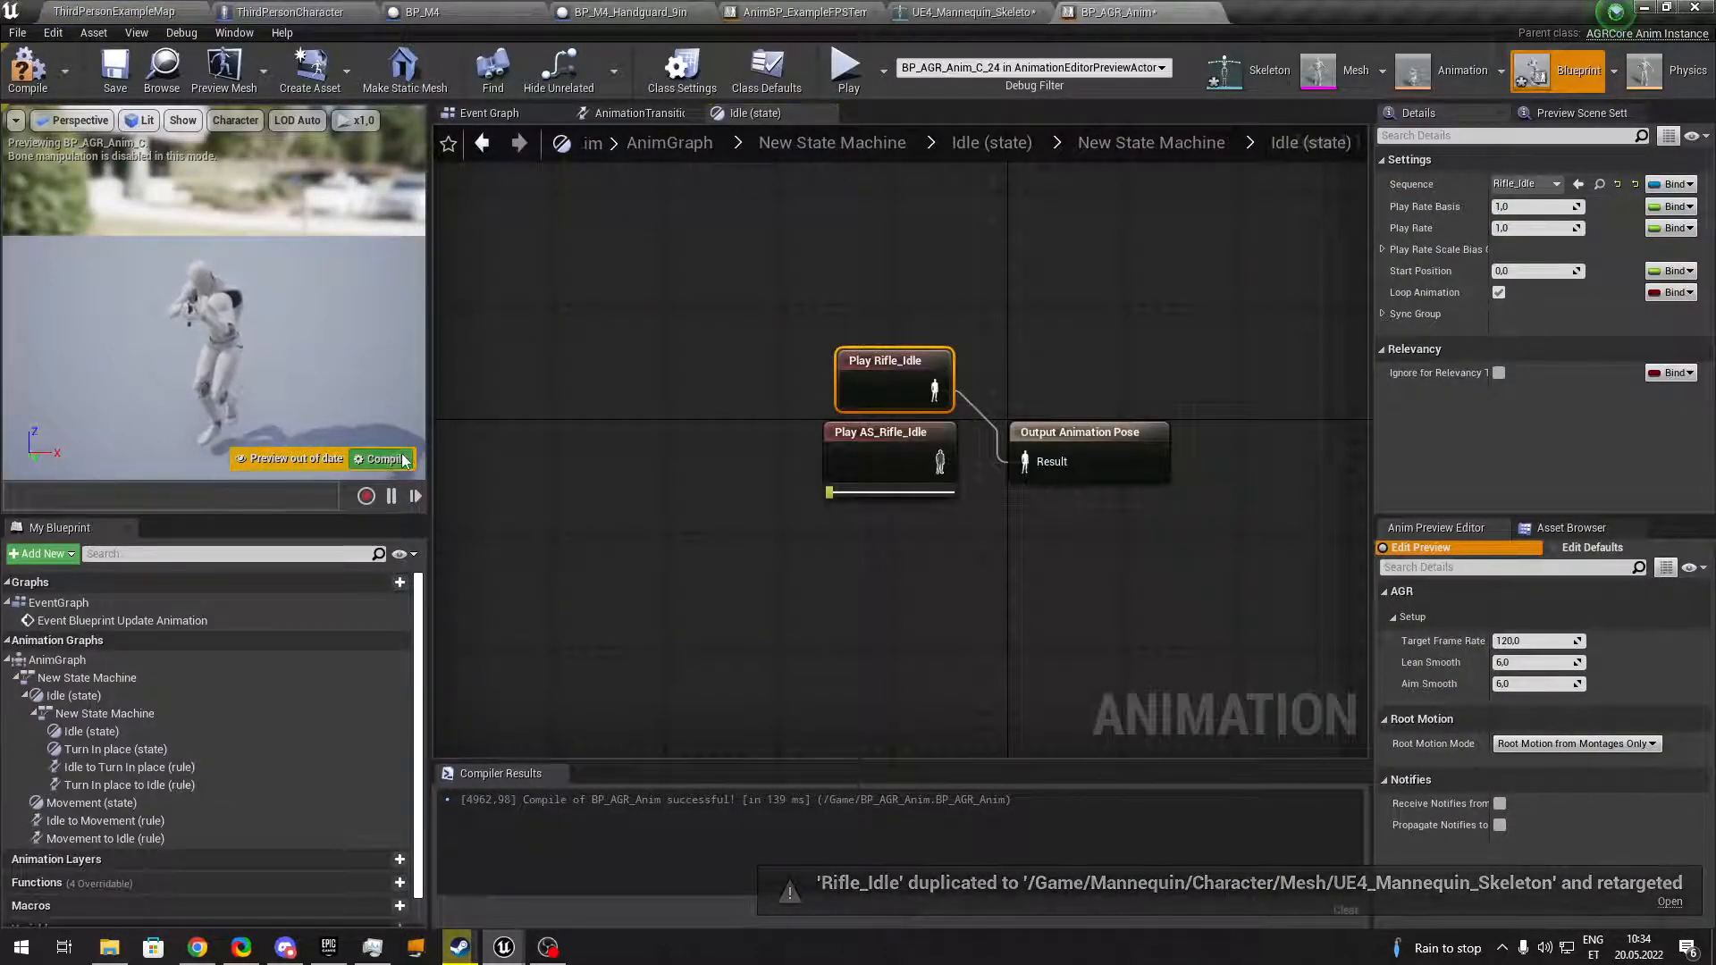
# Recompile BP_AGR_Anim, play-test the rifle-holding arms in the level, then stop.
pyautogui.click(109, 12)
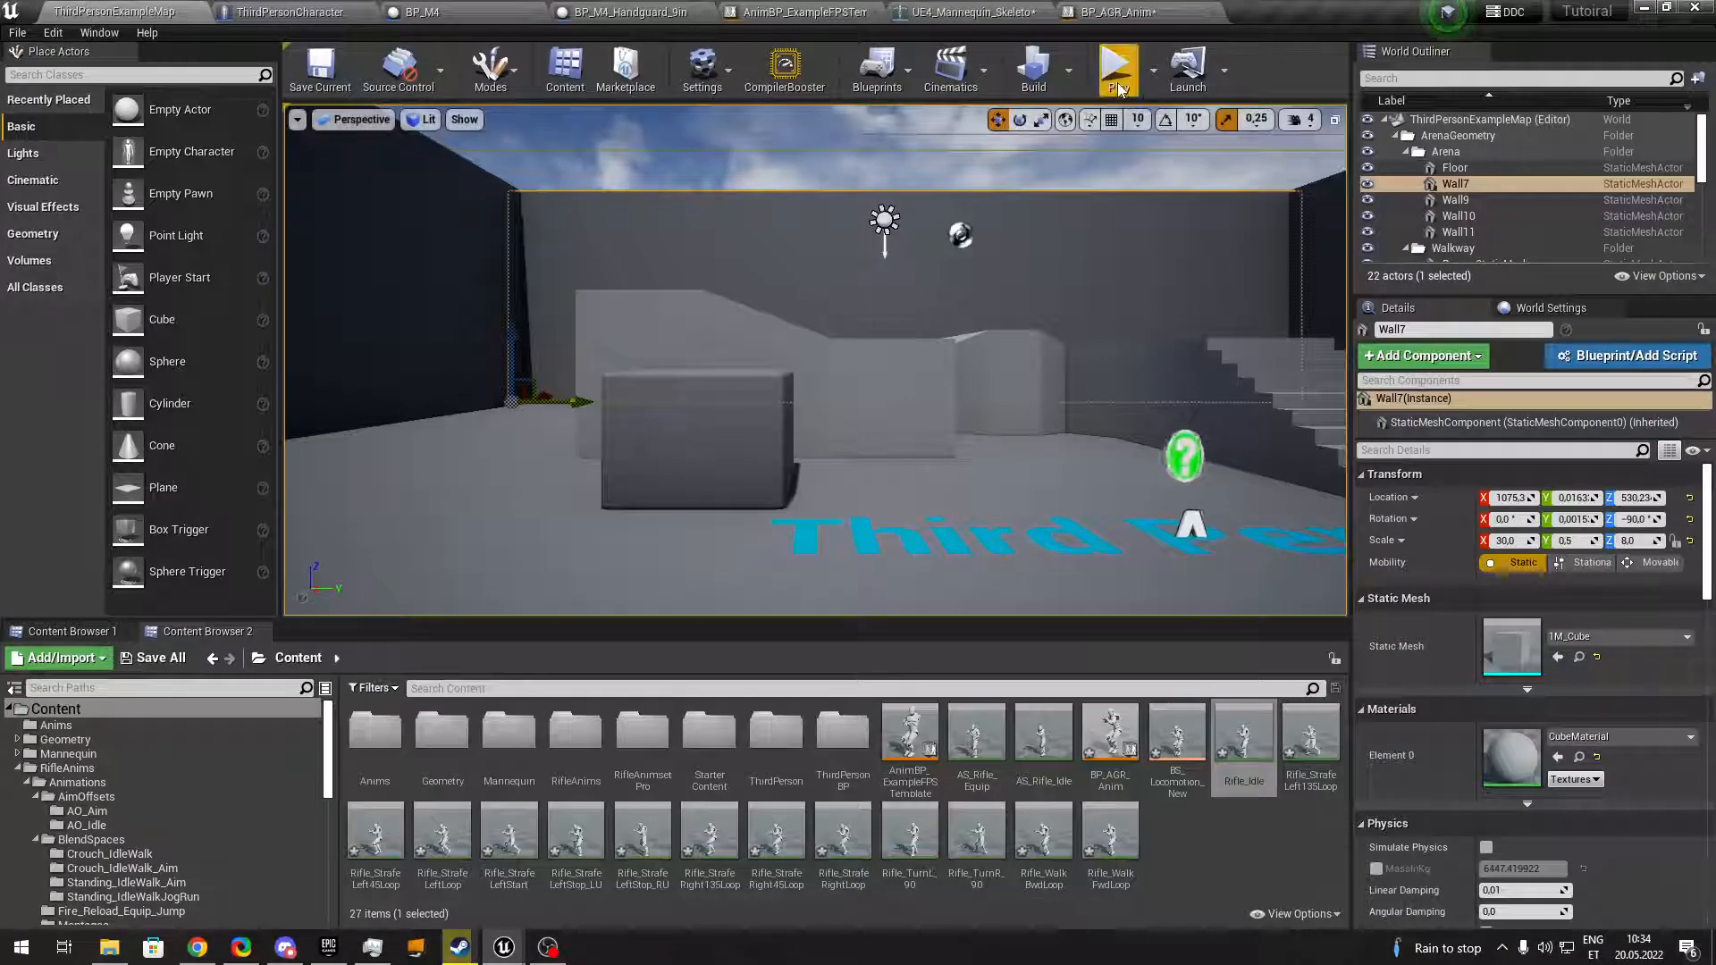
pyautogui.click(1115, 68)
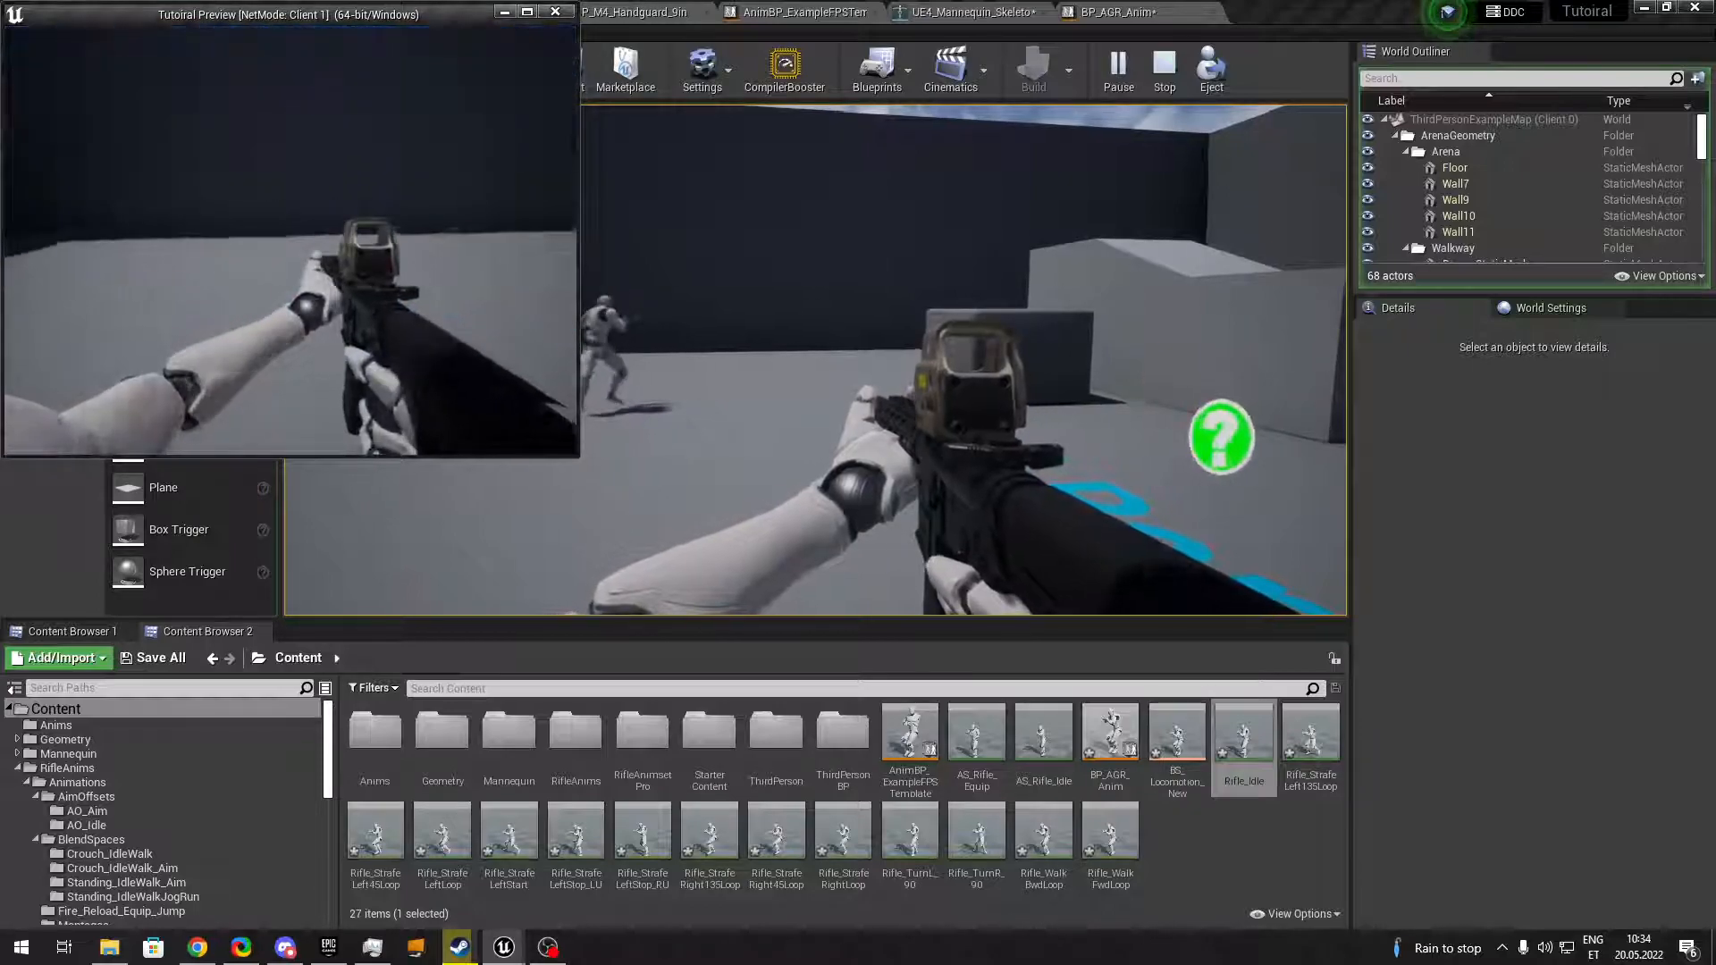
pyautogui.click(972, 12)
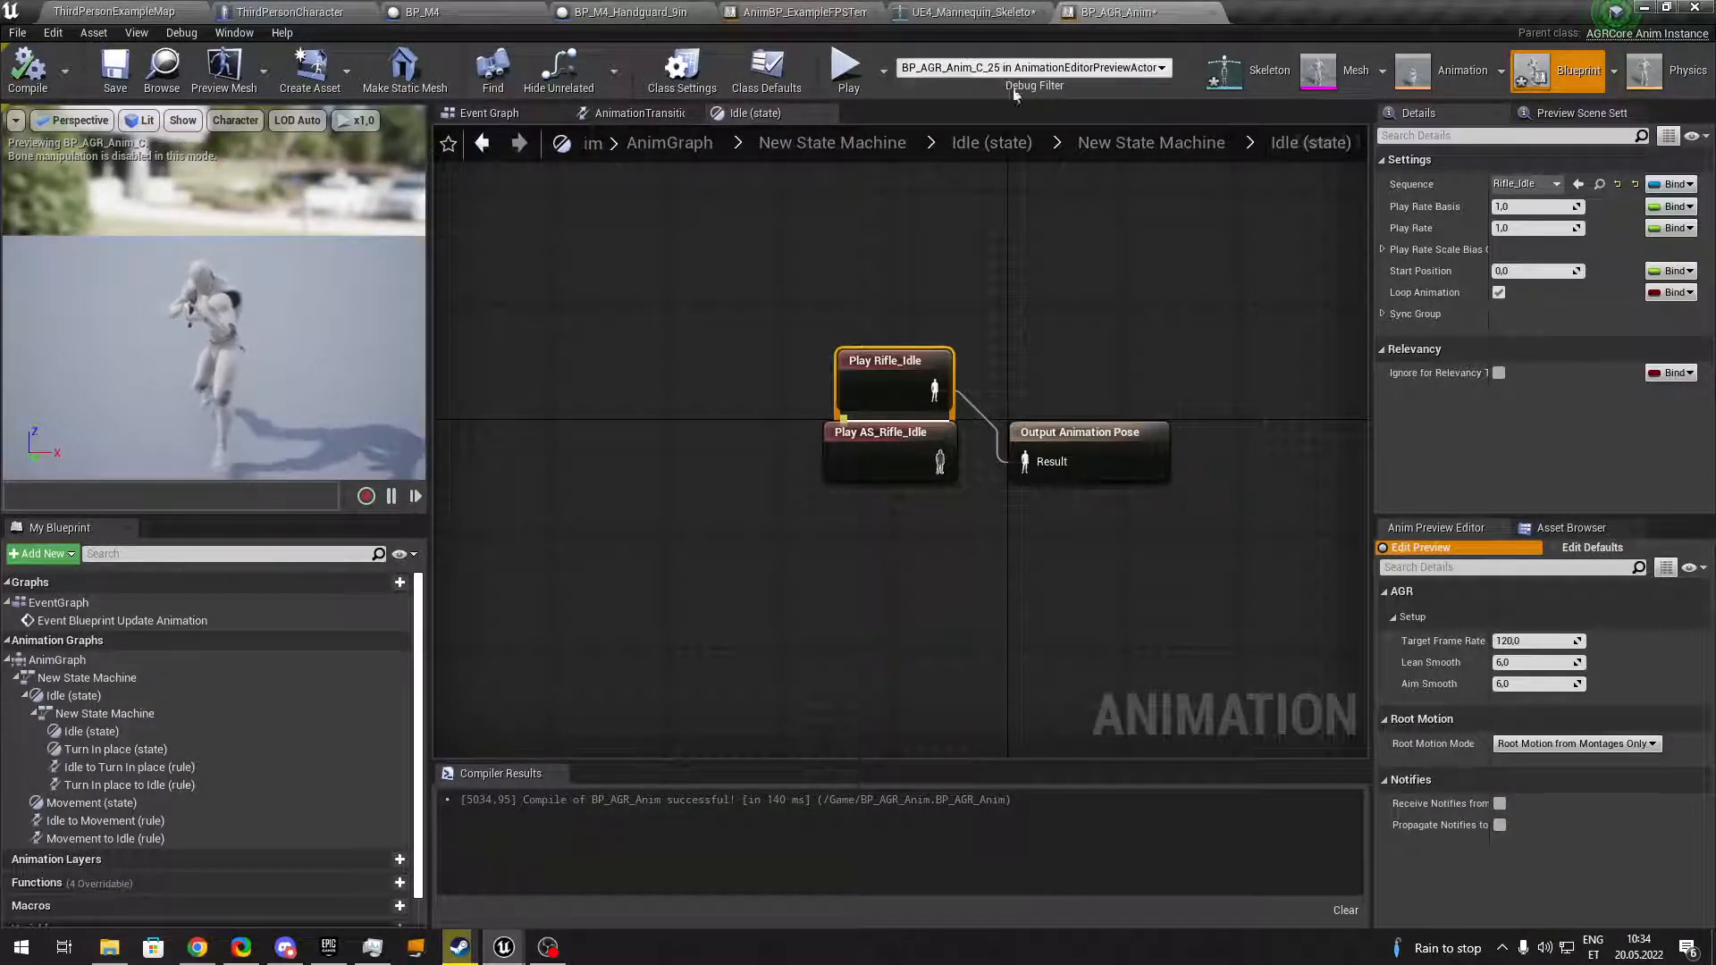
# Wire Rifle_TurnR_90 and Rifle_TurnL_90 into Turn in place's bool blend, compile, and show the template's M4 machine.
pyautogui.click(1150, 143)
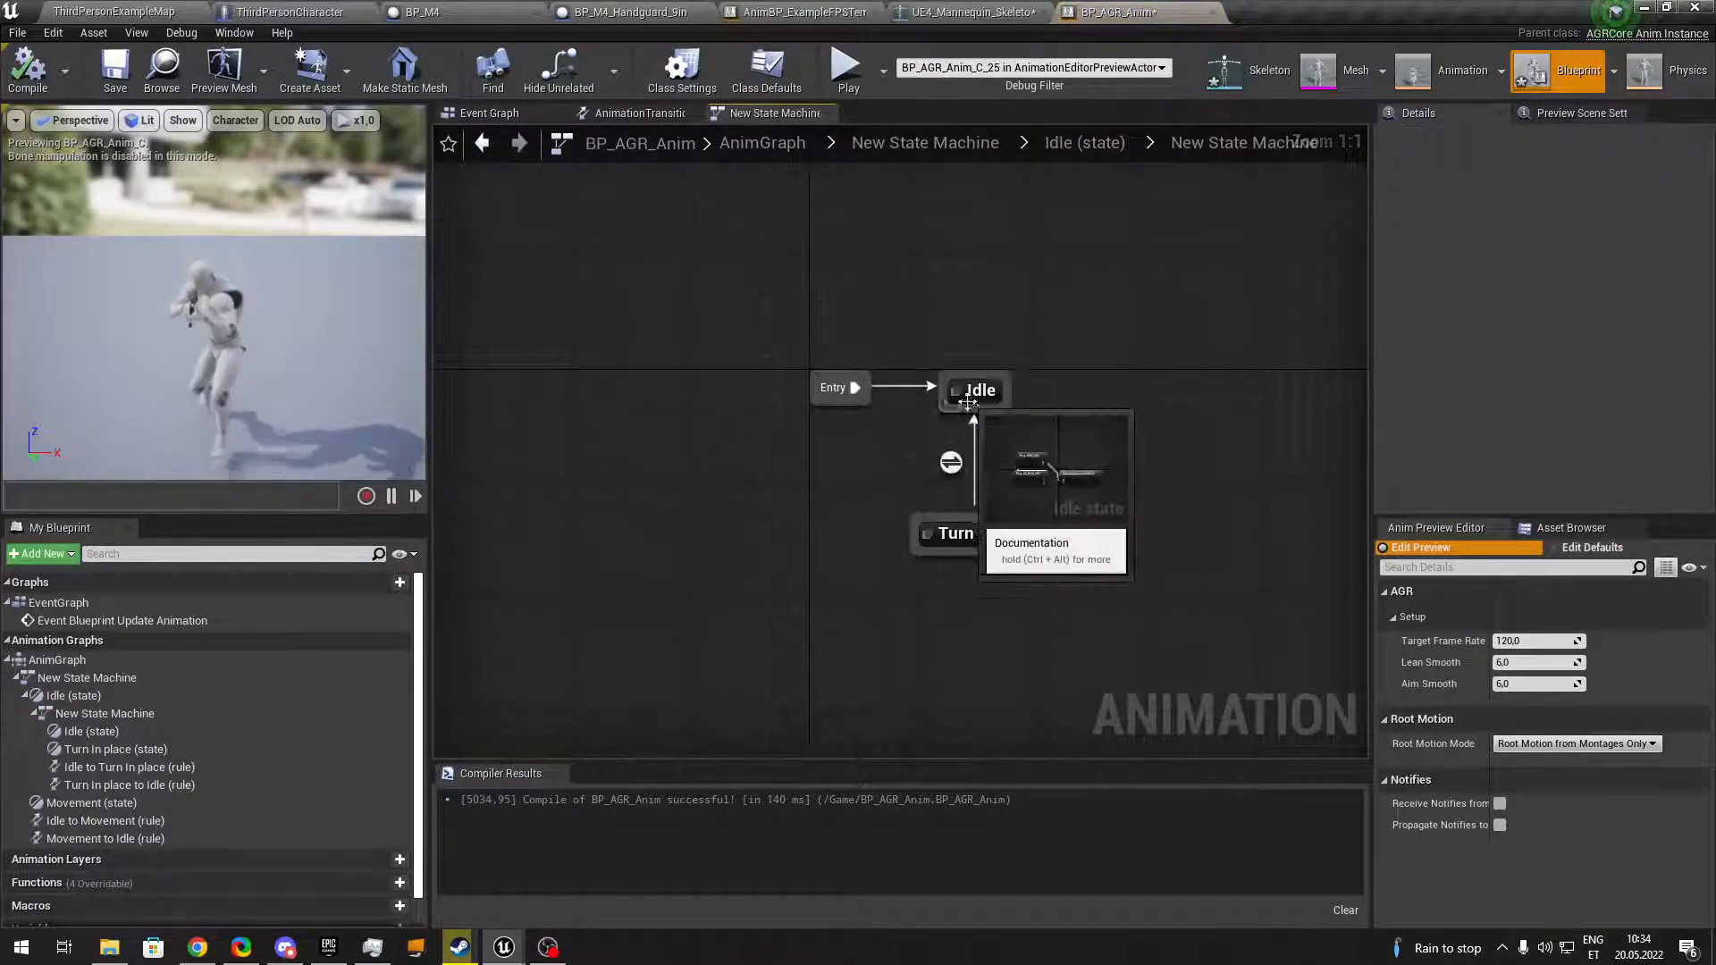
pyautogui.doubleClick(976, 390)
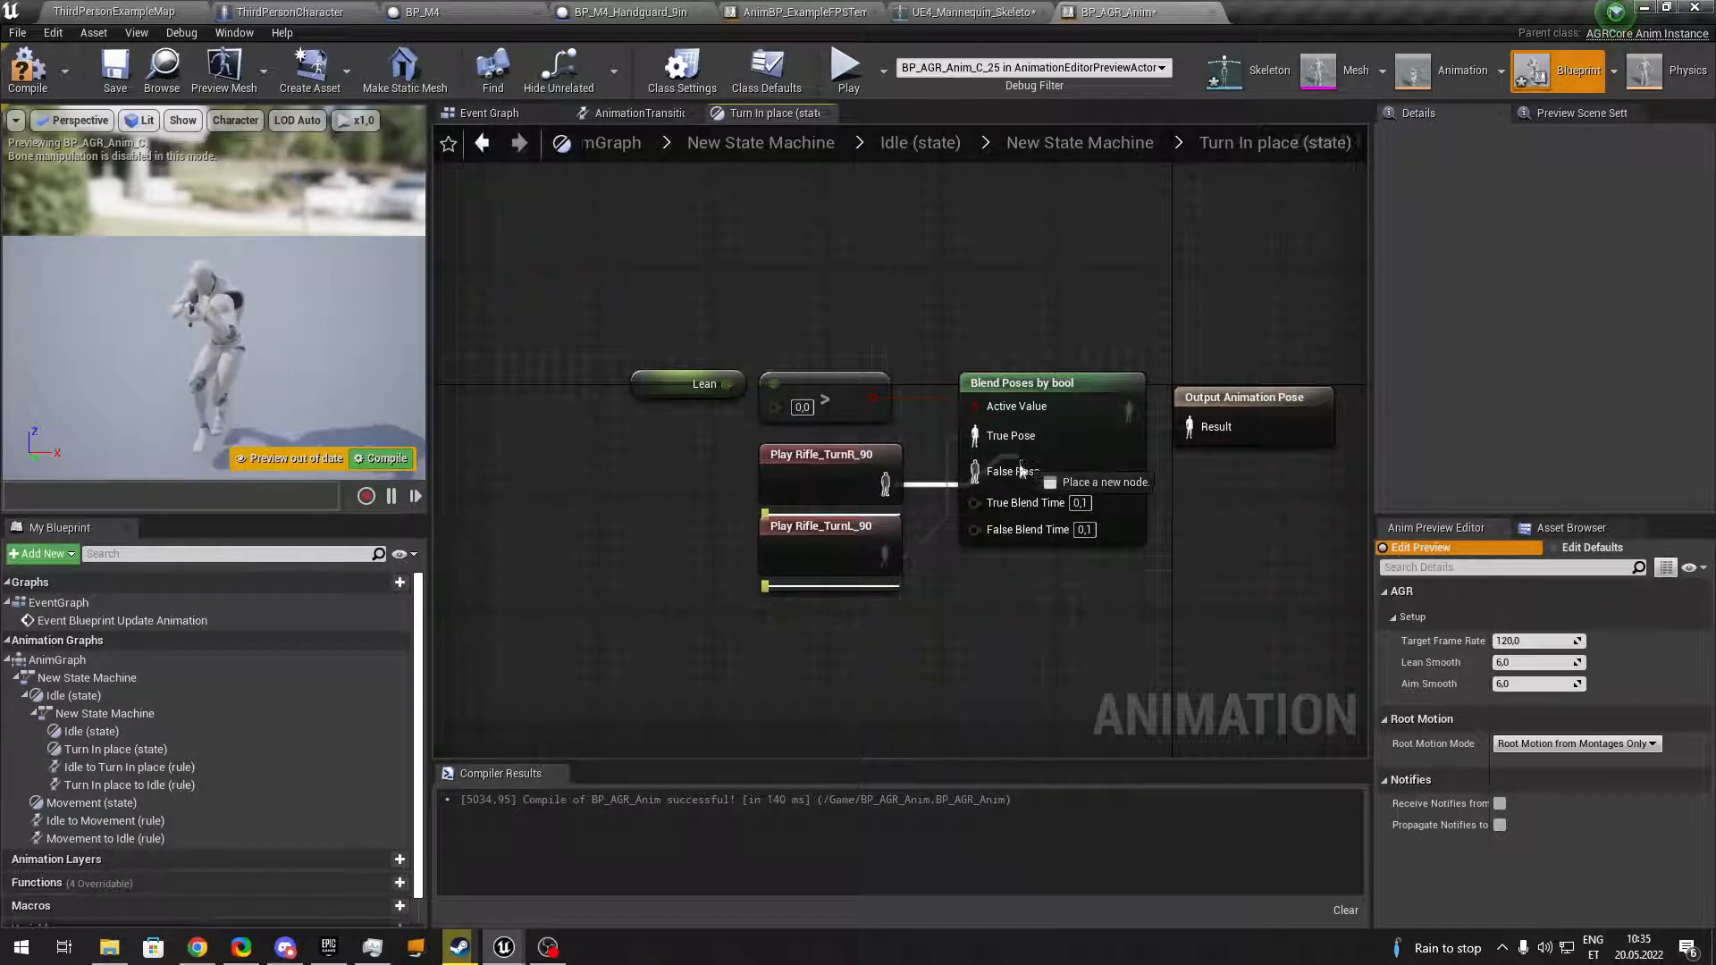
pyautogui.click(50, 70)
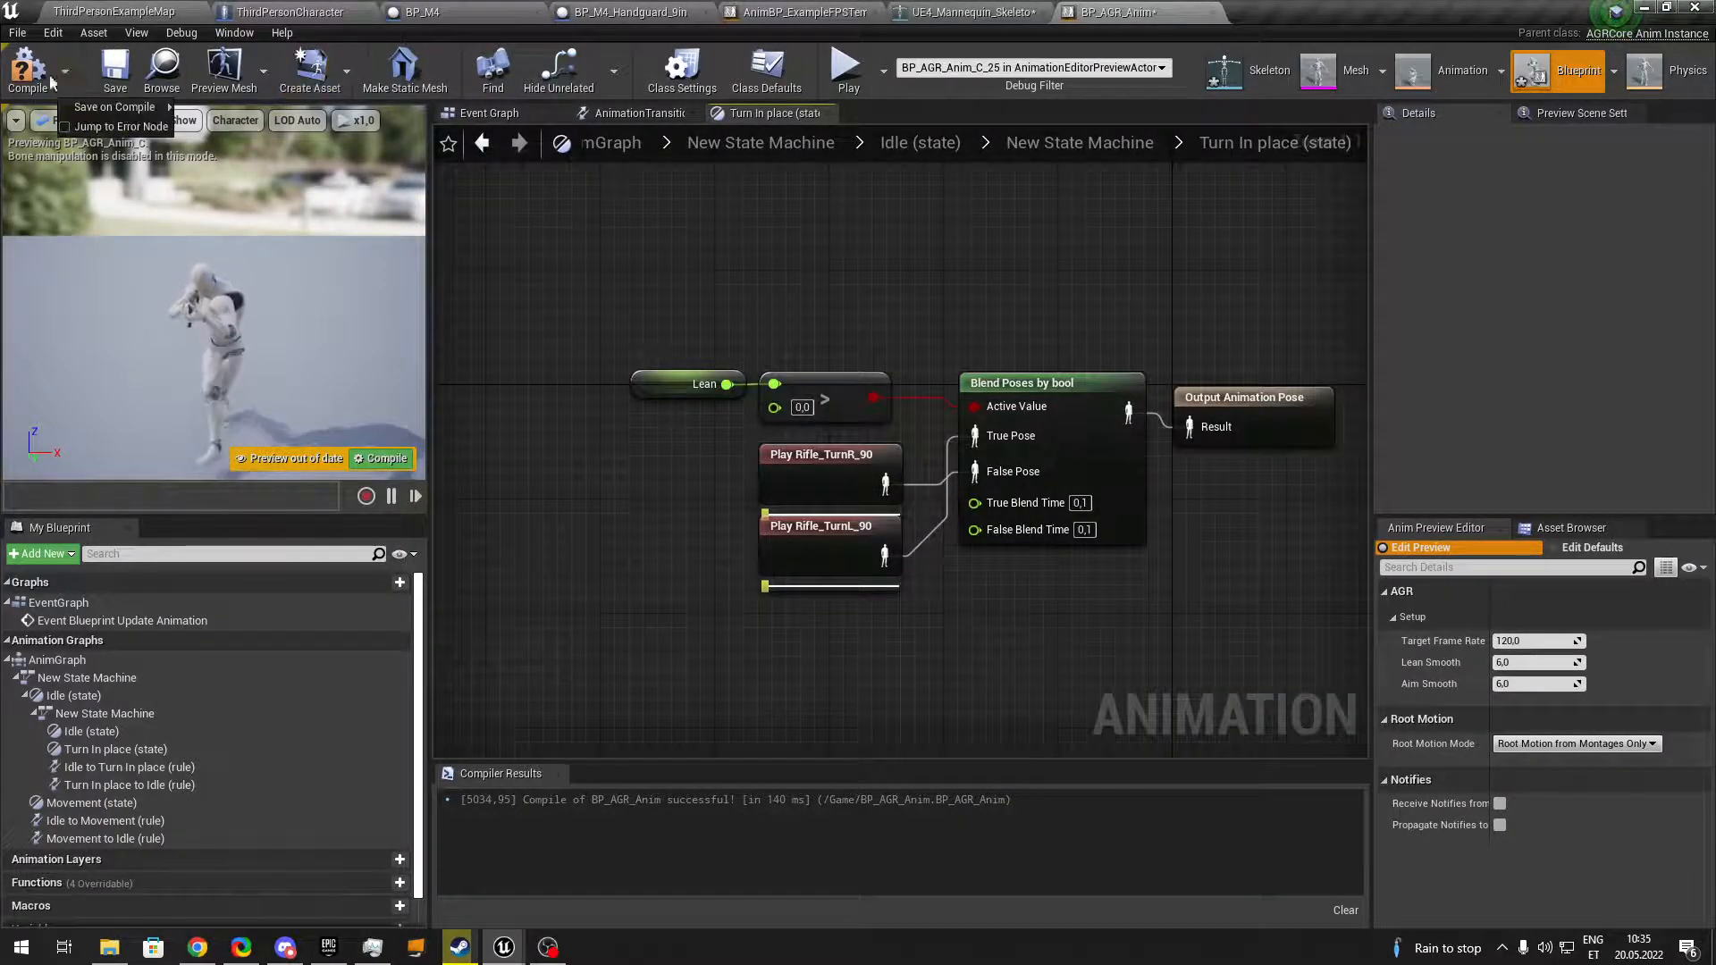
pyautogui.click(845, 68)
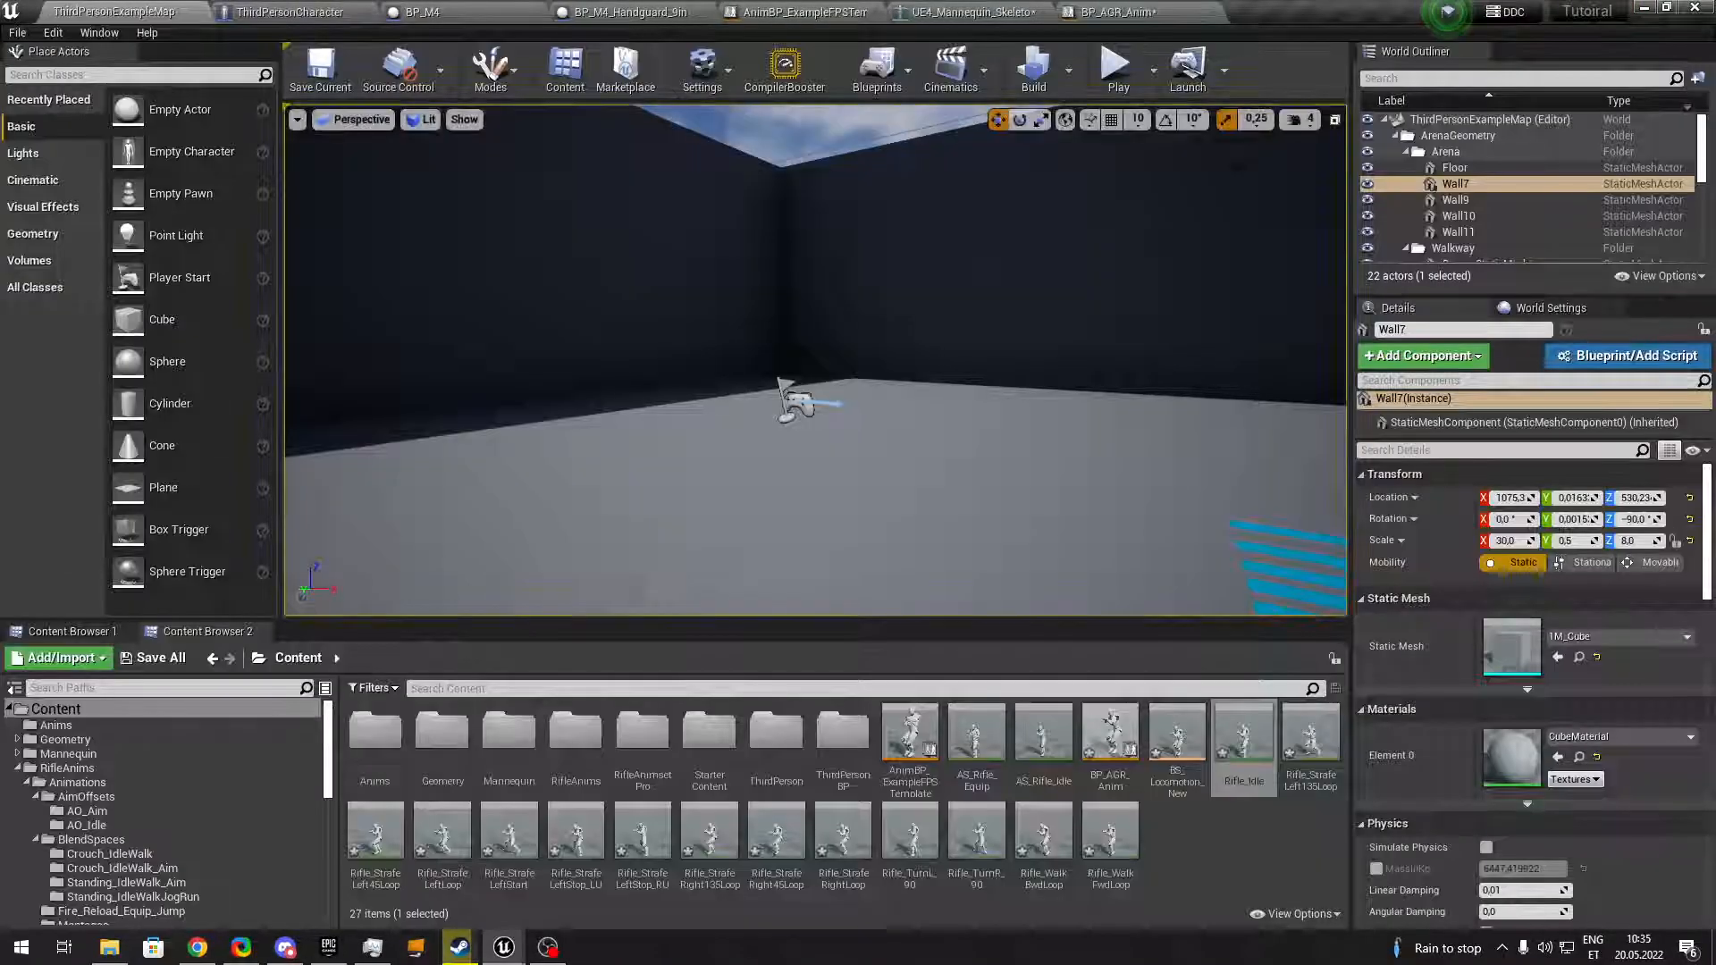
pyautogui.click(1116, 65)
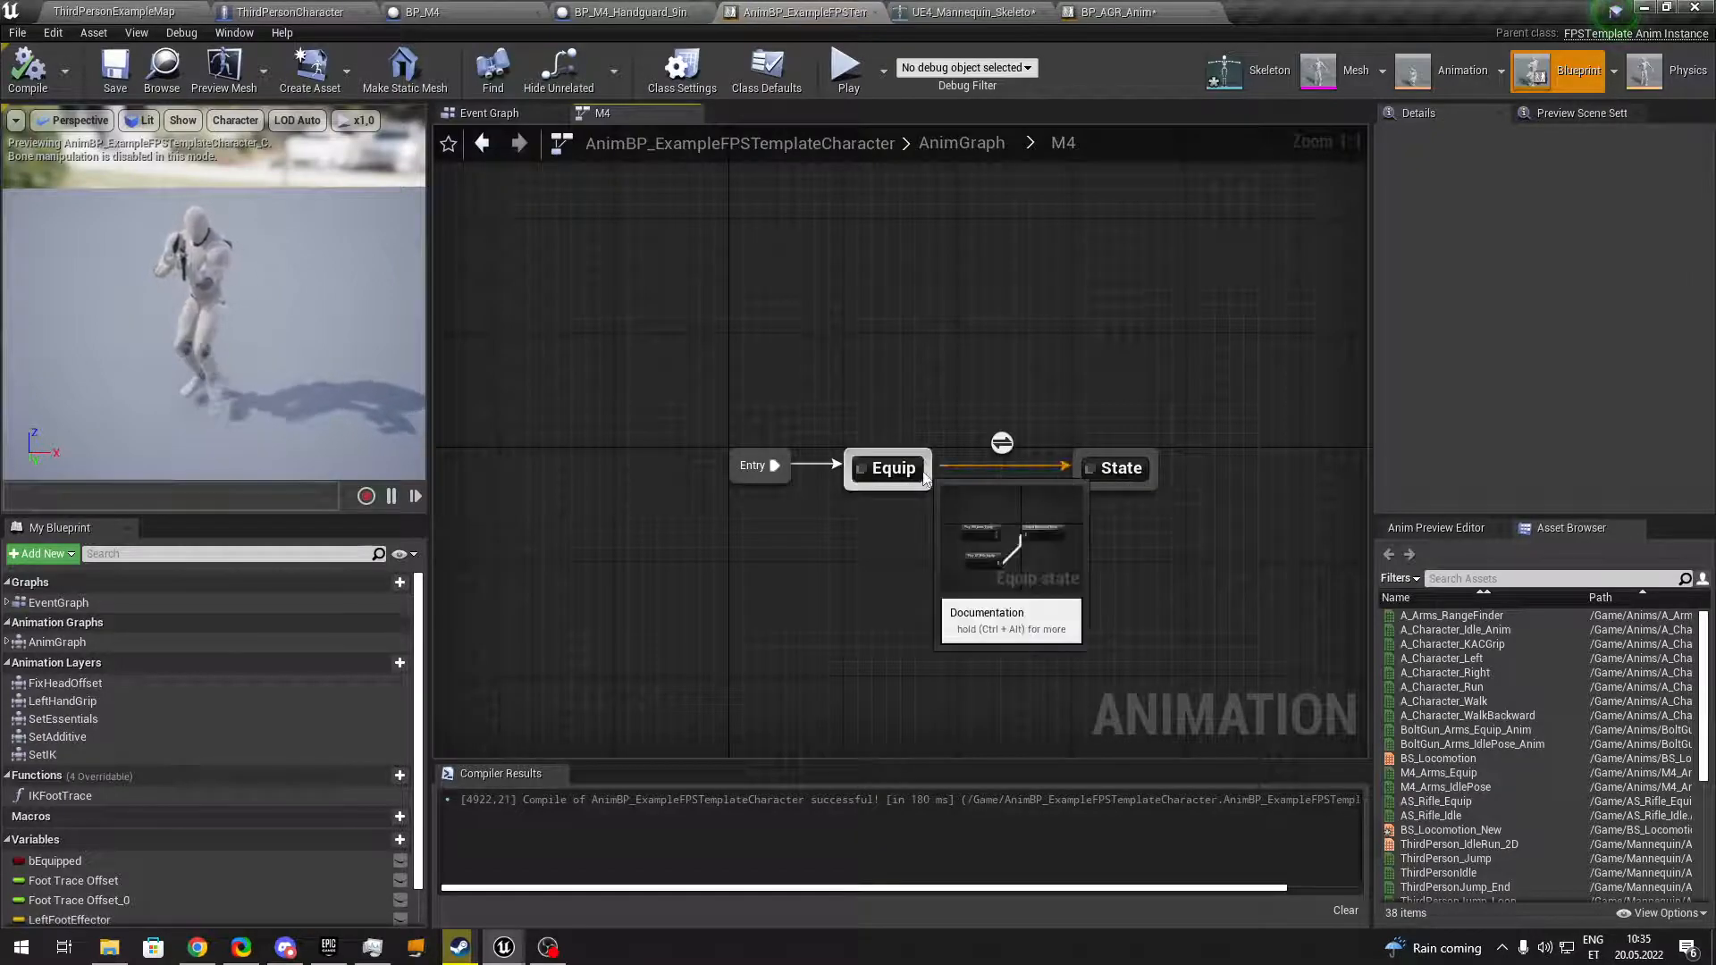
# Drag the retargeted Rifle_Idle into the template's M4 State graph, then return to the level.
pyautogui.doubleClick(1119, 467)
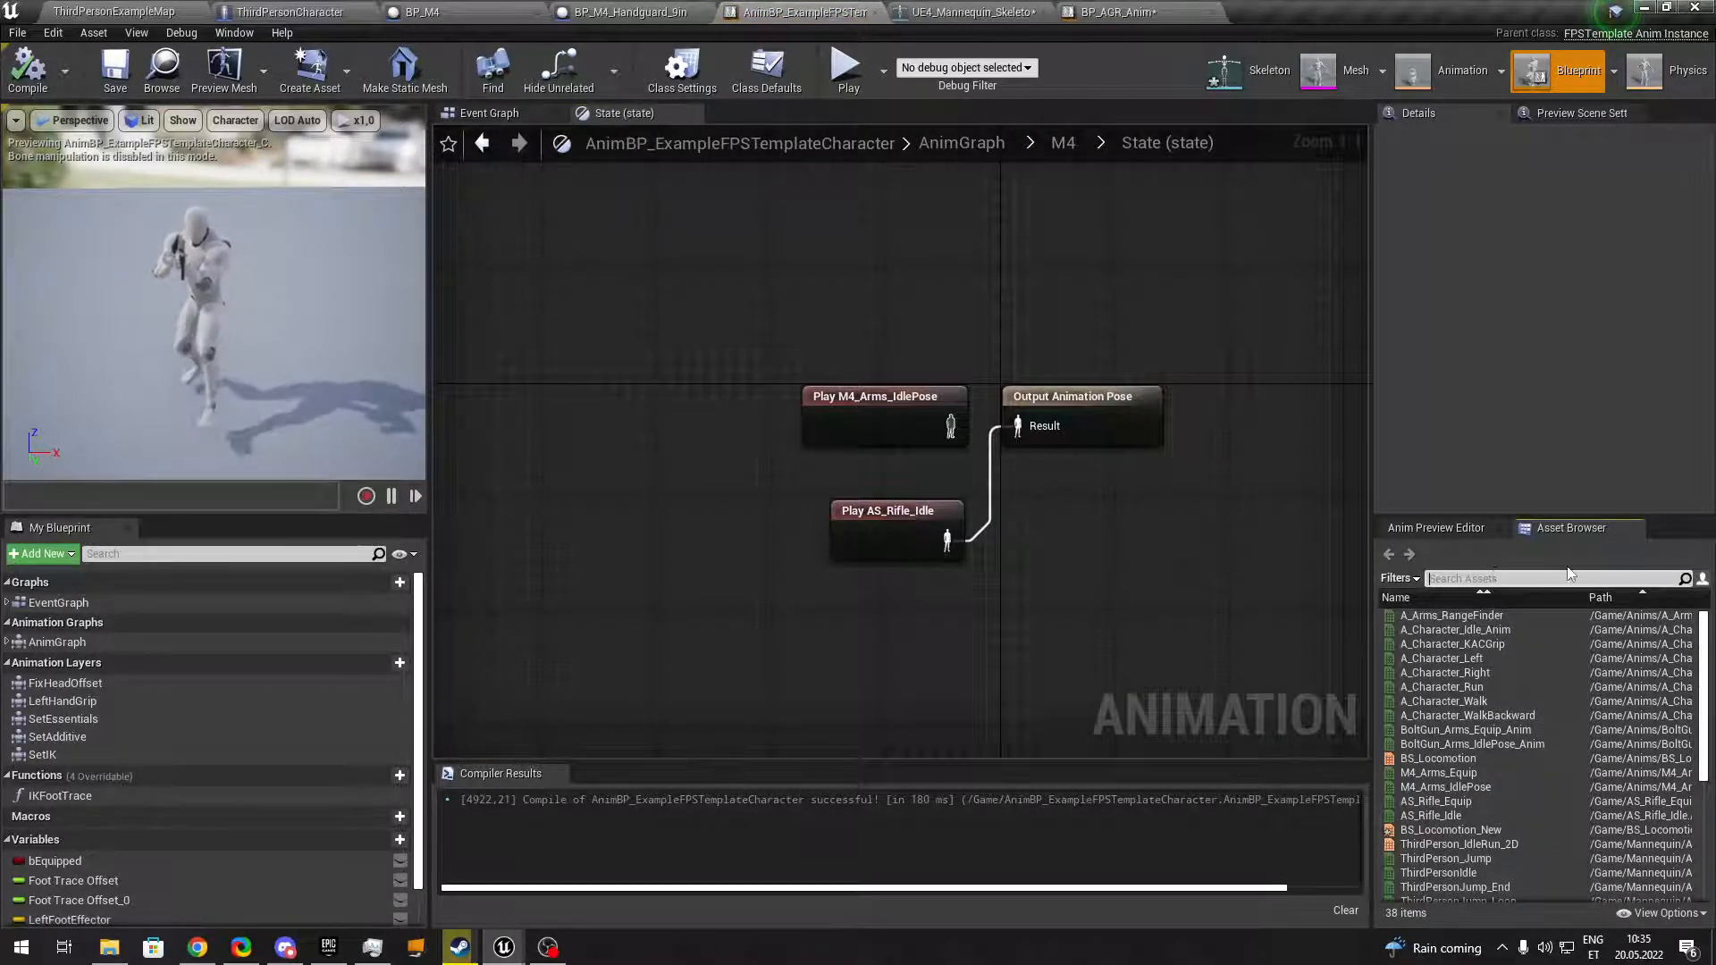
pyautogui.click(115, 11)
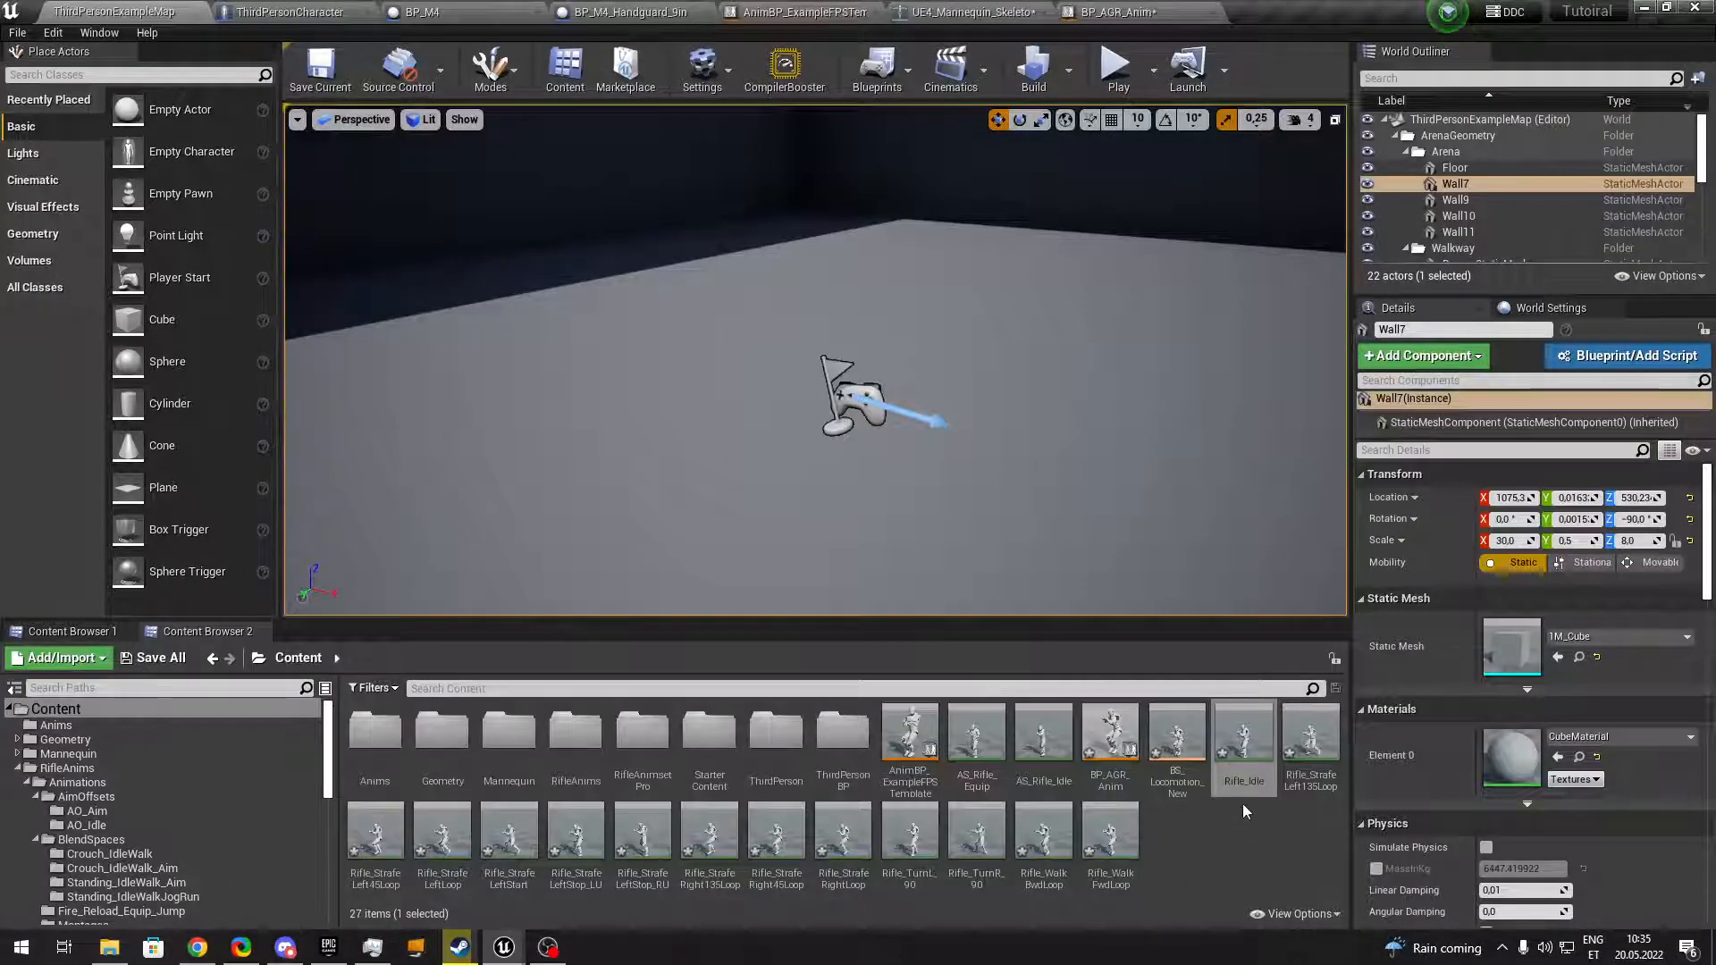
pyautogui.click(1108, 13)
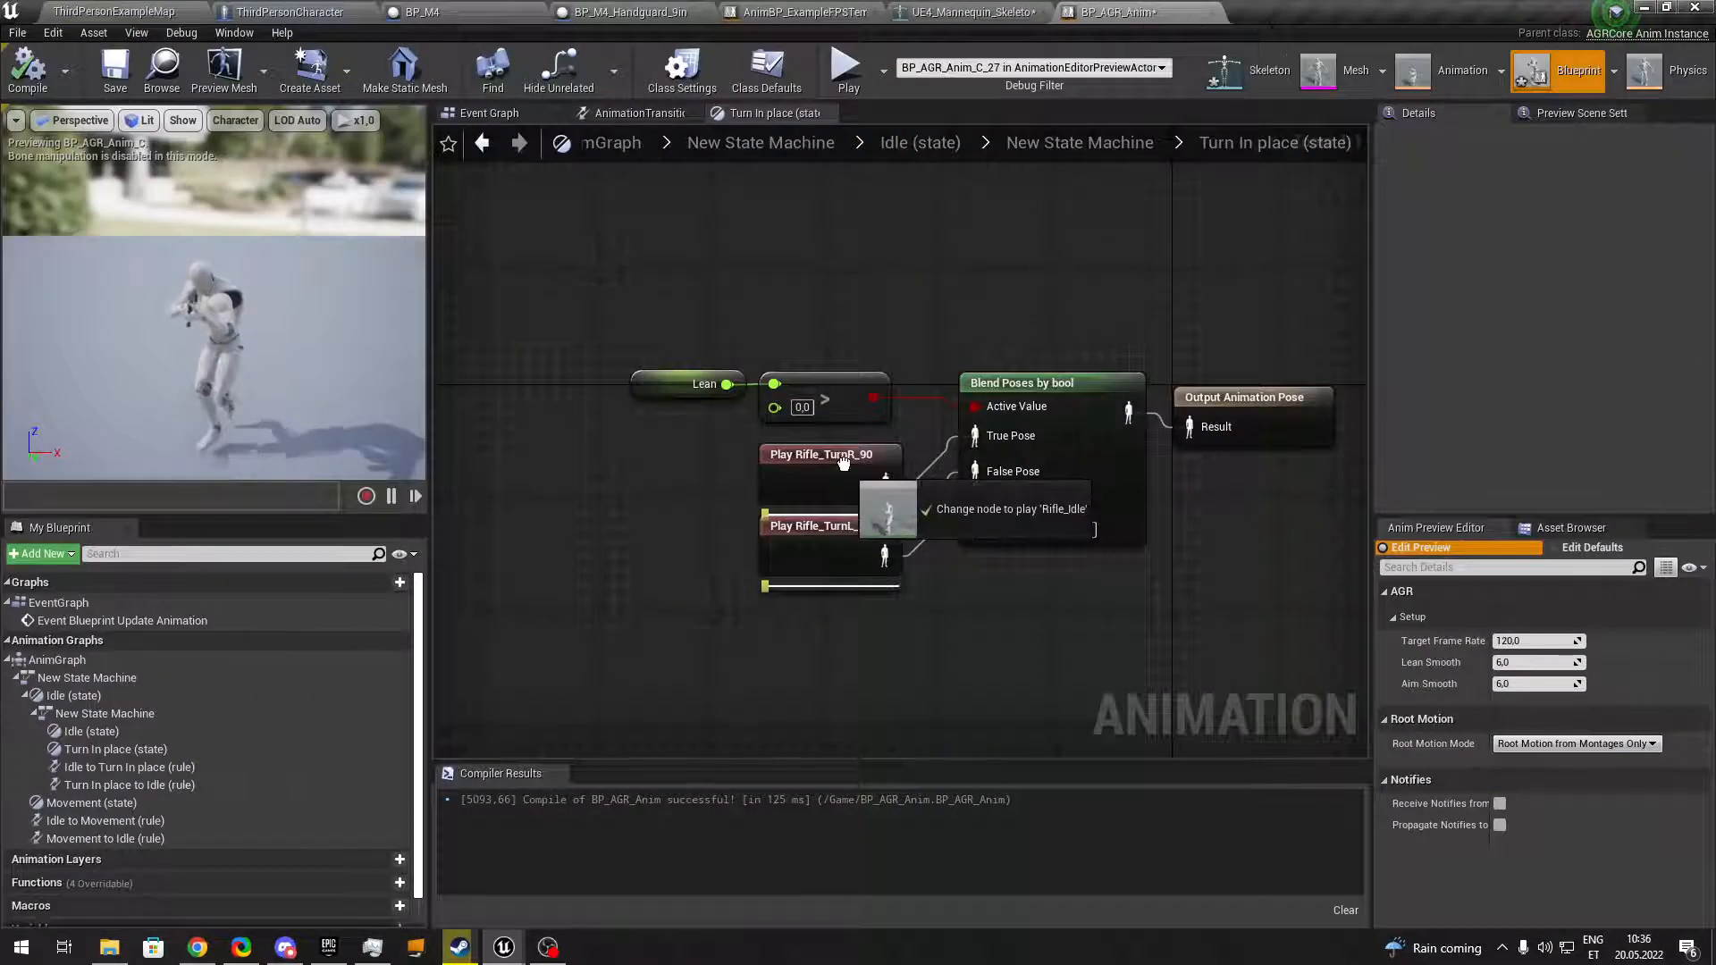
pyautogui.click(797, 13)
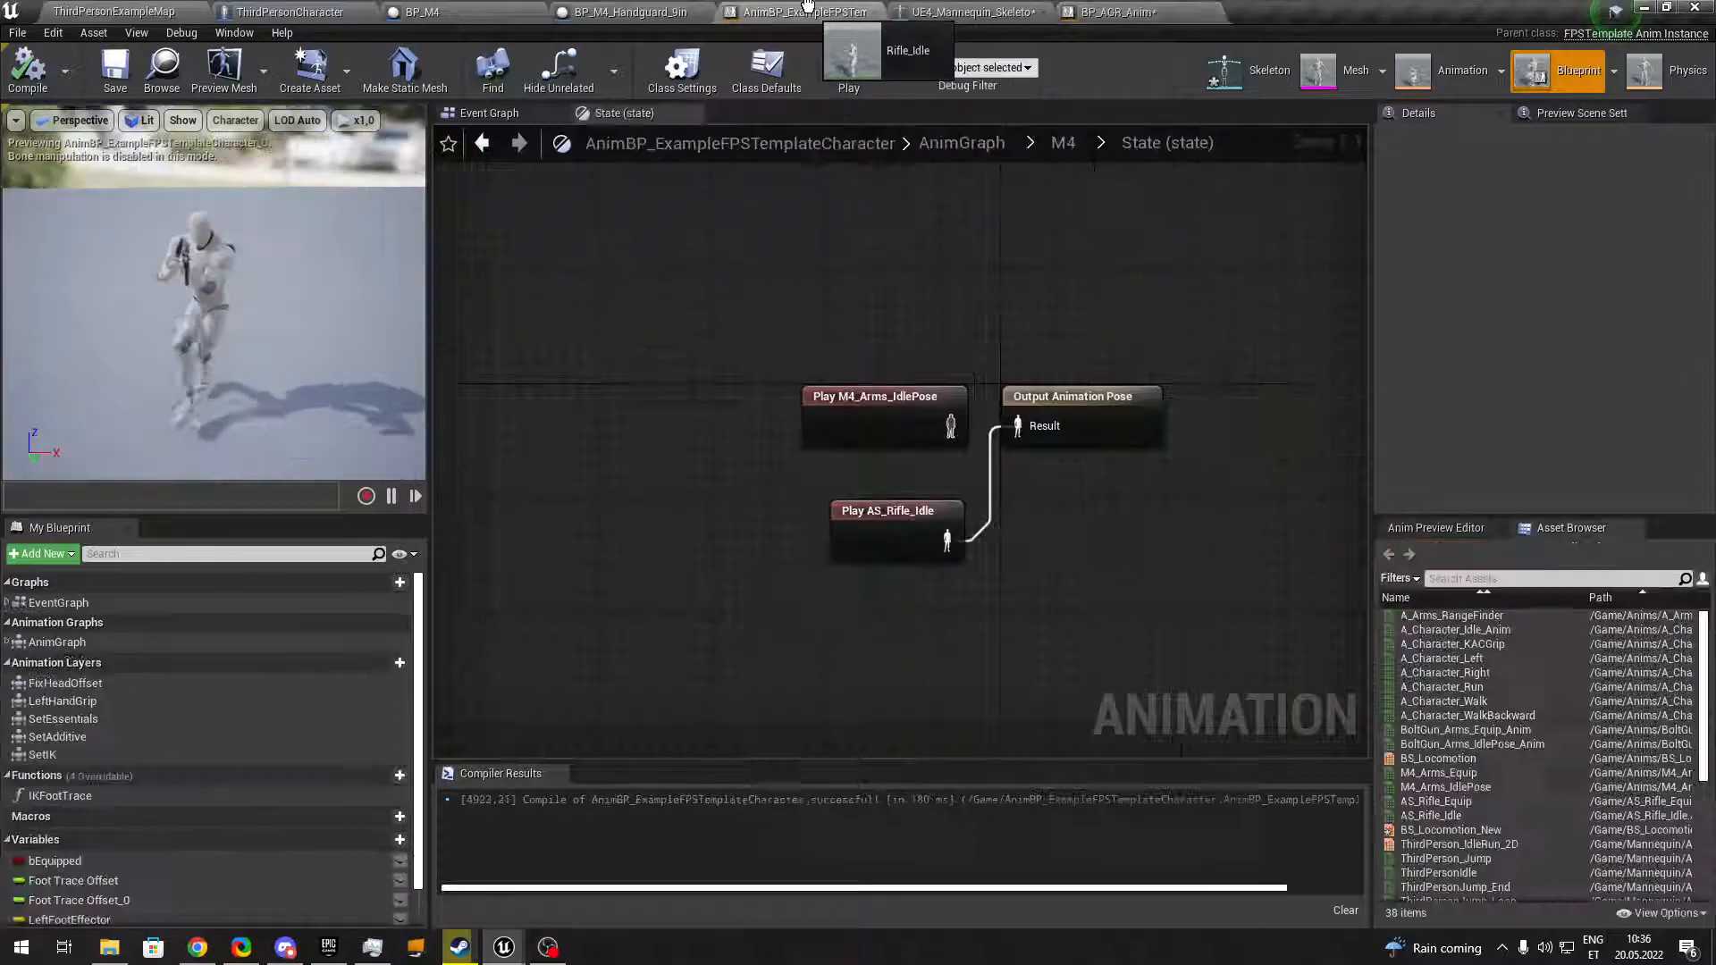
pyautogui.click(755, 514)
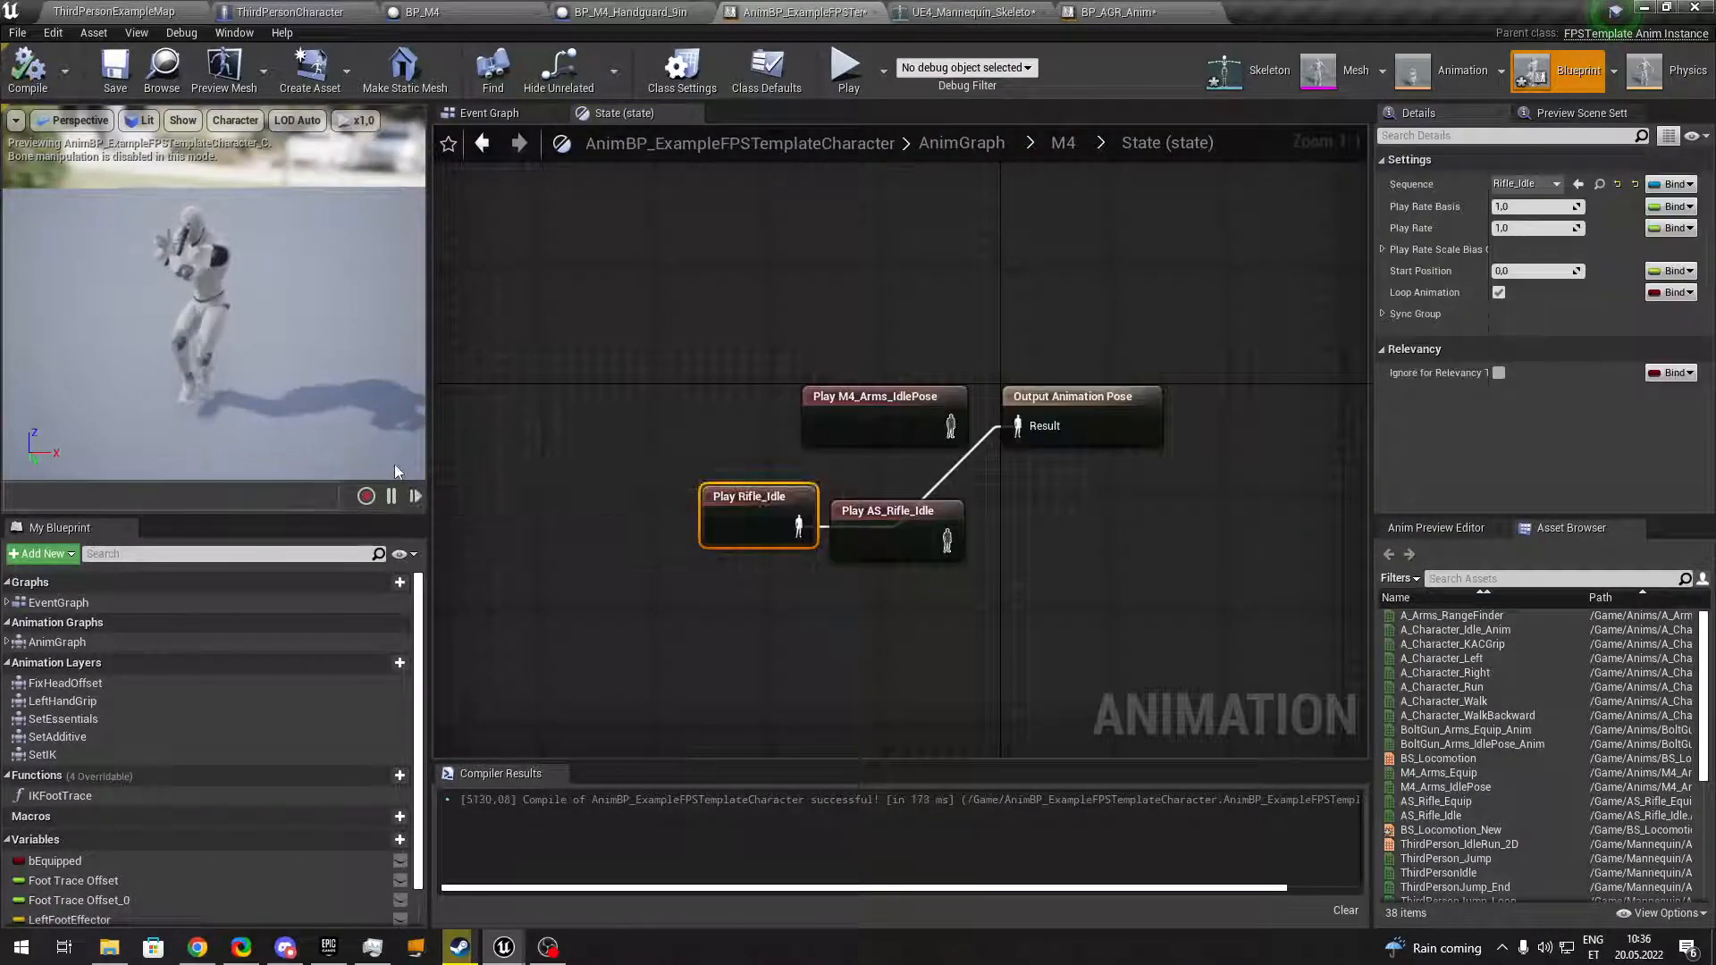
pyautogui.click(113, 13)
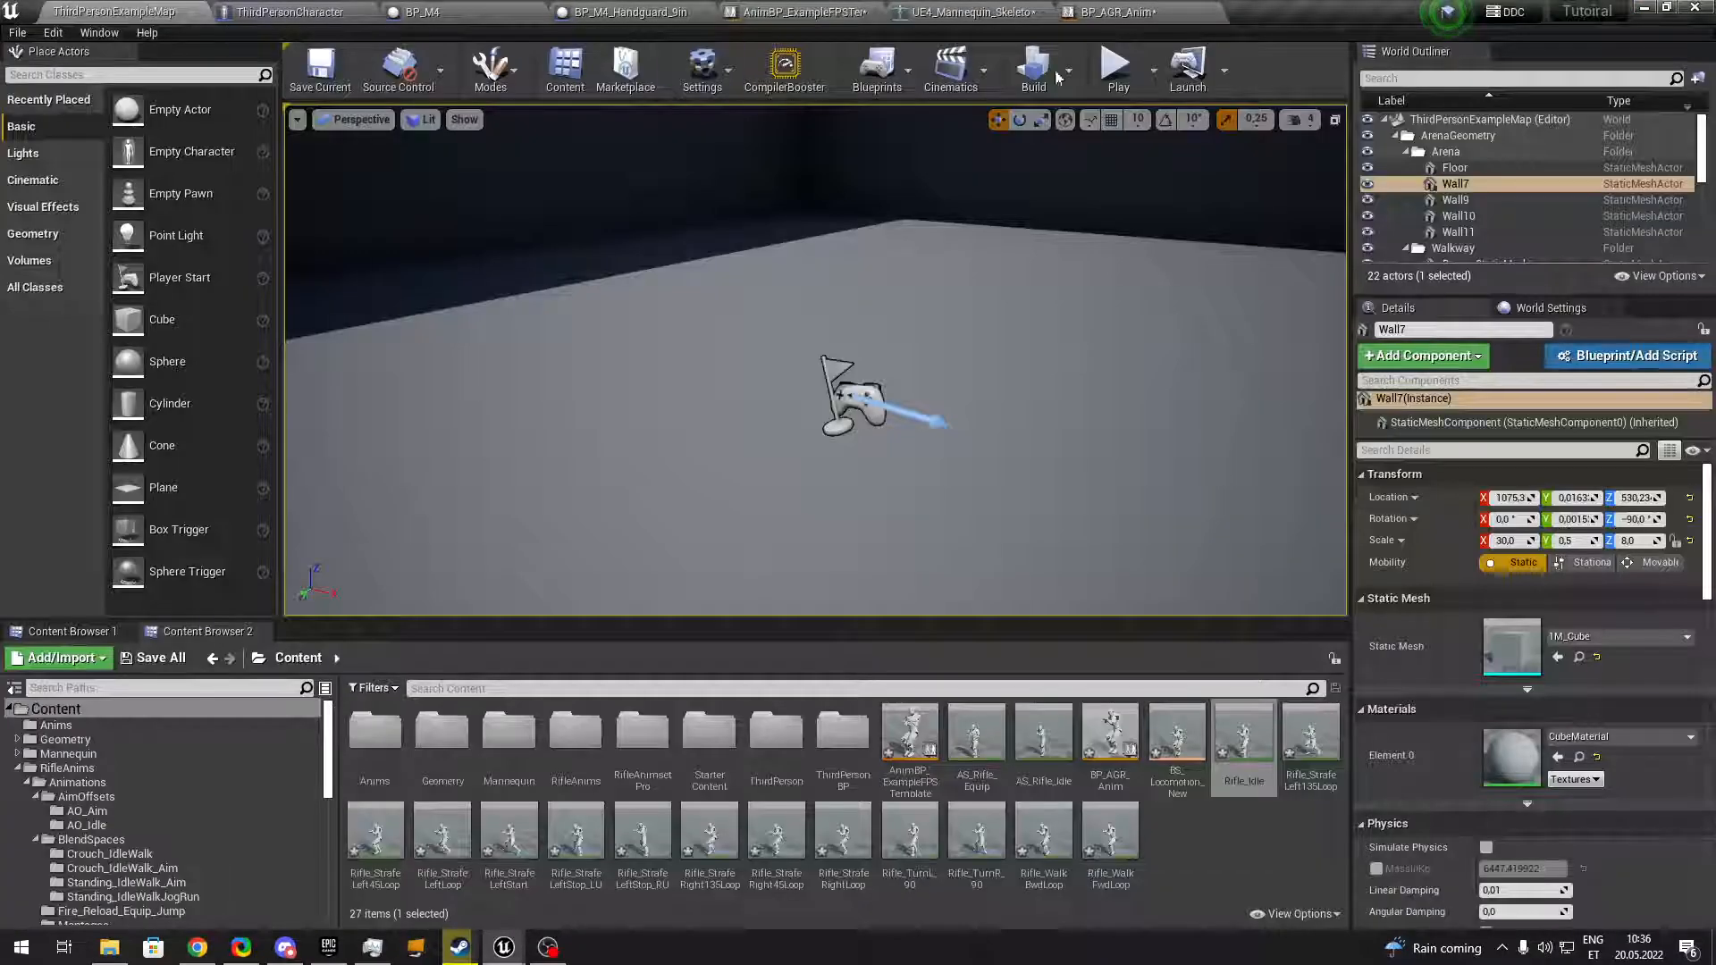
# Play-test the rifle idle on the first-person arms with the preview moved aside, then stop.
pyautogui.click(1116, 66)
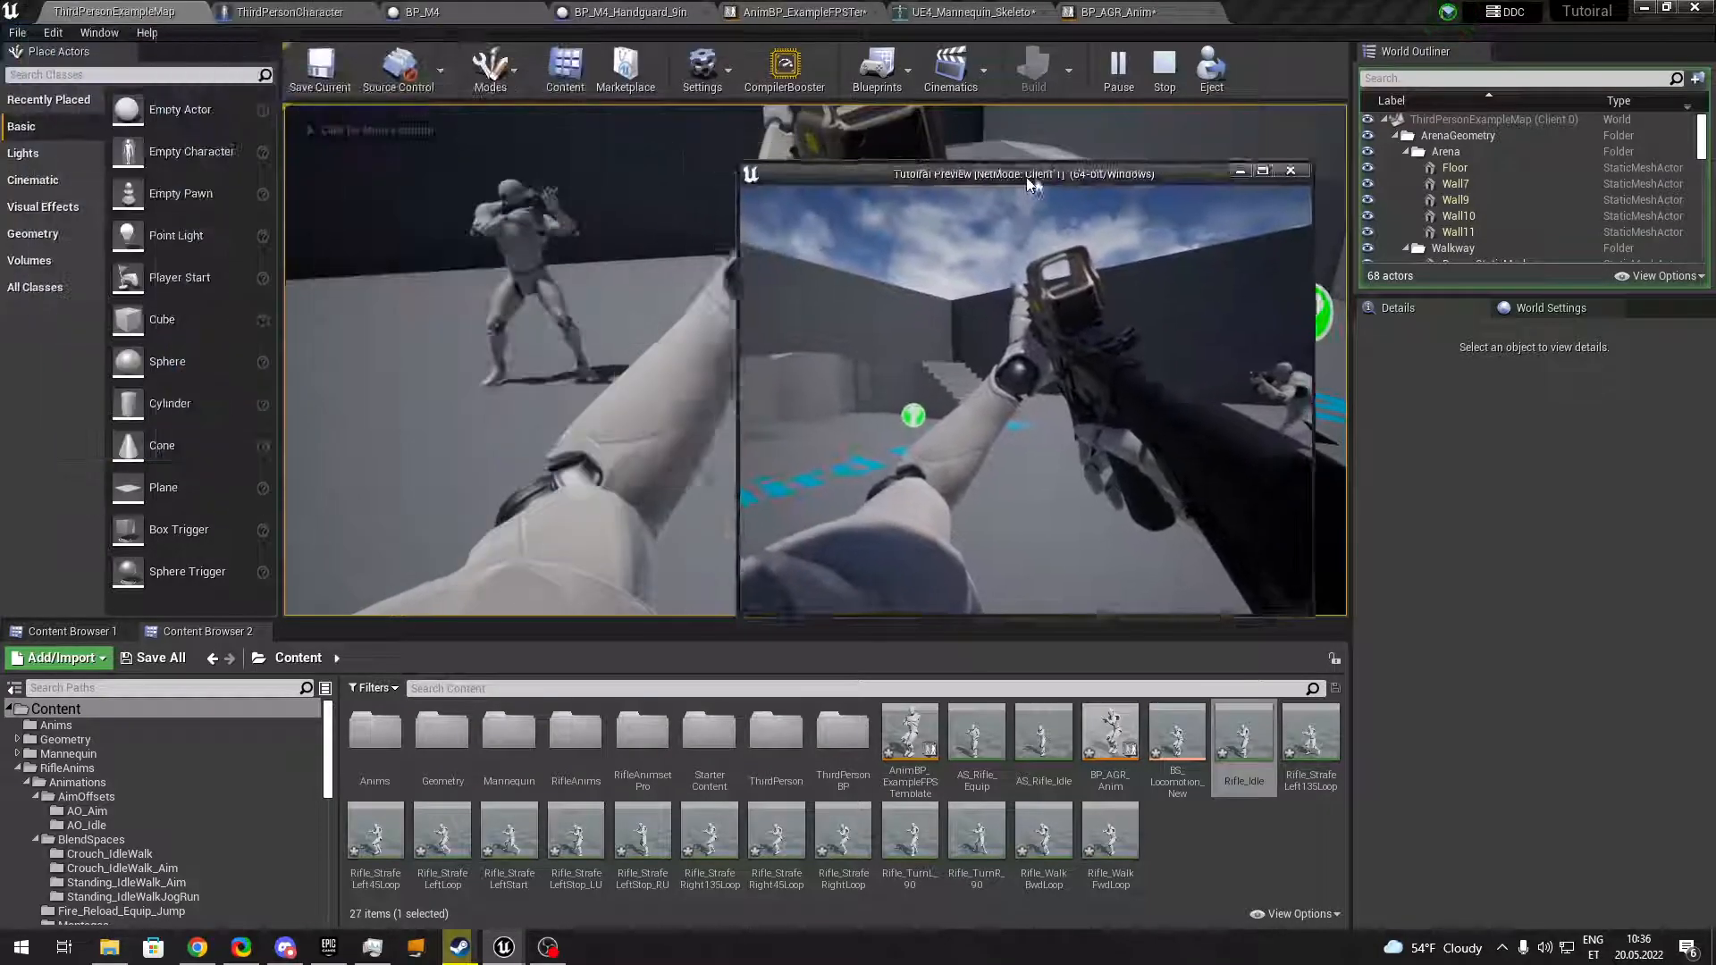
pyautogui.moveTo(1026, 174); pyautogui.dragTo(1067, 115)
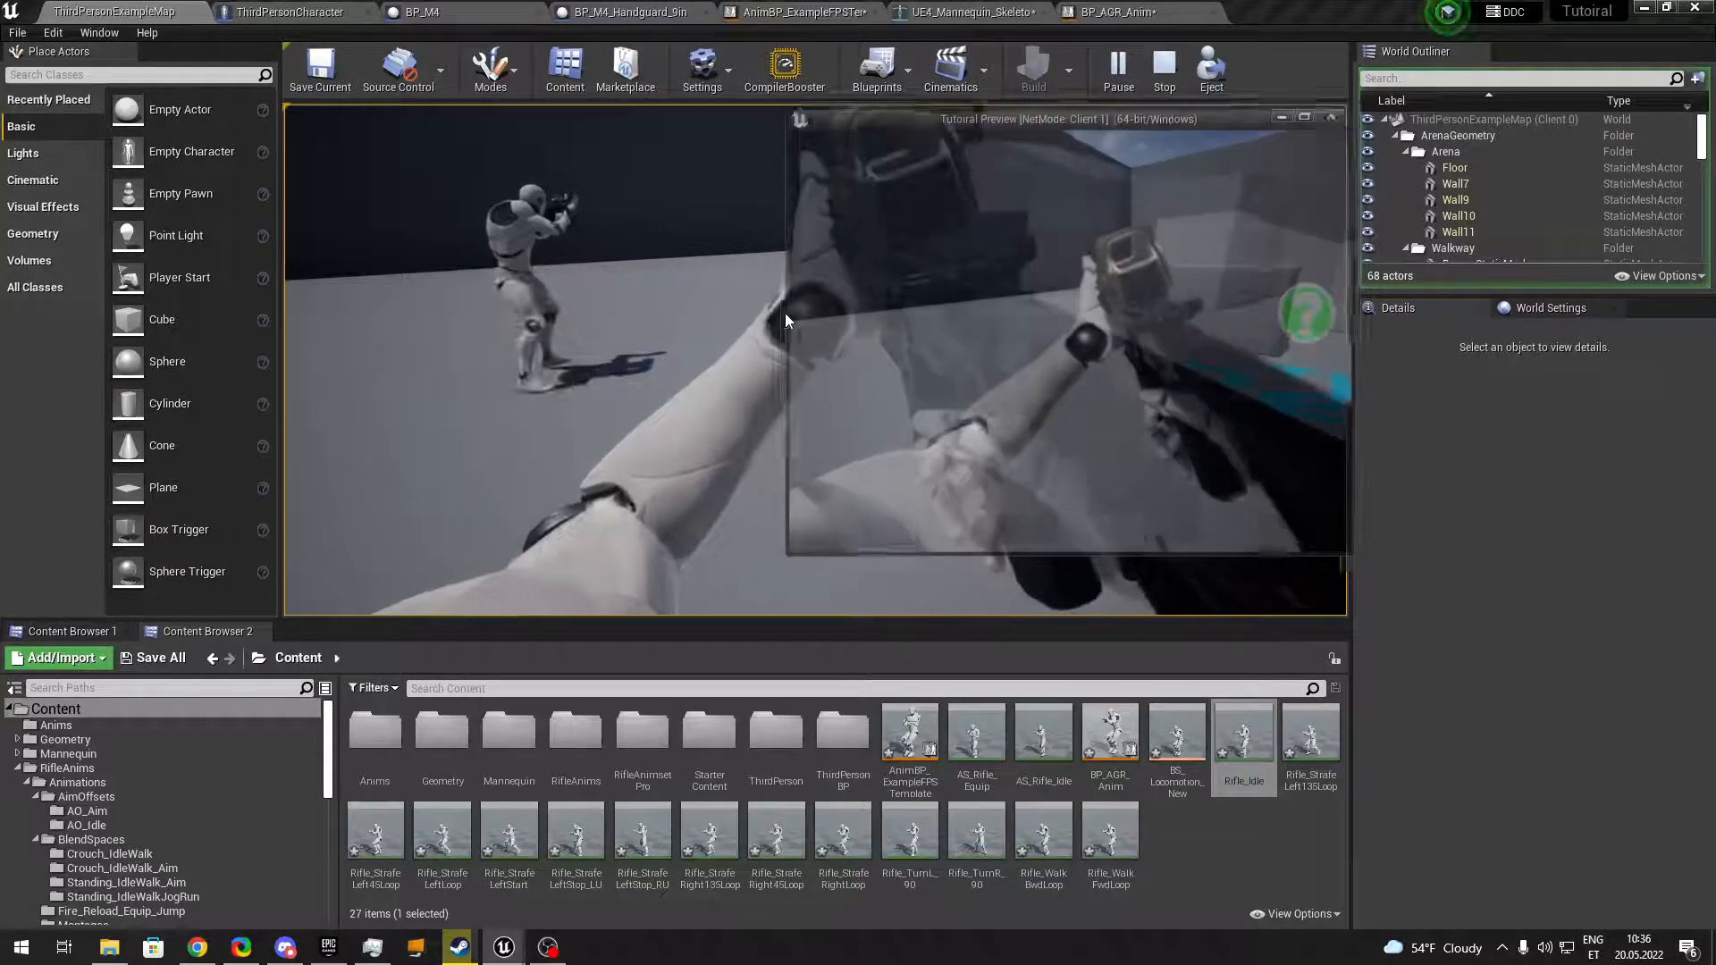
pyautogui.click(799, 12)
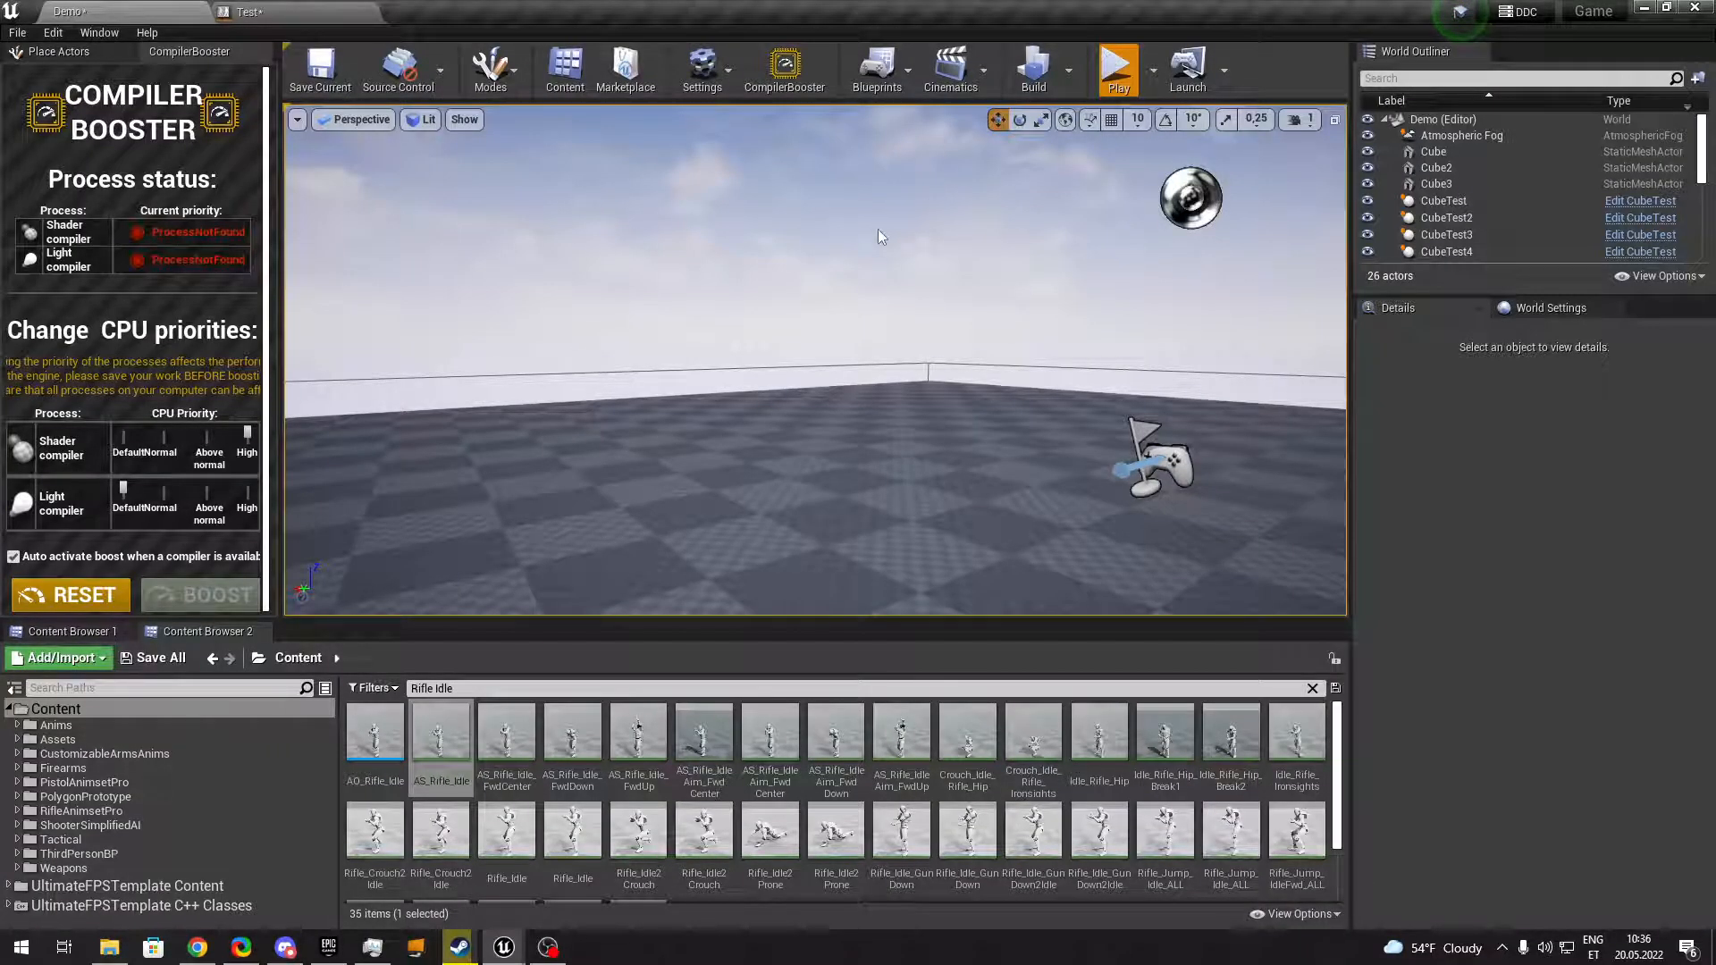
# Play the Demo level briefly and stop the session.
pyautogui.click(1113, 68)
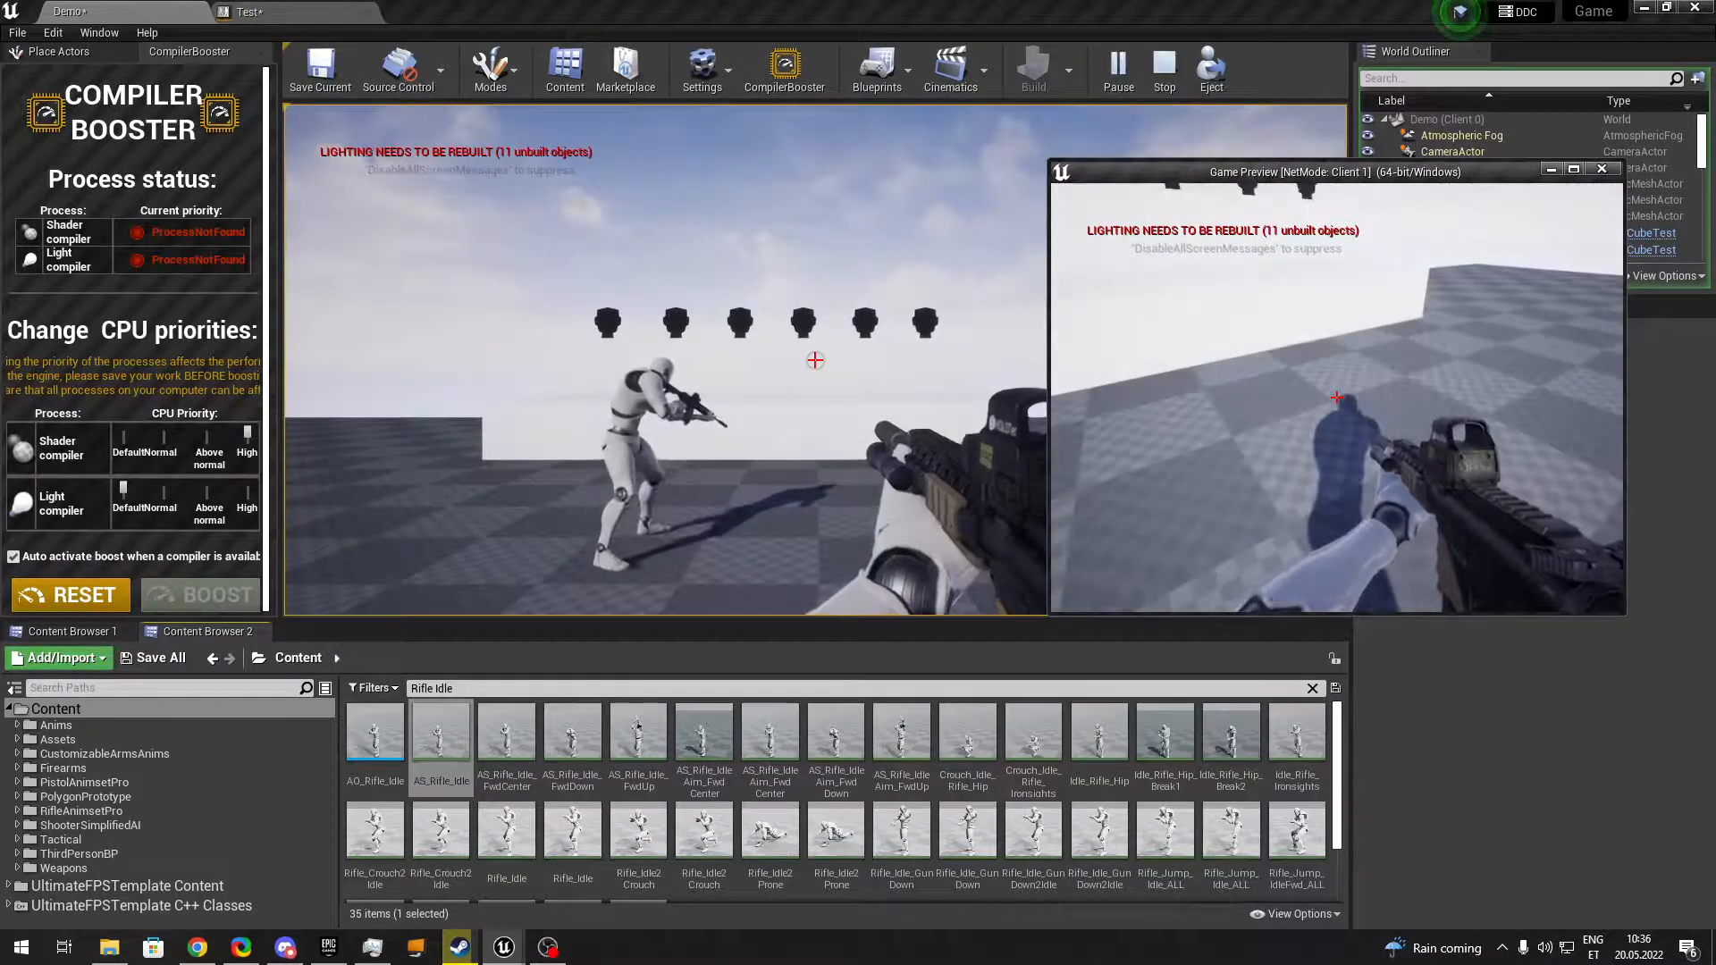
pyautogui.click(1164, 68)
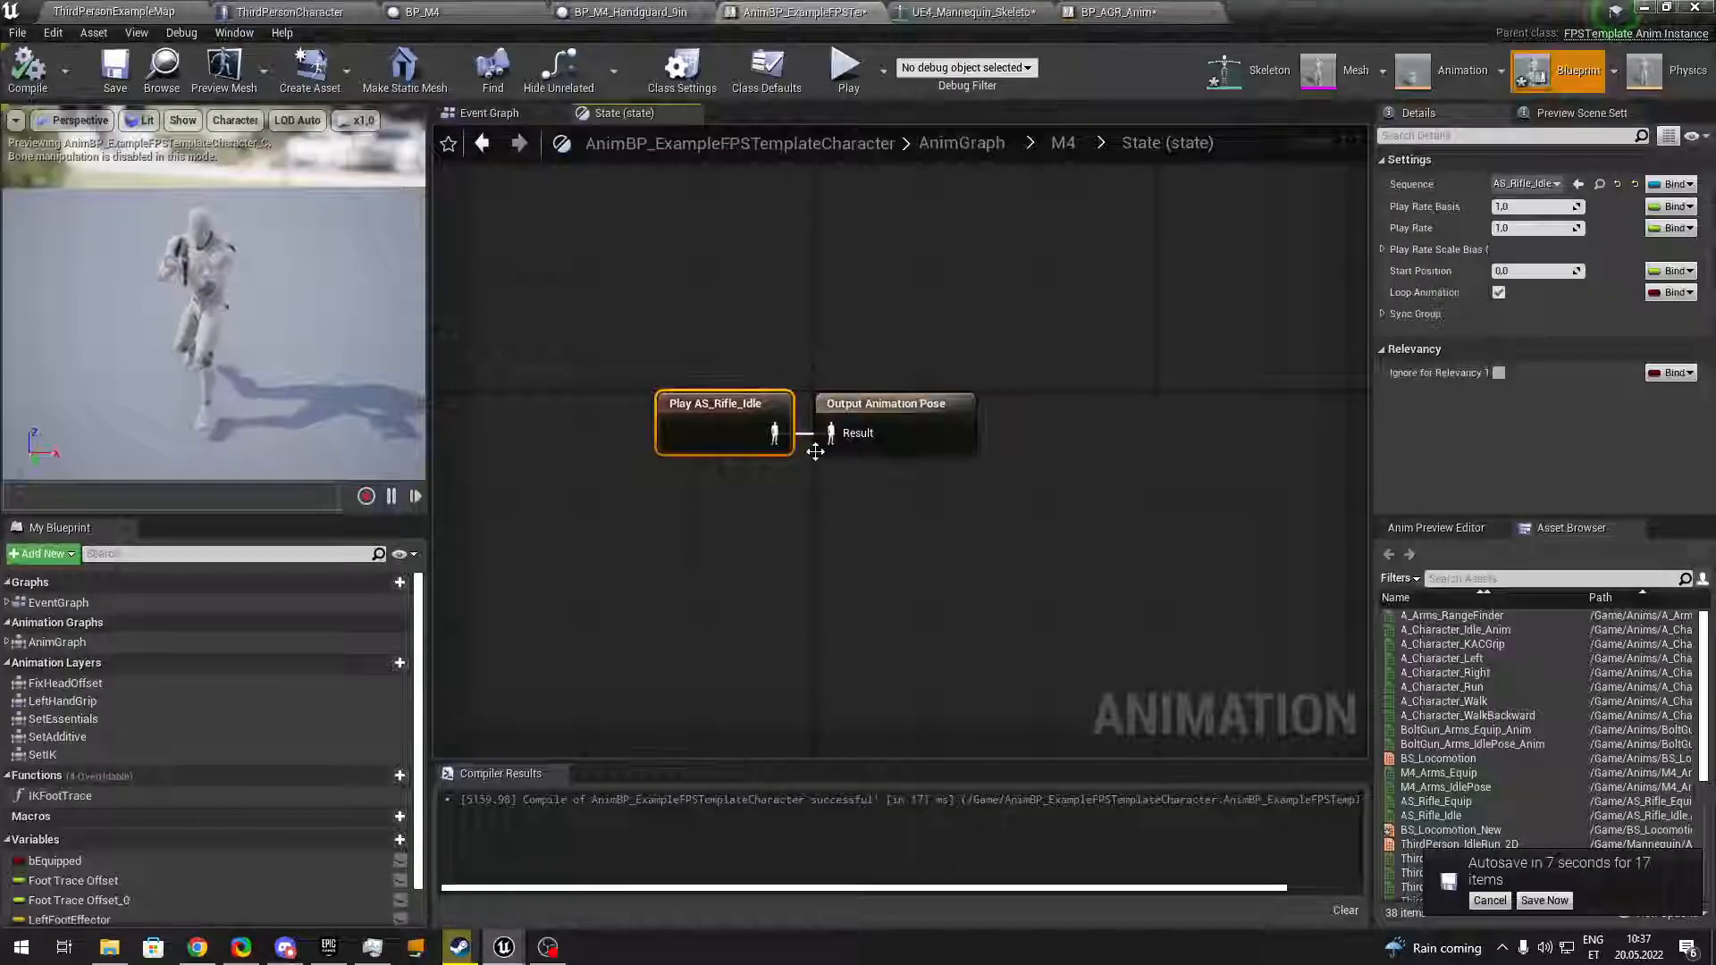
# Zoom out and go up to the template's top-level AnimGraph via the breadcrumb.
pyautogui.scroll(-3)
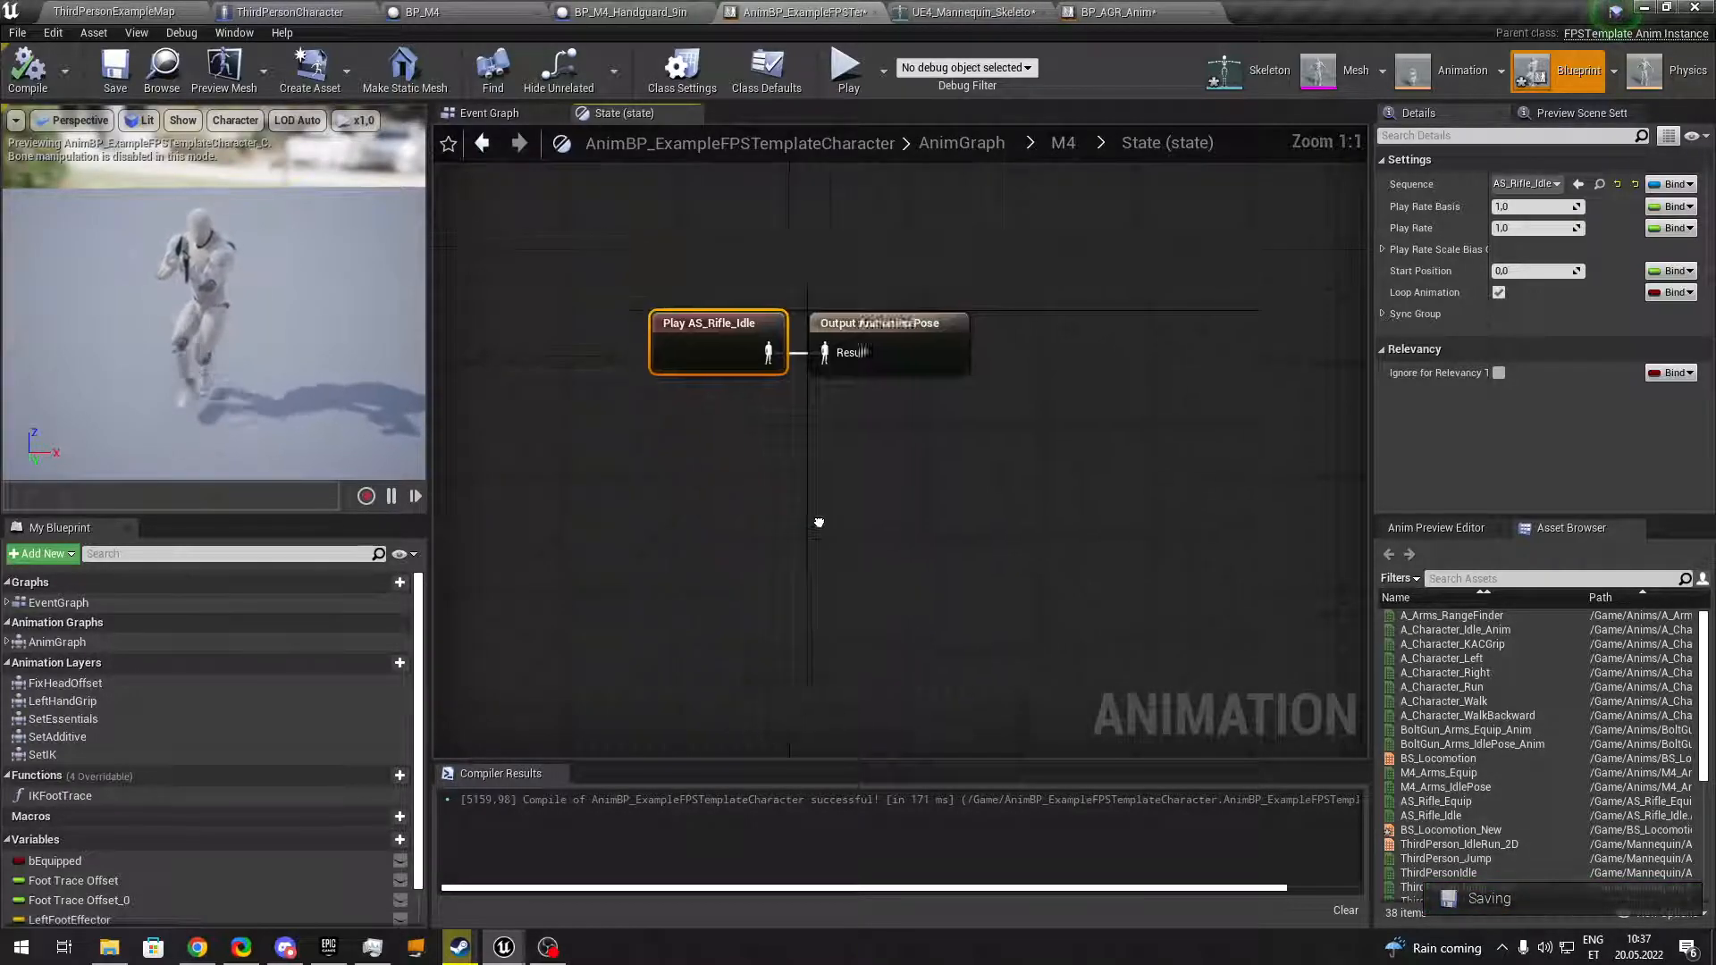
pyautogui.click(961, 143)
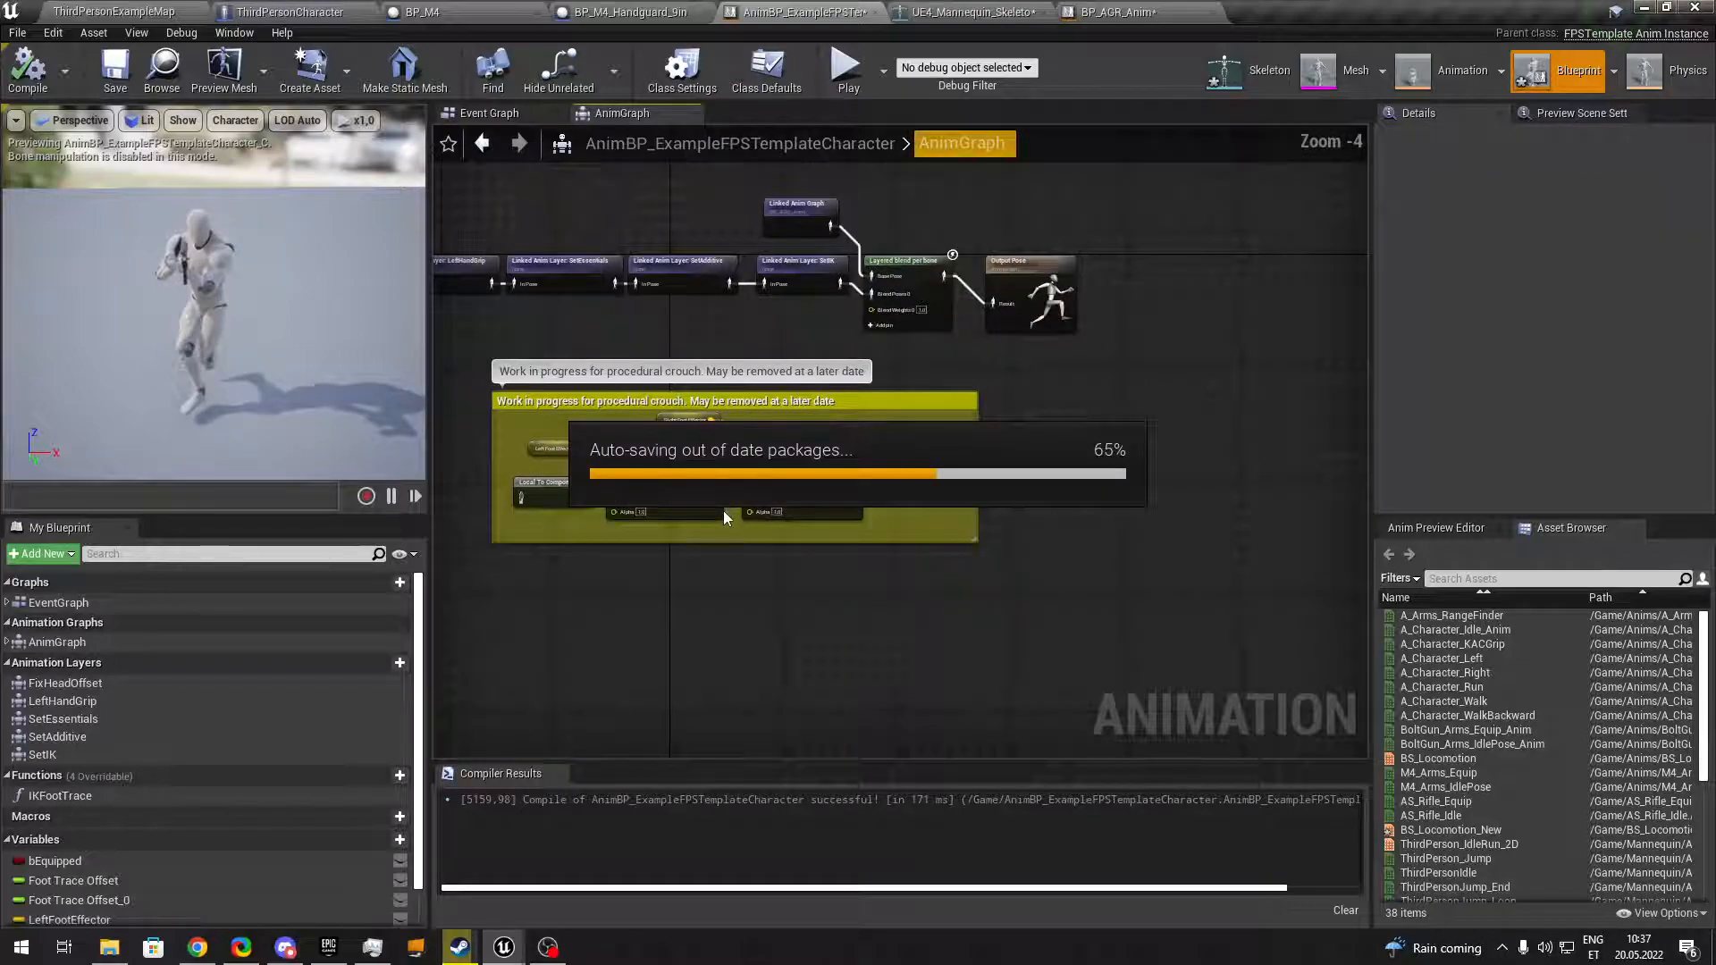